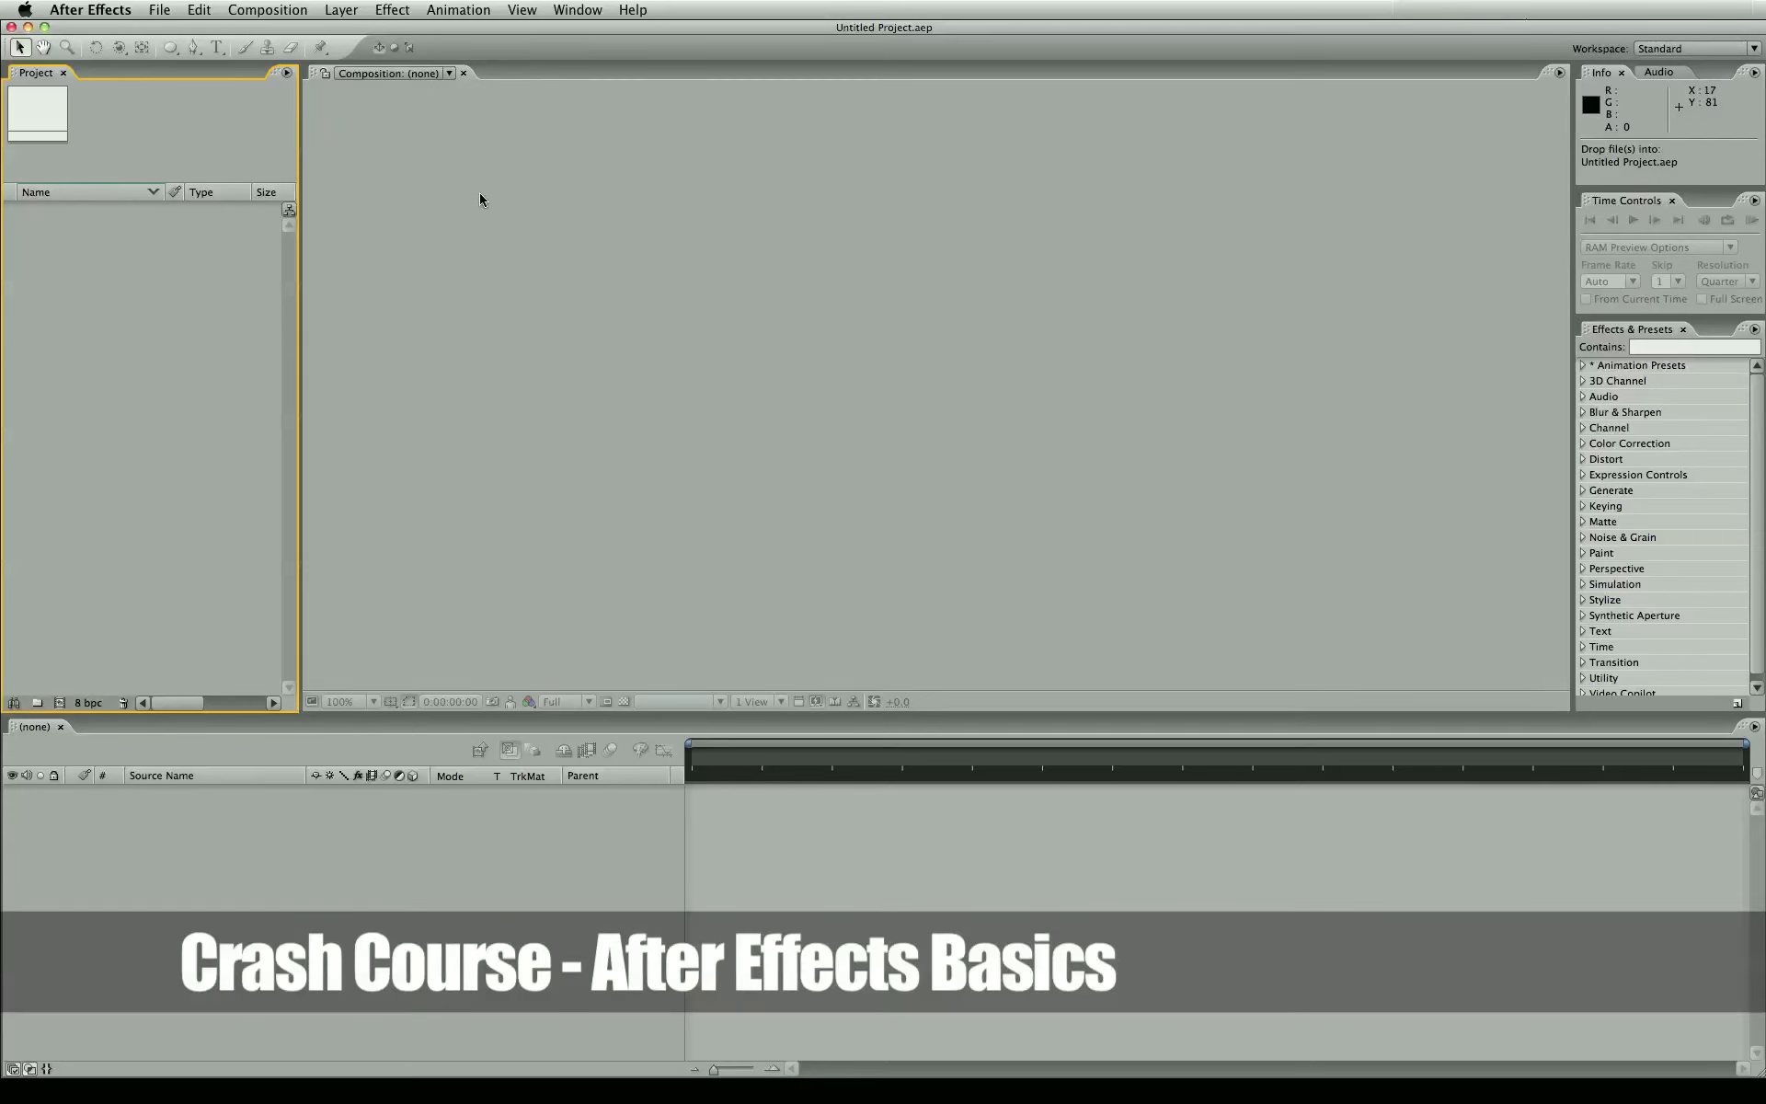
pyautogui.moveTo(550, 178)
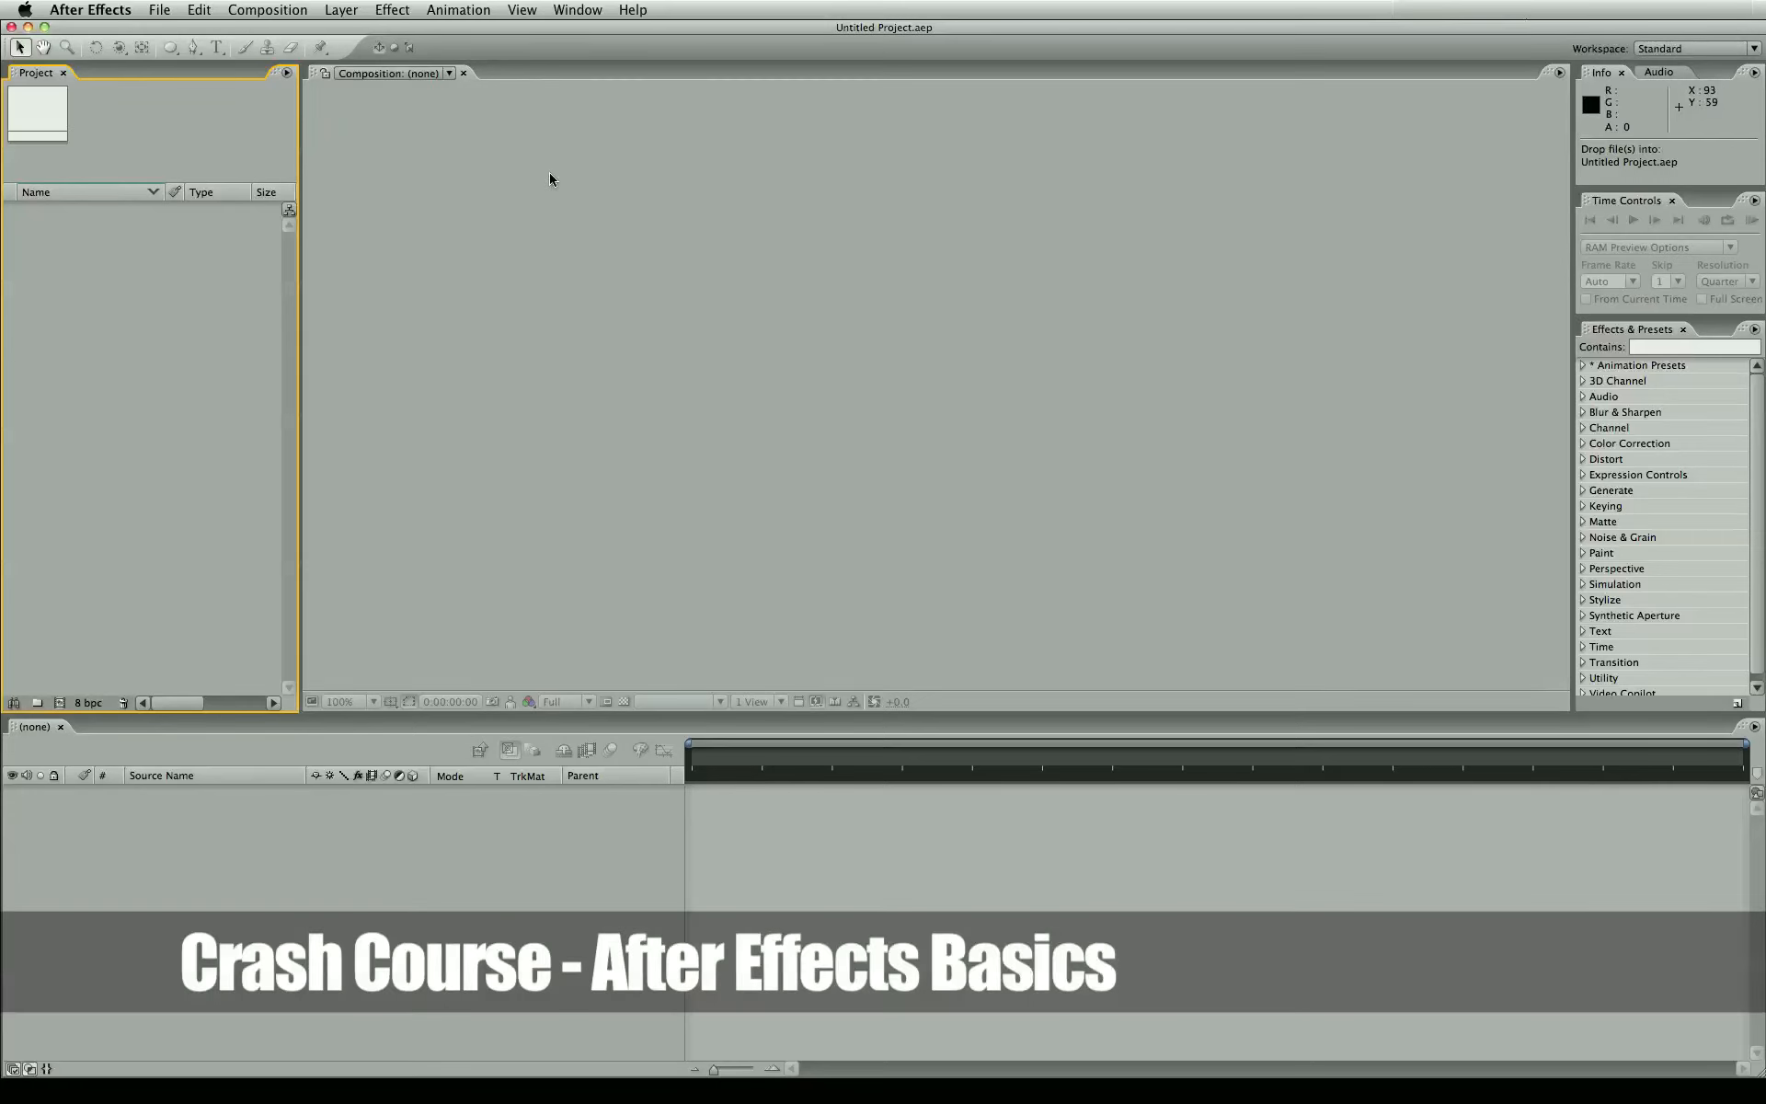
pyautogui.moveTo(543, 177)
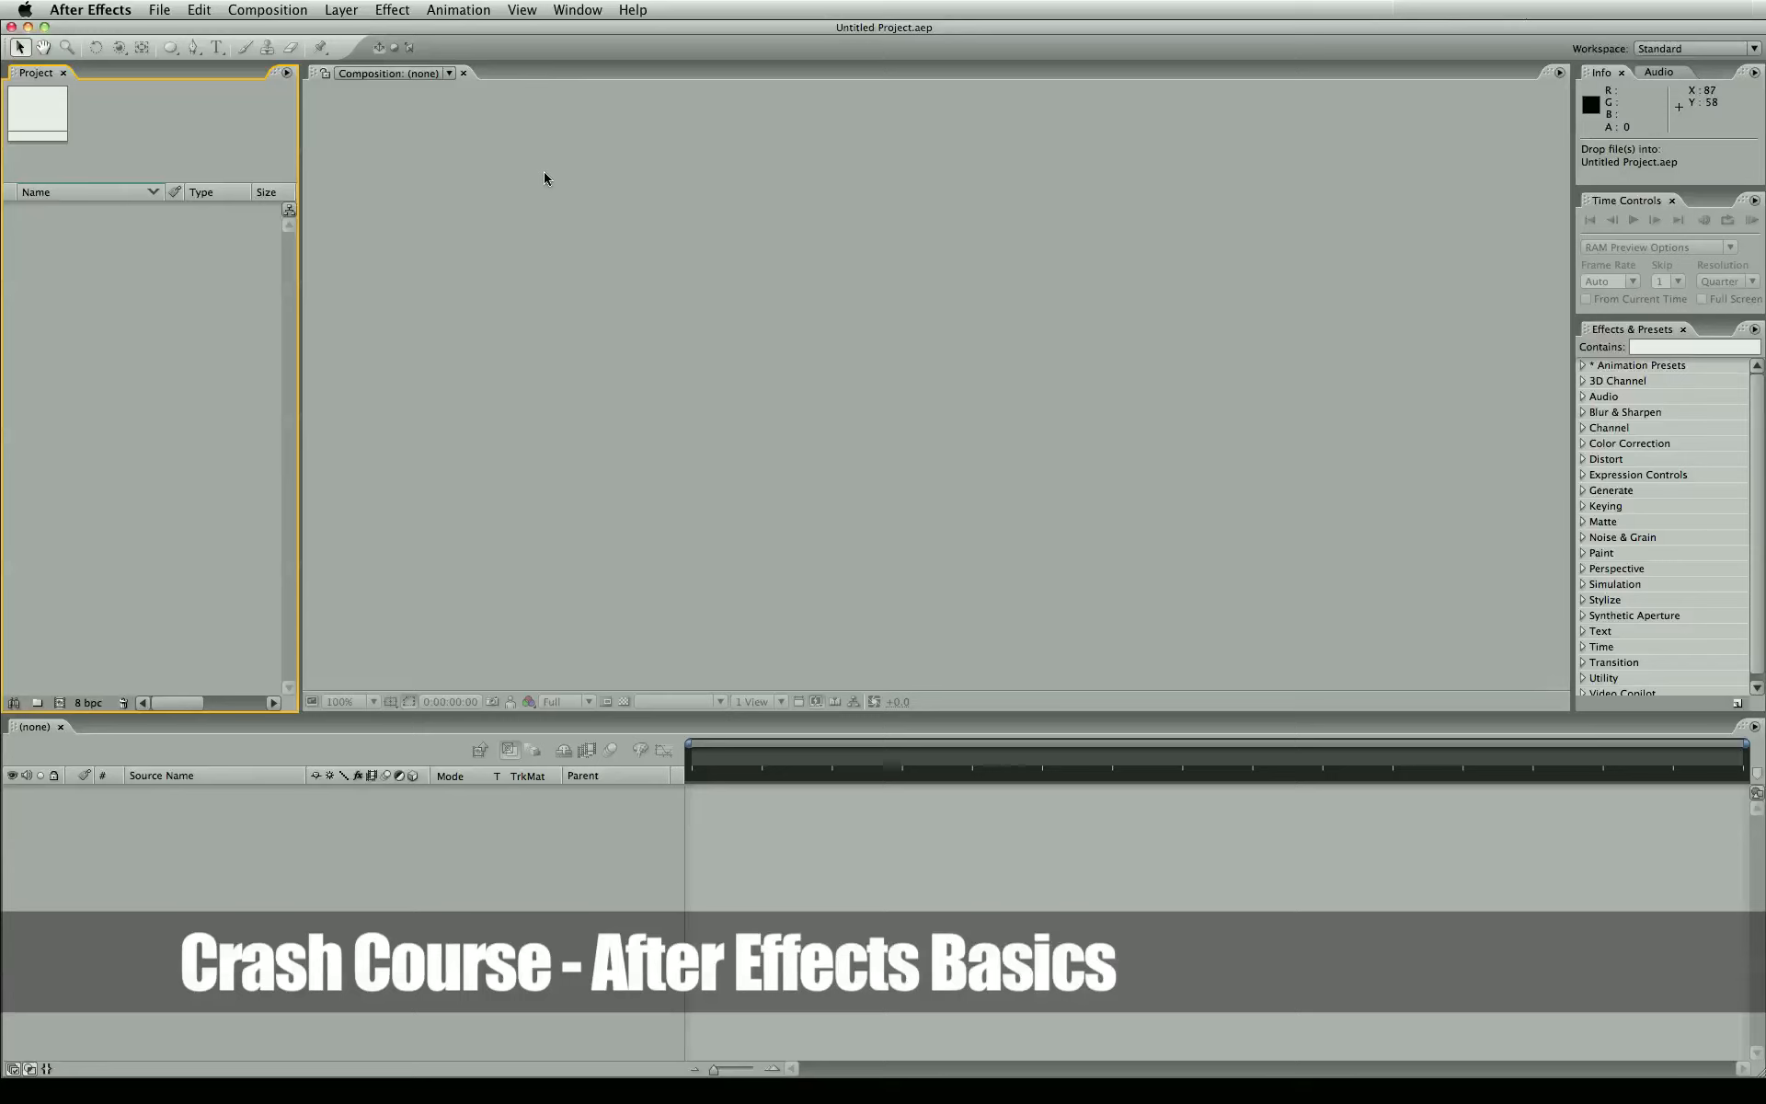
pyautogui.moveTo(636, 278)
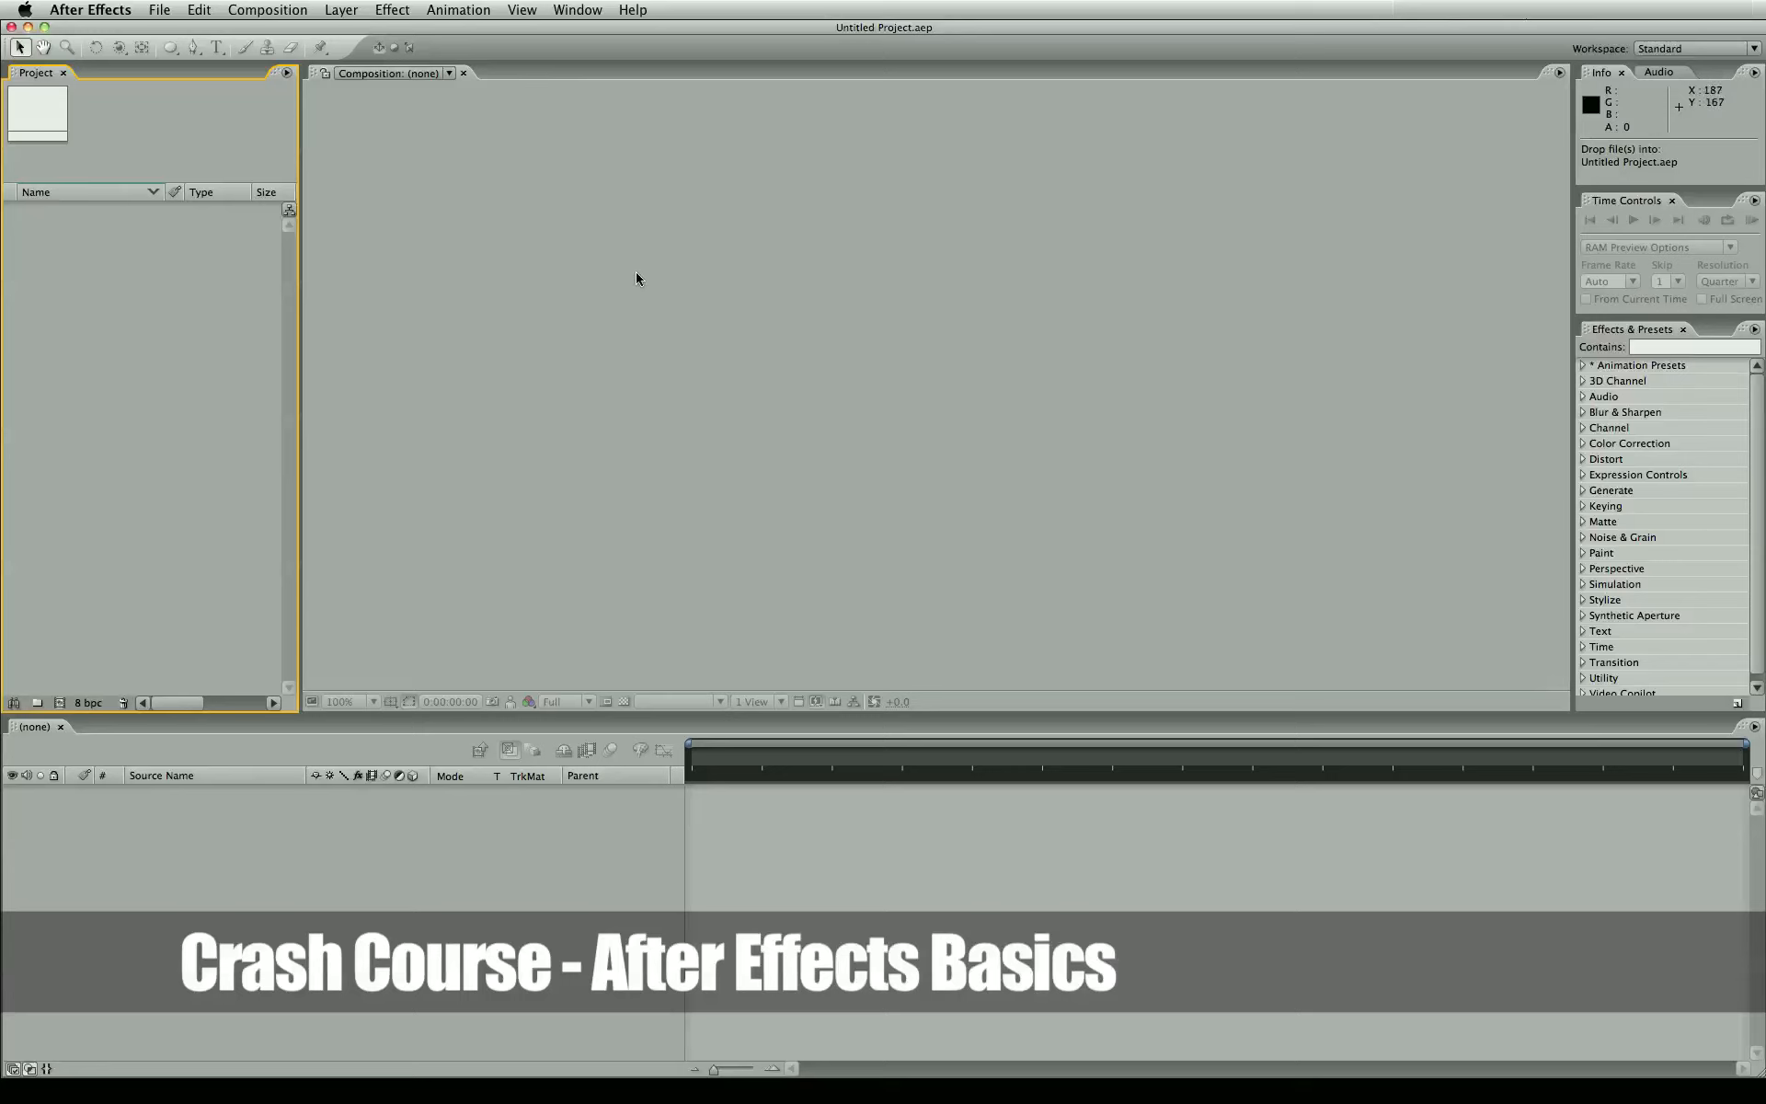
pyautogui.moveTo(598, 335)
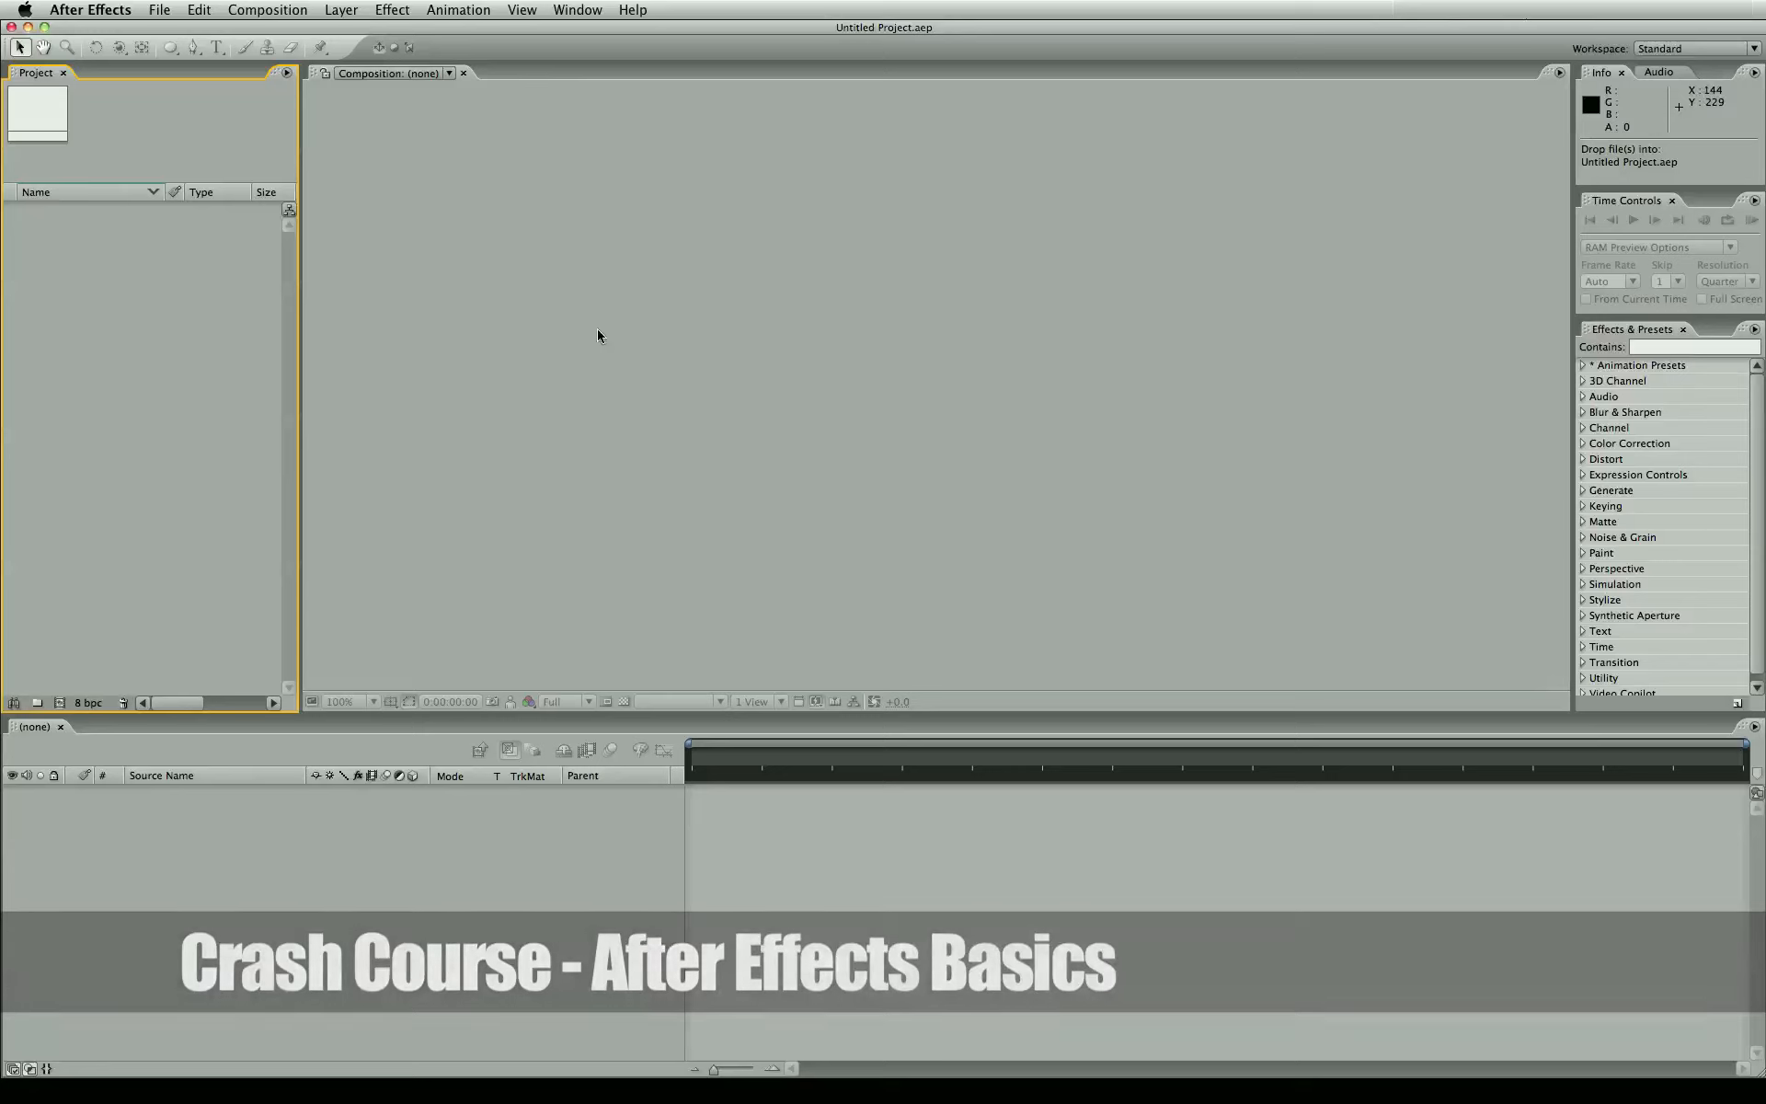
pyautogui.moveTo(462, 315)
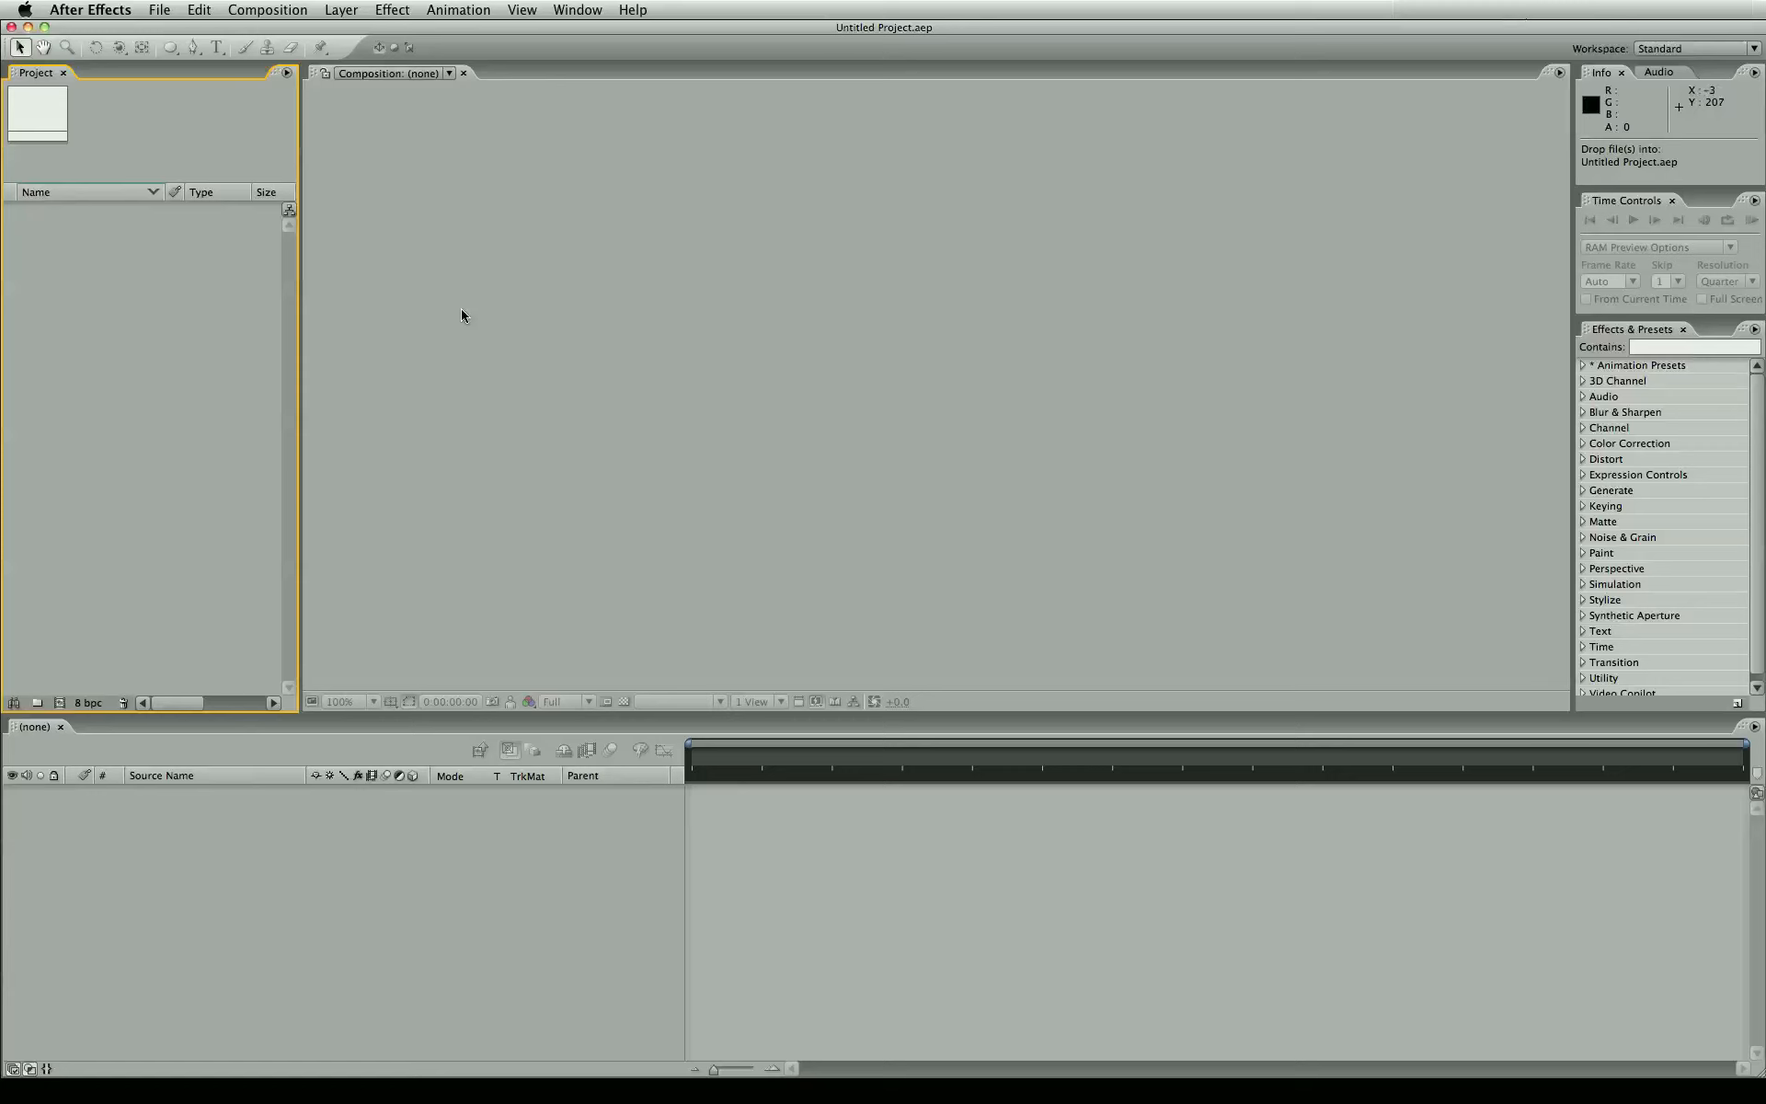
pyautogui.moveTo(456, 307)
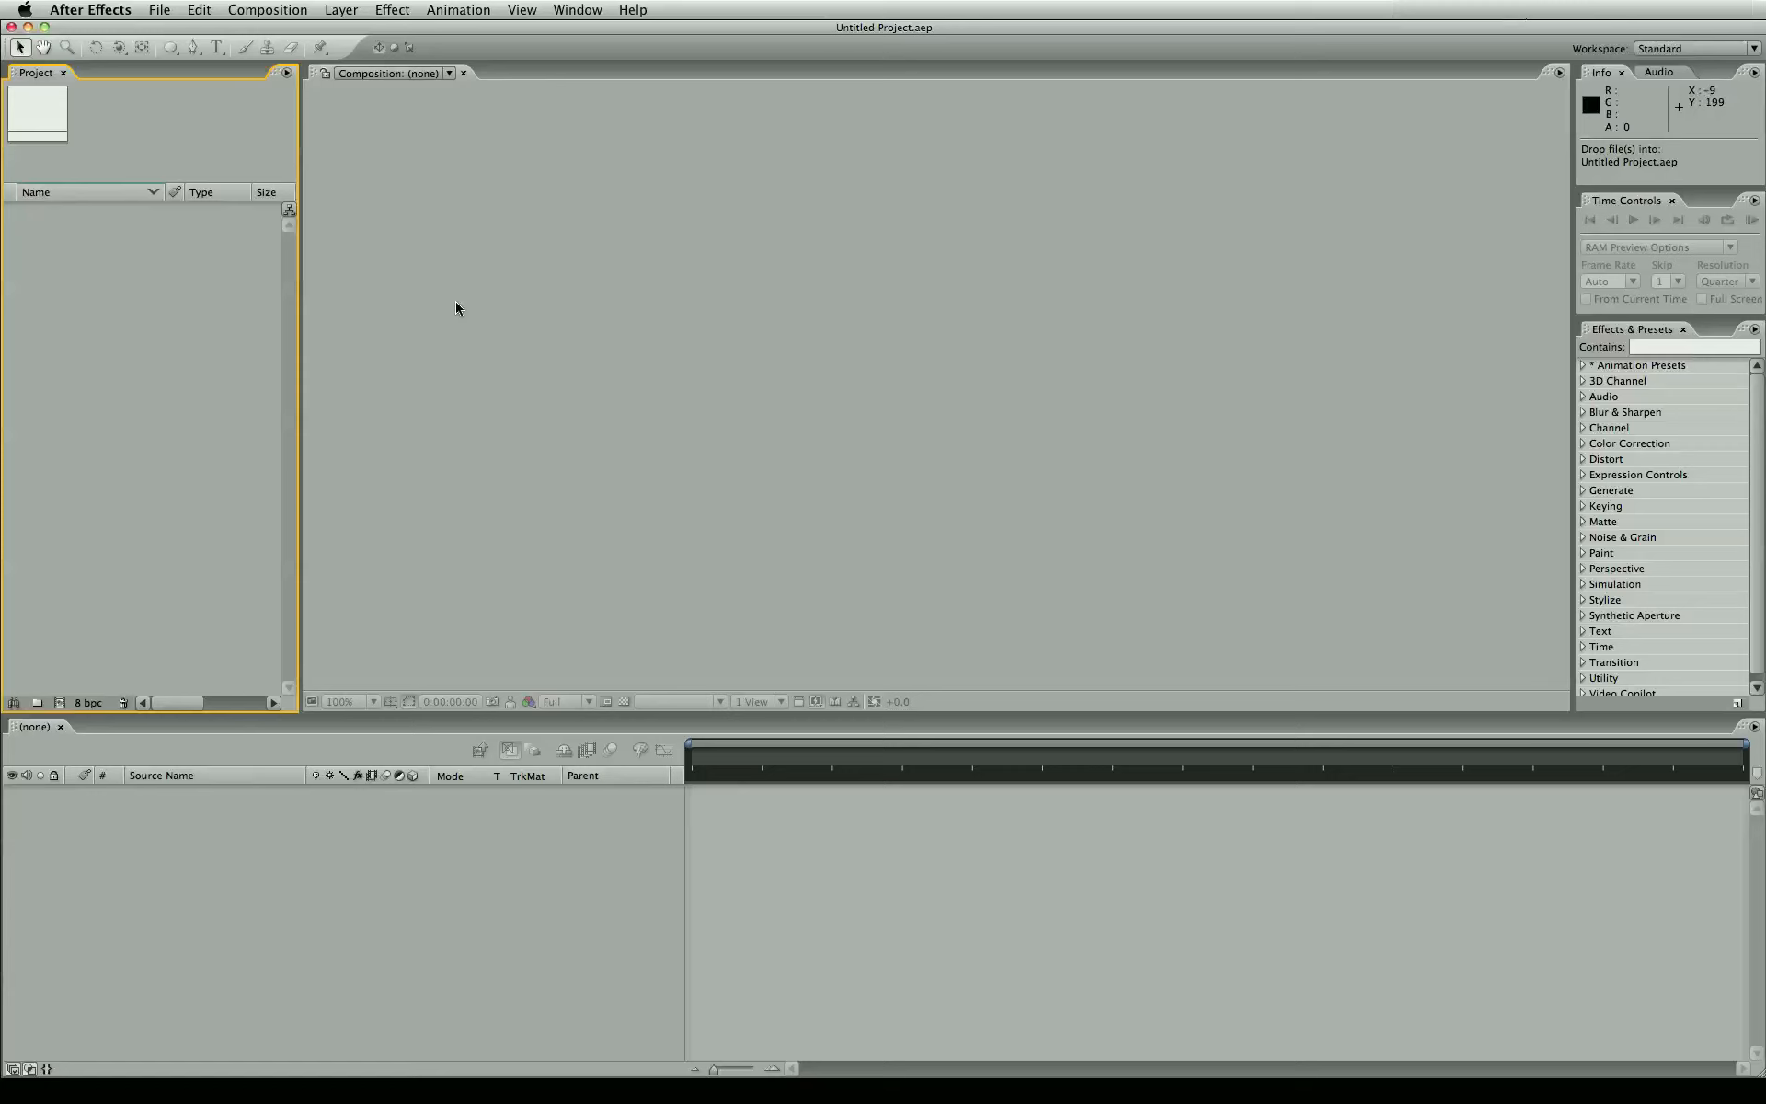
pyautogui.moveTo(276, 285)
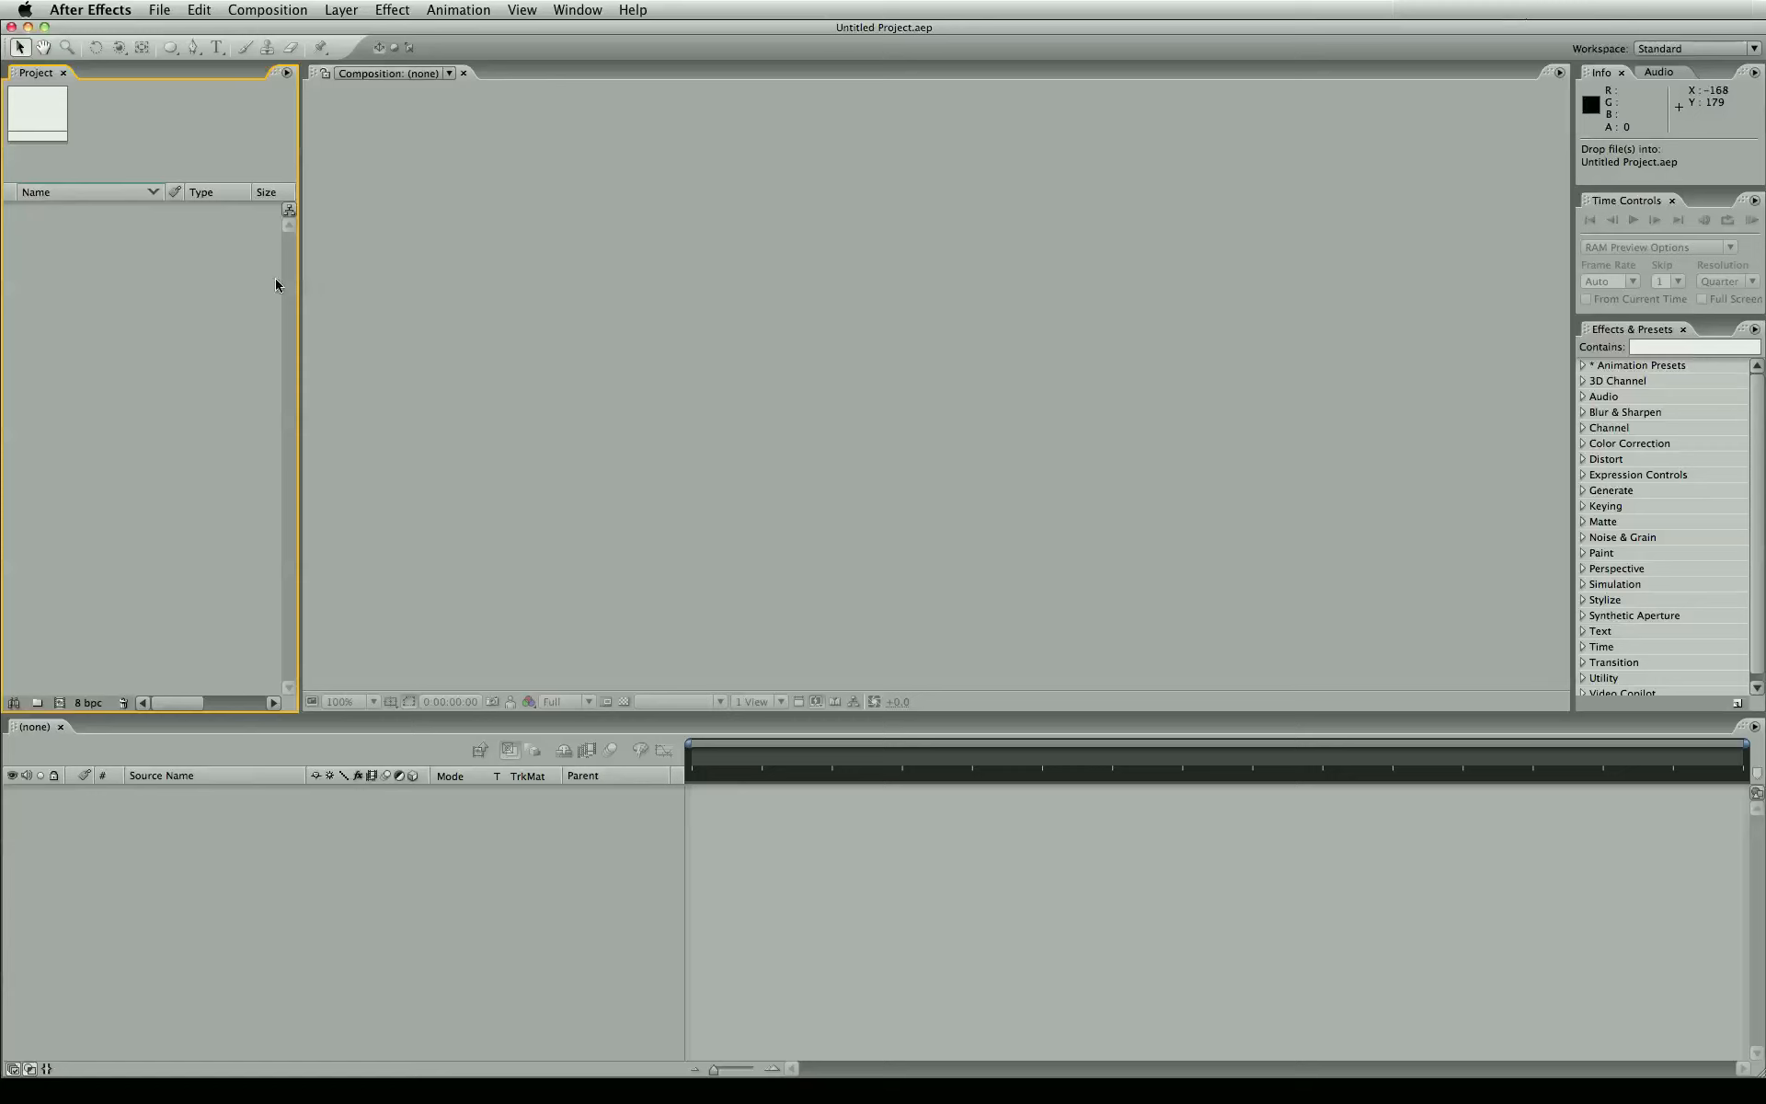
pyautogui.moveTo(305, 275)
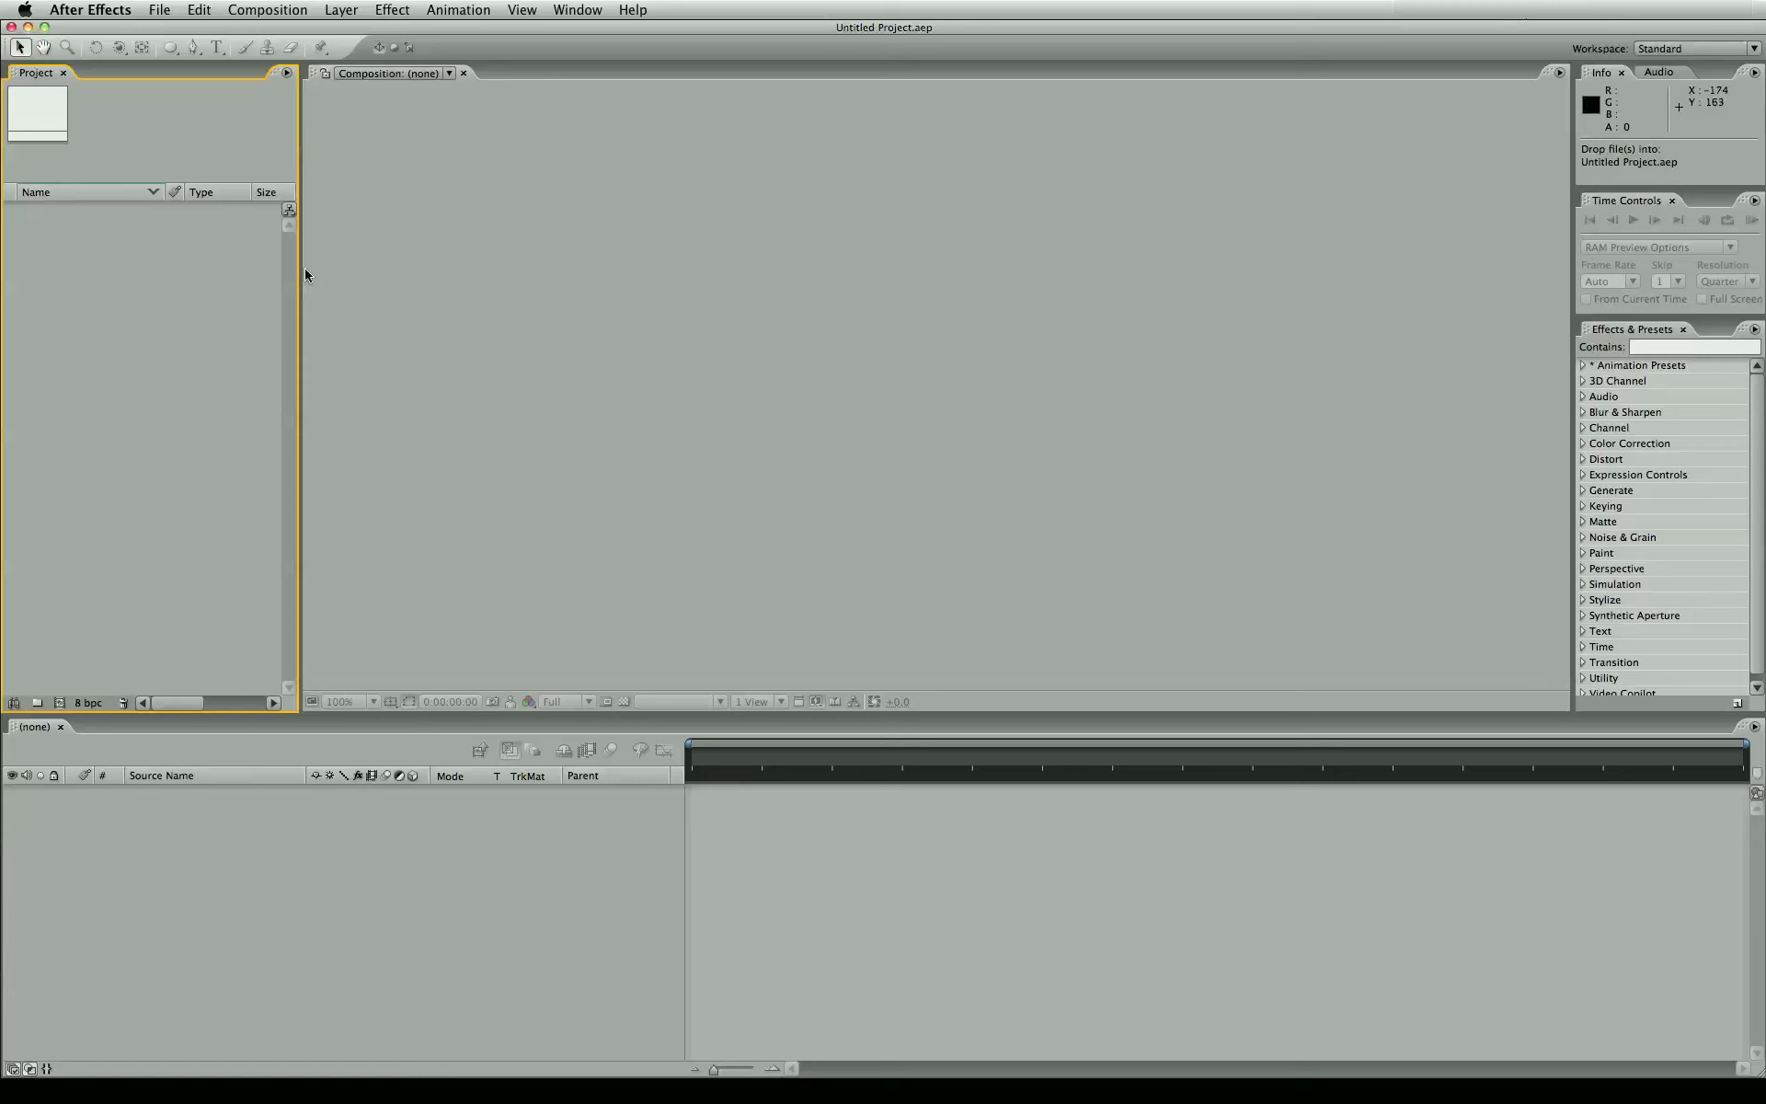
pyautogui.moveTo(971, 243)
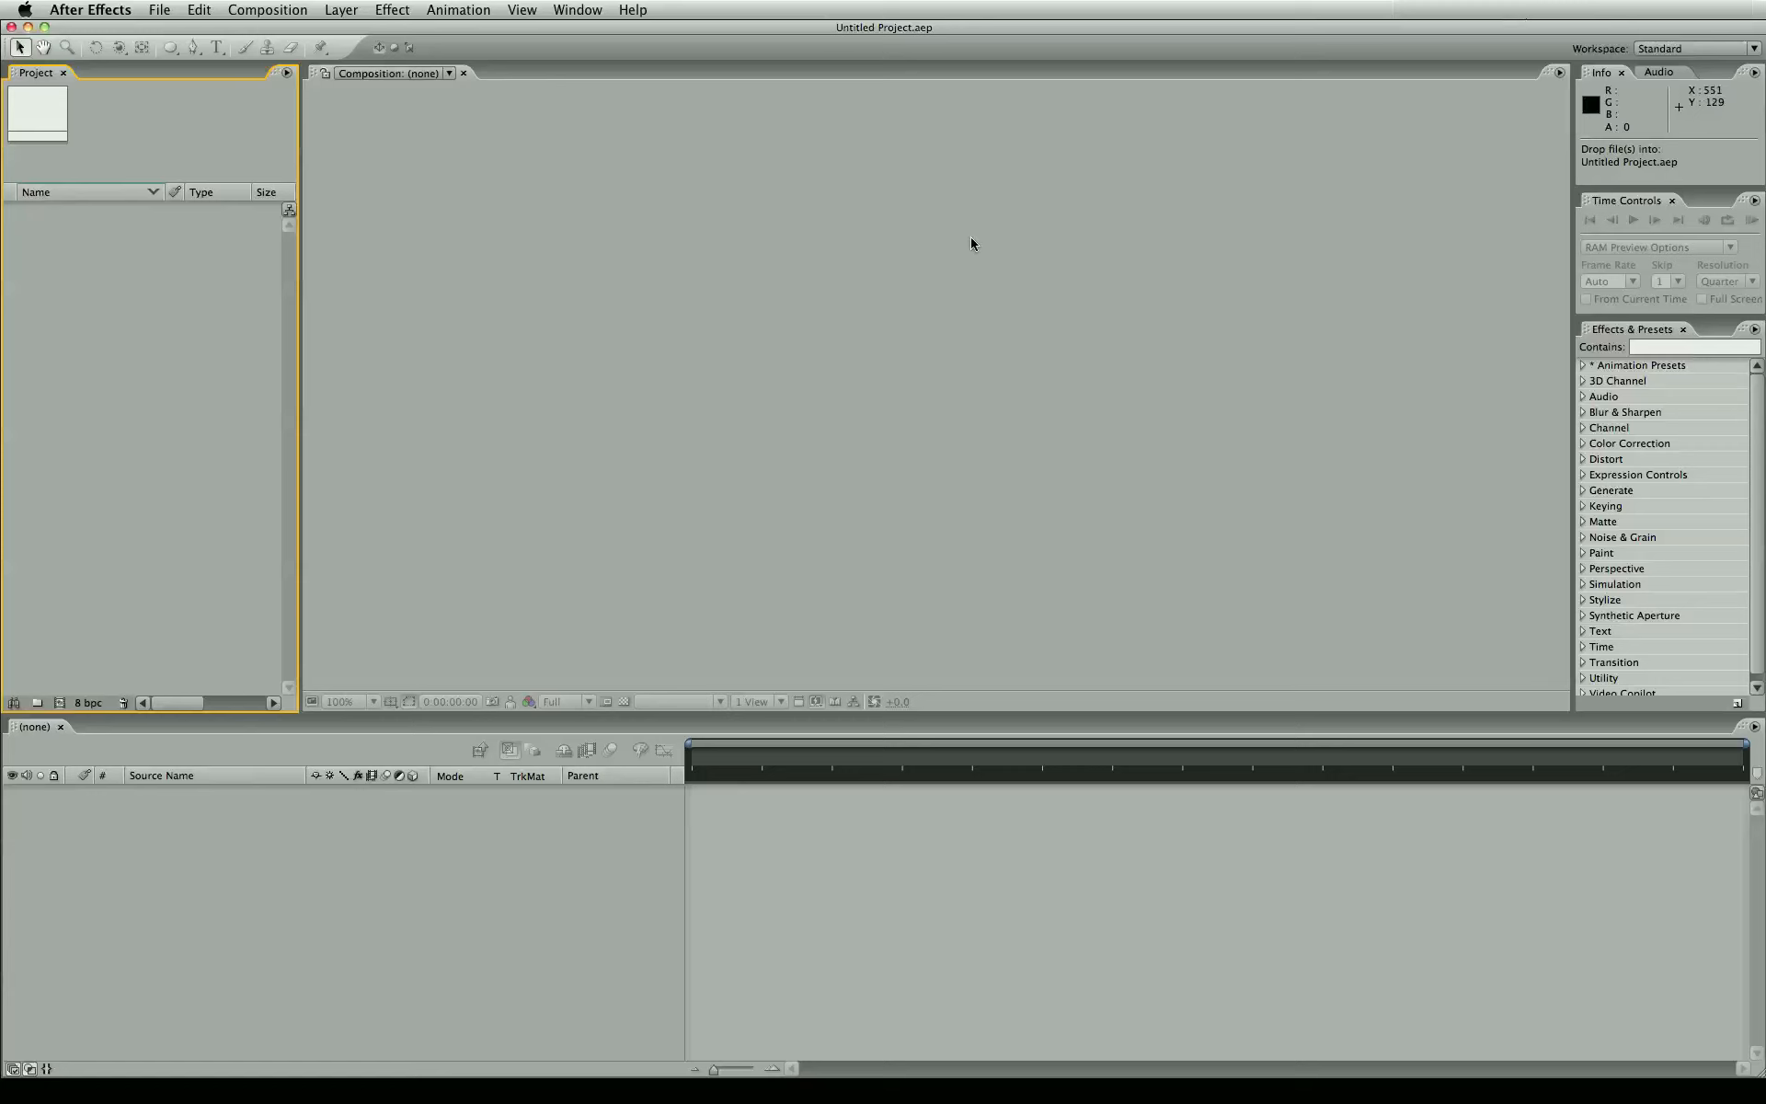
pyautogui.moveTo(971, 241)
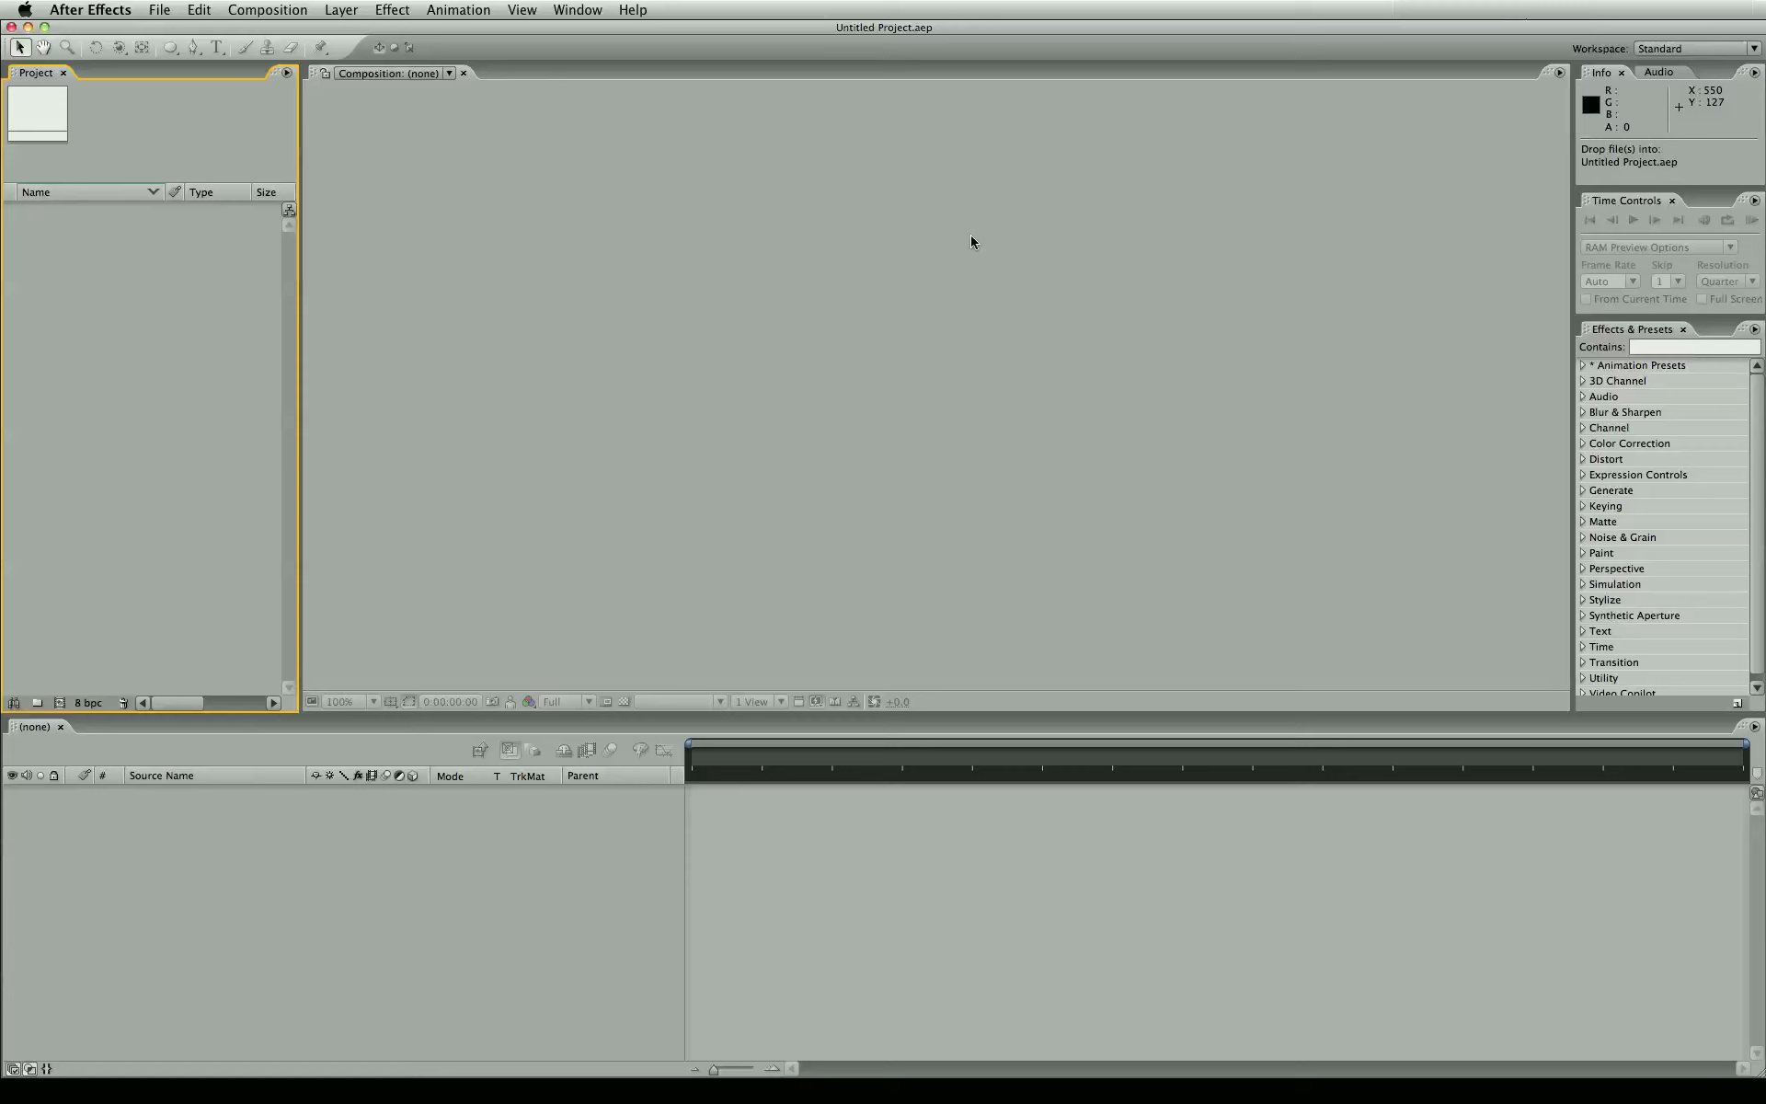
pyautogui.moveTo(461, 180)
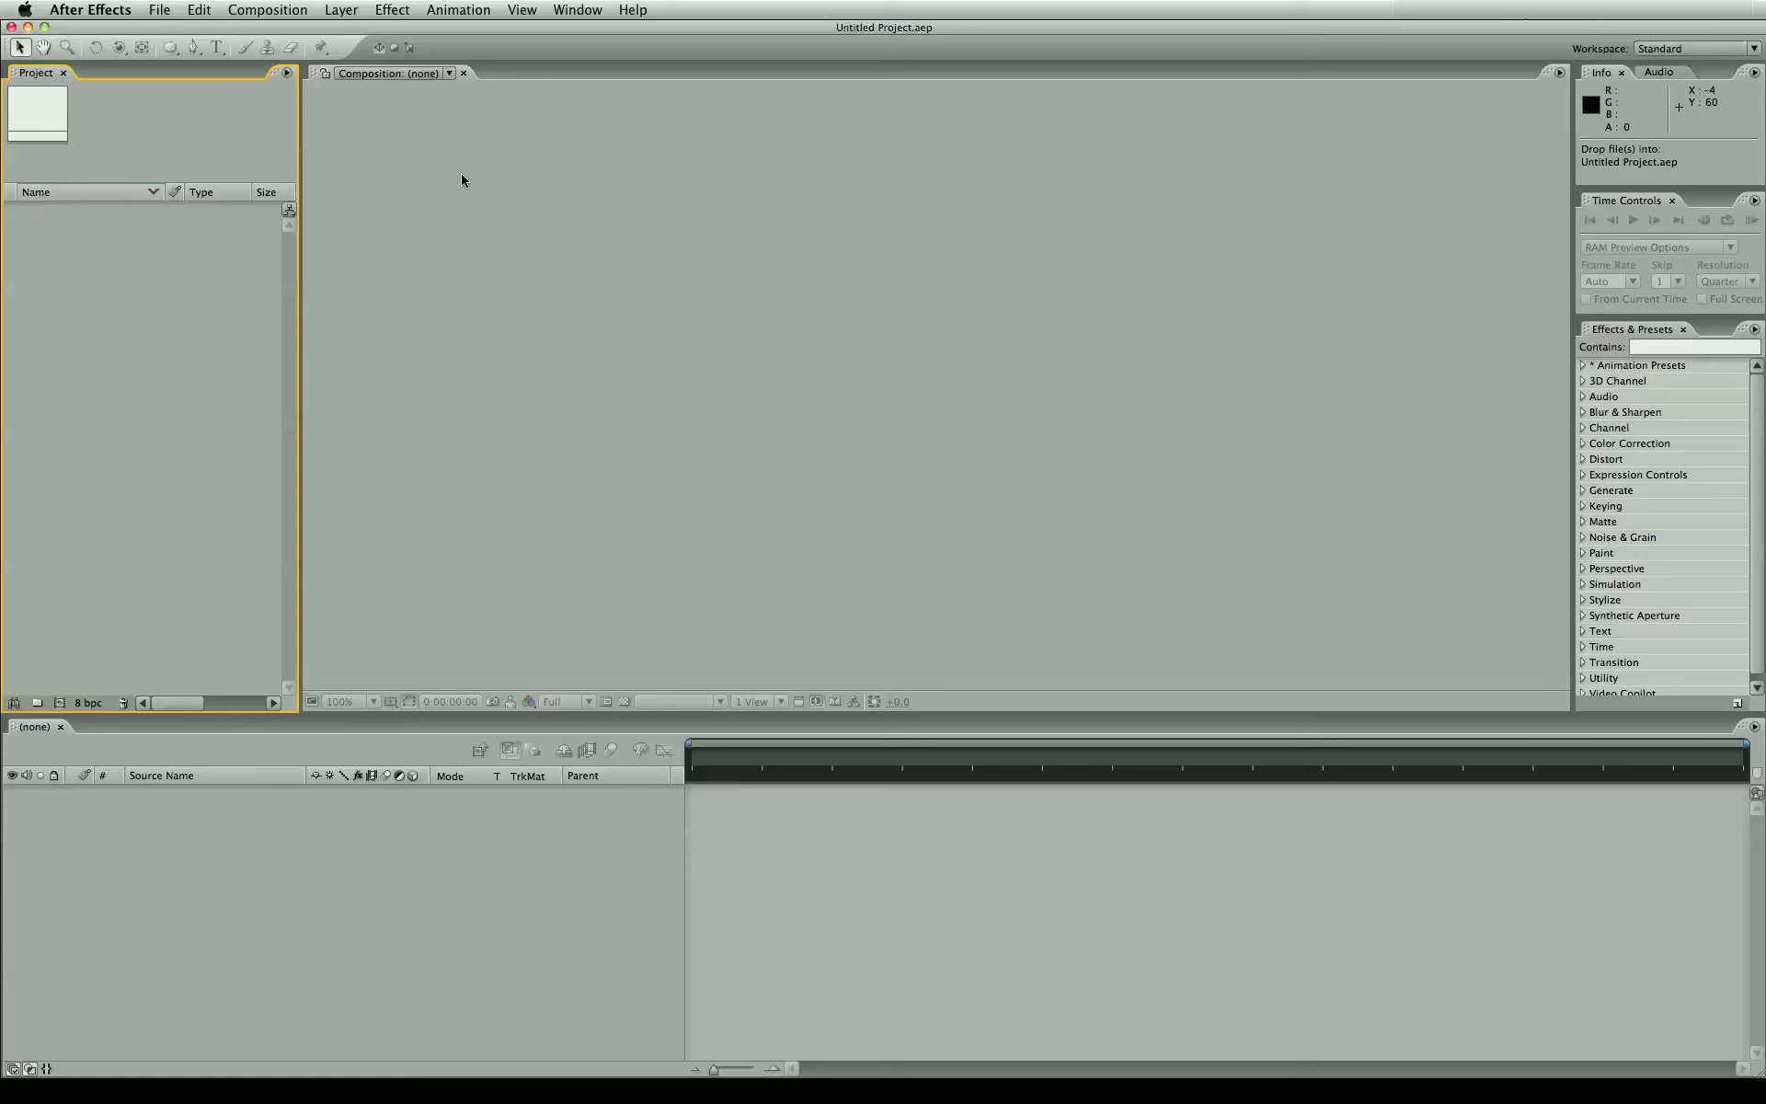
pyautogui.moveTo(422, 179)
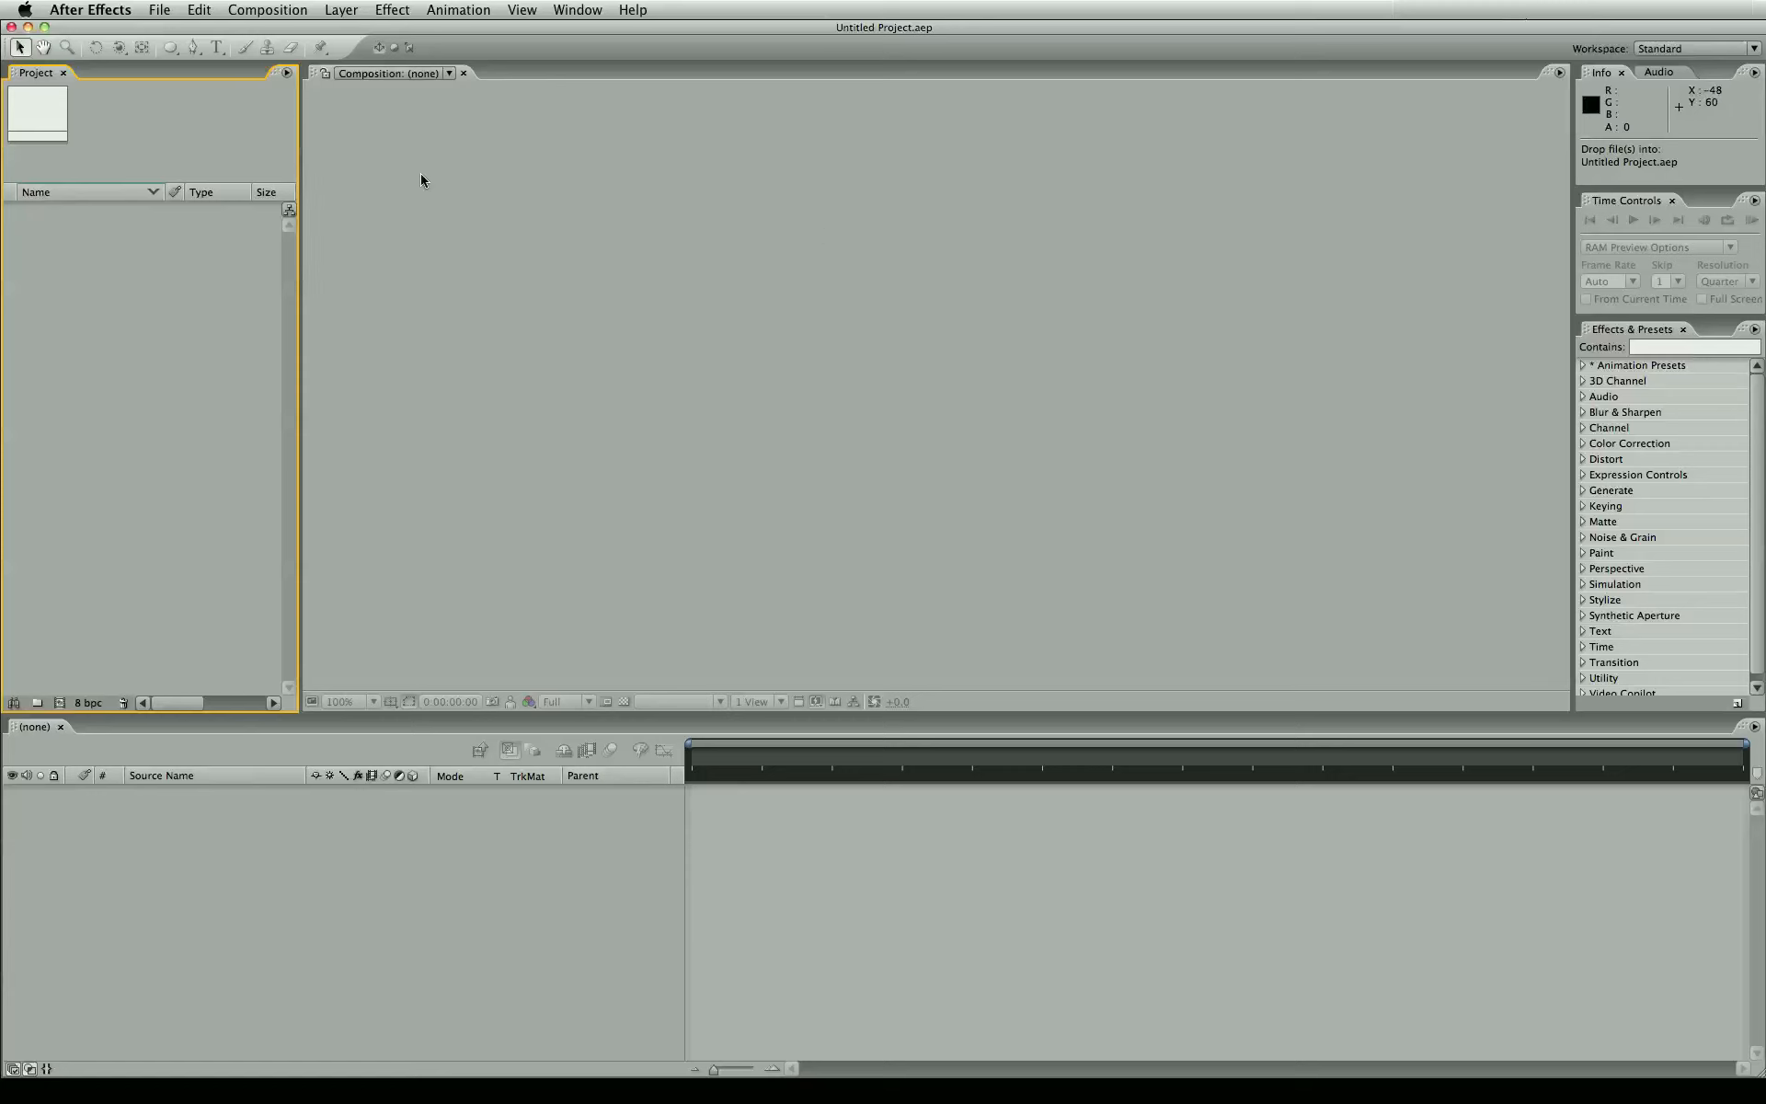
pyautogui.moveTo(419, 175)
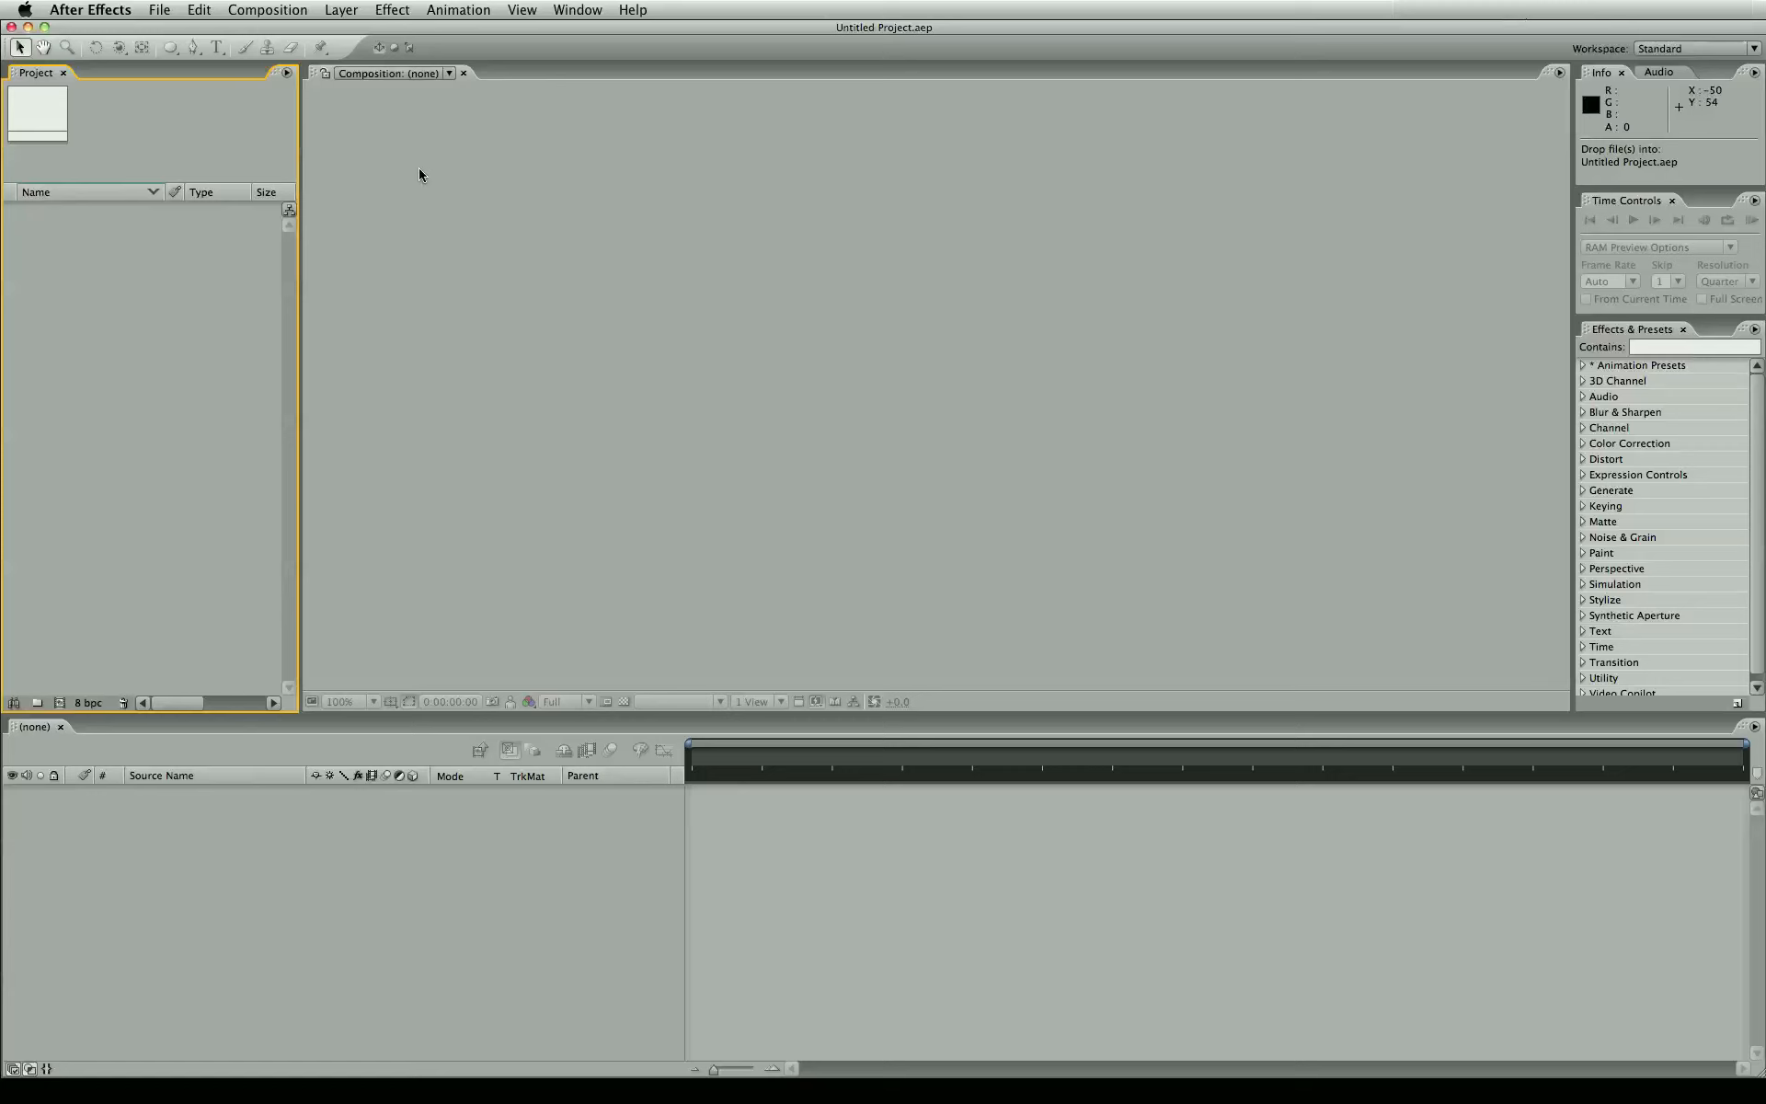
pyautogui.moveTo(366, 175)
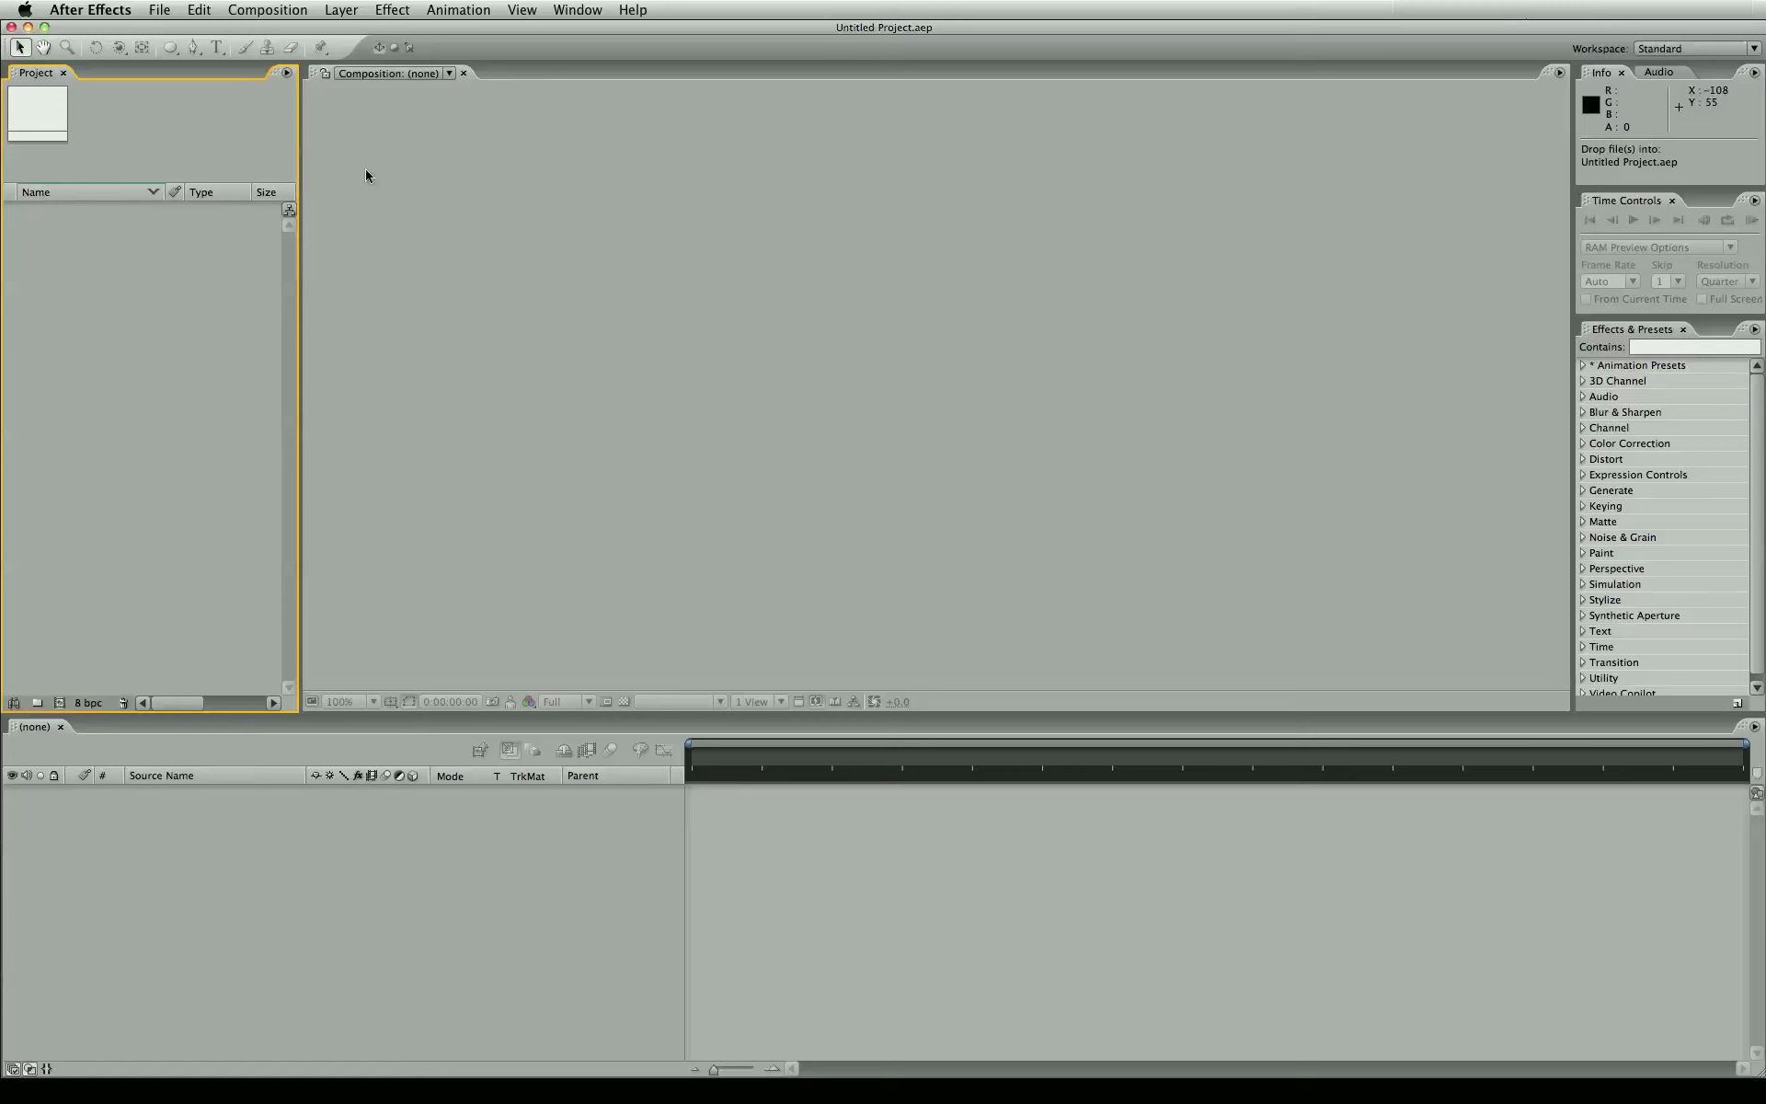
pyautogui.moveTo(977, 147)
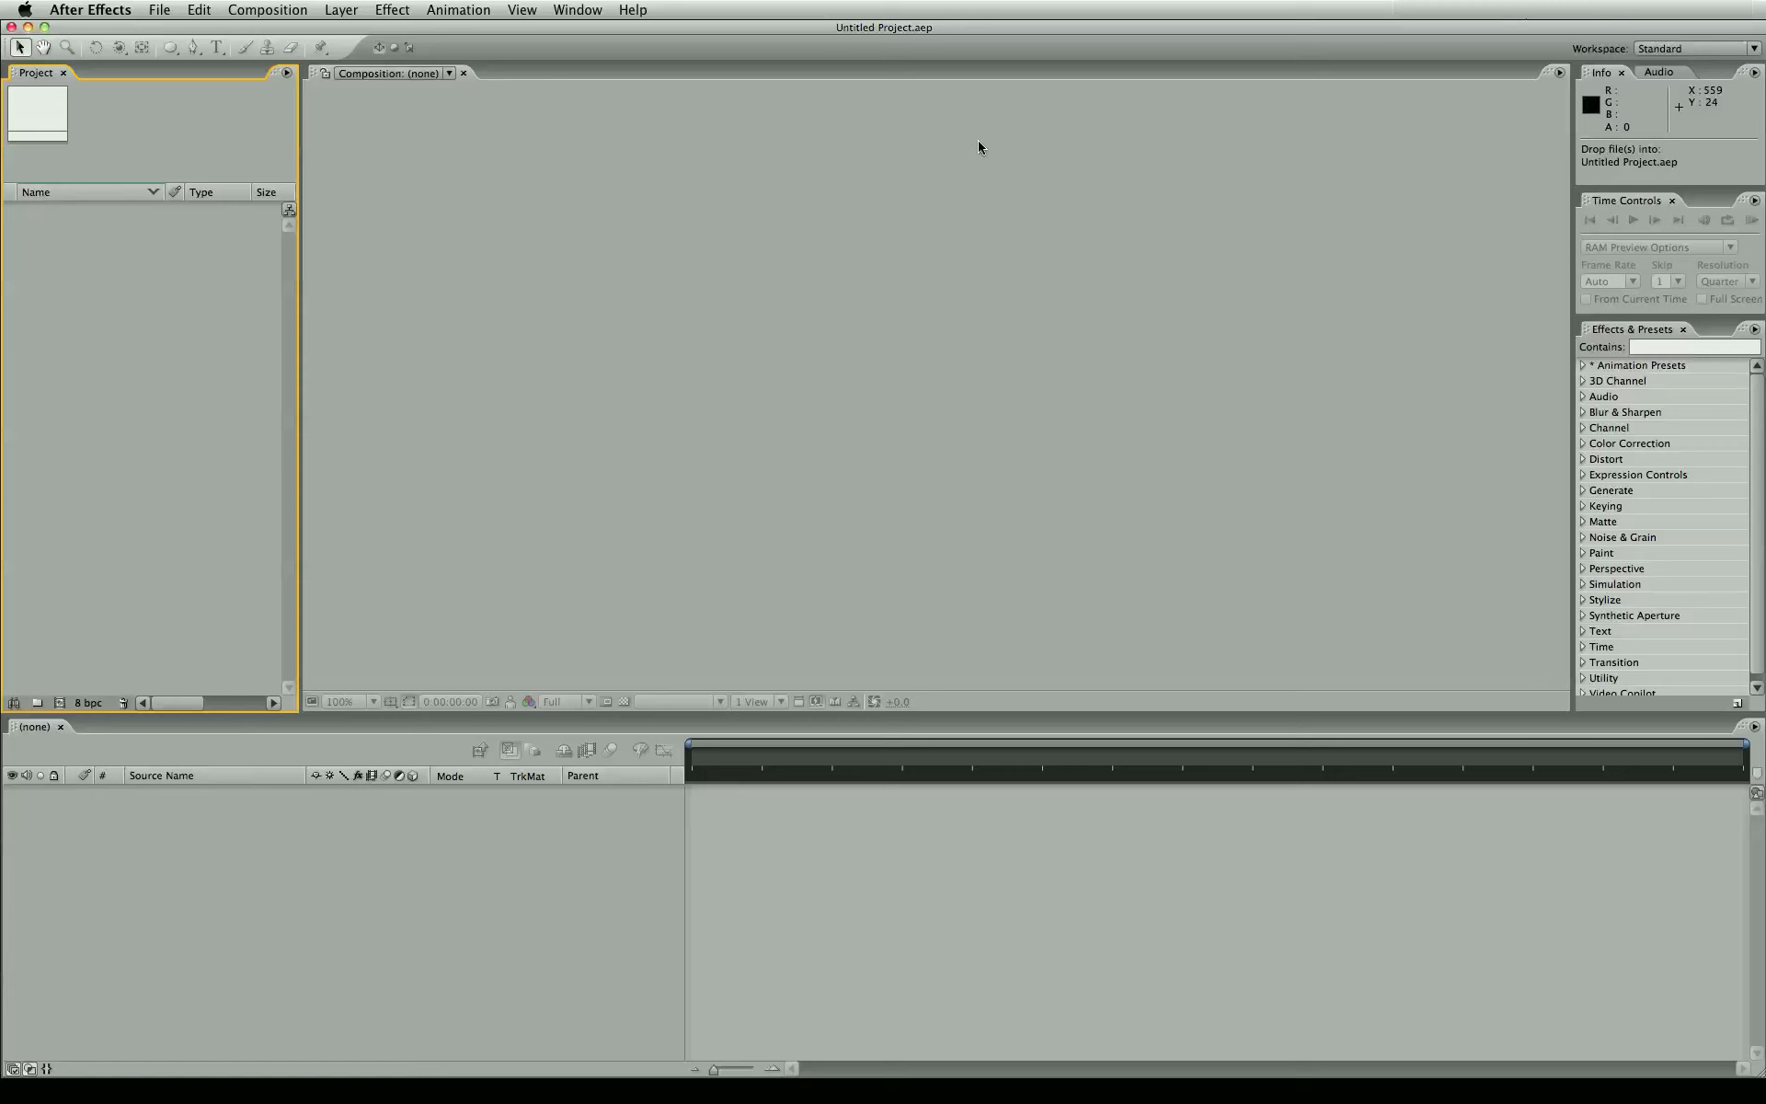
pyautogui.moveTo(483, 146)
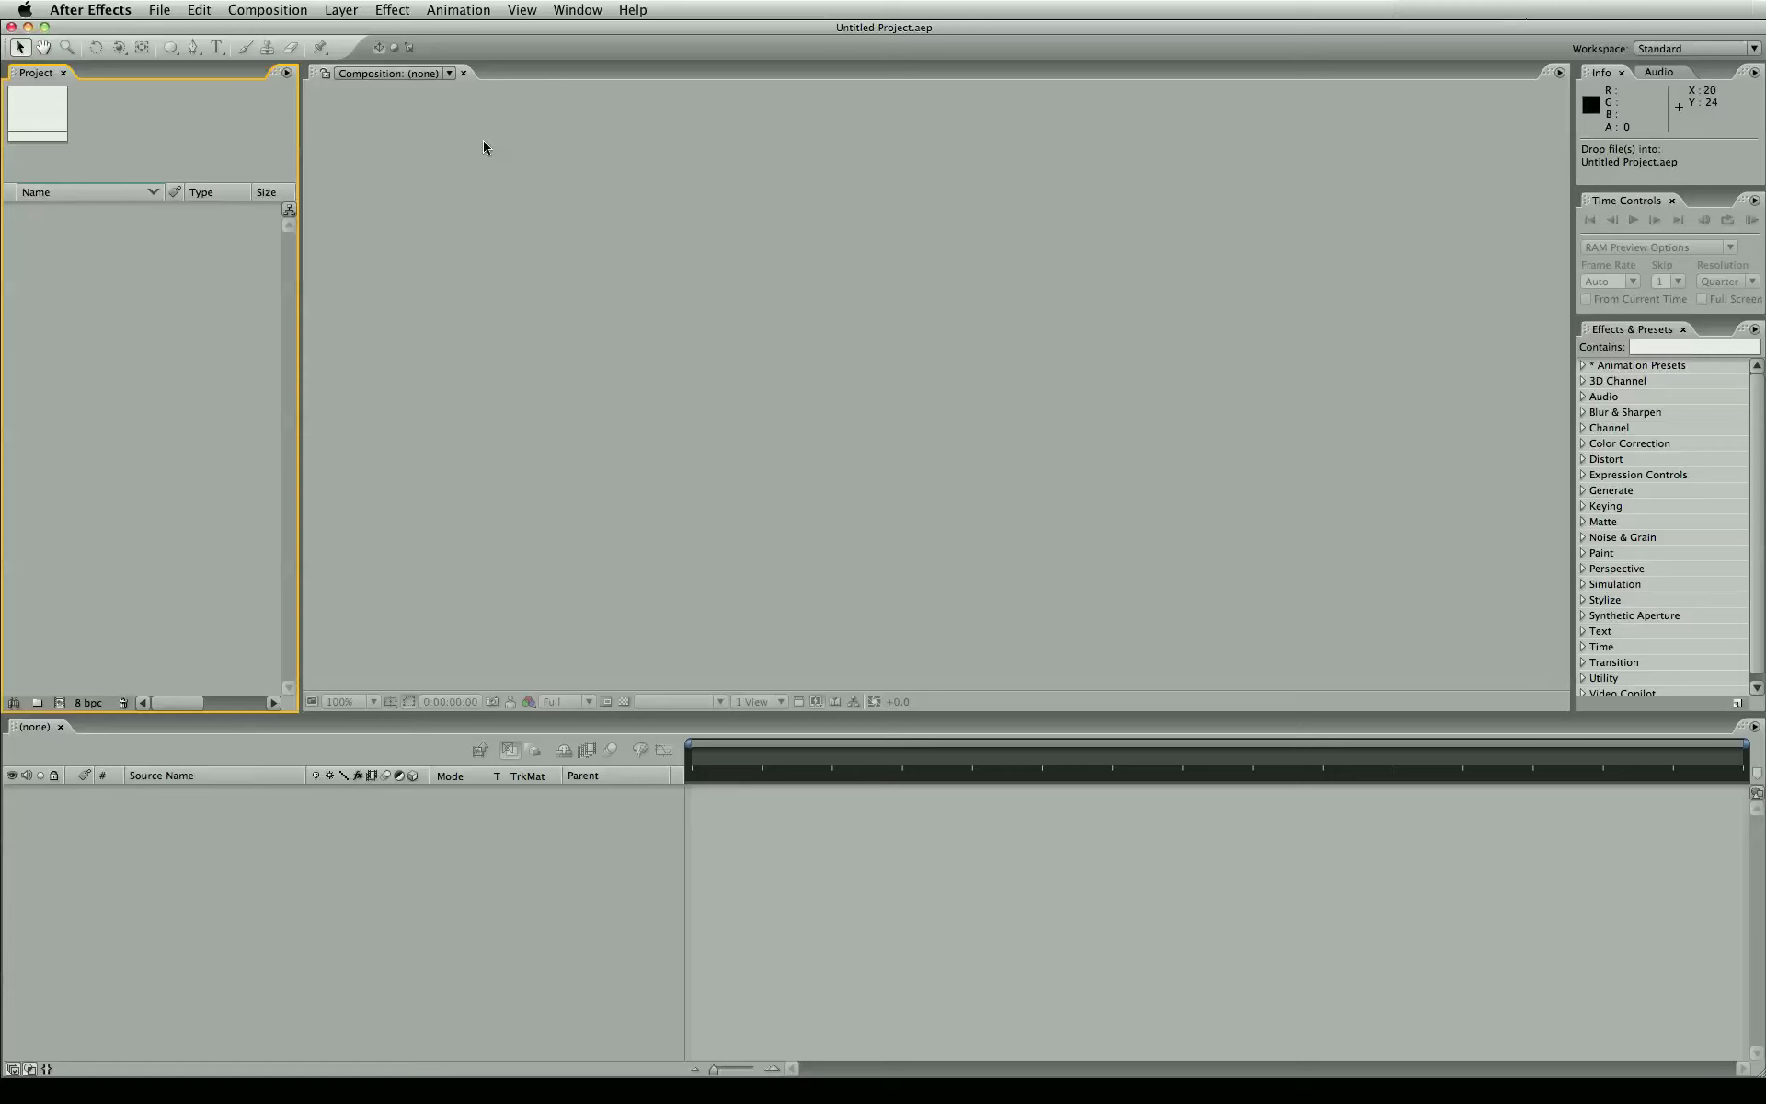
pyautogui.moveTo(641, 117)
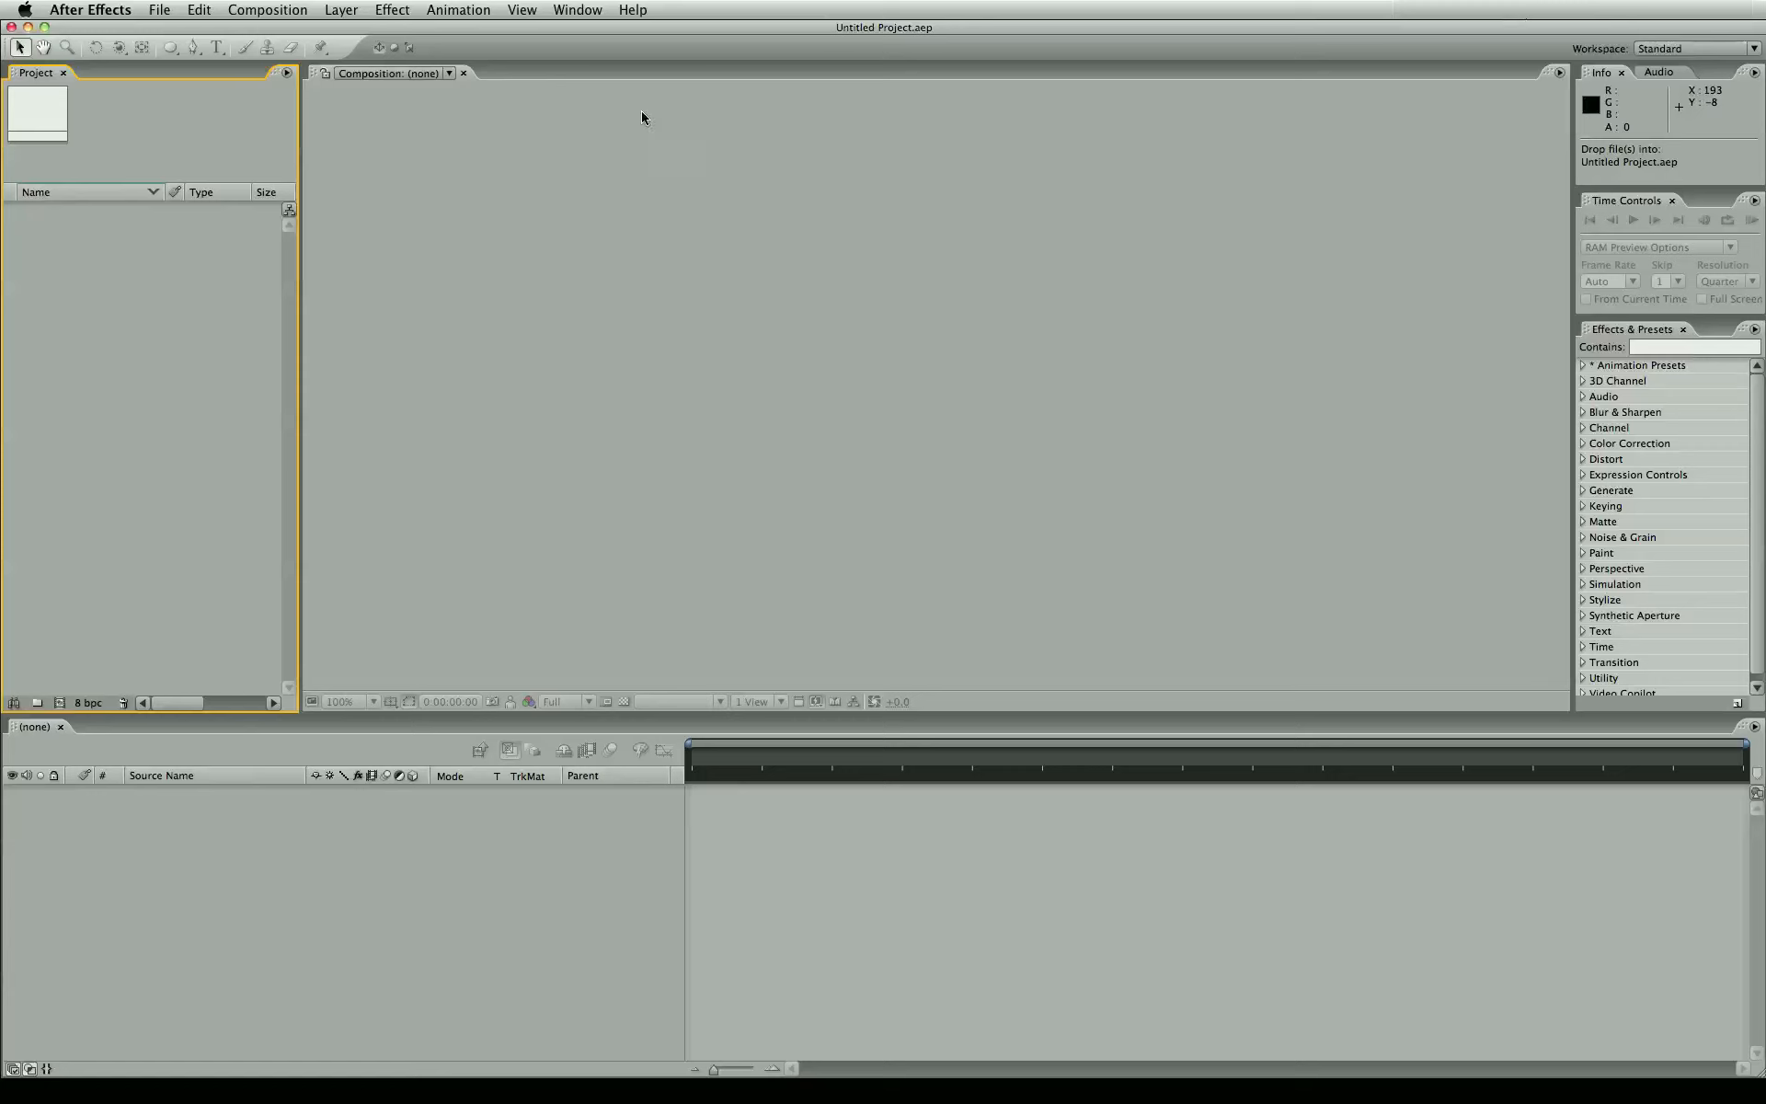
pyautogui.moveTo(1280, 119)
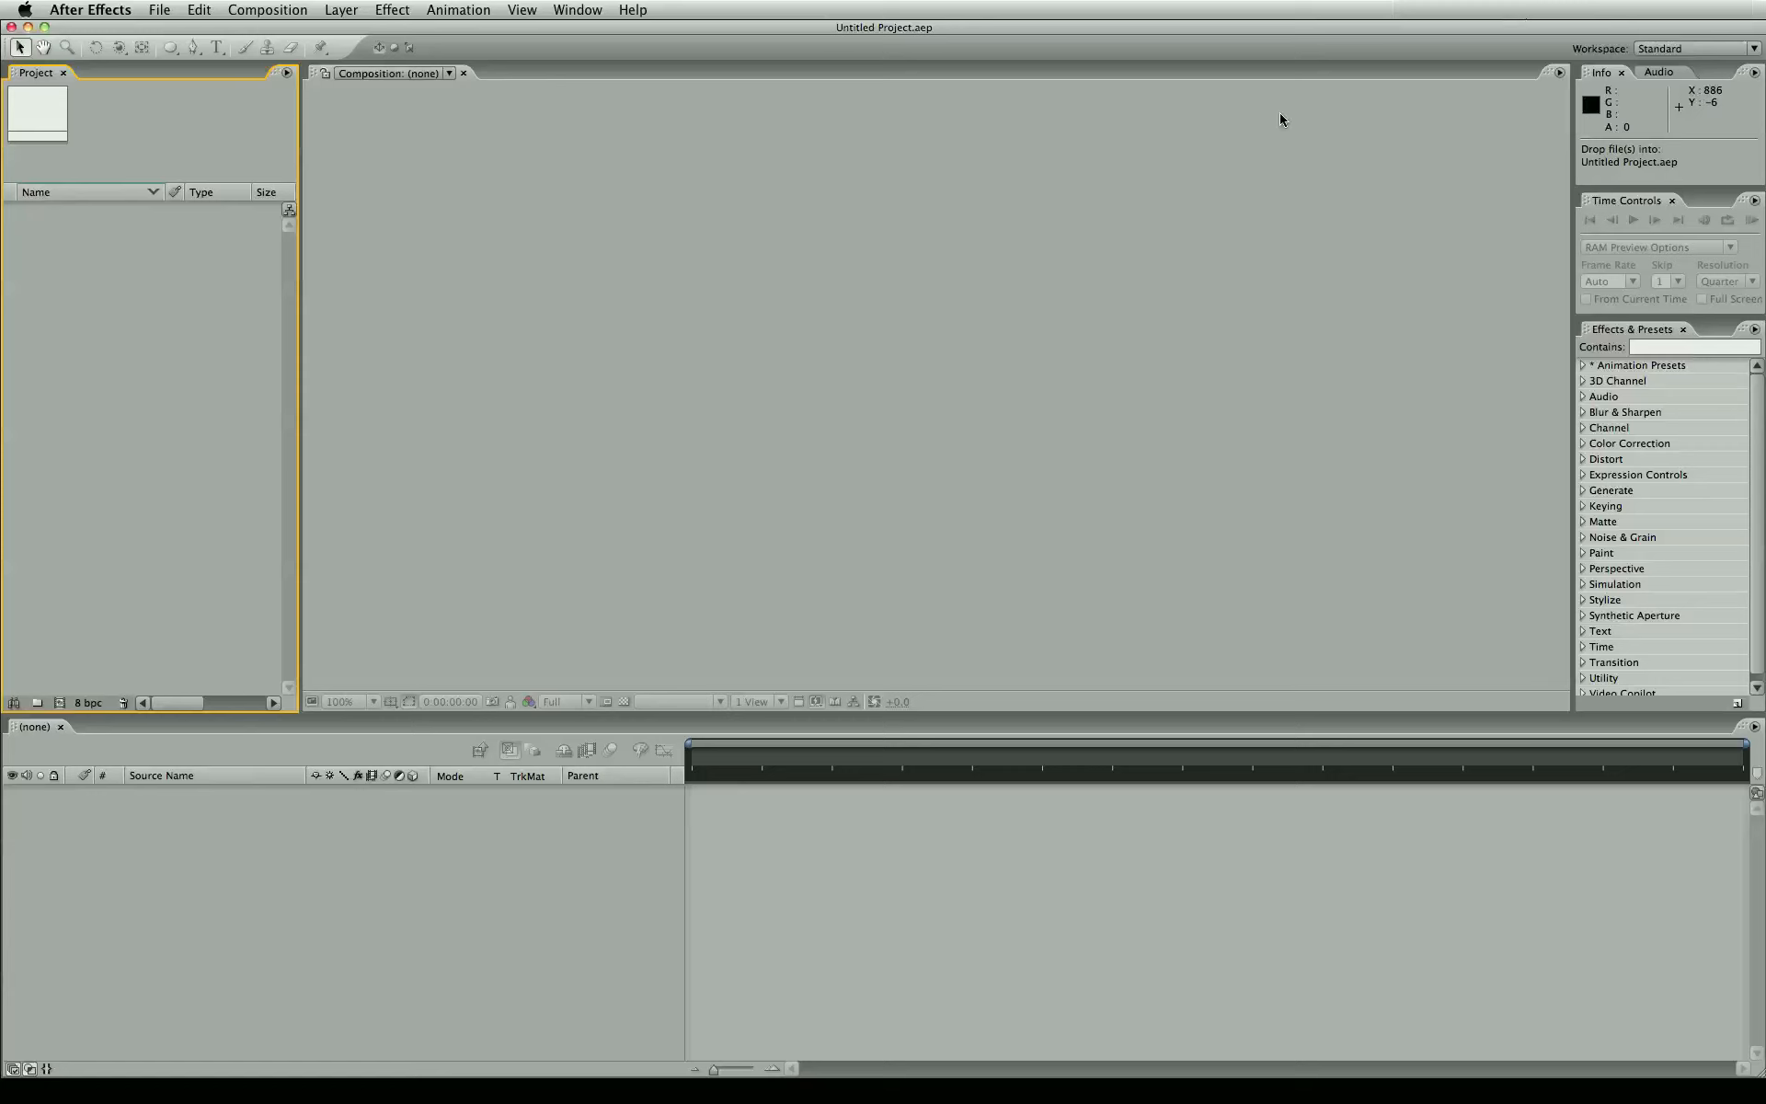
pyautogui.moveTo(583, 166)
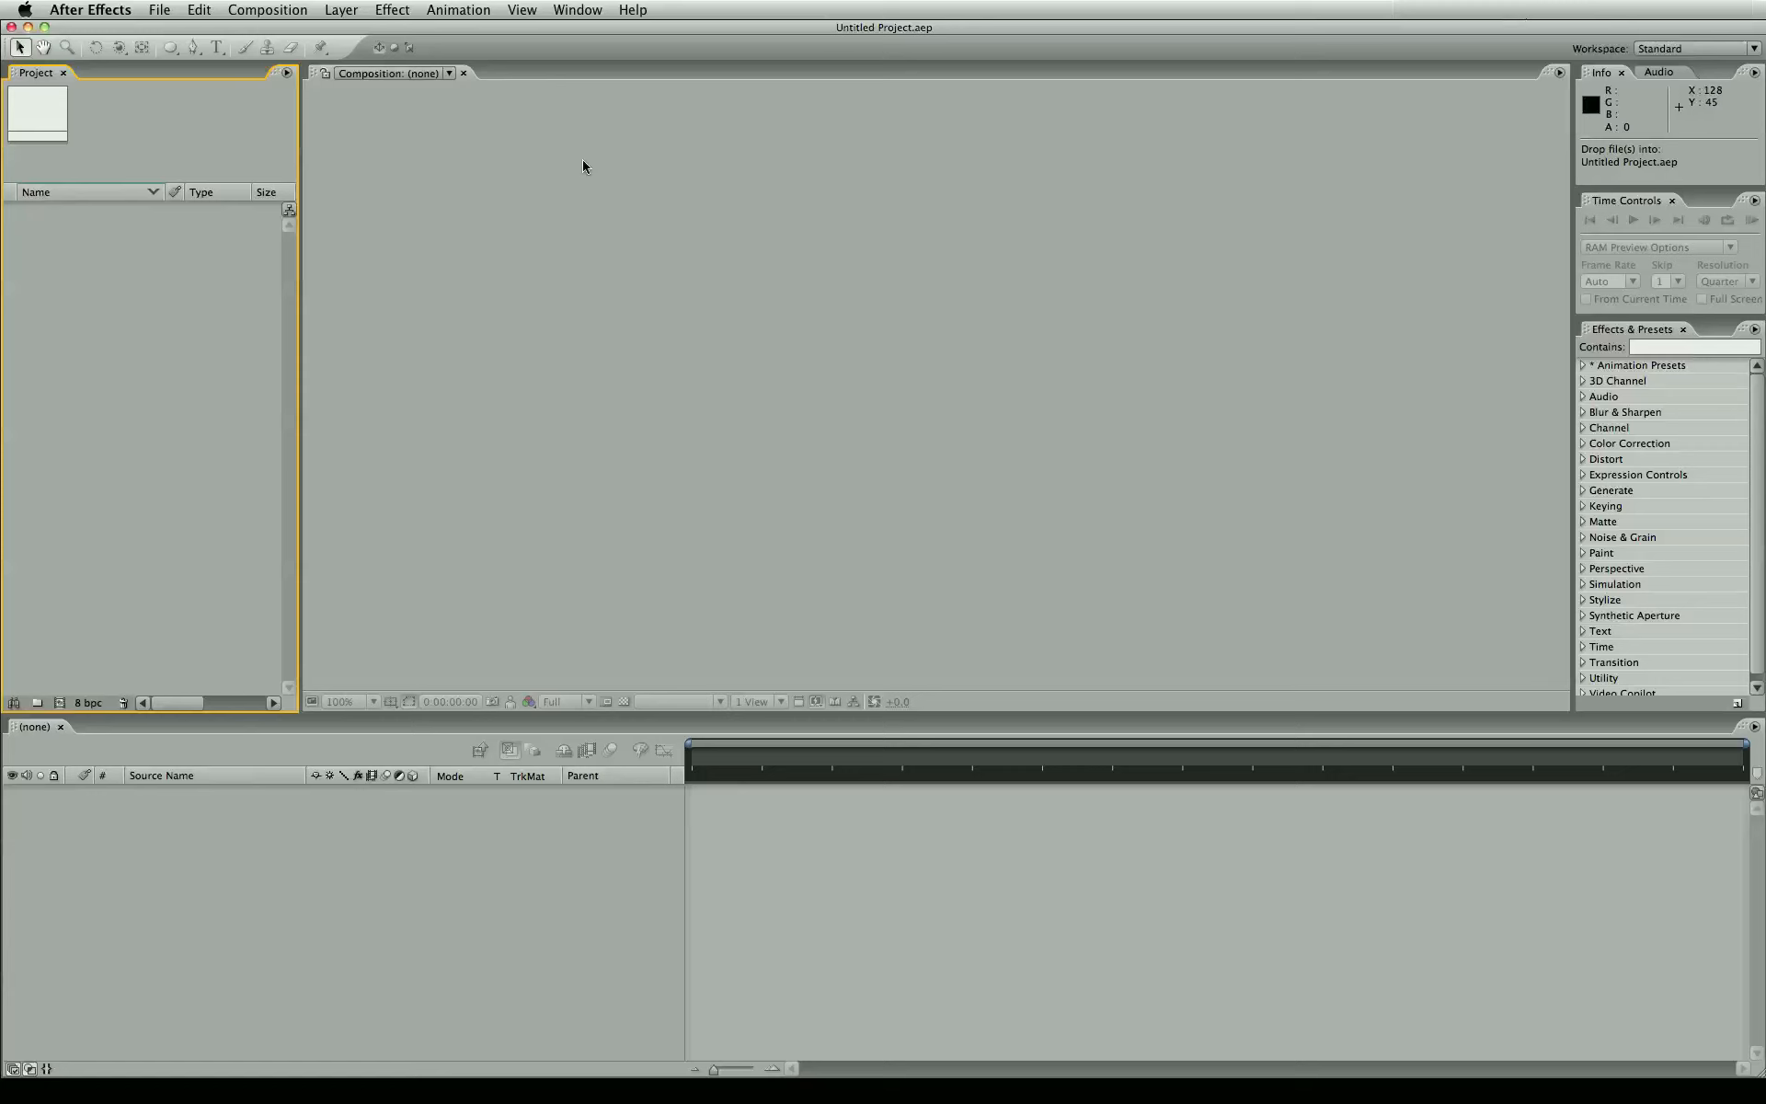
pyautogui.moveTo(613, 148)
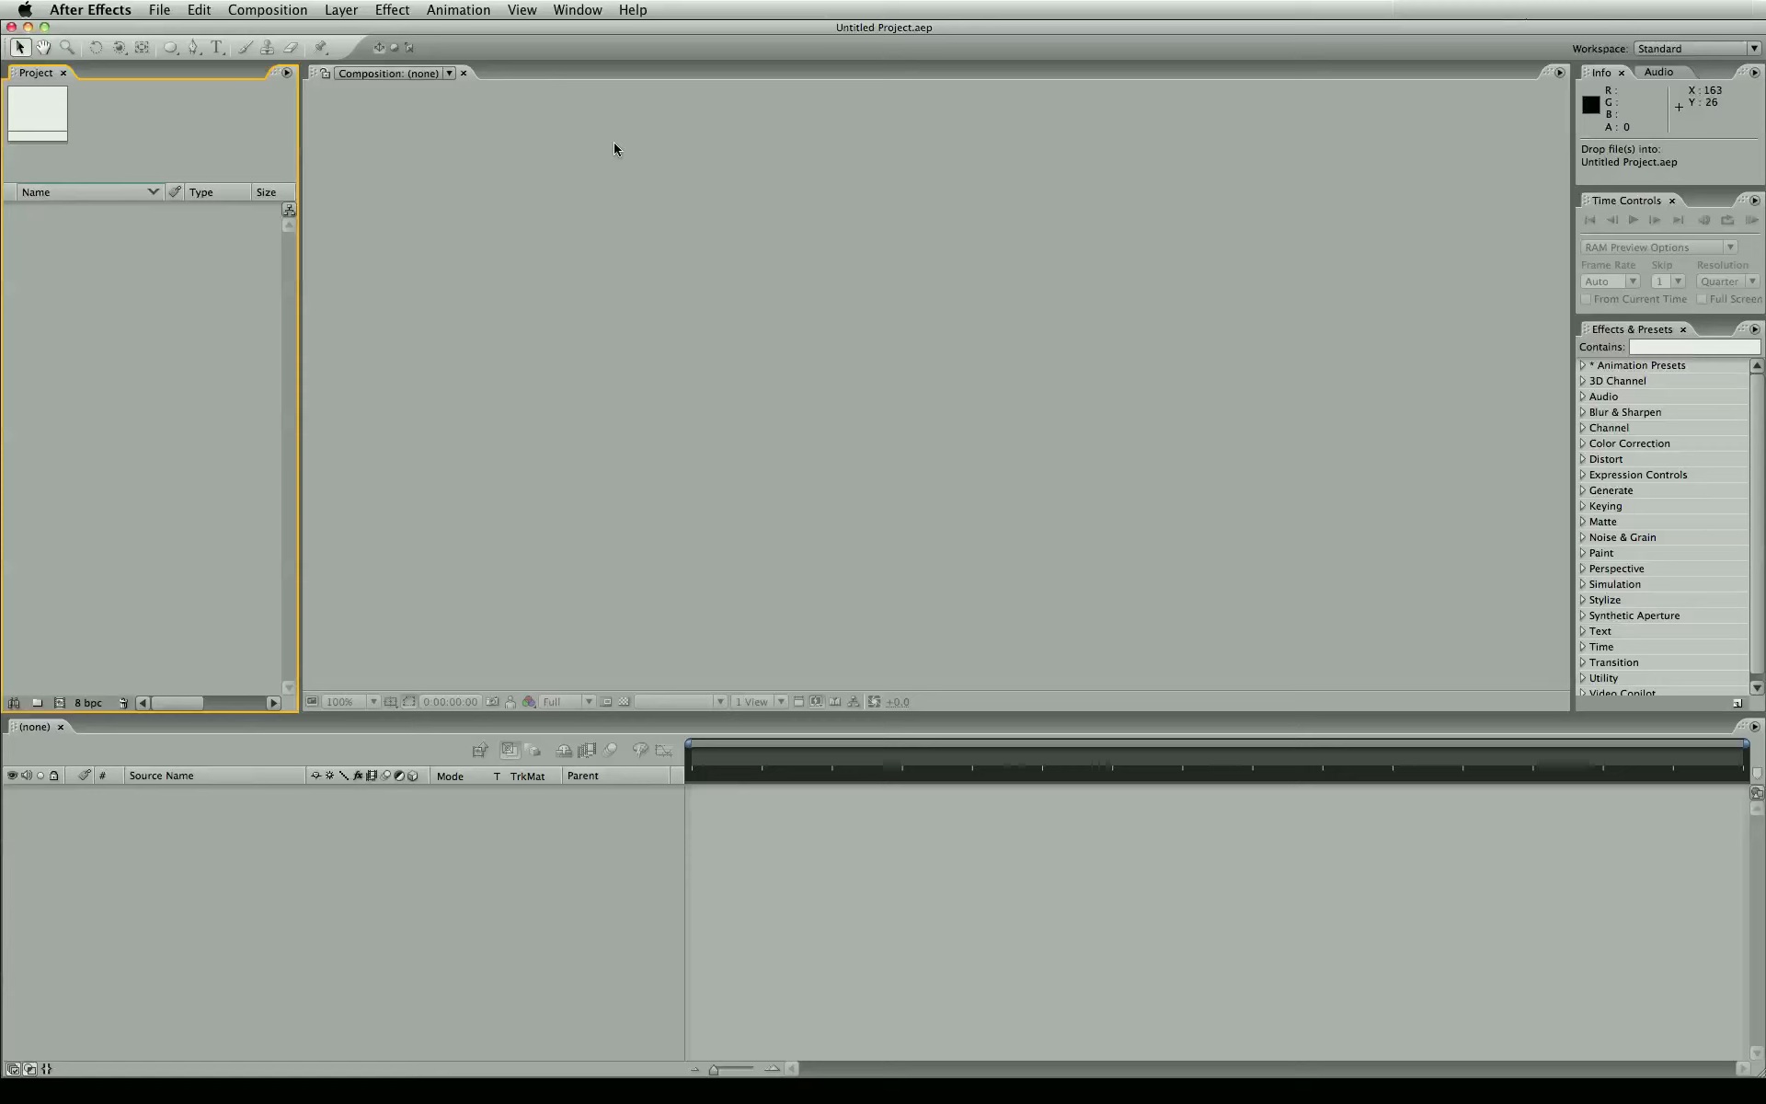
pyautogui.moveTo(144, 215)
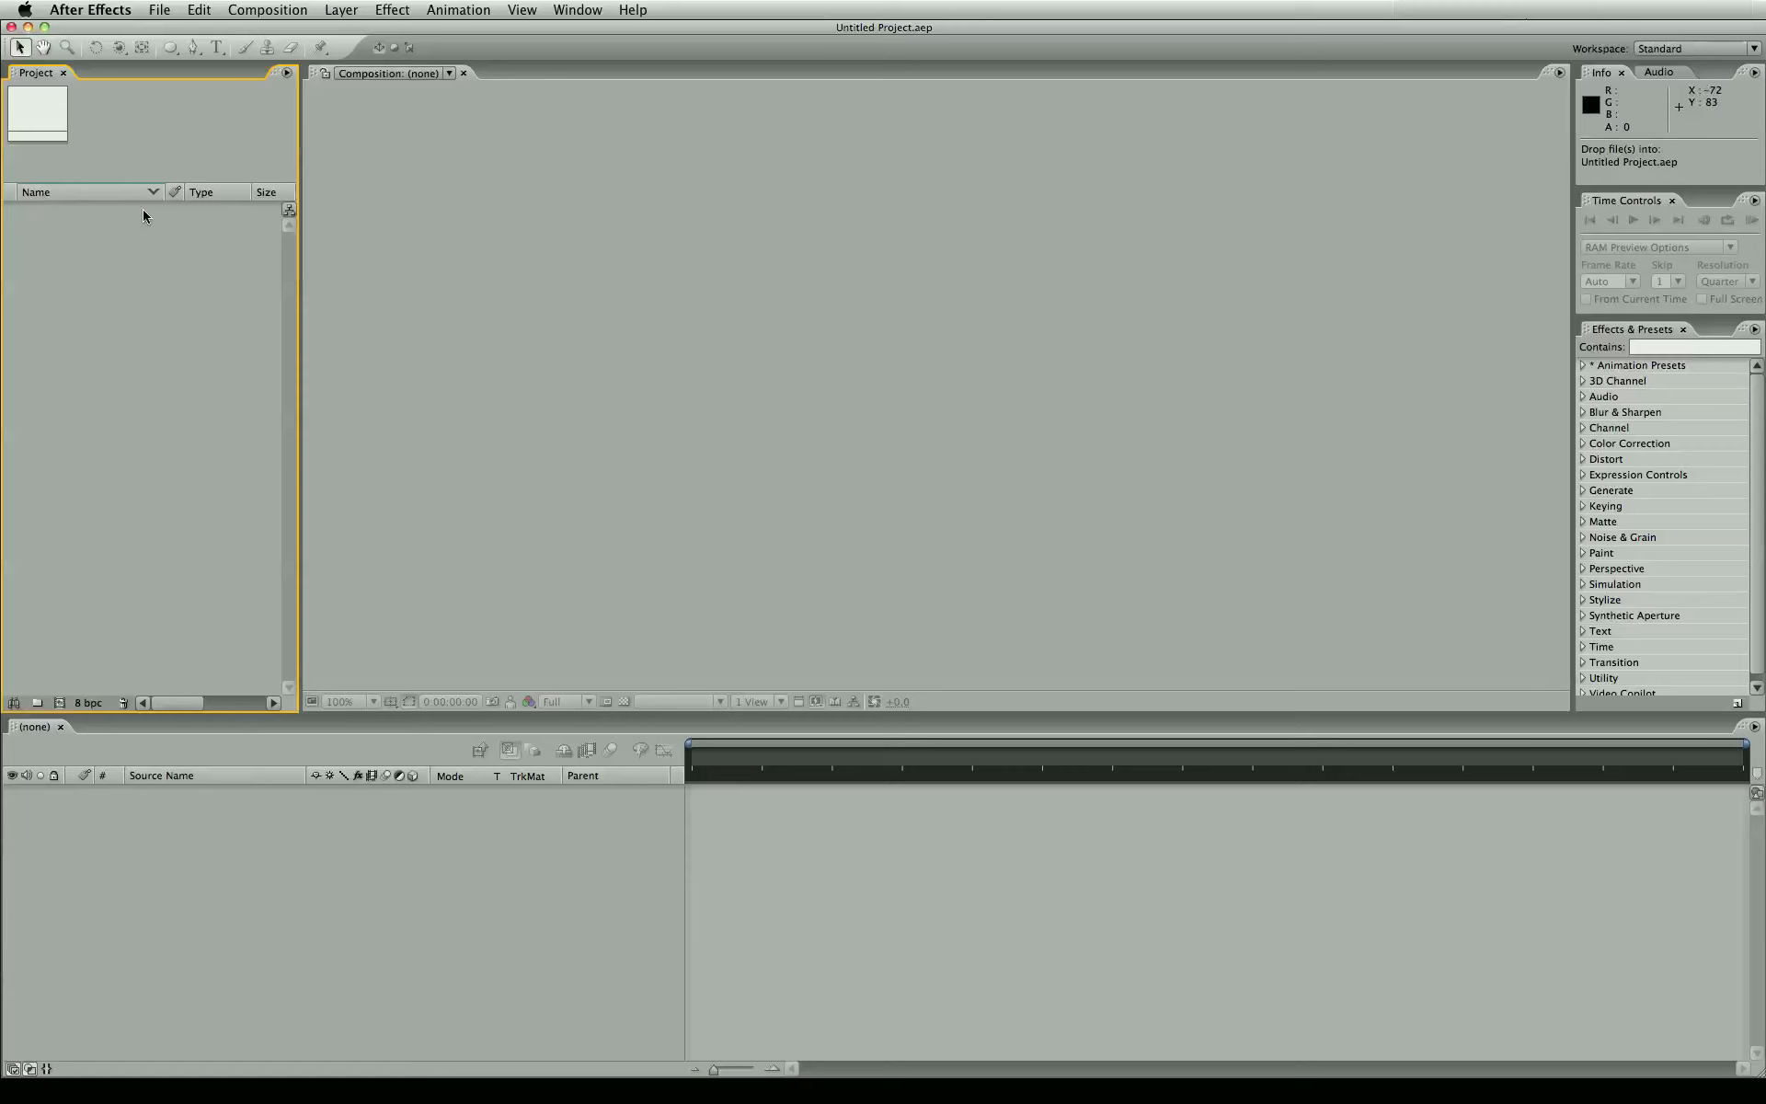
pyautogui.moveTo(229, 256)
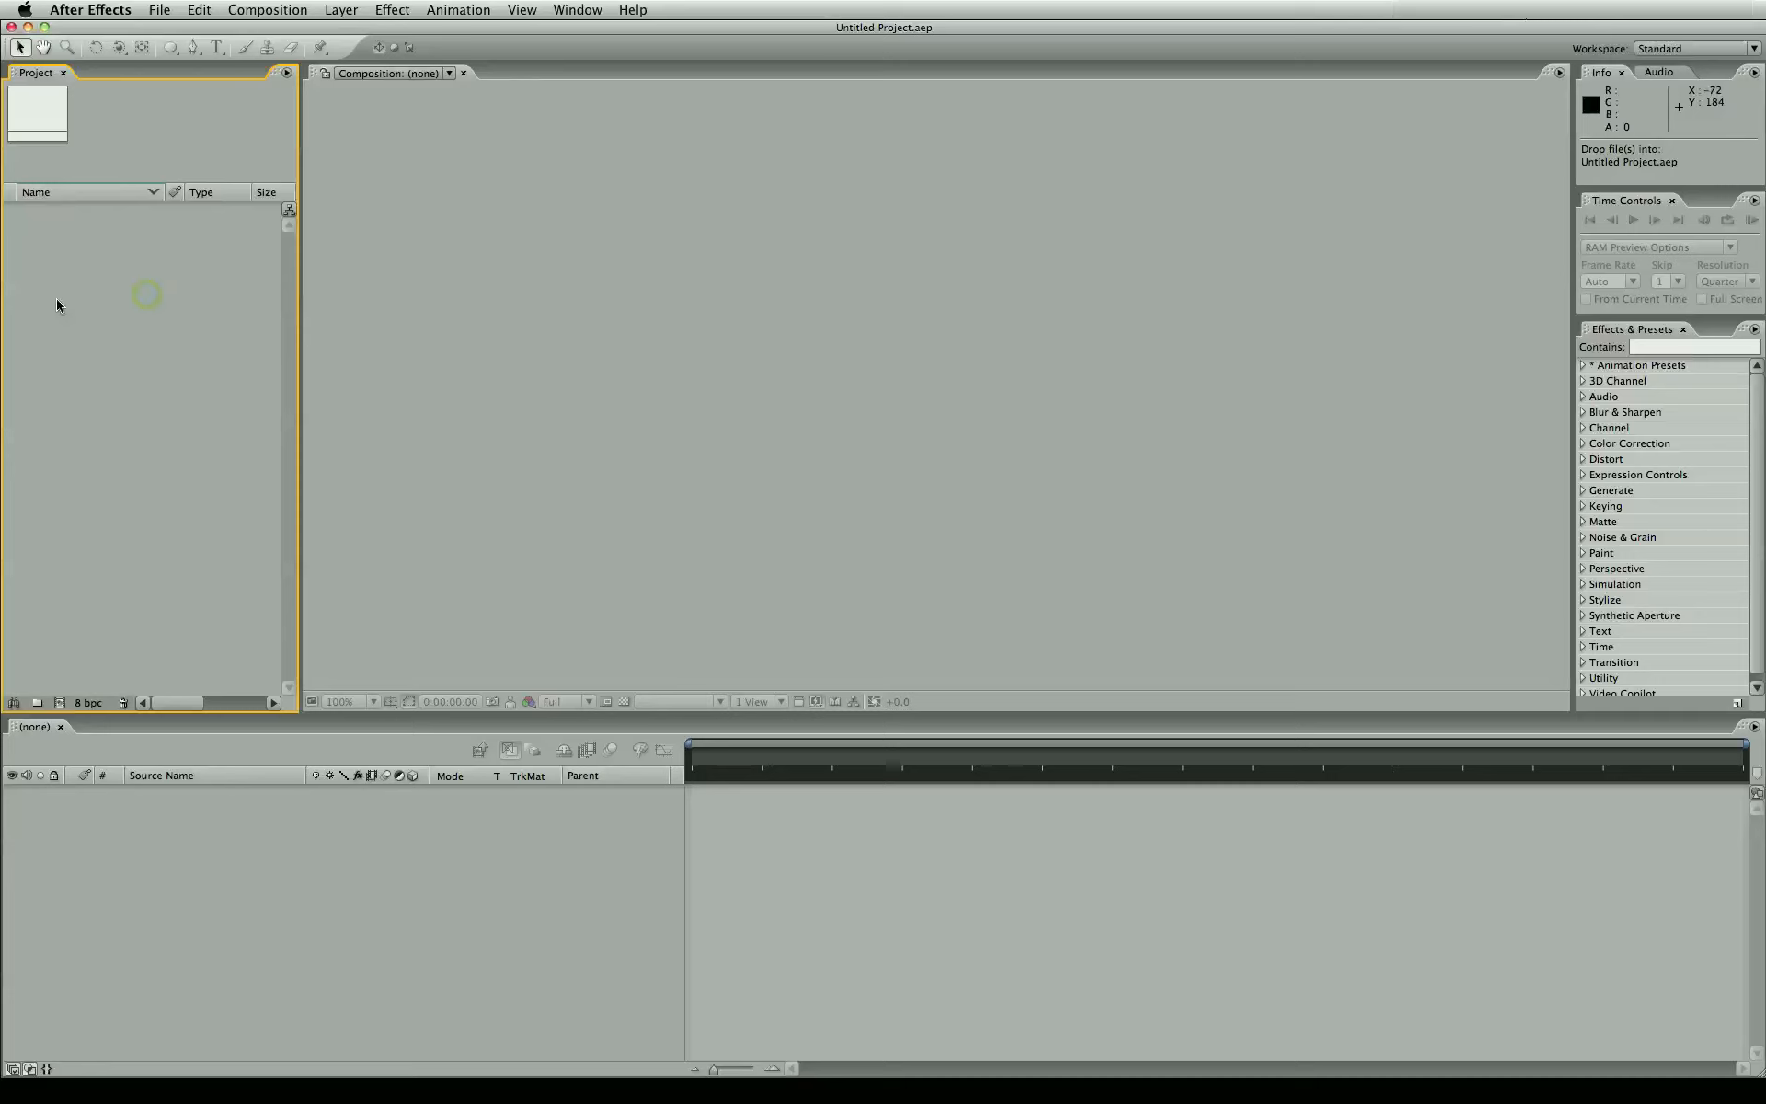
pyautogui.moveTo(90, 250)
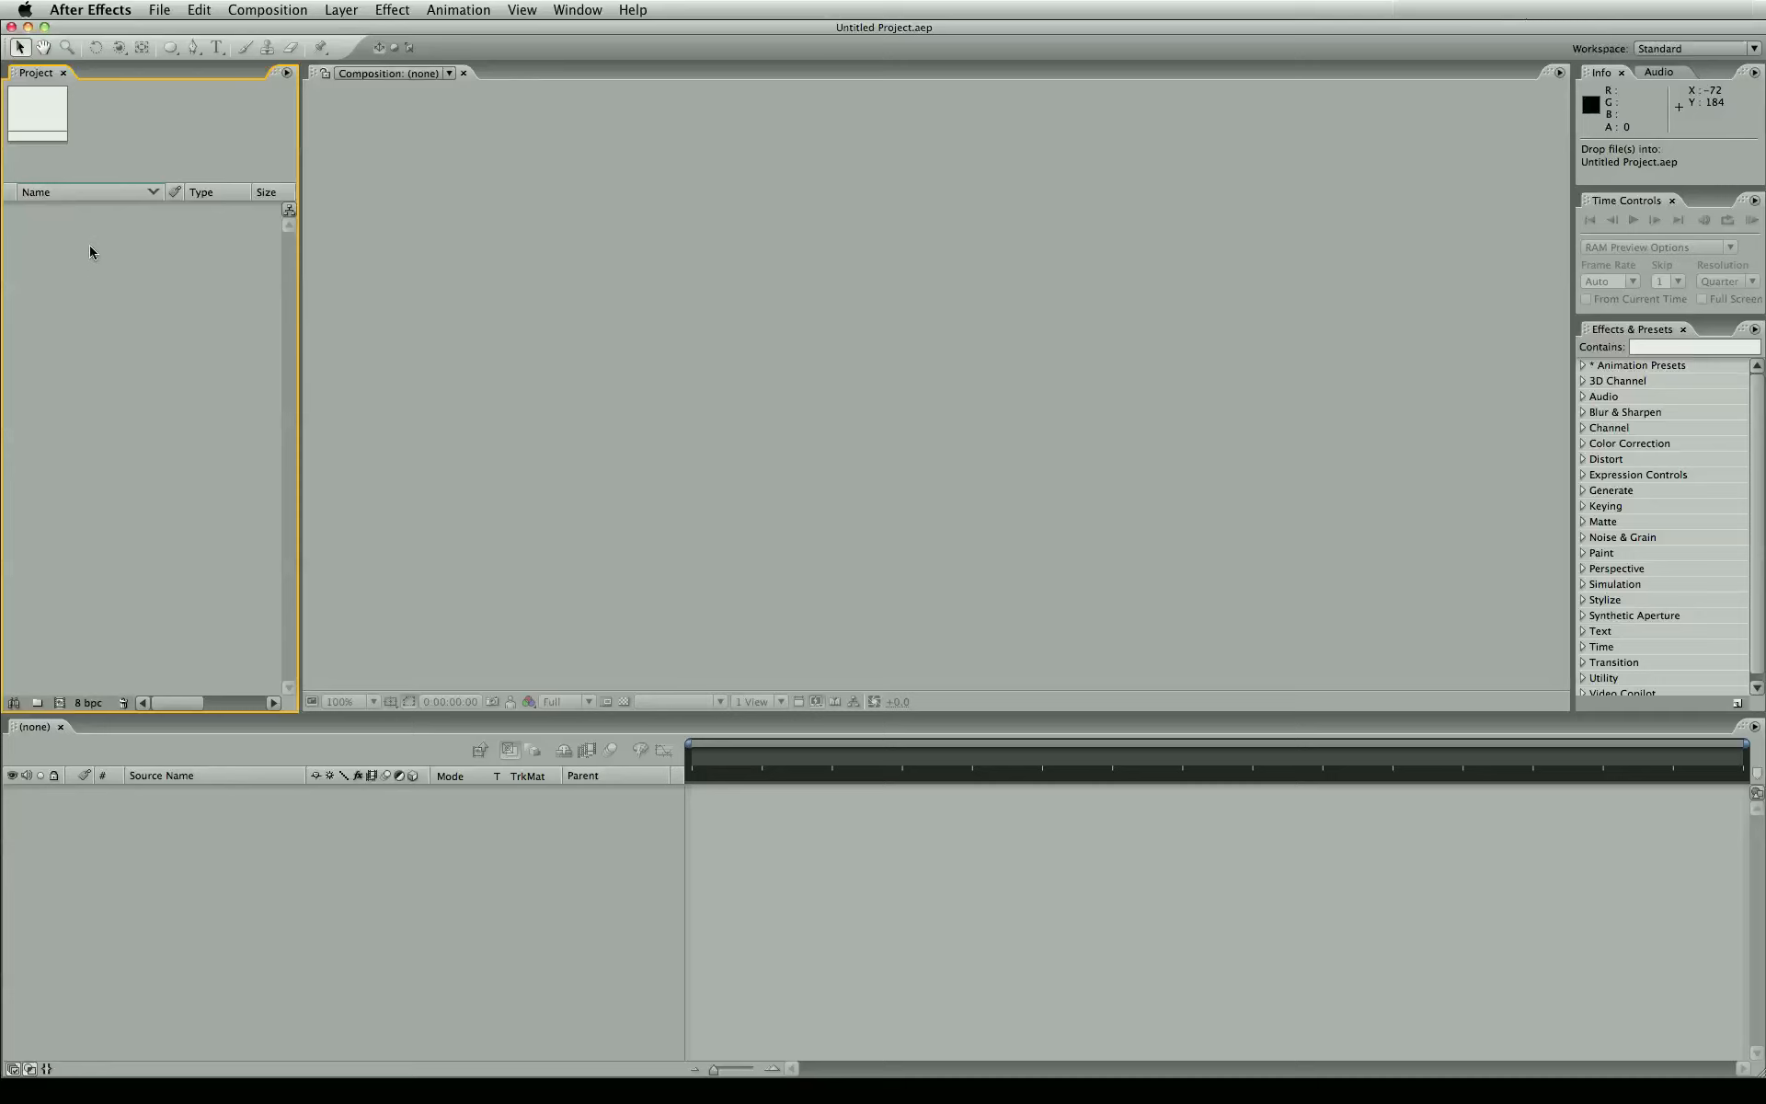
pyautogui.moveTo(121, 317)
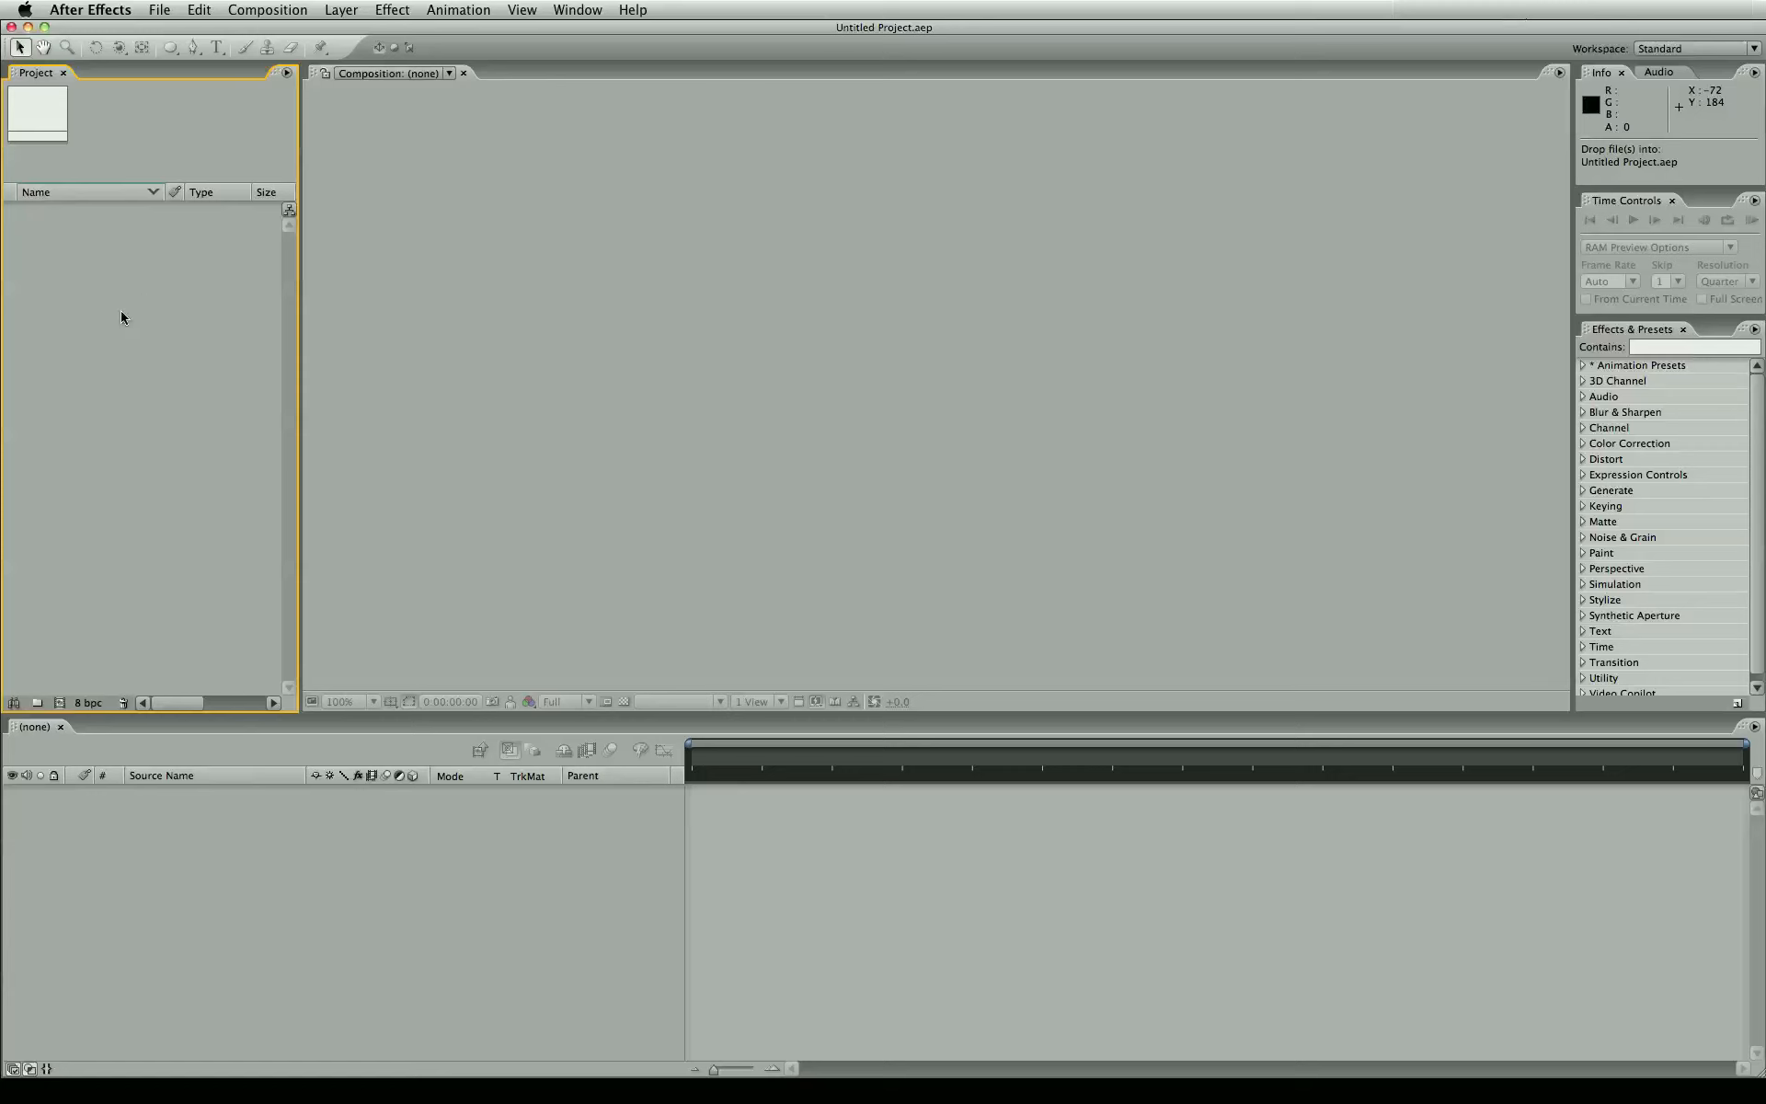
# - Browse the effects list, expanding and collapsing the Keying category
pyautogui.click(422, 249)
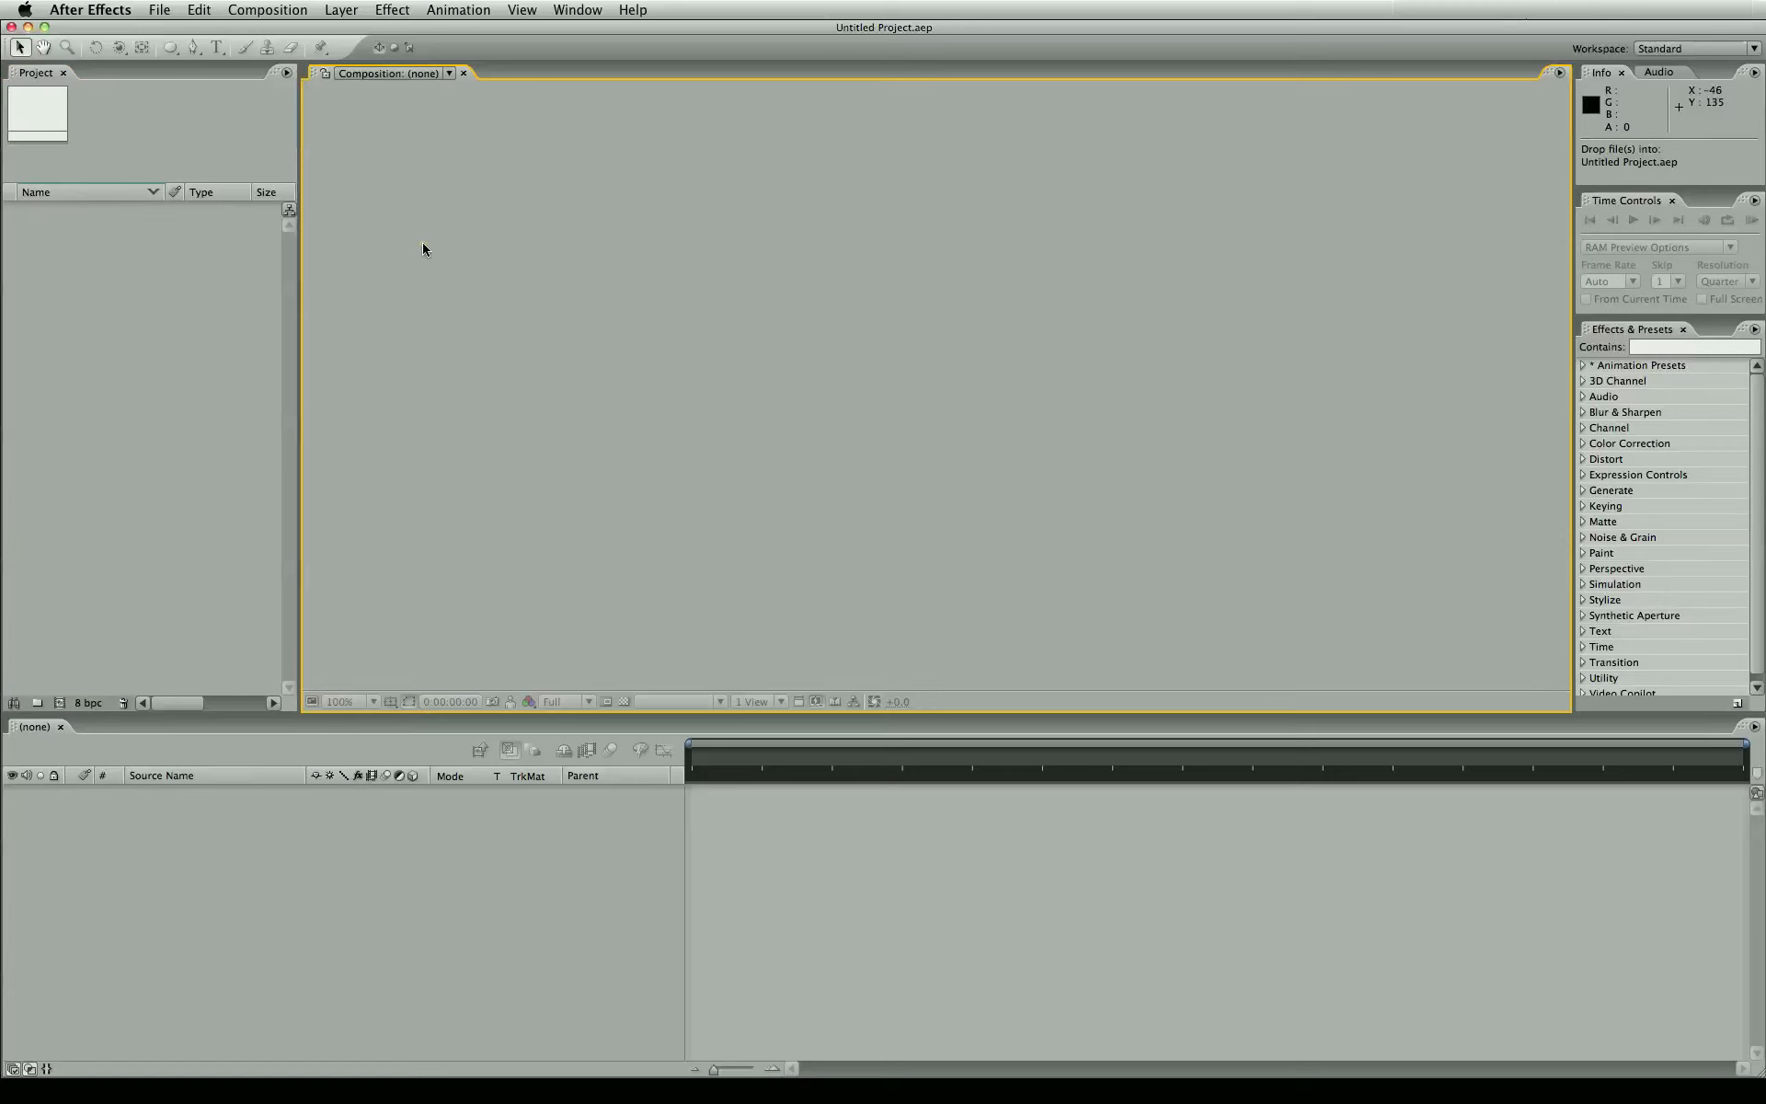
pyautogui.moveTo(1021, 121)
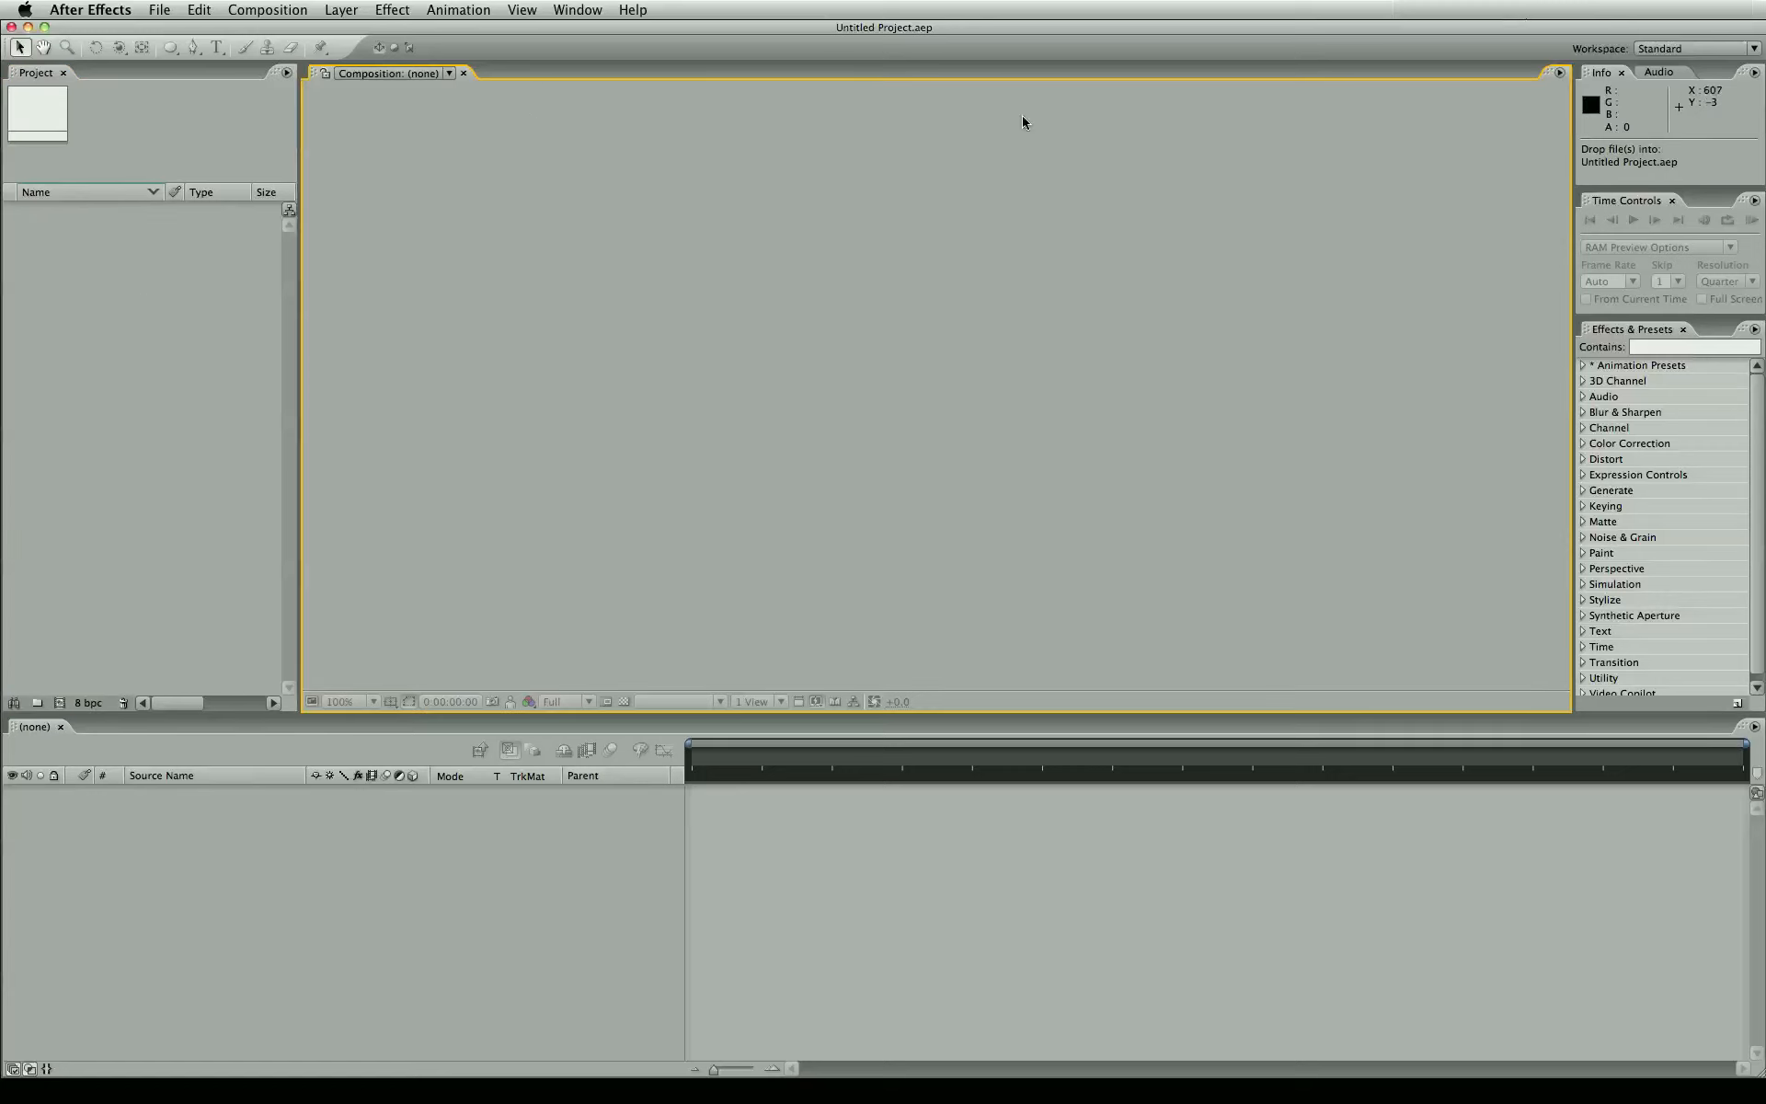
pyautogui.moveTo(789, 632)
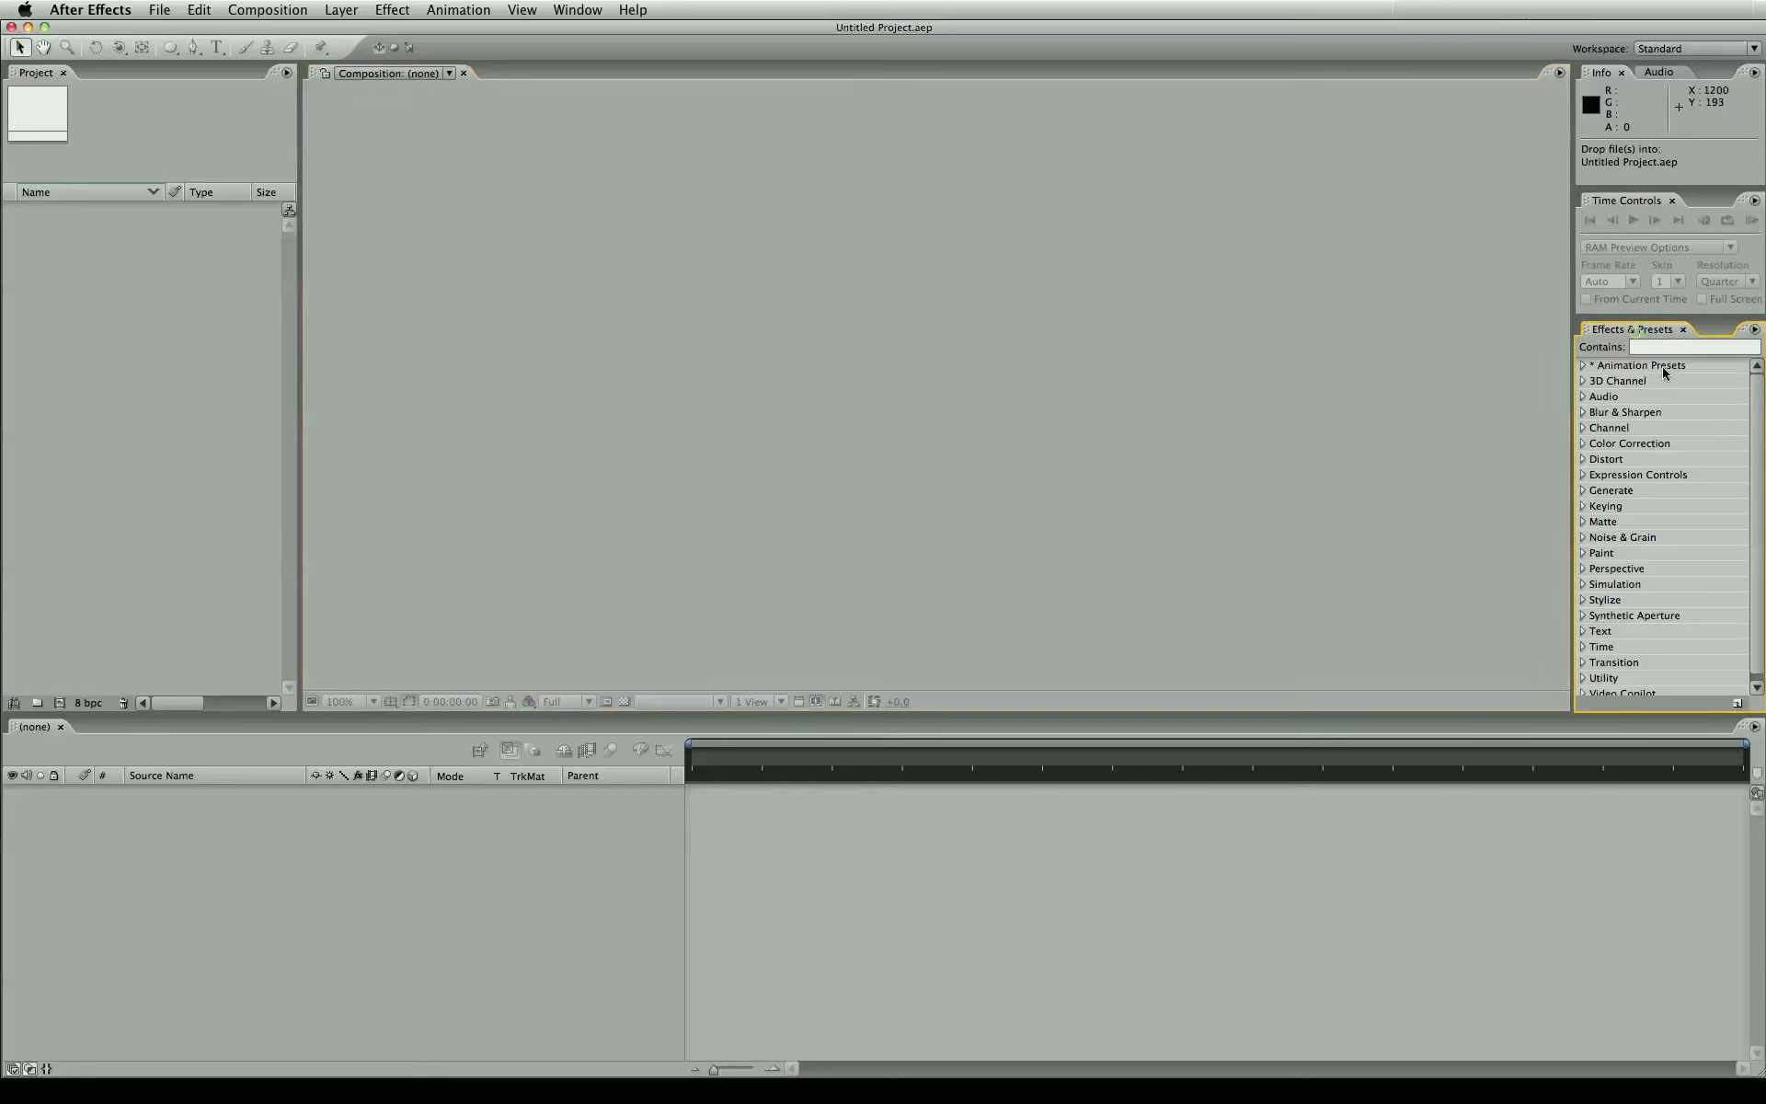
pyautogui.moveTo(1723, 431)
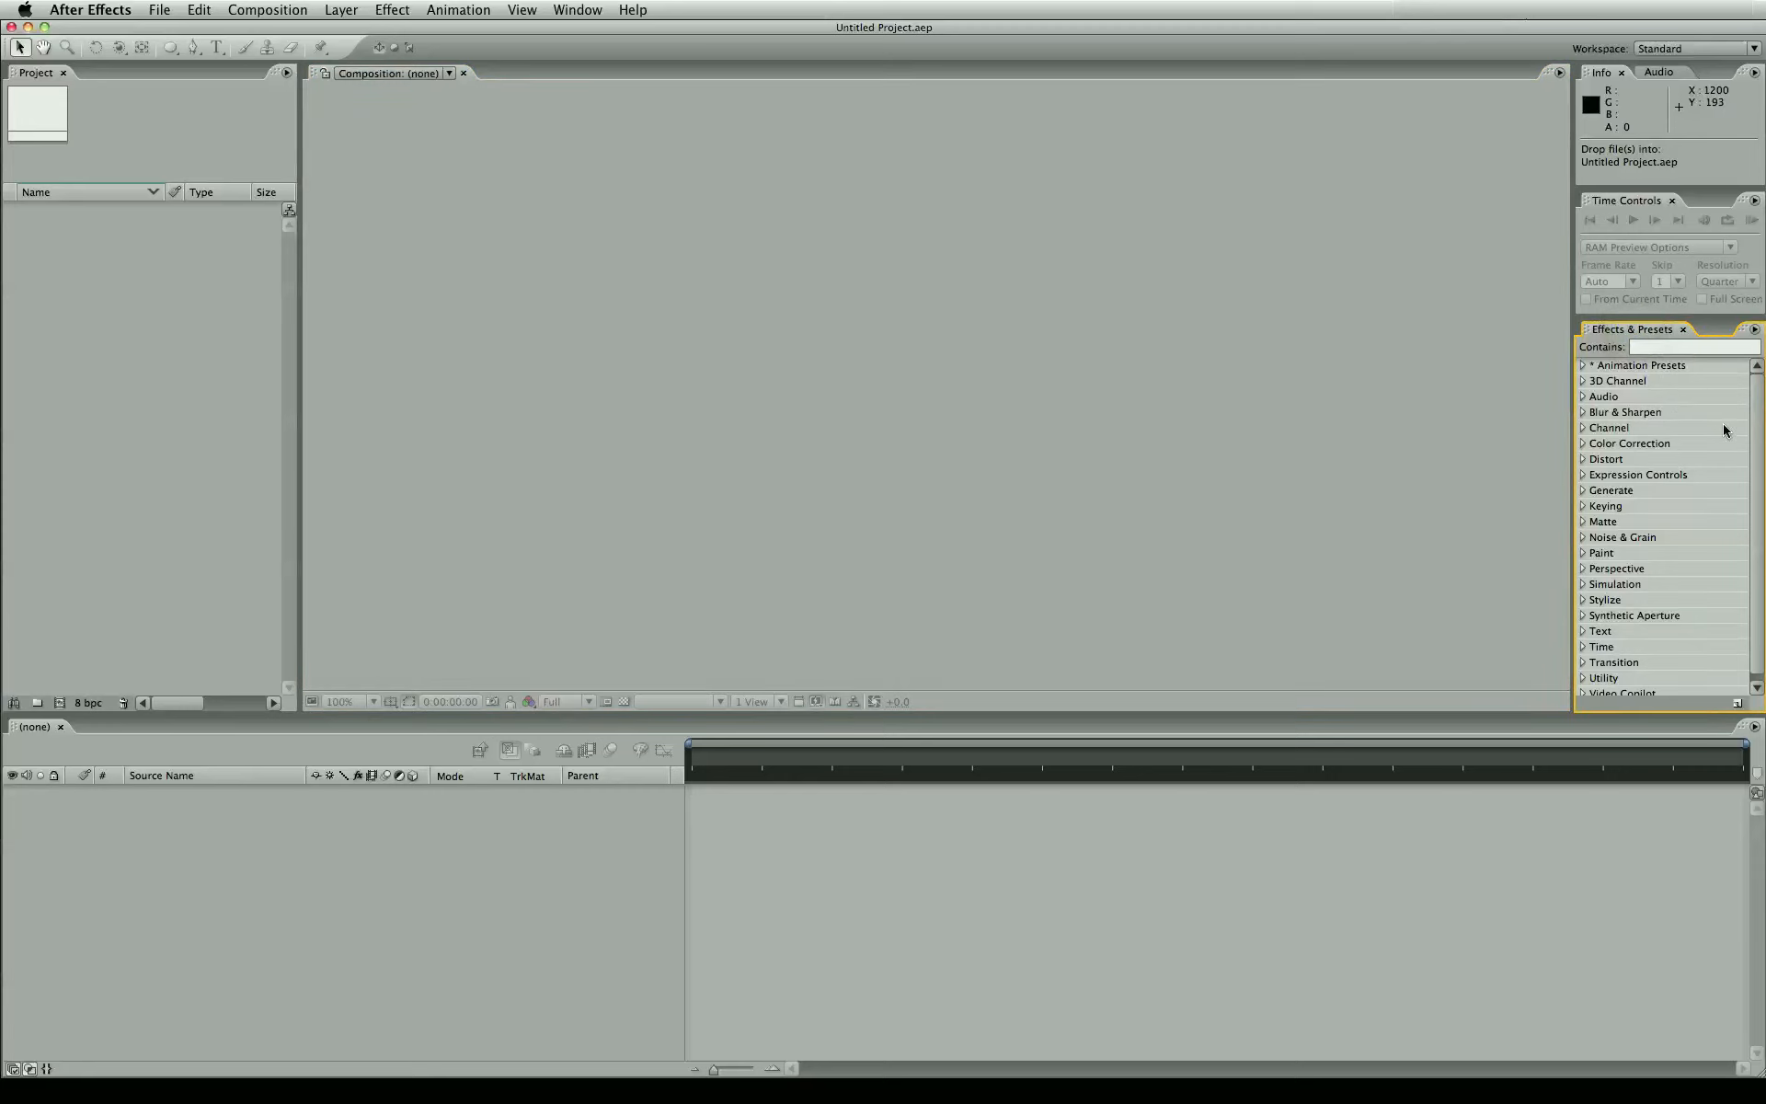
pyautogui.scroll(-3)
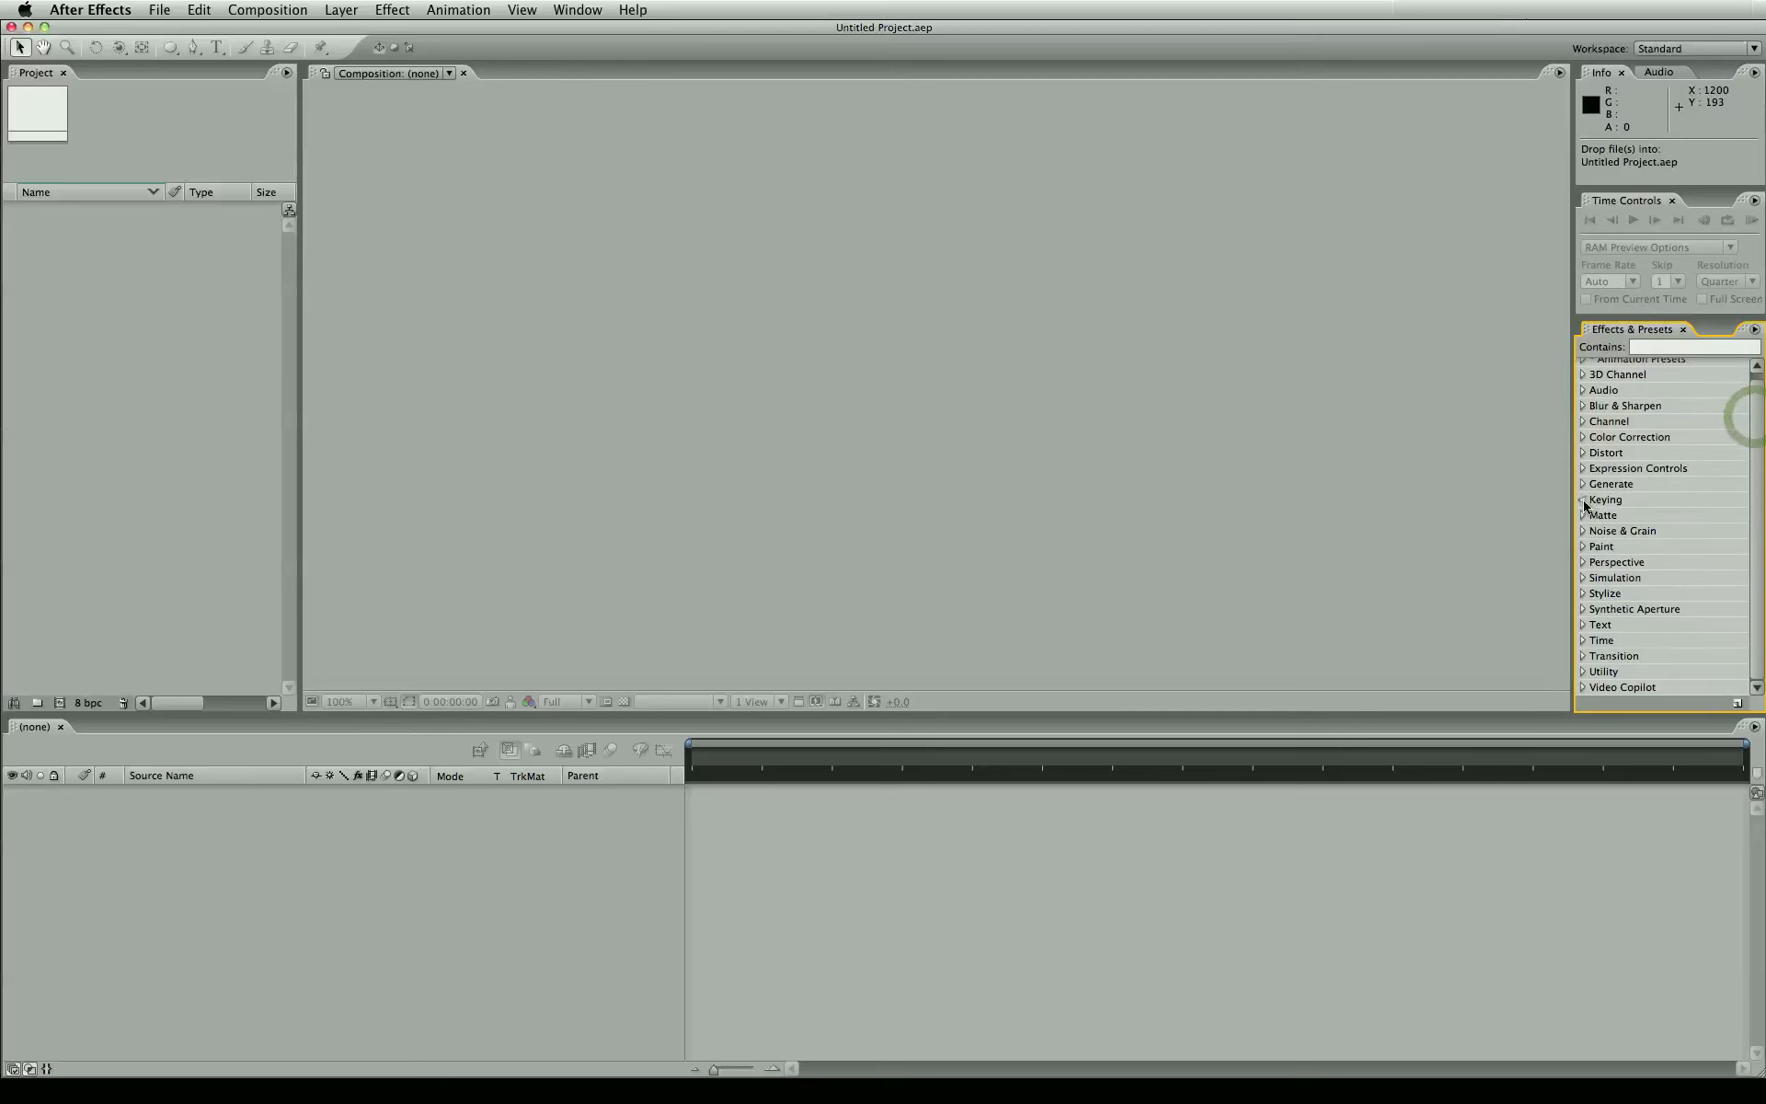
pyautogui.click(1584, 498)
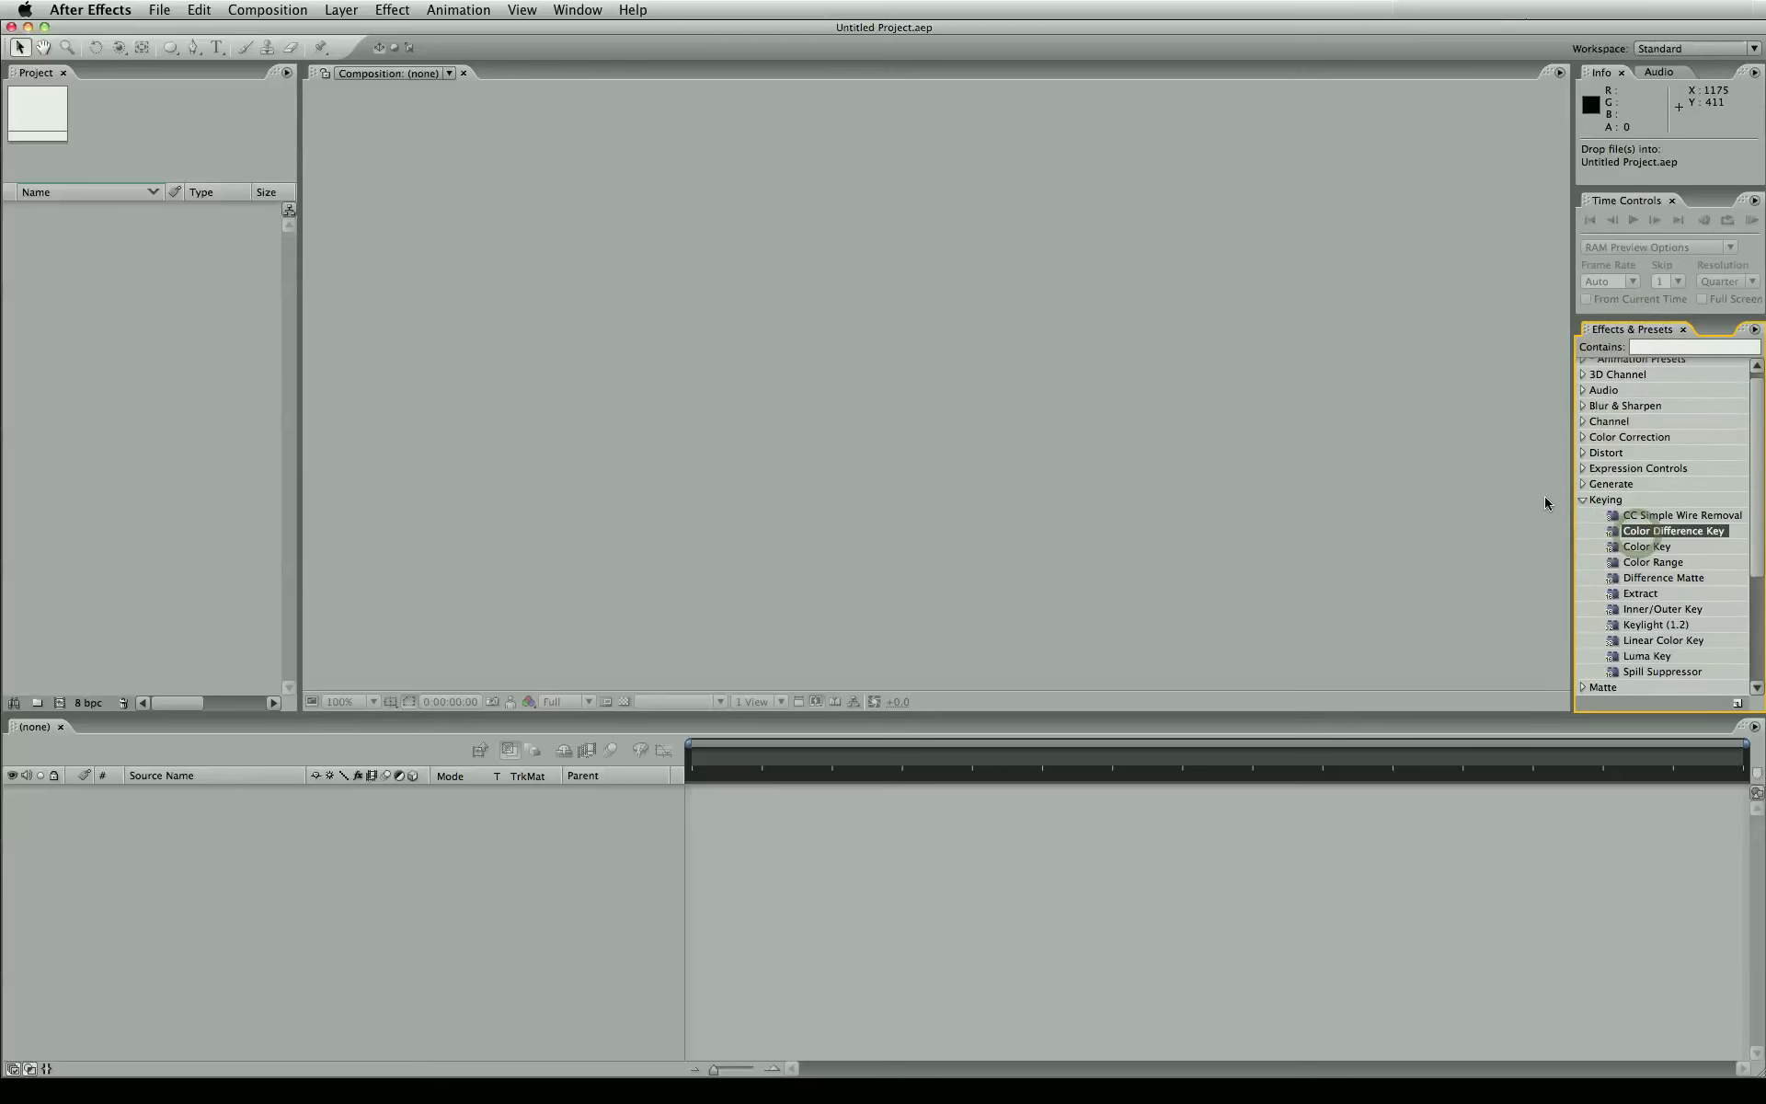
pyautogui.moveTo(1593, 478)
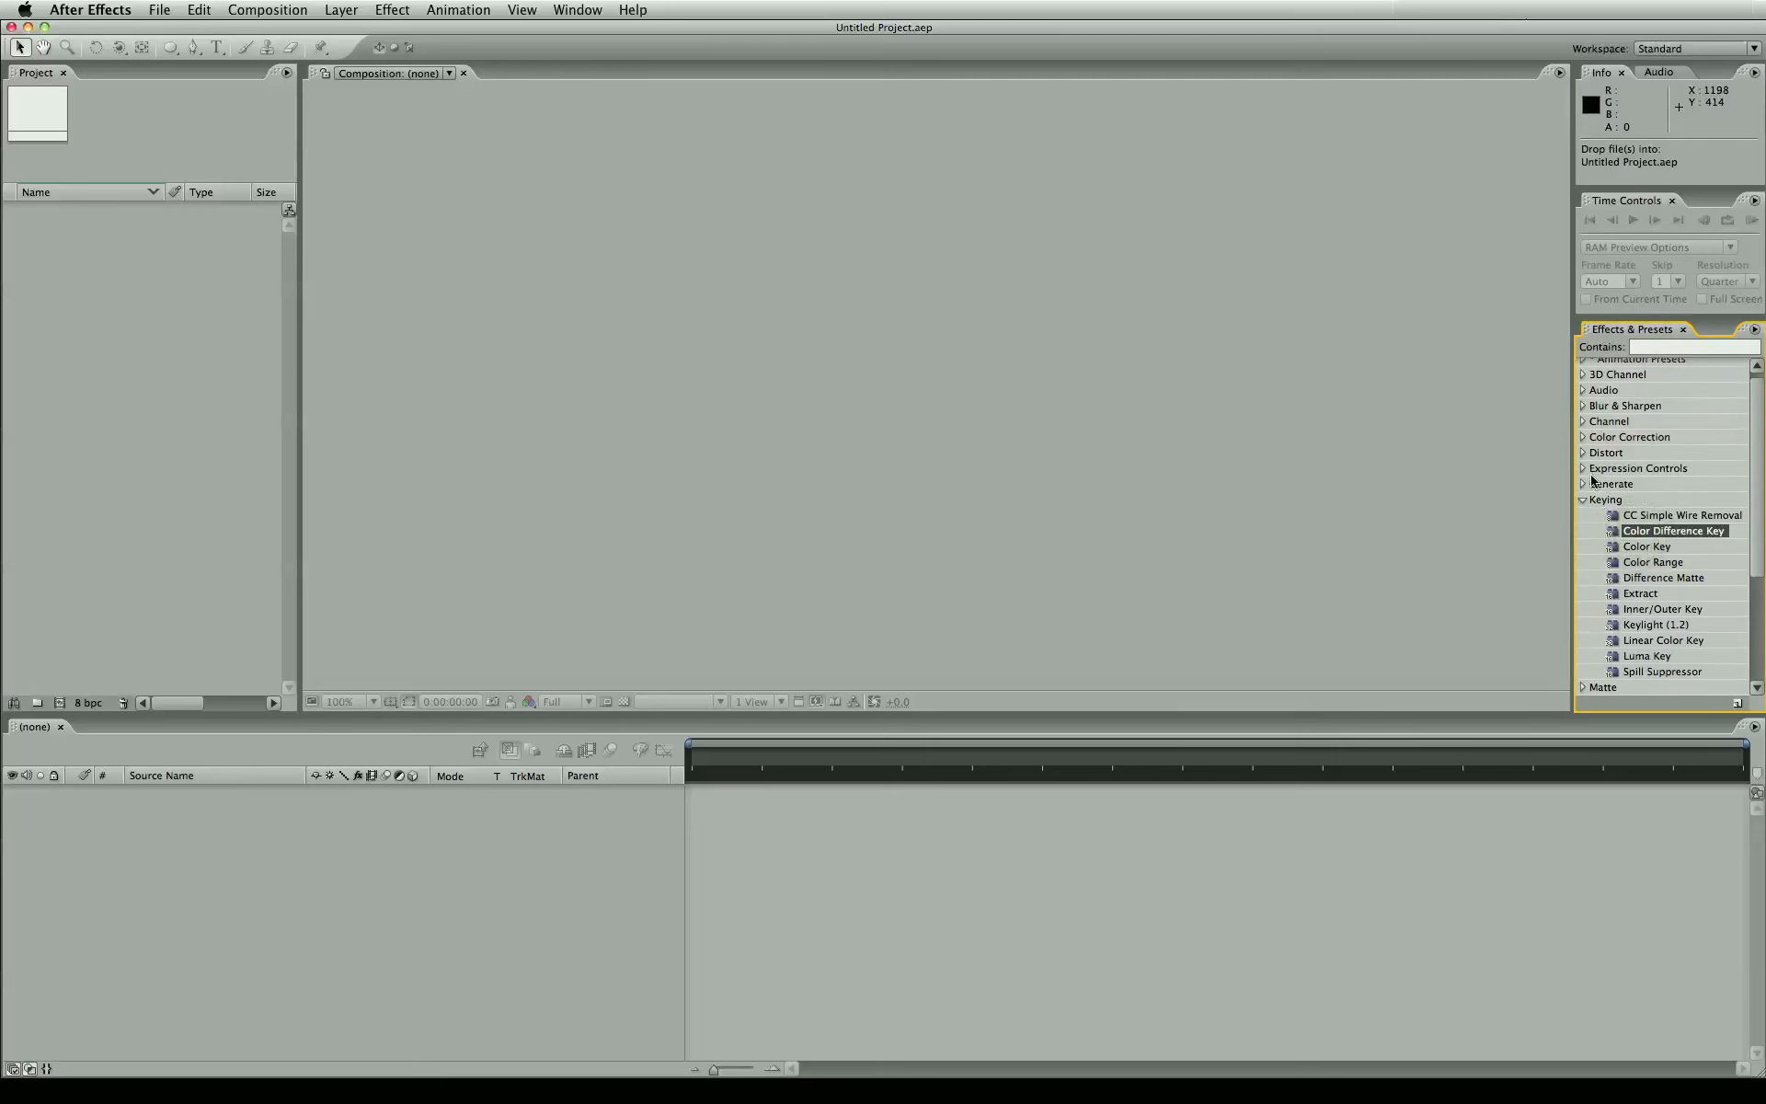
pyautogui.click(1584, 499)
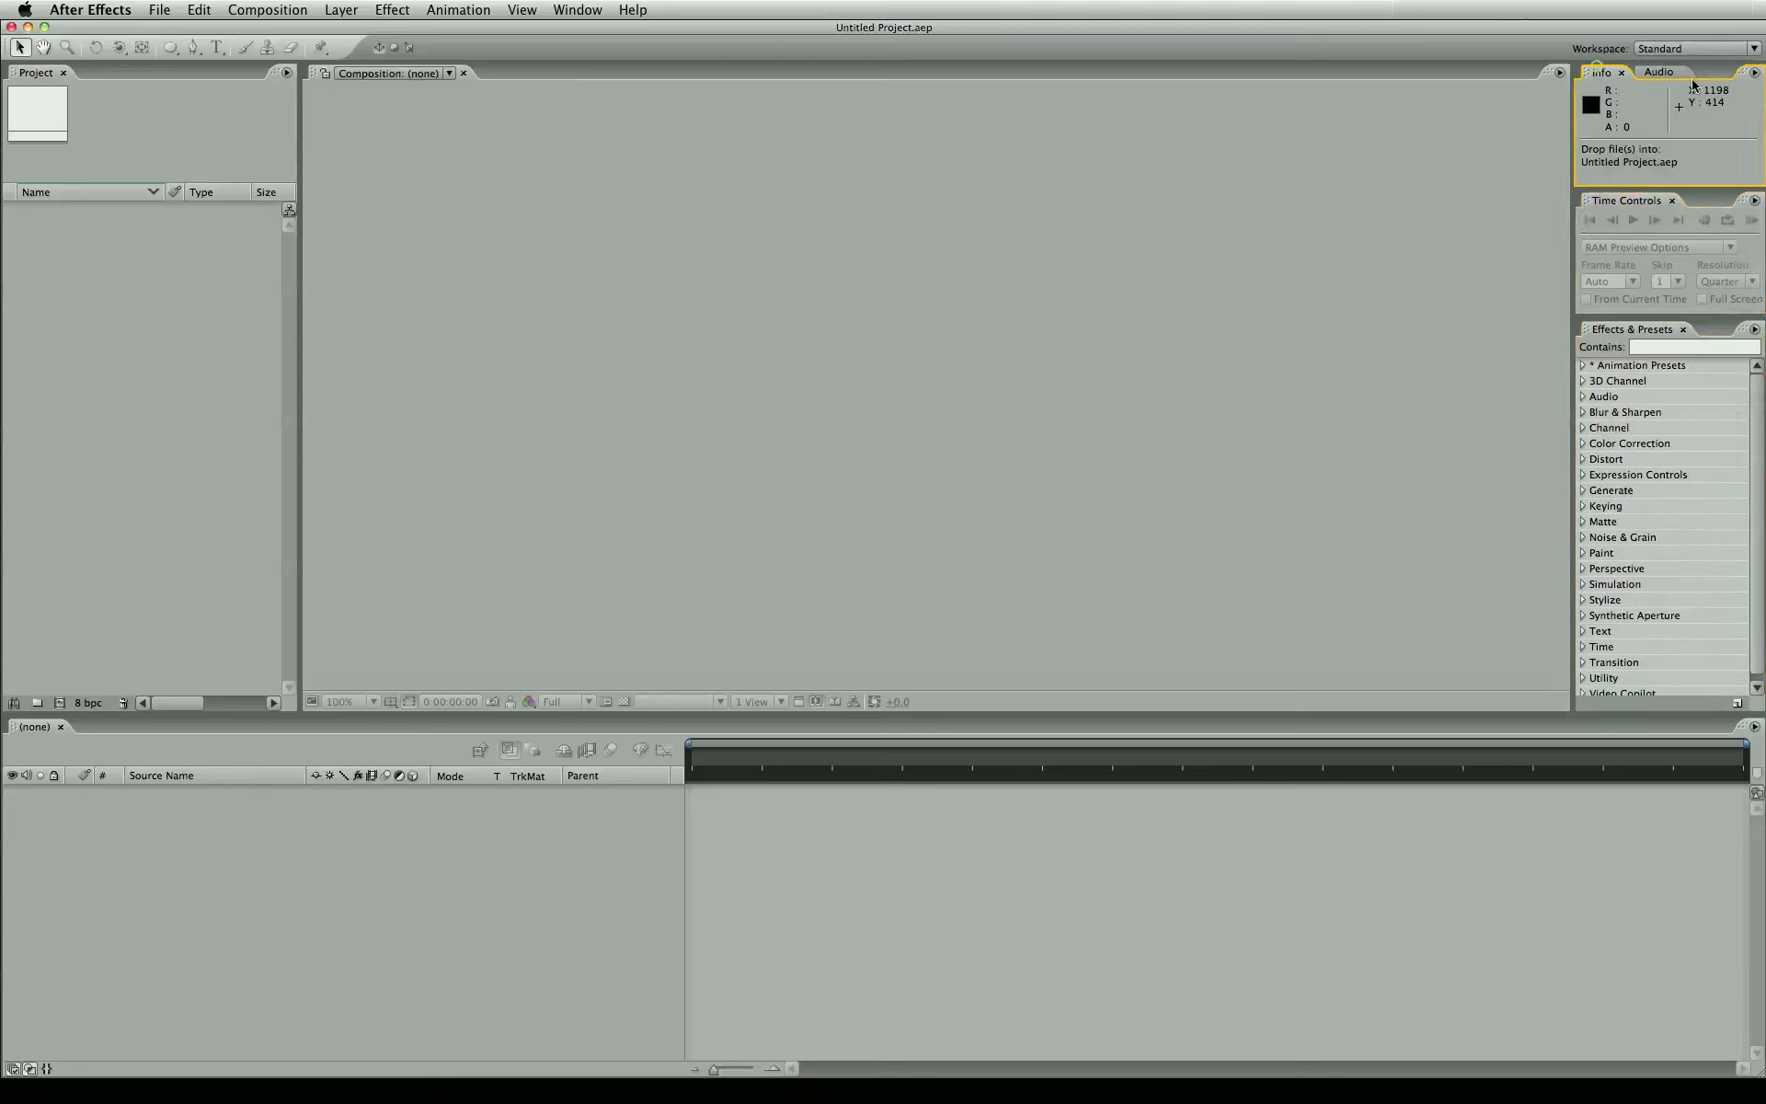
pyautogui.moveTo(1630, 181)
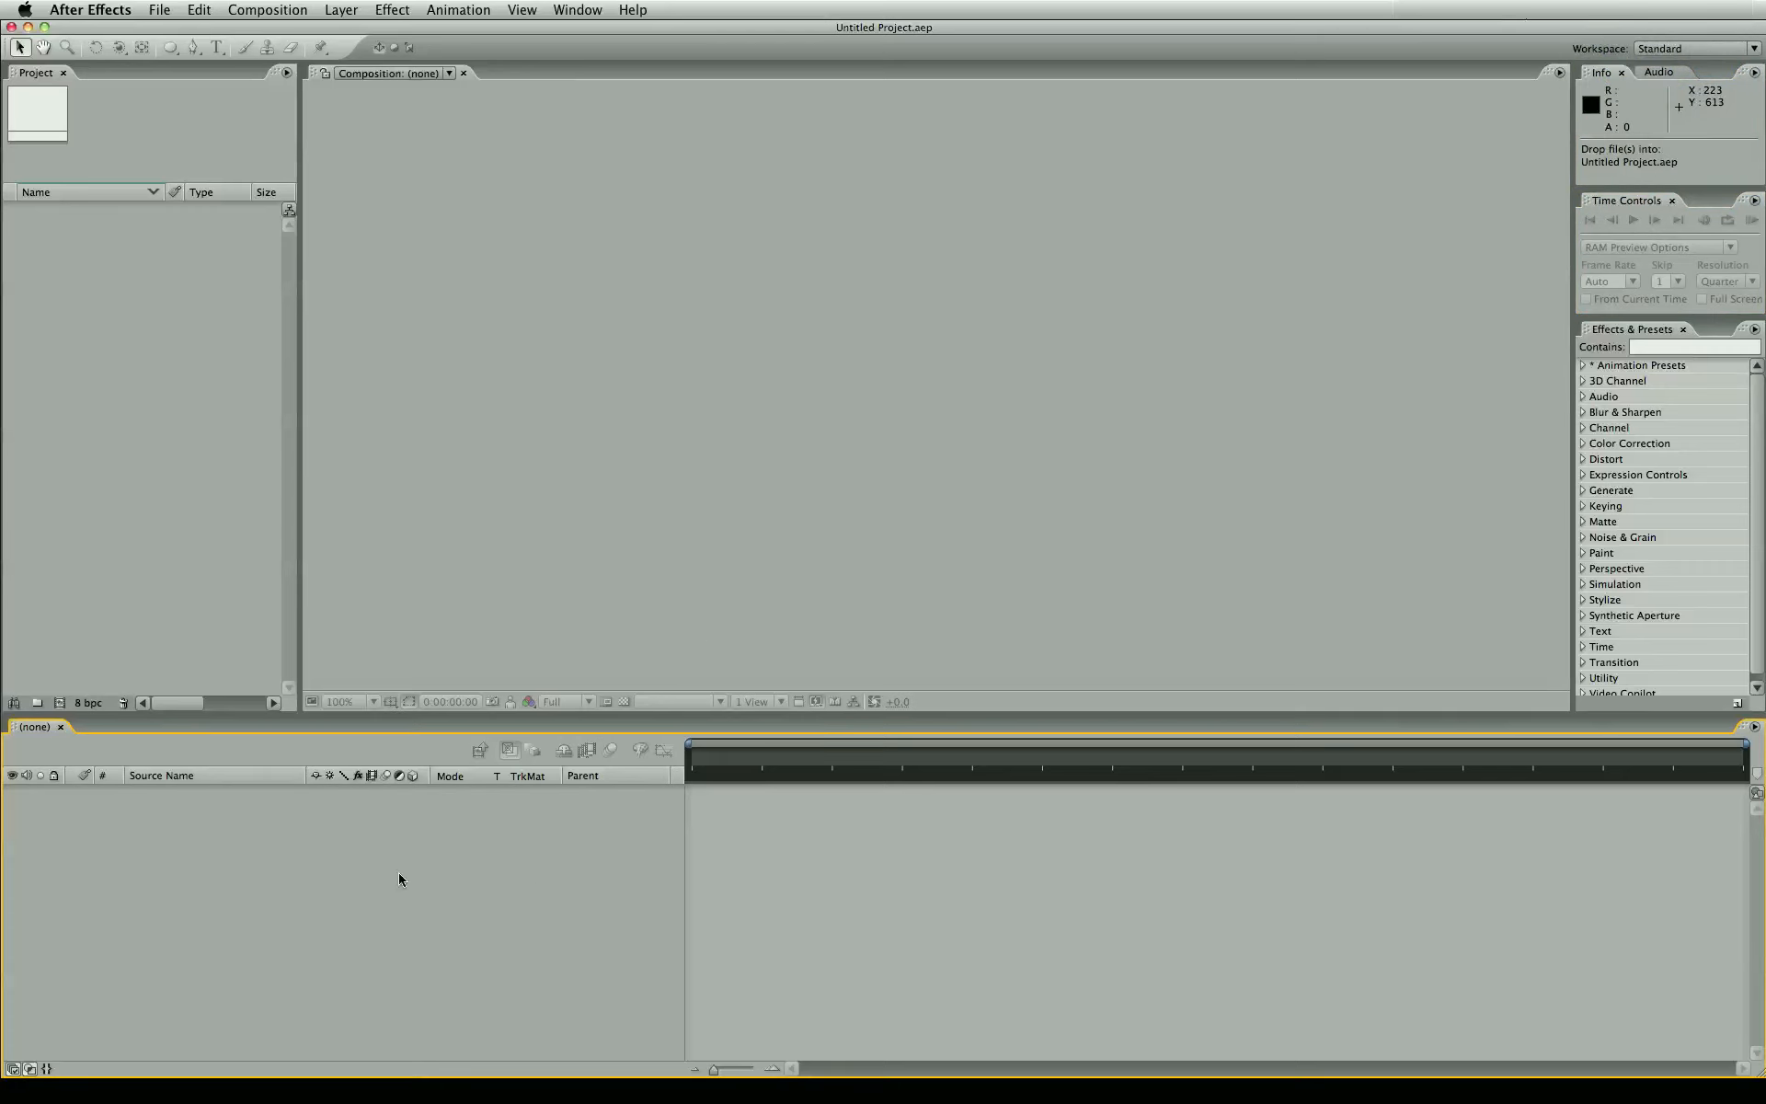
pyautogui.moveTo(868, 808)
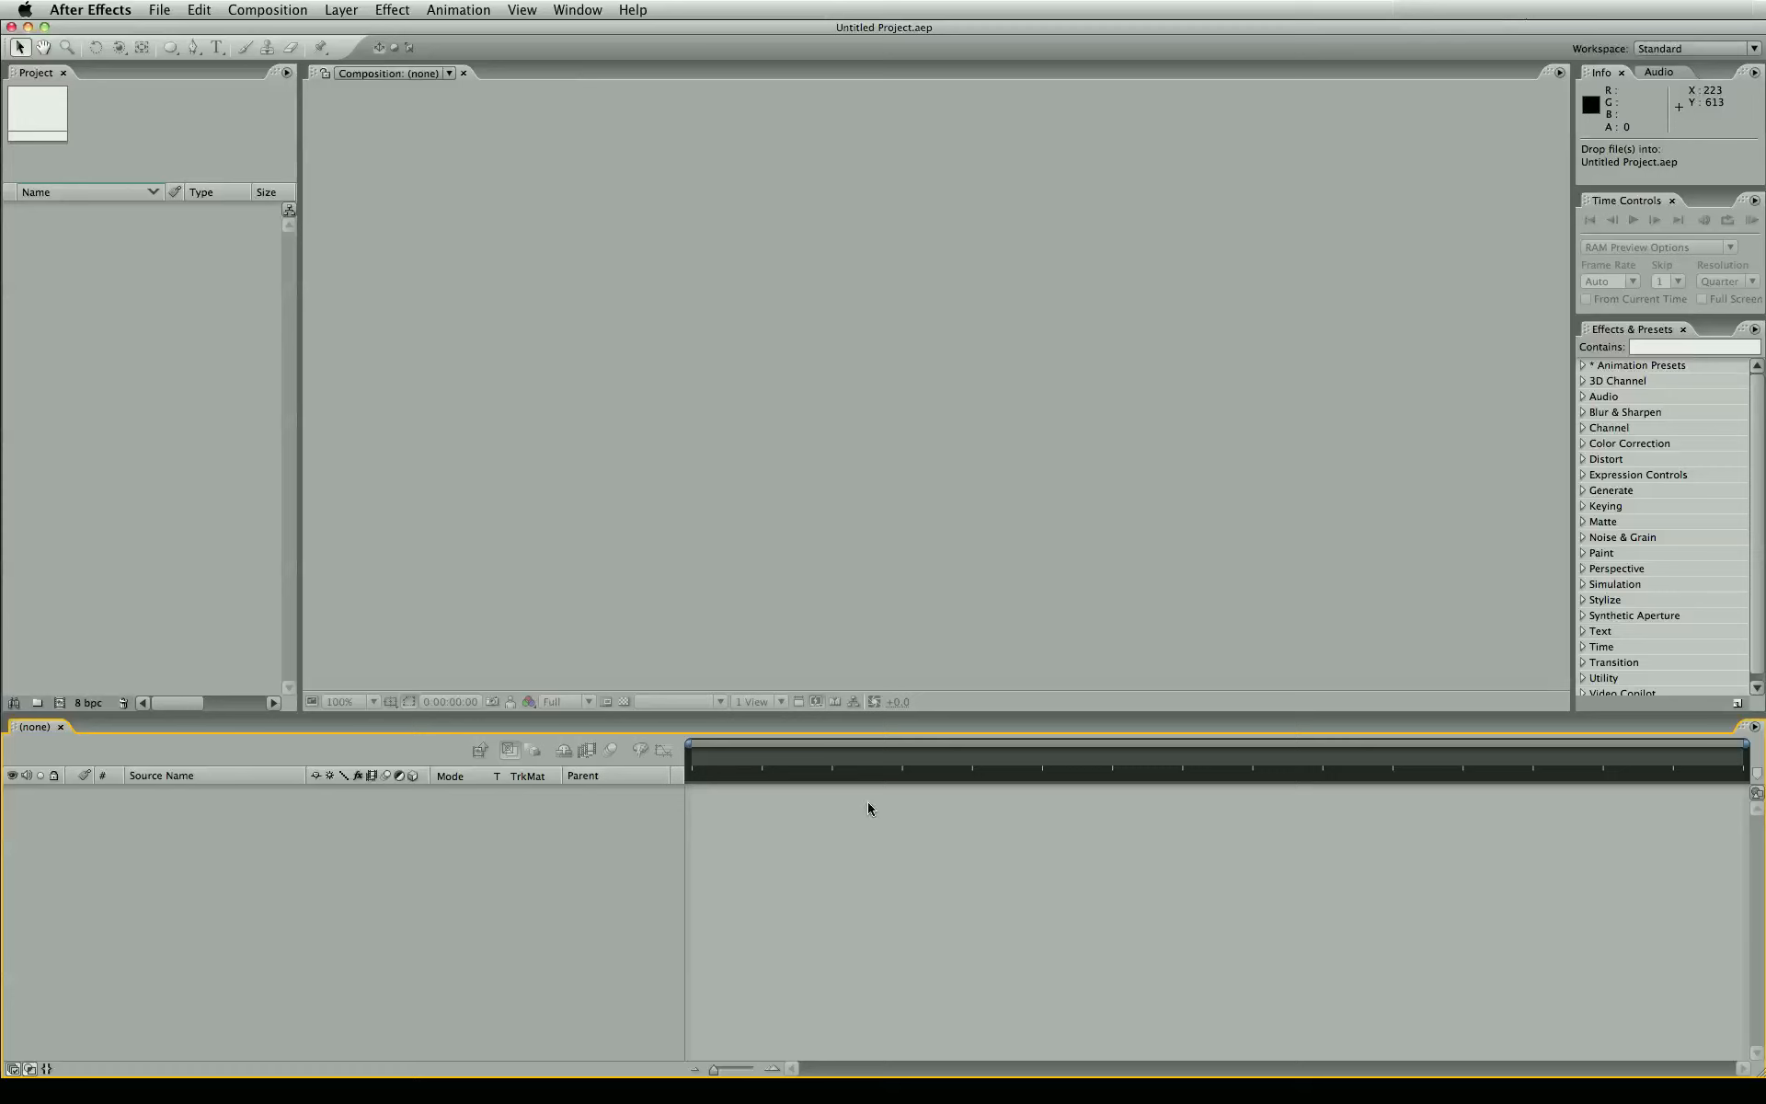
pyautogui.moveTo(692, 595)
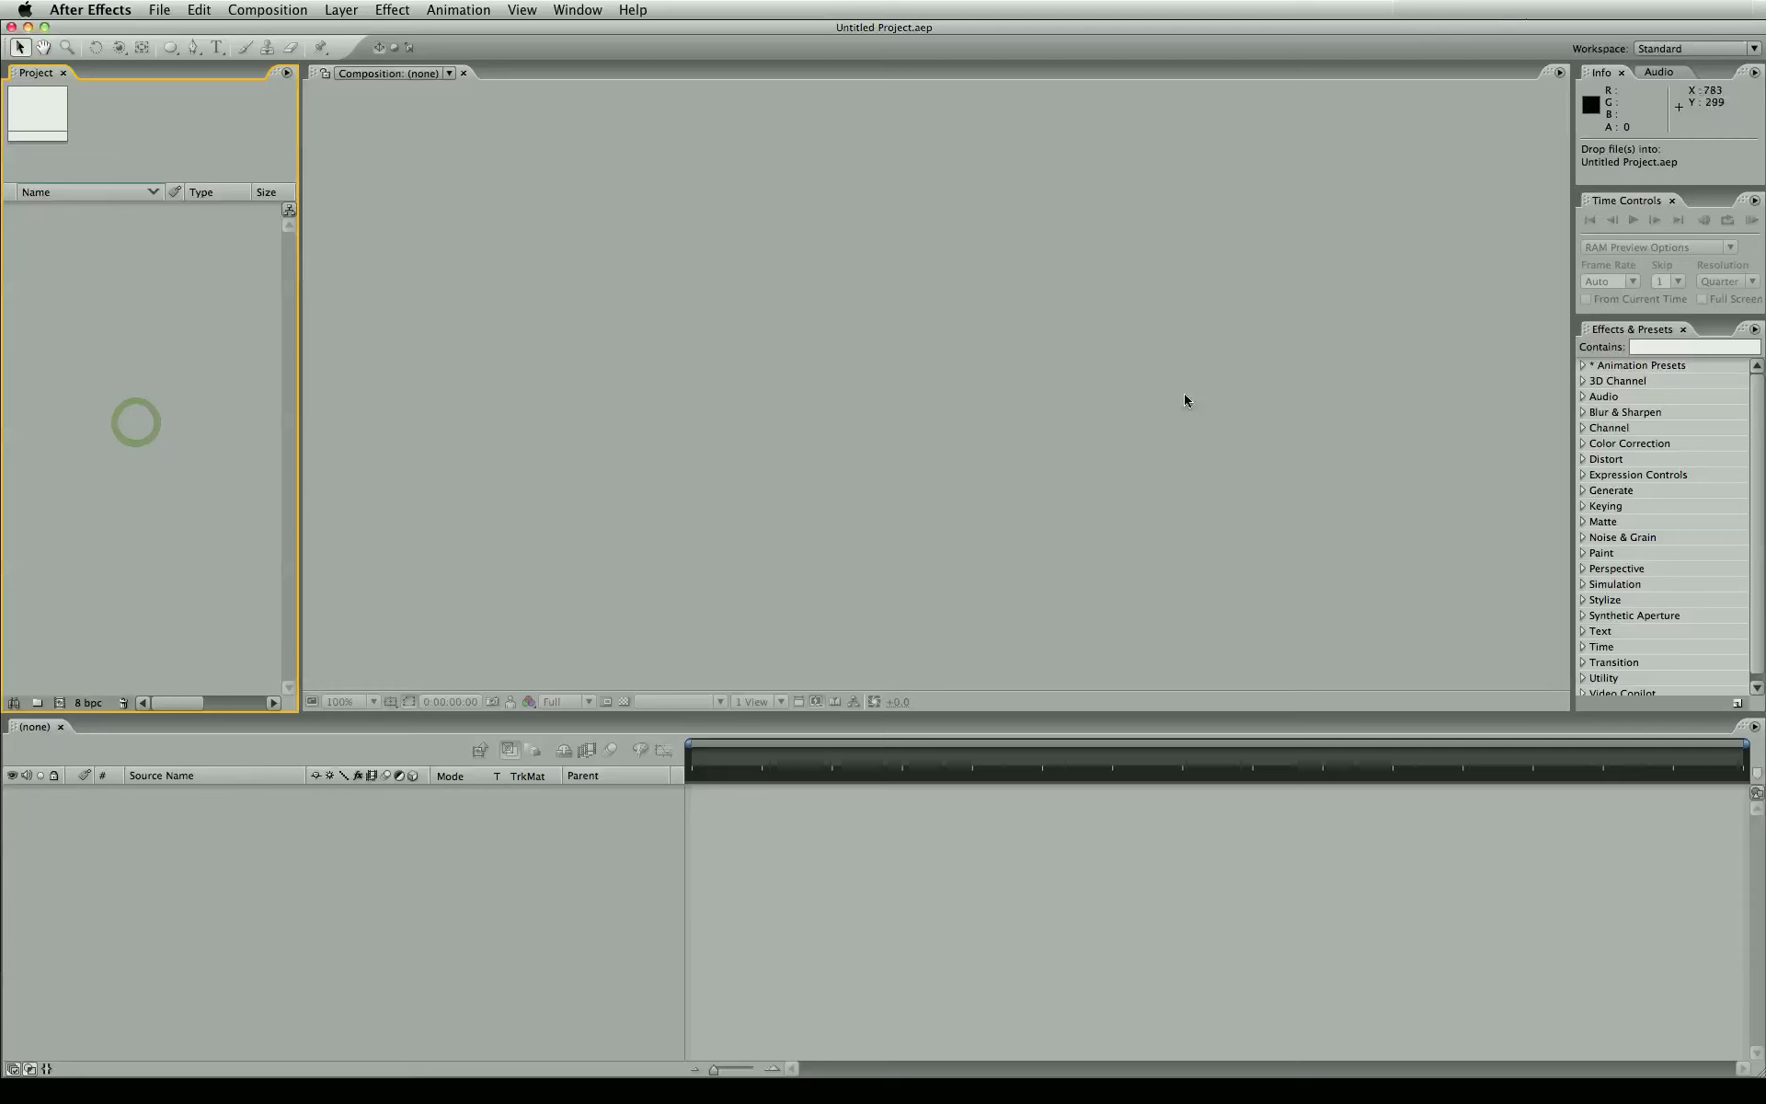
pyautogui.moveTo(420, 386)
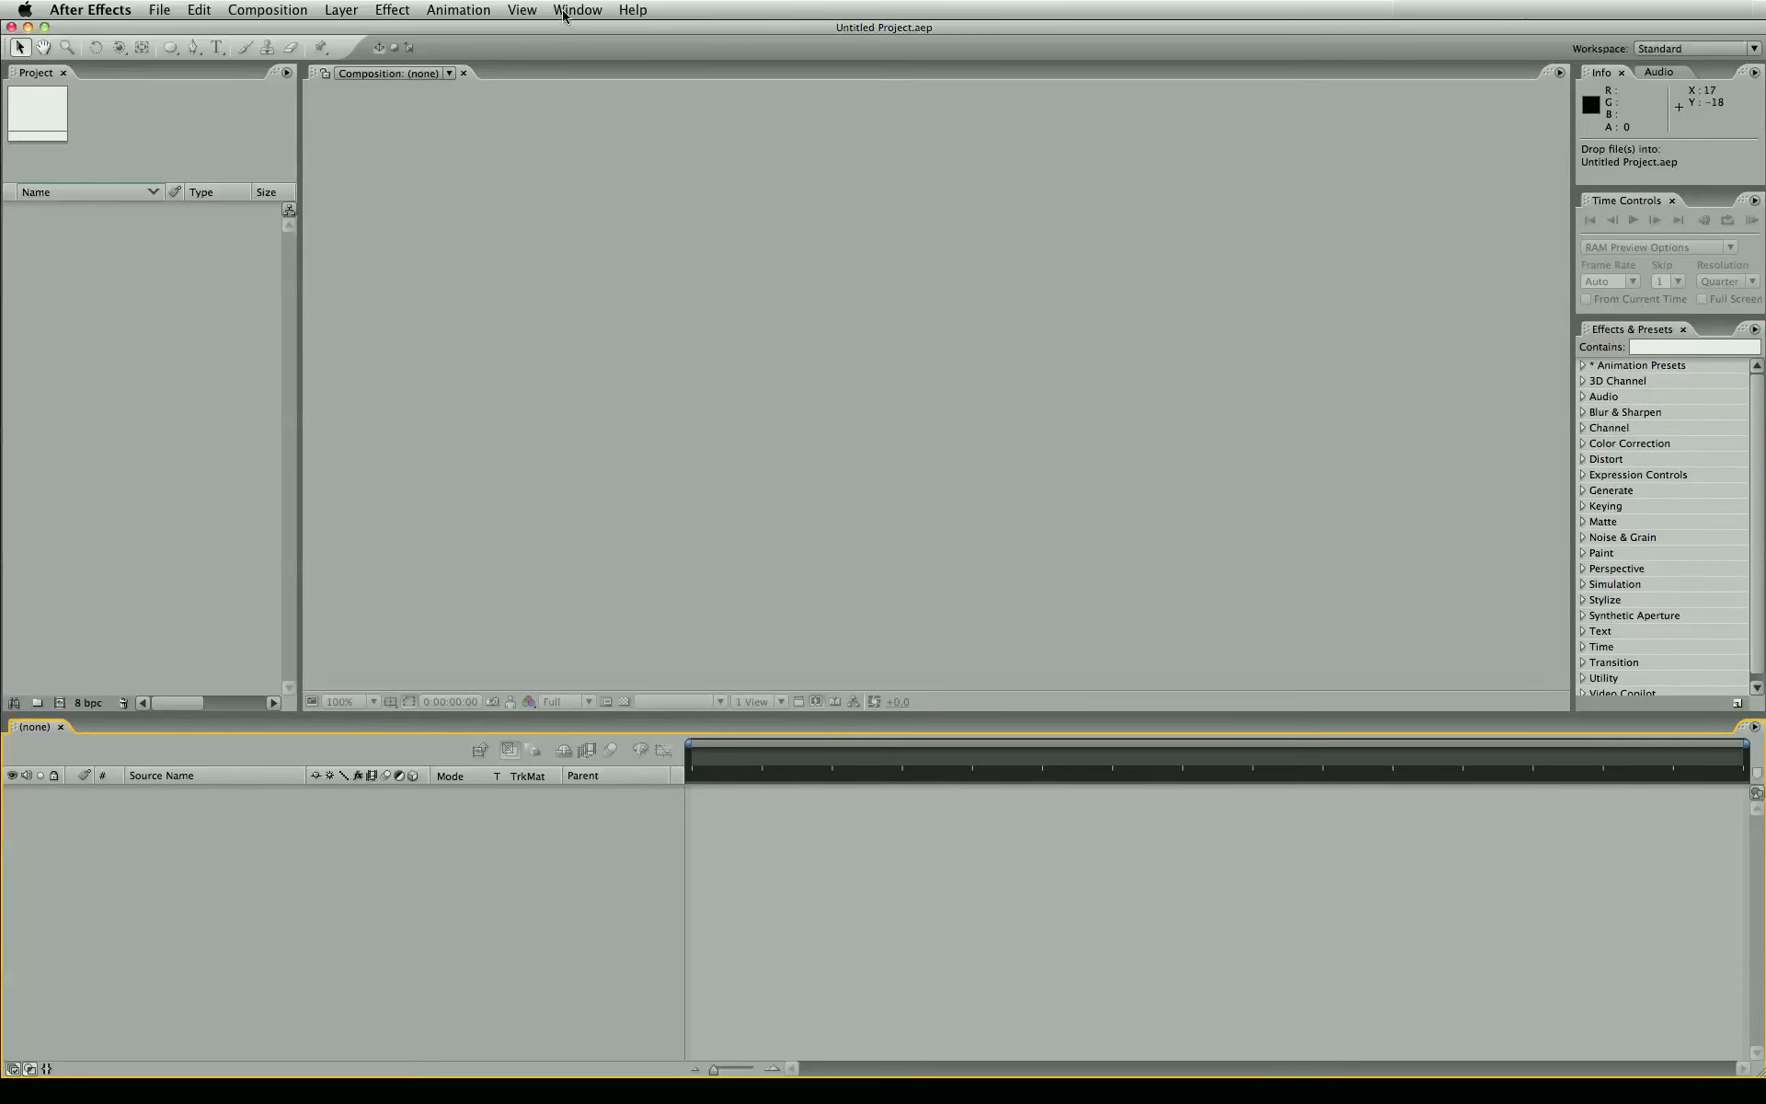
# - Open the Effect Controls panel via the Window menu and focus the Project panel
pyautogui.click(578, 10)
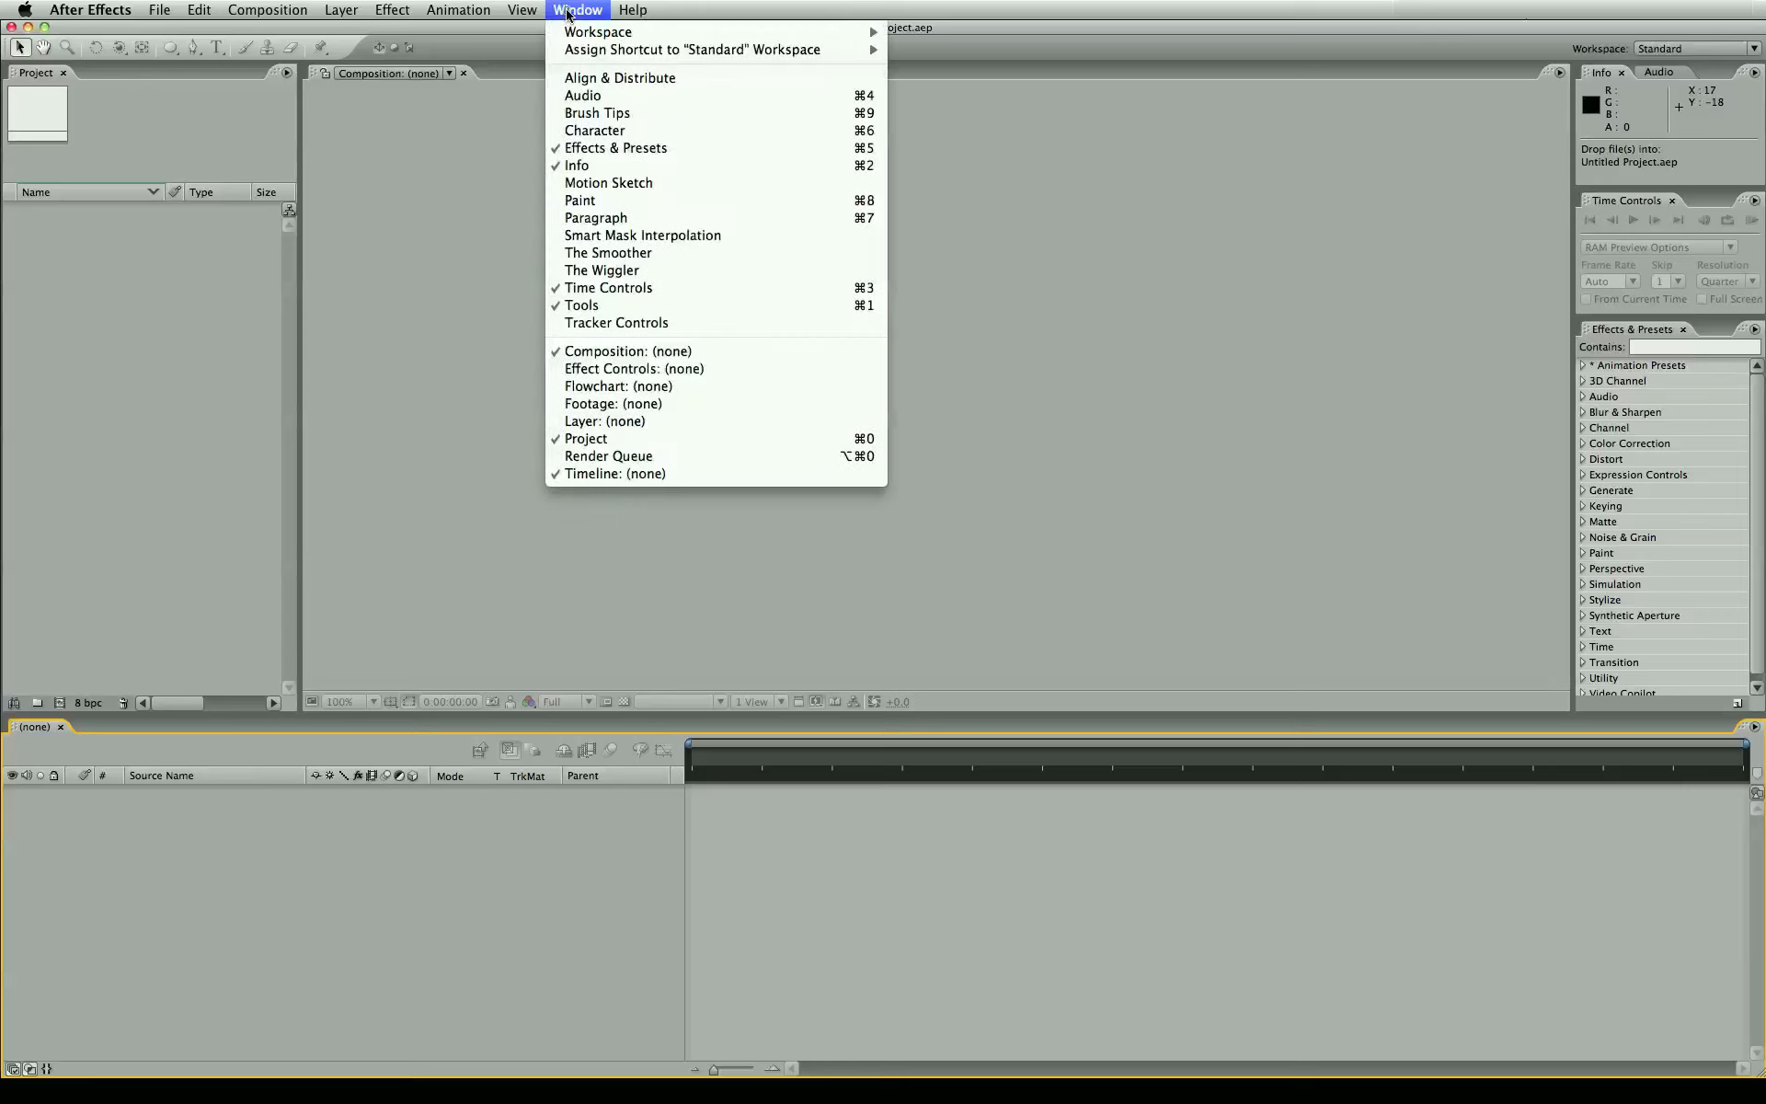
pyautogui.moveTo(633, 368)
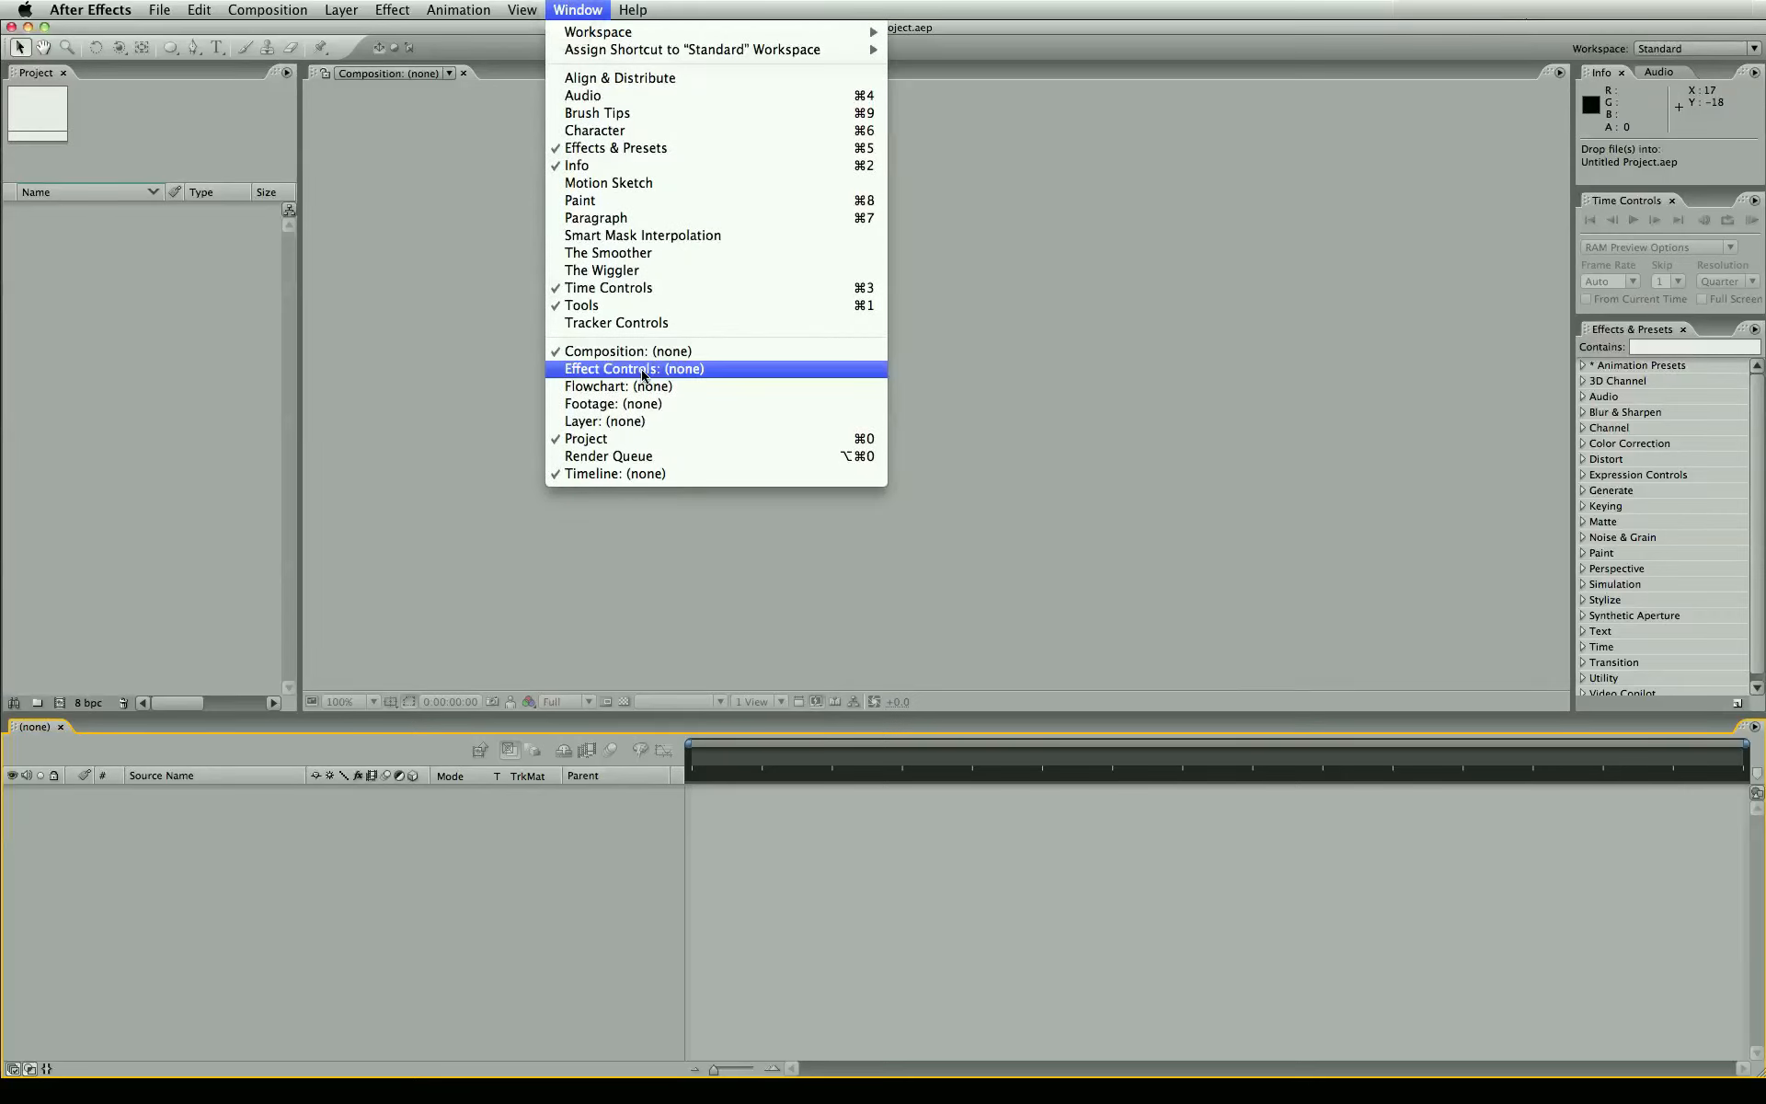
pyautogui.click(631, 368)
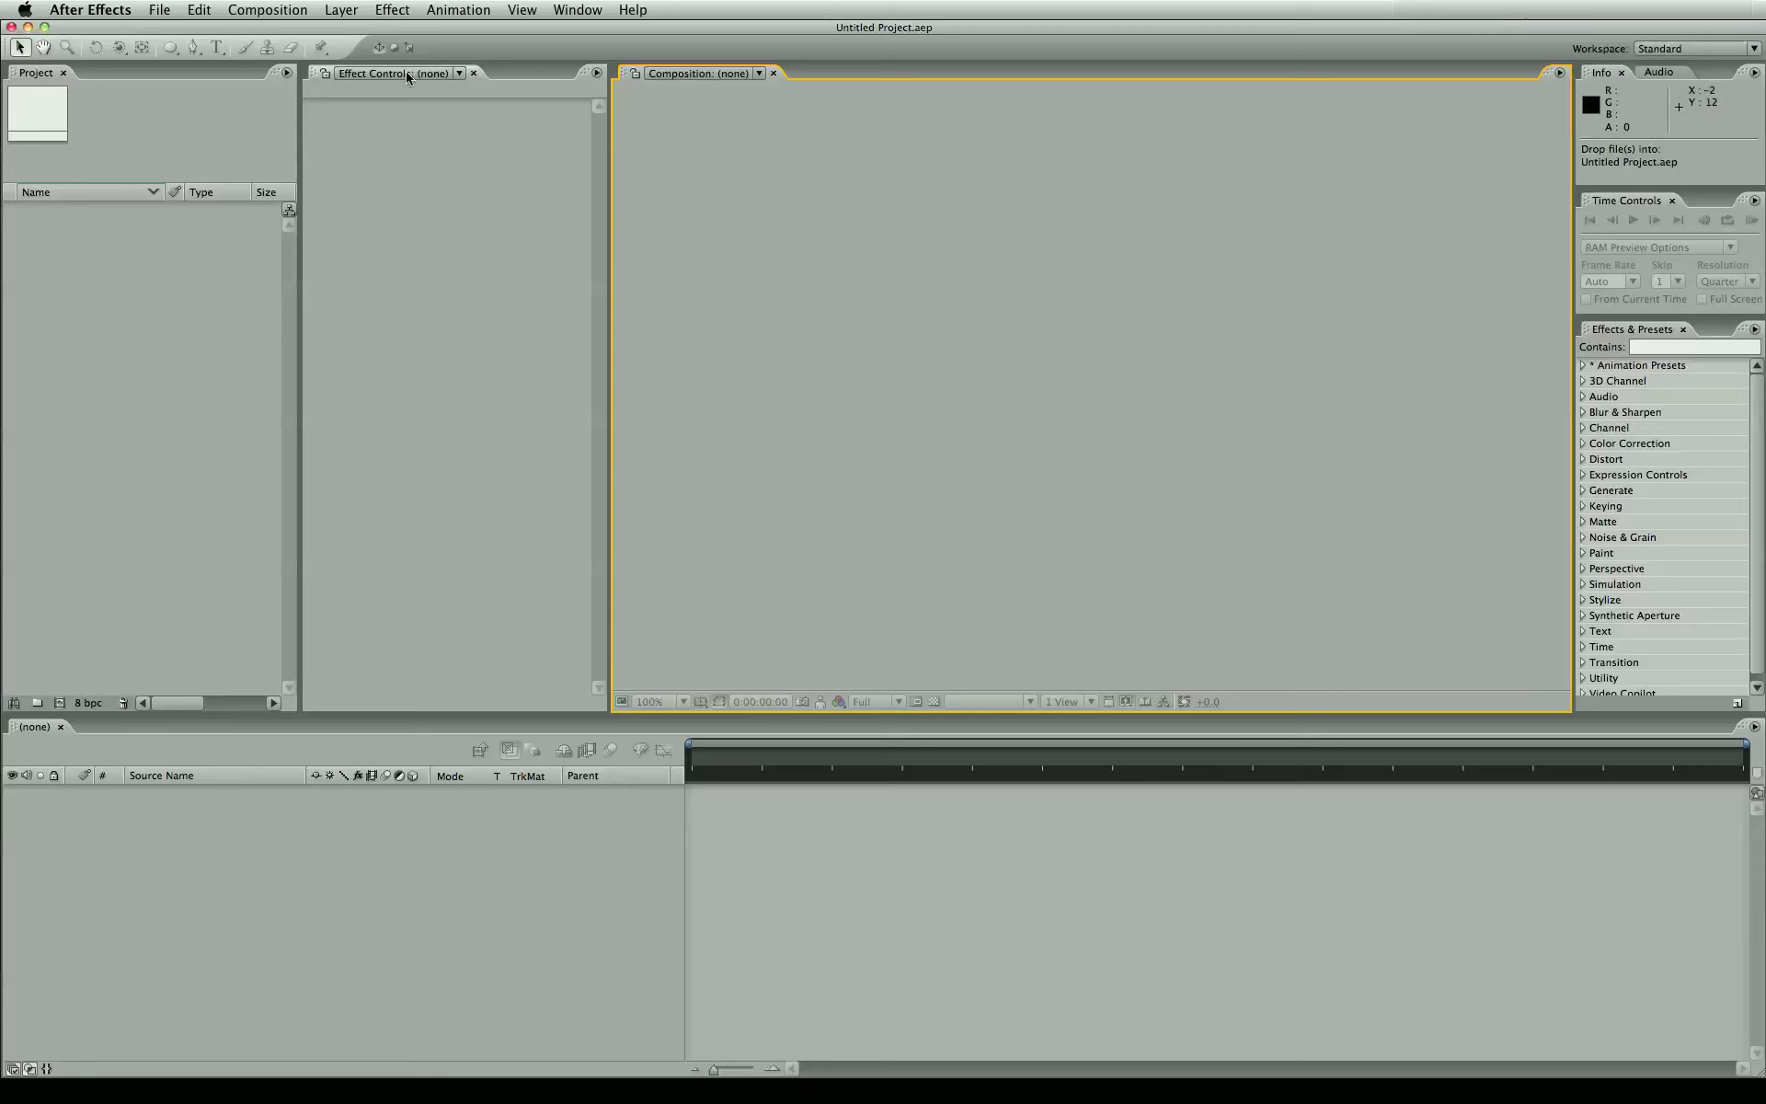
pyautogui.click(144, 297)
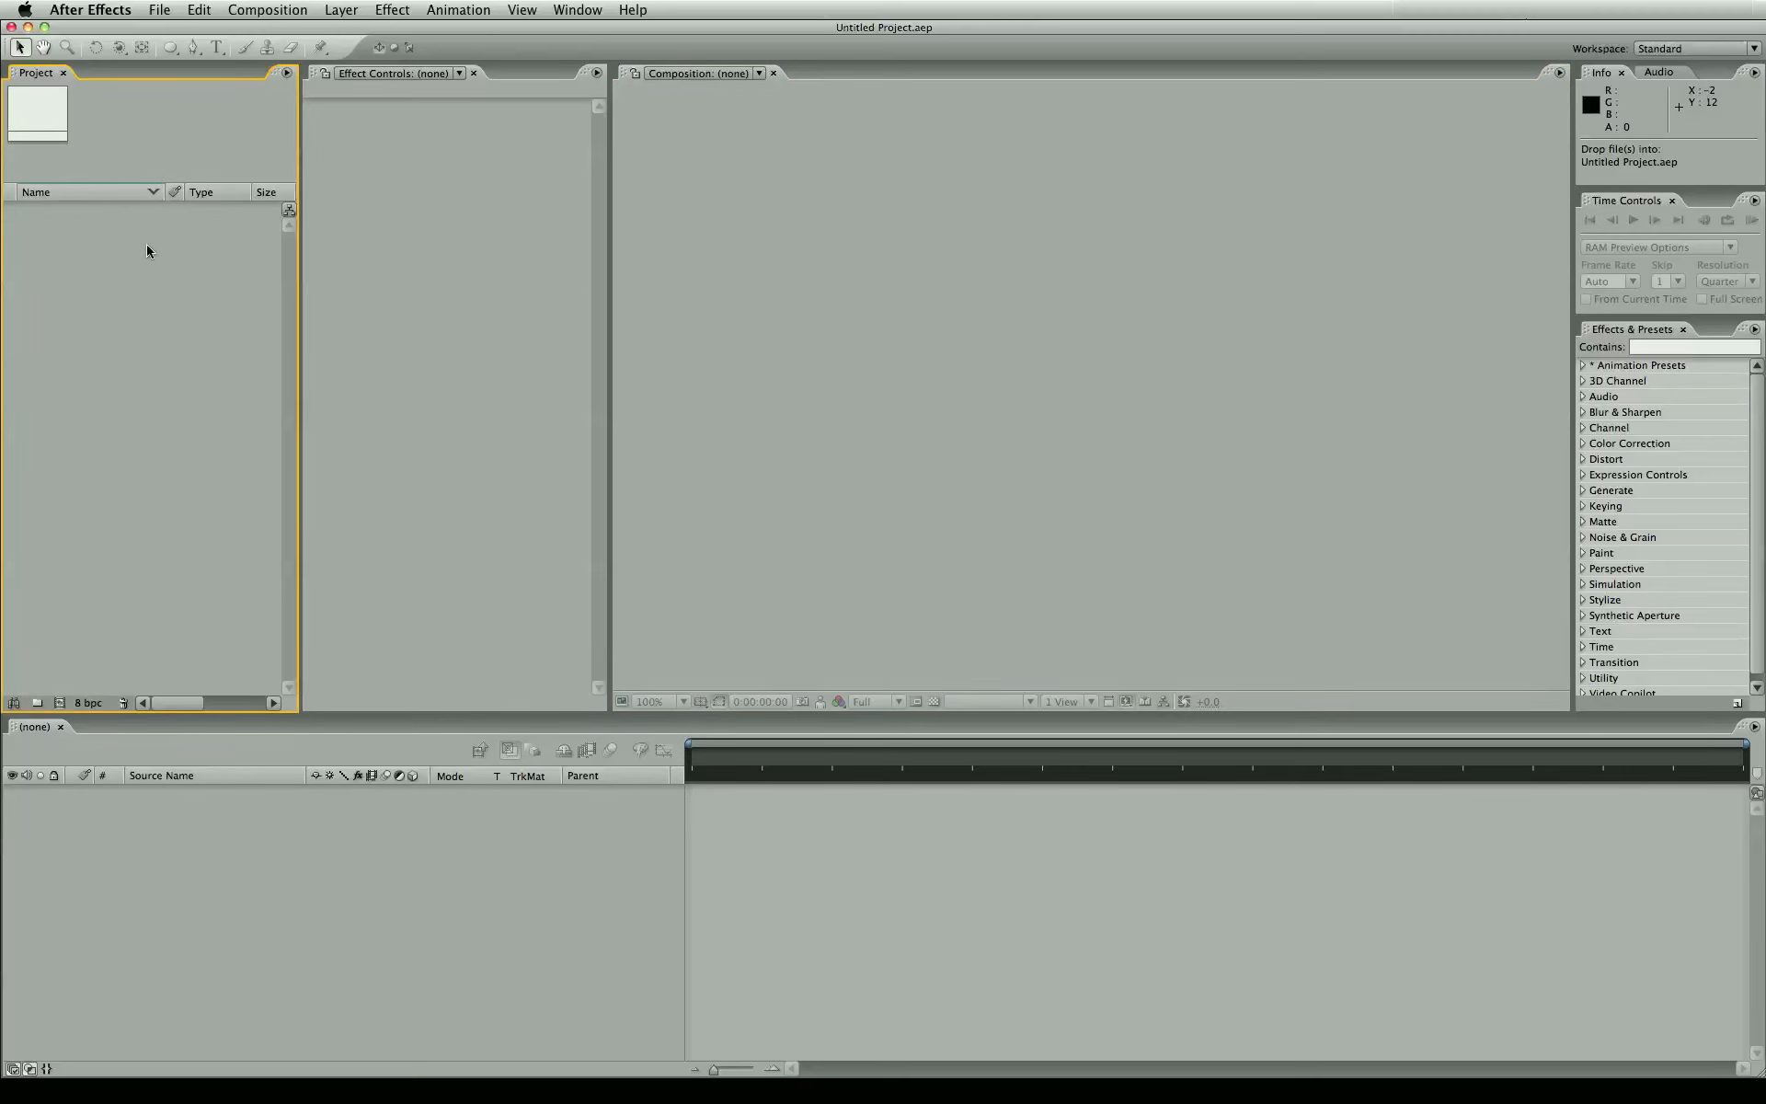
# - Create a 1024×576, 25 fps composition named 'The Epic Titles' lasting ten seconds
pyautogui.click(267, 10)
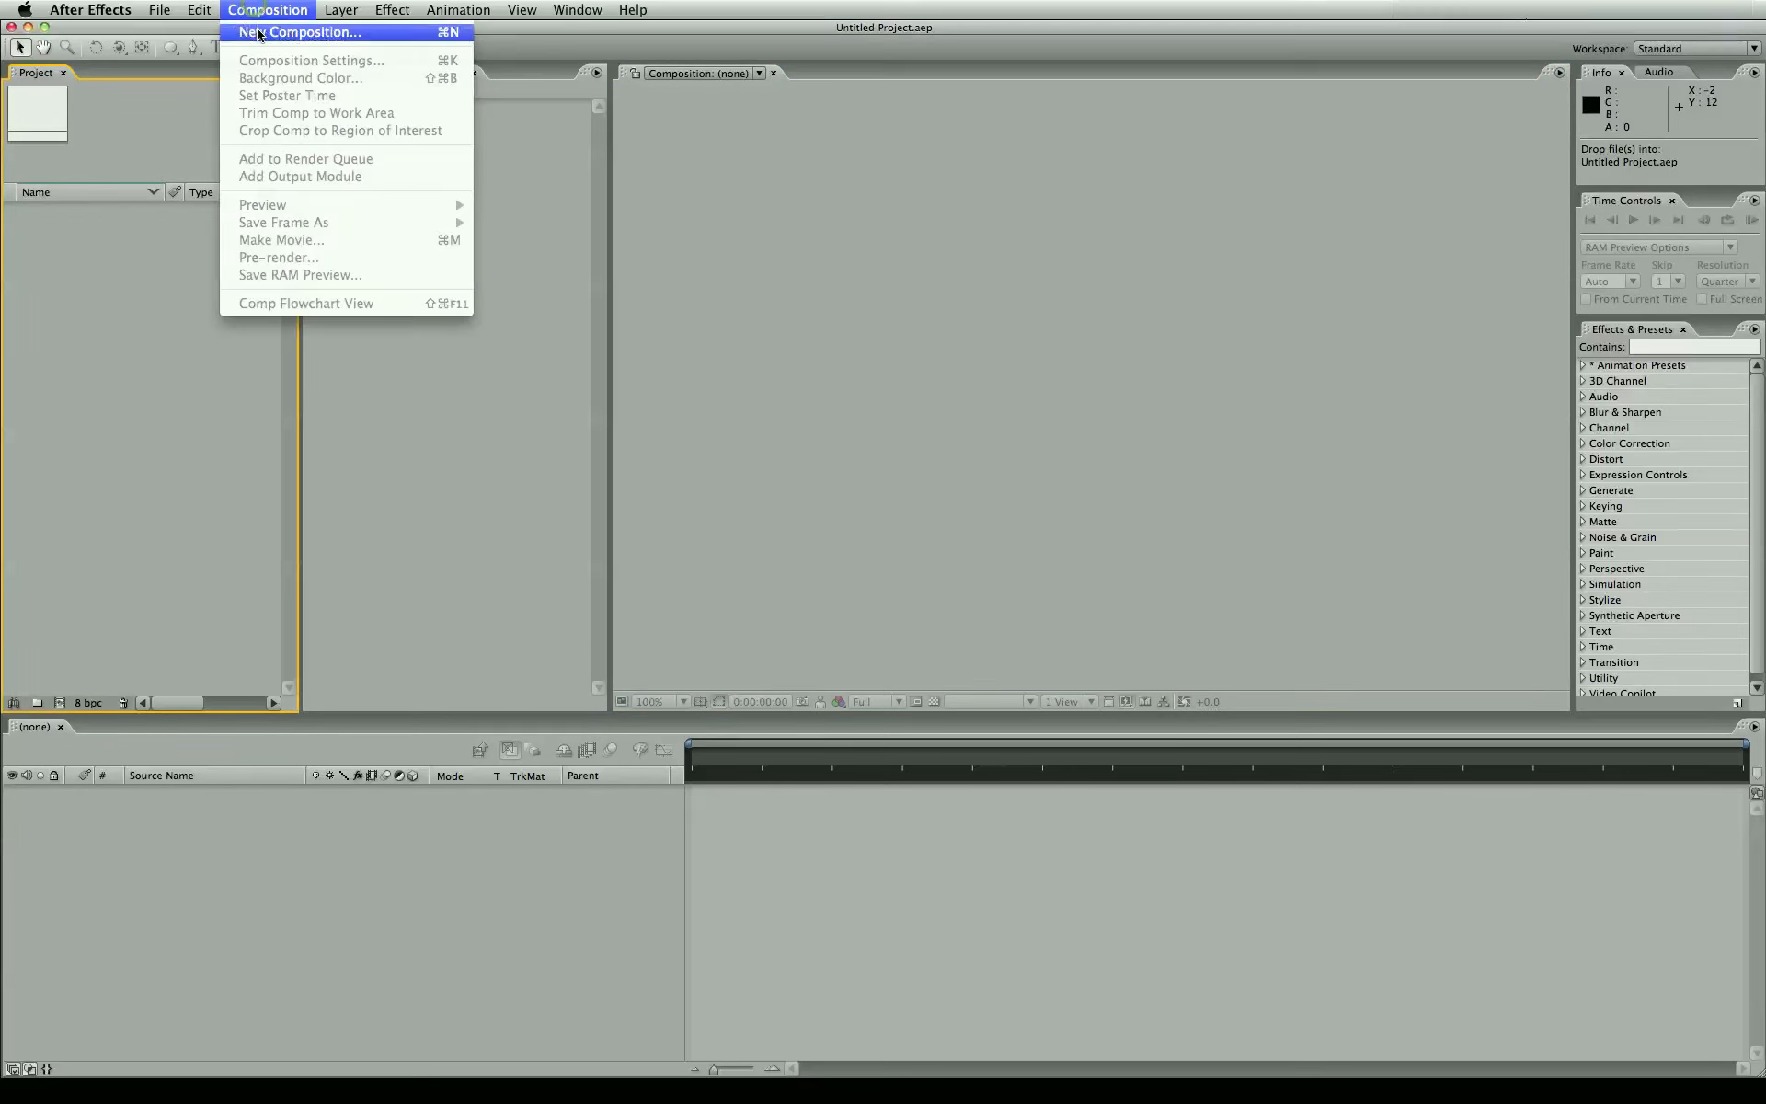
pyautogui.moveTo(391, 43)
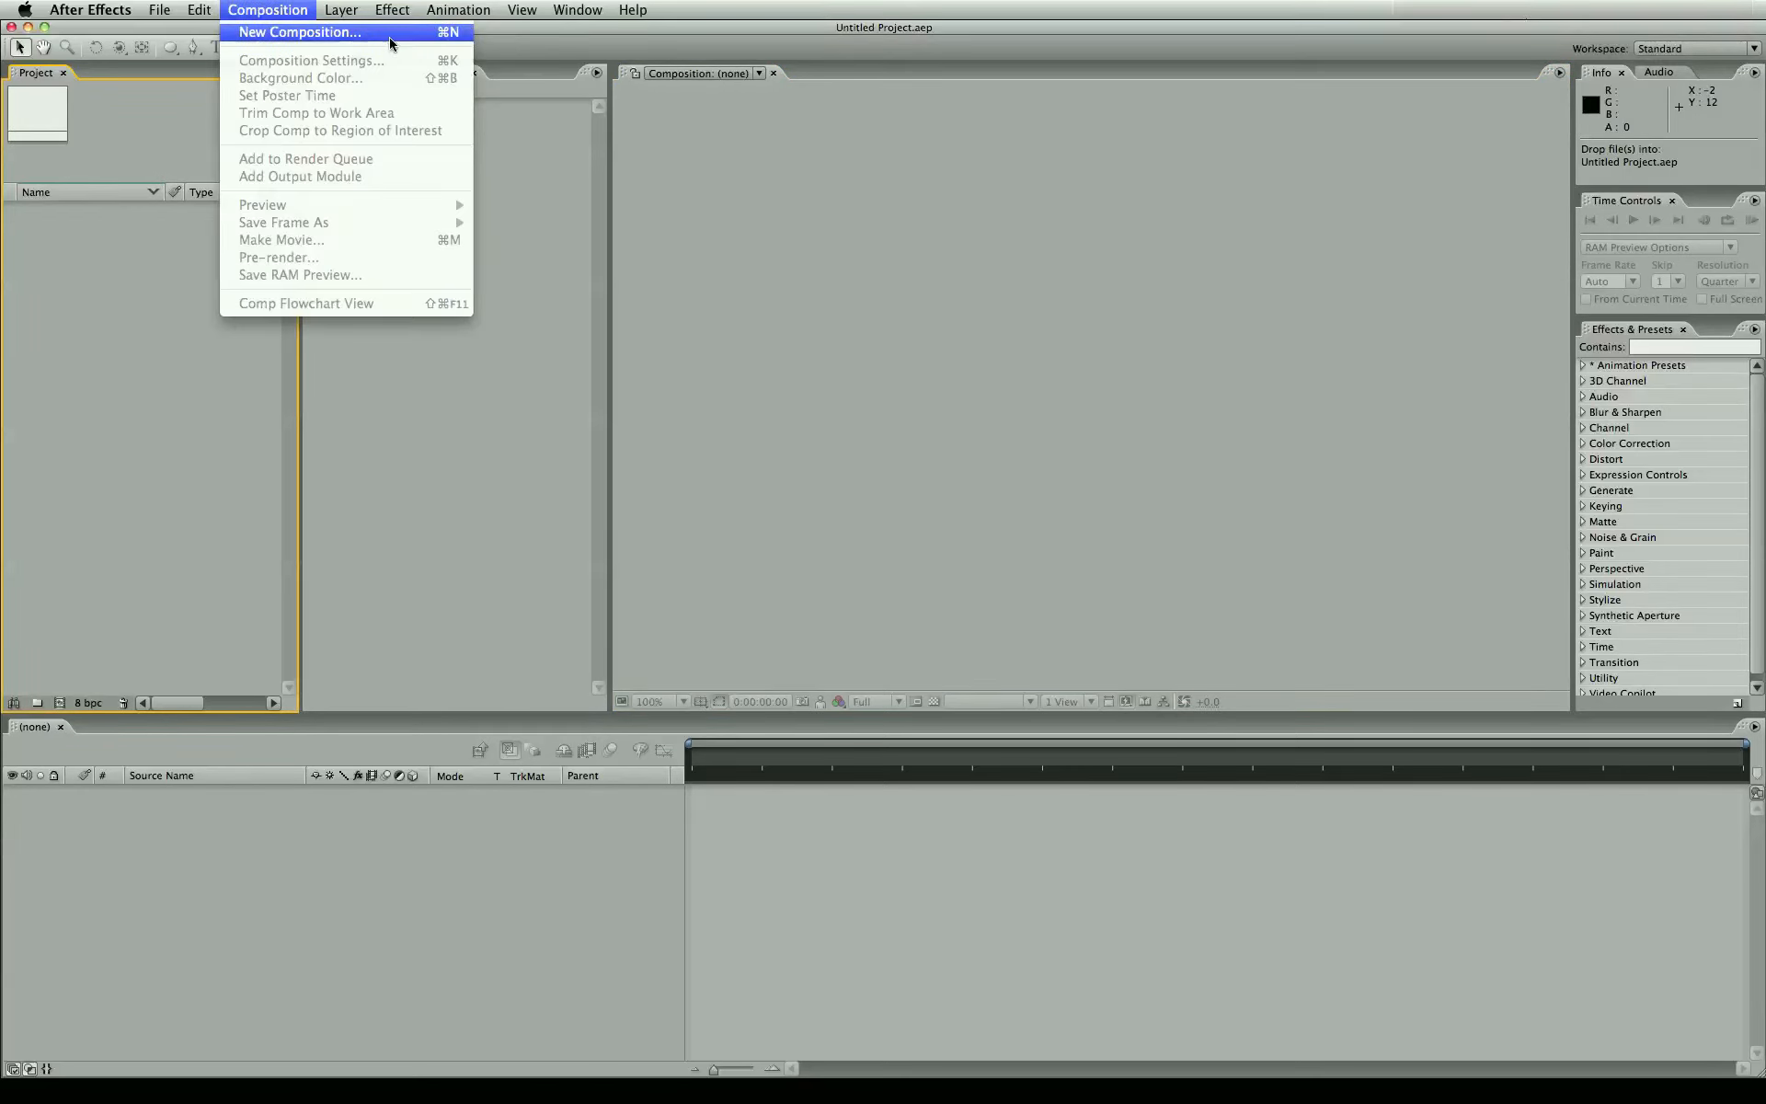
pyautogui.click(300, 32)
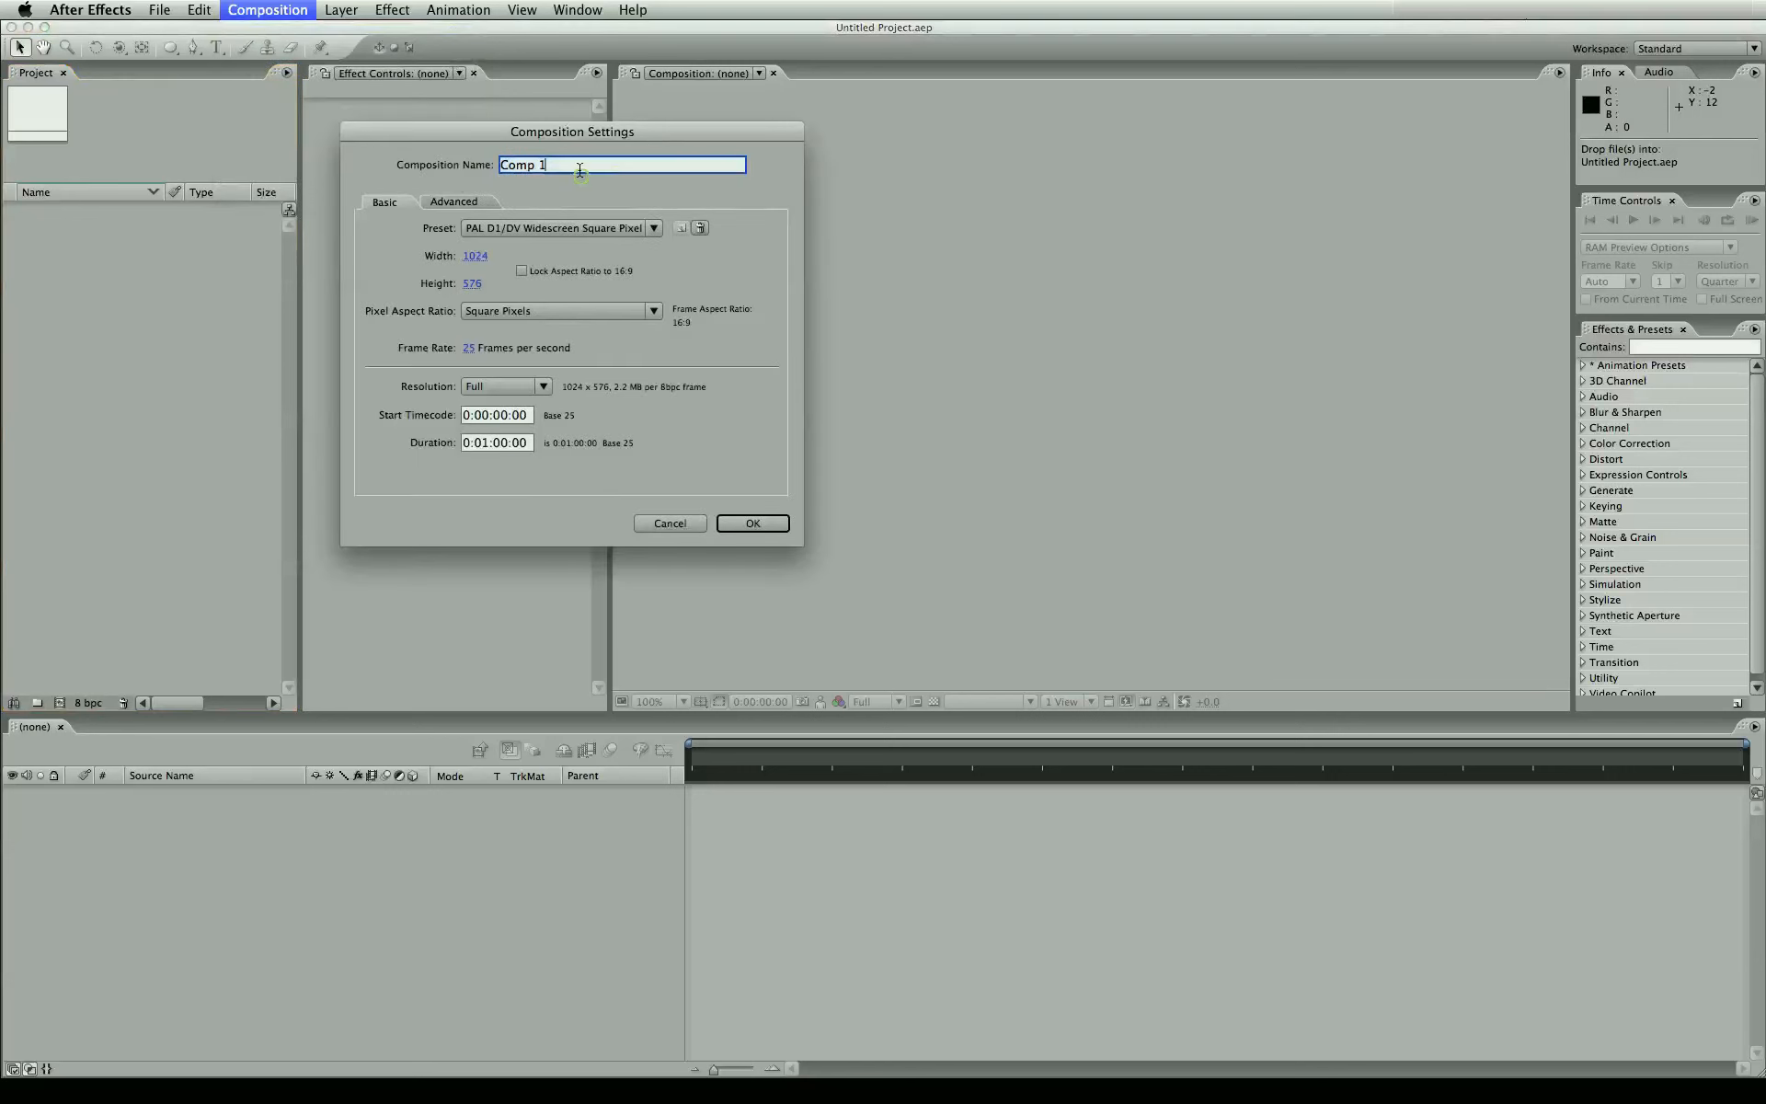
pyautogui.write('The Epic')
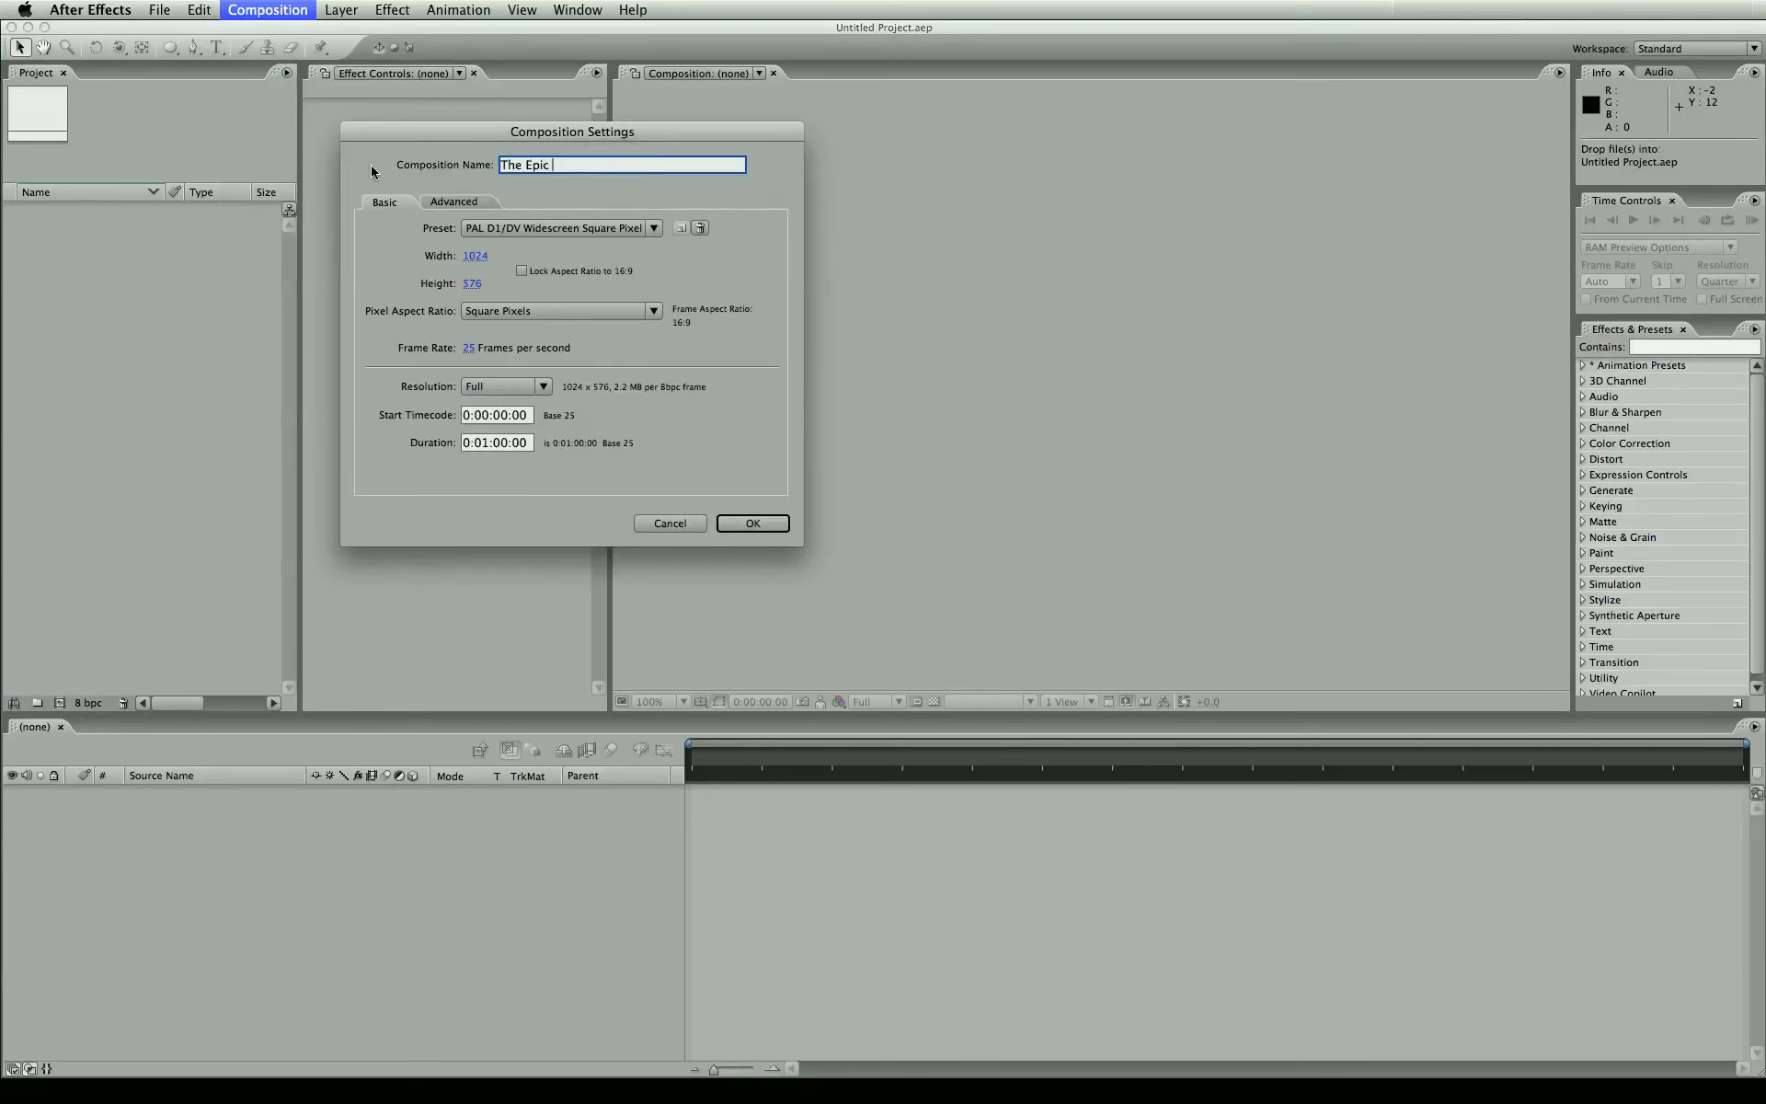
pyautogui.write('Titles')
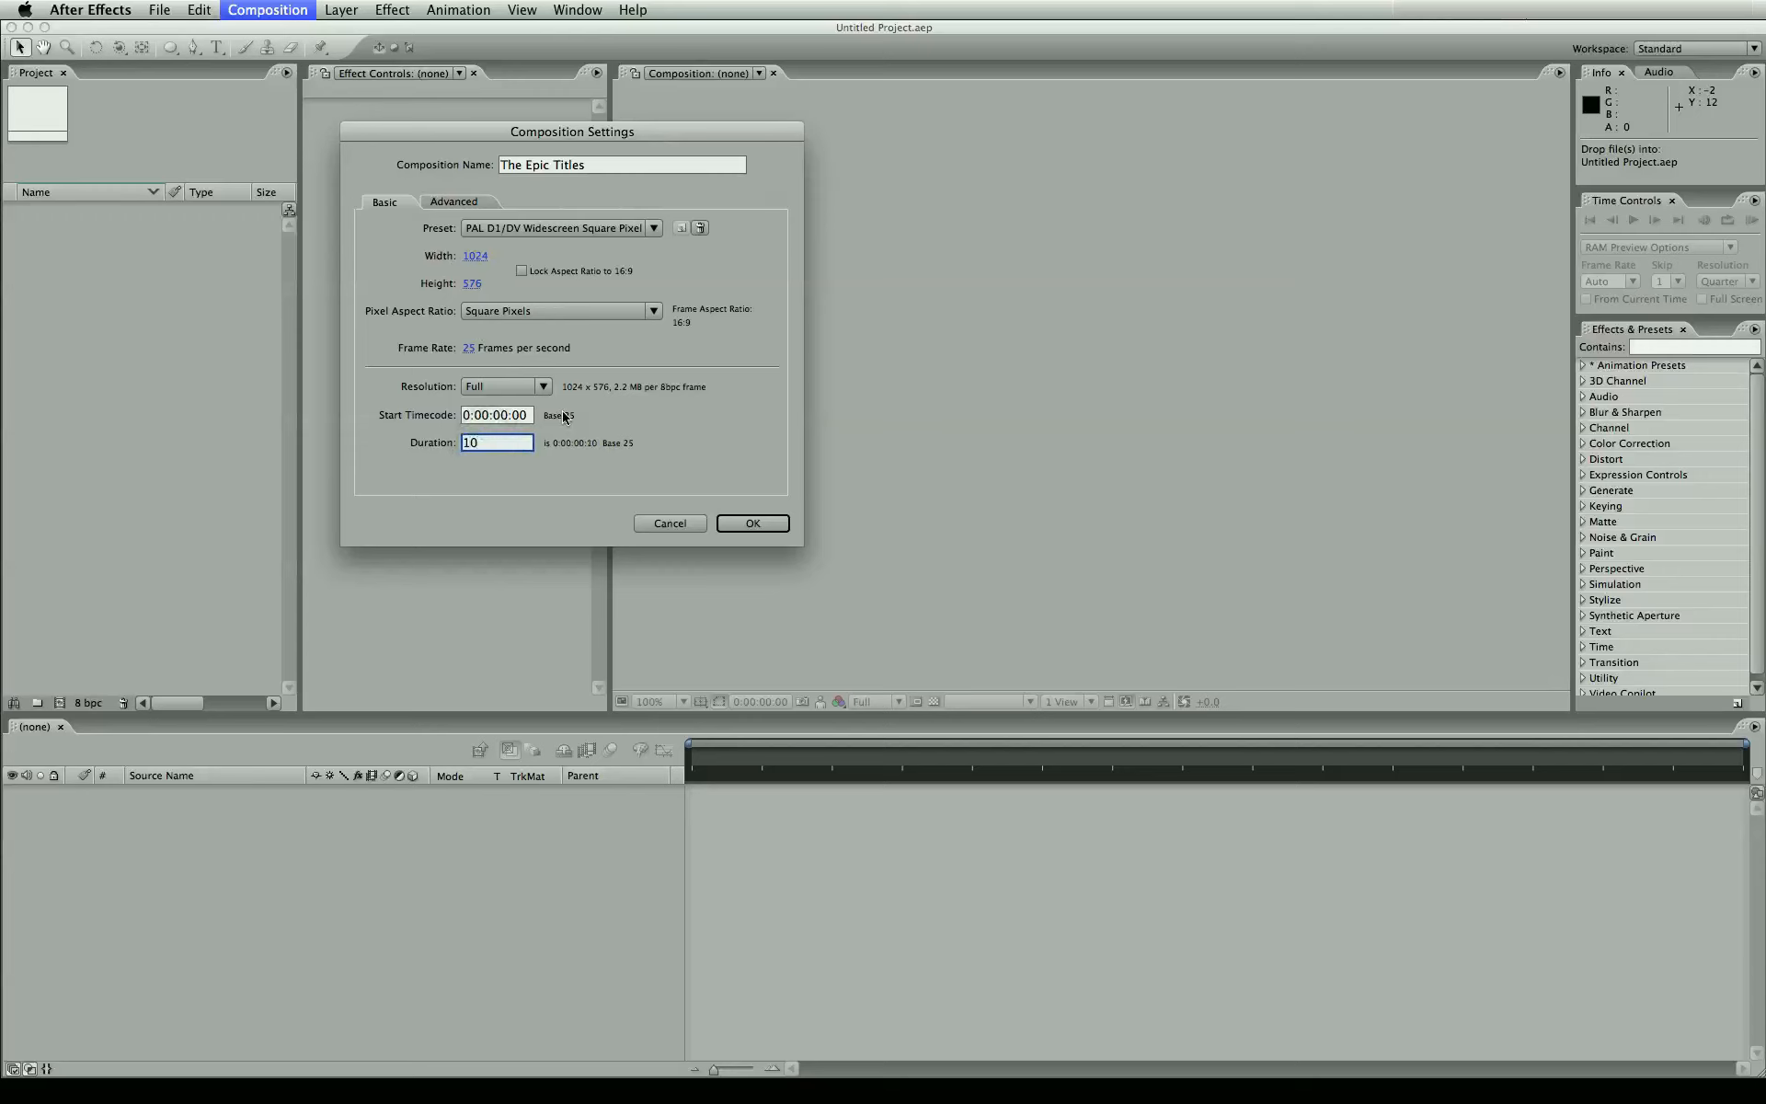
pyautogui.write('100')
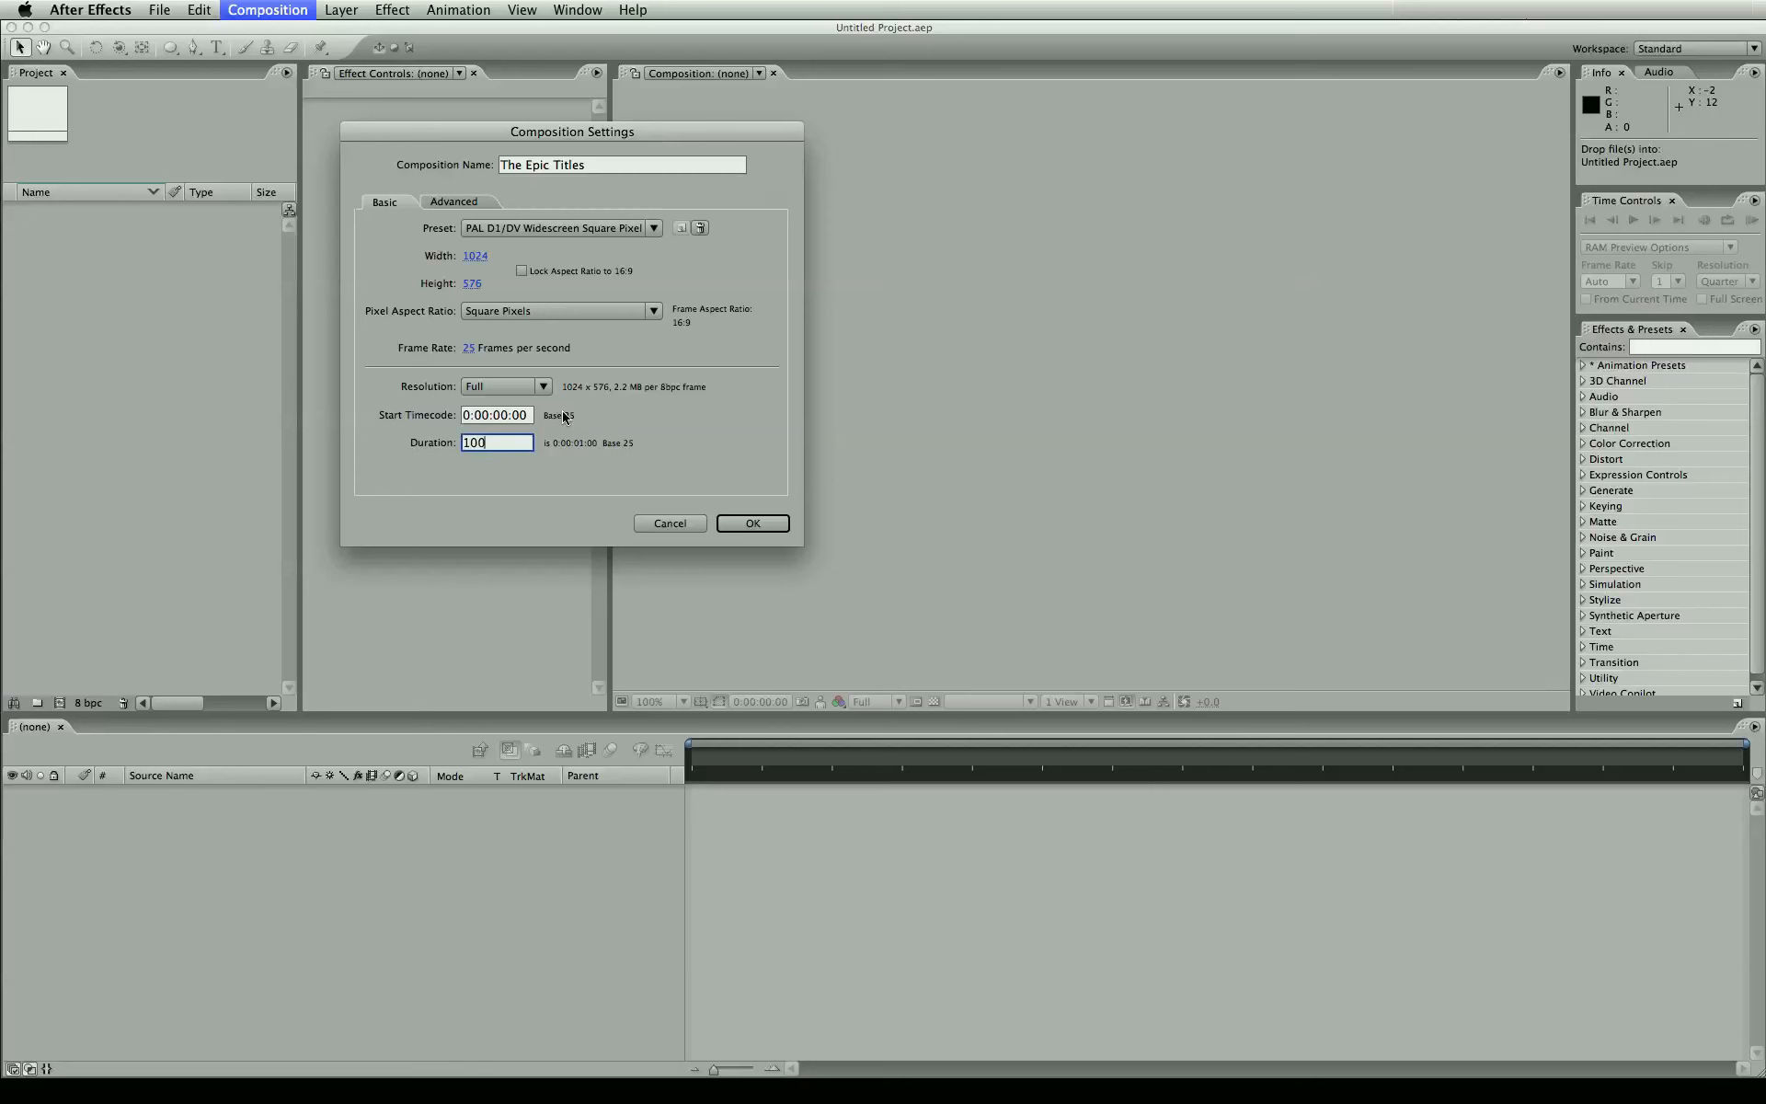
pyautogui.click(751, 522)
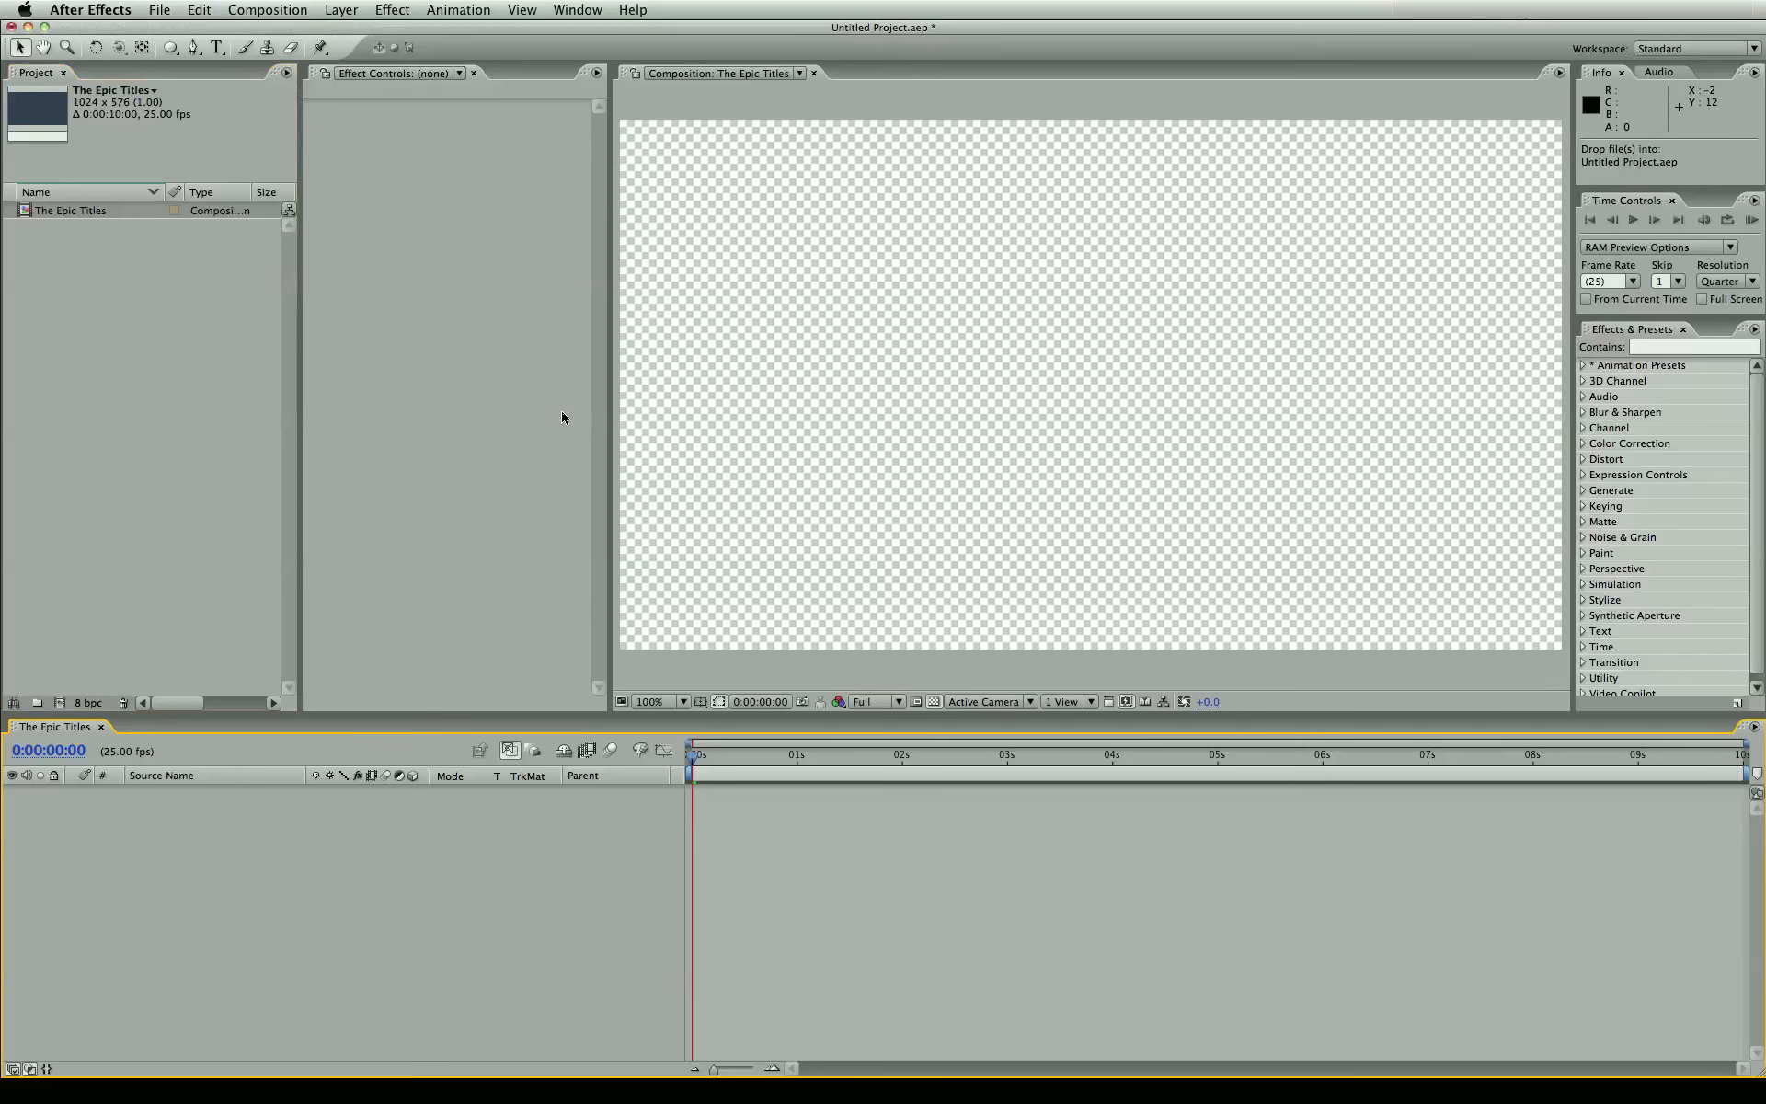
pyautogui.moveTo(593, 597)
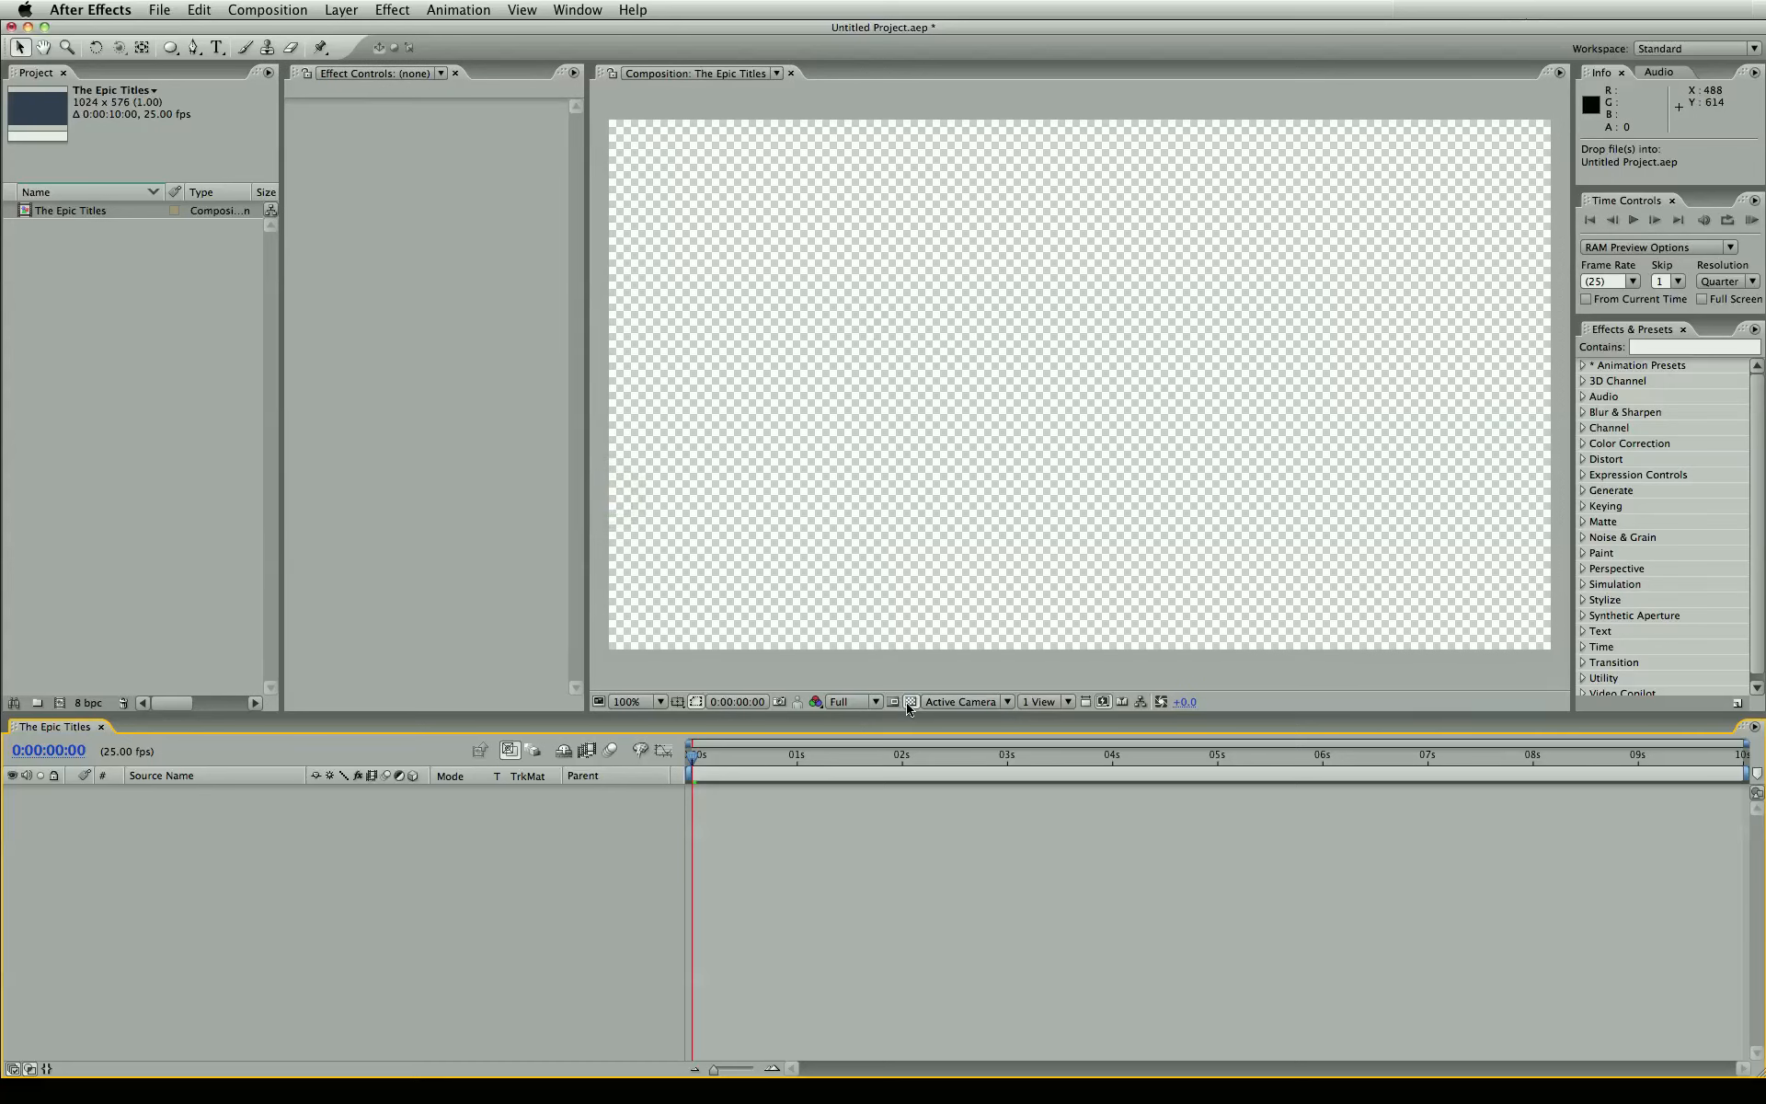
pyautogui.moveTo(910, 701)
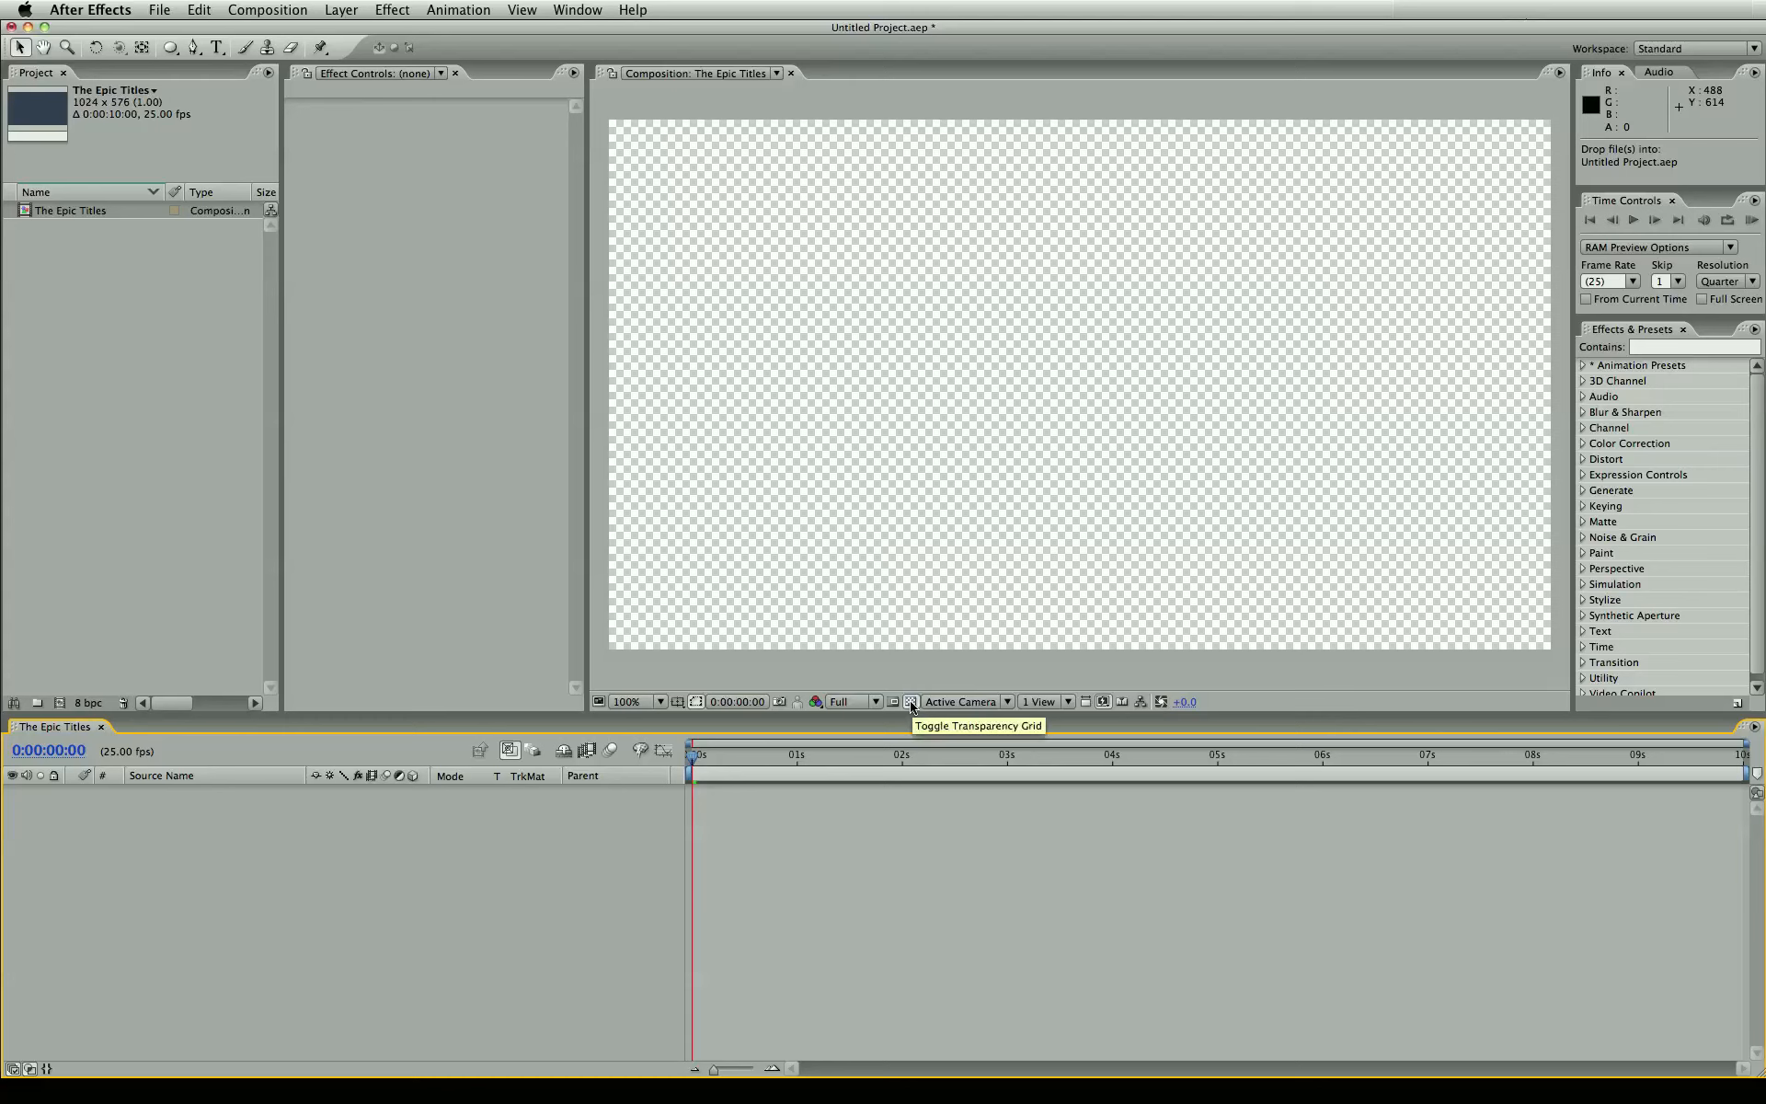
pyautogui.click(910, 702)
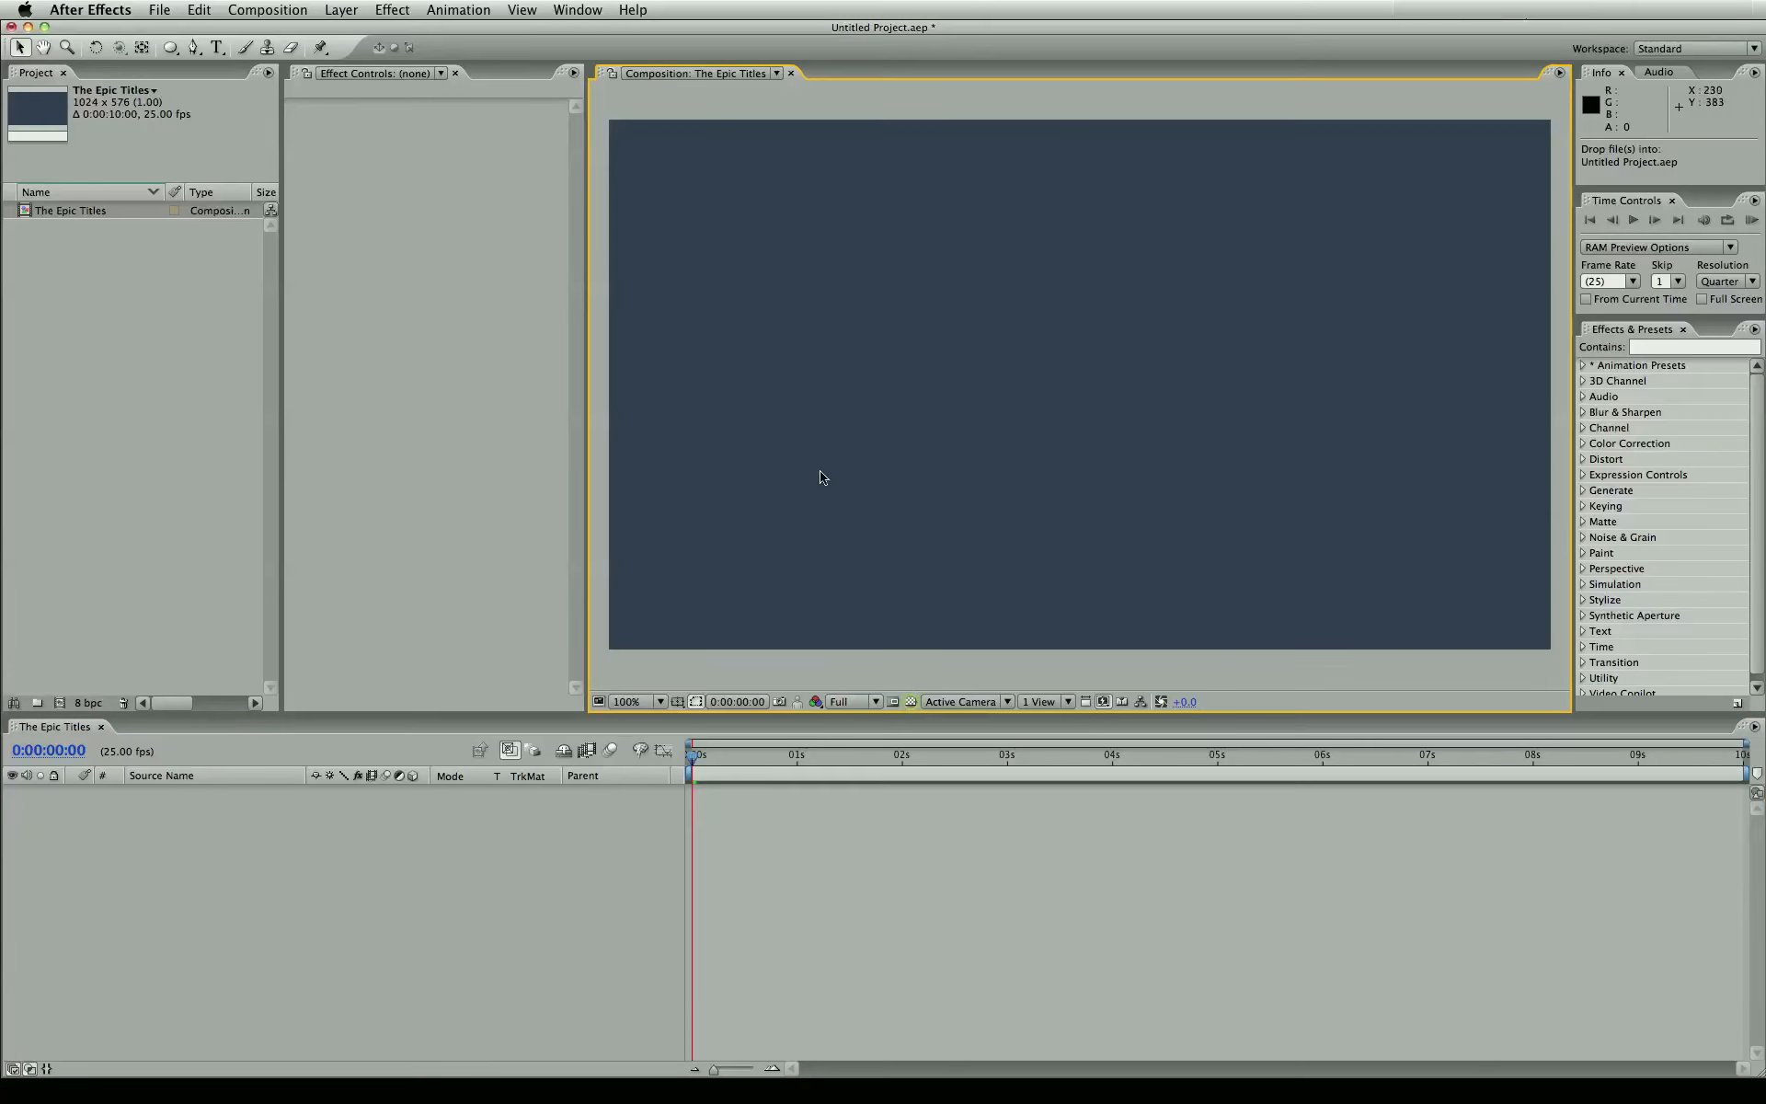
pyautogui.moveTo(993, 508)
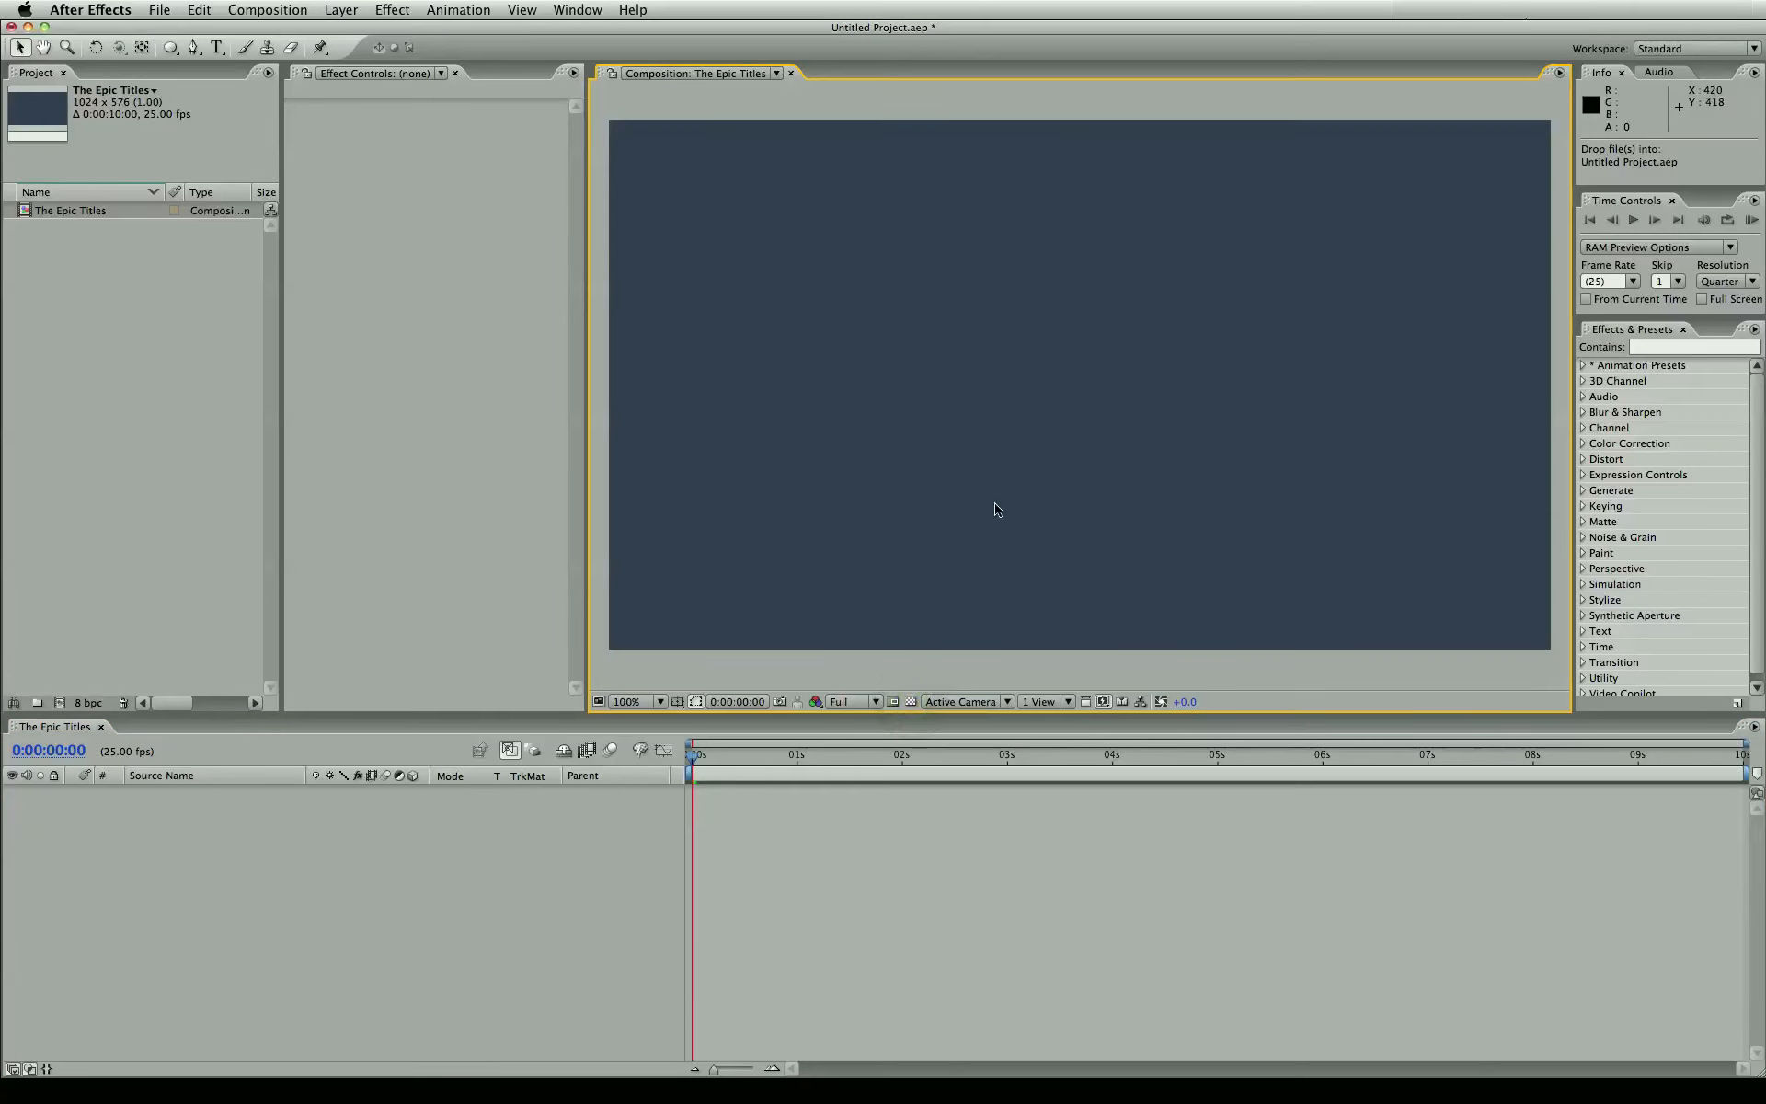
pyautogui.moveTo(901, 408)
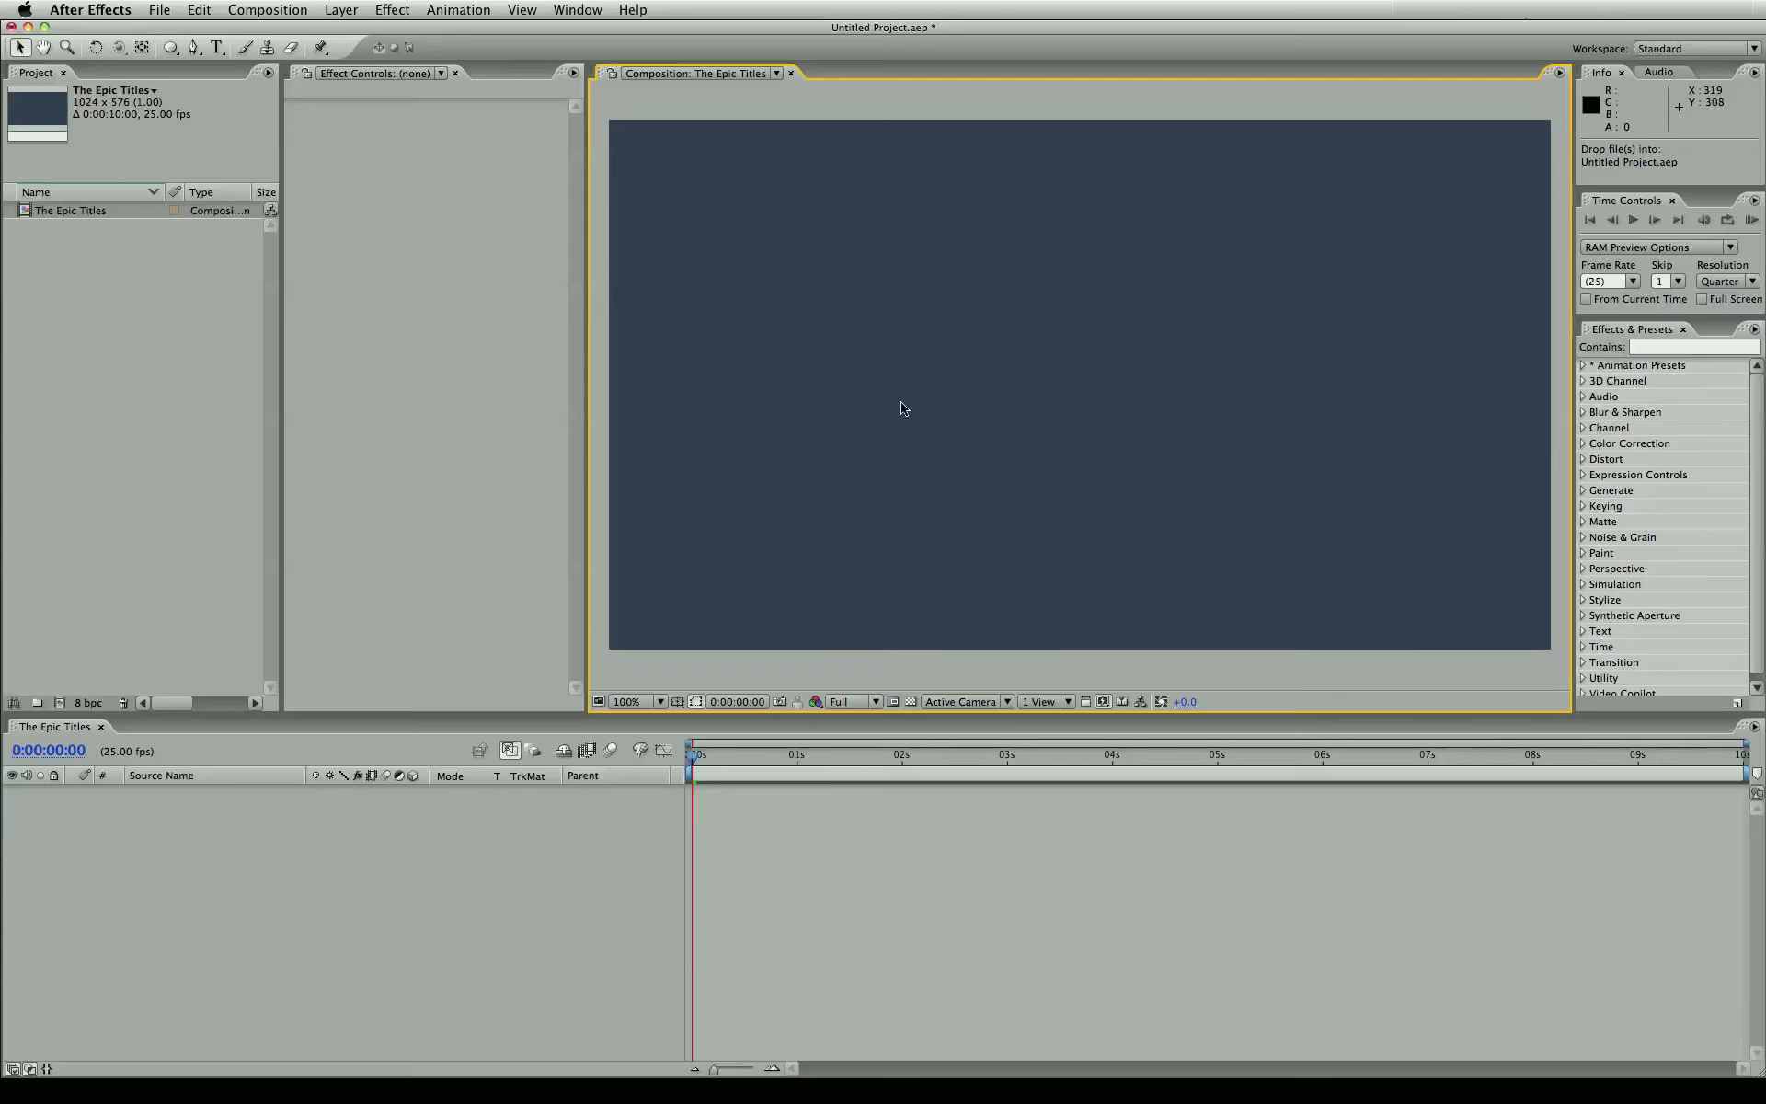
pyautogui.moveTo(932, 196)
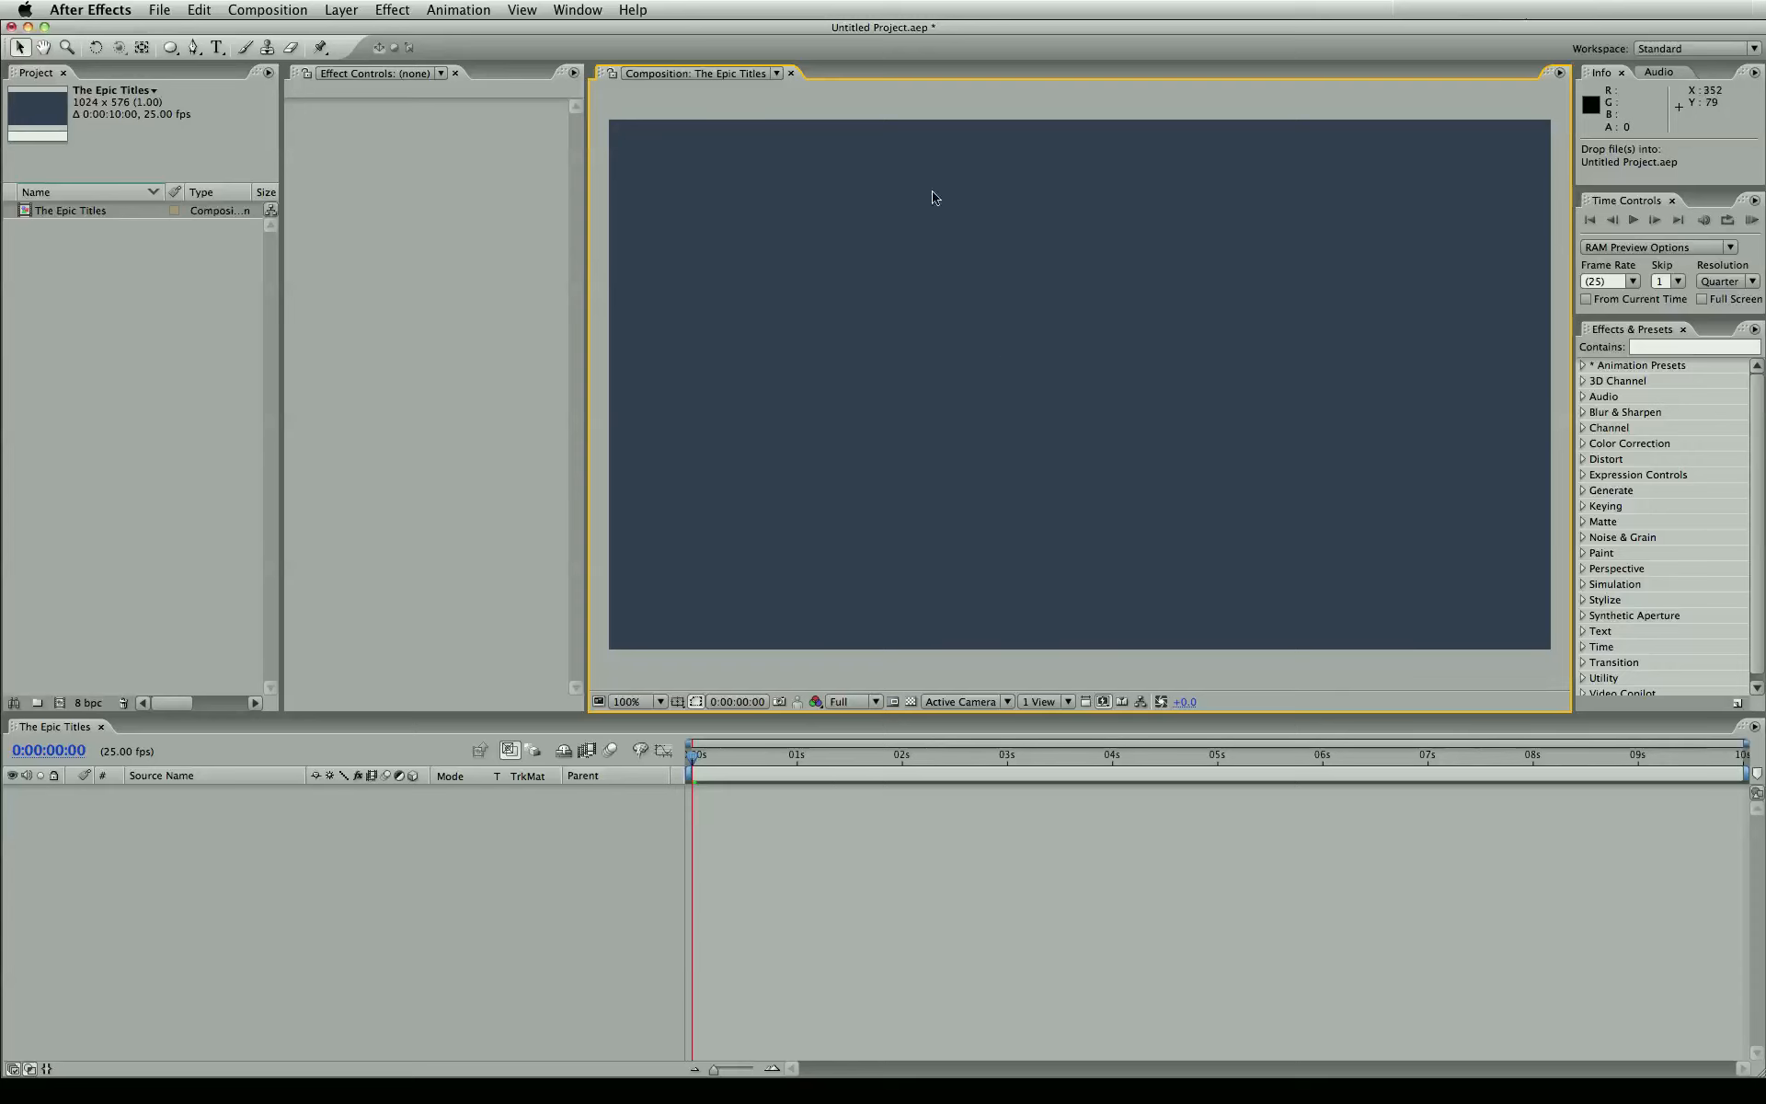
pyautogui.moveTo(908, 708)
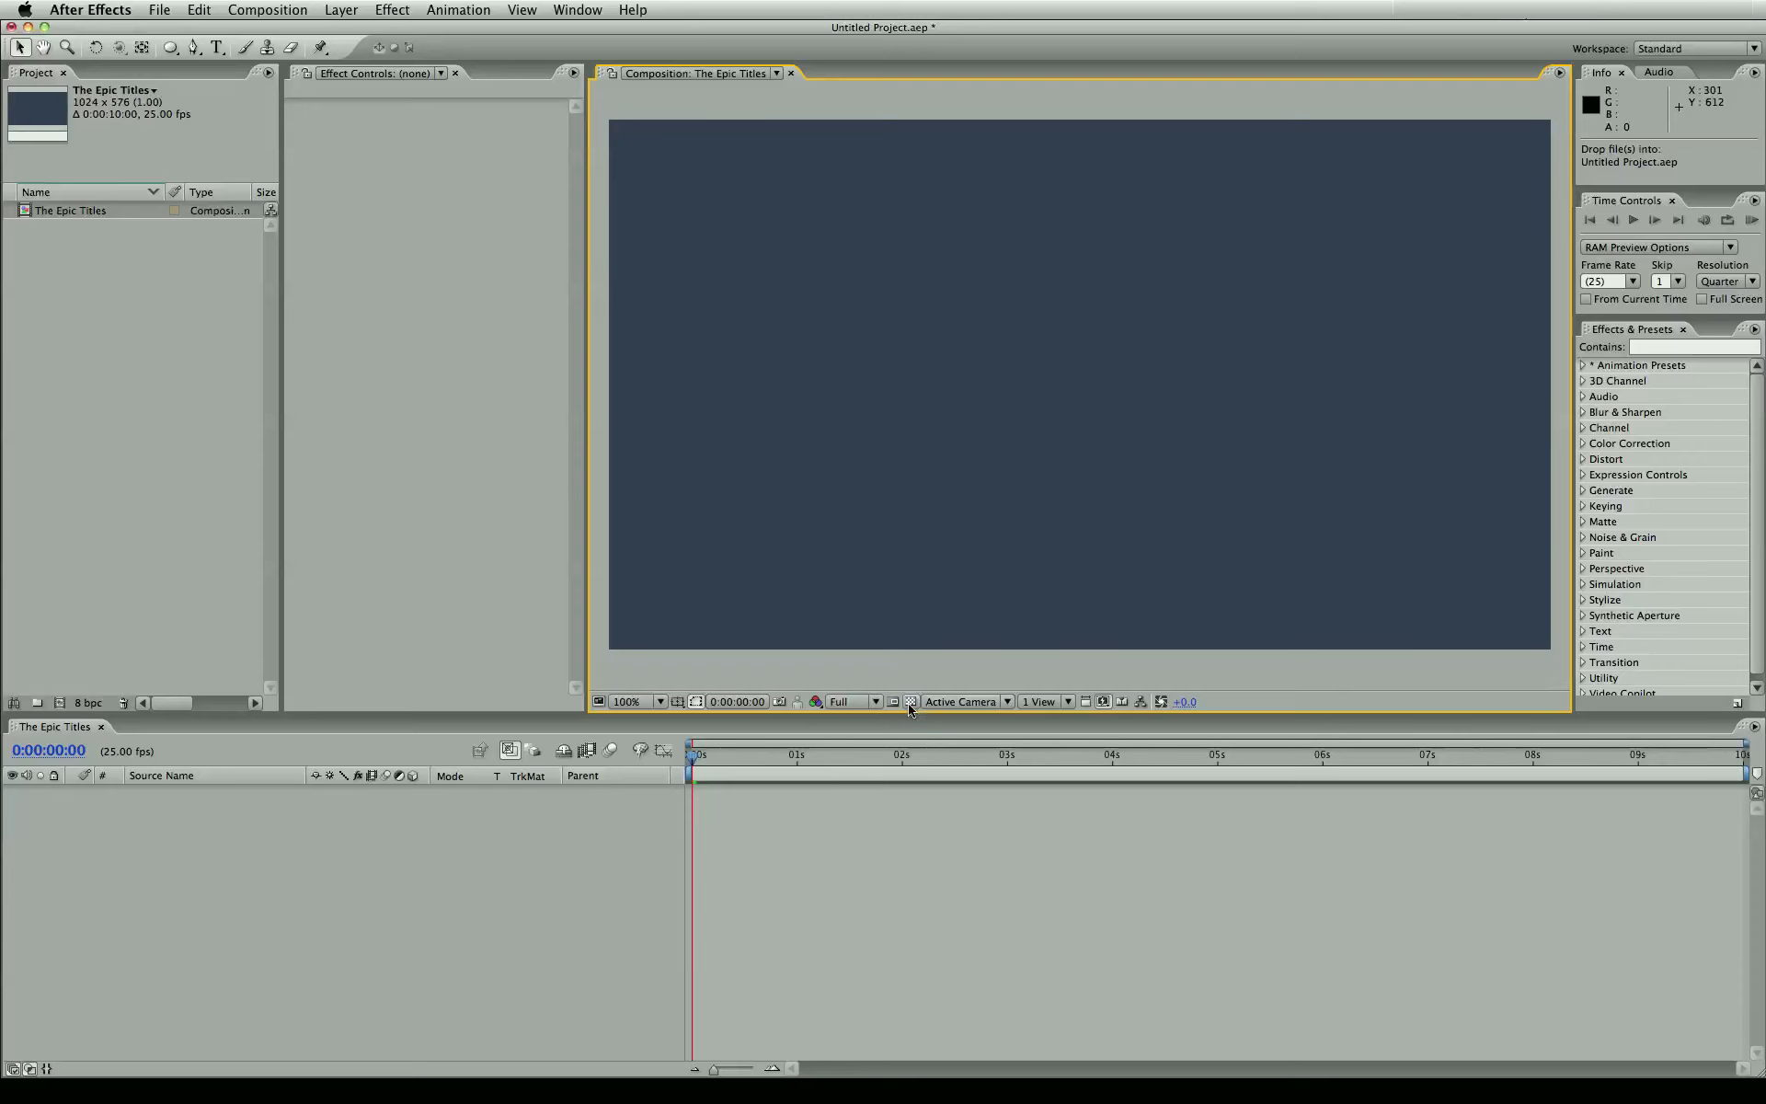
pyautogui.click(910, 701)
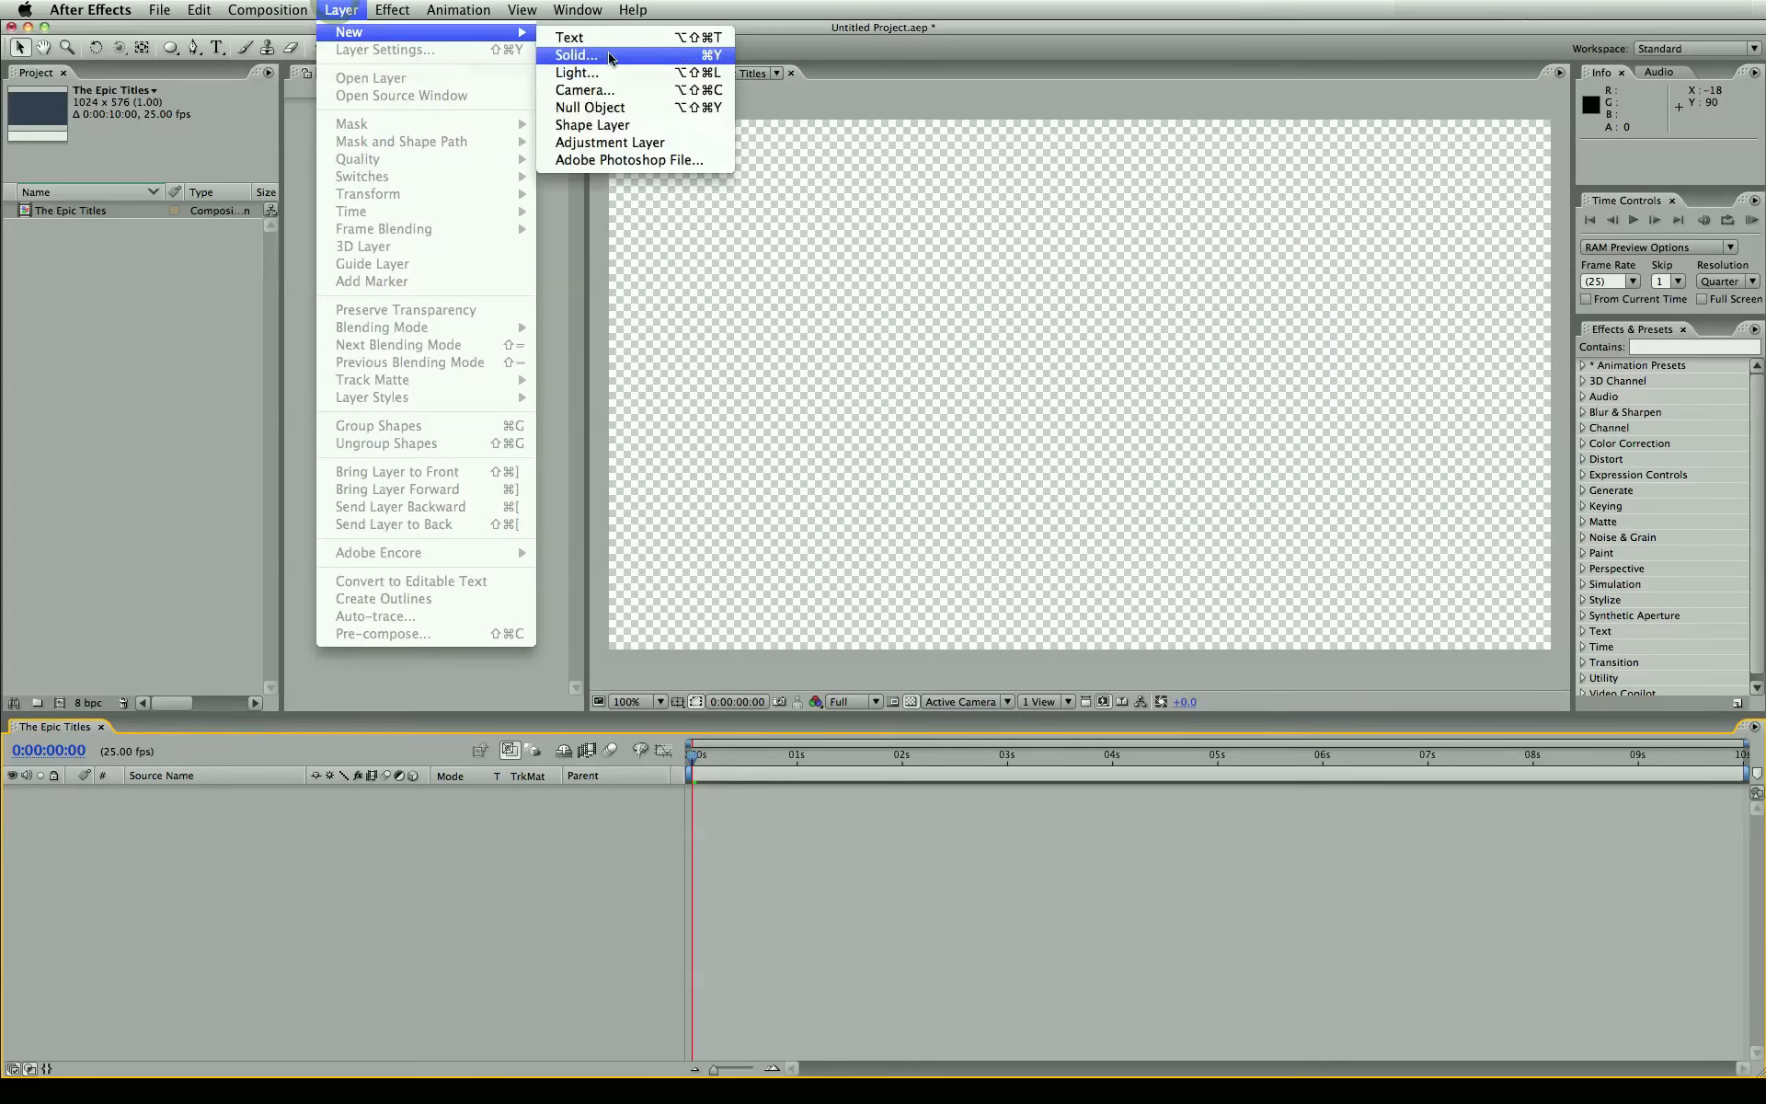
pyautogui.click(574, 55)
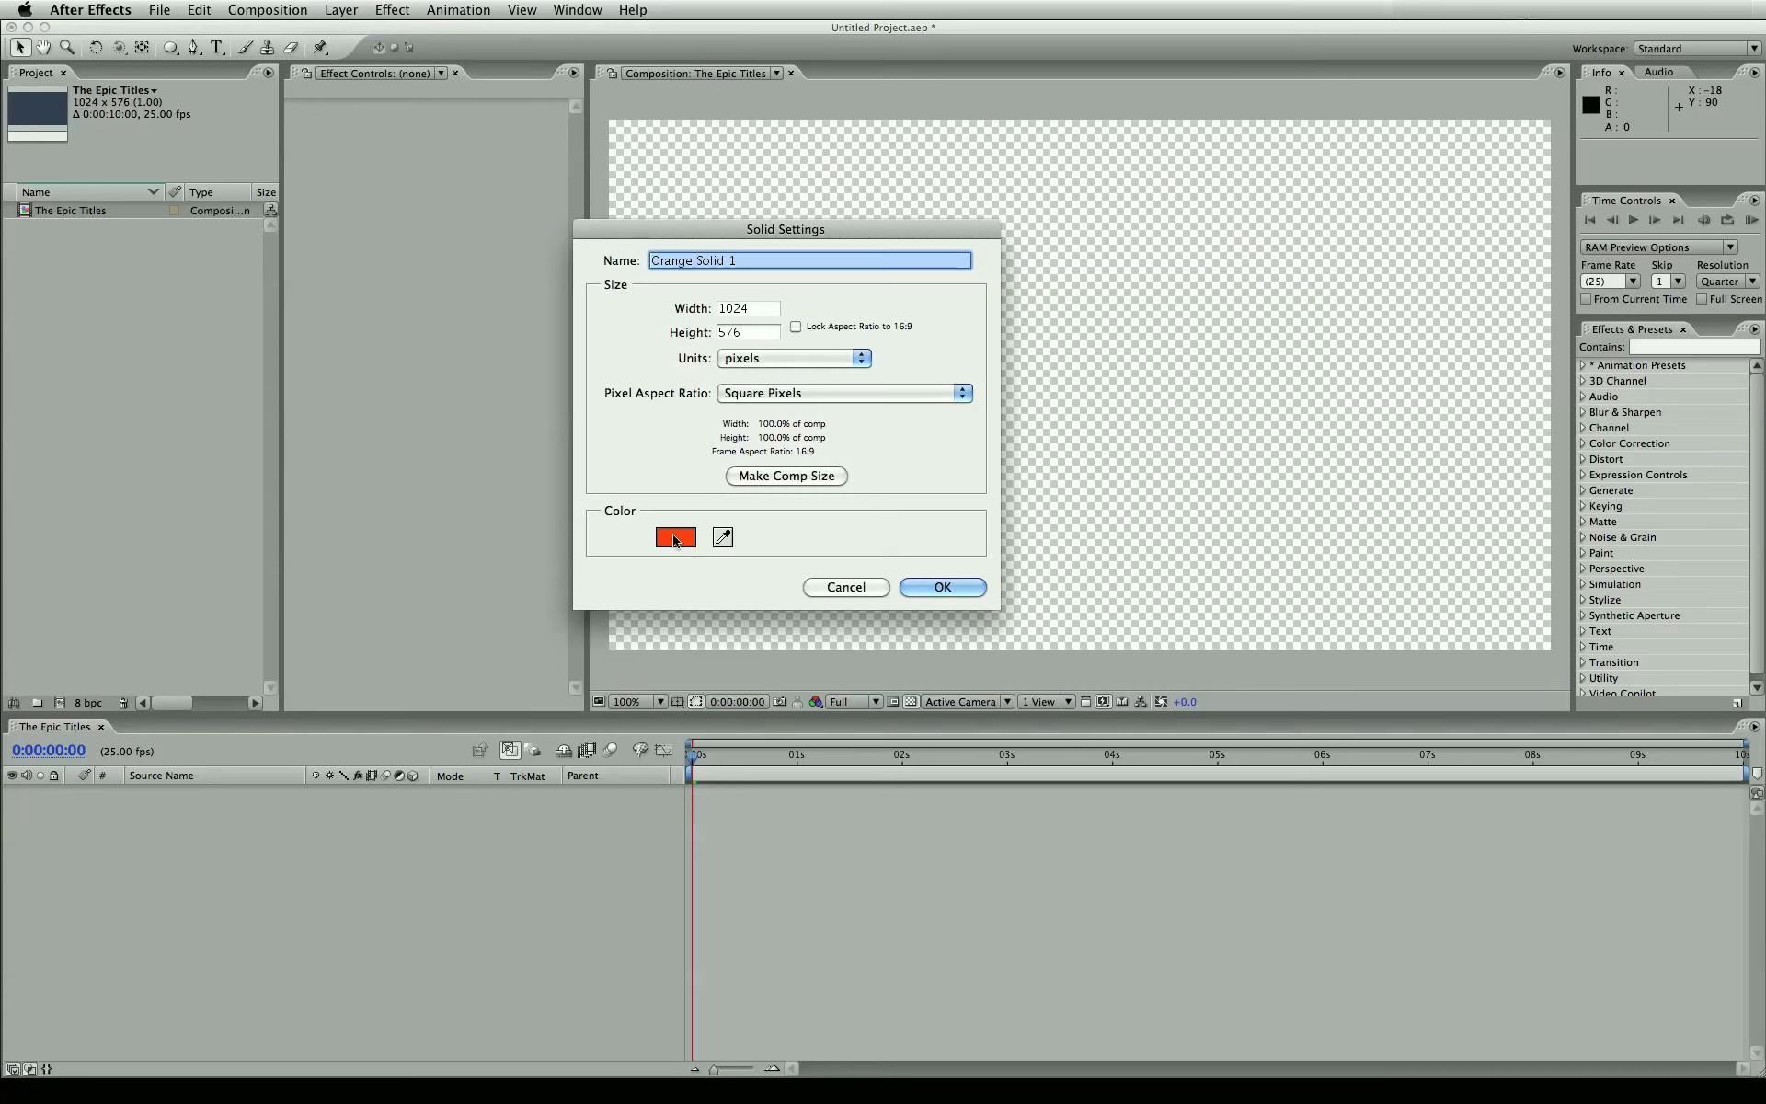
pyautogui.click(675, 536)
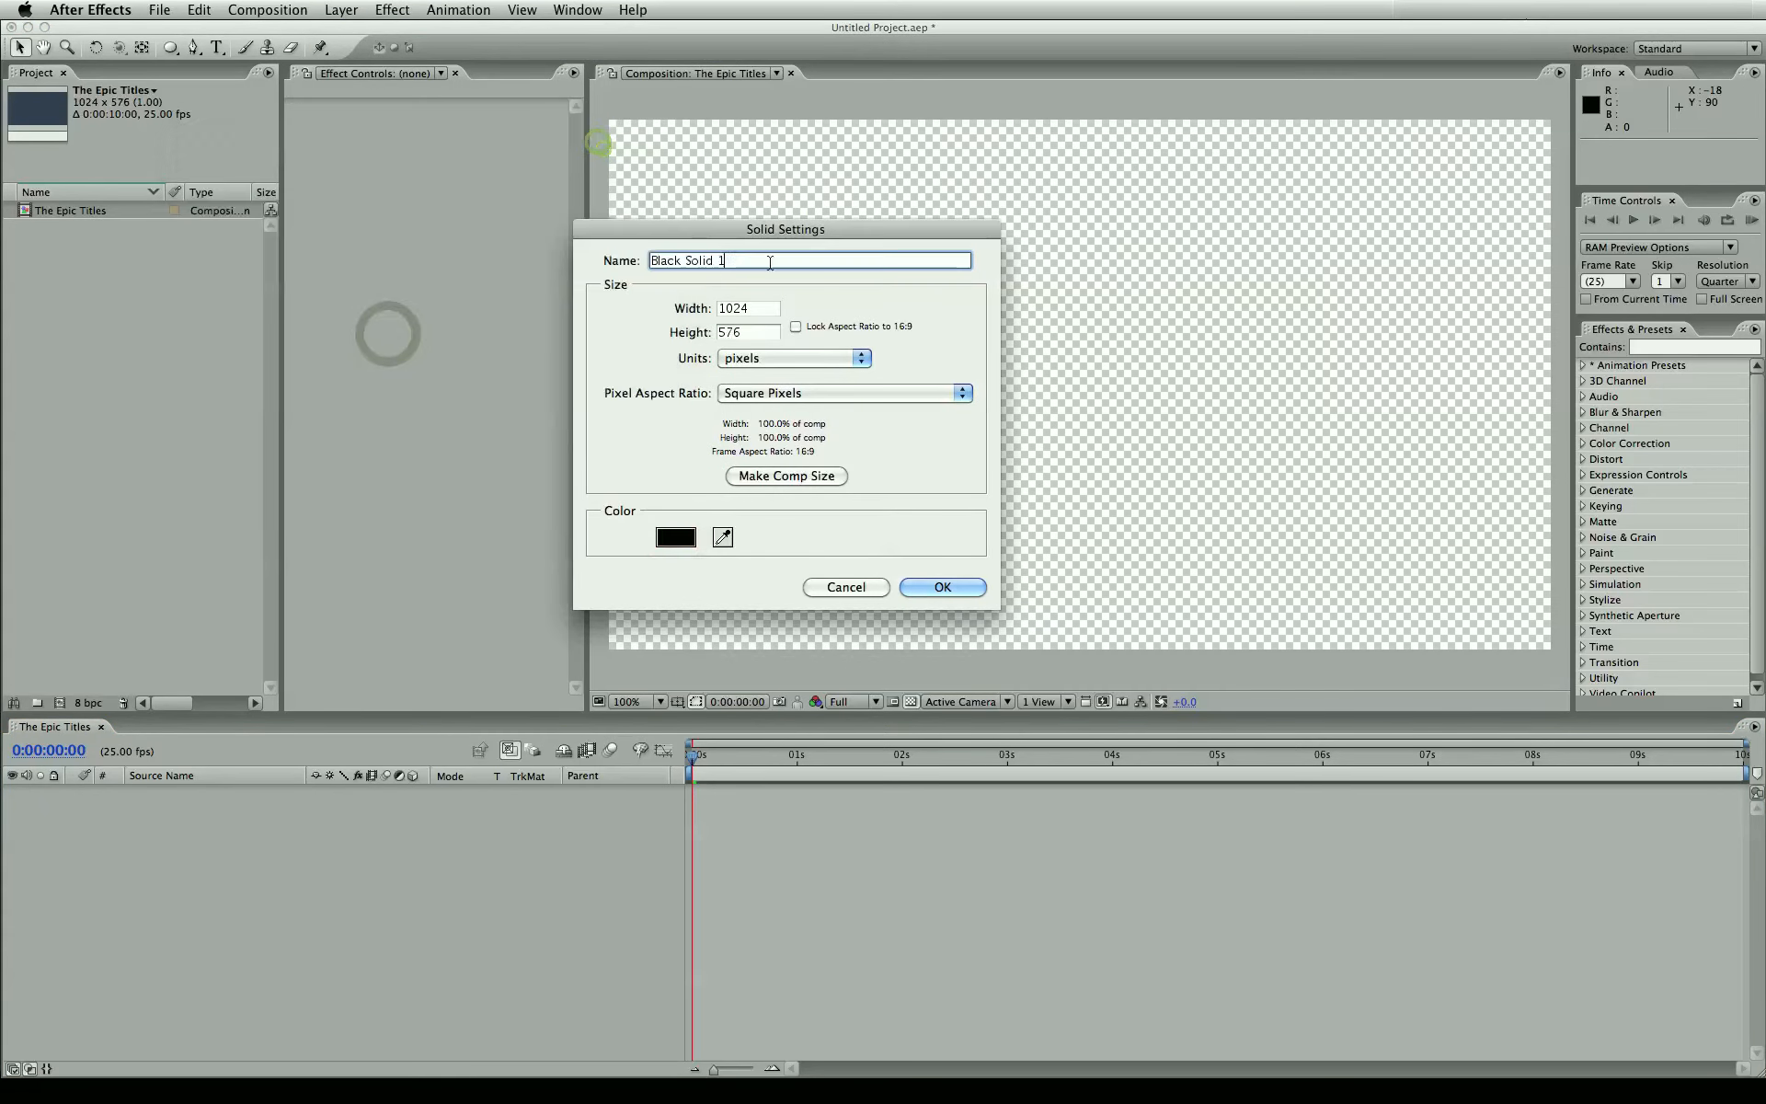
pyautogui.click(941, 587)
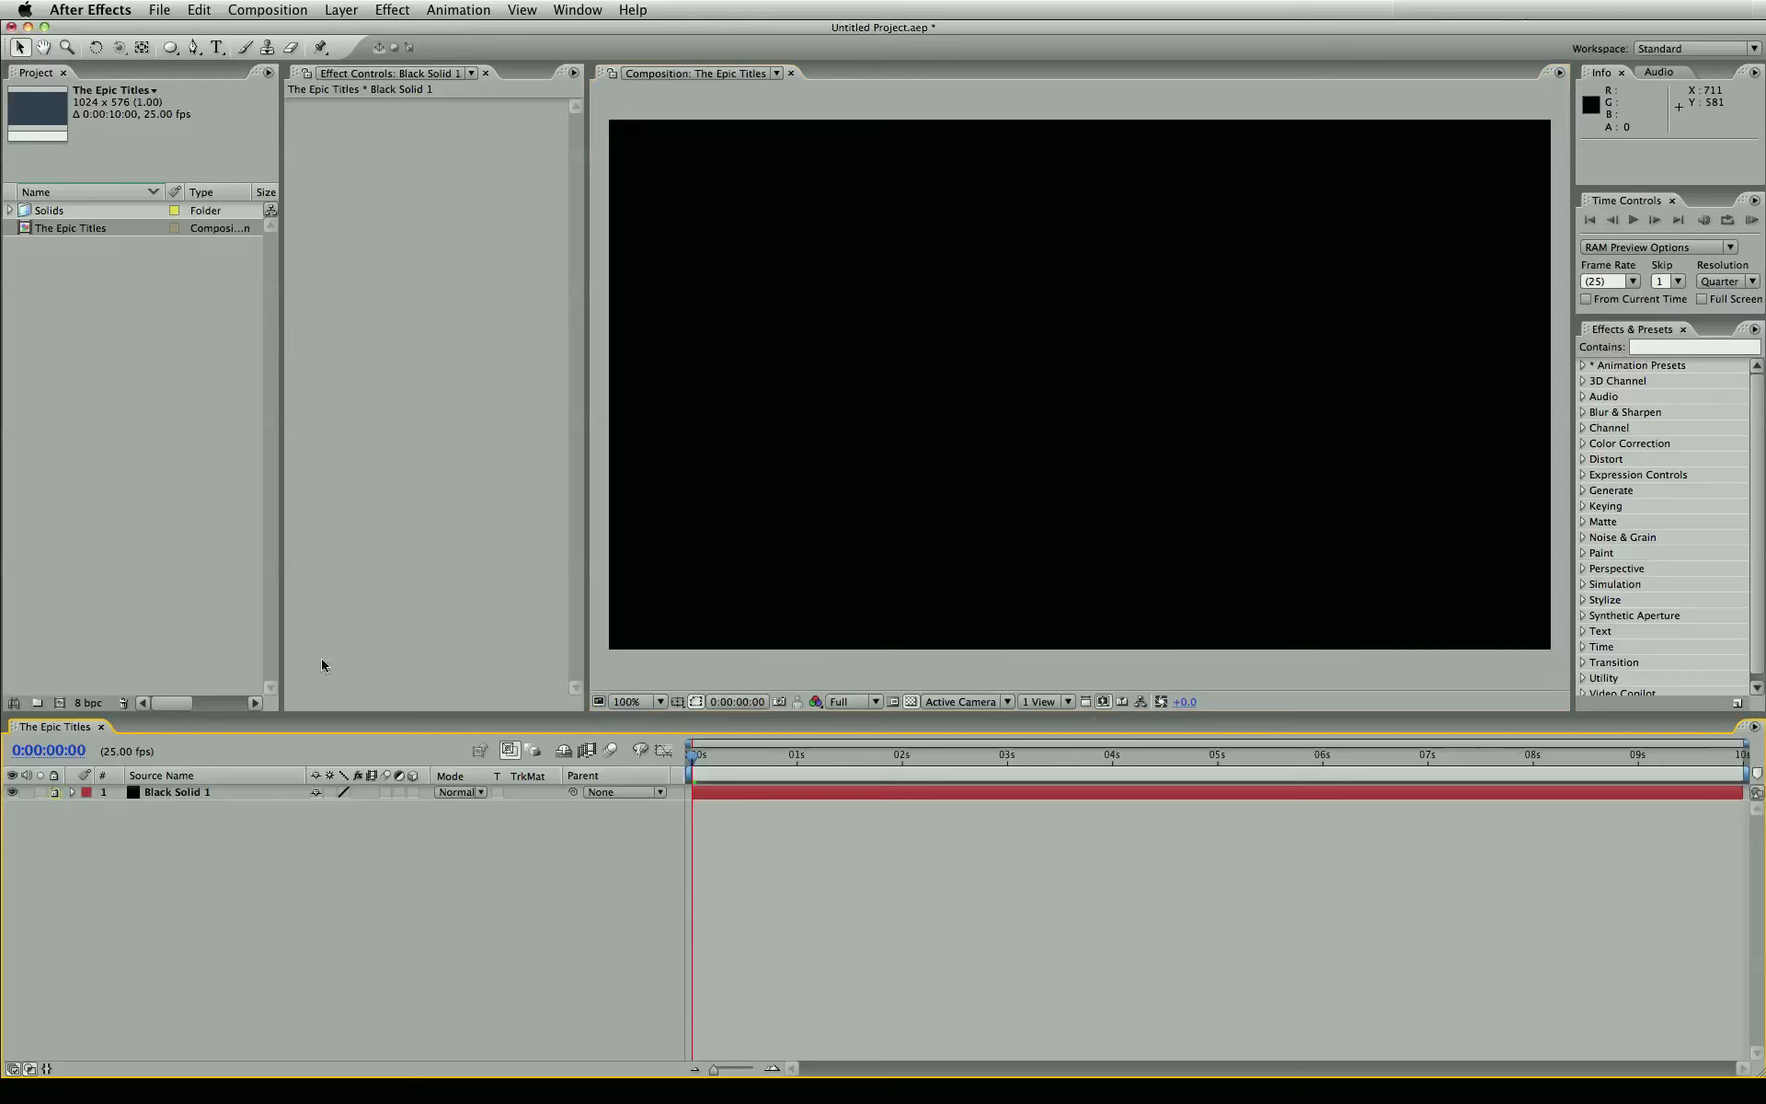
pyautogui.moveTo(207, 833)
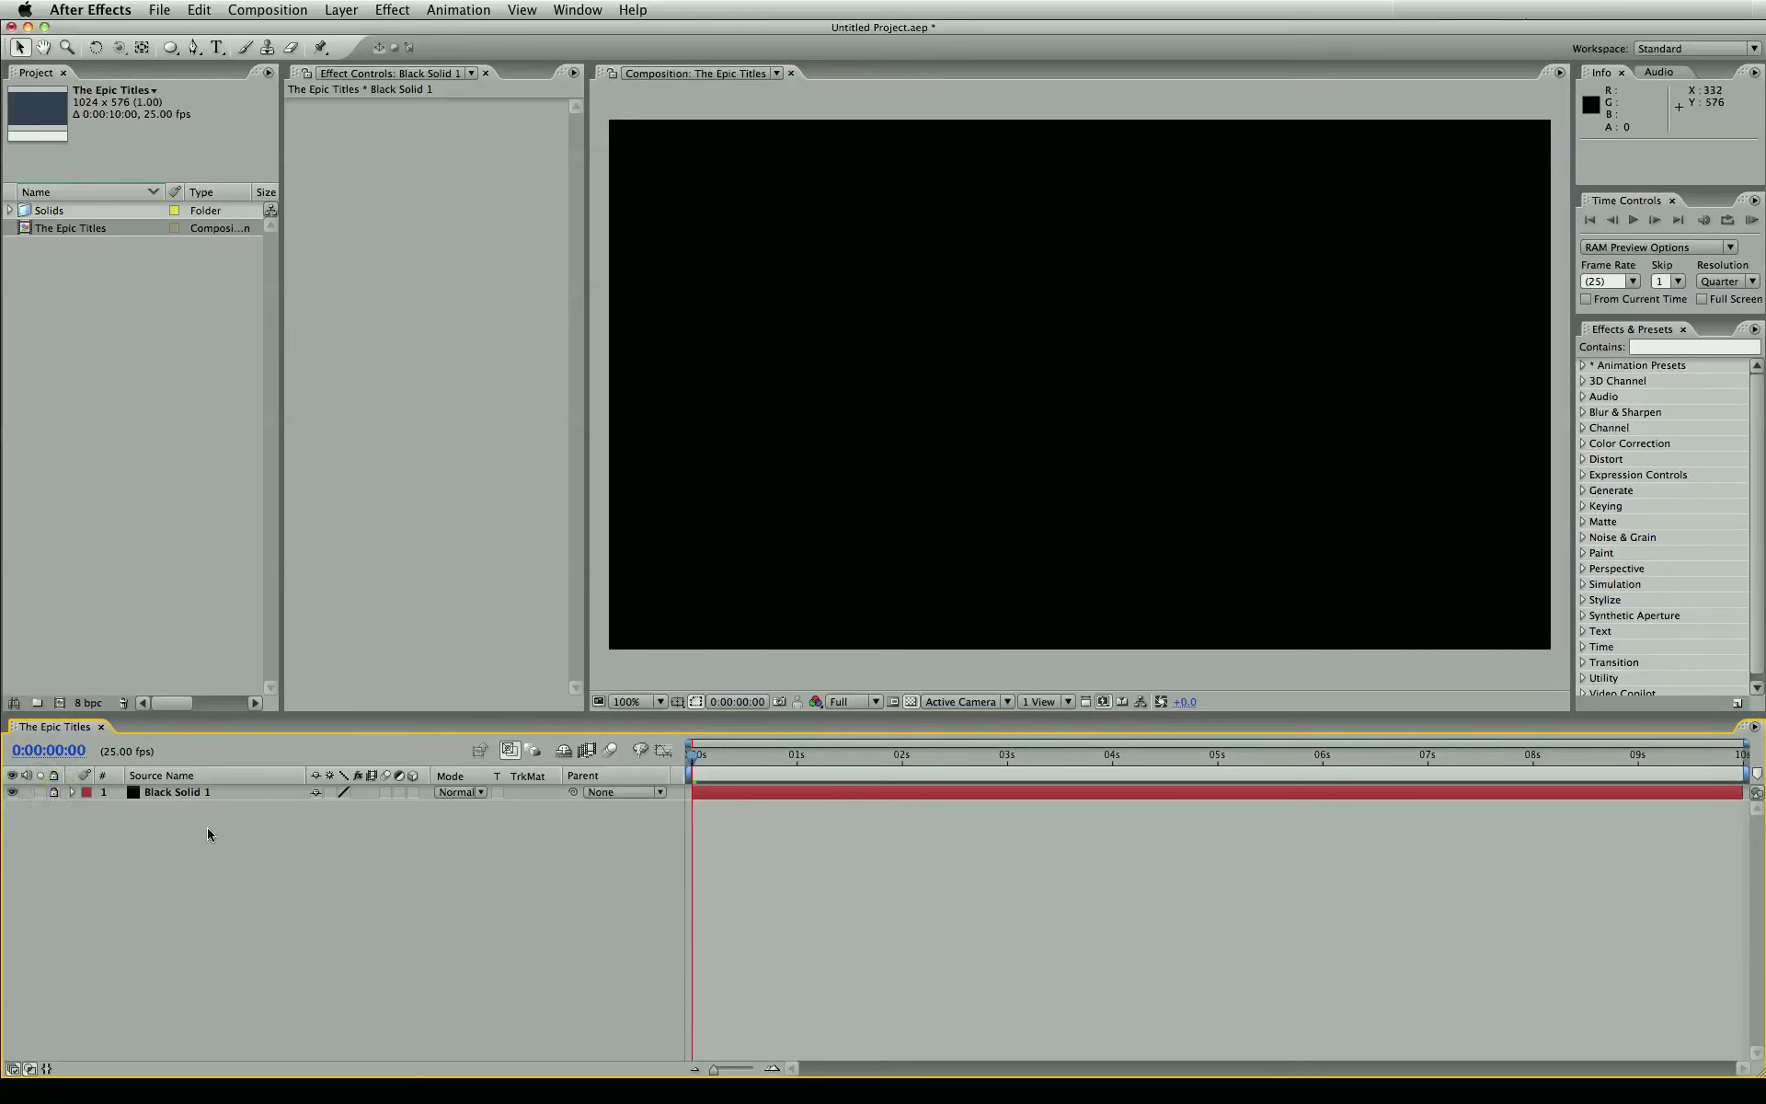
pyautogui.moveTo(569, 408)
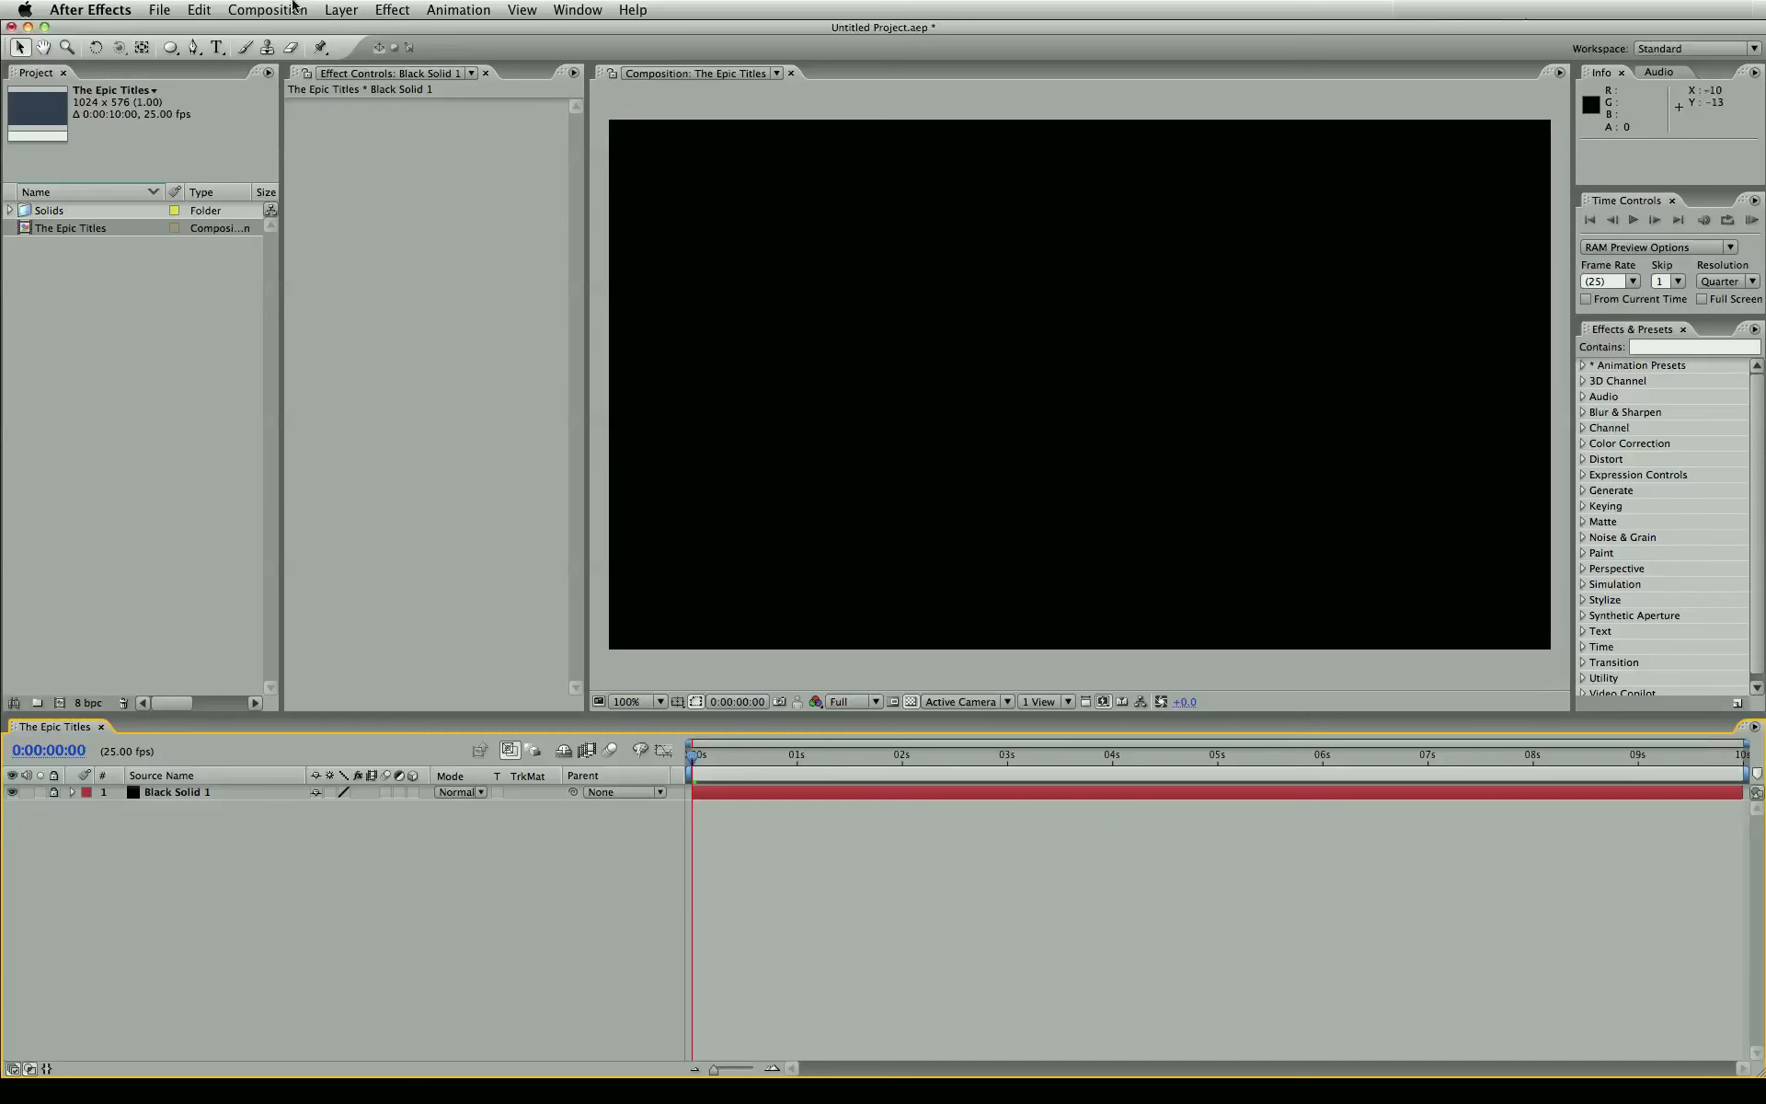
# - Add an orange solid layer, Orange Solid 1, and zoom the viewer out to 50%
pyautogui.click(340, 9)
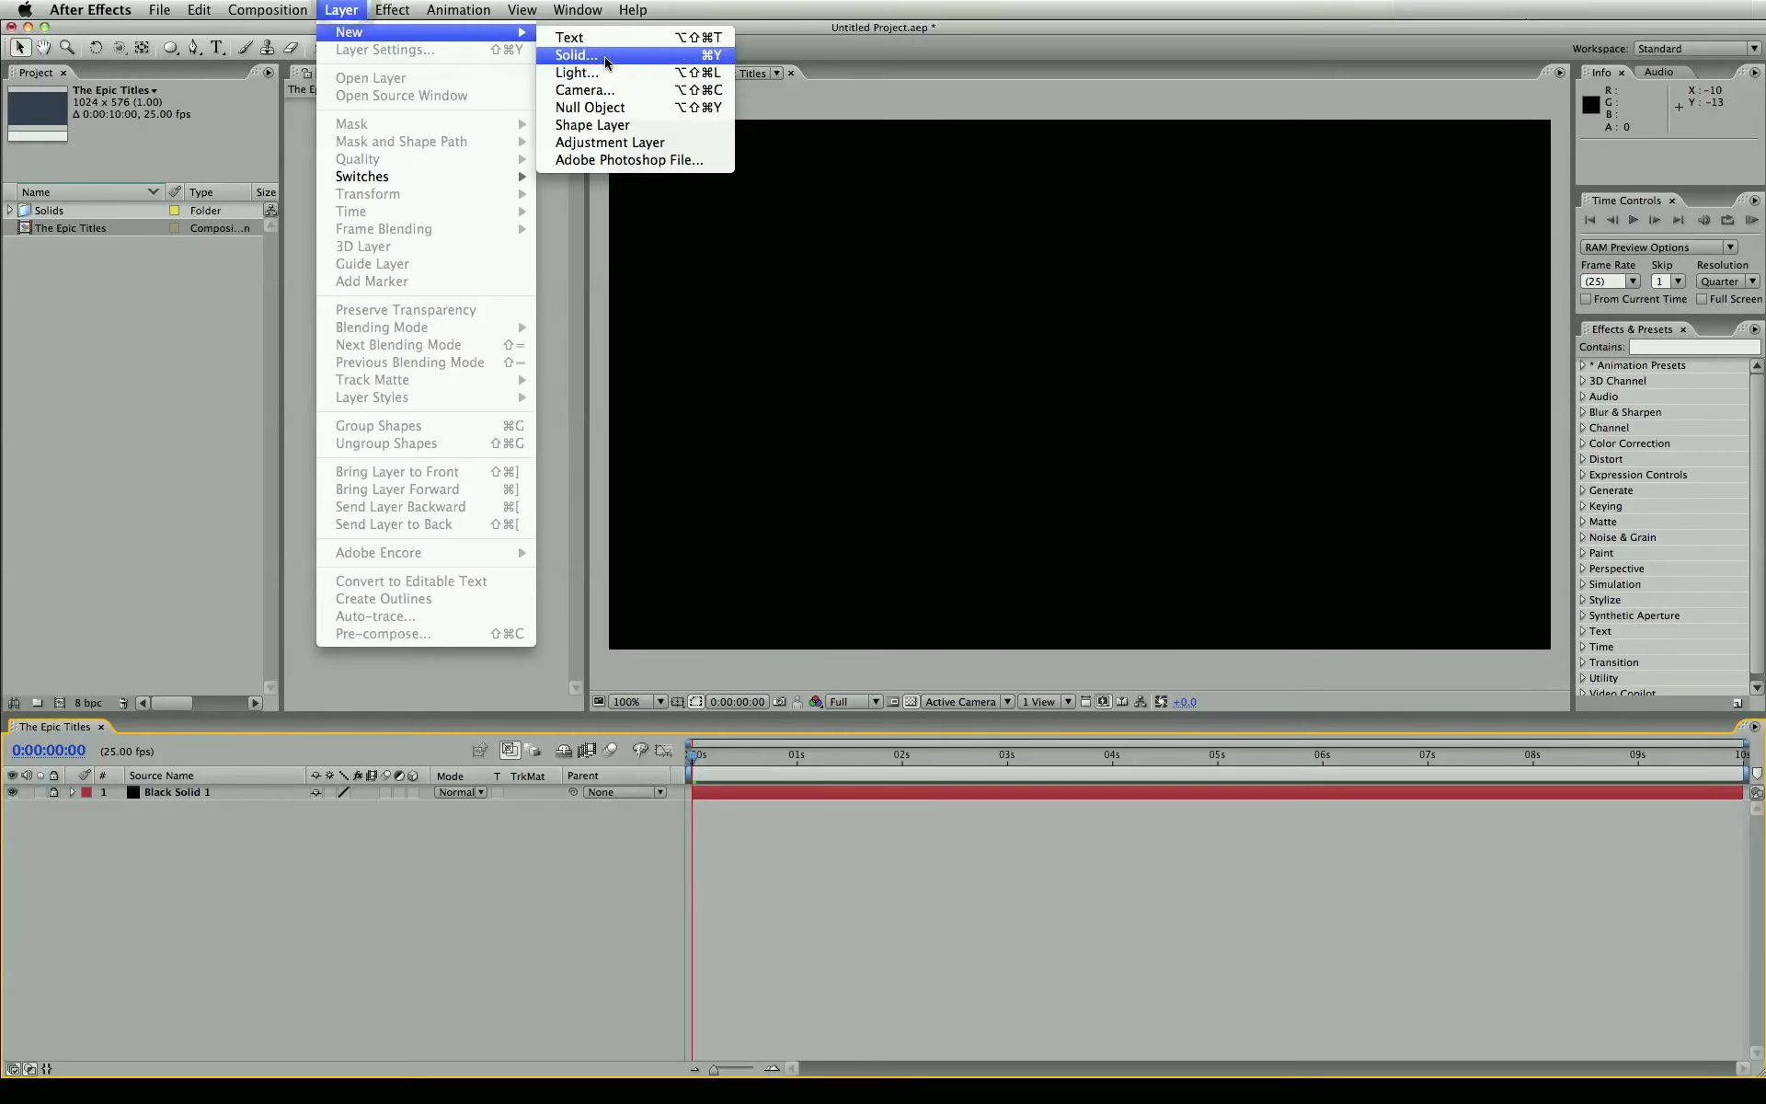
pyautogui.click(574, 55)
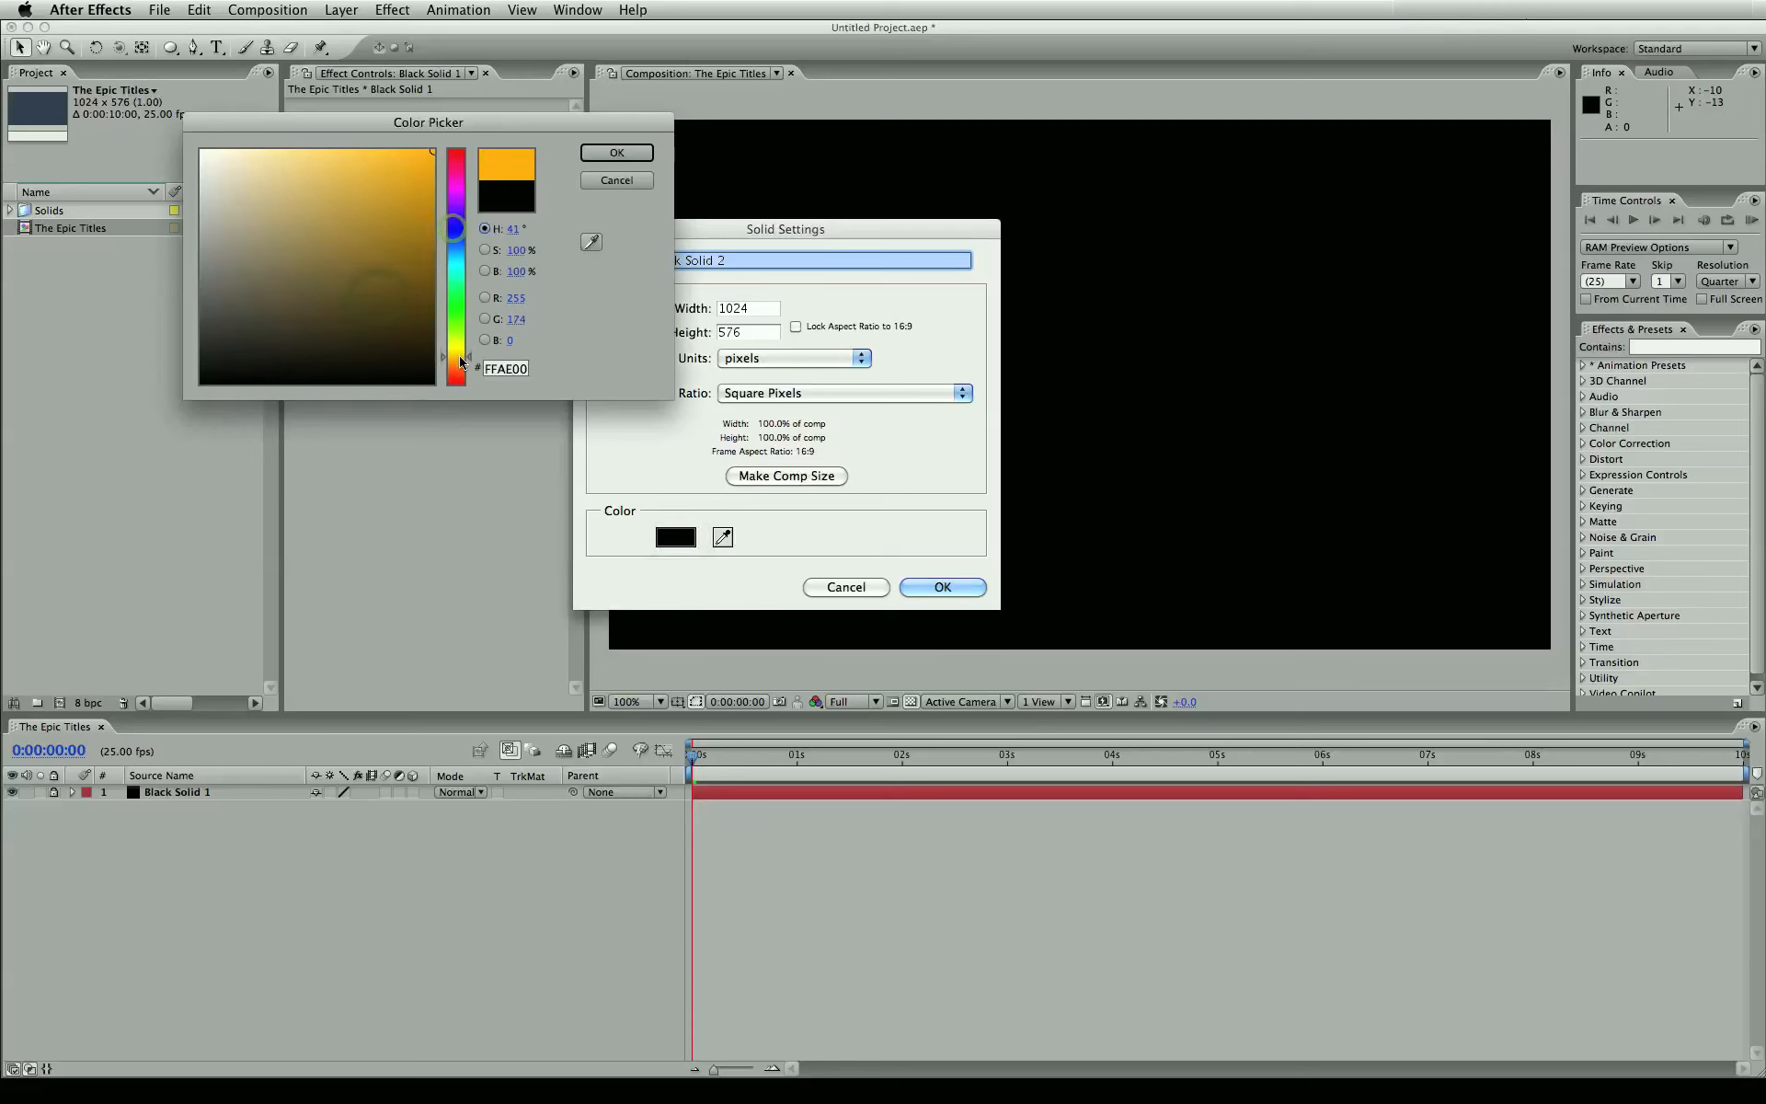
pyautogui.click(615, 152)
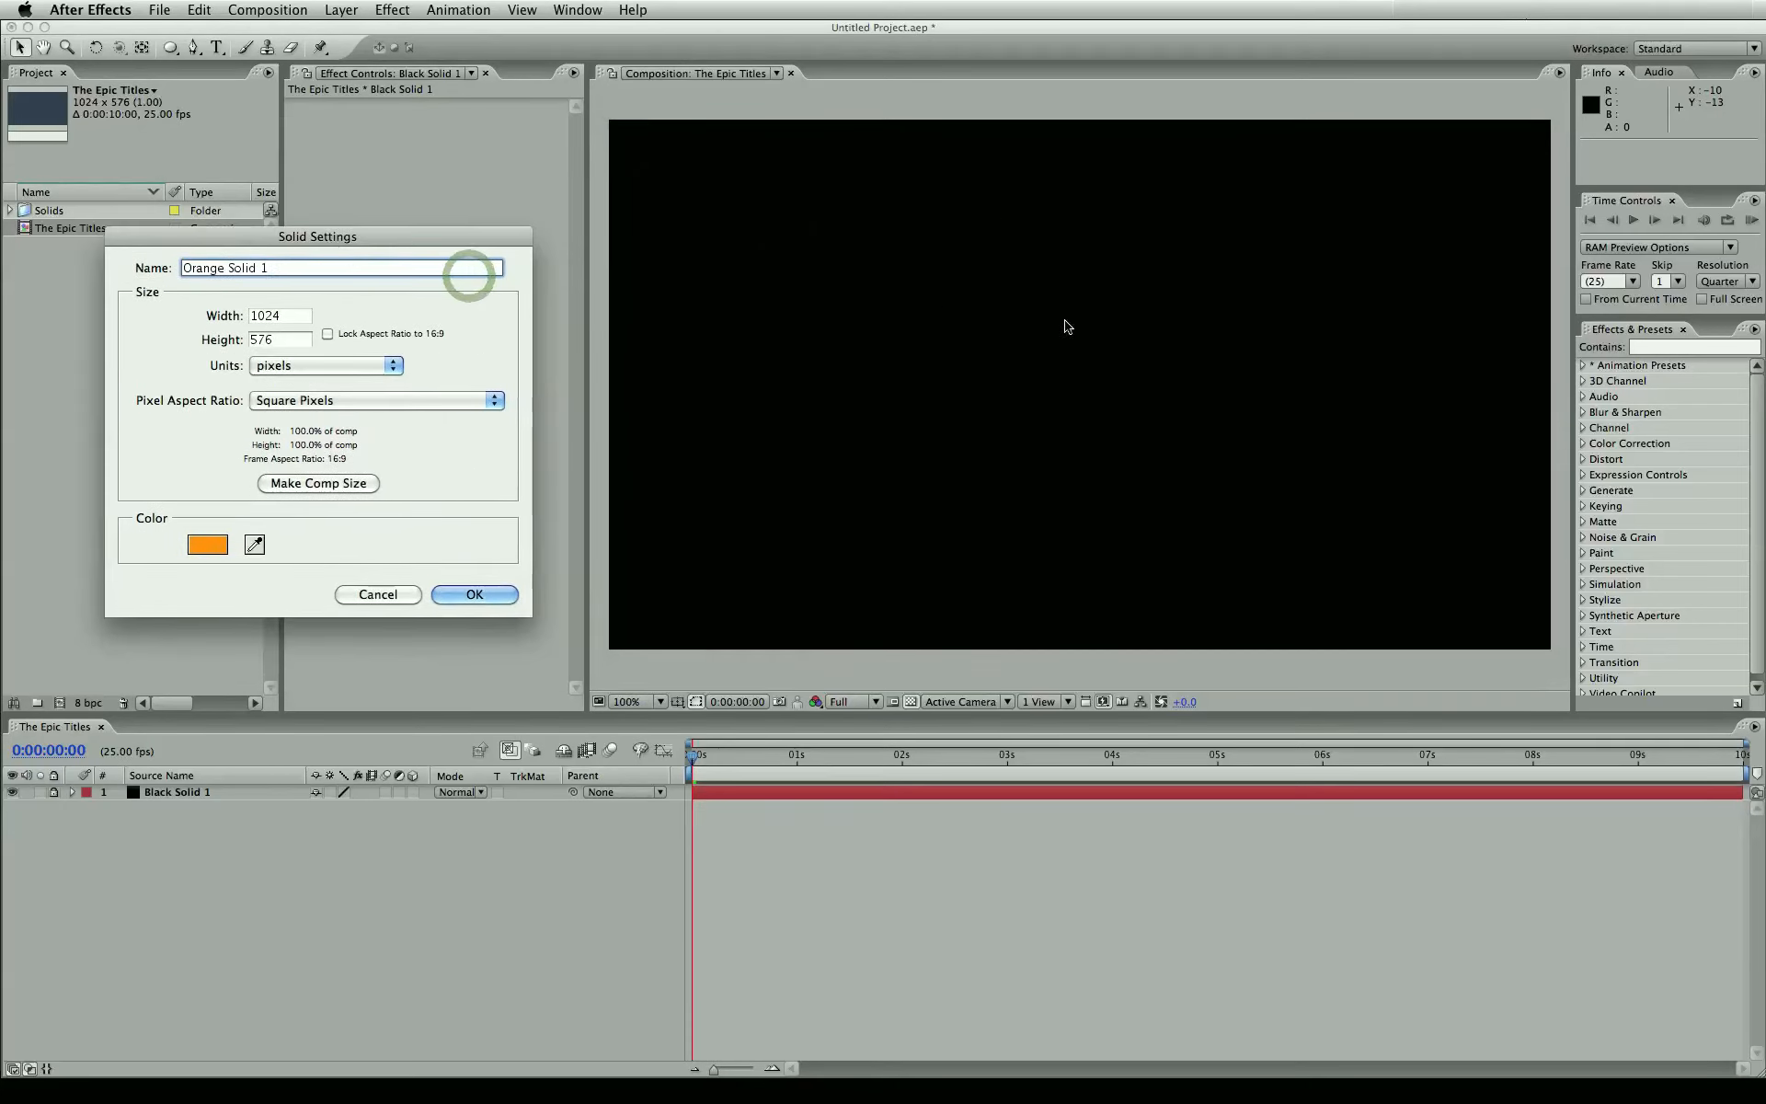
pyautogui.click(473, 595)
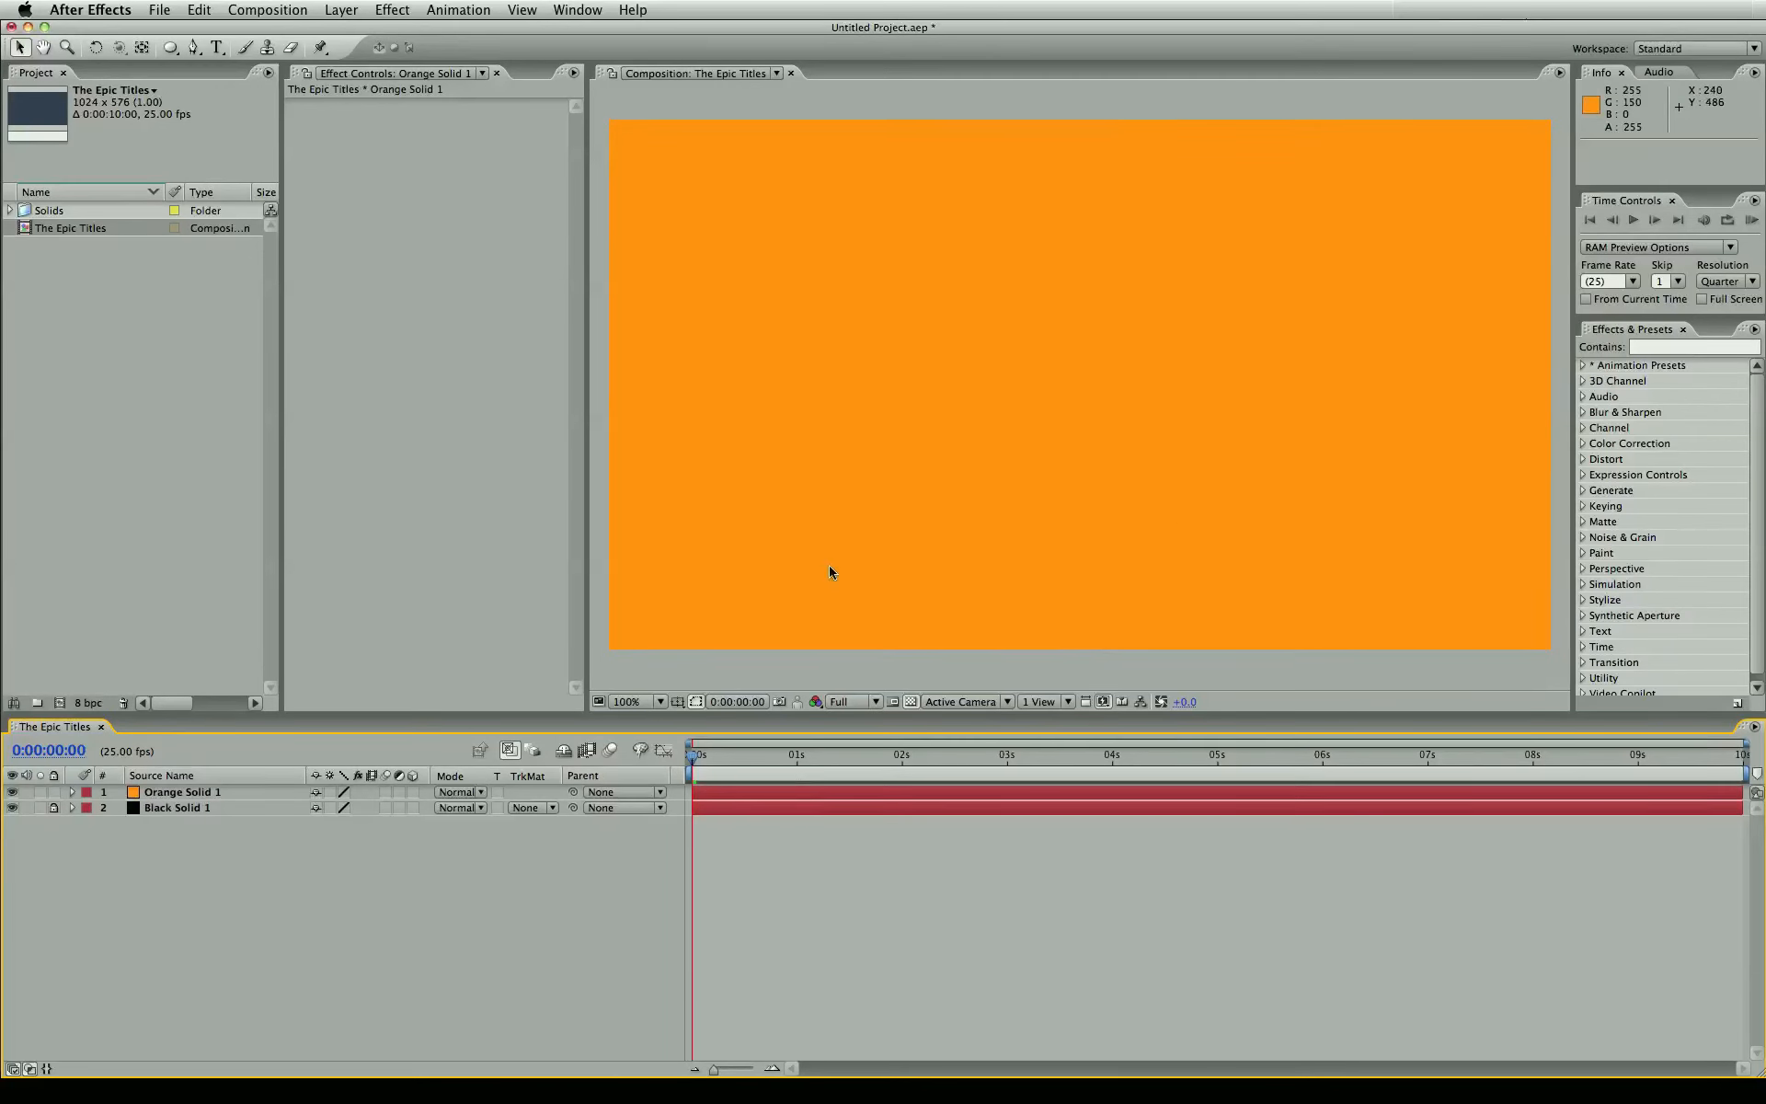
pyautogui.click(639, 702)
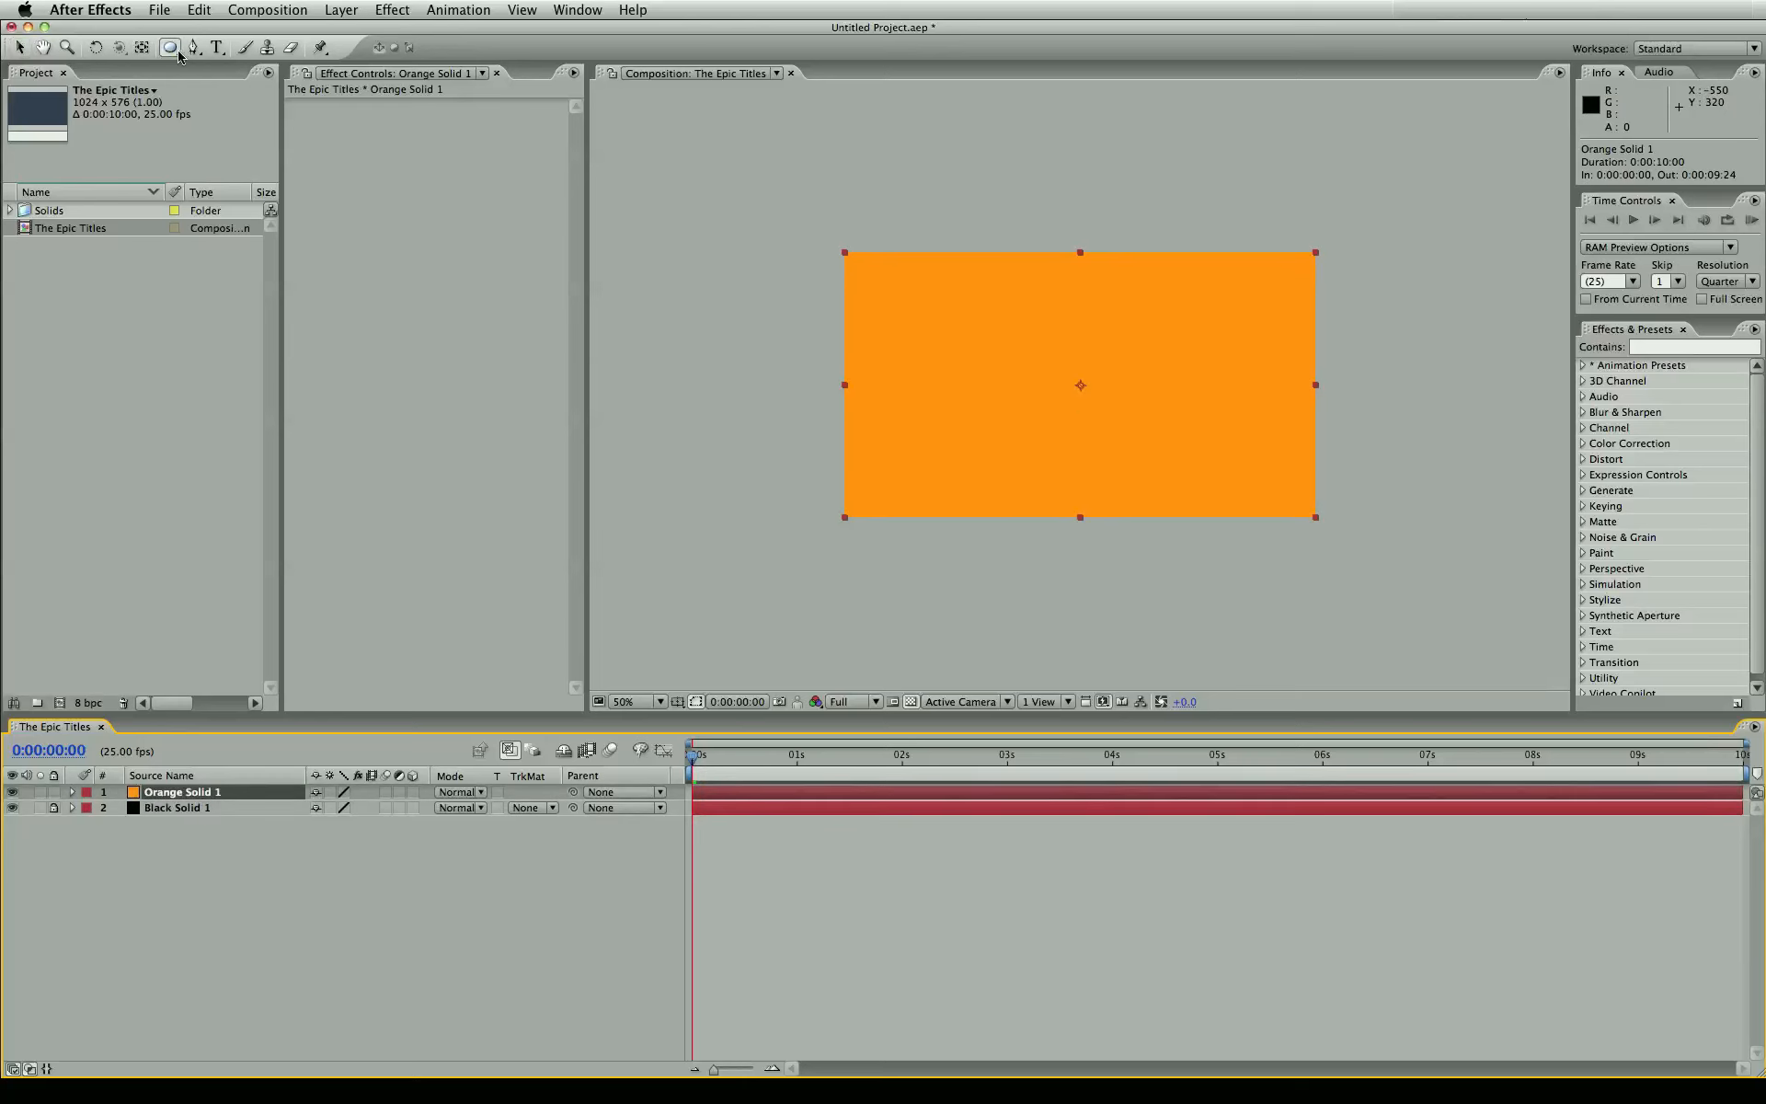
# - Draw an ellipse mask on Orange Solid 1 and set its Mask Feather to 500
pyautogui.click(171, 46)
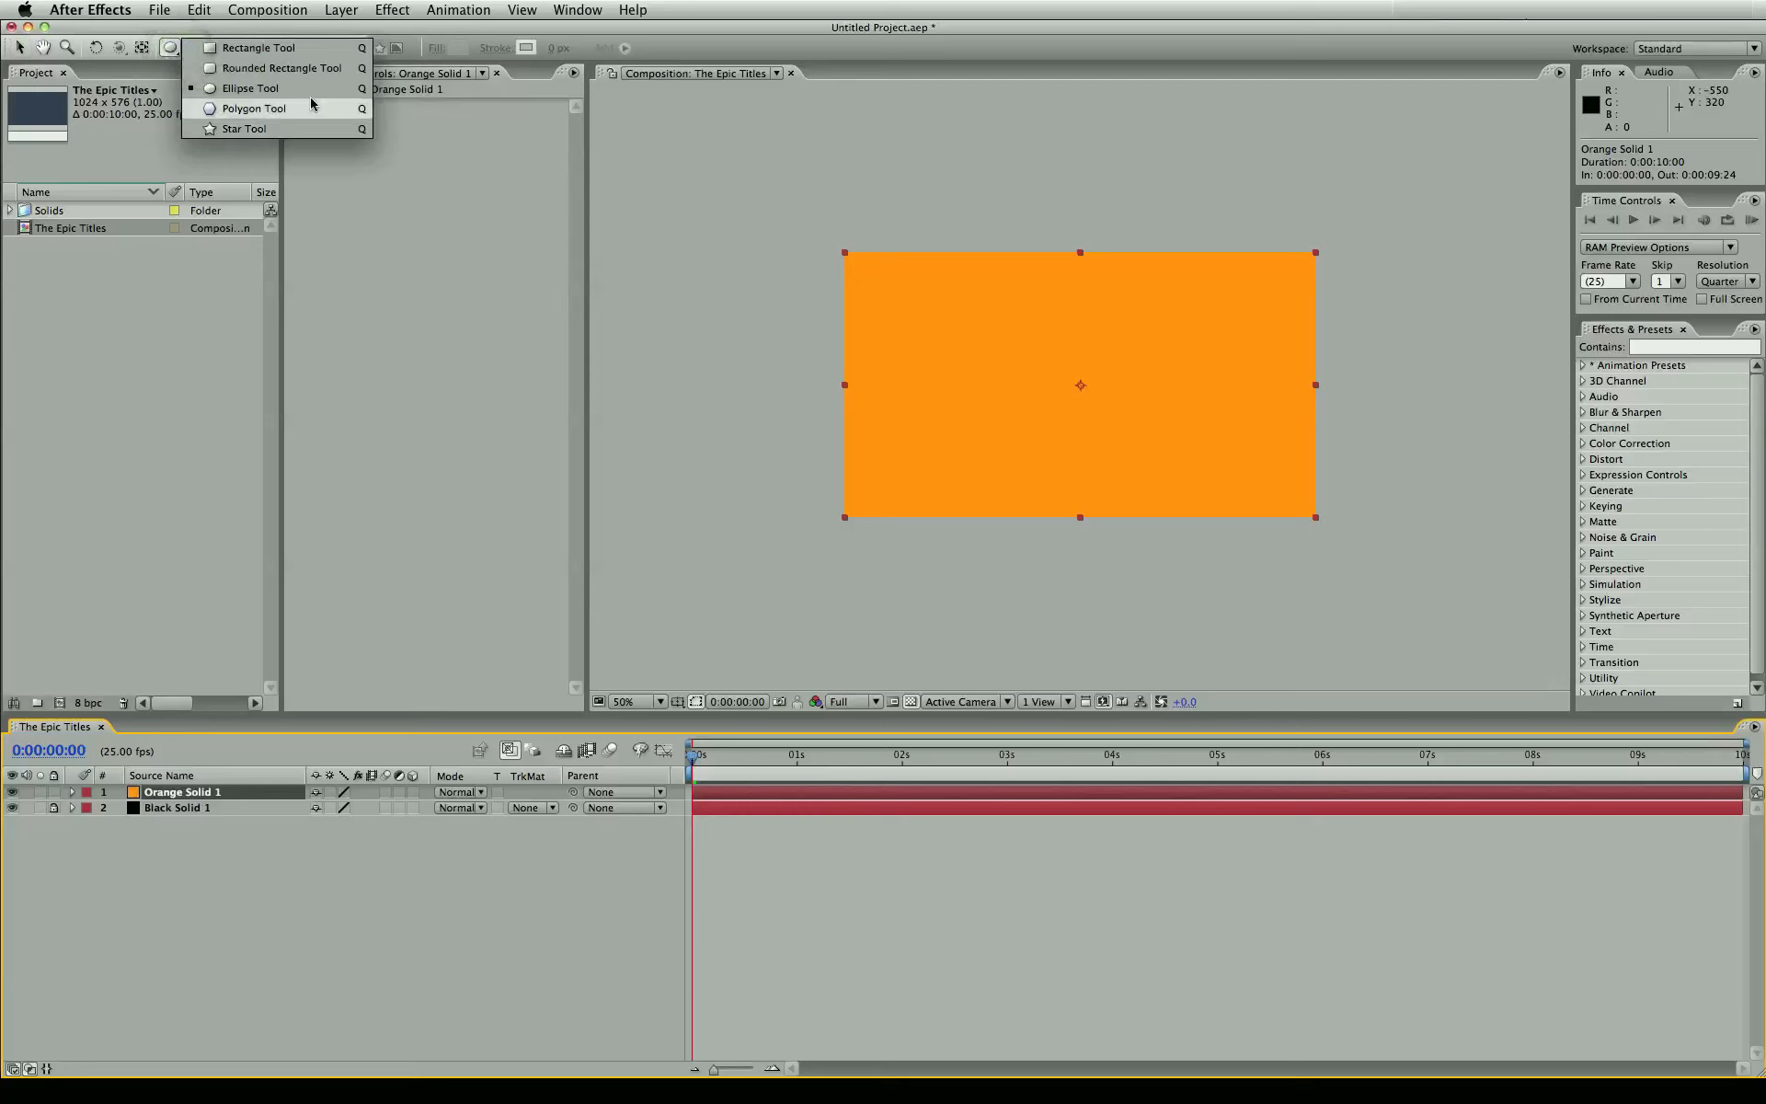
pyautogui.moveTo(258, 47)
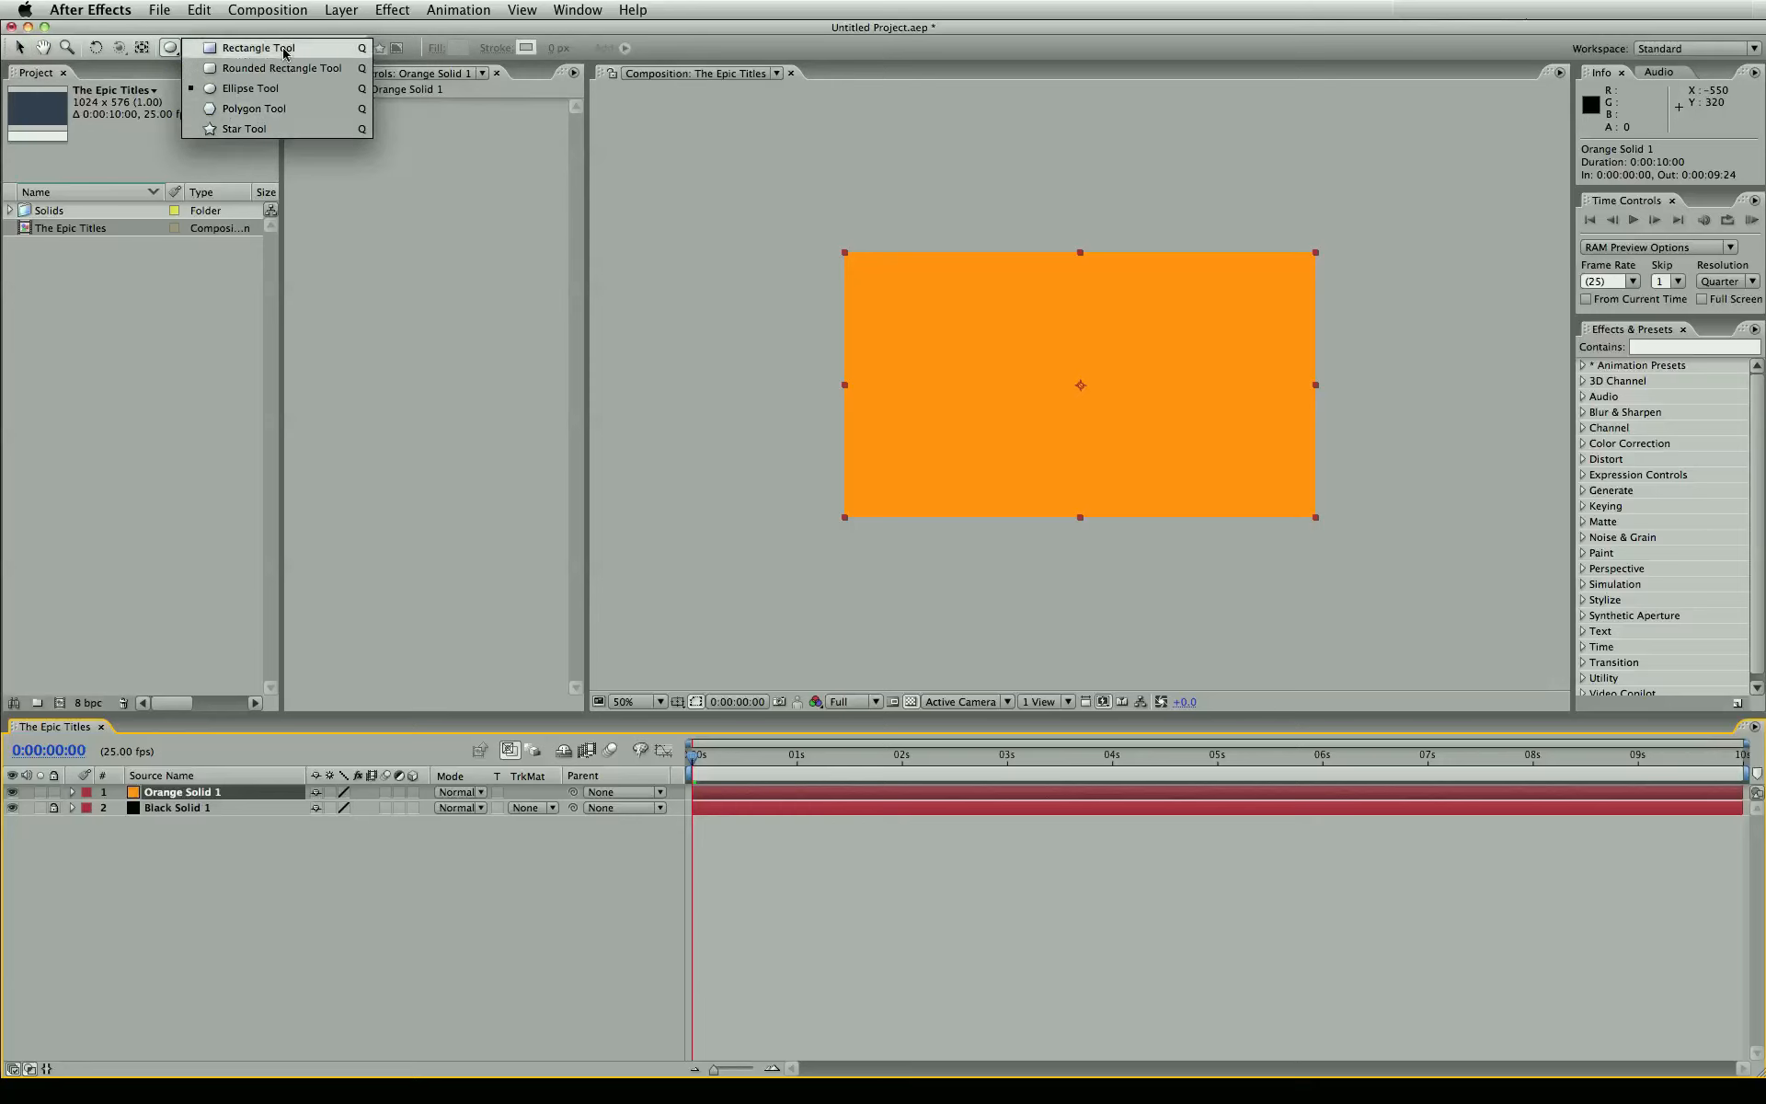
pyautogui.moveTo(250, 88)
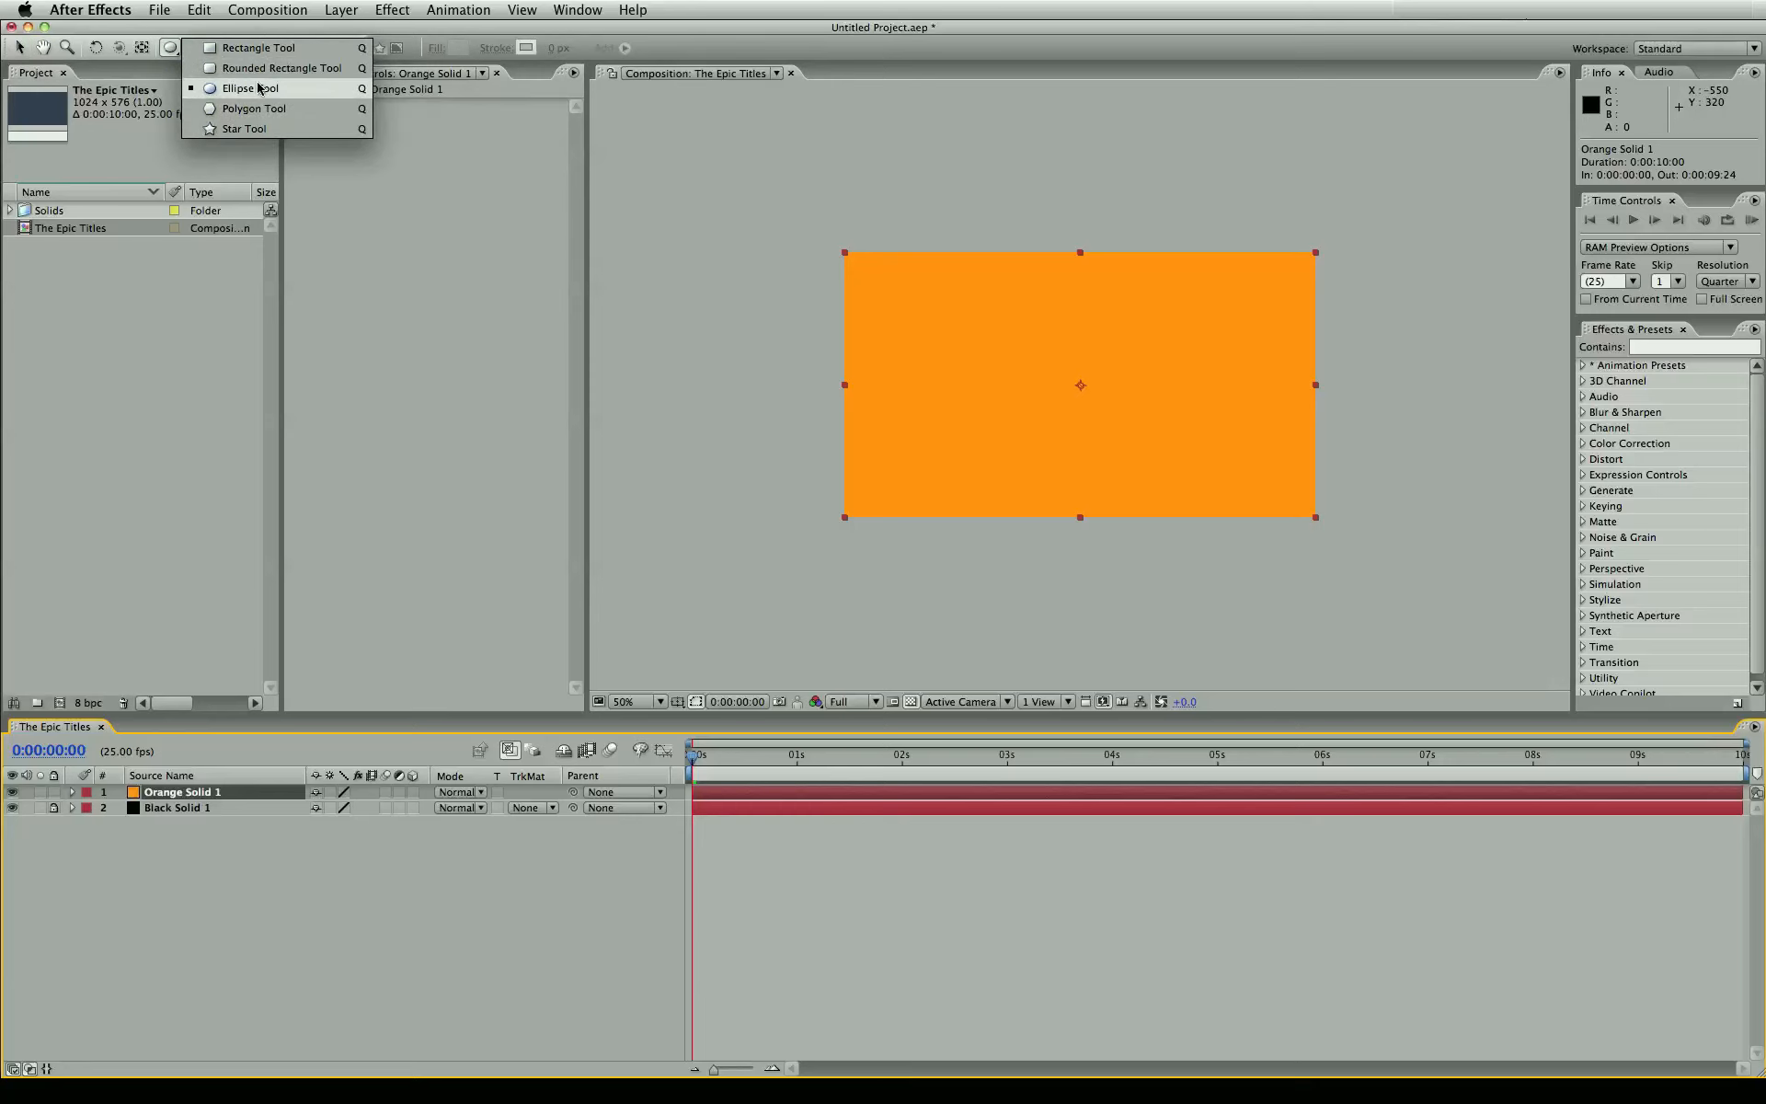
pyautogui.click(249, 88)
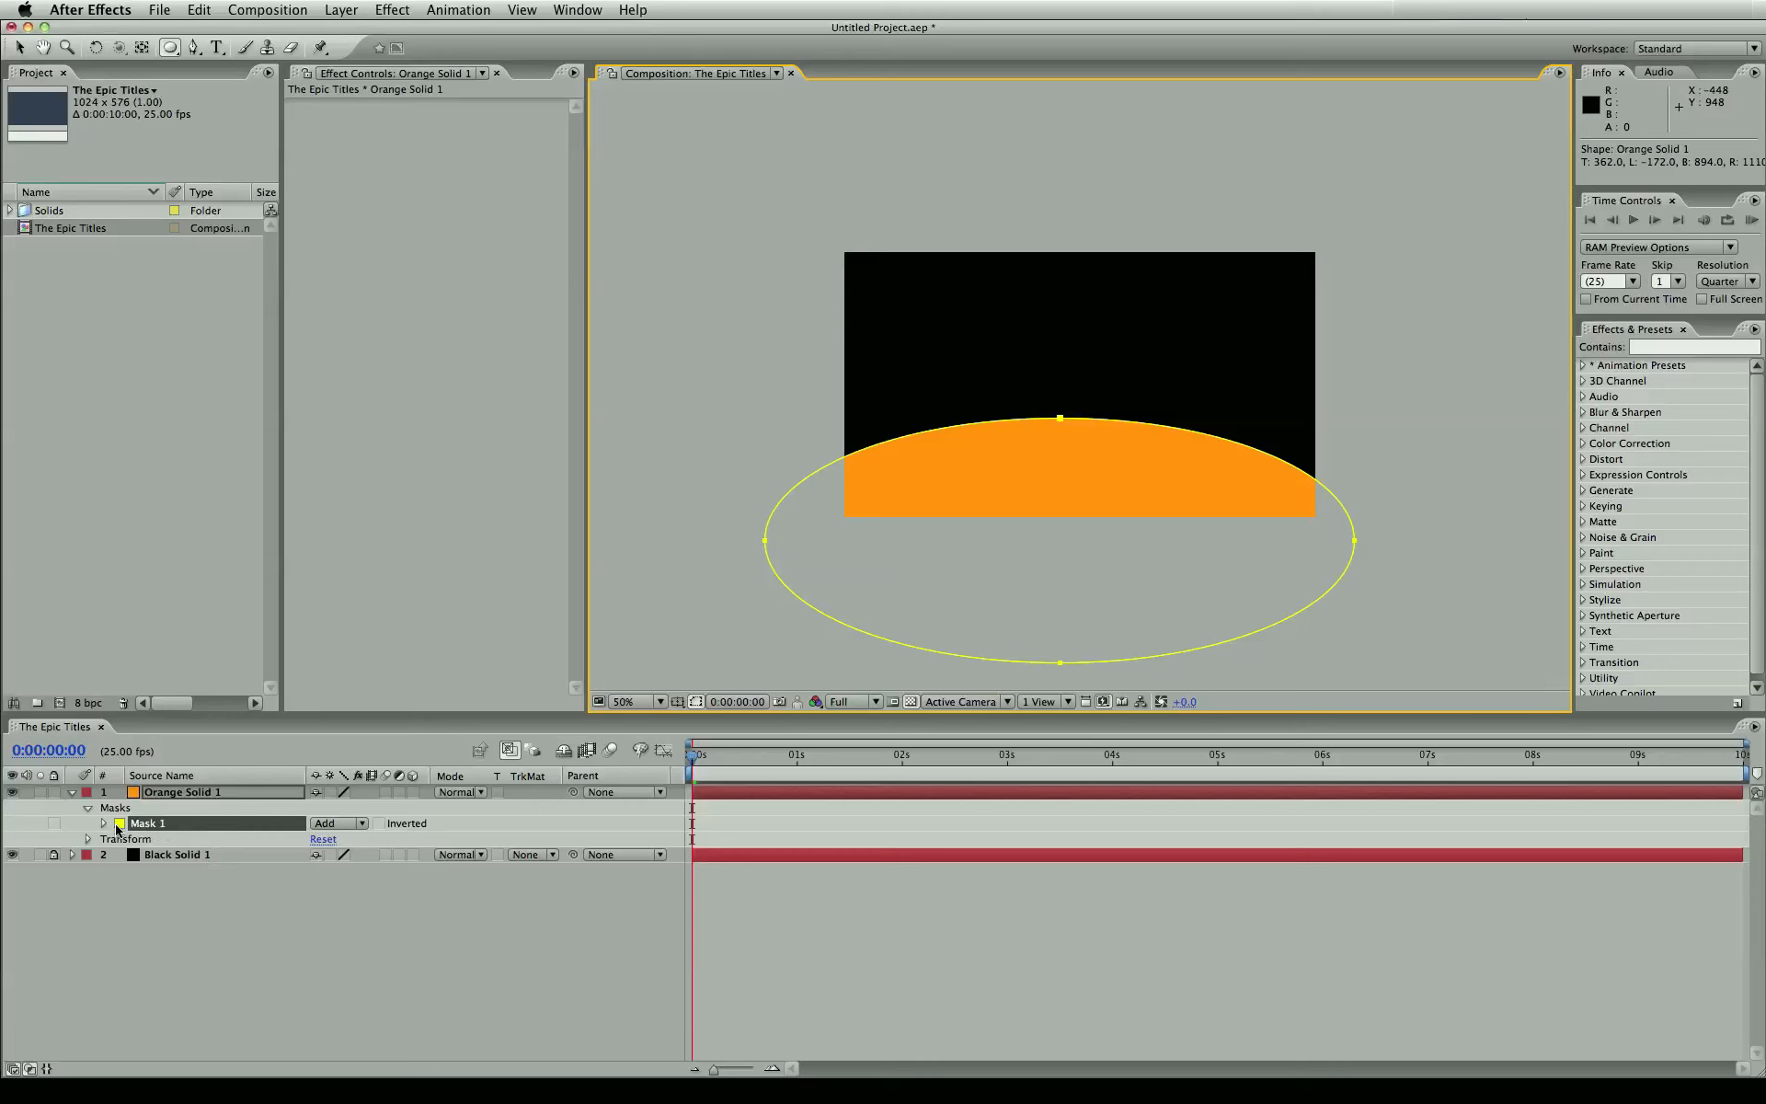
pyautogui.click(102, 823)
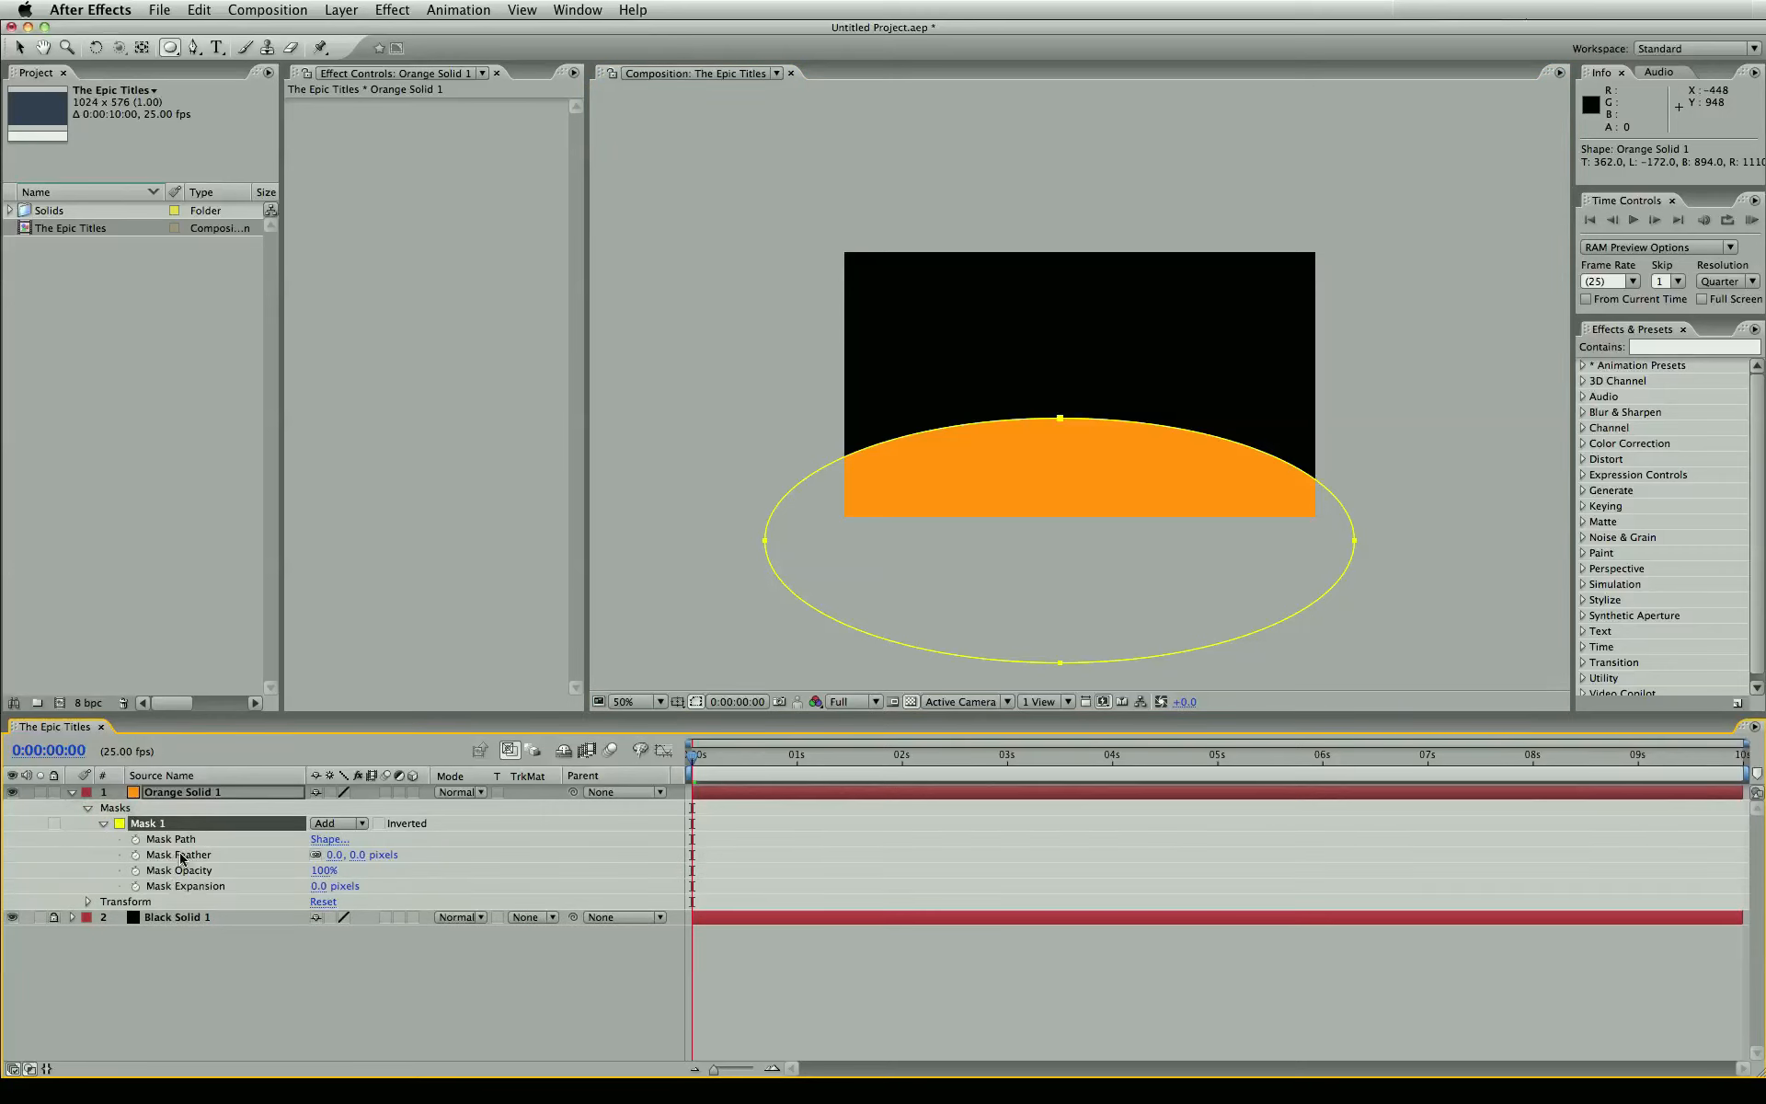
pyautogui.click(177, 853)
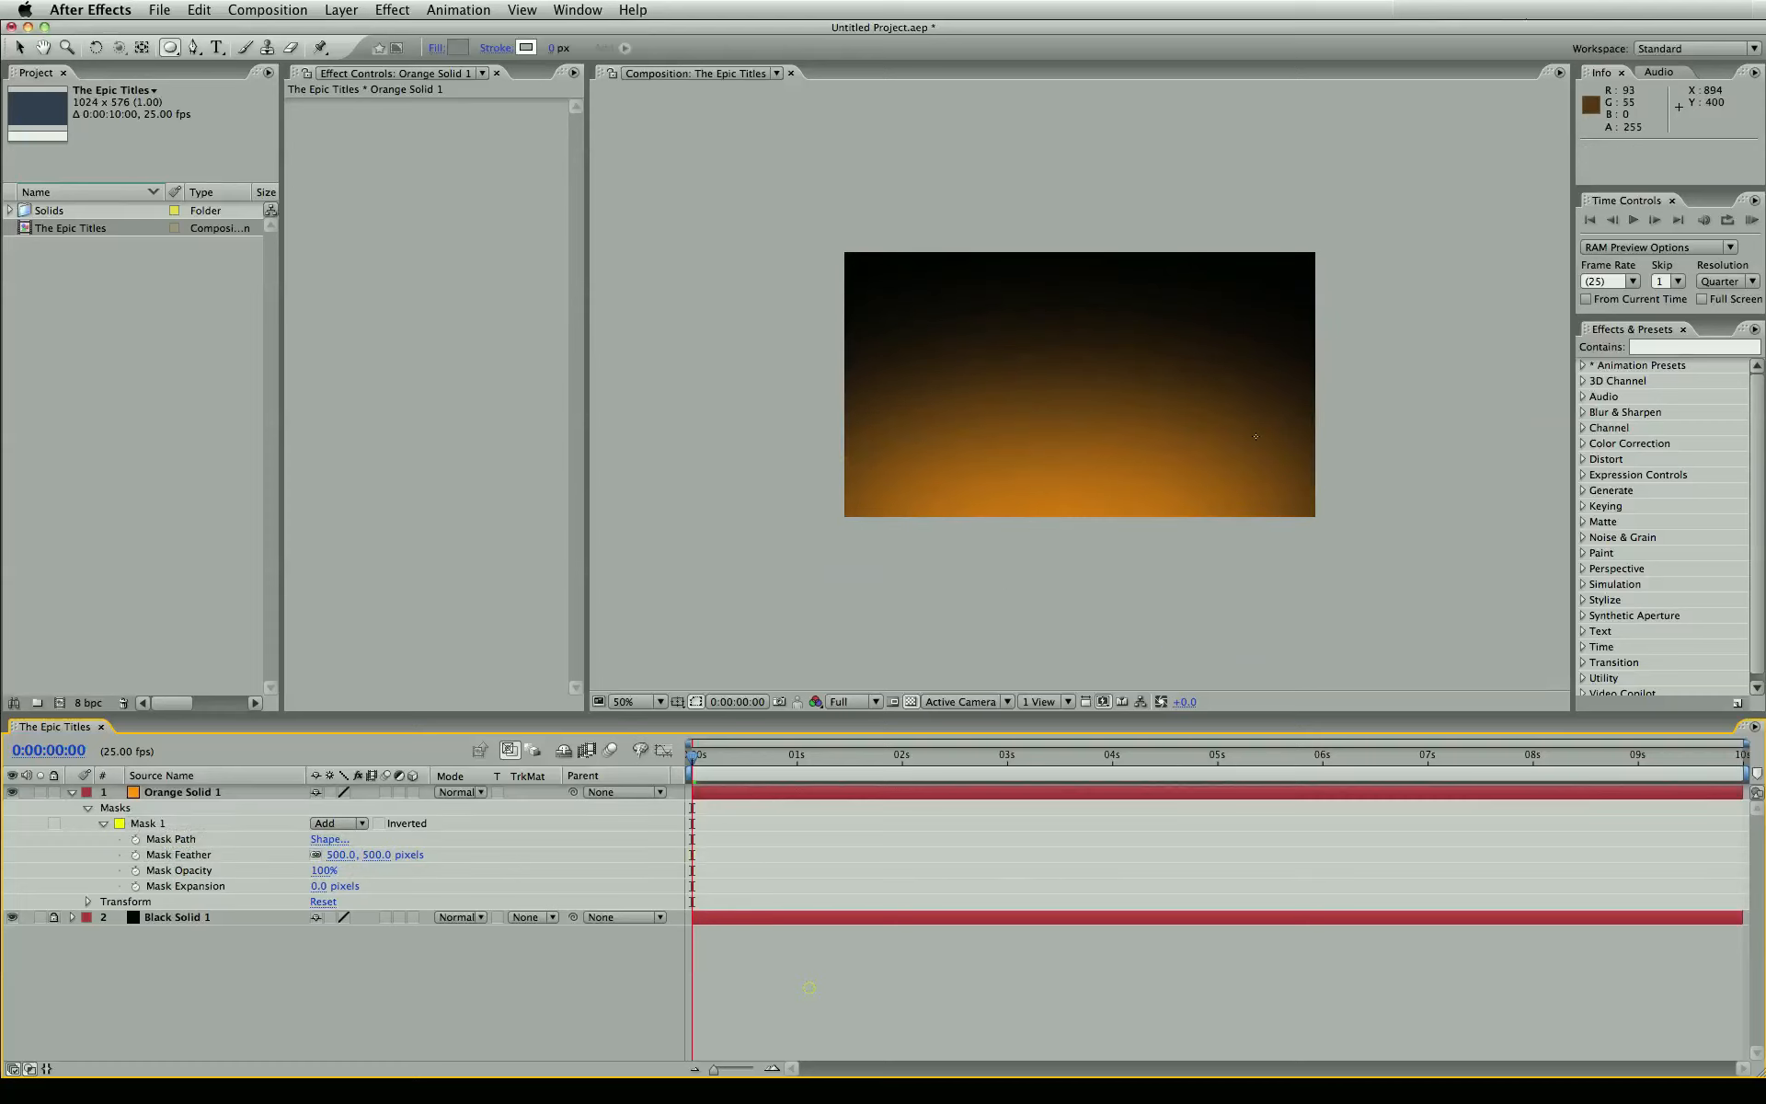
# - Add a new red-orange solid layer on top of the orange solid
pyautogui.click(340, 9)
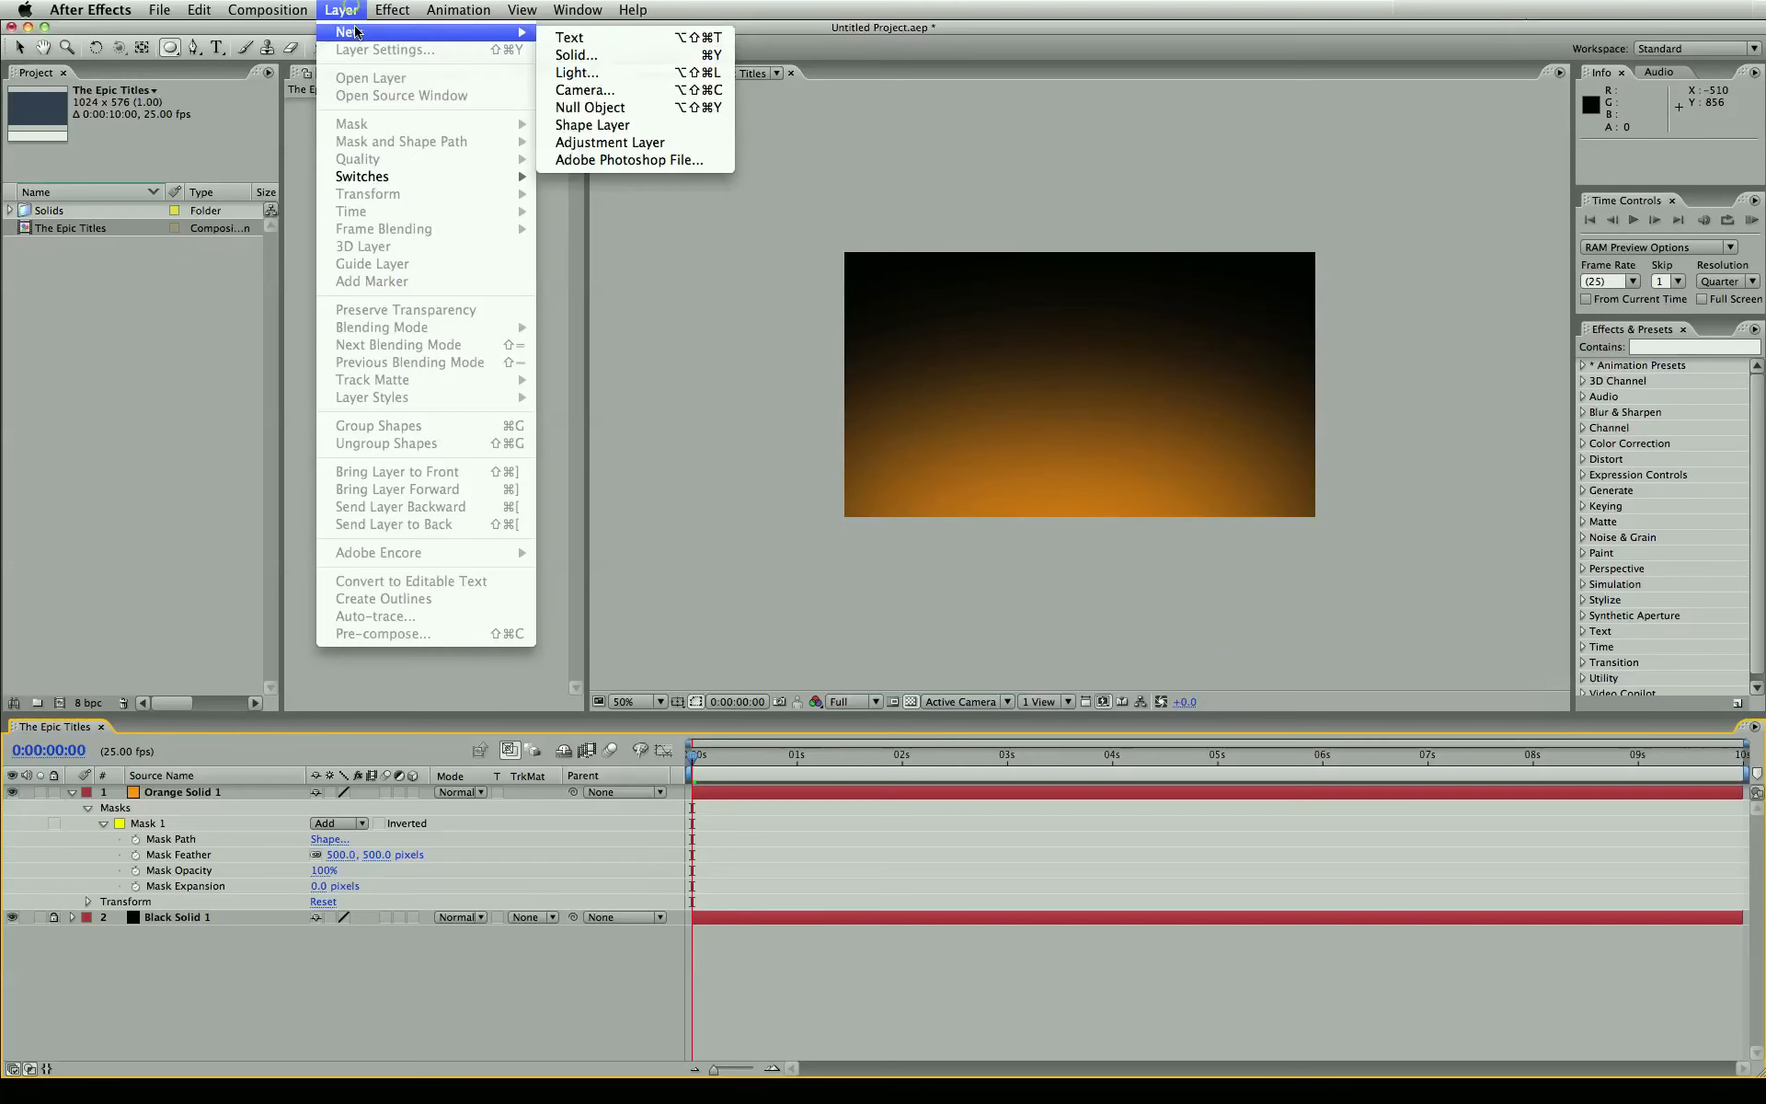
pyautogui.click(576, 54)
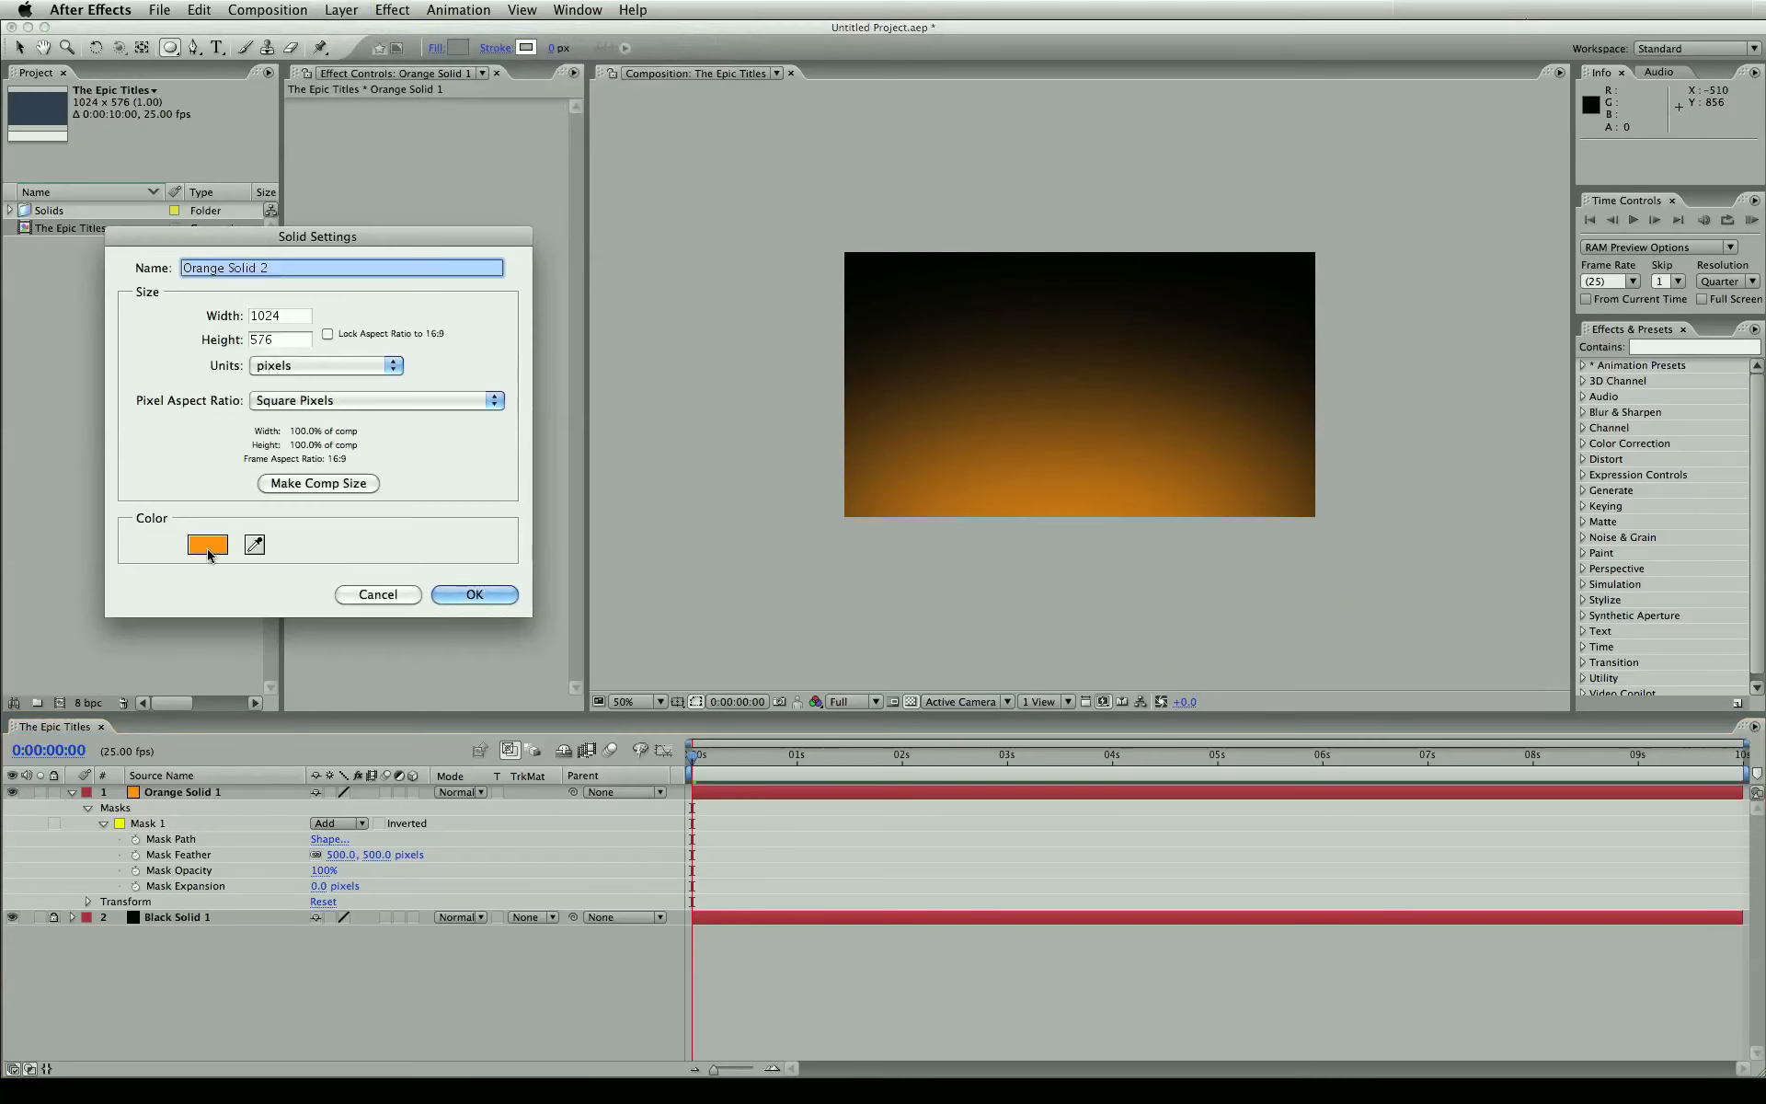
pyautogui.click(206, 544)
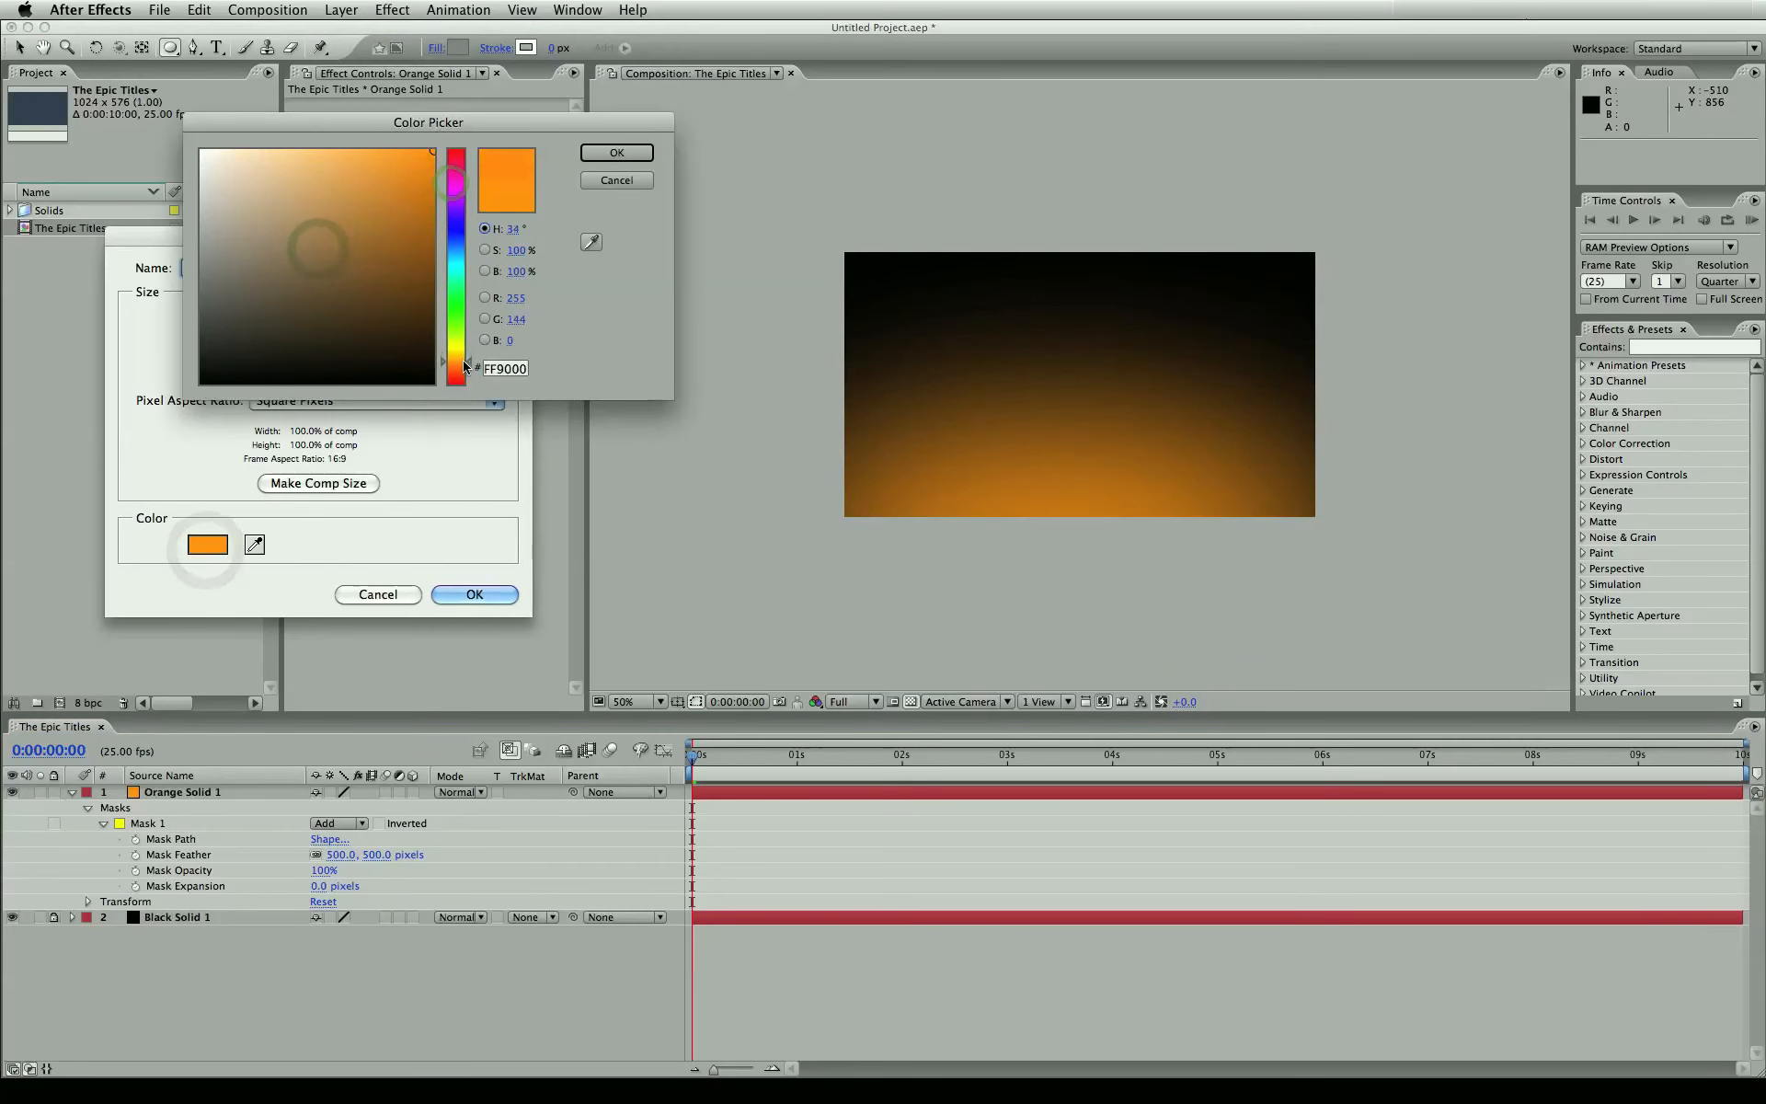
pyautogui.click(616, 152)
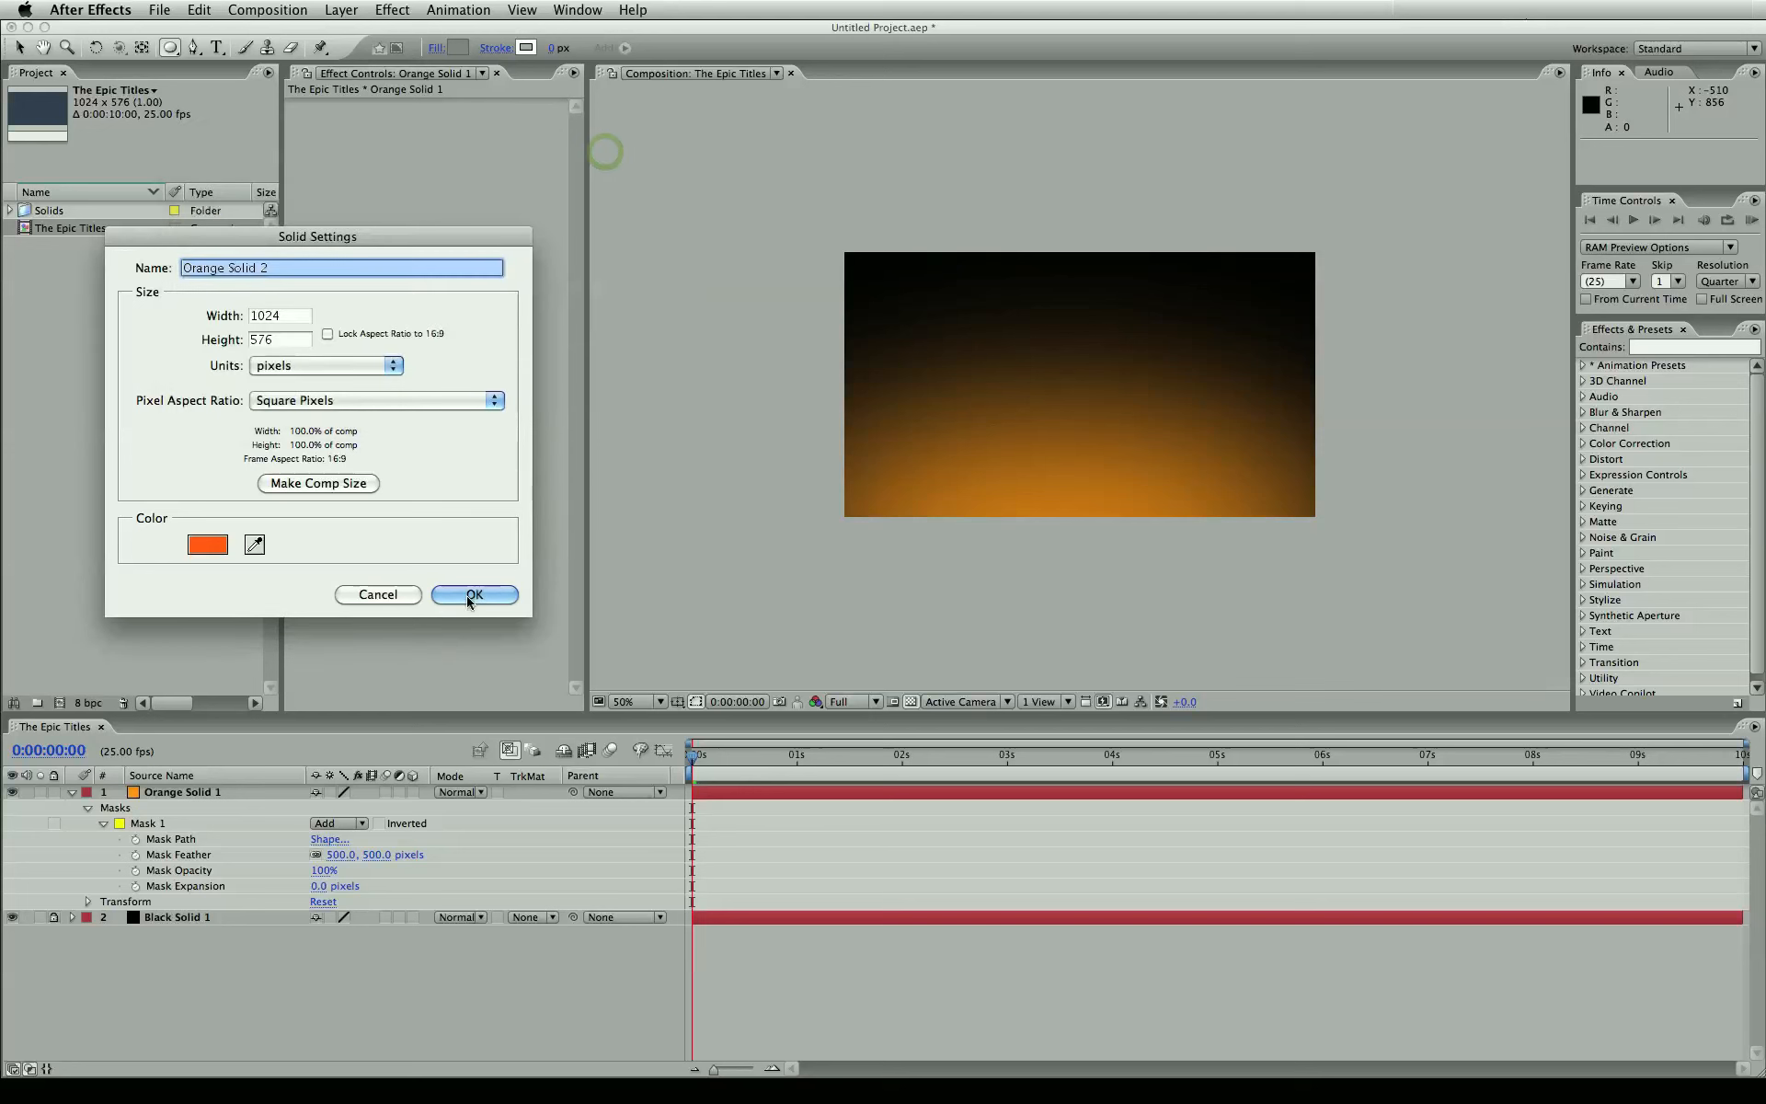
pyautogui.click(473, 593)
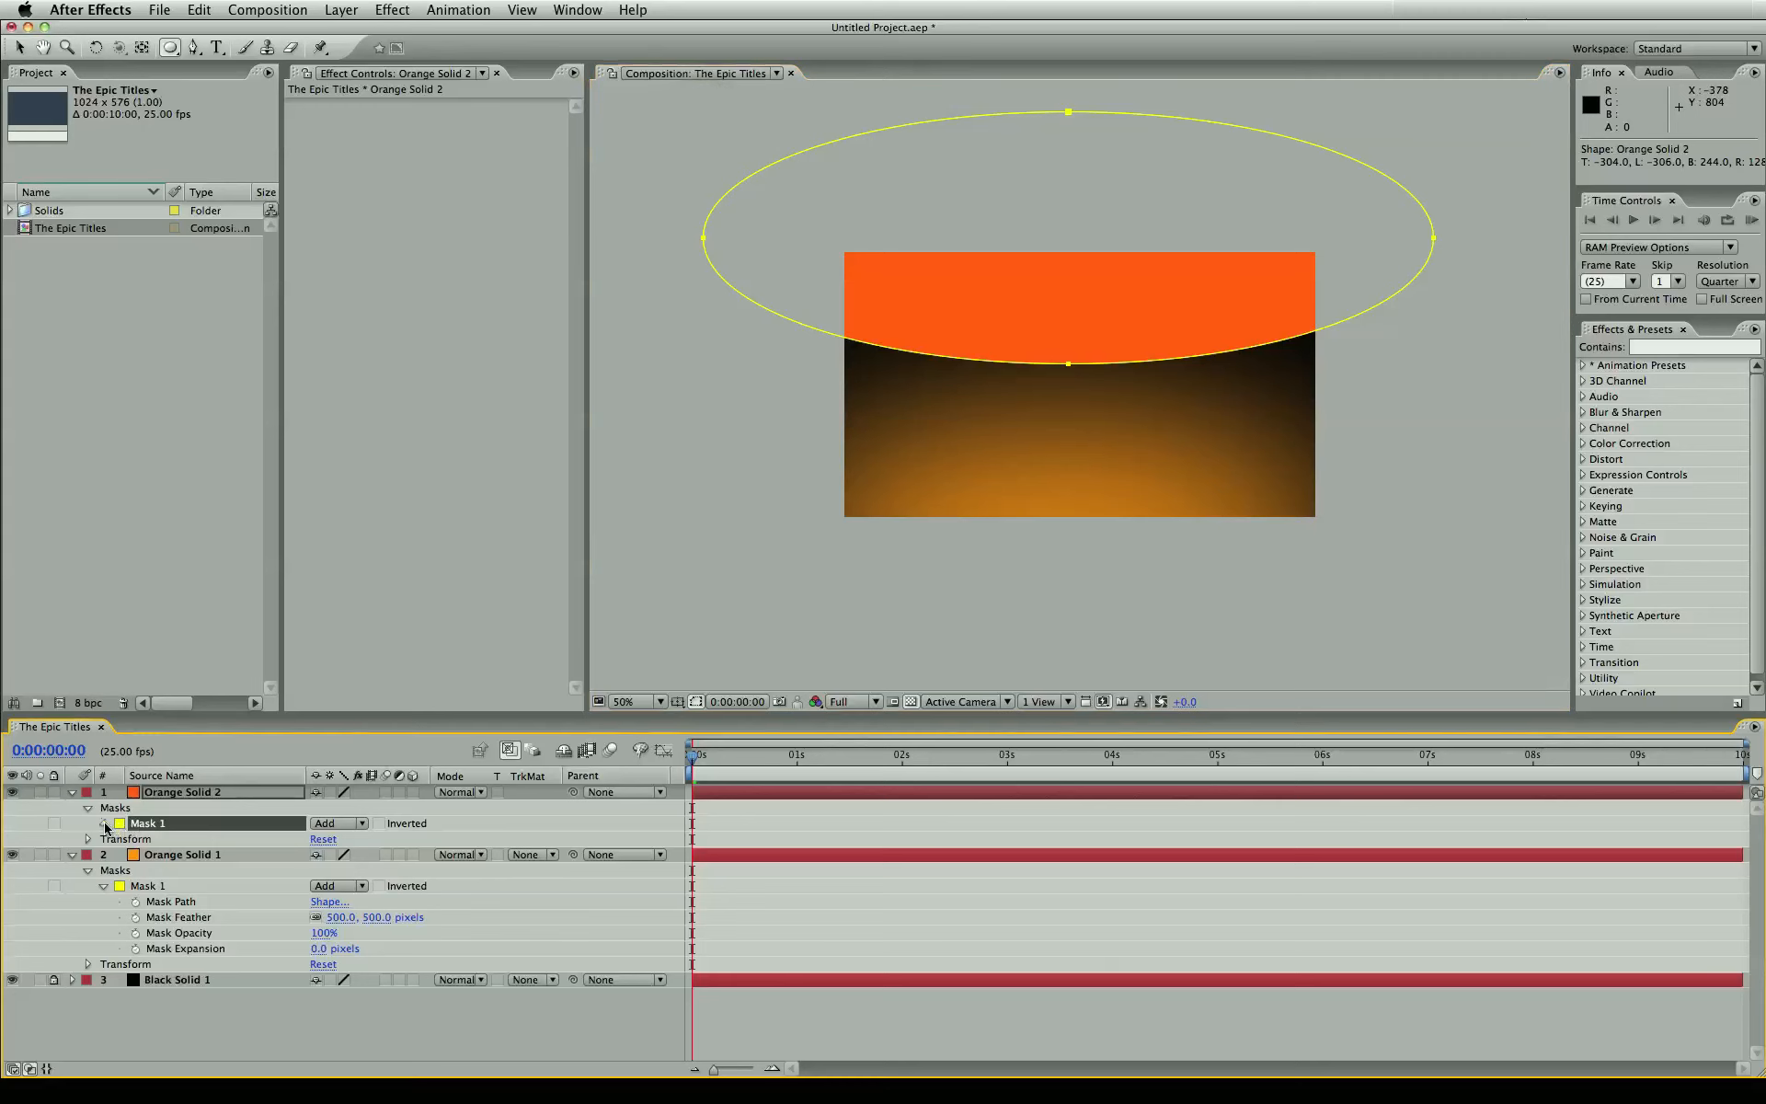
# - Set the new mask's feather to 505, zoom to 100%, and show layer names
pyautogui.click(102, 823)
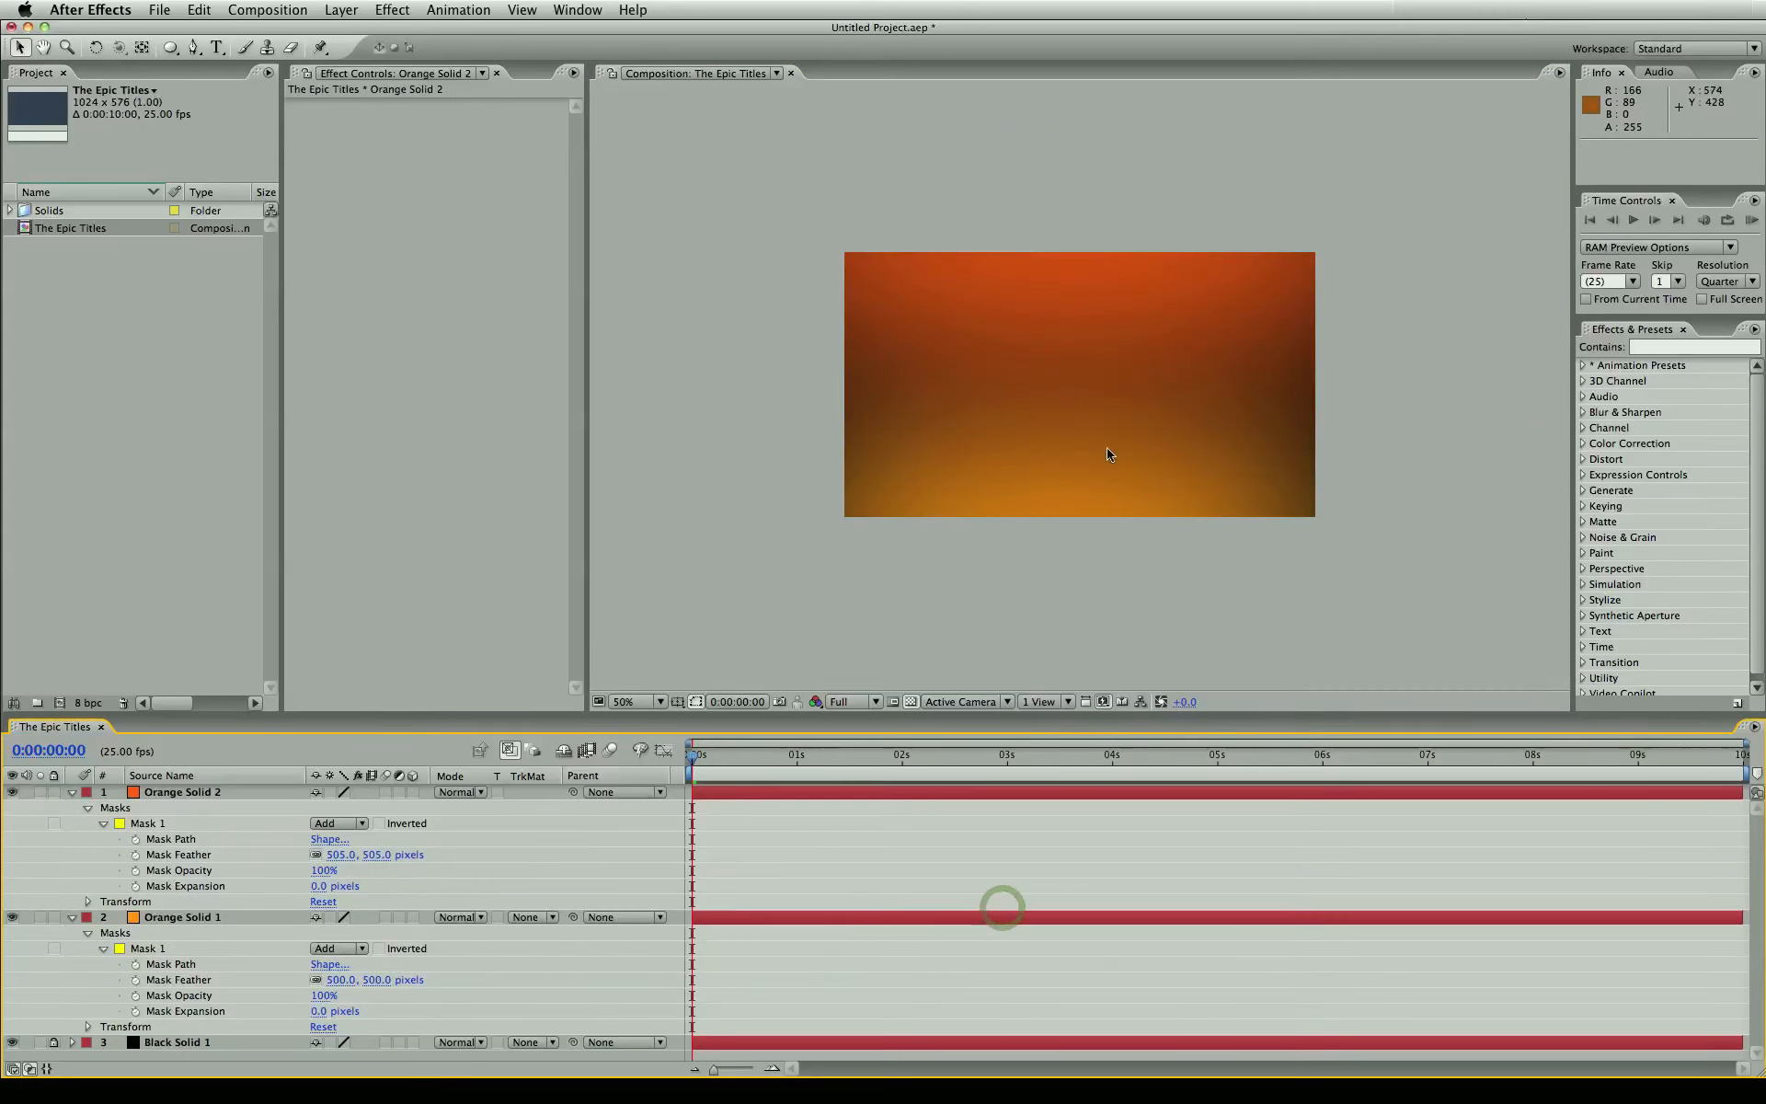
pyautogui.click(628, 701)
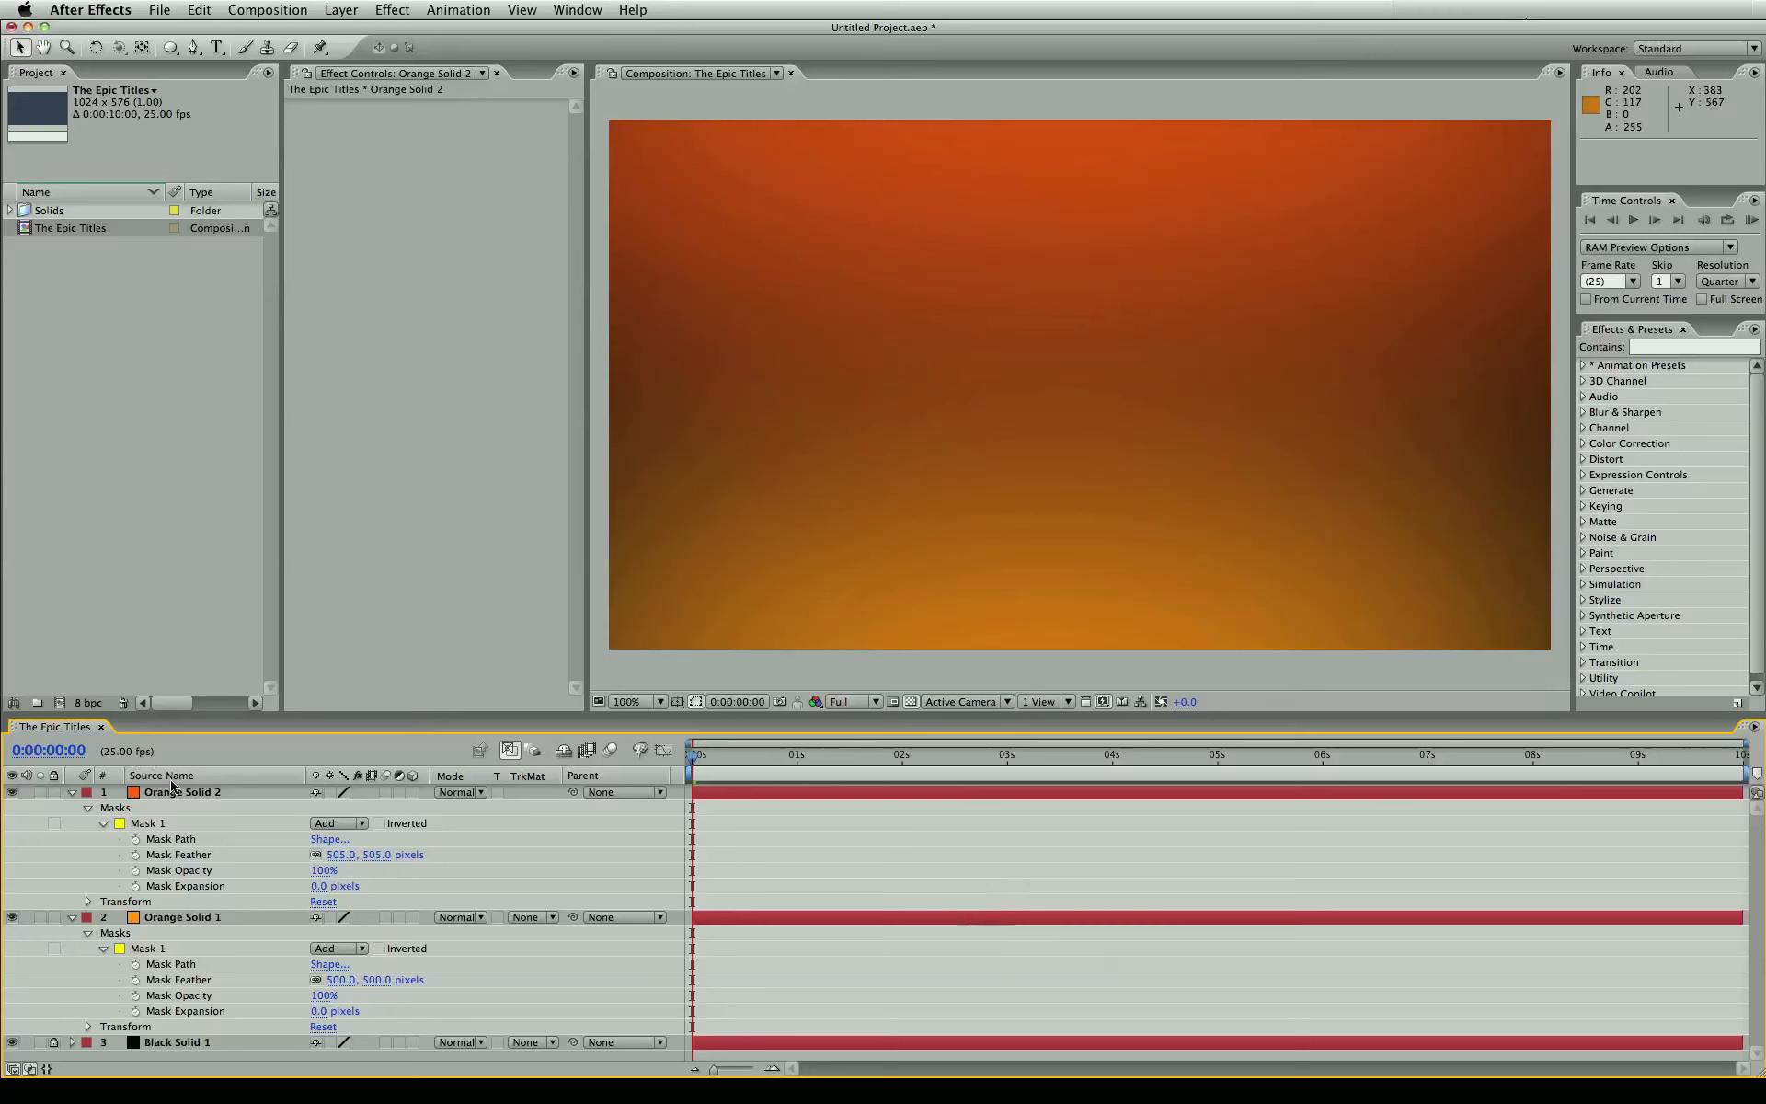
pyautogui.click(182, 791)
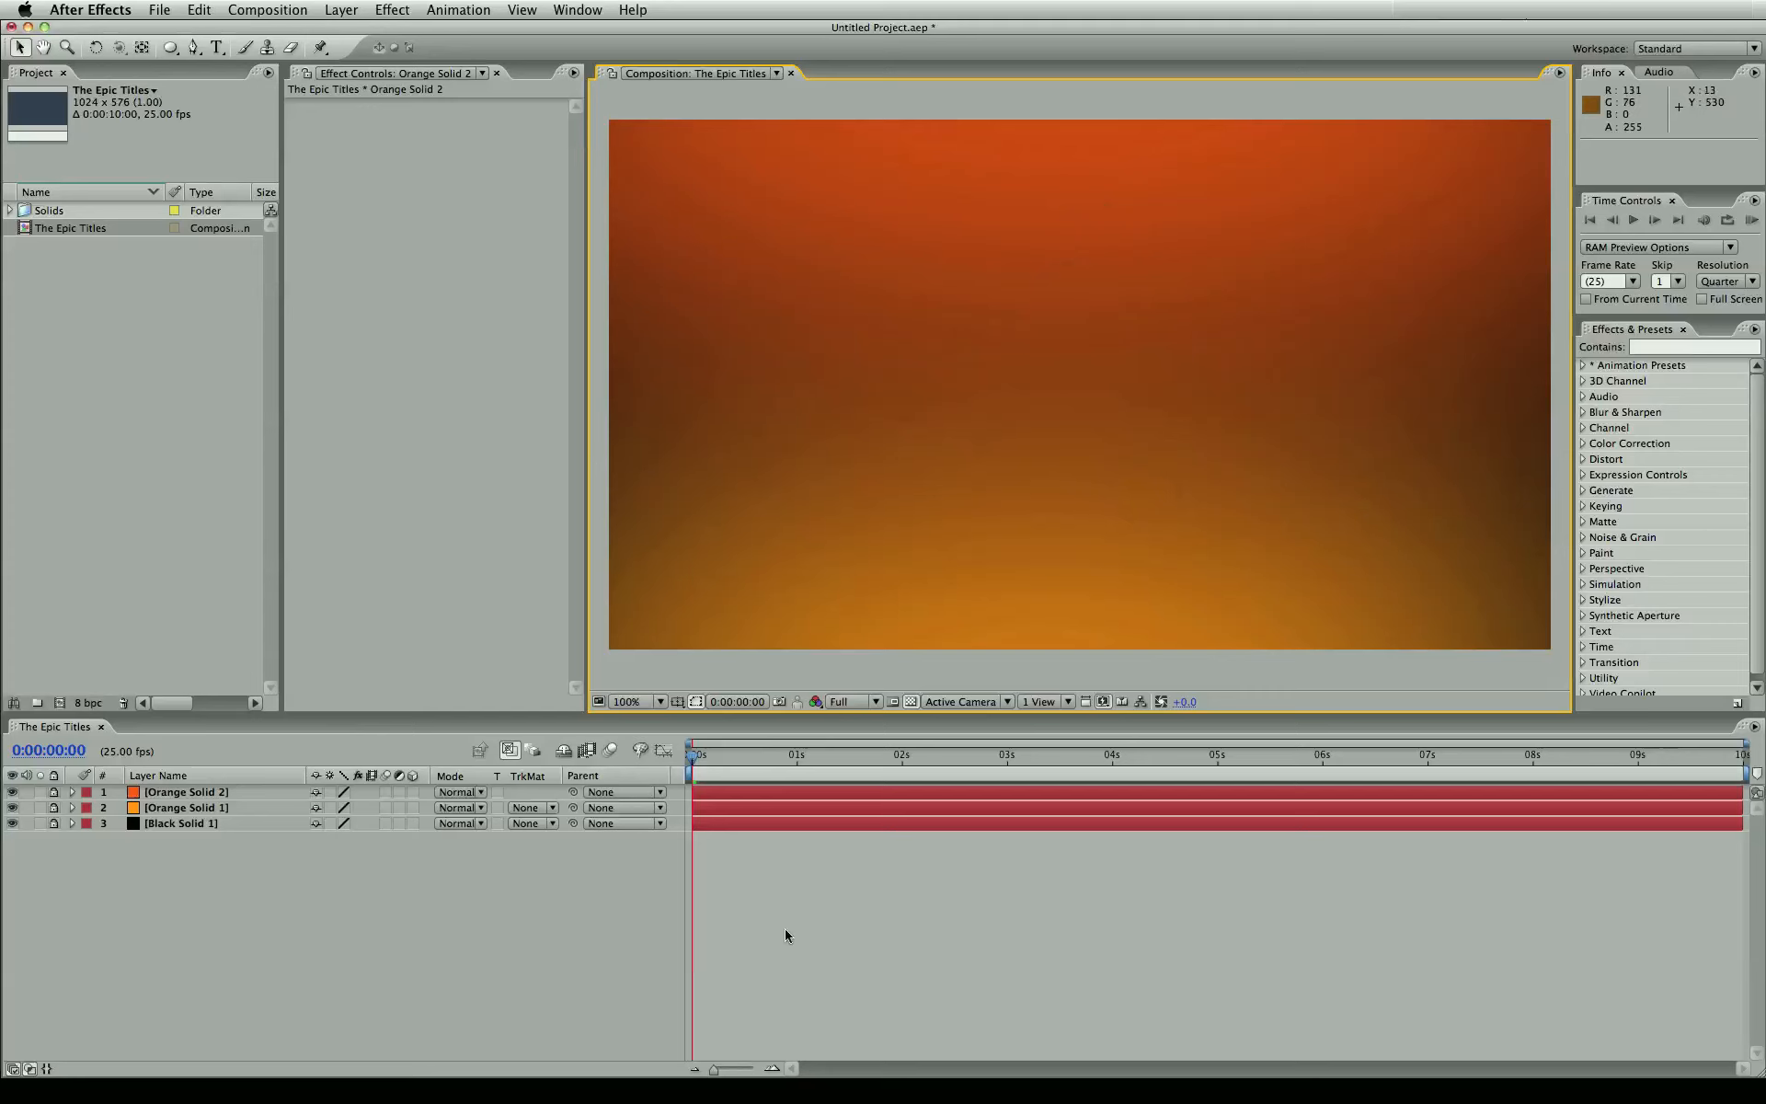
pyautogui.moveTo(330, 6)
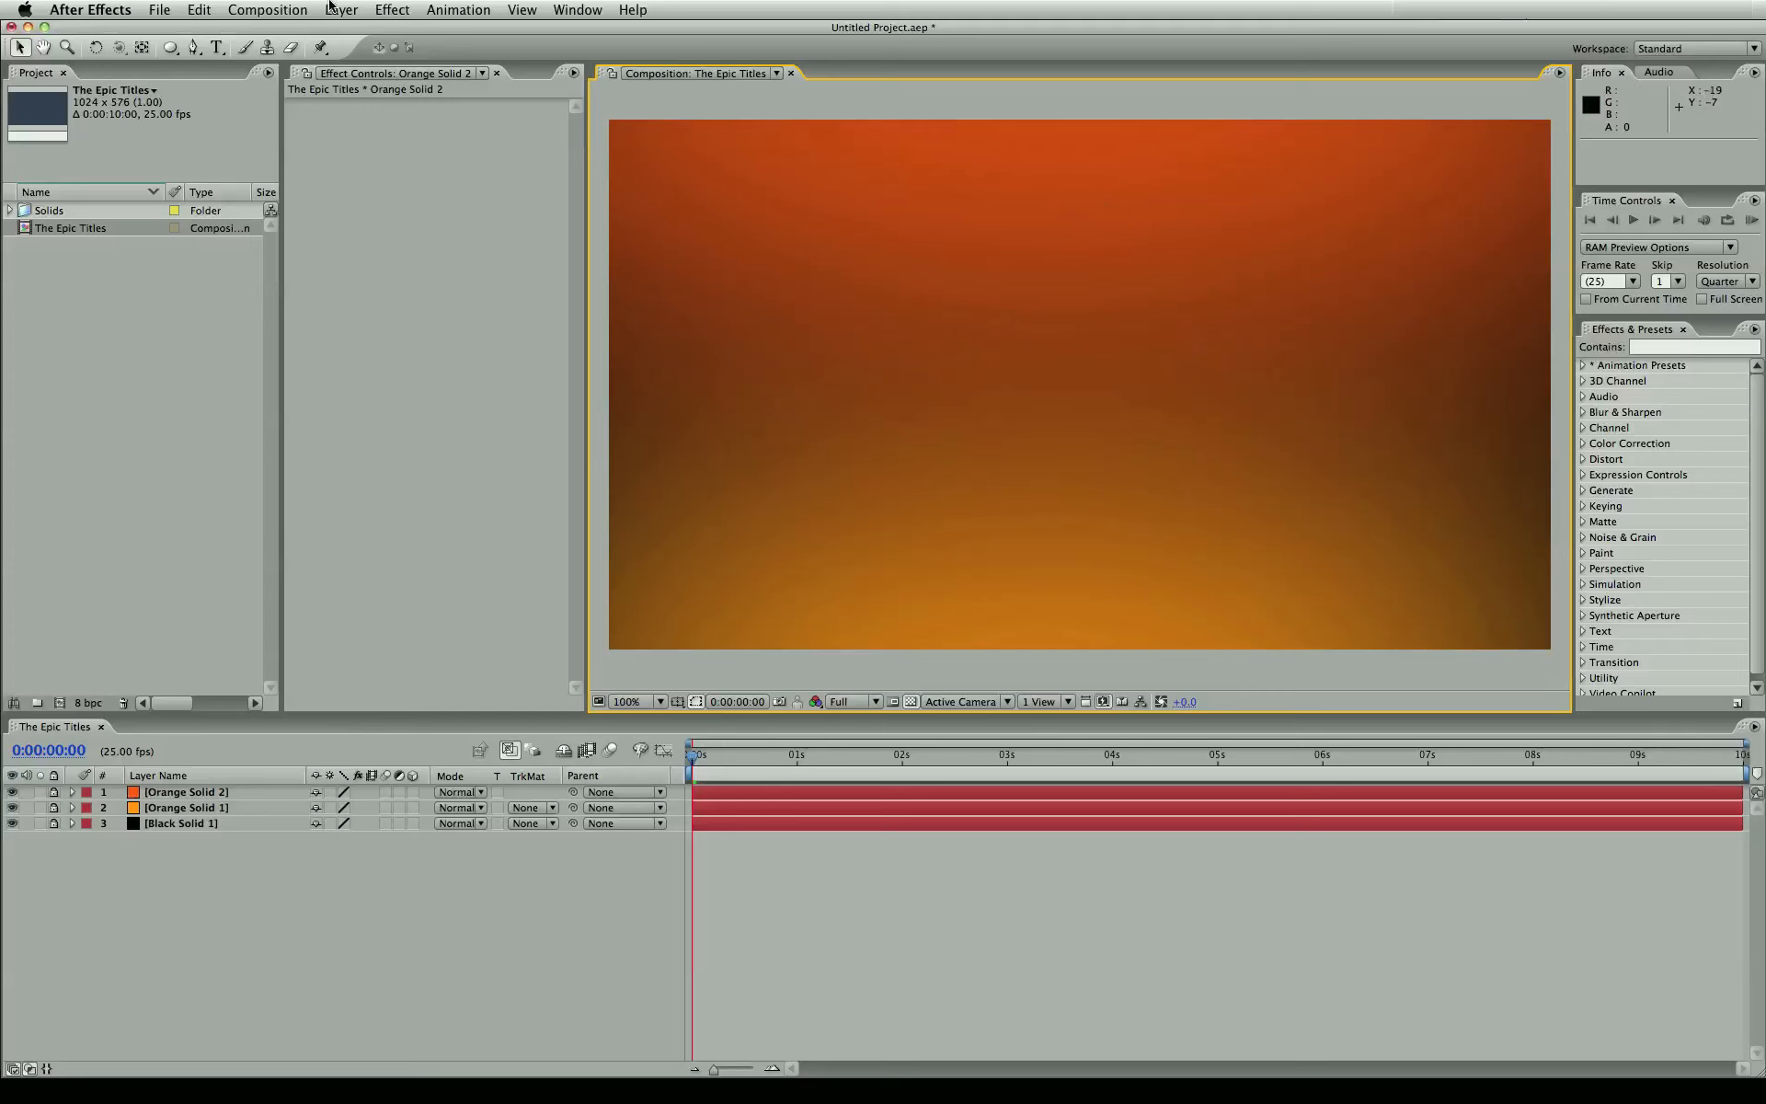
pyautogui.click(216, 46)
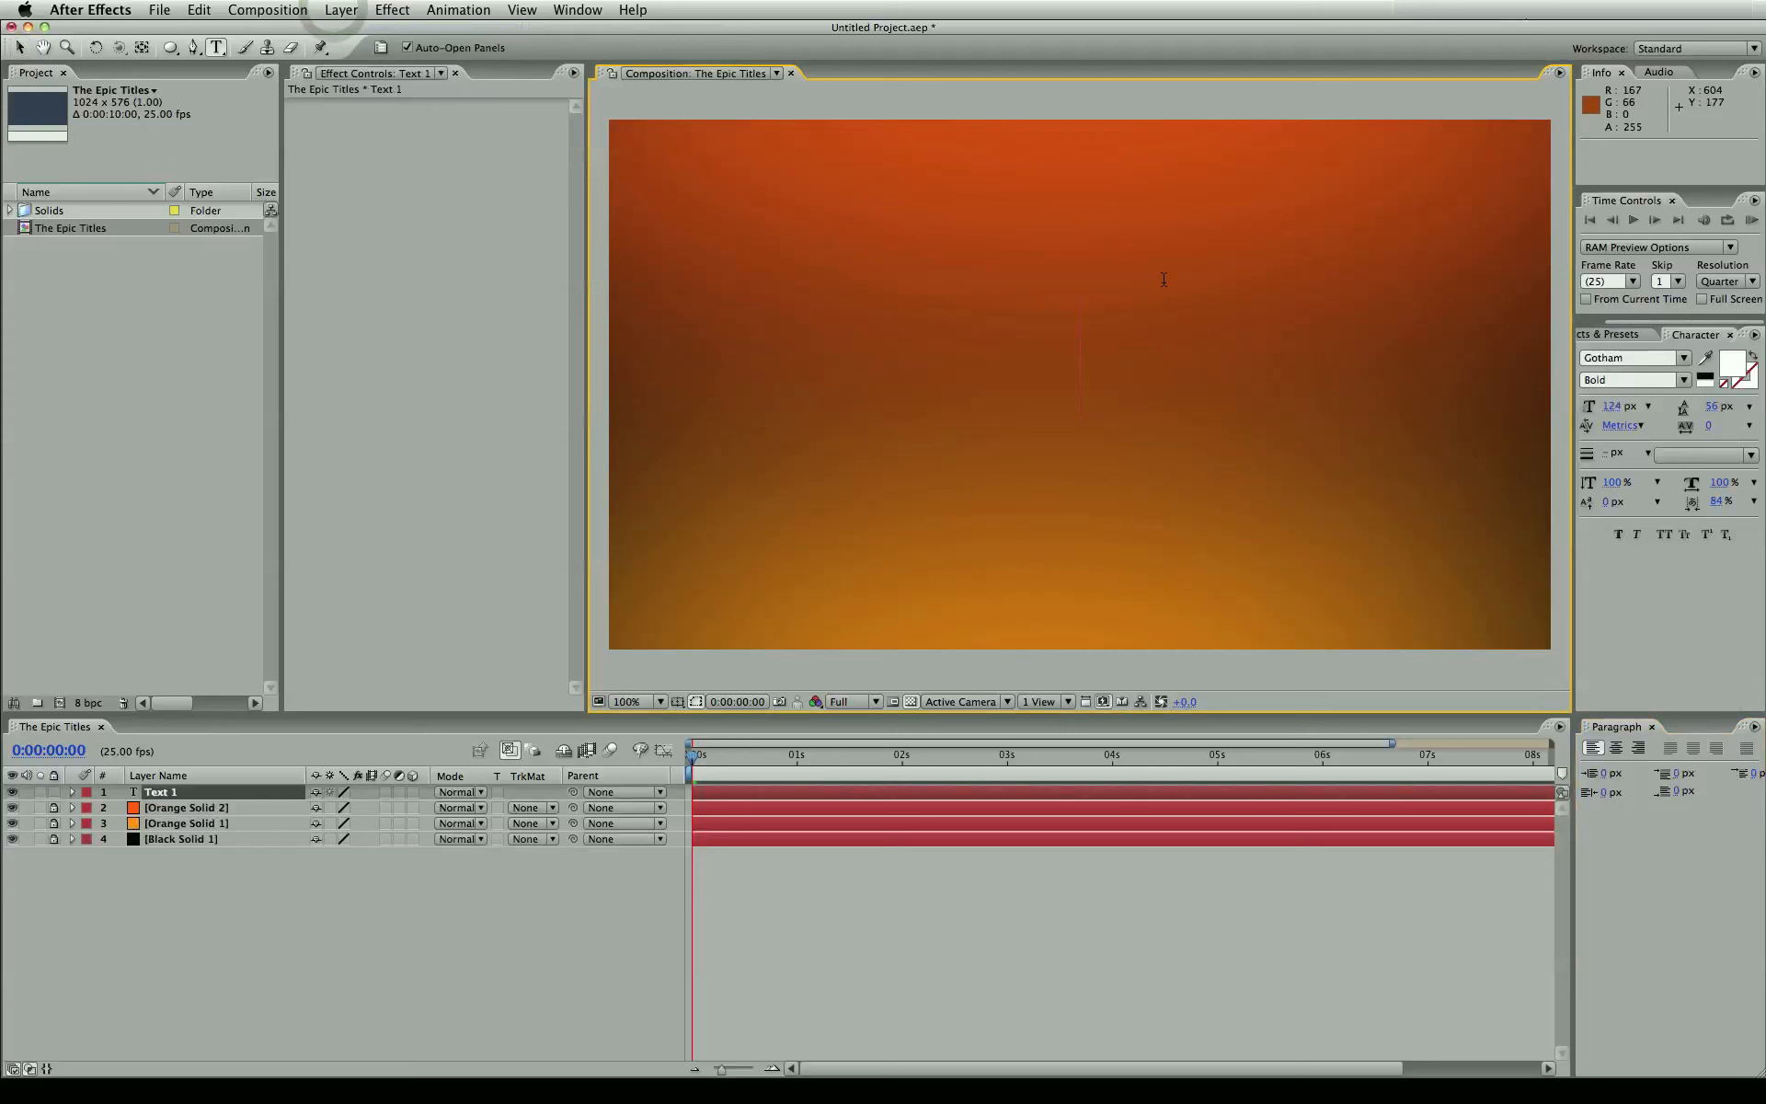
pyautogui.moveTo(1092, 370)
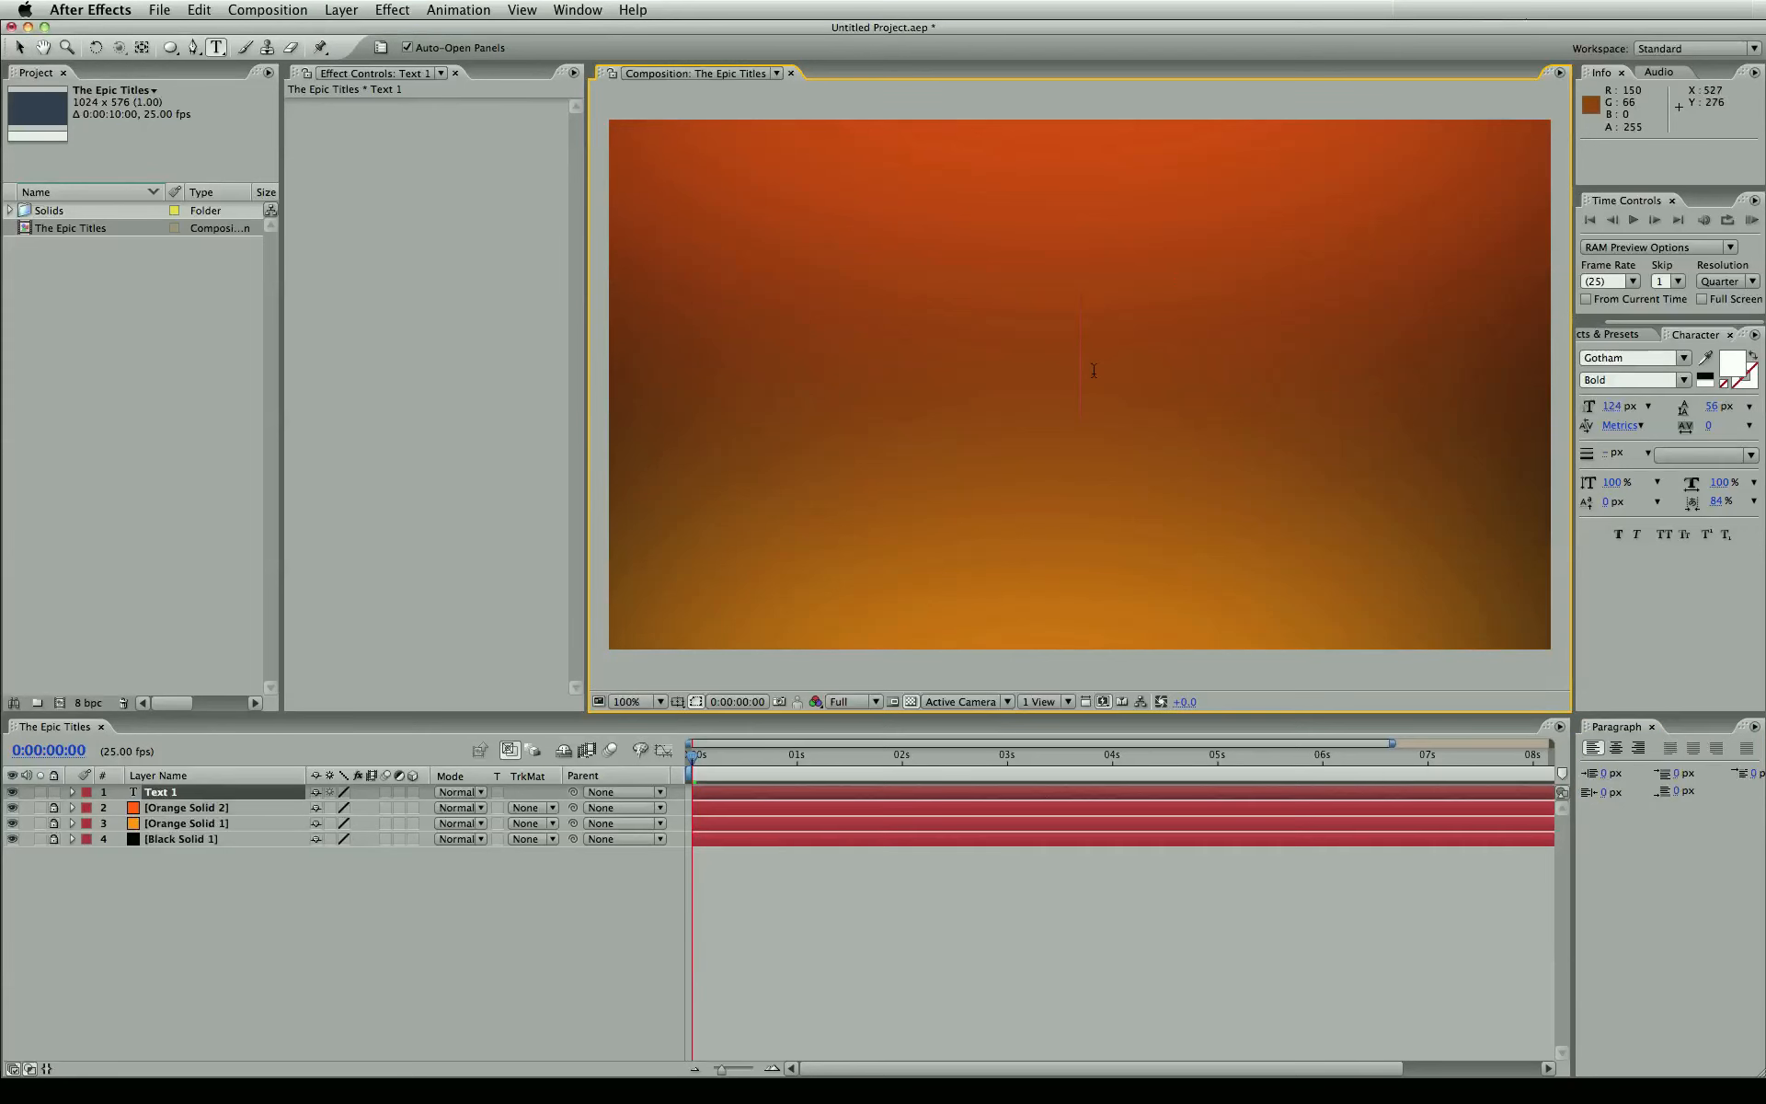
pyautogui.write('aa')
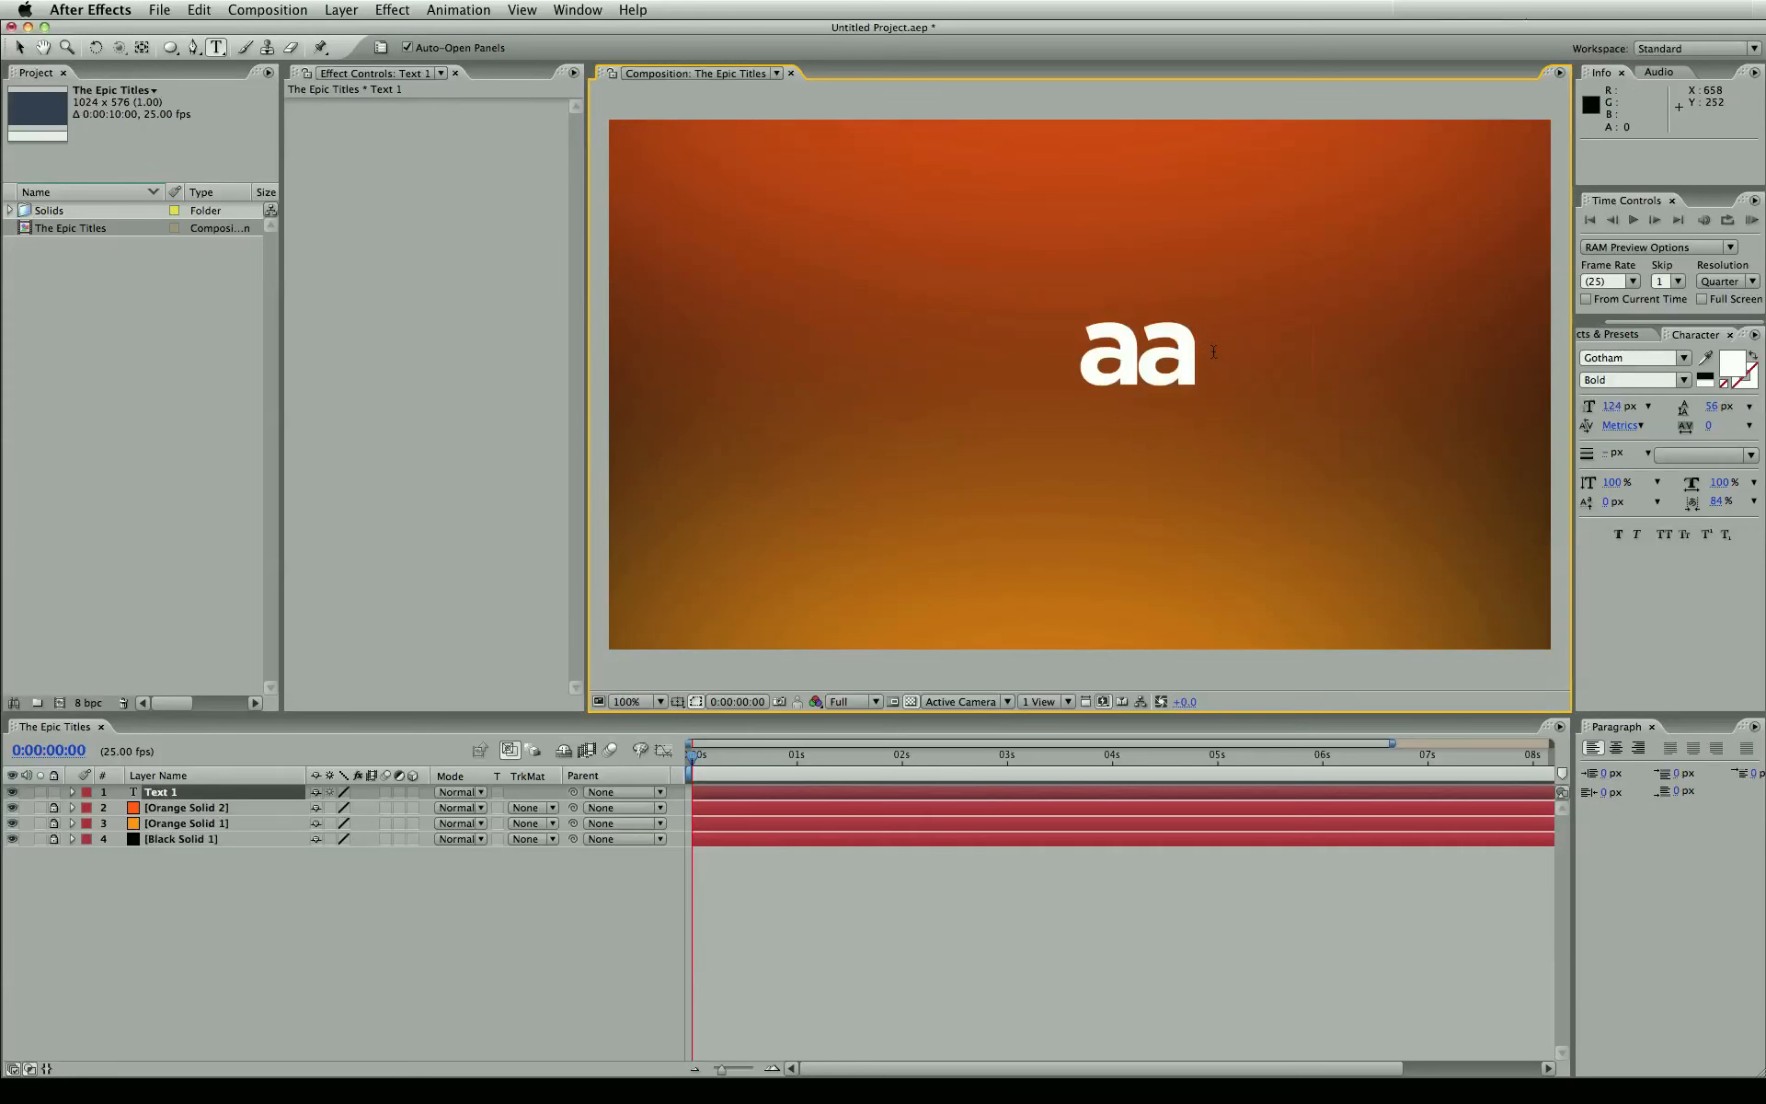
pyautogui.write('sdads')
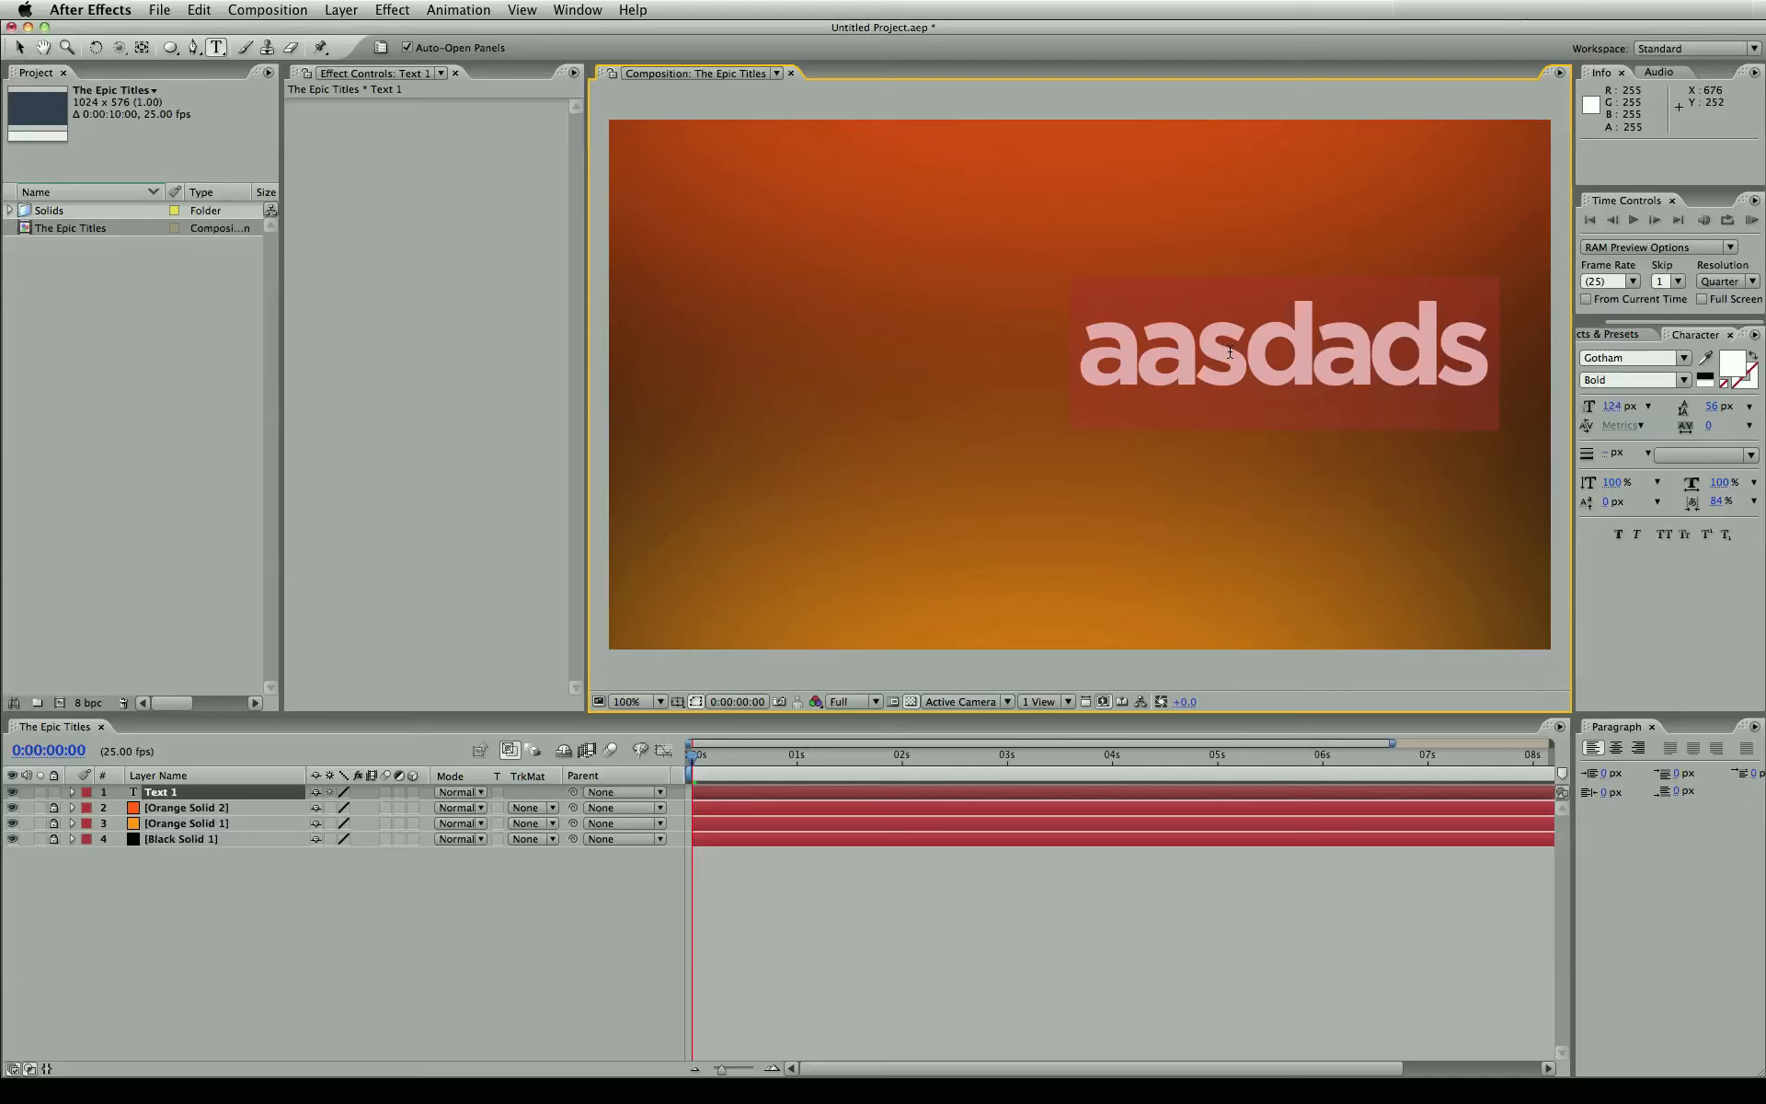
pyautogui.write('Helo')
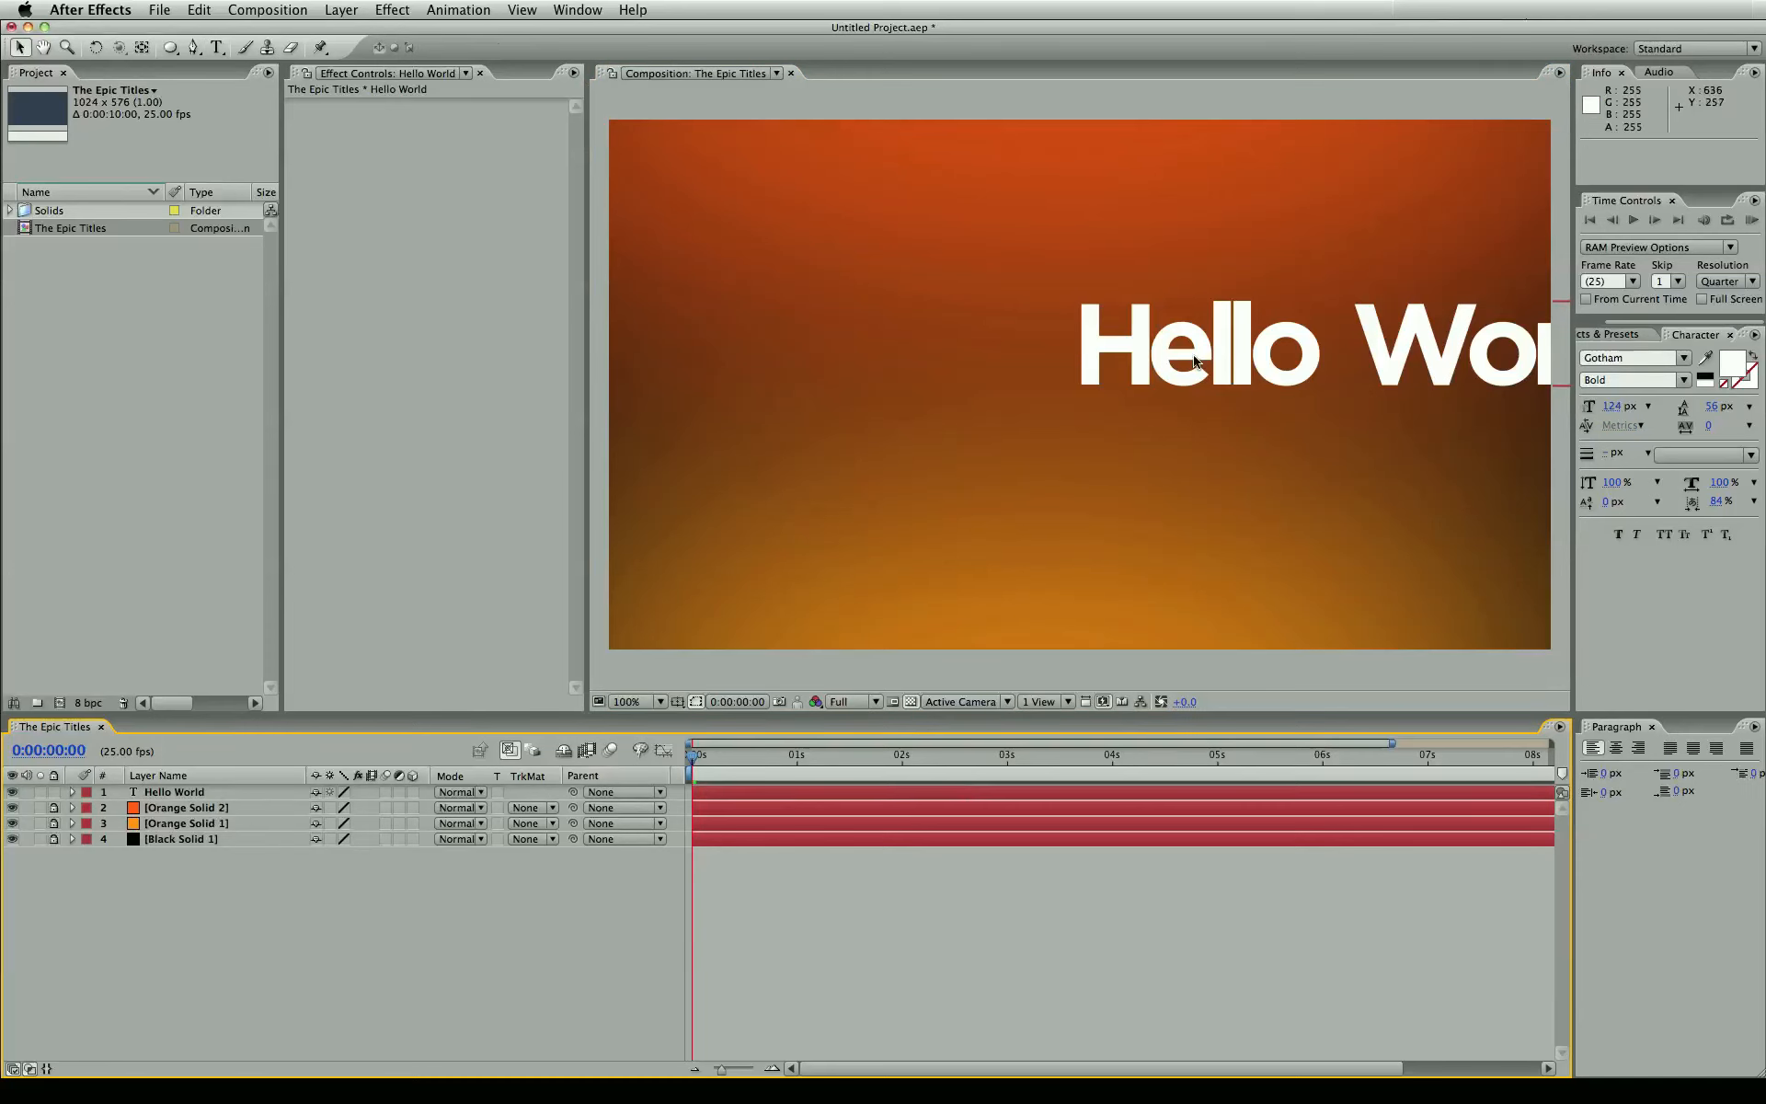
pyautogui.click(175, 792)
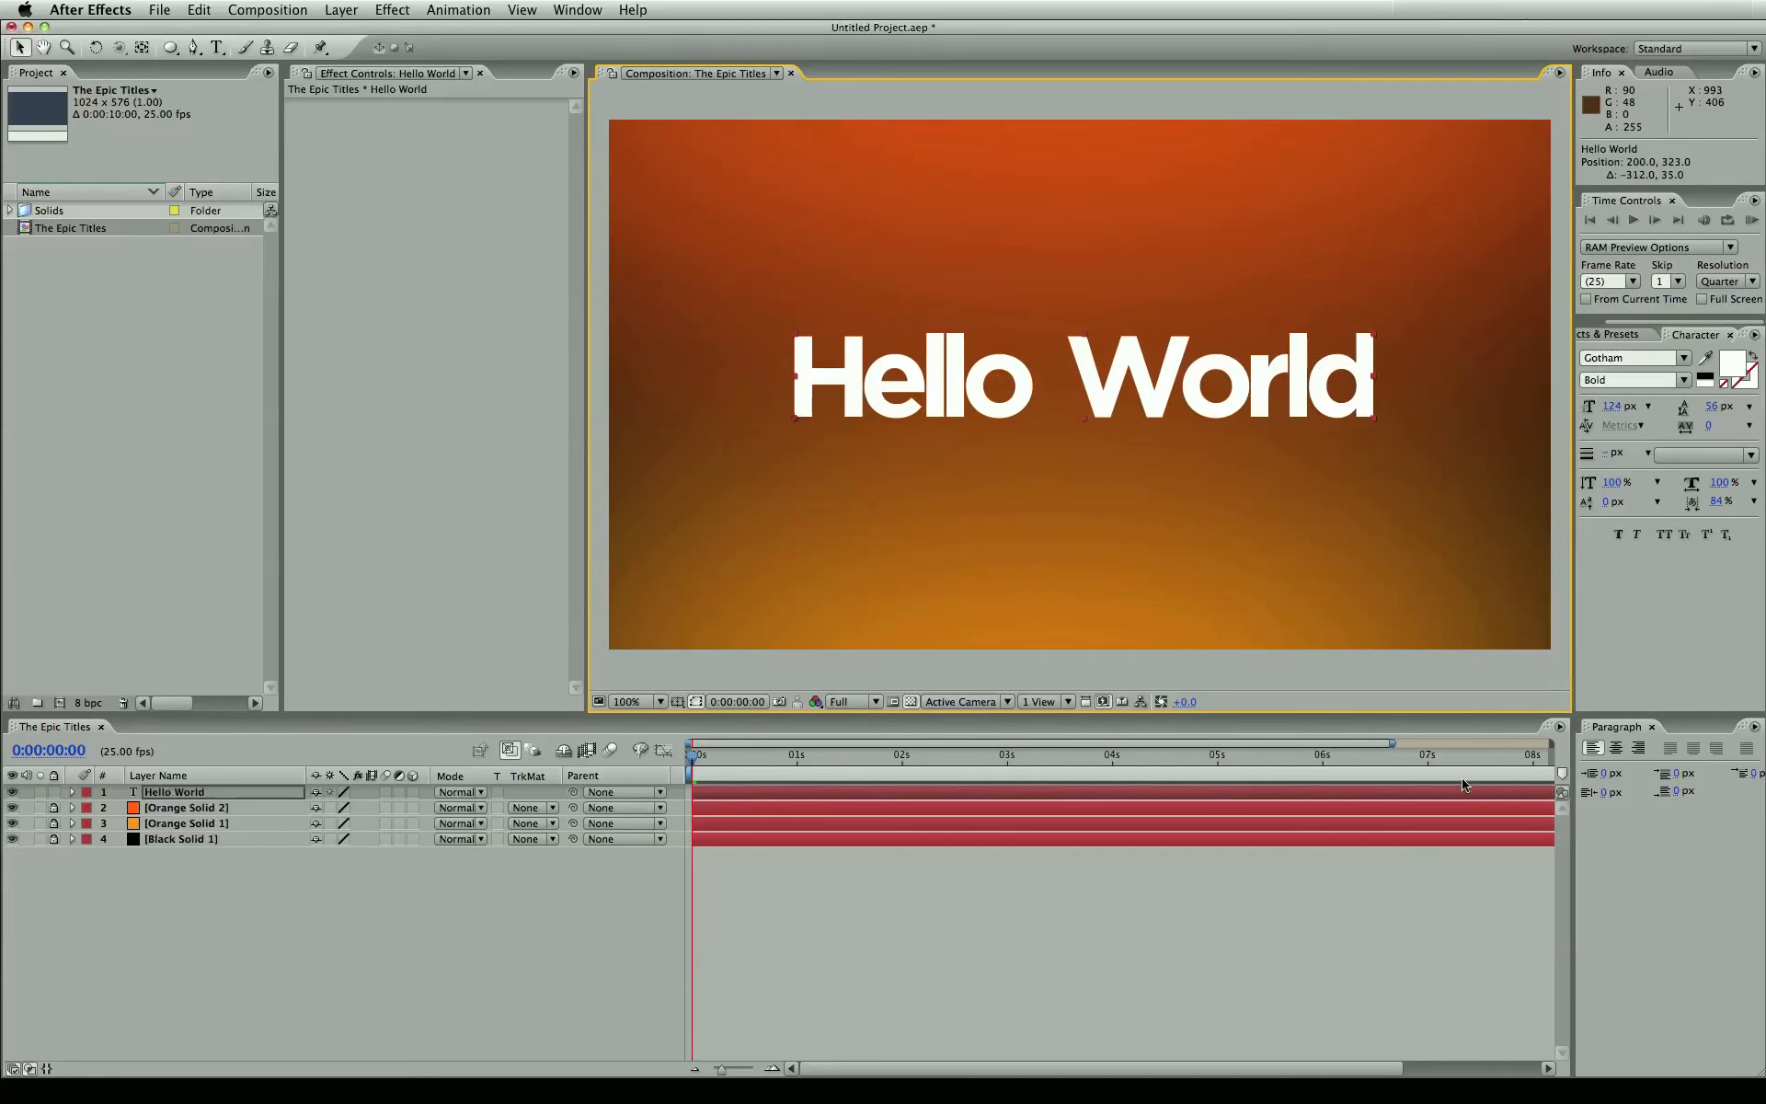
pyautogui.moveTo(975, 369)
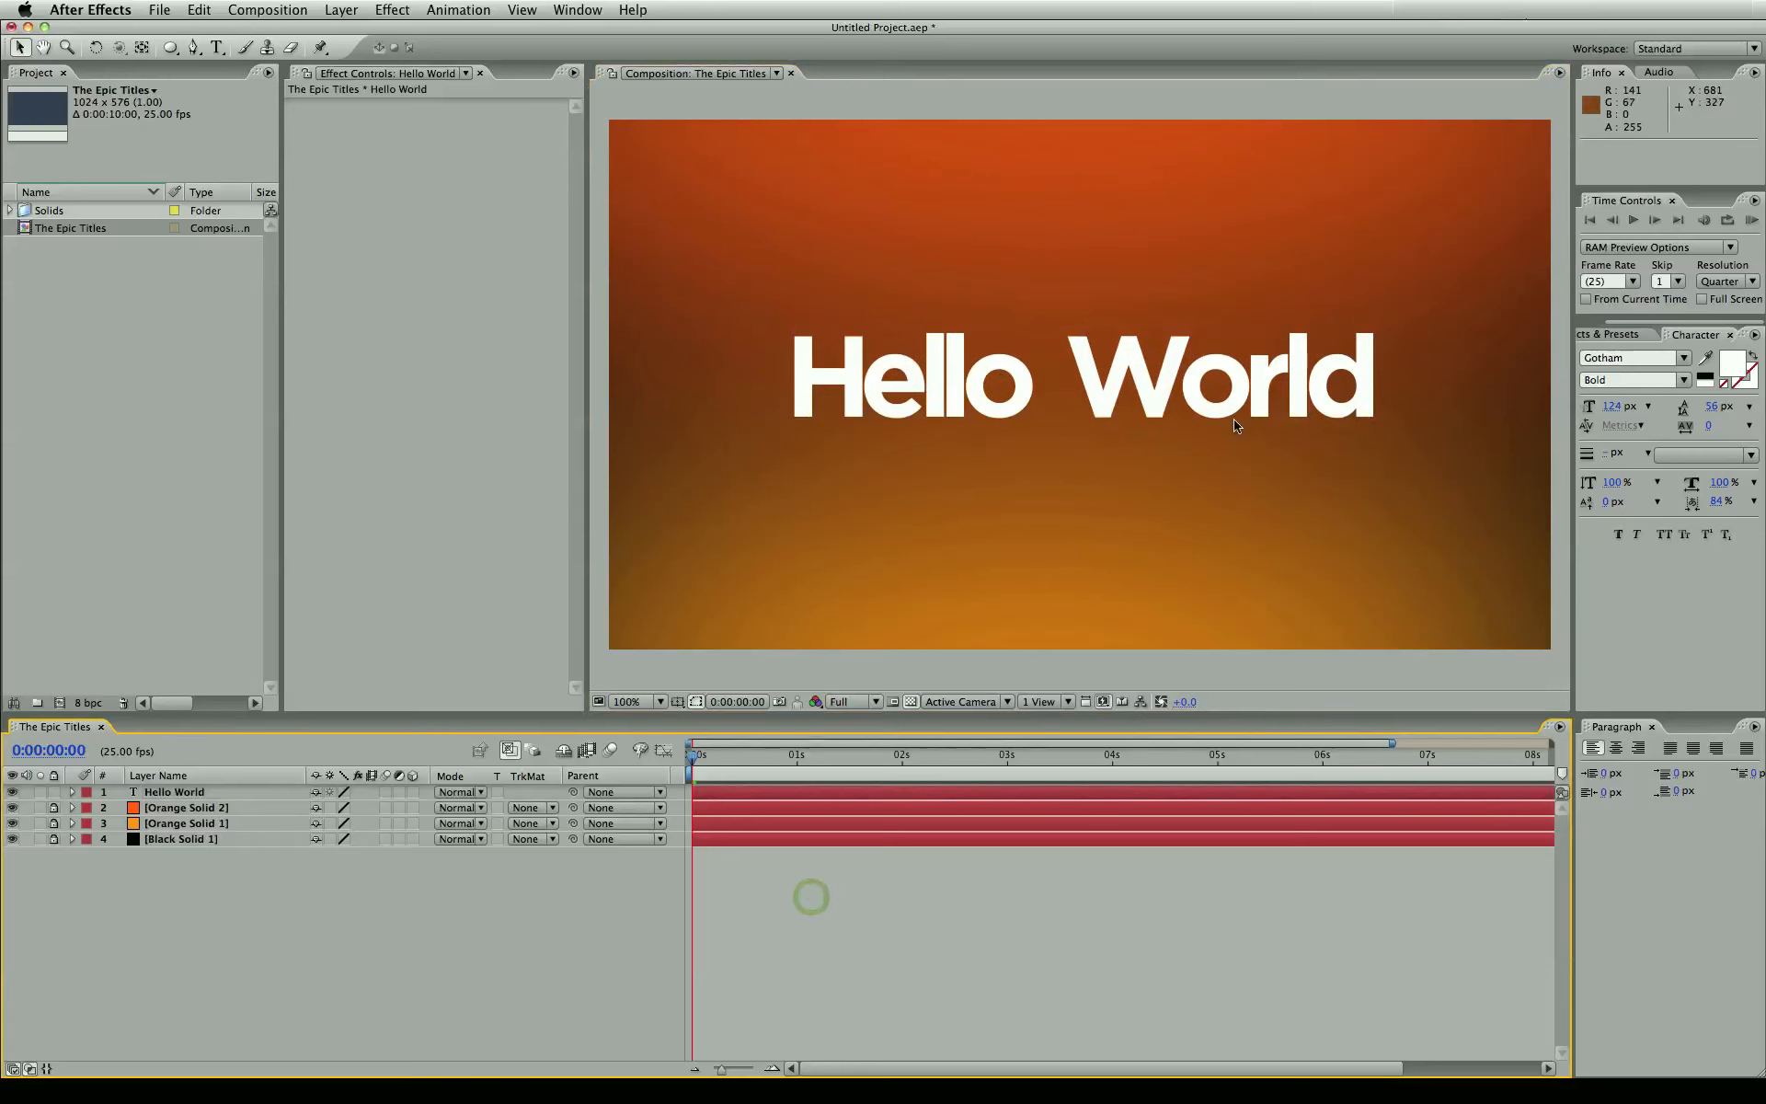
pyautogui.moveTo(1397, 366)
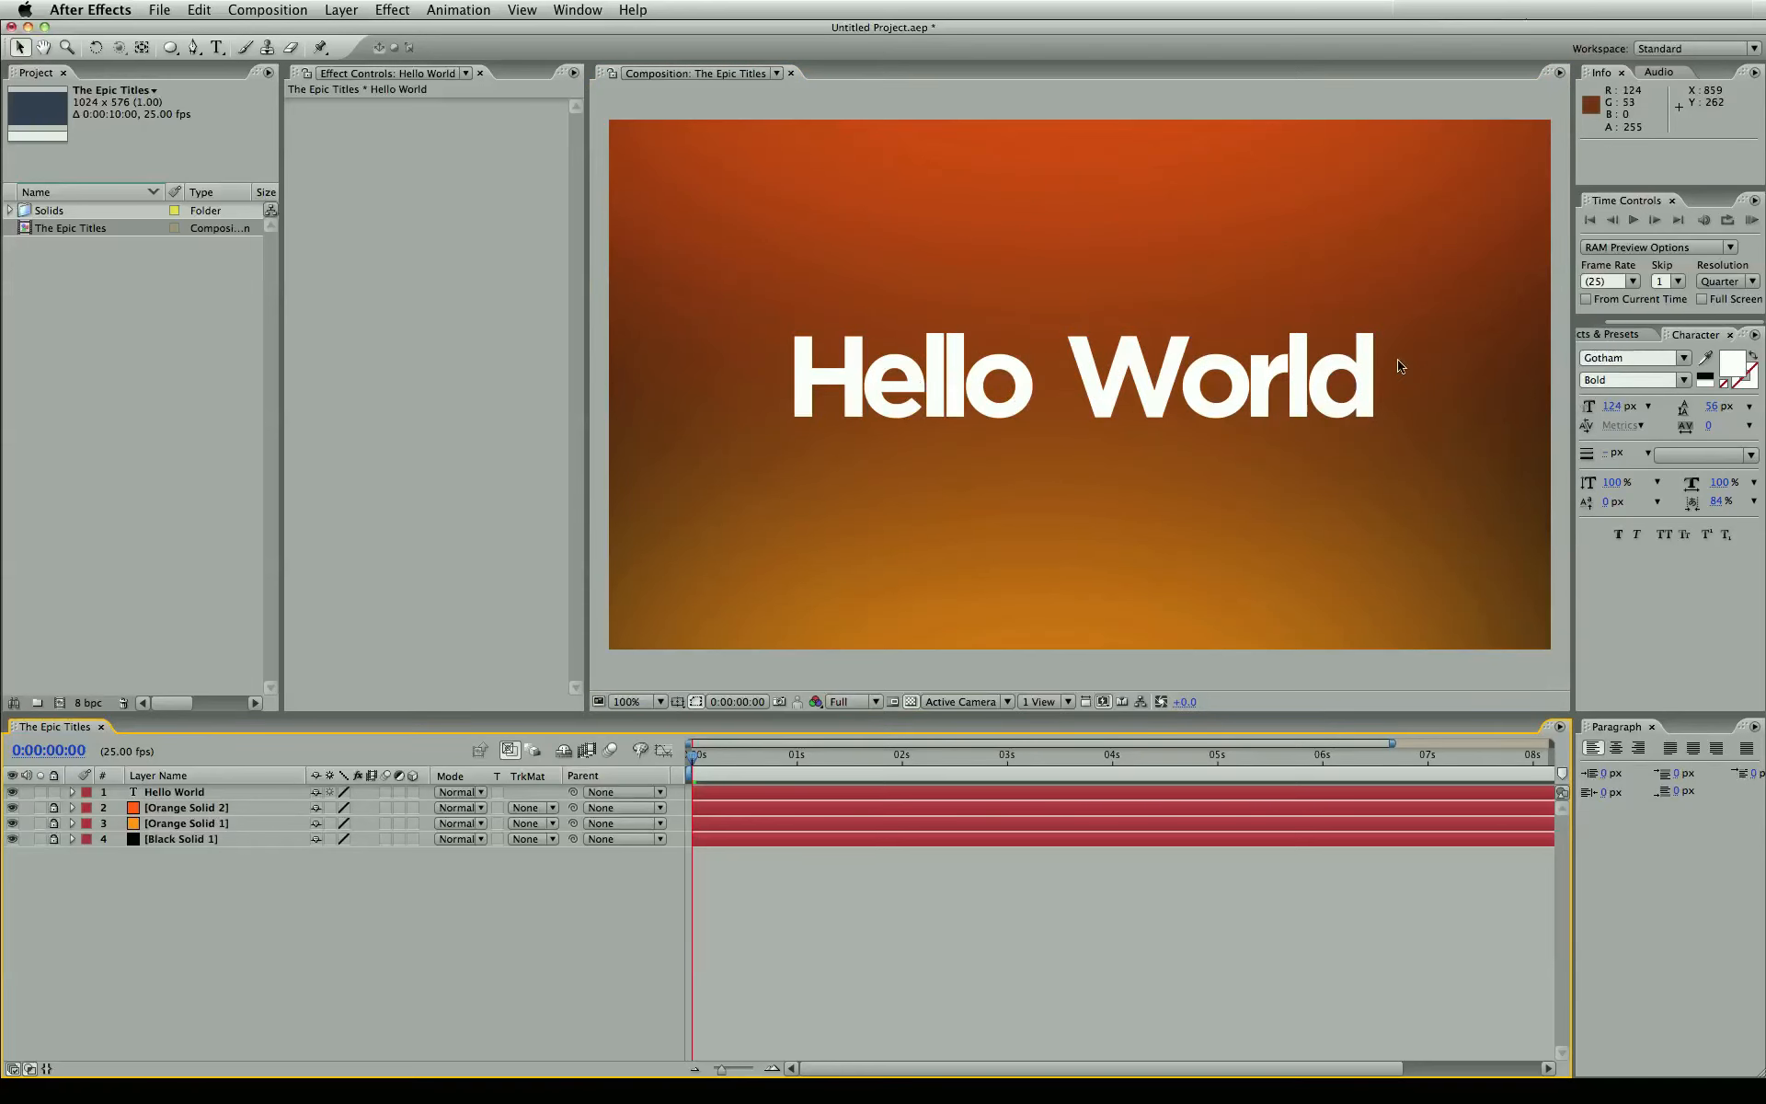
pyautogui.moveTo(1655, 402)
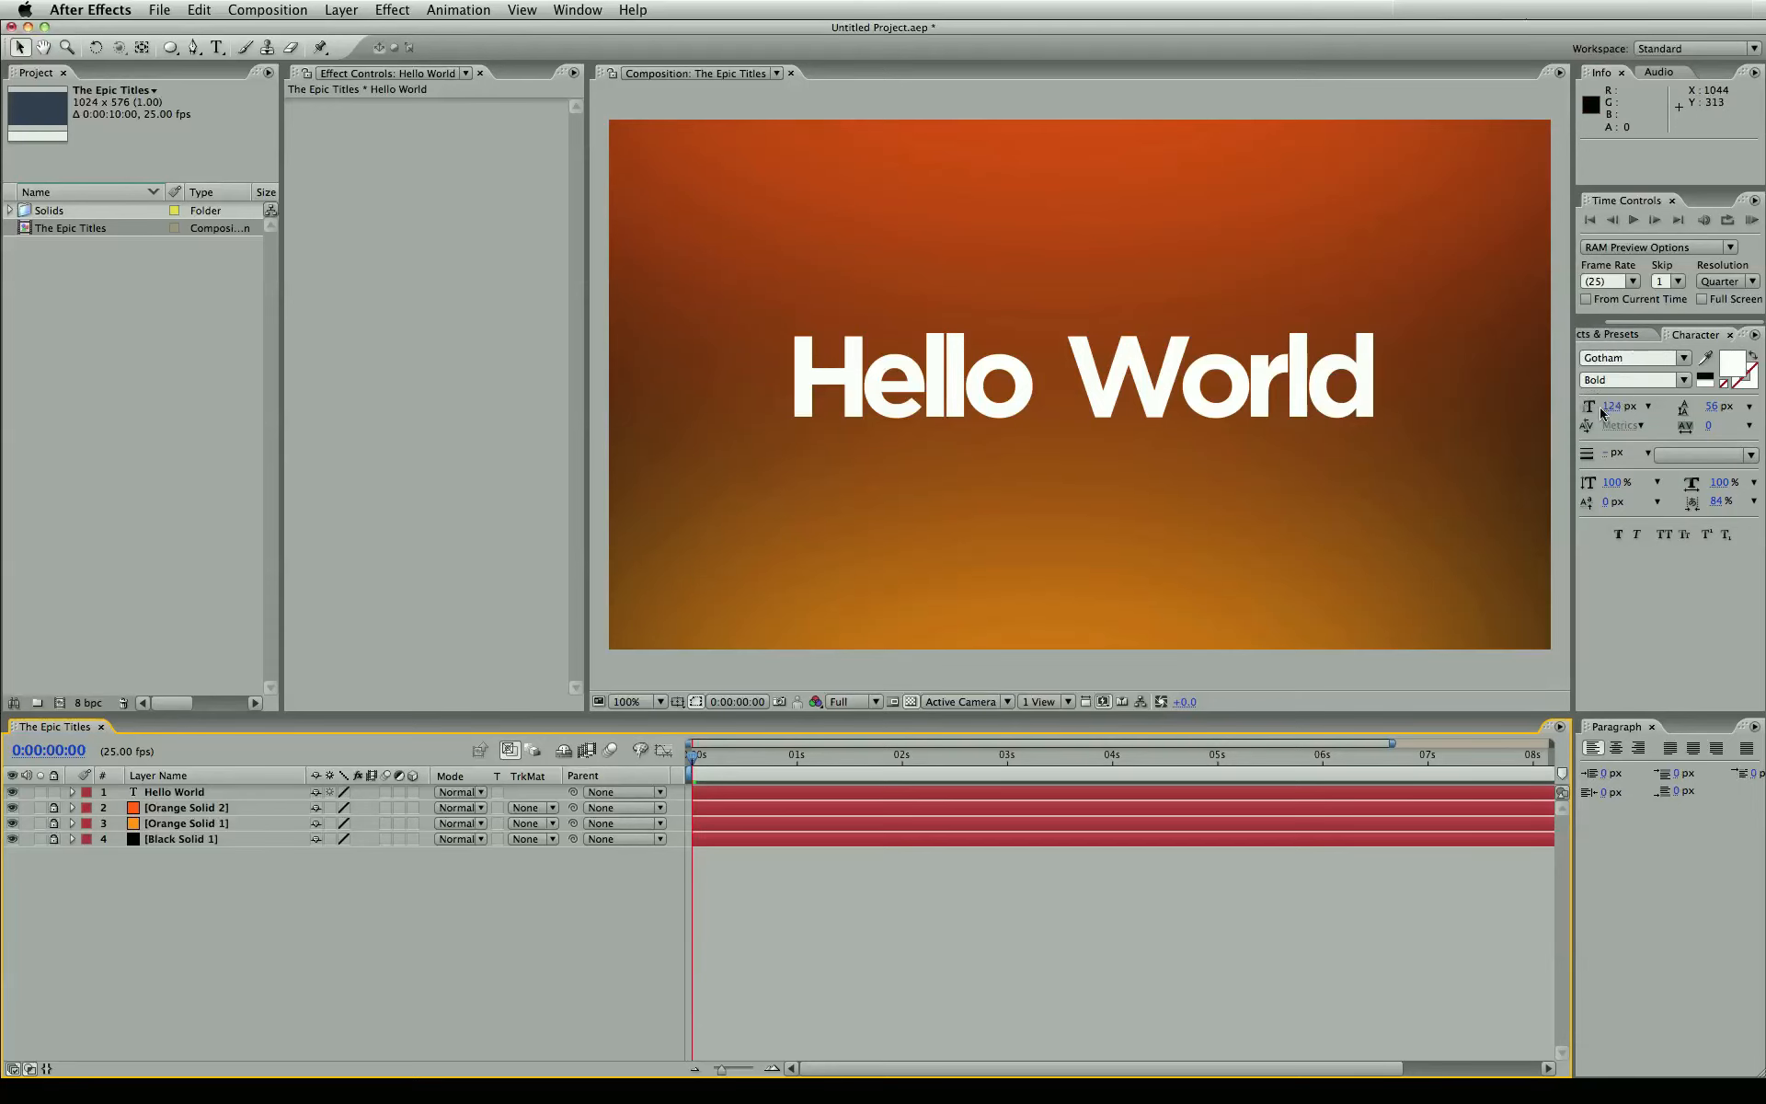
# - Search the Effects & Presets panel for 'glow'
pyautogui.click(1617, 335)
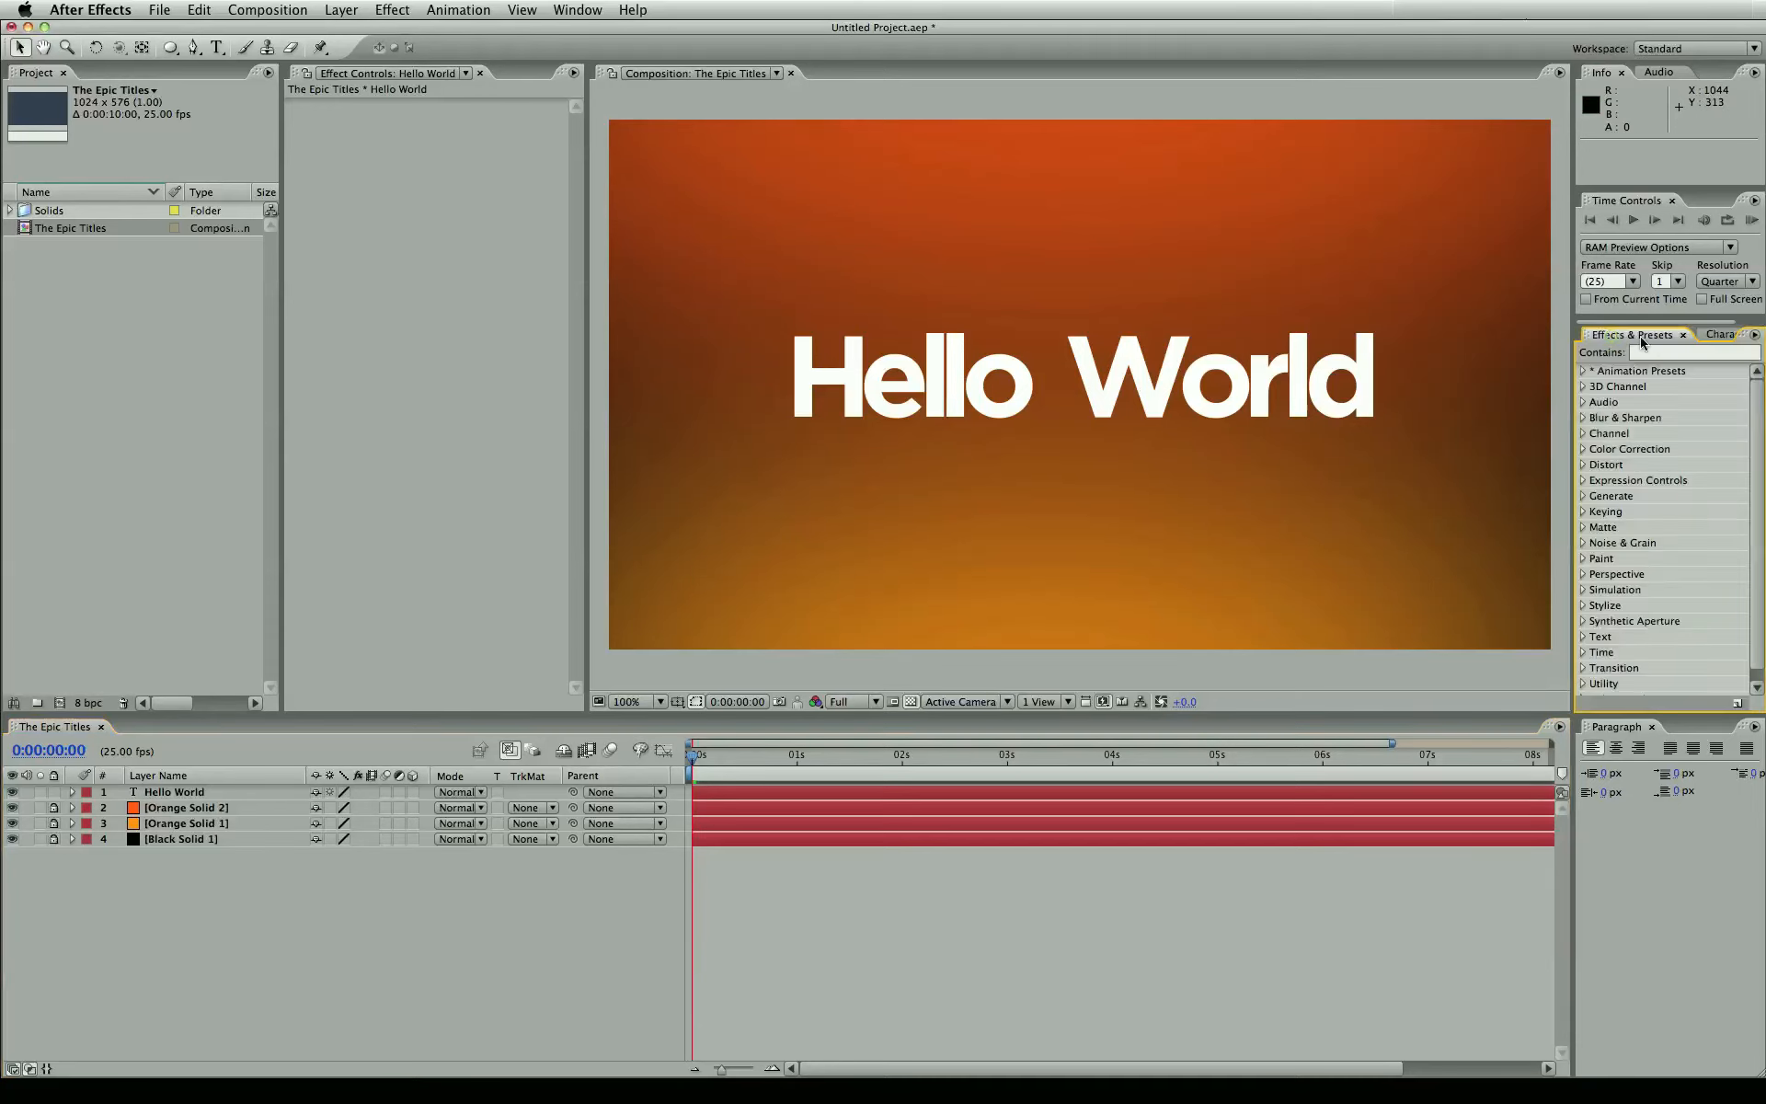
pyautogui.click(1689, 352)
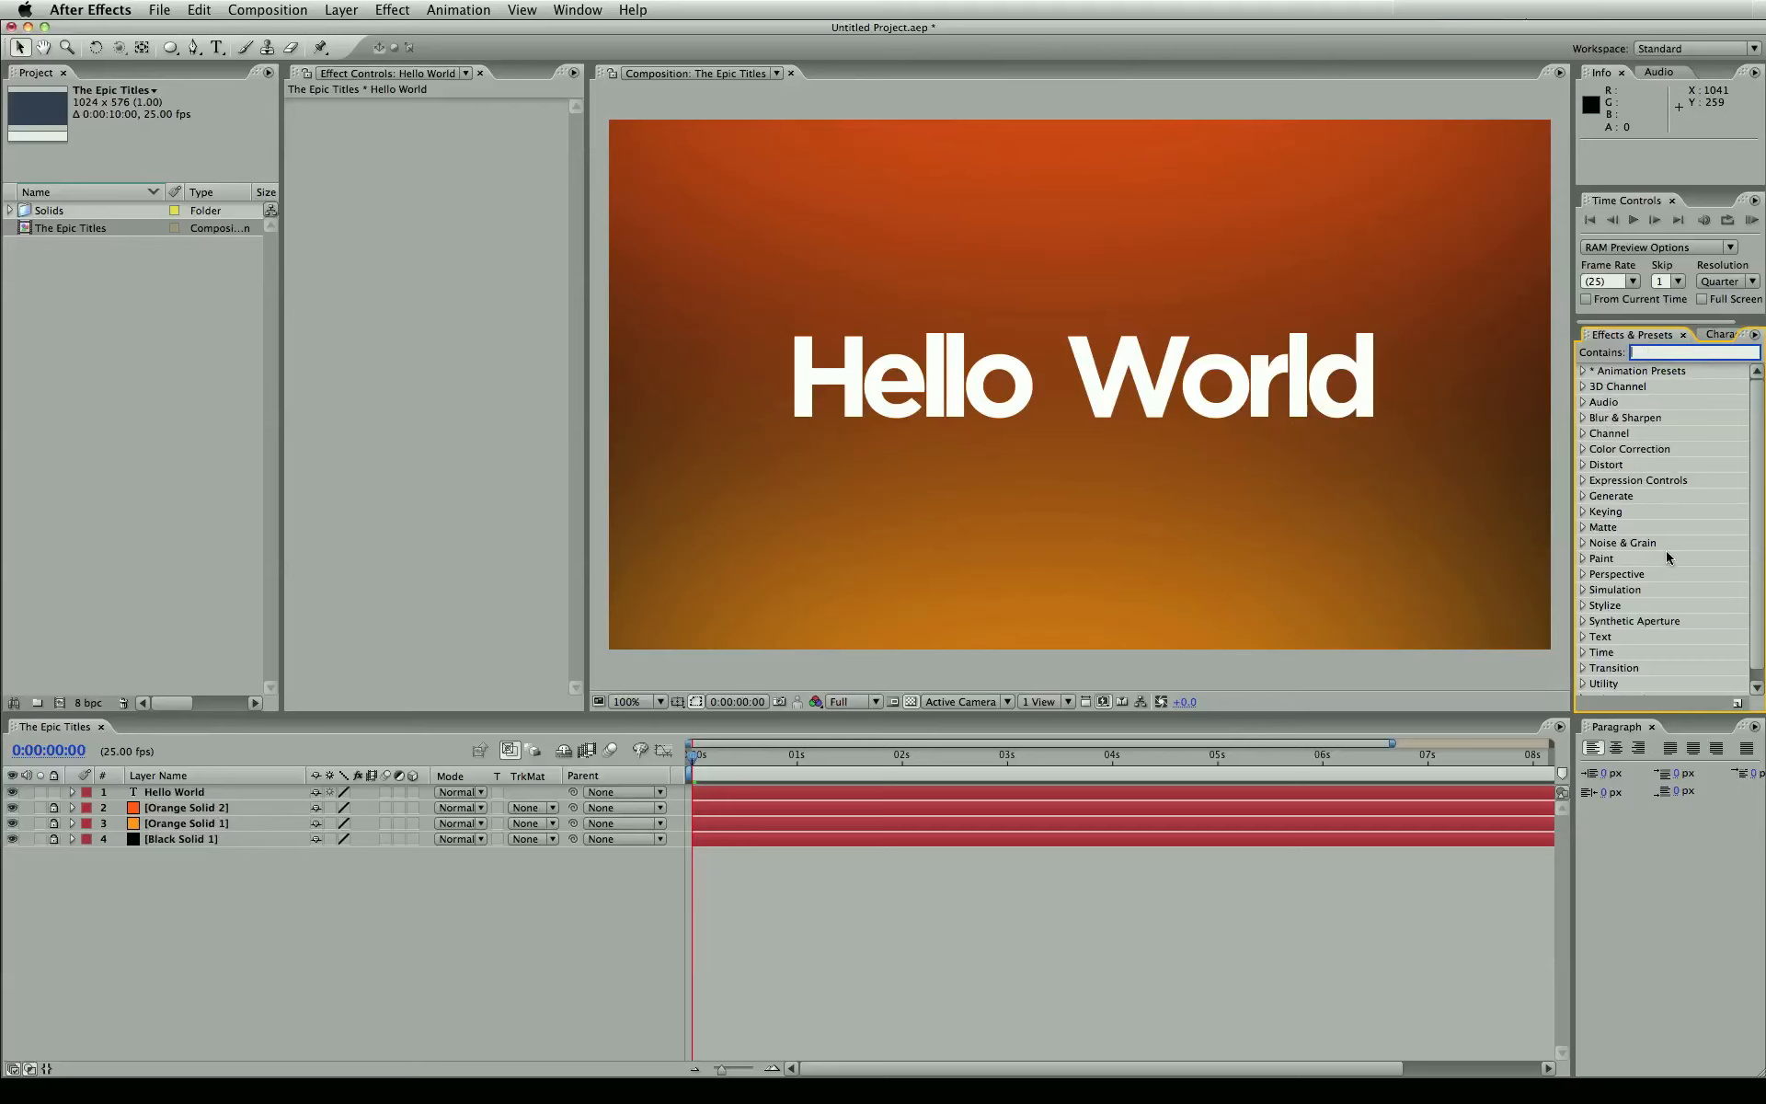
pyautogui.moveTo(1639, 497)
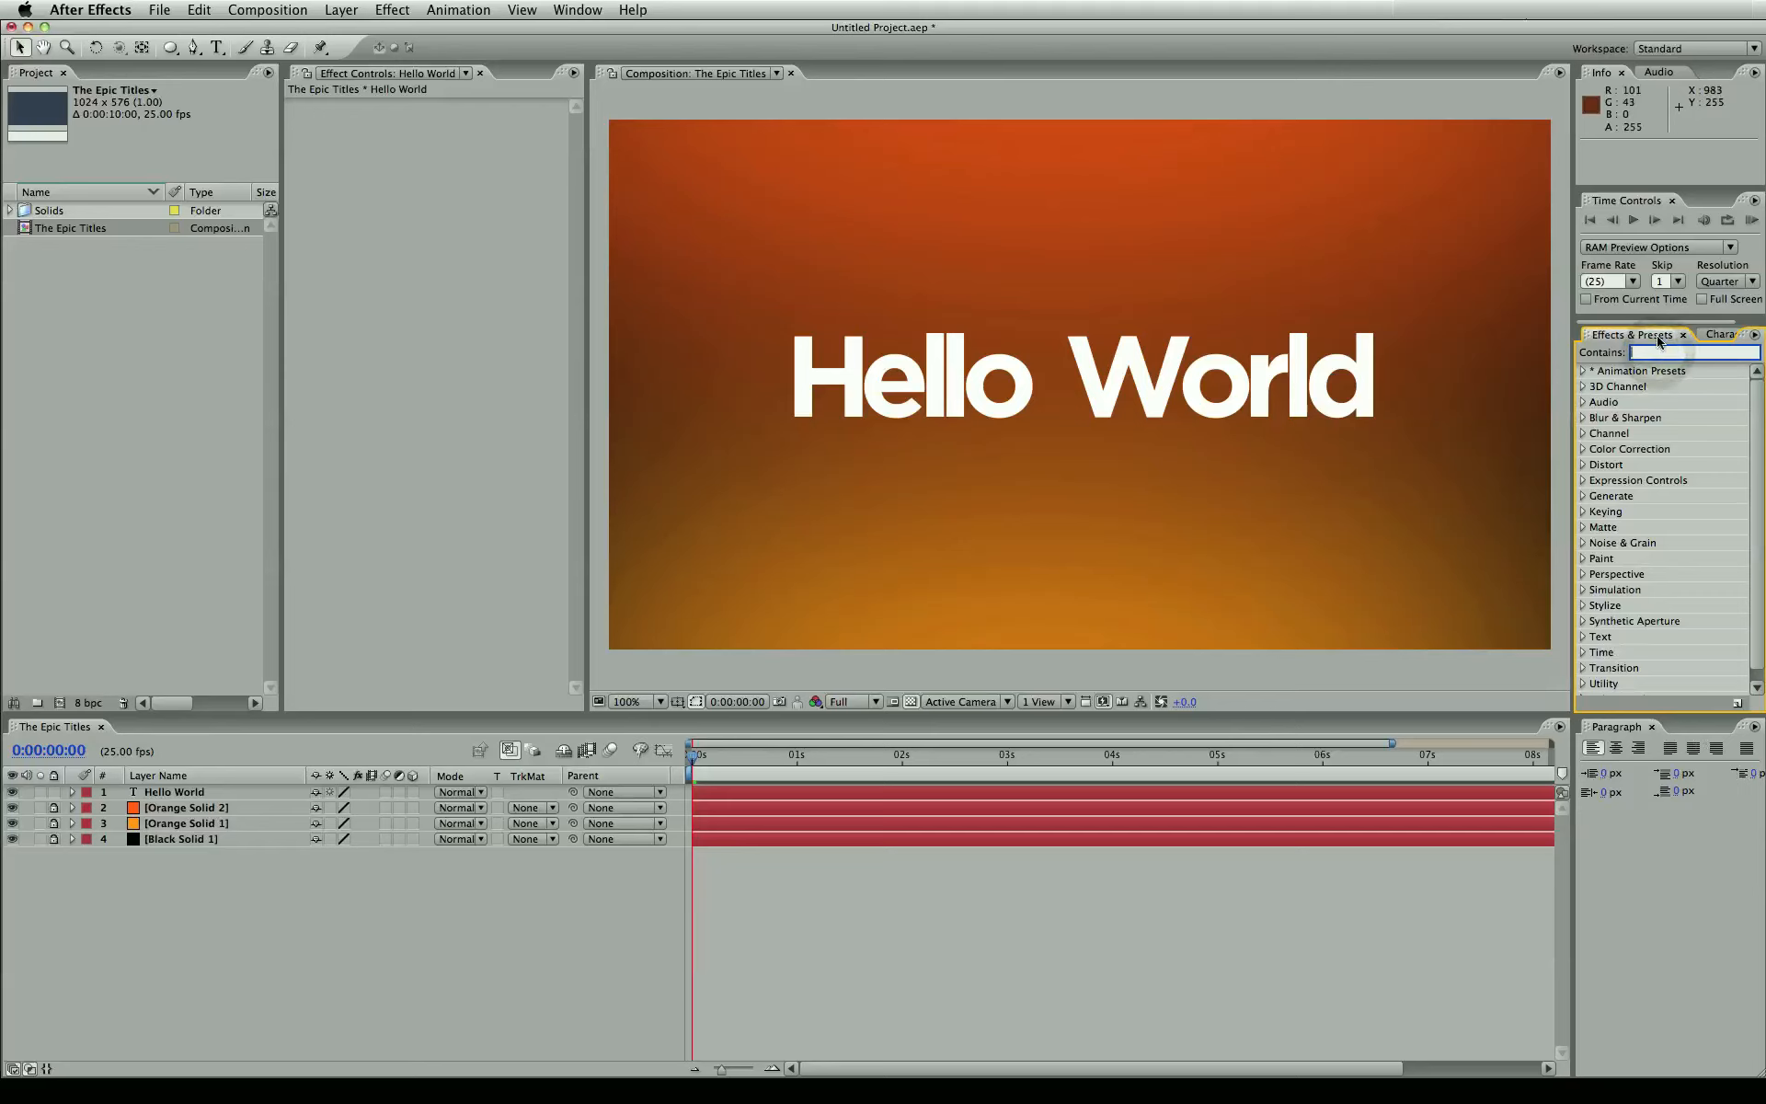
pyautogui.write('glow')
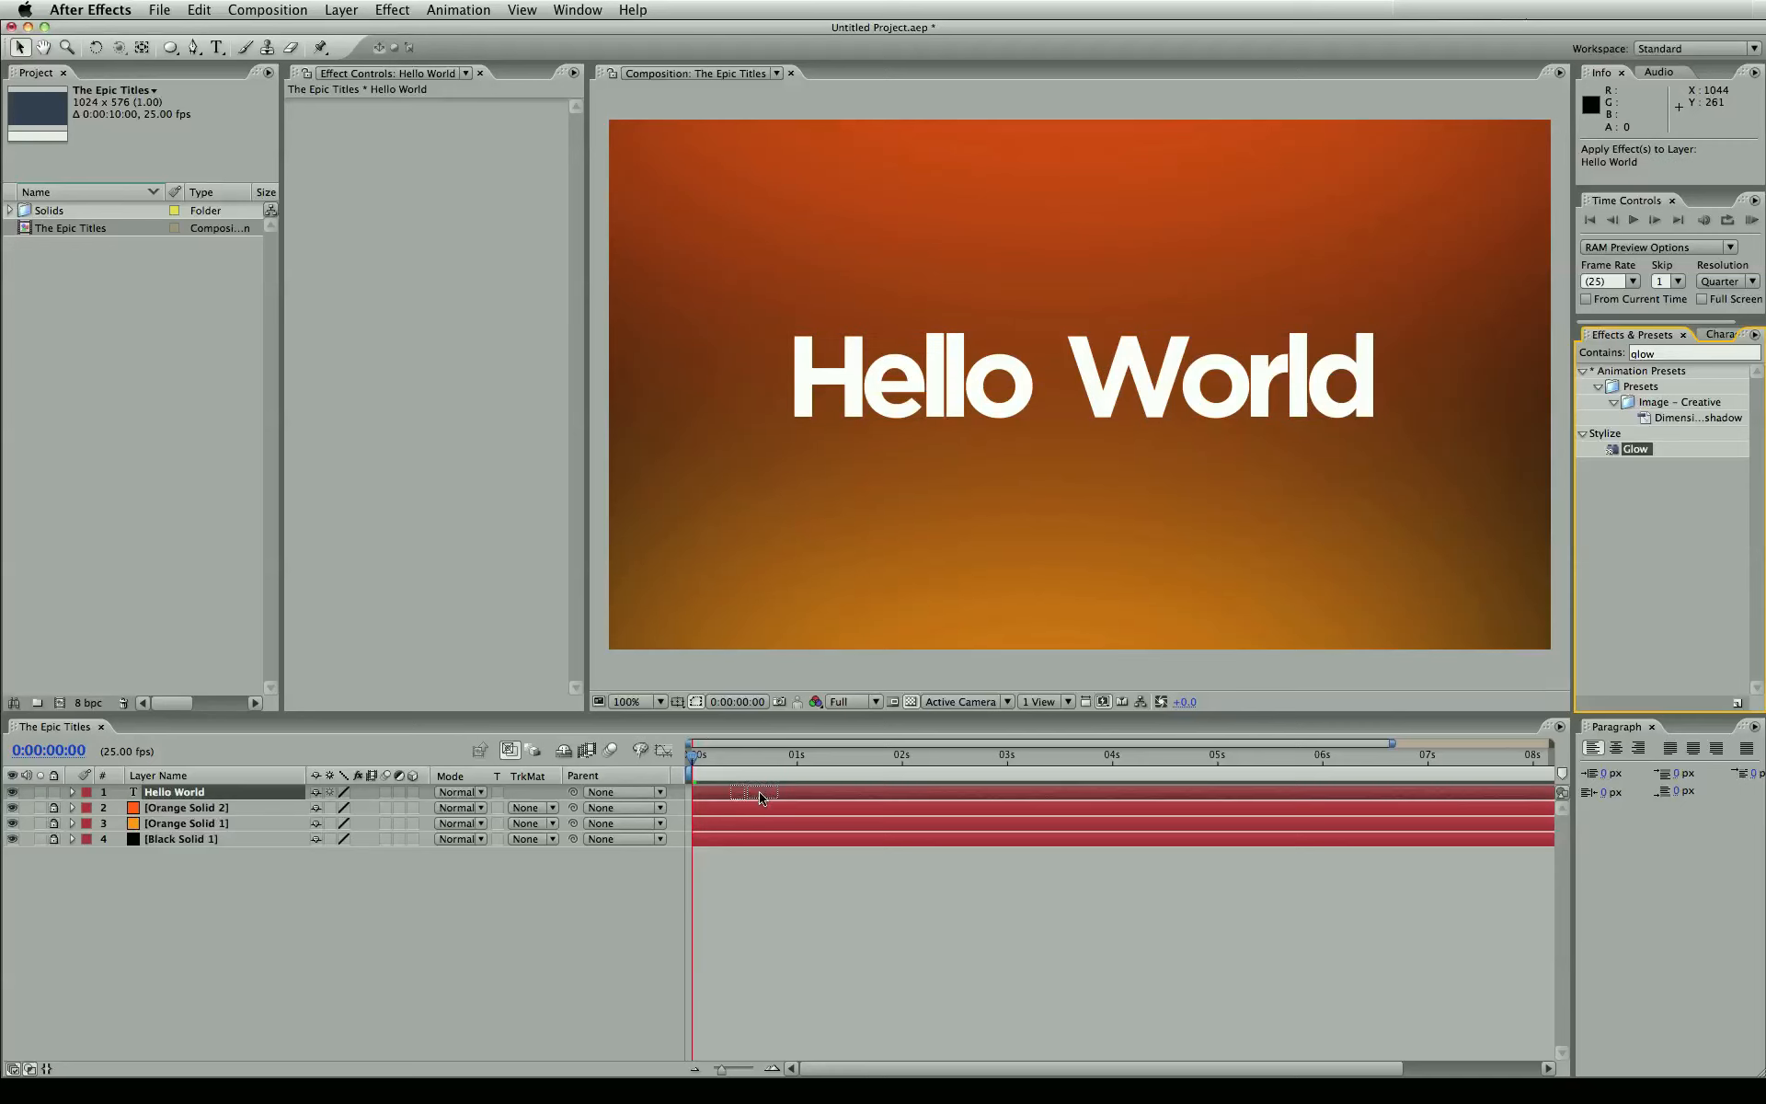
# - Apply Glow to the Hello World layer, widen its radius to 67, and raise intensity
pyautogui.doubleClick(1634, 448)
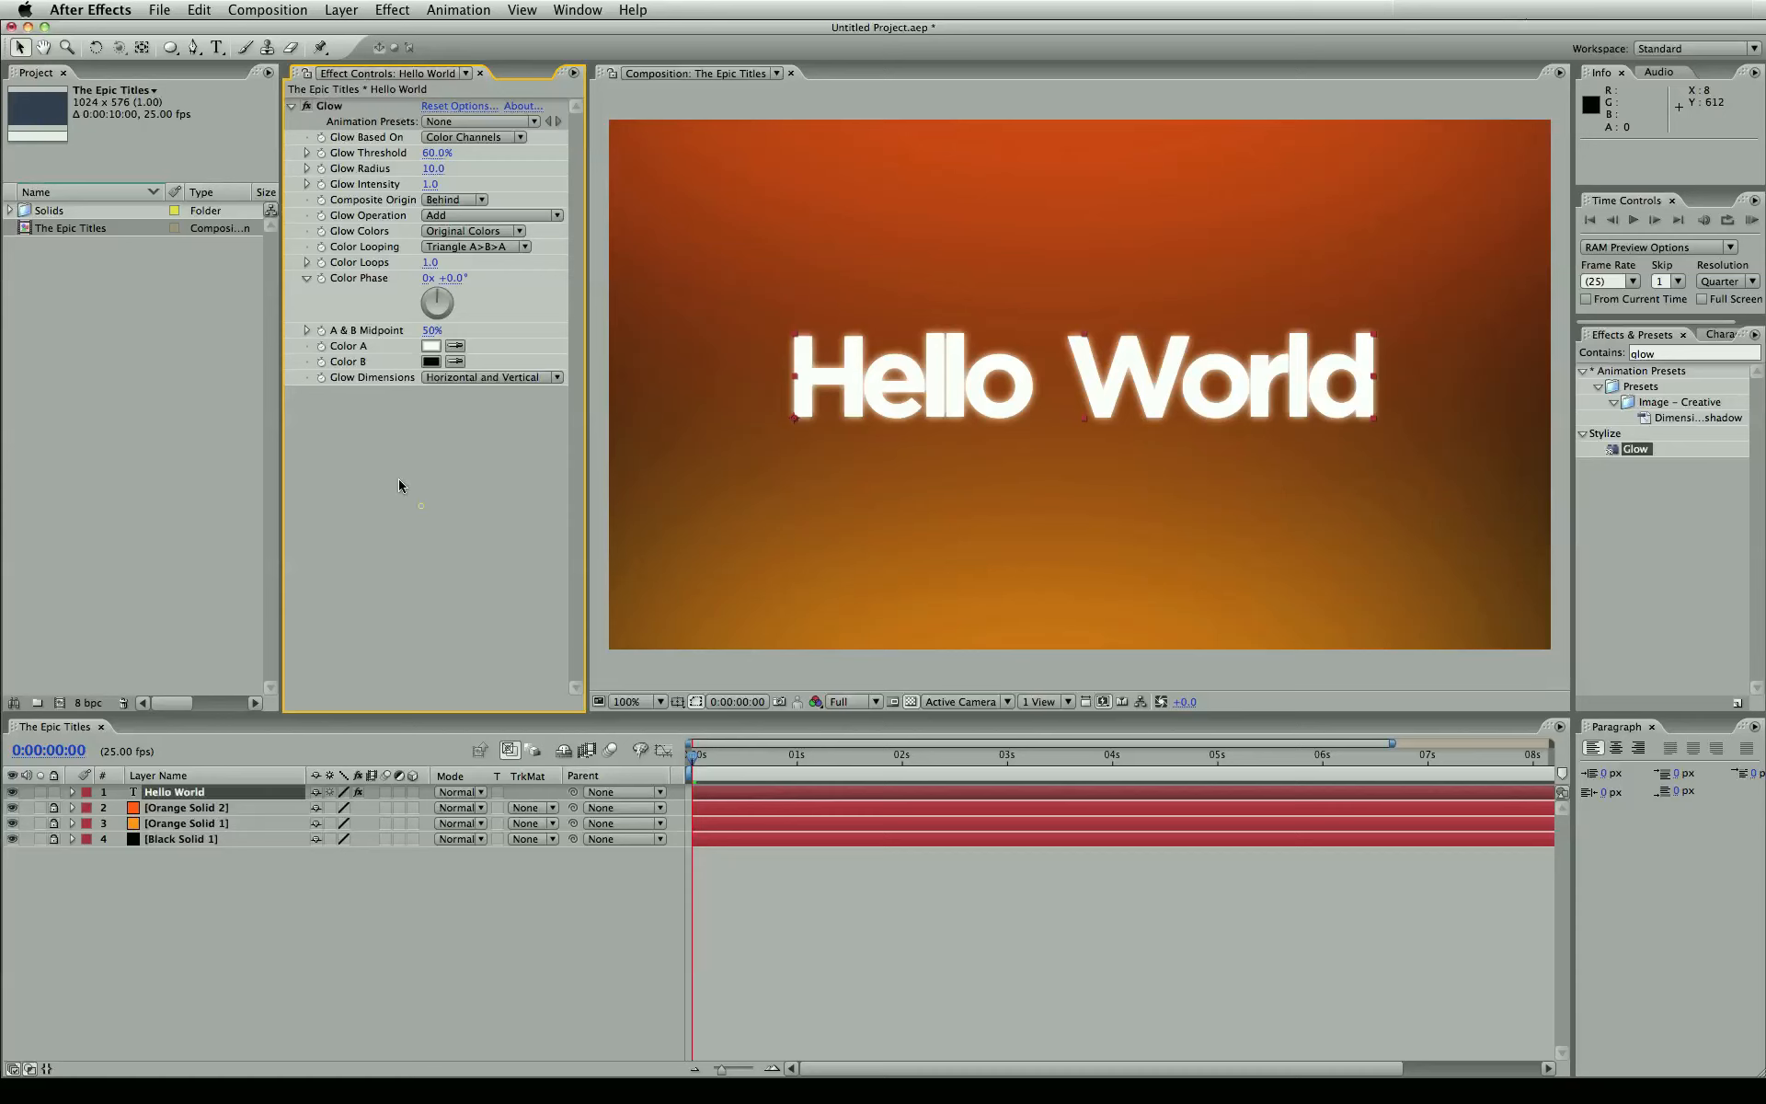
pyautogui.moveTo(382, 199)
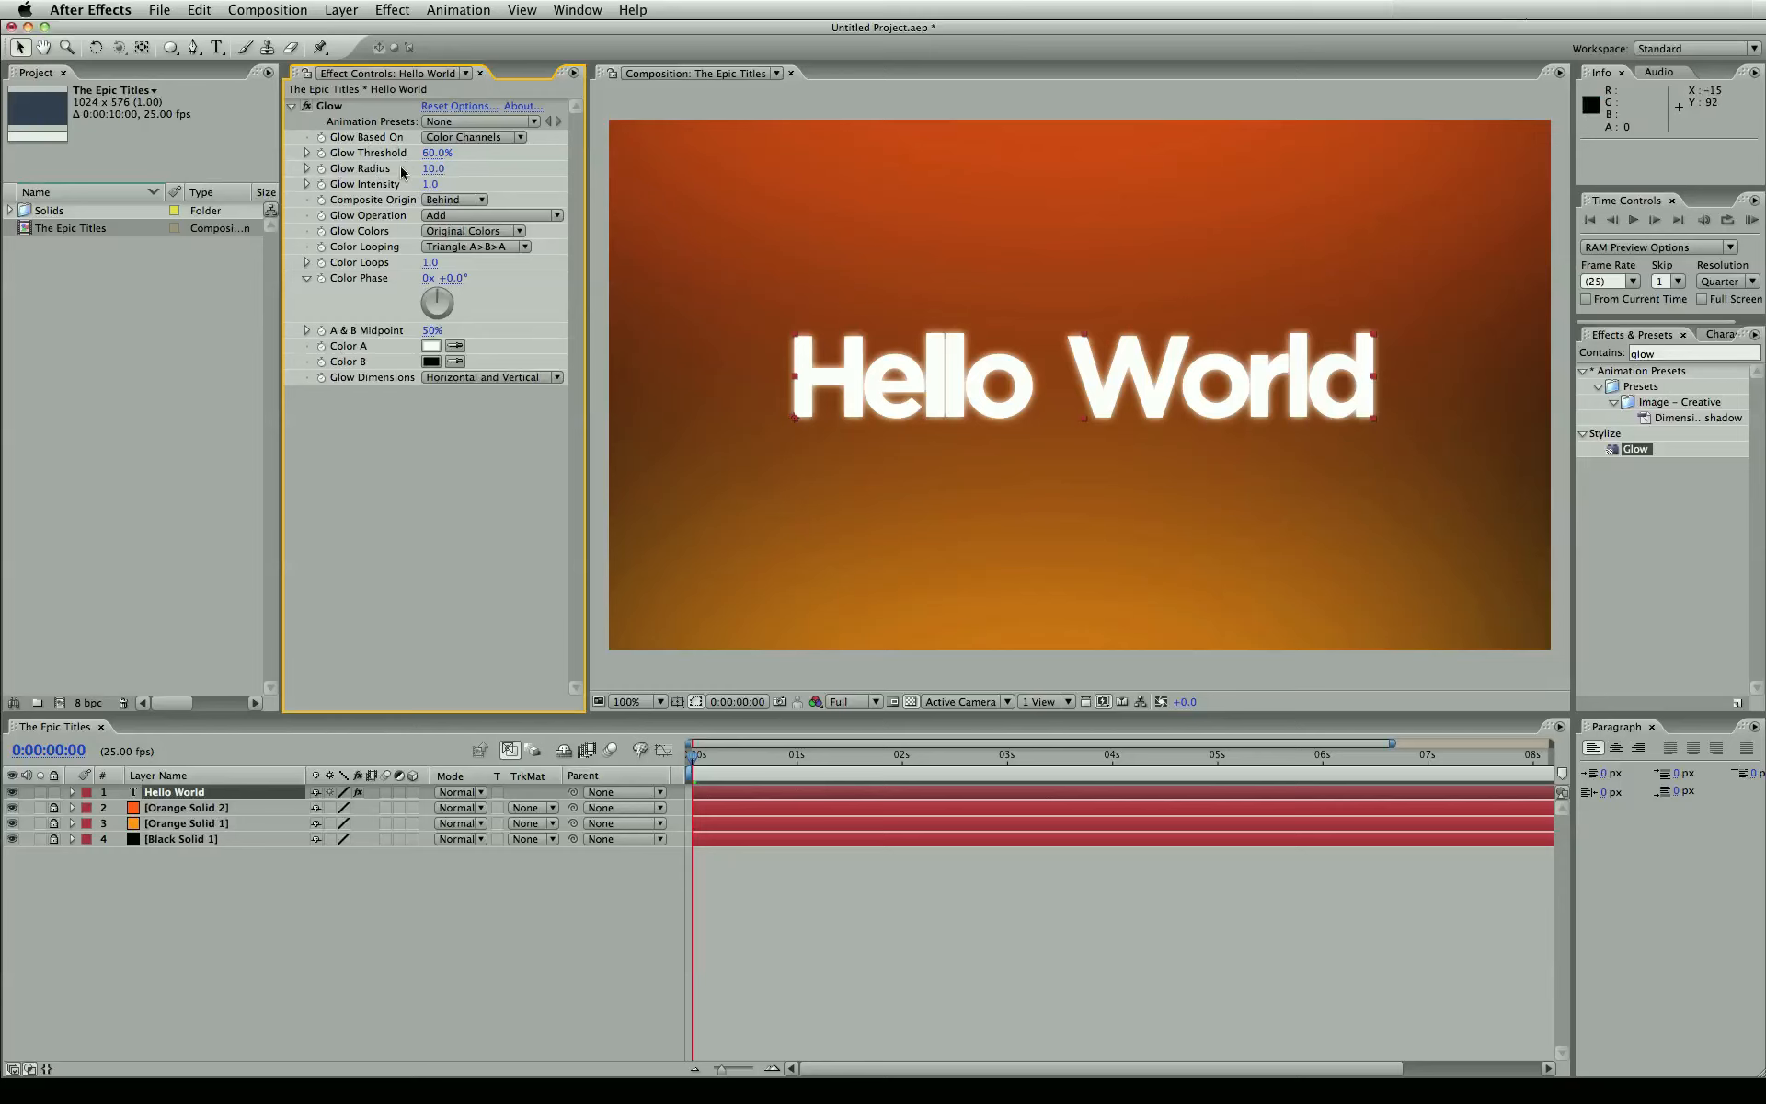
pyautogui.moveTo(432, 167); pyautogui.dragTo(433, 168)
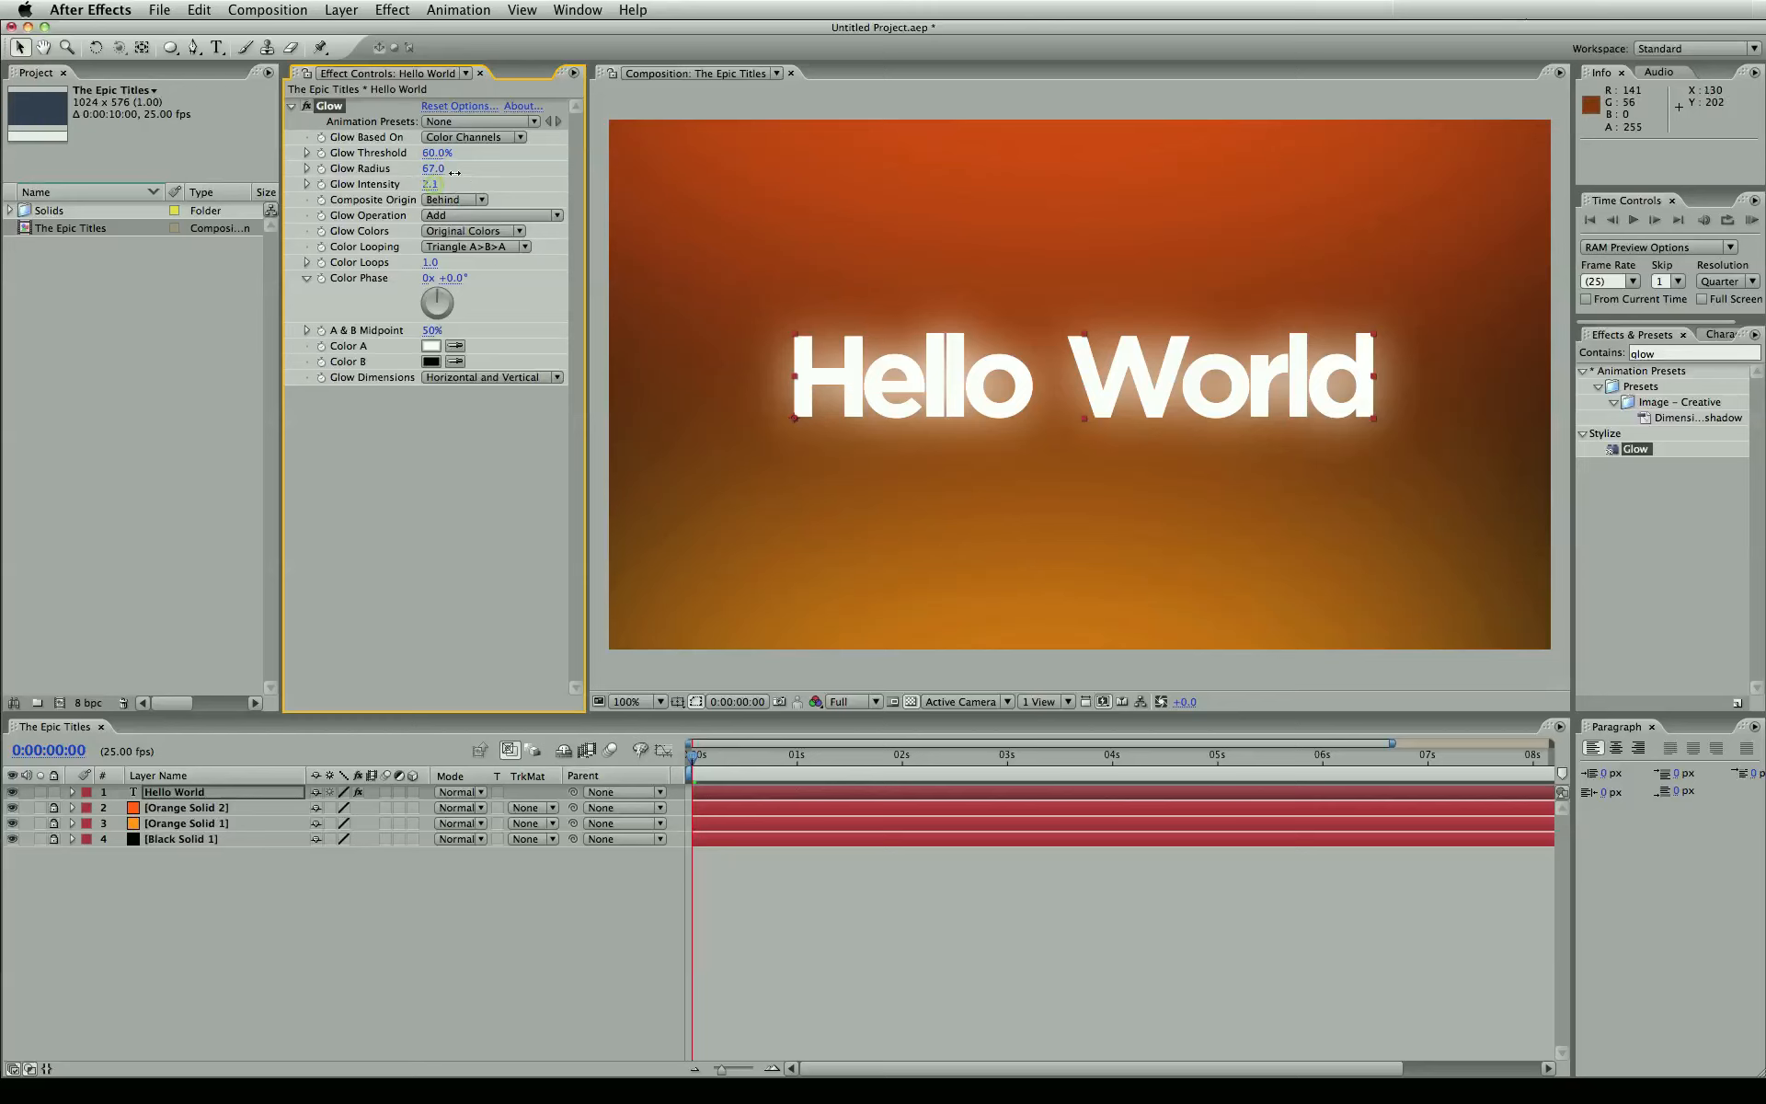
pyautogui.moveTo(432, 183); pyautogui.dragTo(383, 184)
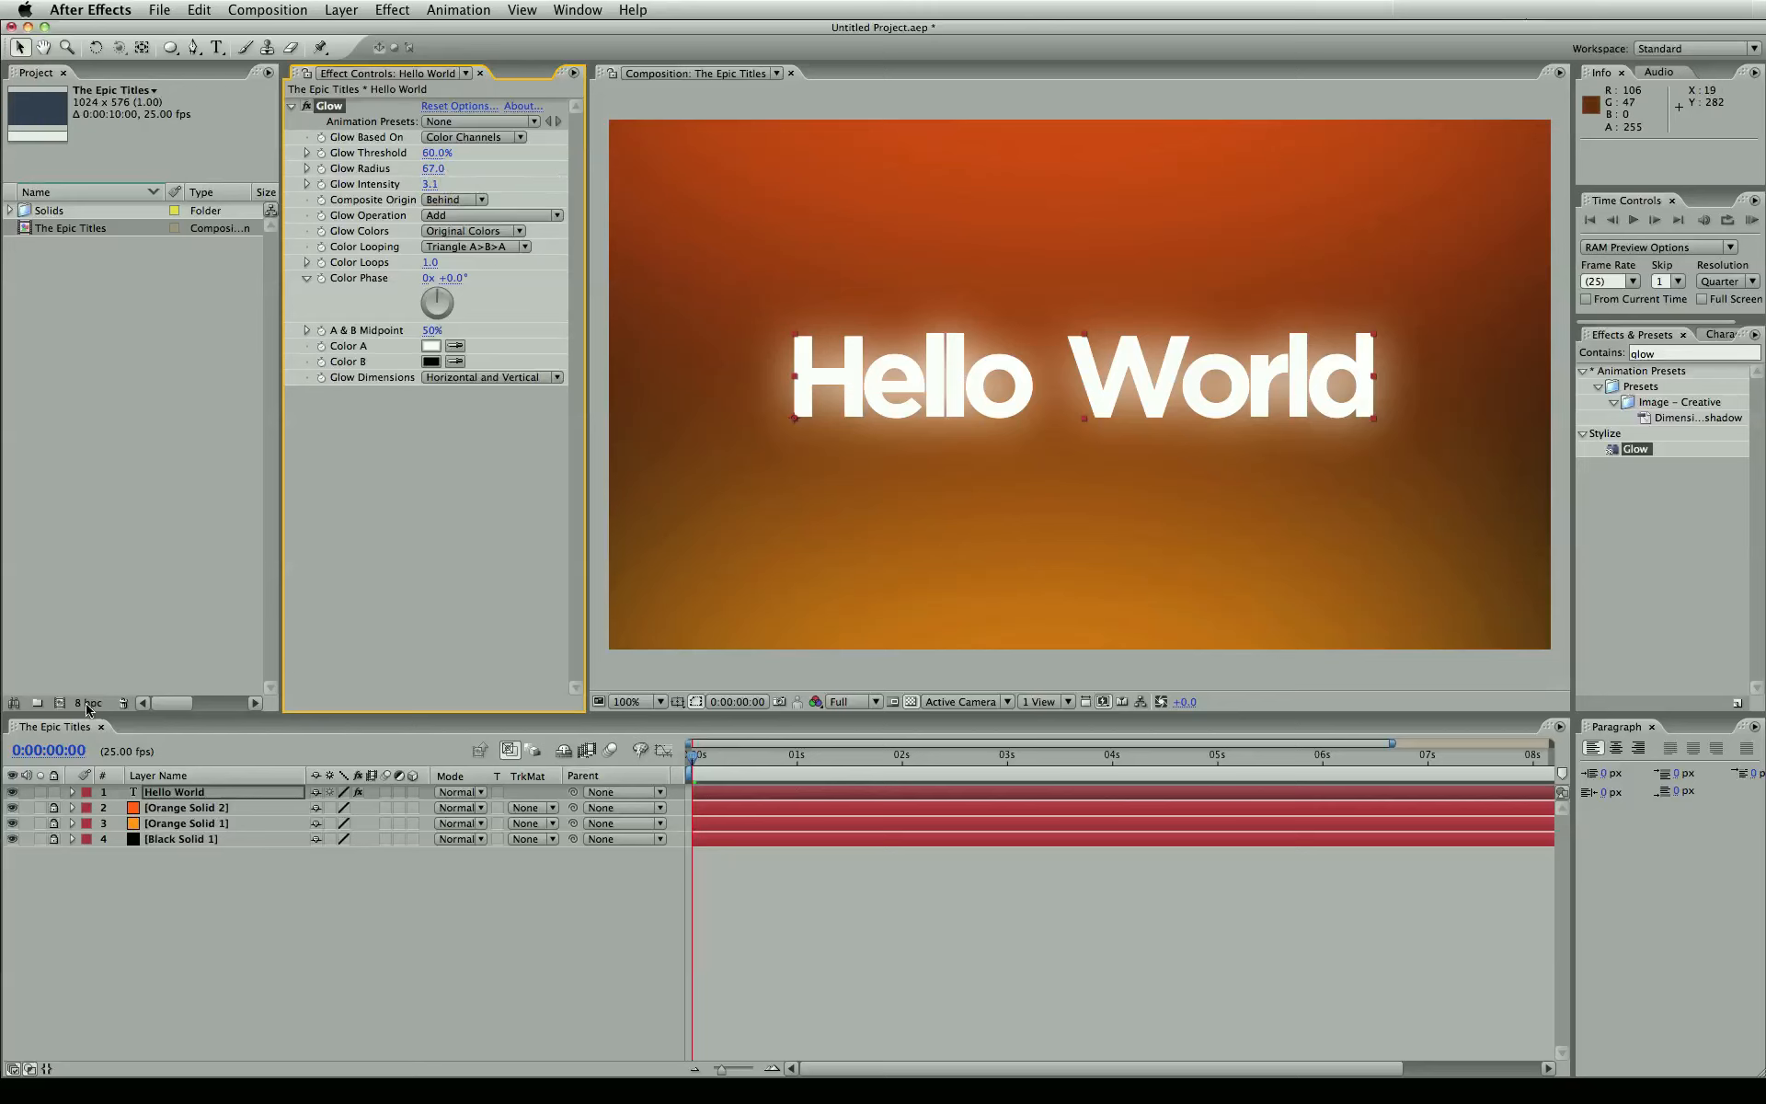
pyautogui.moveTo(388, 186)
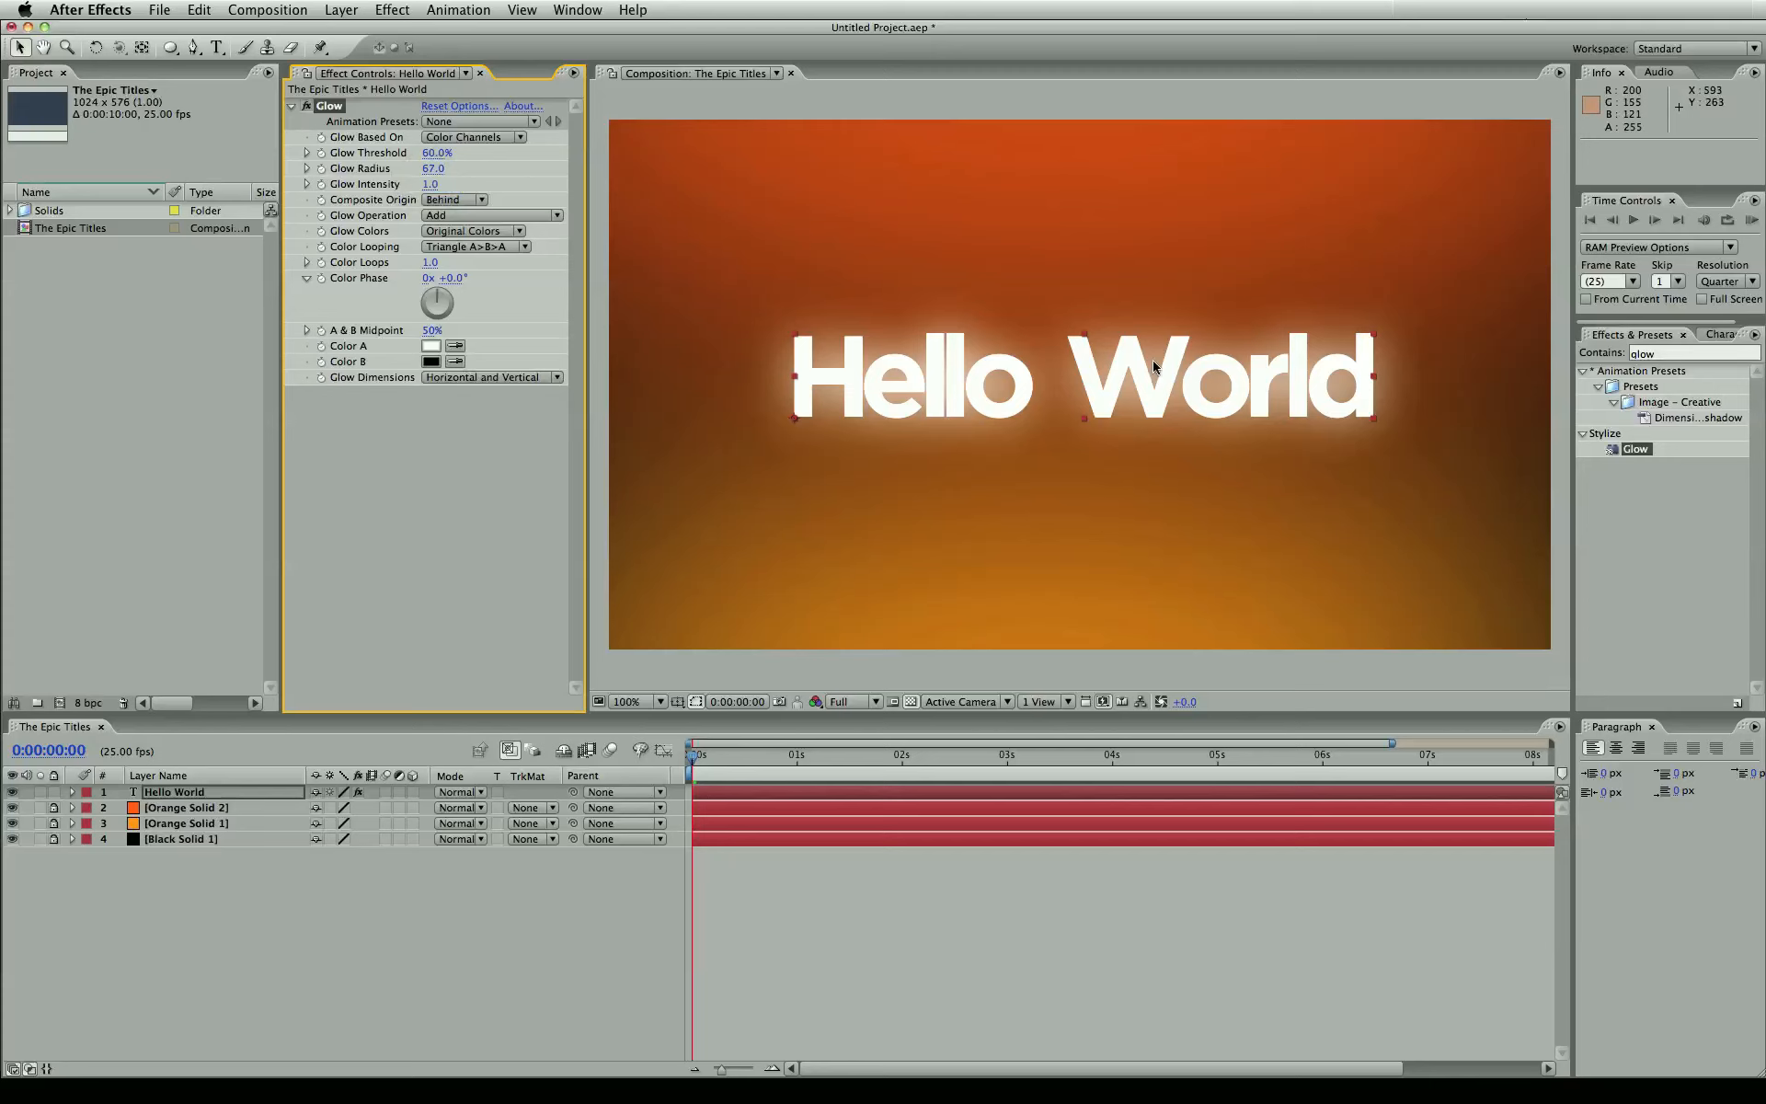
pyautogui.moveTo(215, 598)
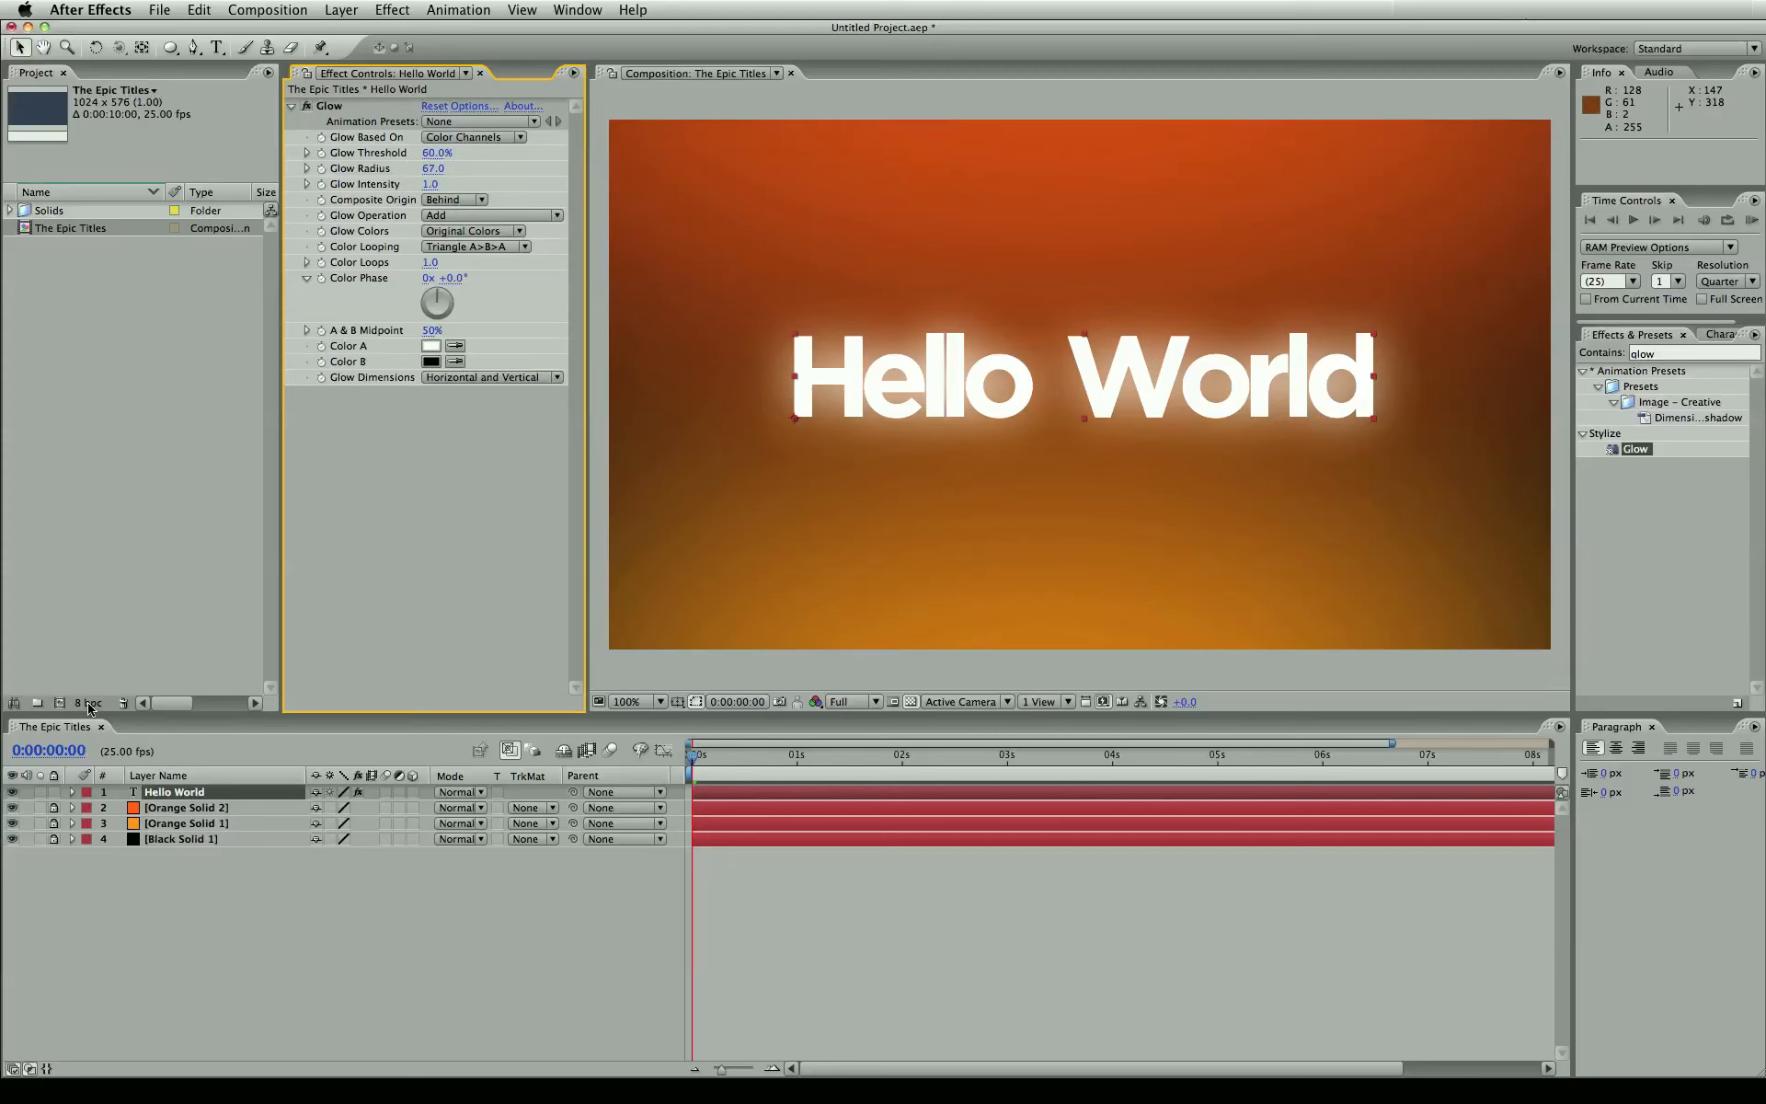
# - Set the project colour depth to 32 bits per channel (float) in Project Settings
pyautogui.click(88, 701)
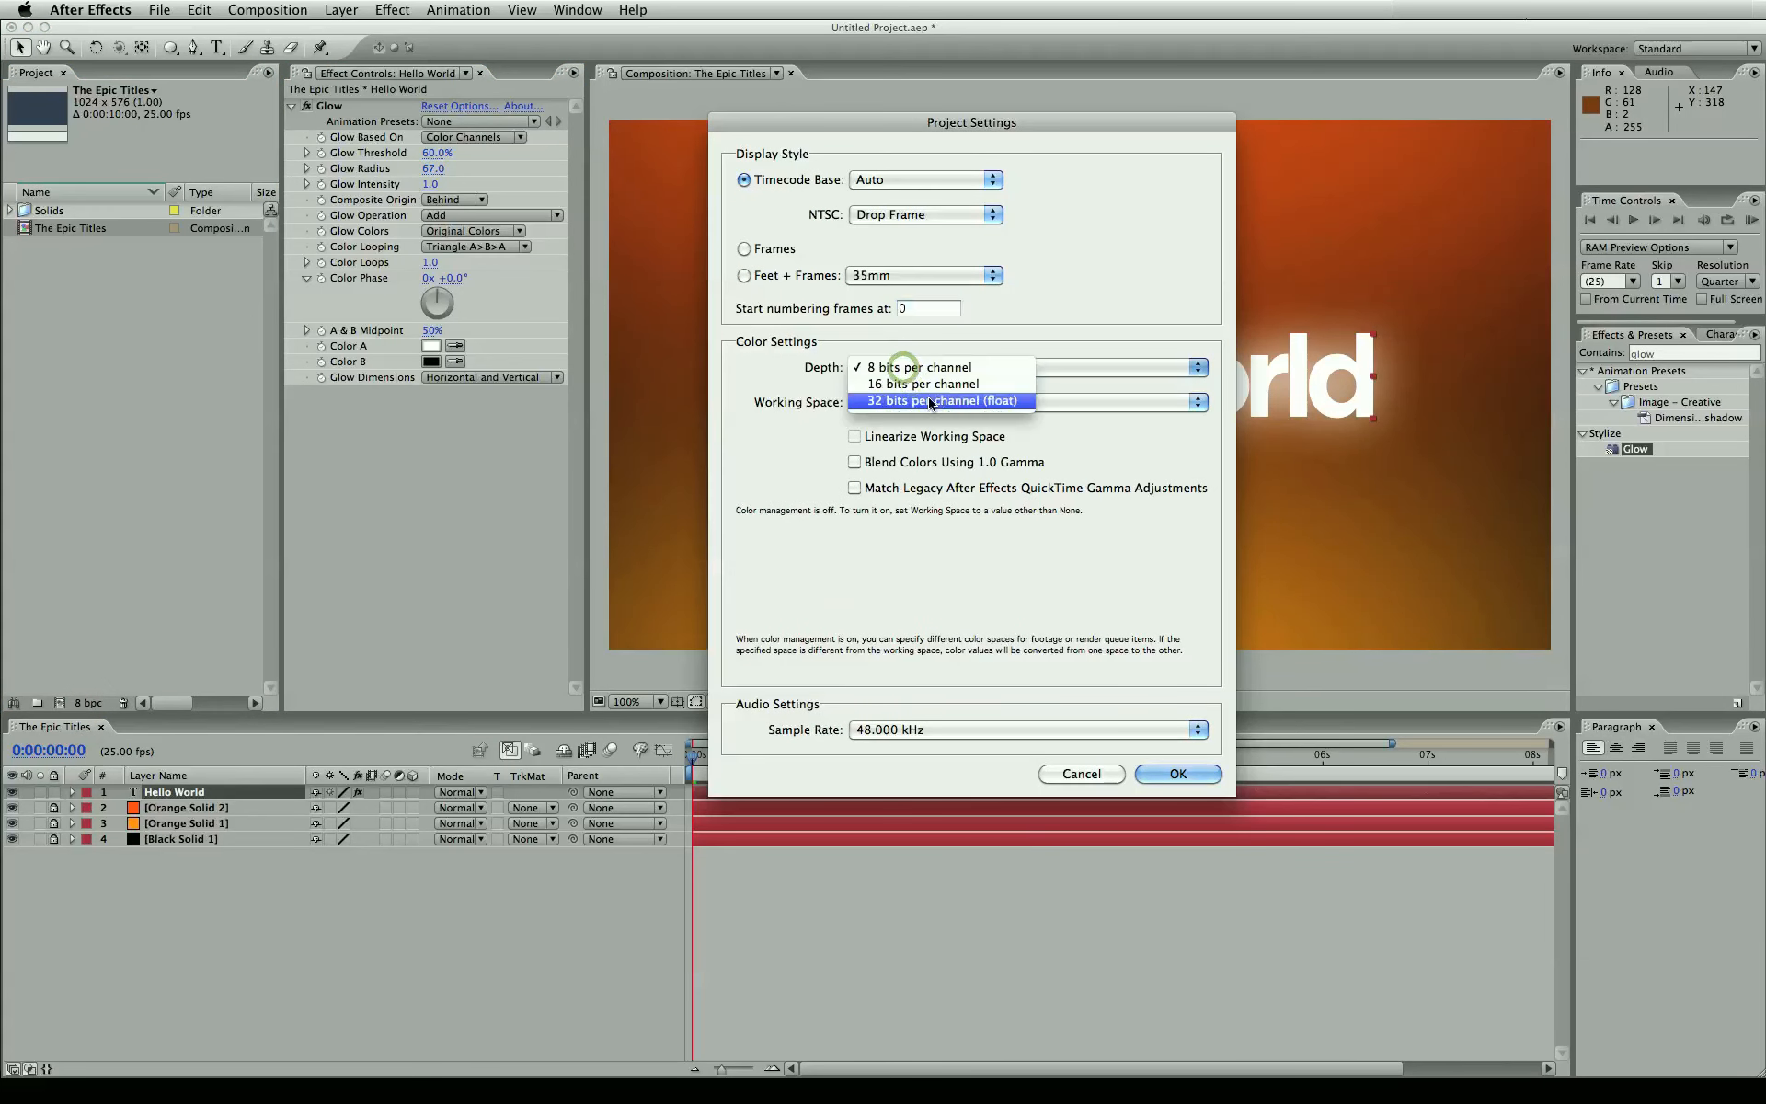
pyautogui.click(942, 400)
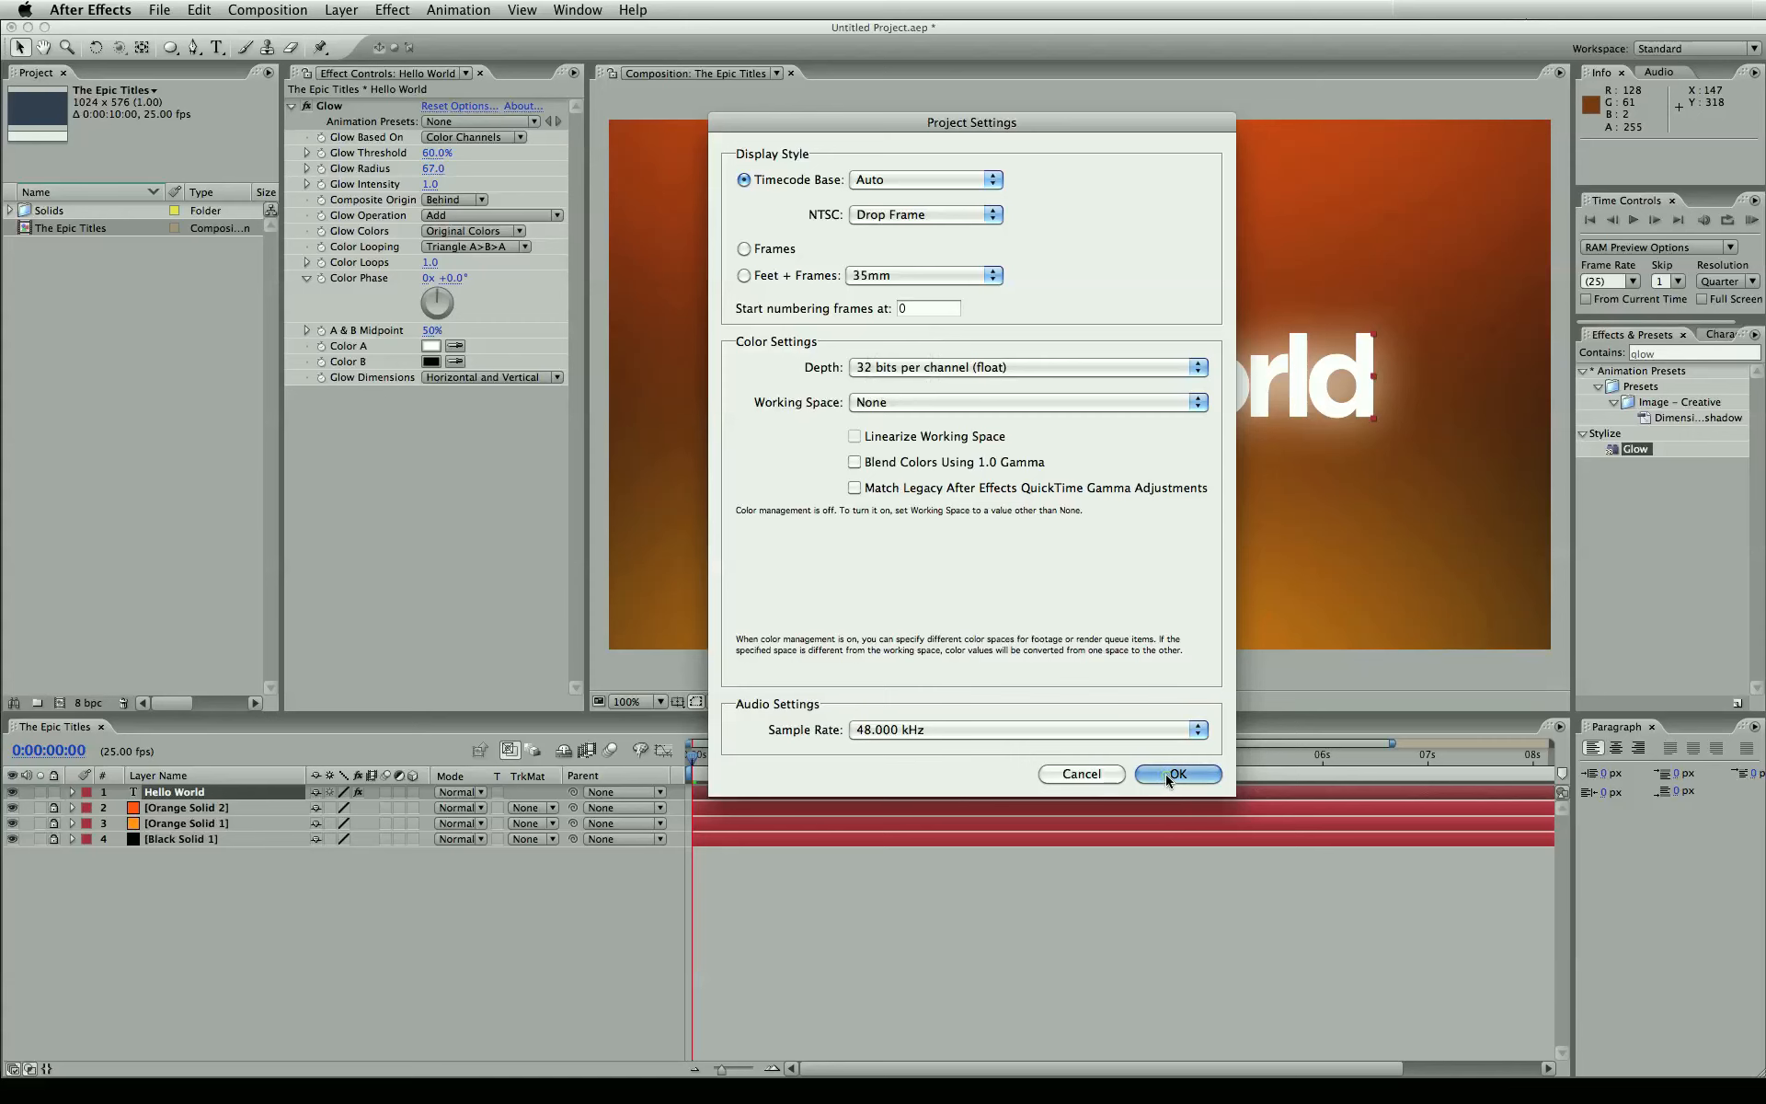
pyautogui.click(1175, 773)
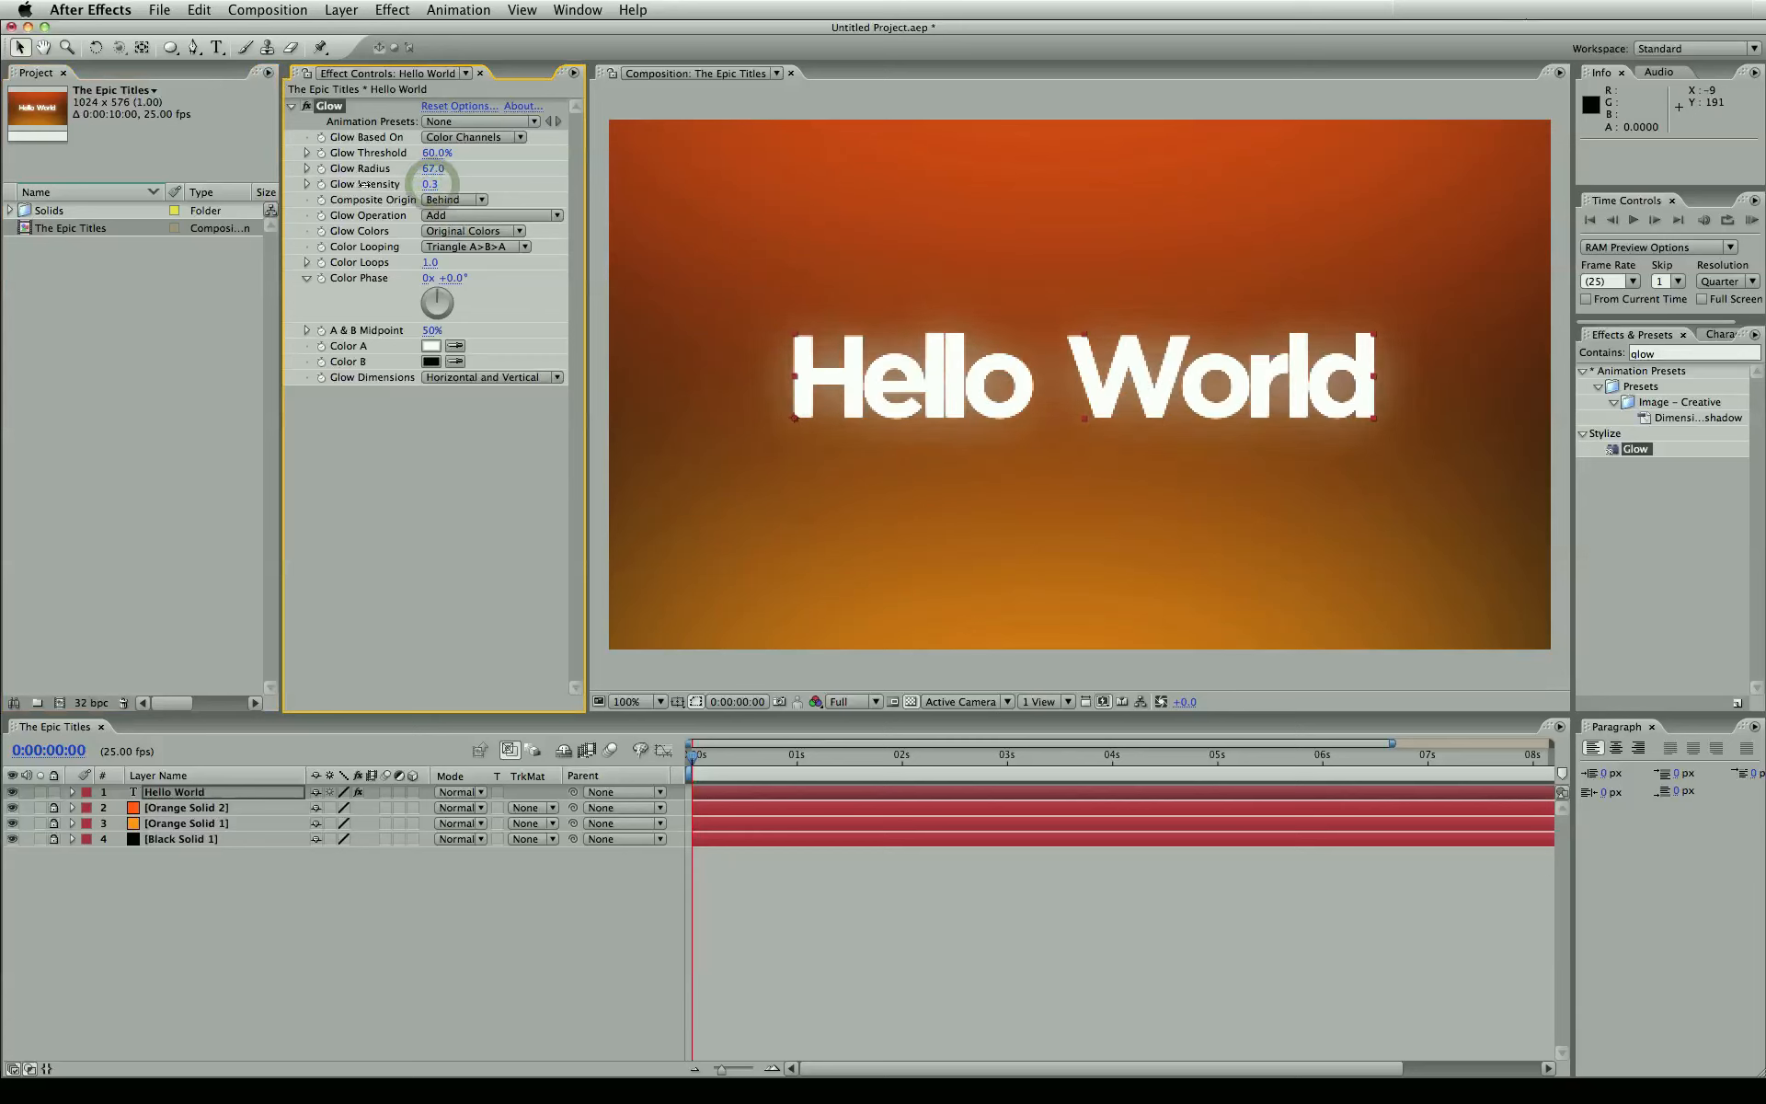
# - Reduce the Hello World glow to radius 22 and intensity 0.2
pyautogui.moveTo(433, 168); pyautogui.dragTo(413, 167)
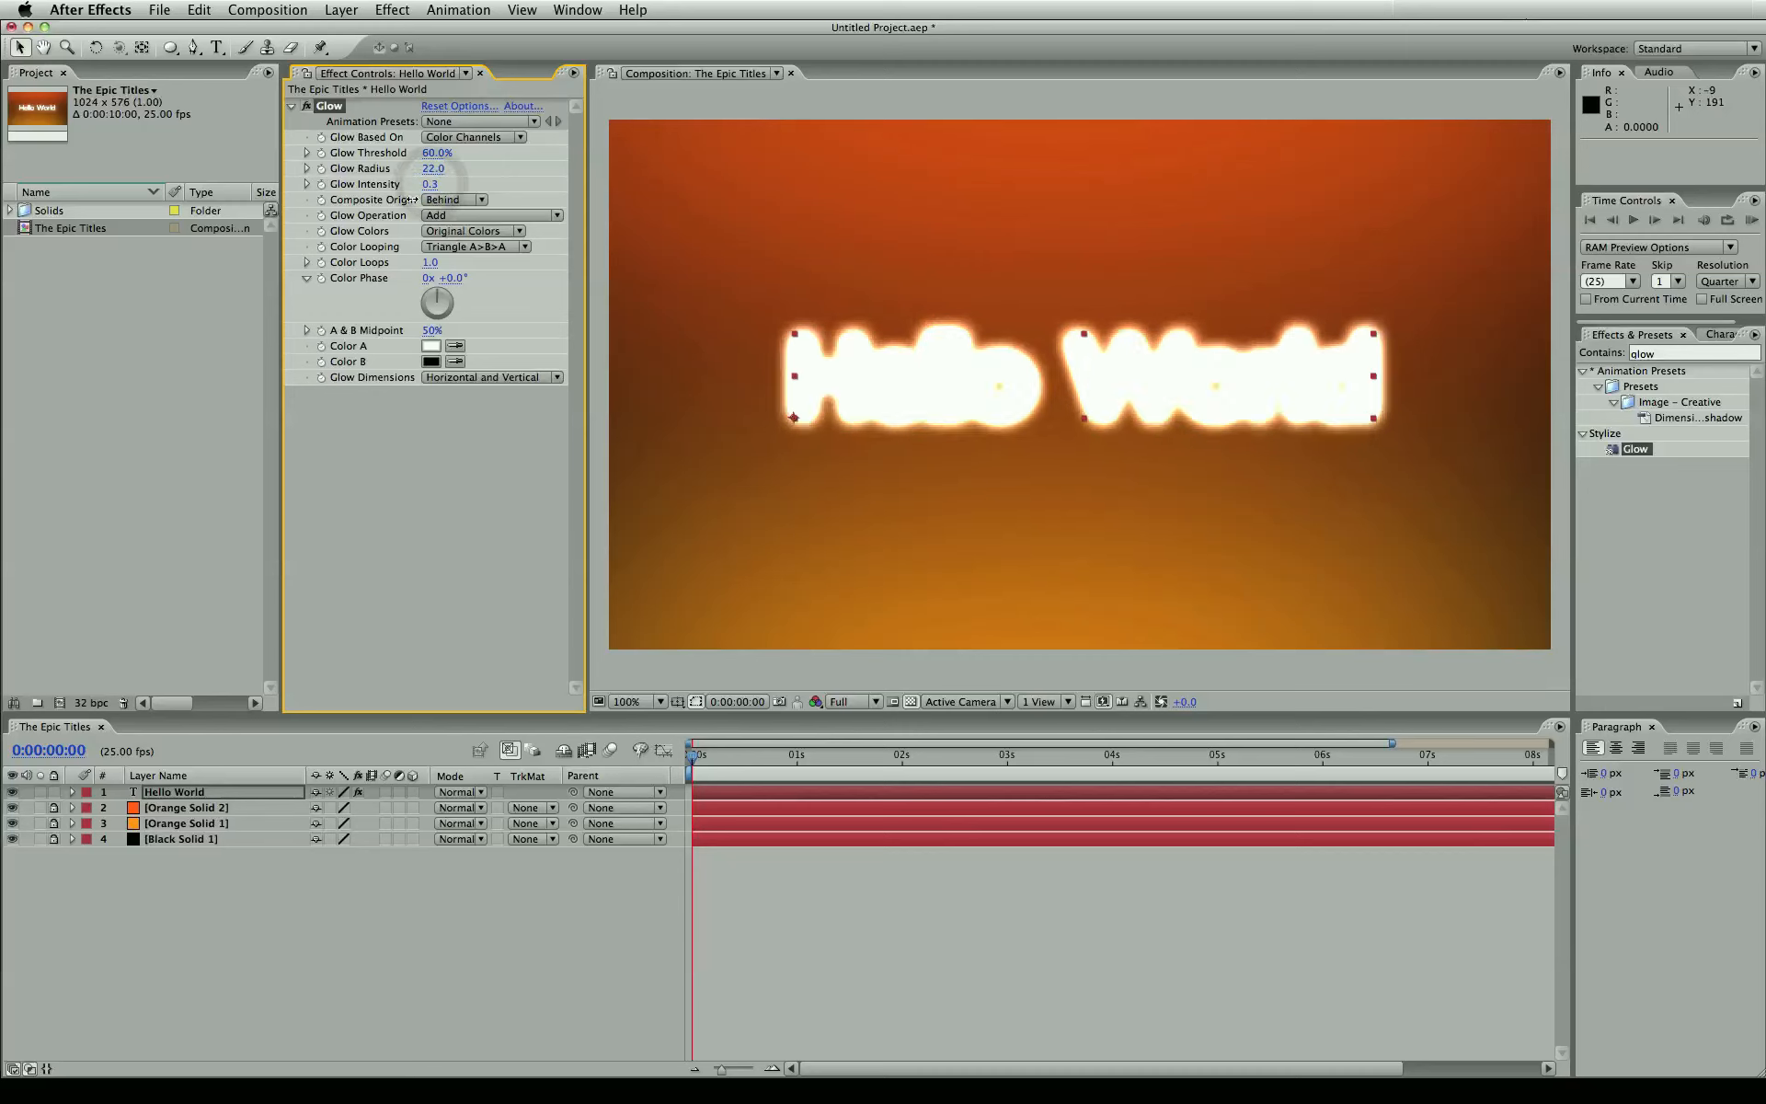
pyautogui.click(429, 184)
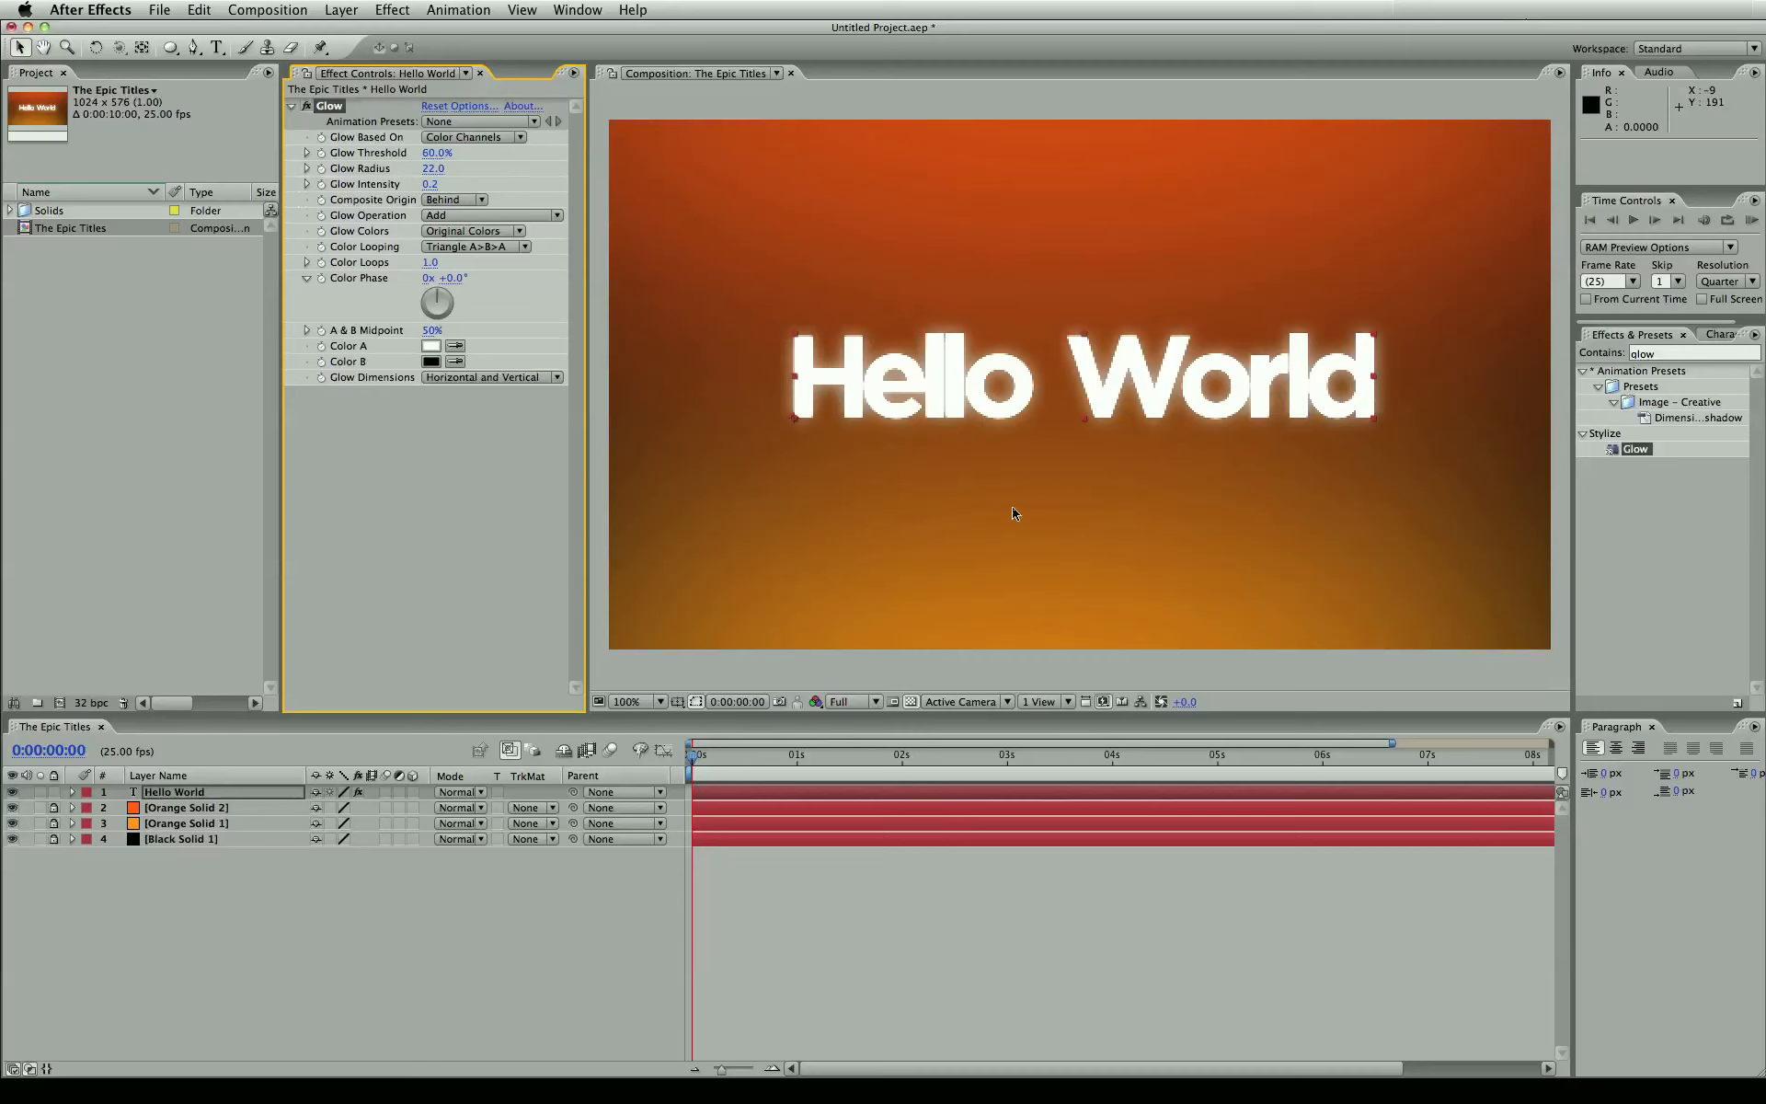
pyautogui.moveTo(290, 977)
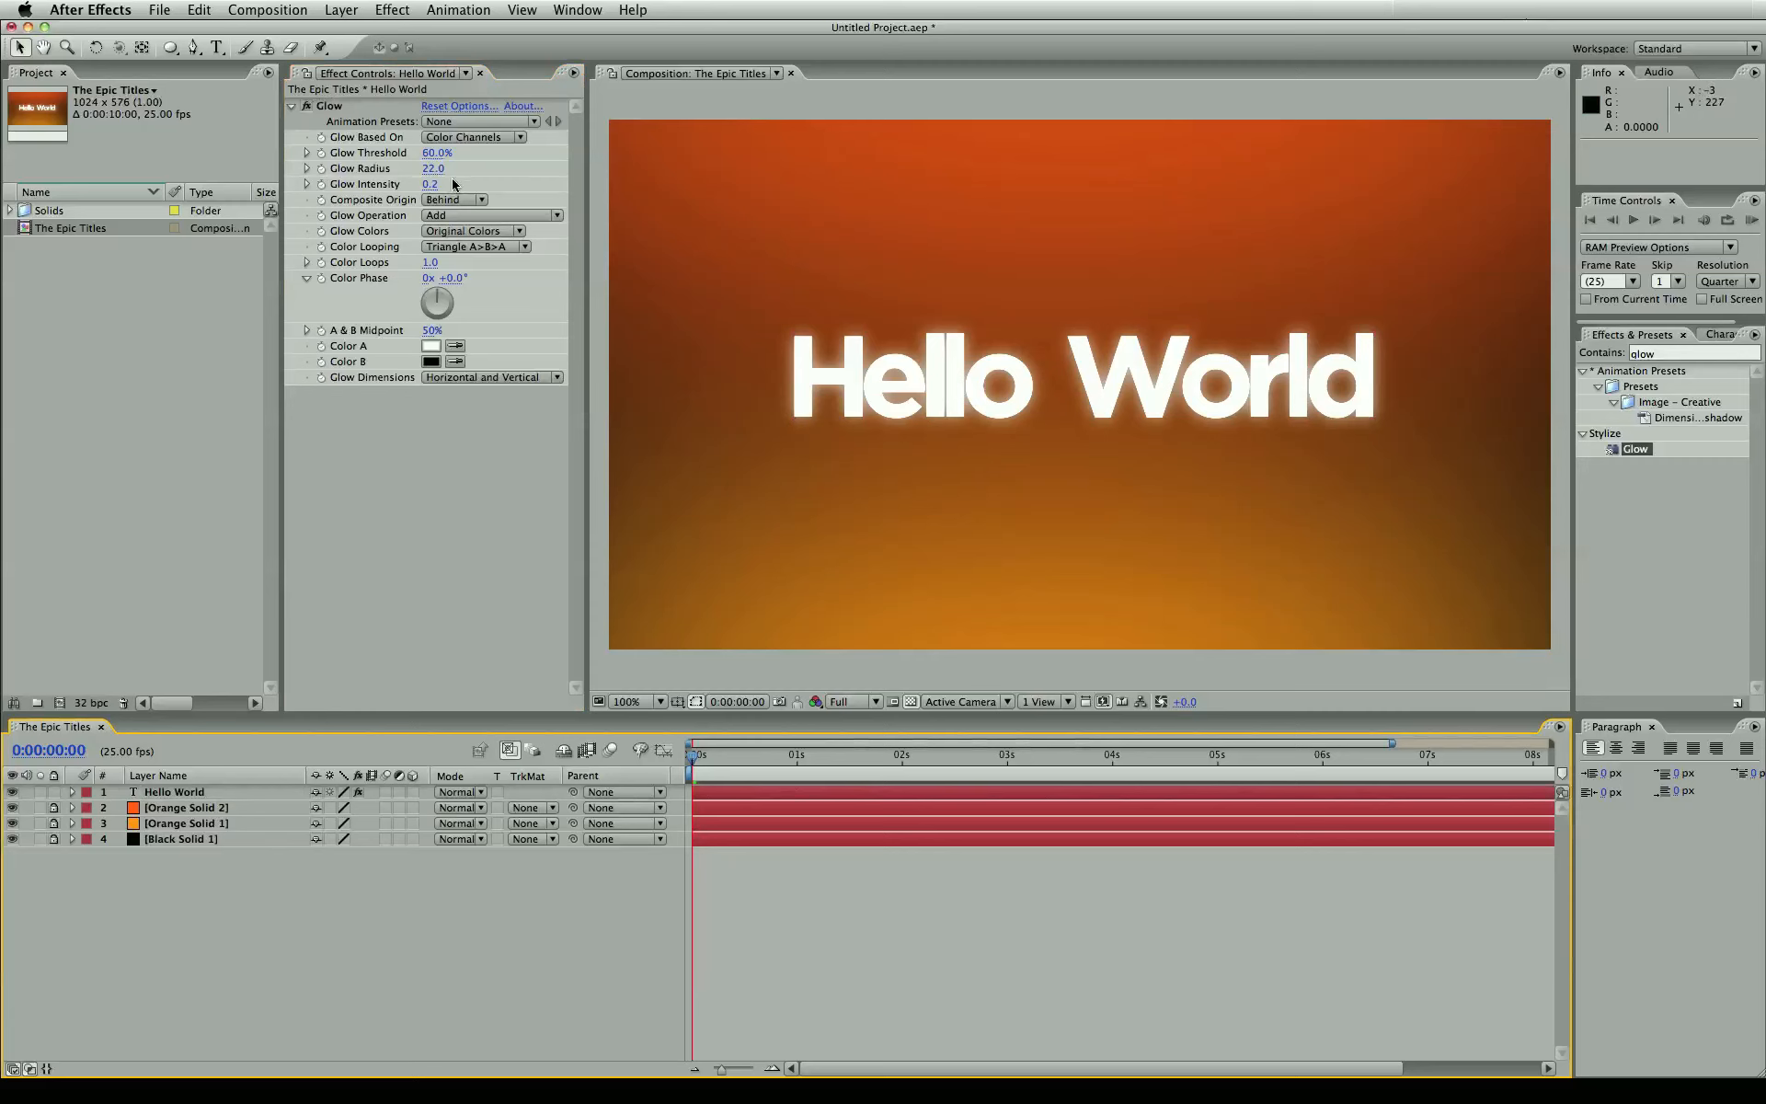
pyautogui.moveTo(797, 382)
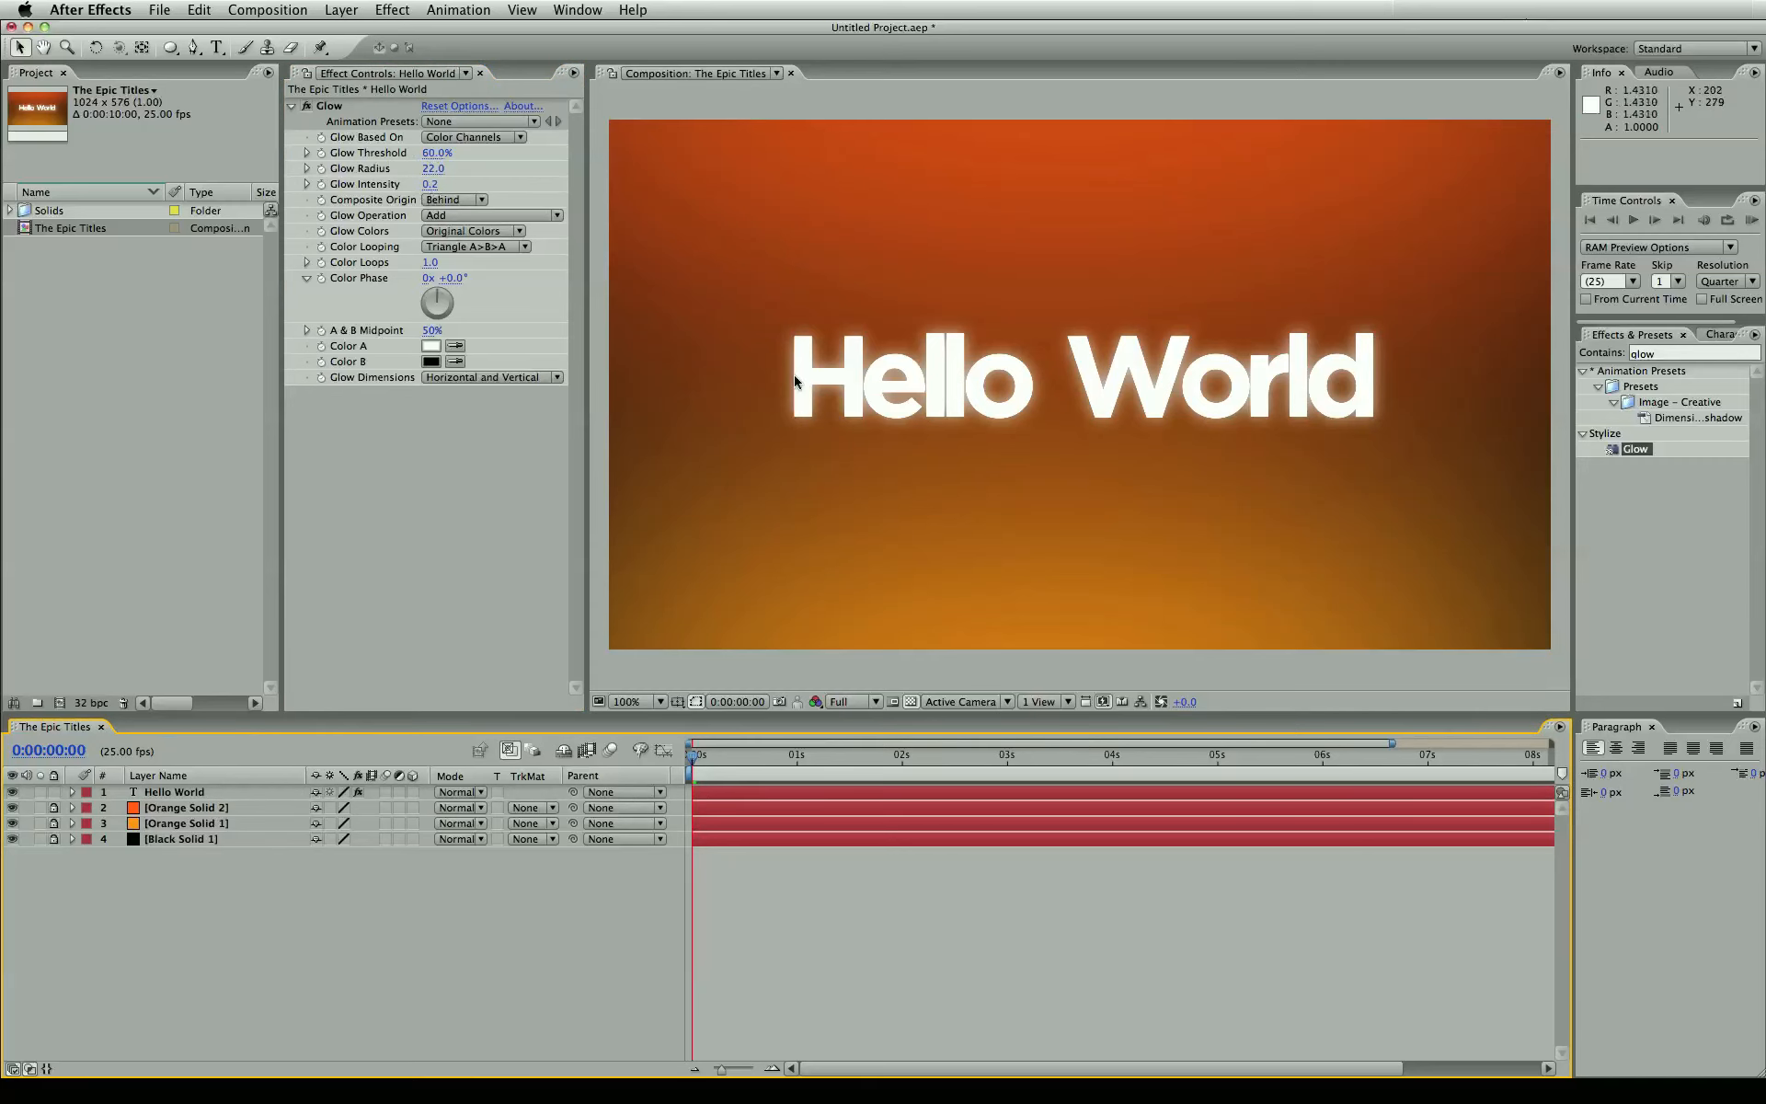
pyautogui.click(429, 184)
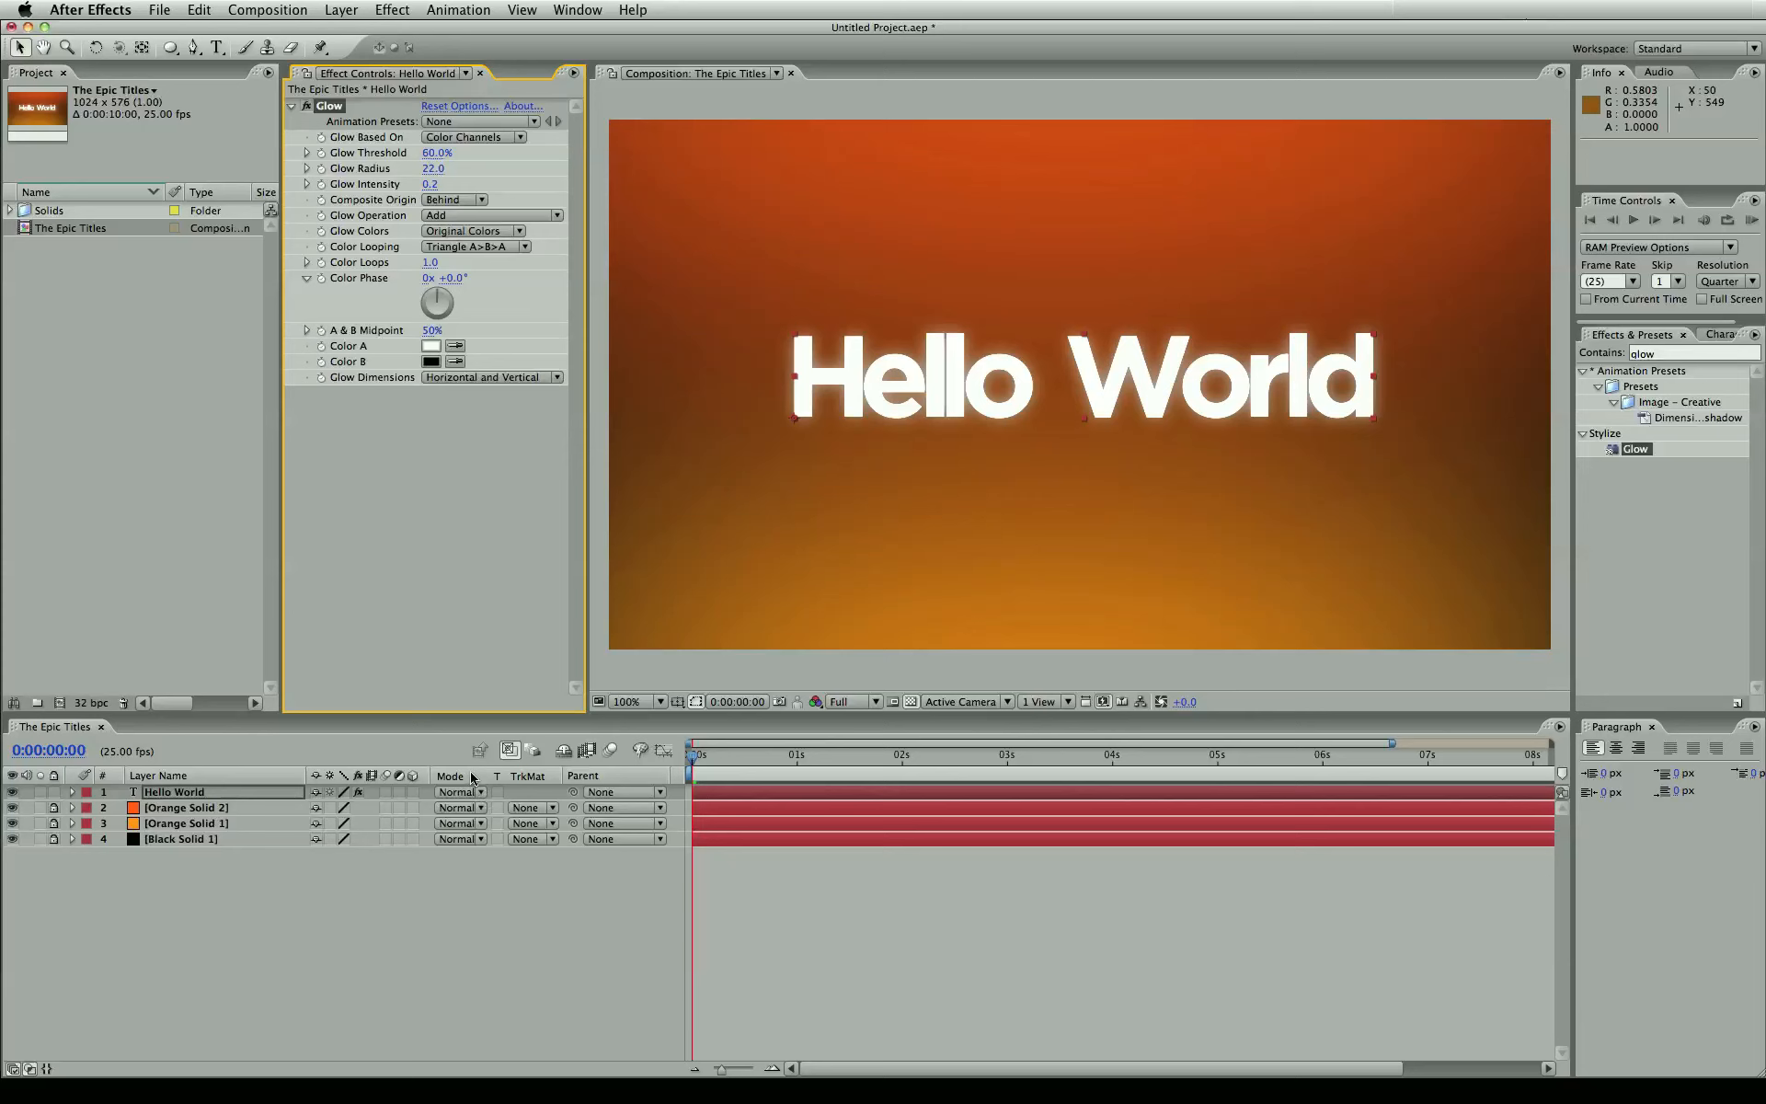
# - Show the Modes column, set Hello World to Add, and set glow radius 60, intensity 0.4
pyautogui.rightClick(450, 775)
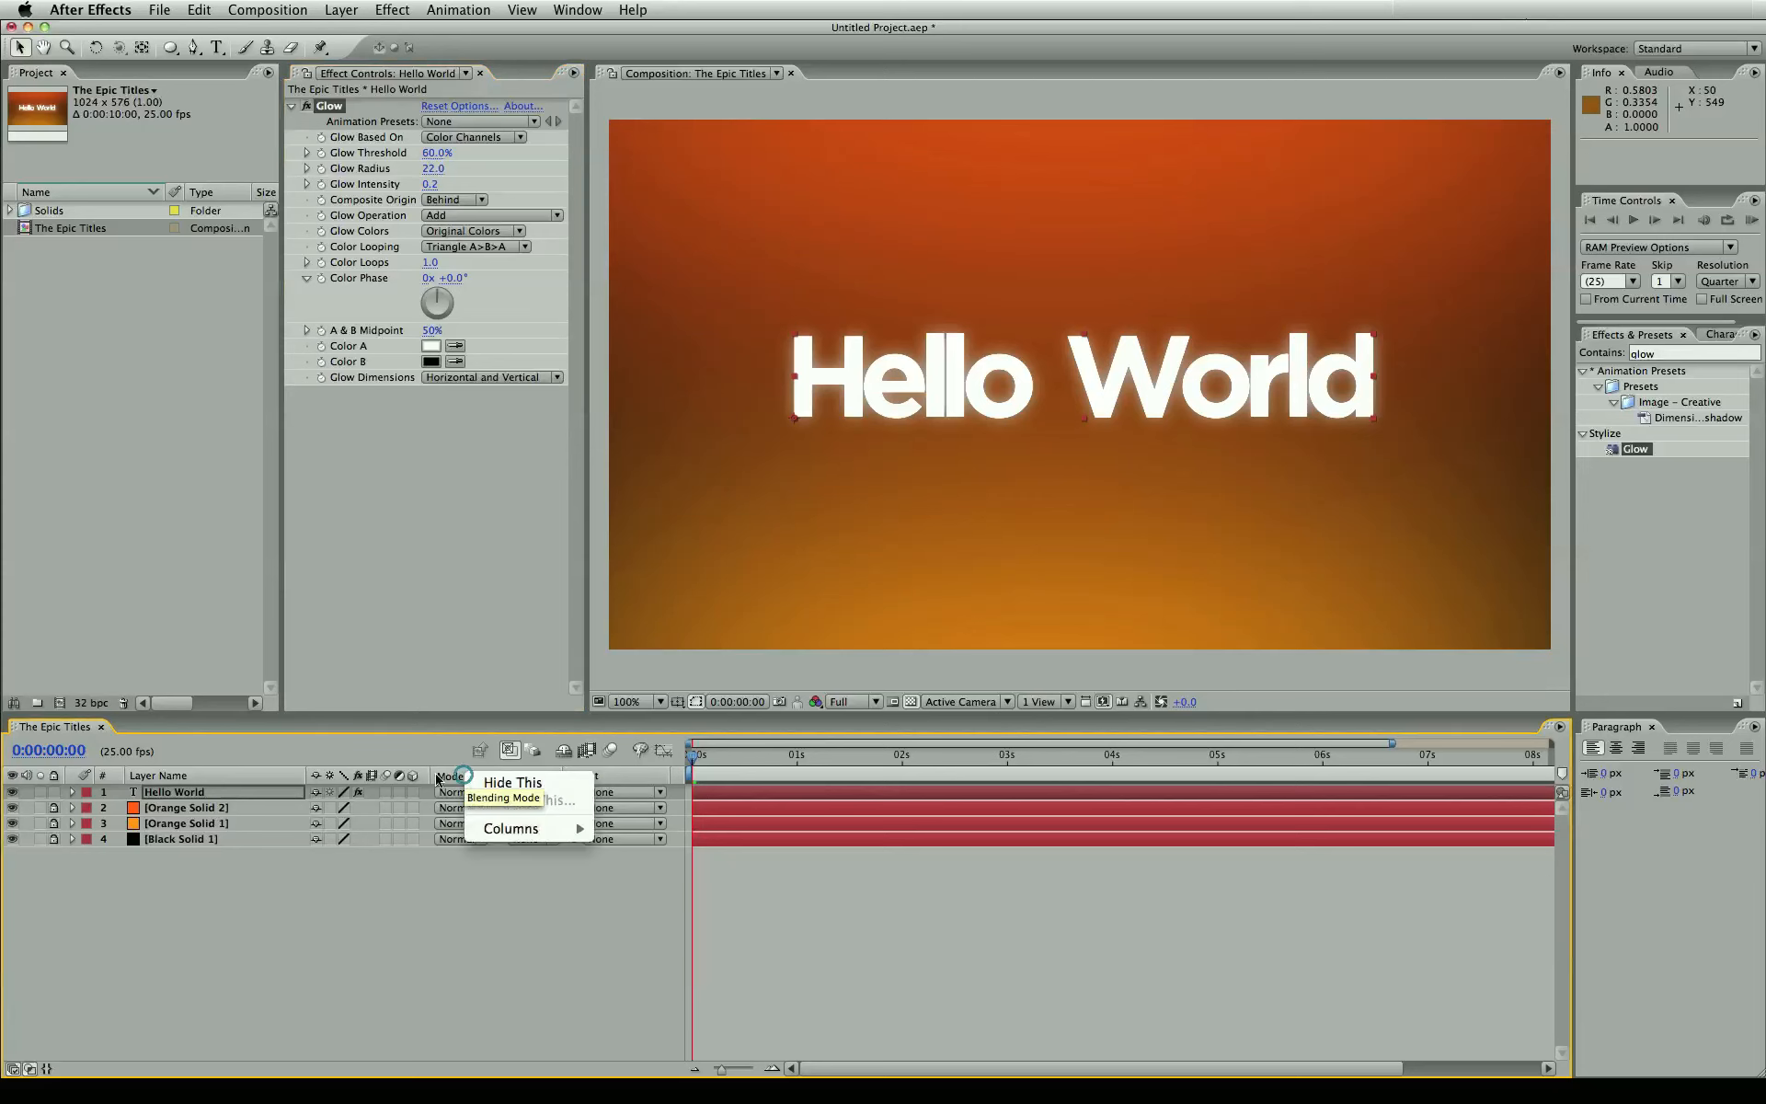
pyautogui.click(511, 828)
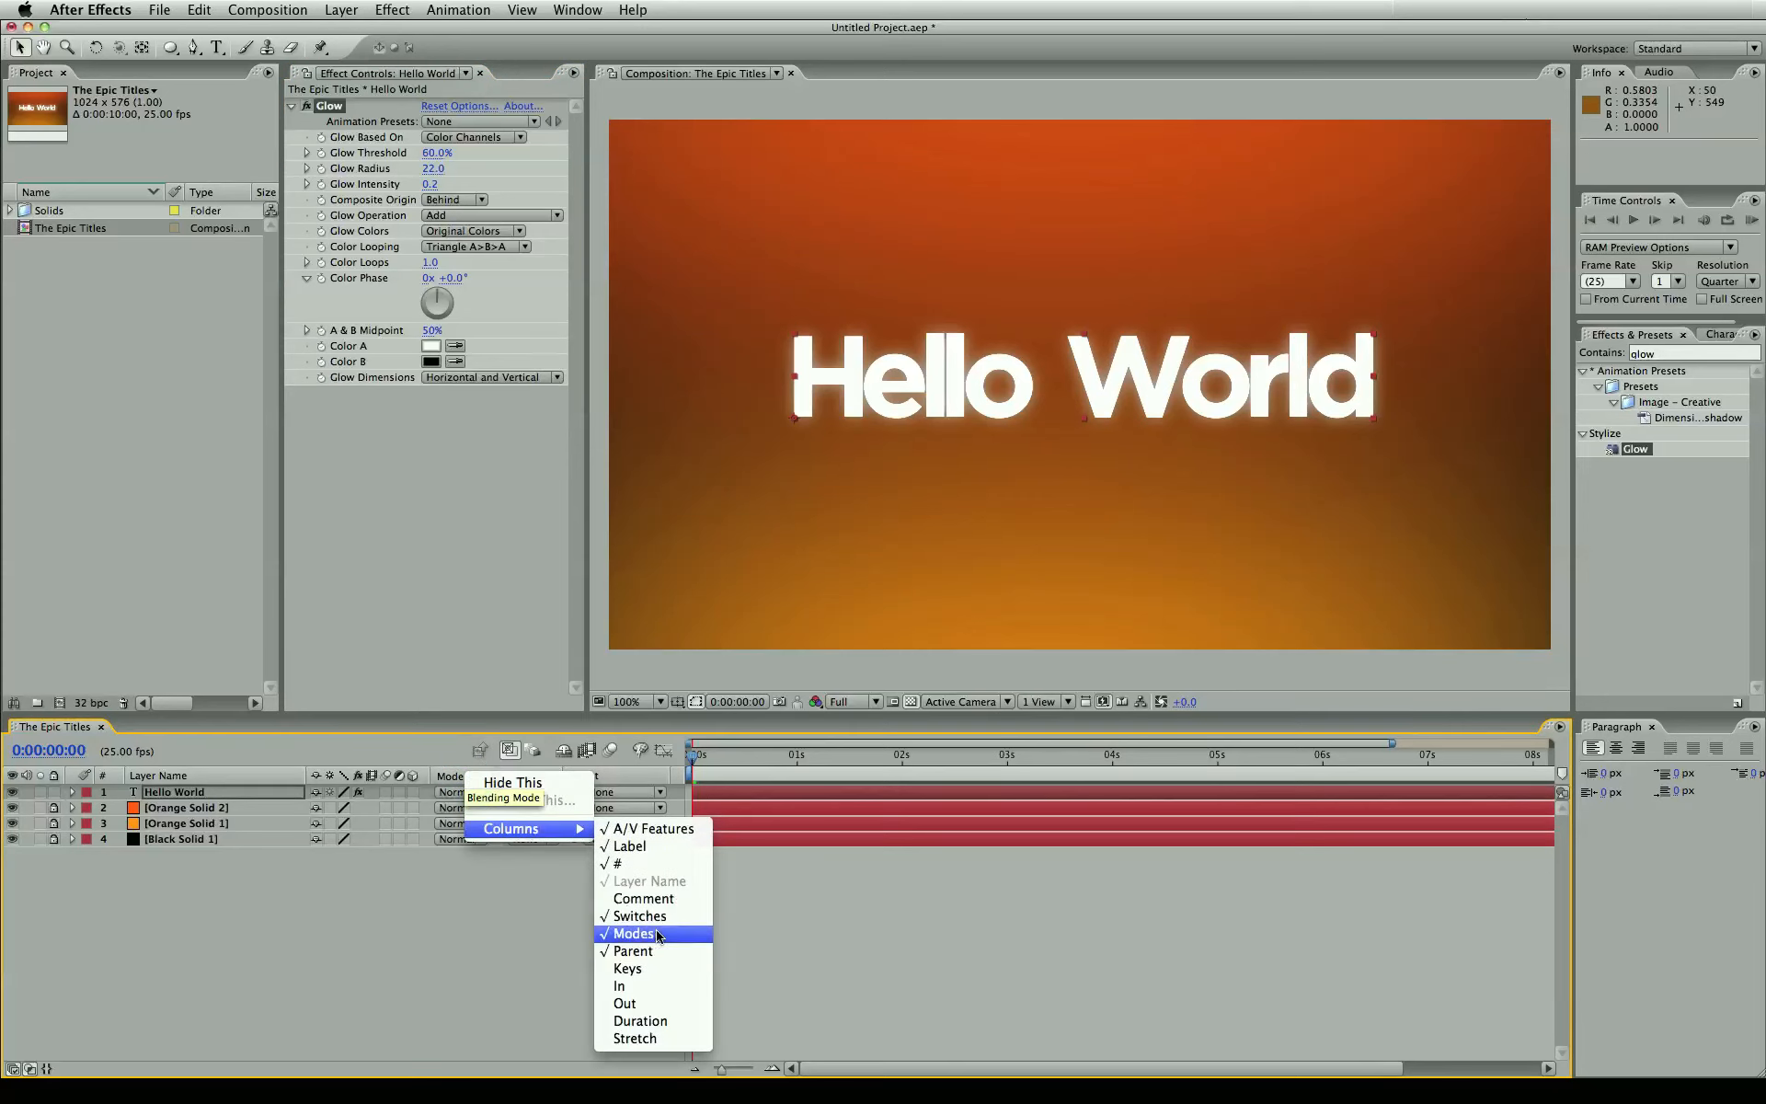
pyautogui.click(634, 932)
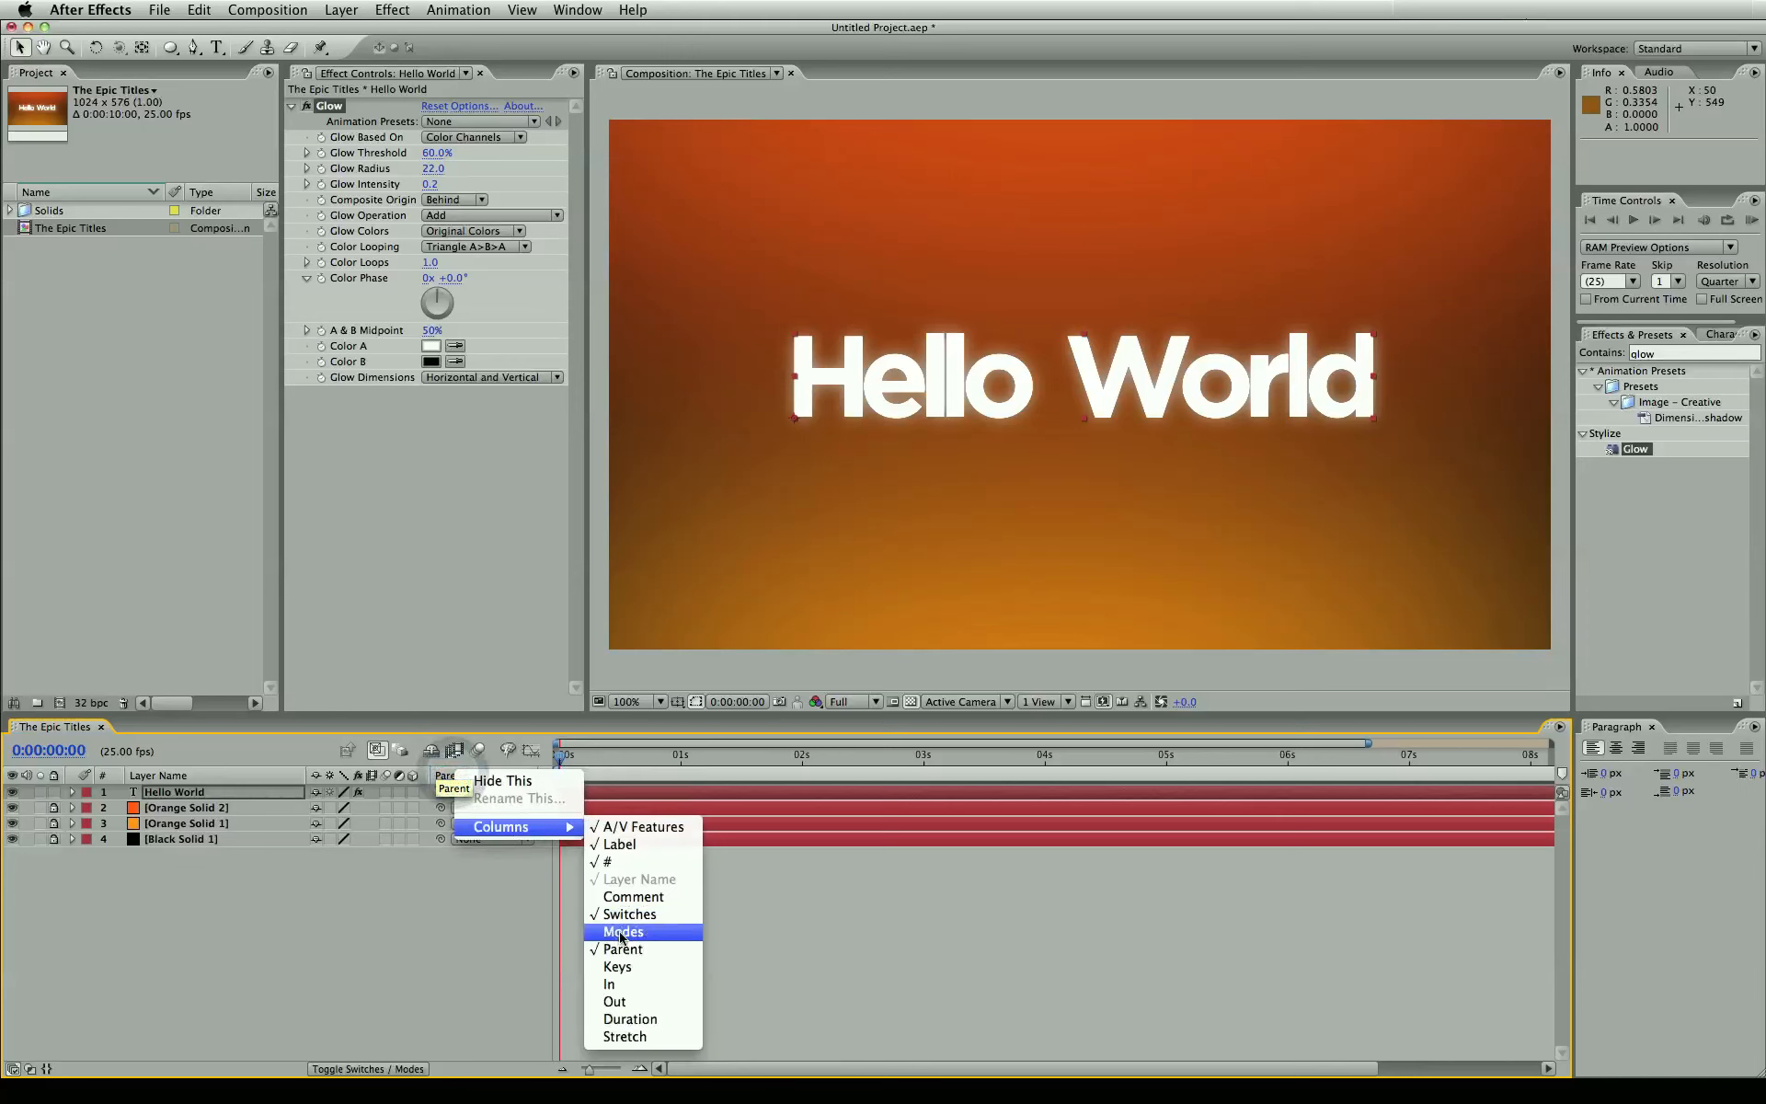
pyautogui.click(624, 931)
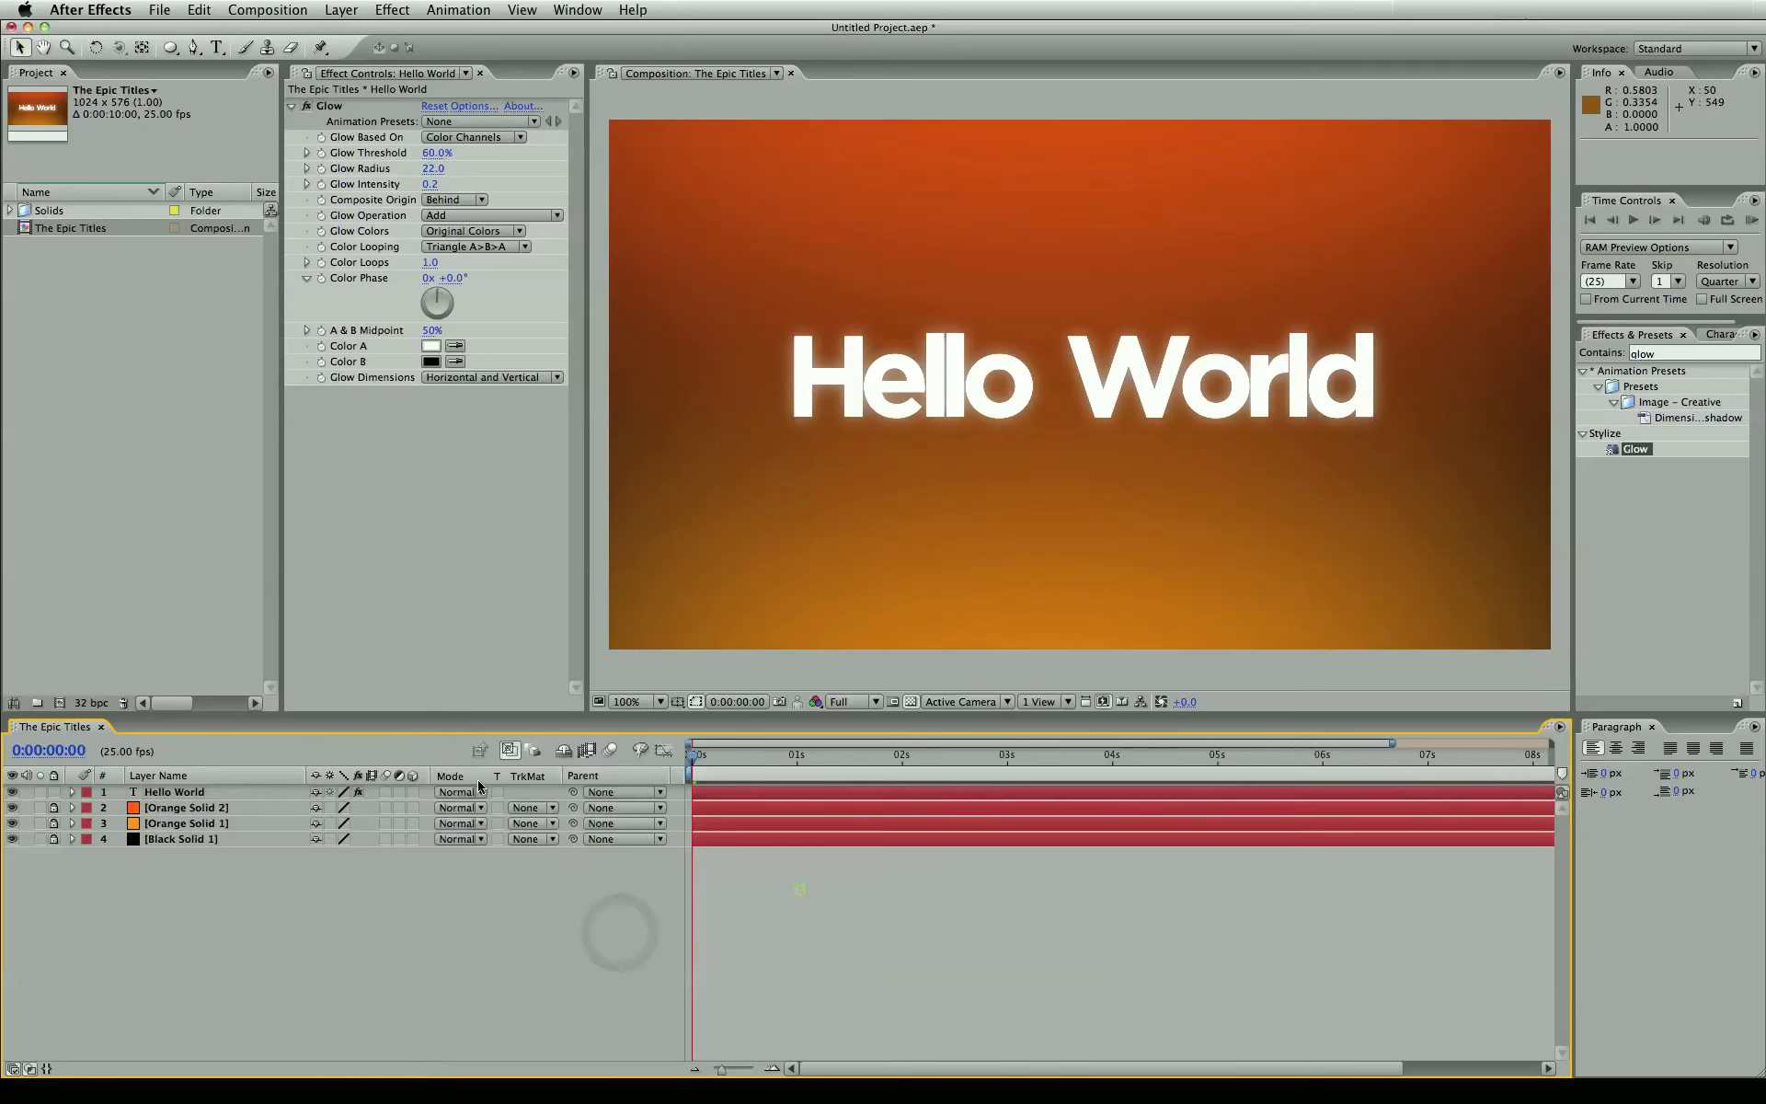
pyautogui.click(174, 792)
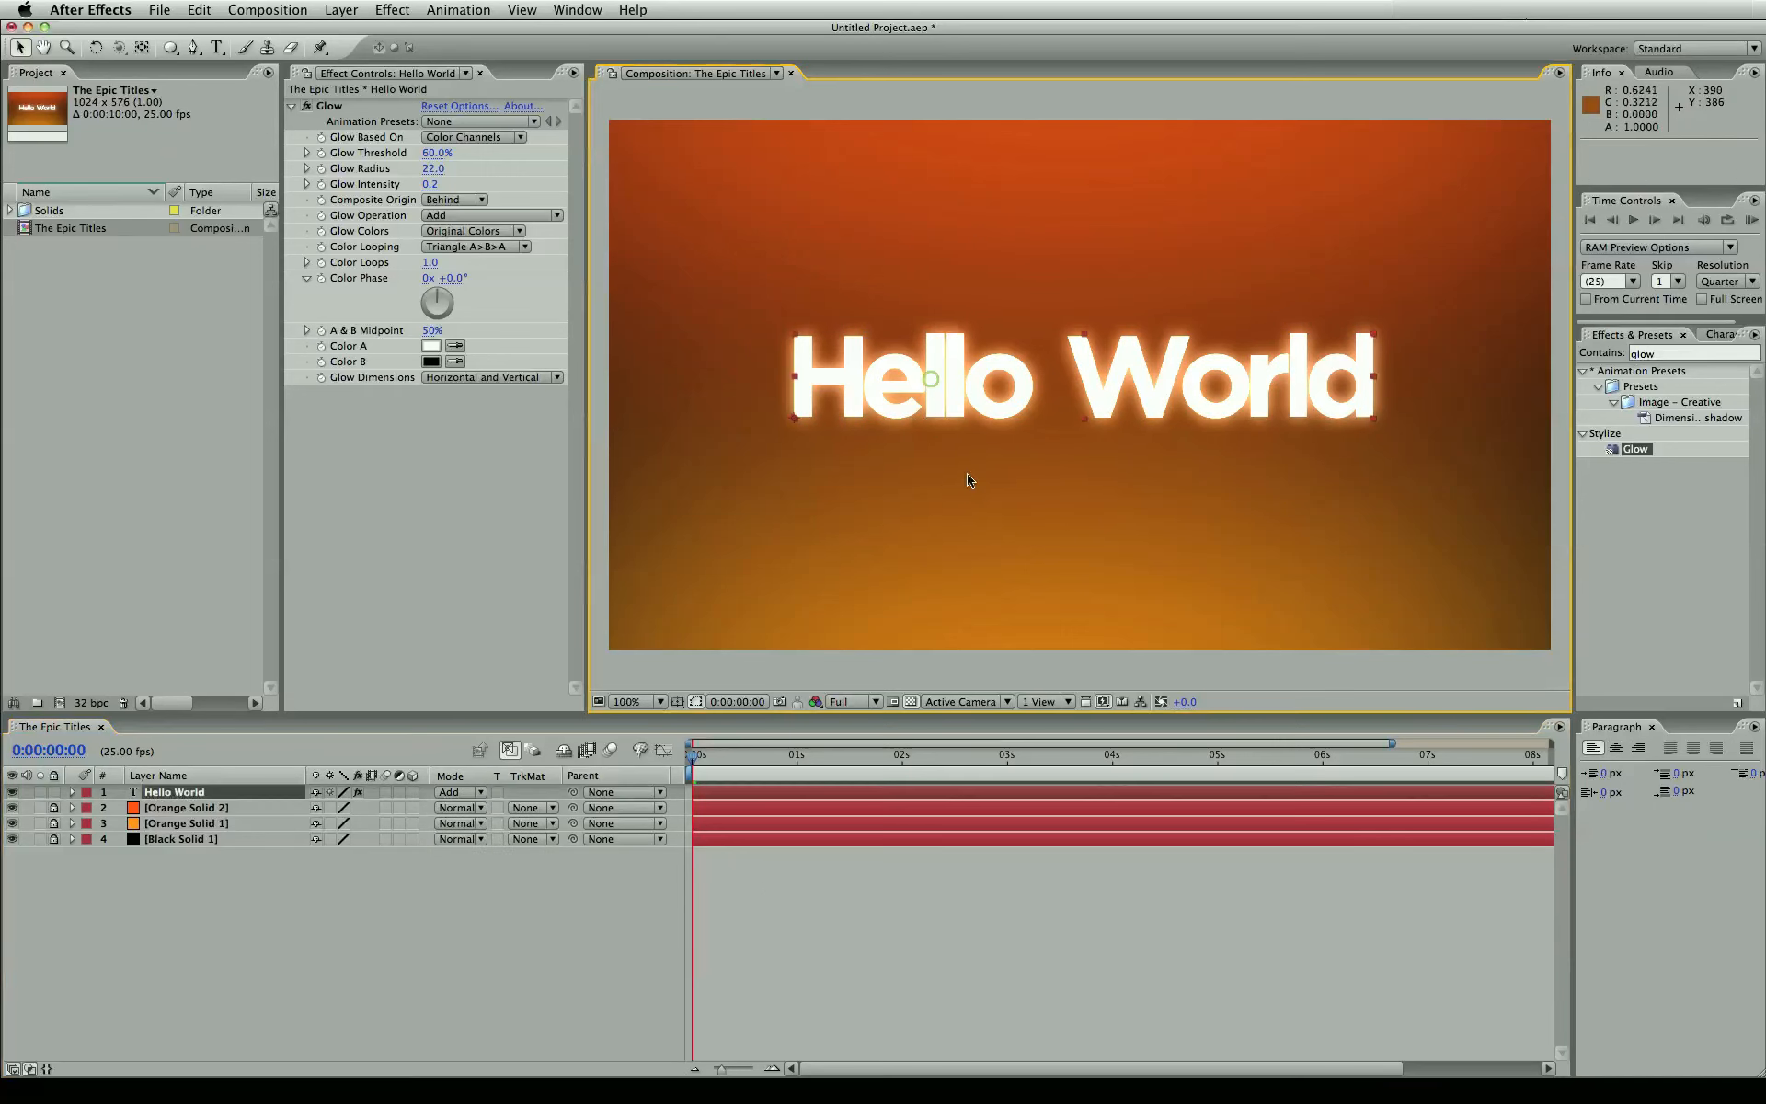
pyautogui.moveTo(920, 355)
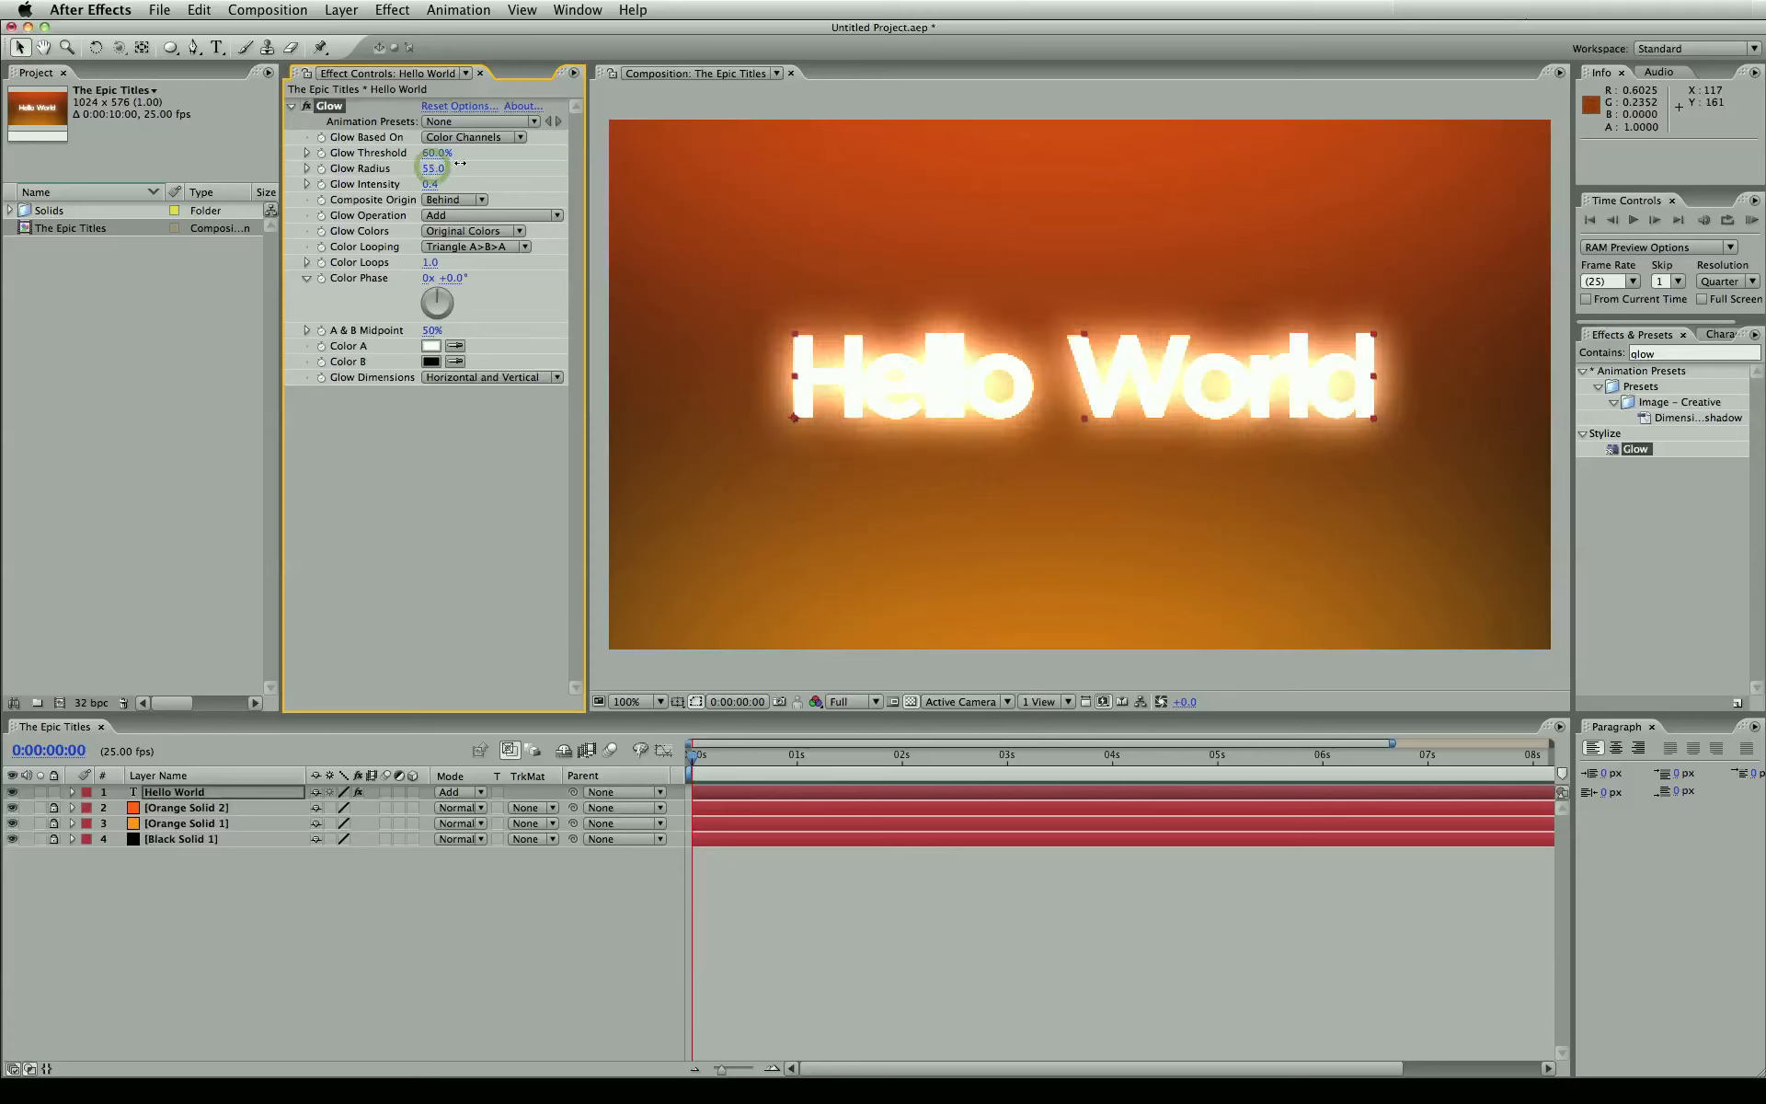
pyautogui.moveTo(433, 167); pyautogui.dragTo(440, 168)
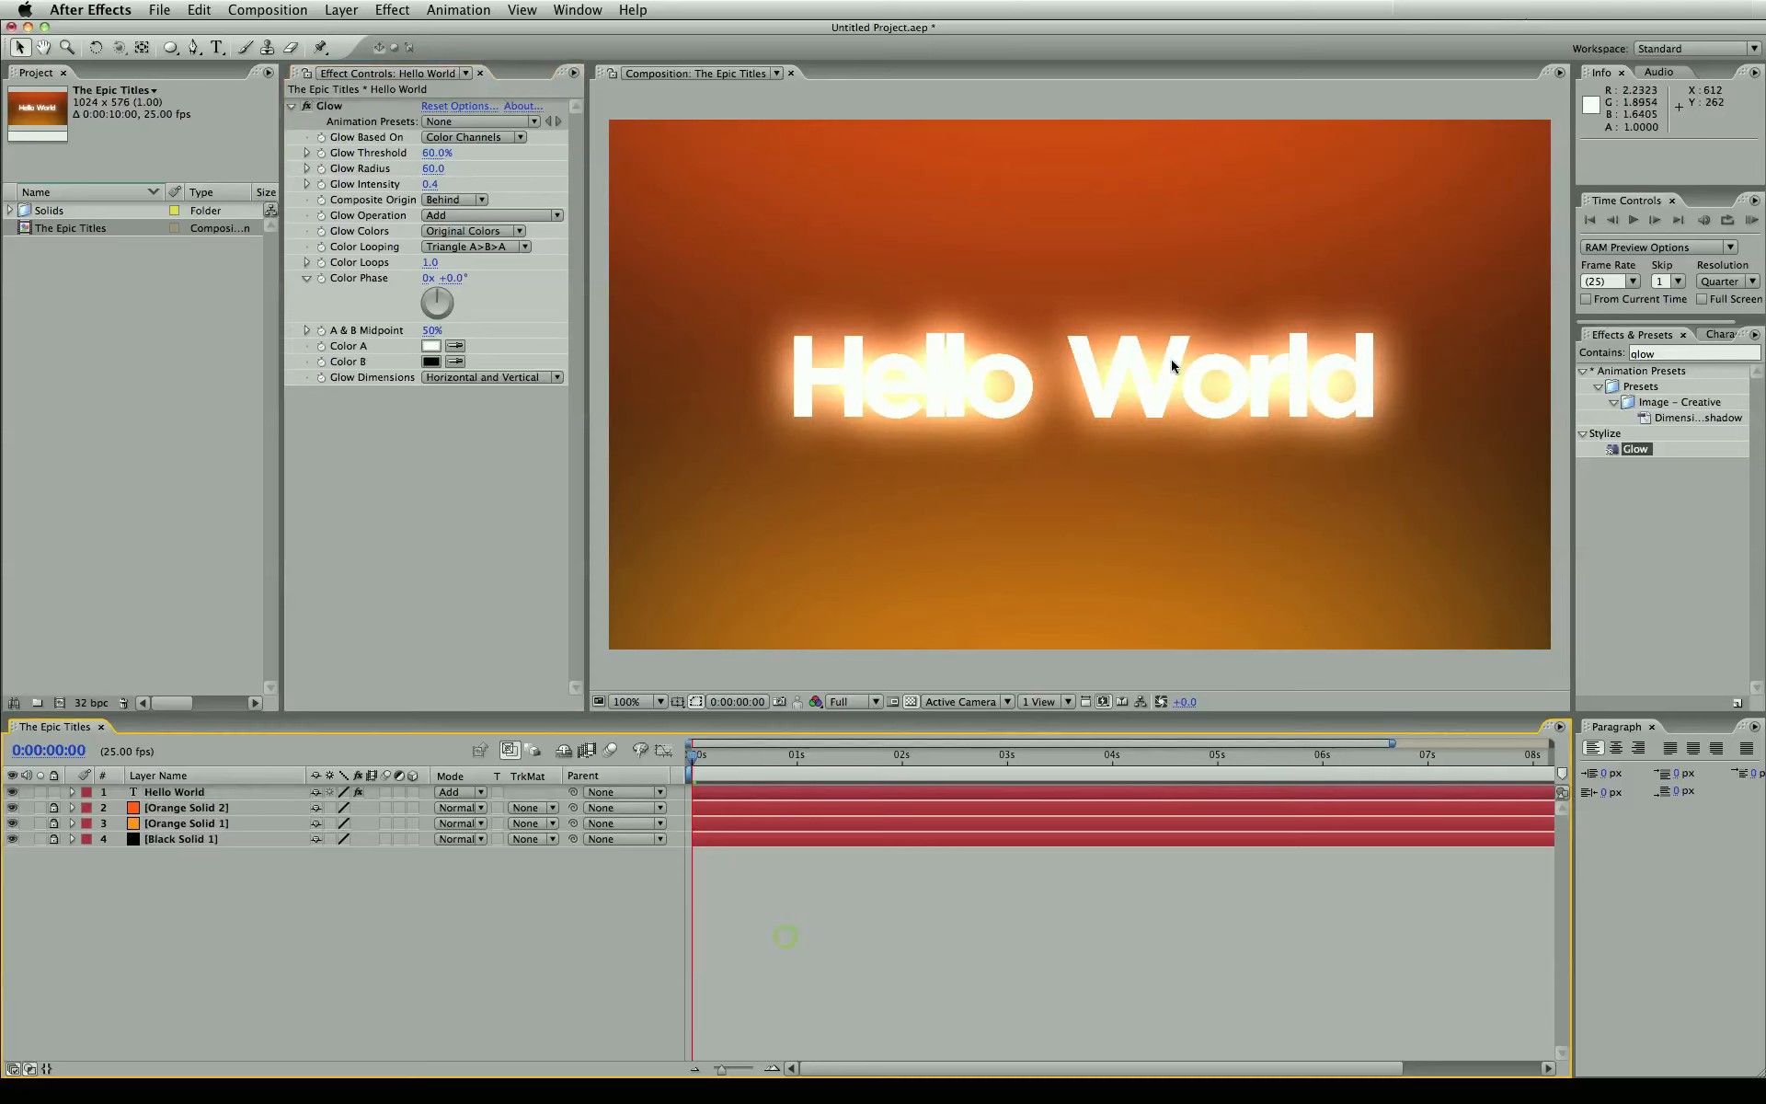
pyautogui.click(174, 792)
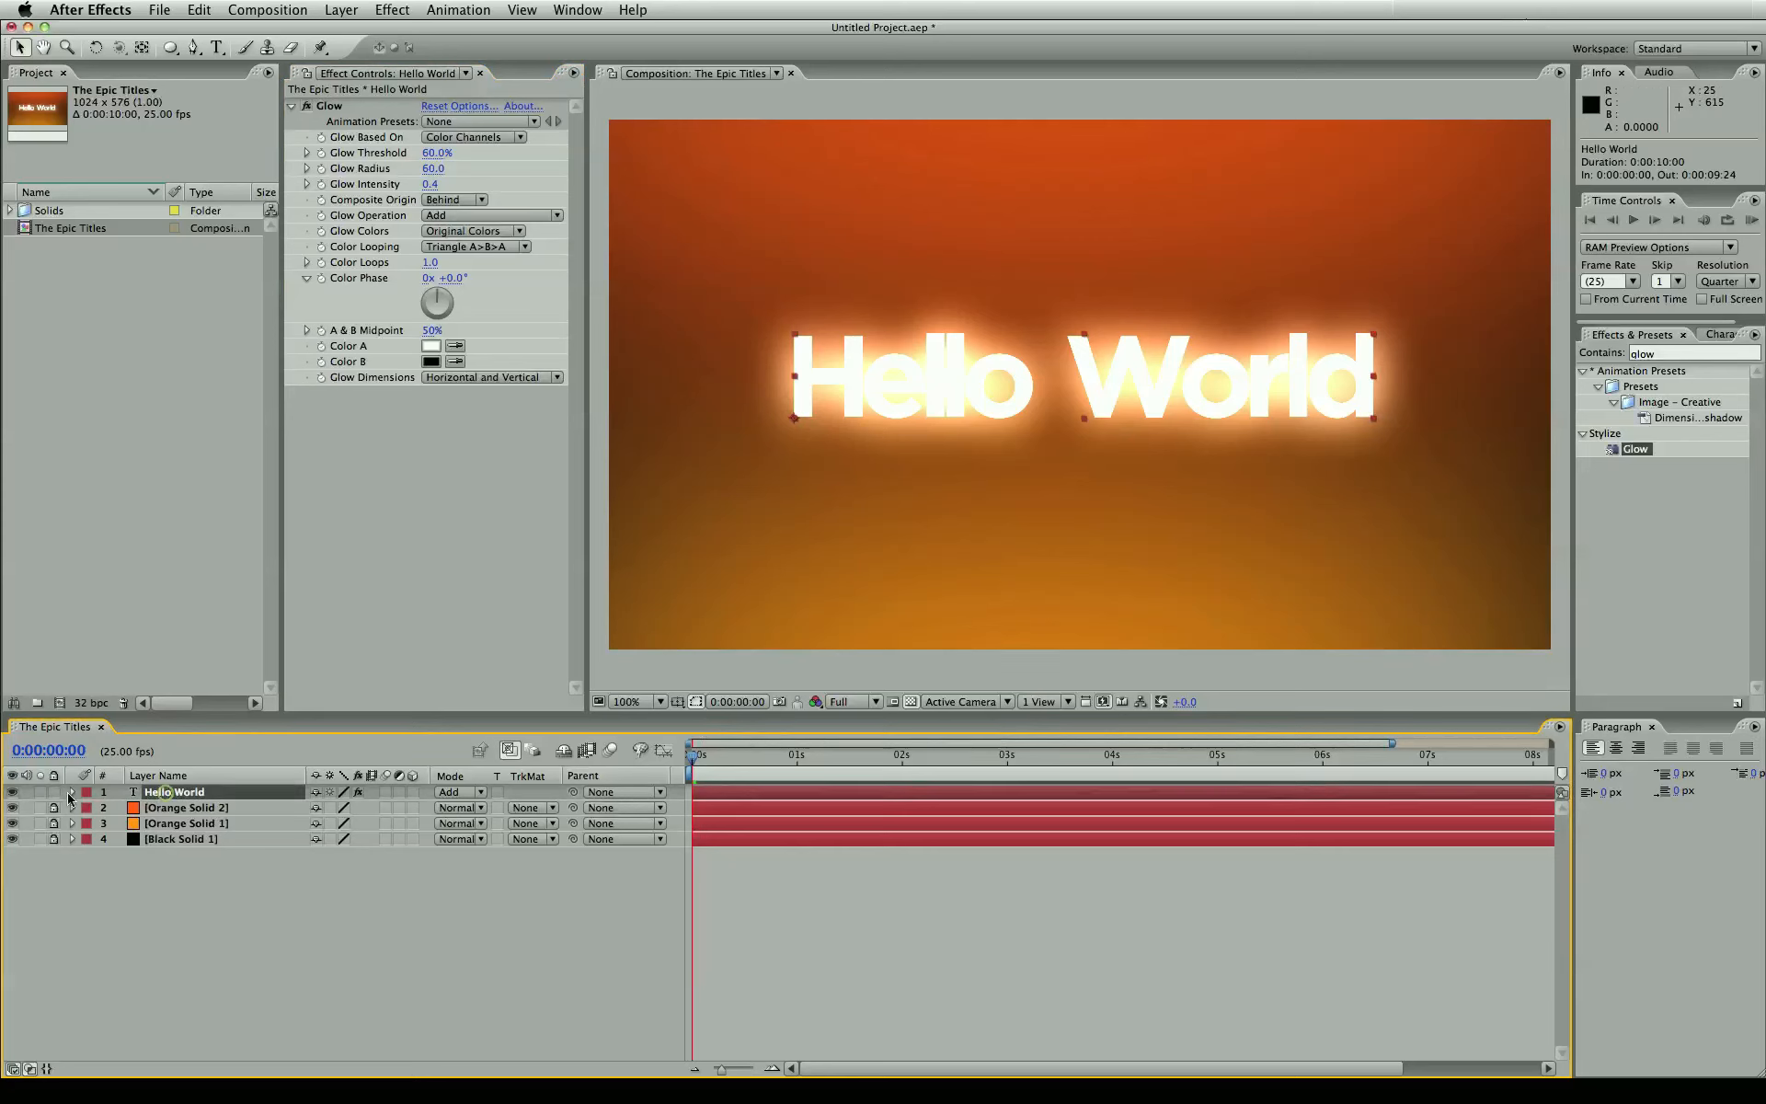
# - Keyframe Hello World's Position from (-694,323) at 0s to (200,323) at 1s, then preview
pyautogui.click(72, 792)
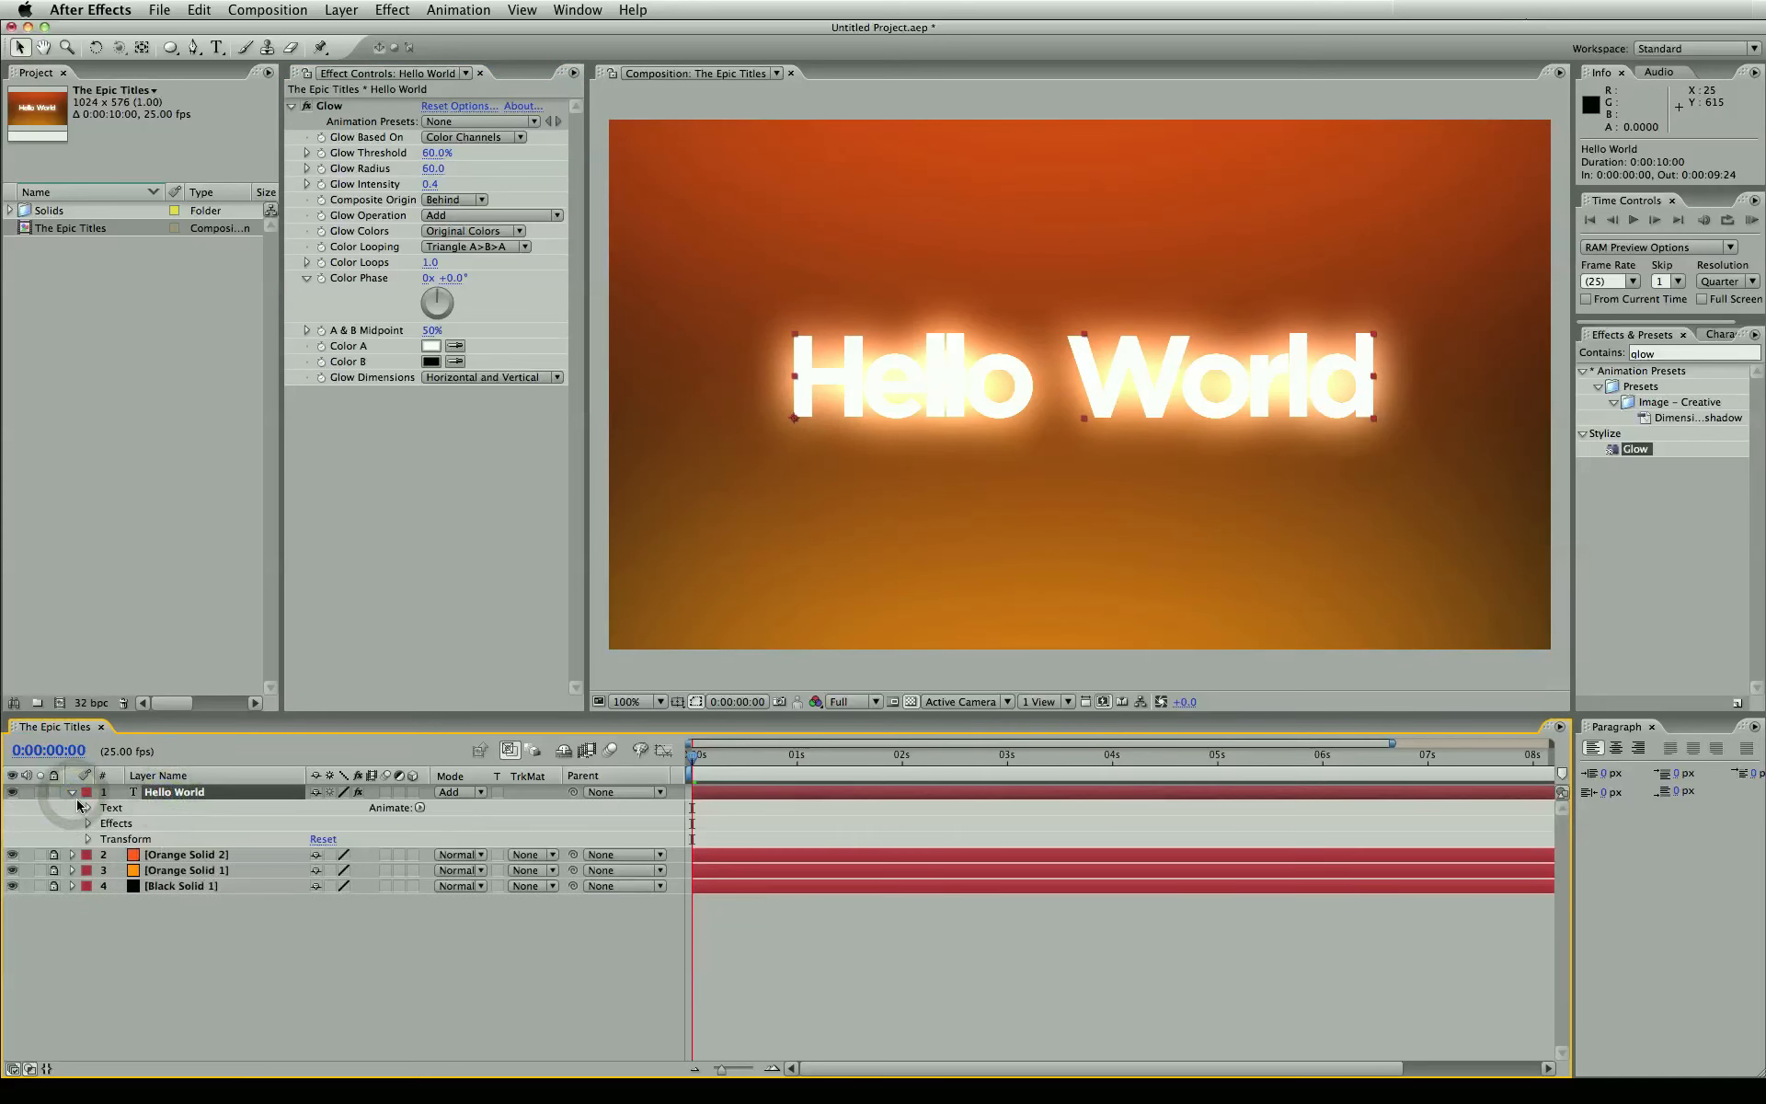
pyautogui.click(72, 792)
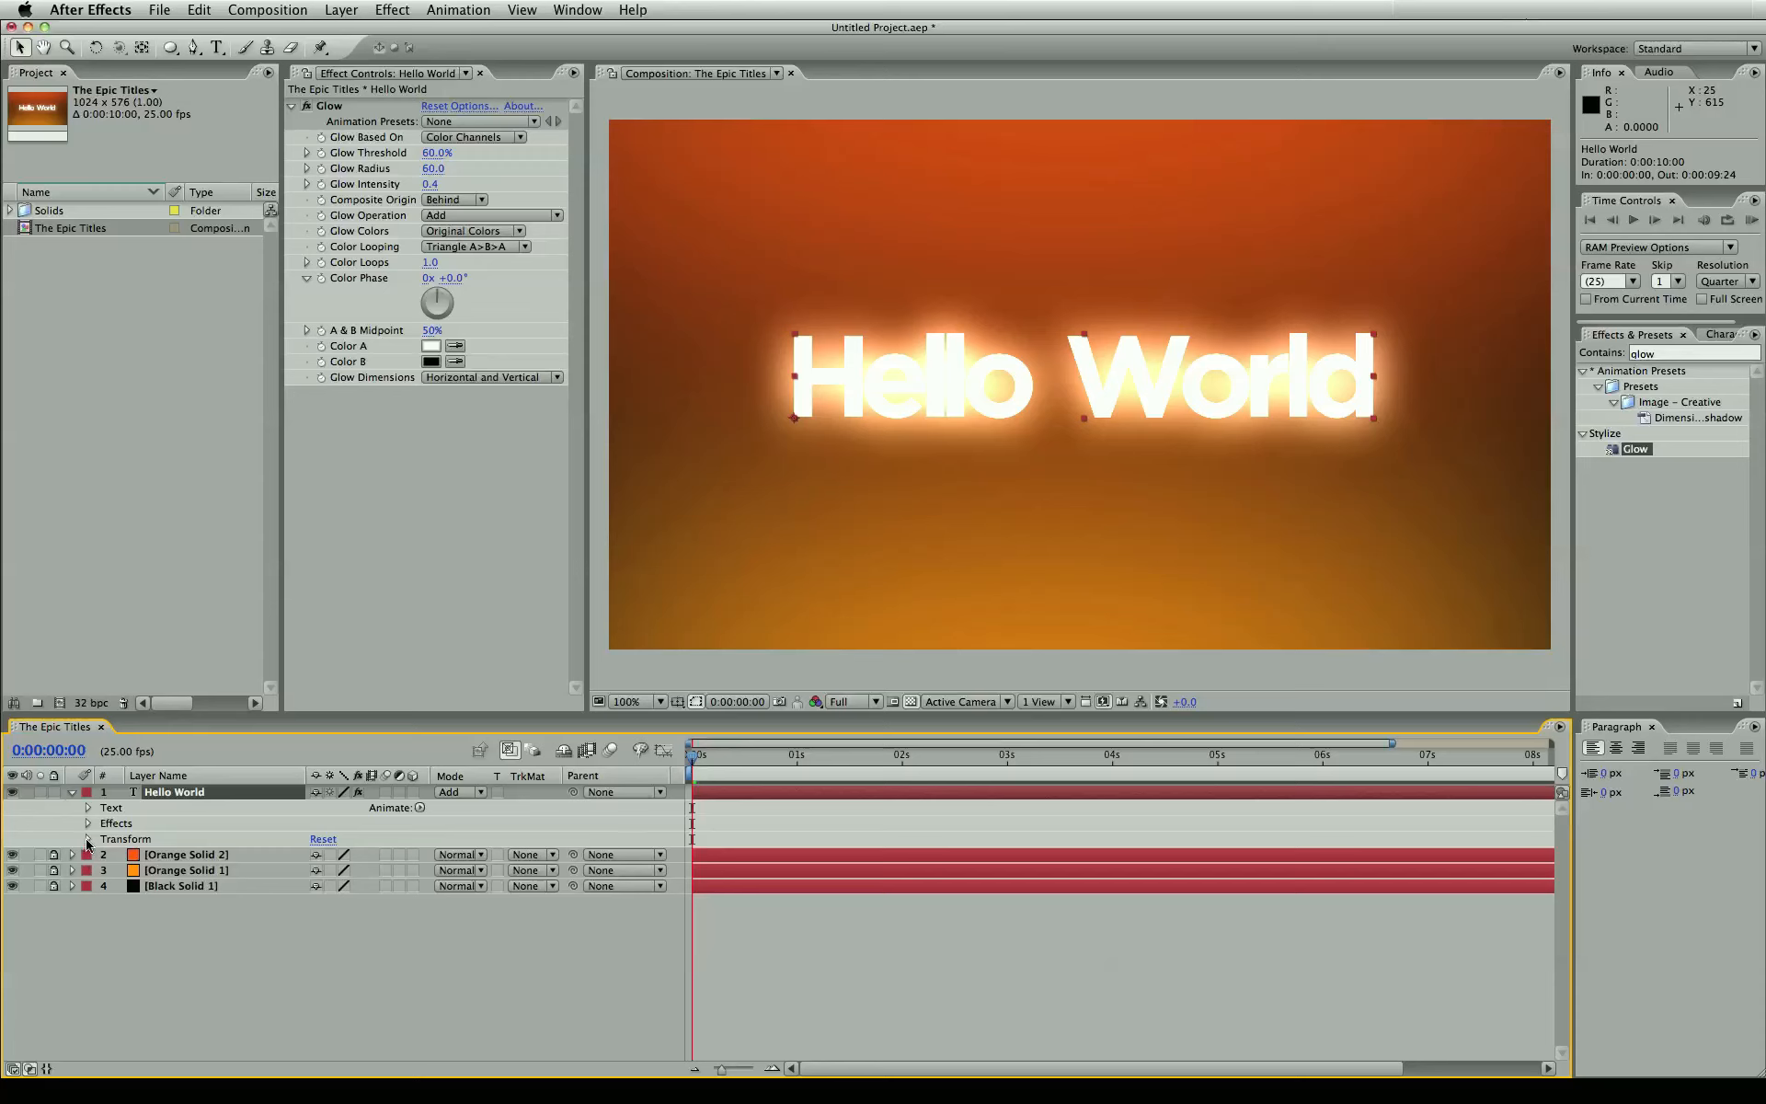
pyautogui.click(89, 839)
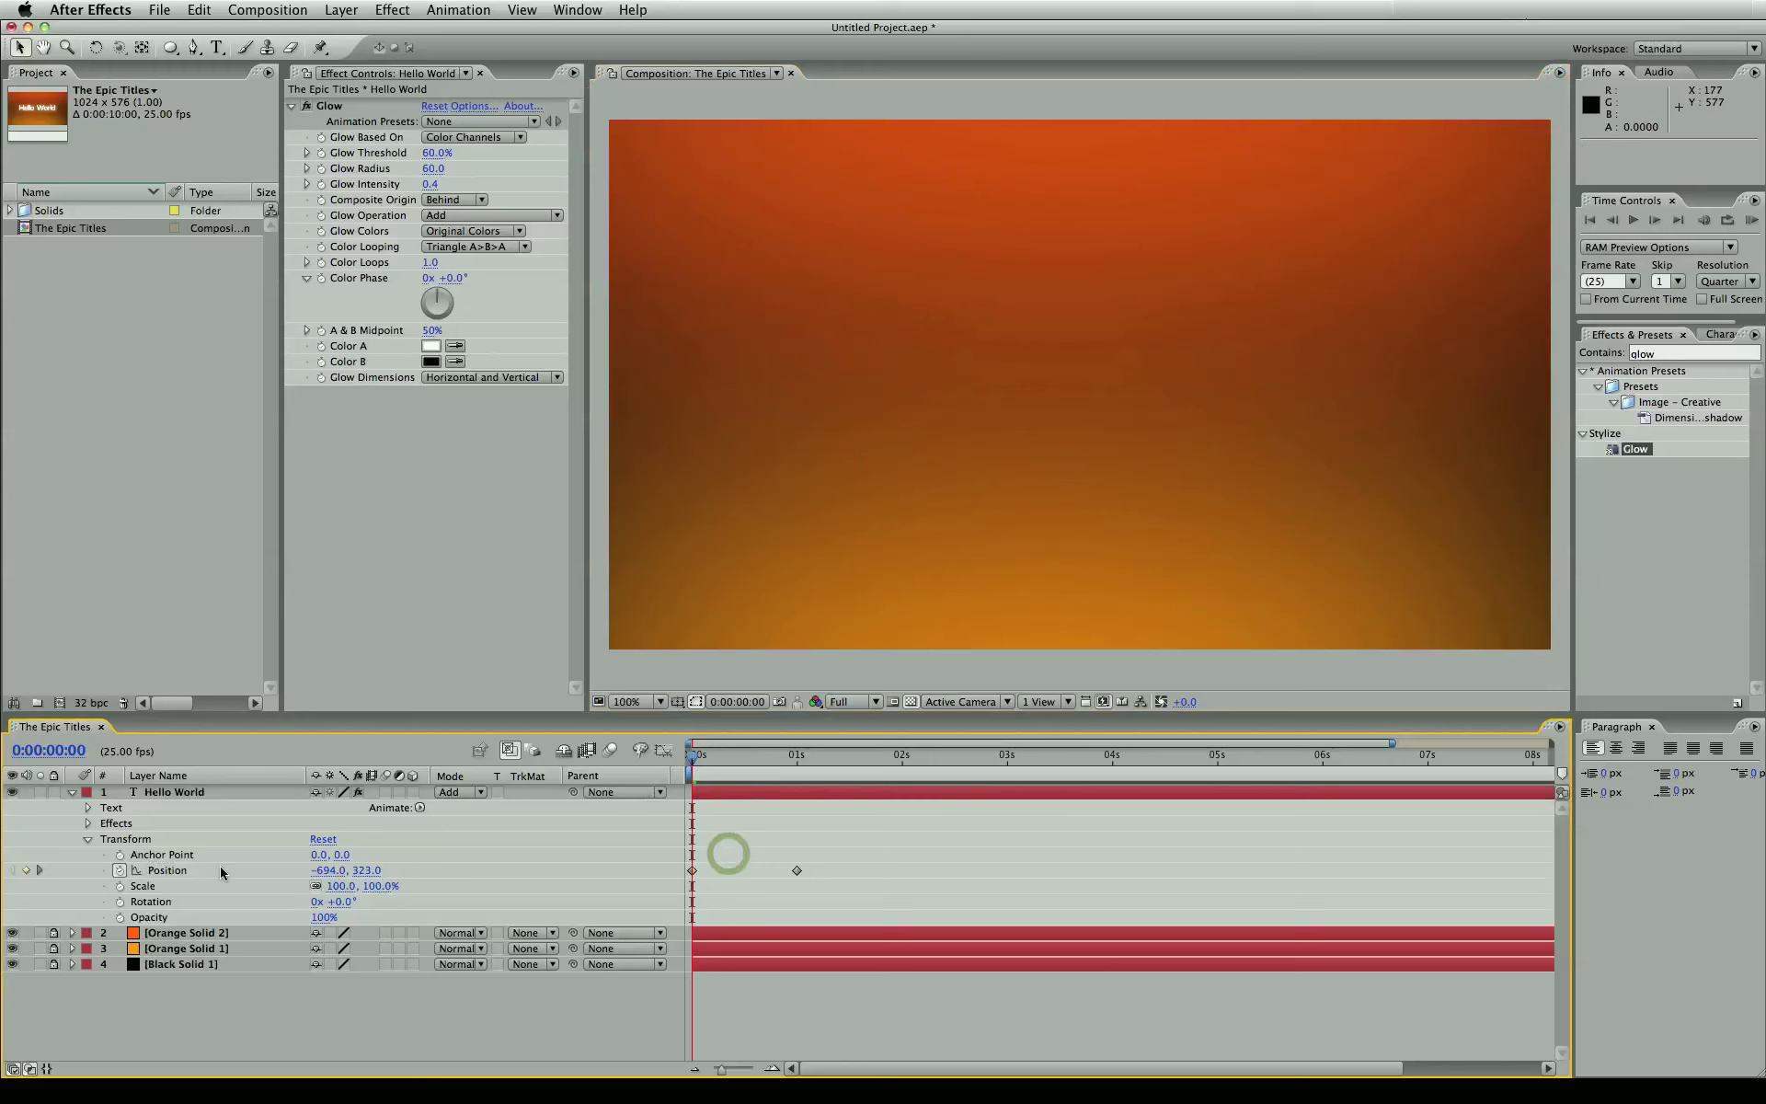
pyautogui.click(165, 869)
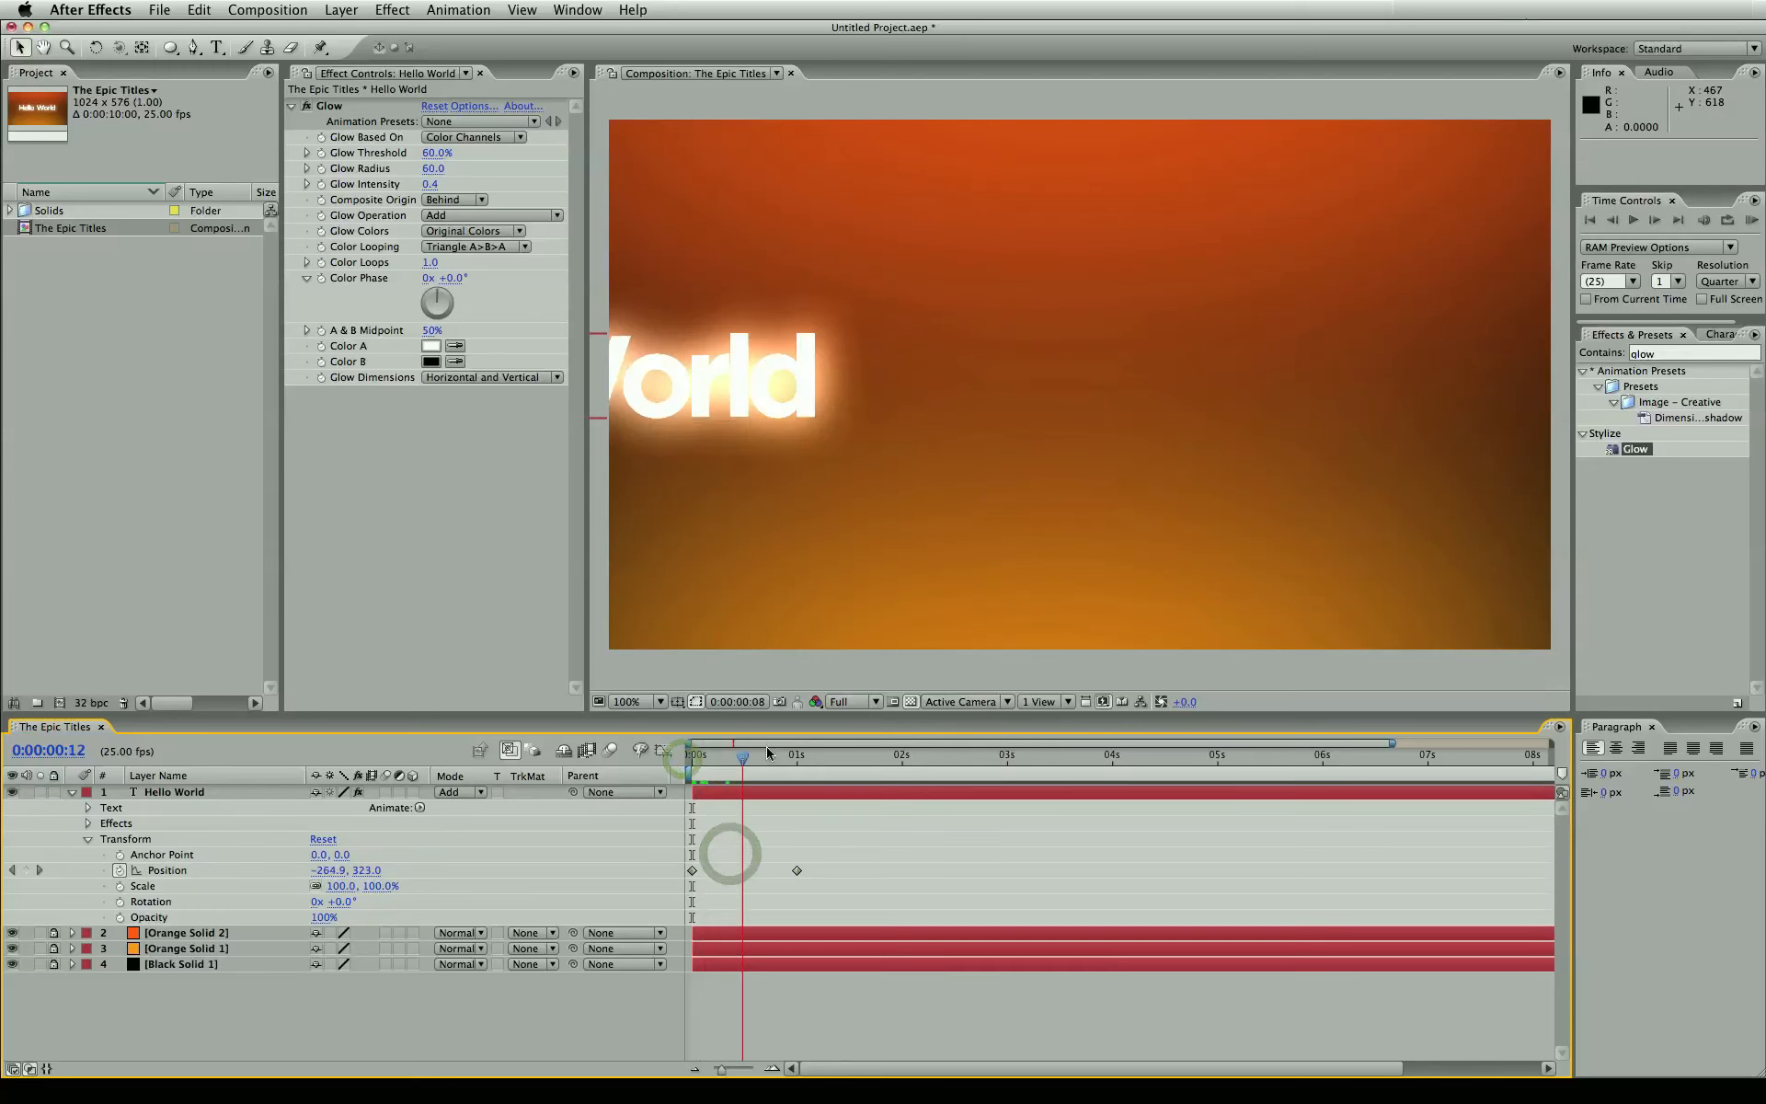
pyautogui.click(904, 754)
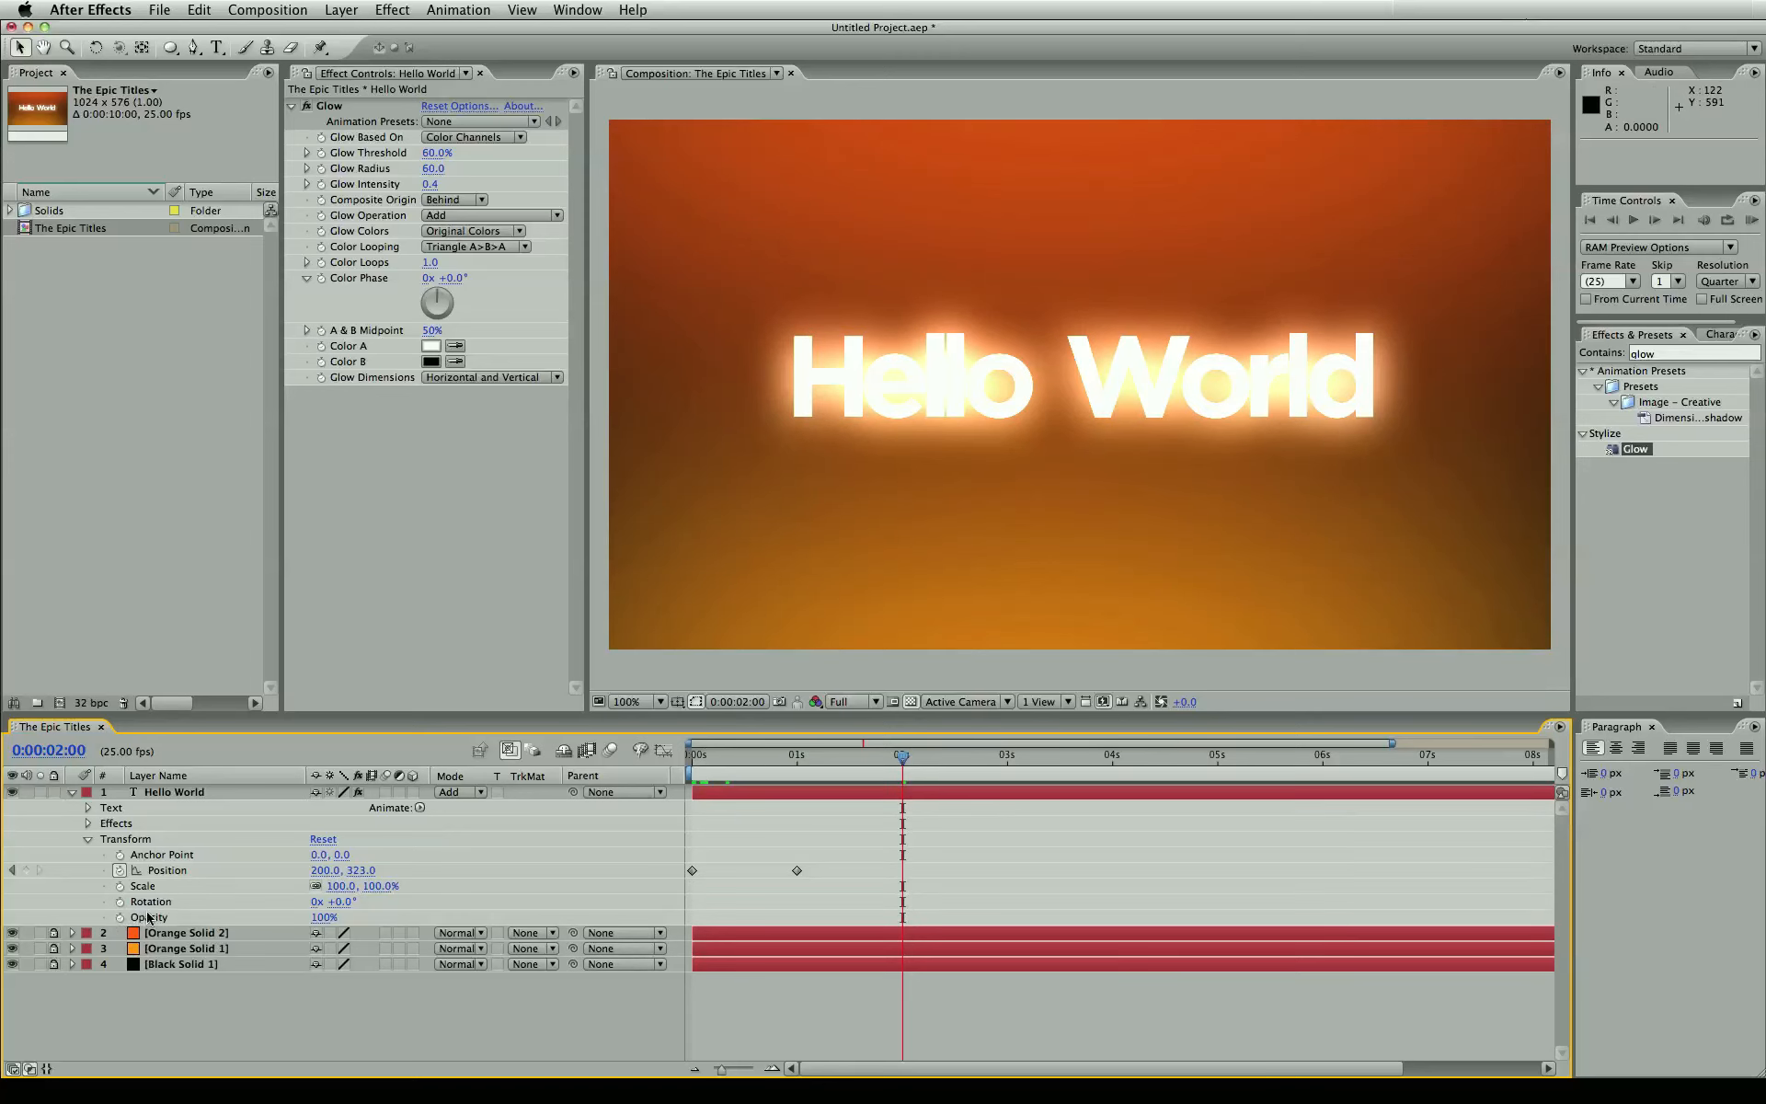
# - Keyframe Hello World's Opacity at 100% at 2s and 1% at 3s, then scrub to check the fade
pyautogui.click(150, 916)
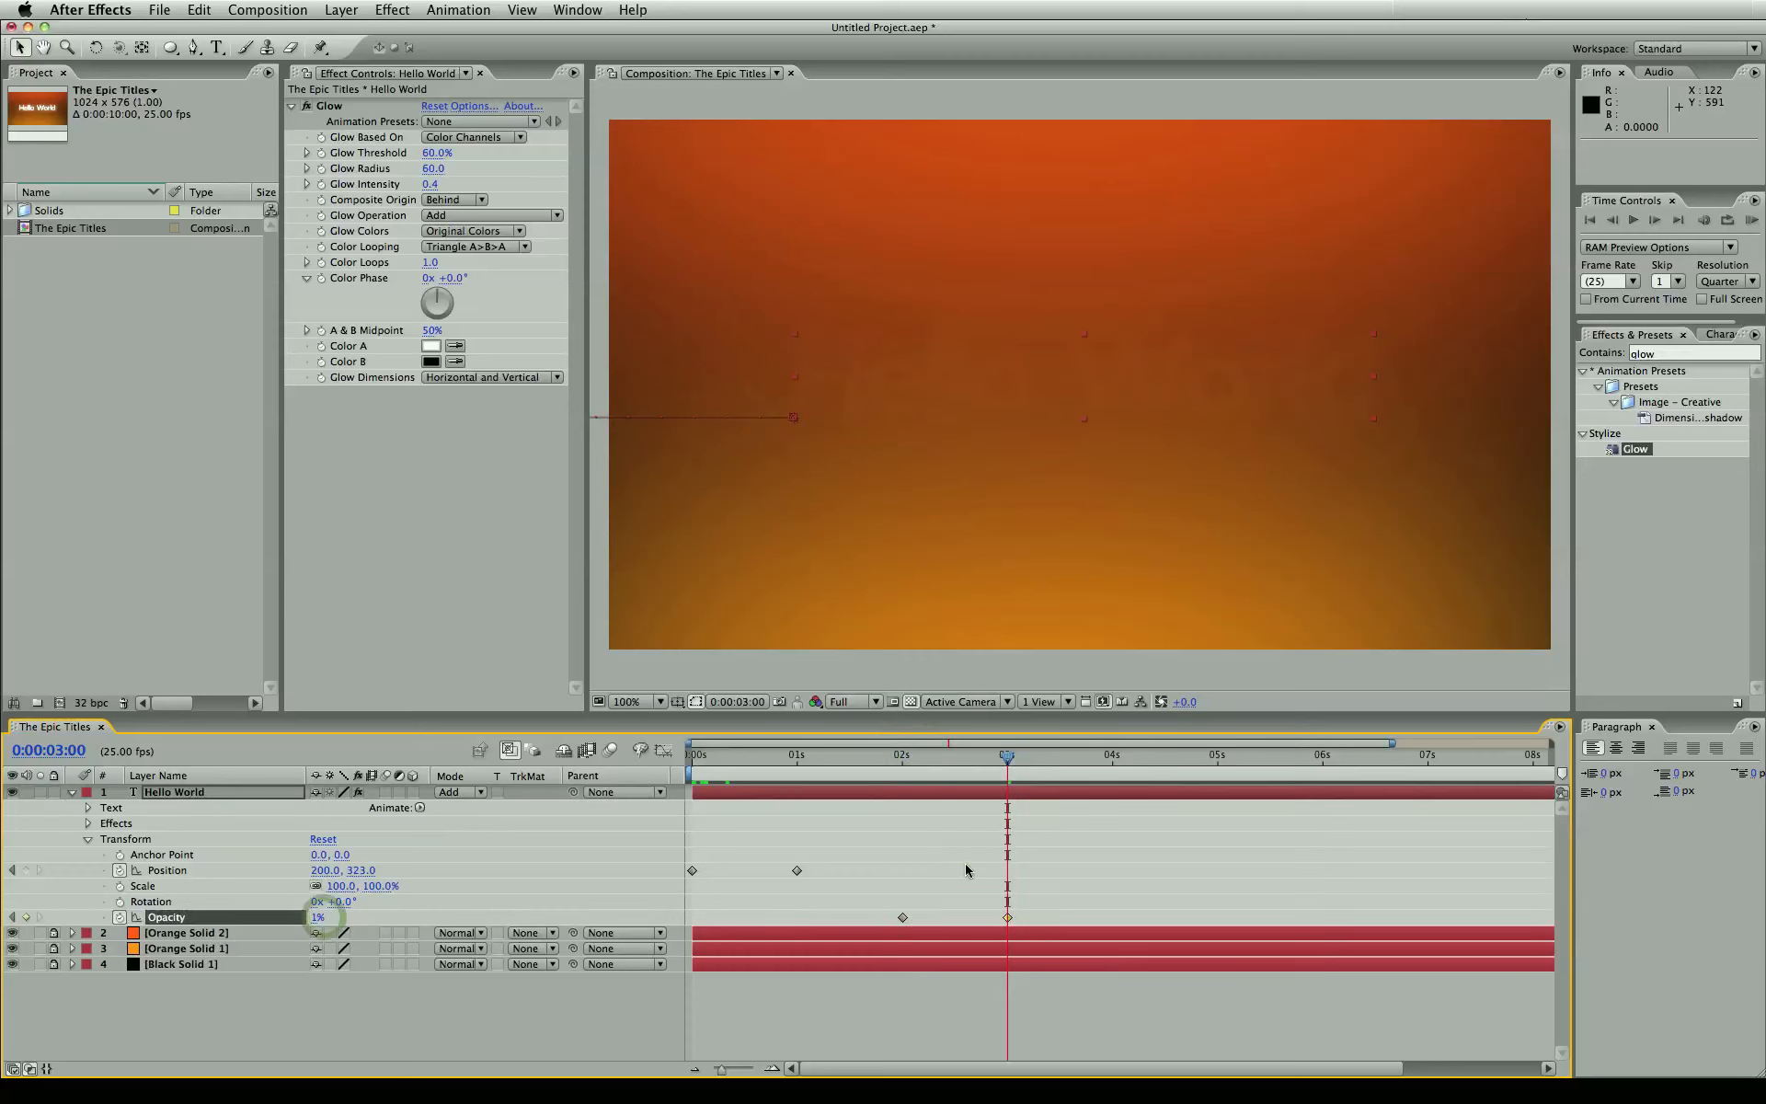
pyautogui.click(691, 754)
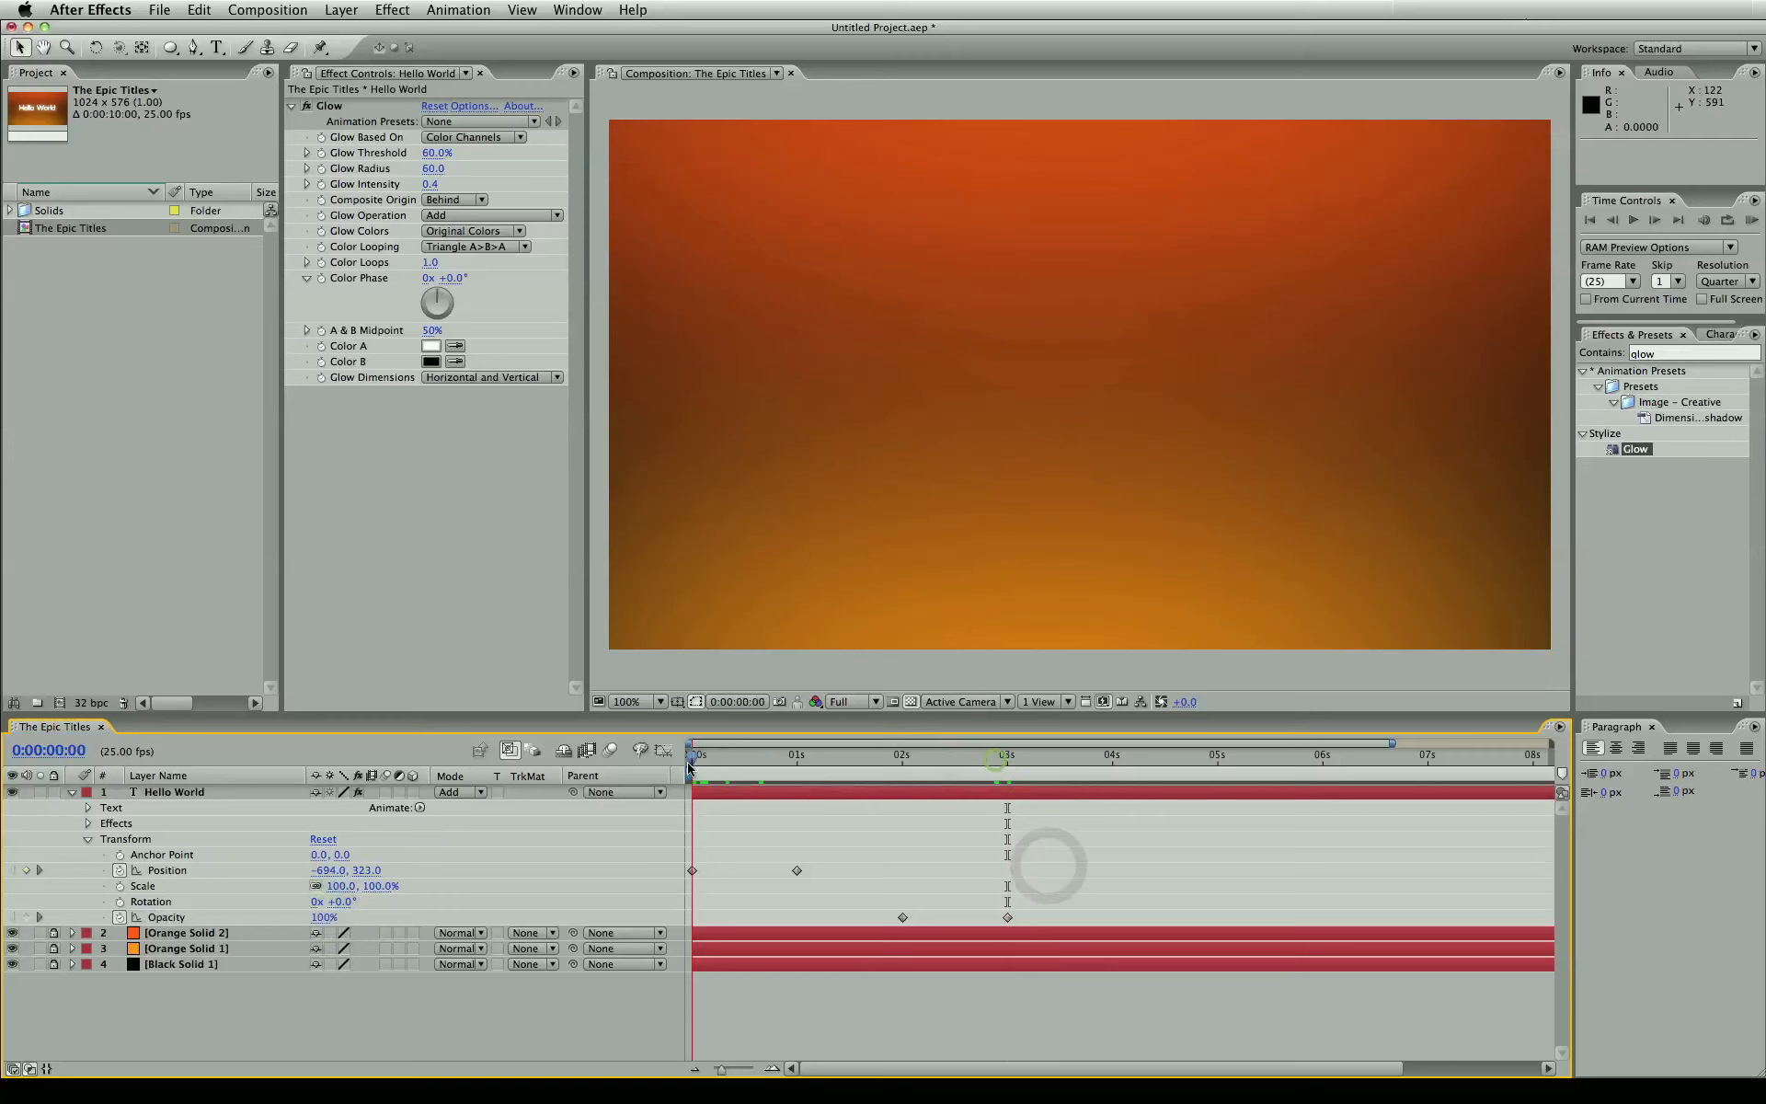
pyautogui.click(799, 754)
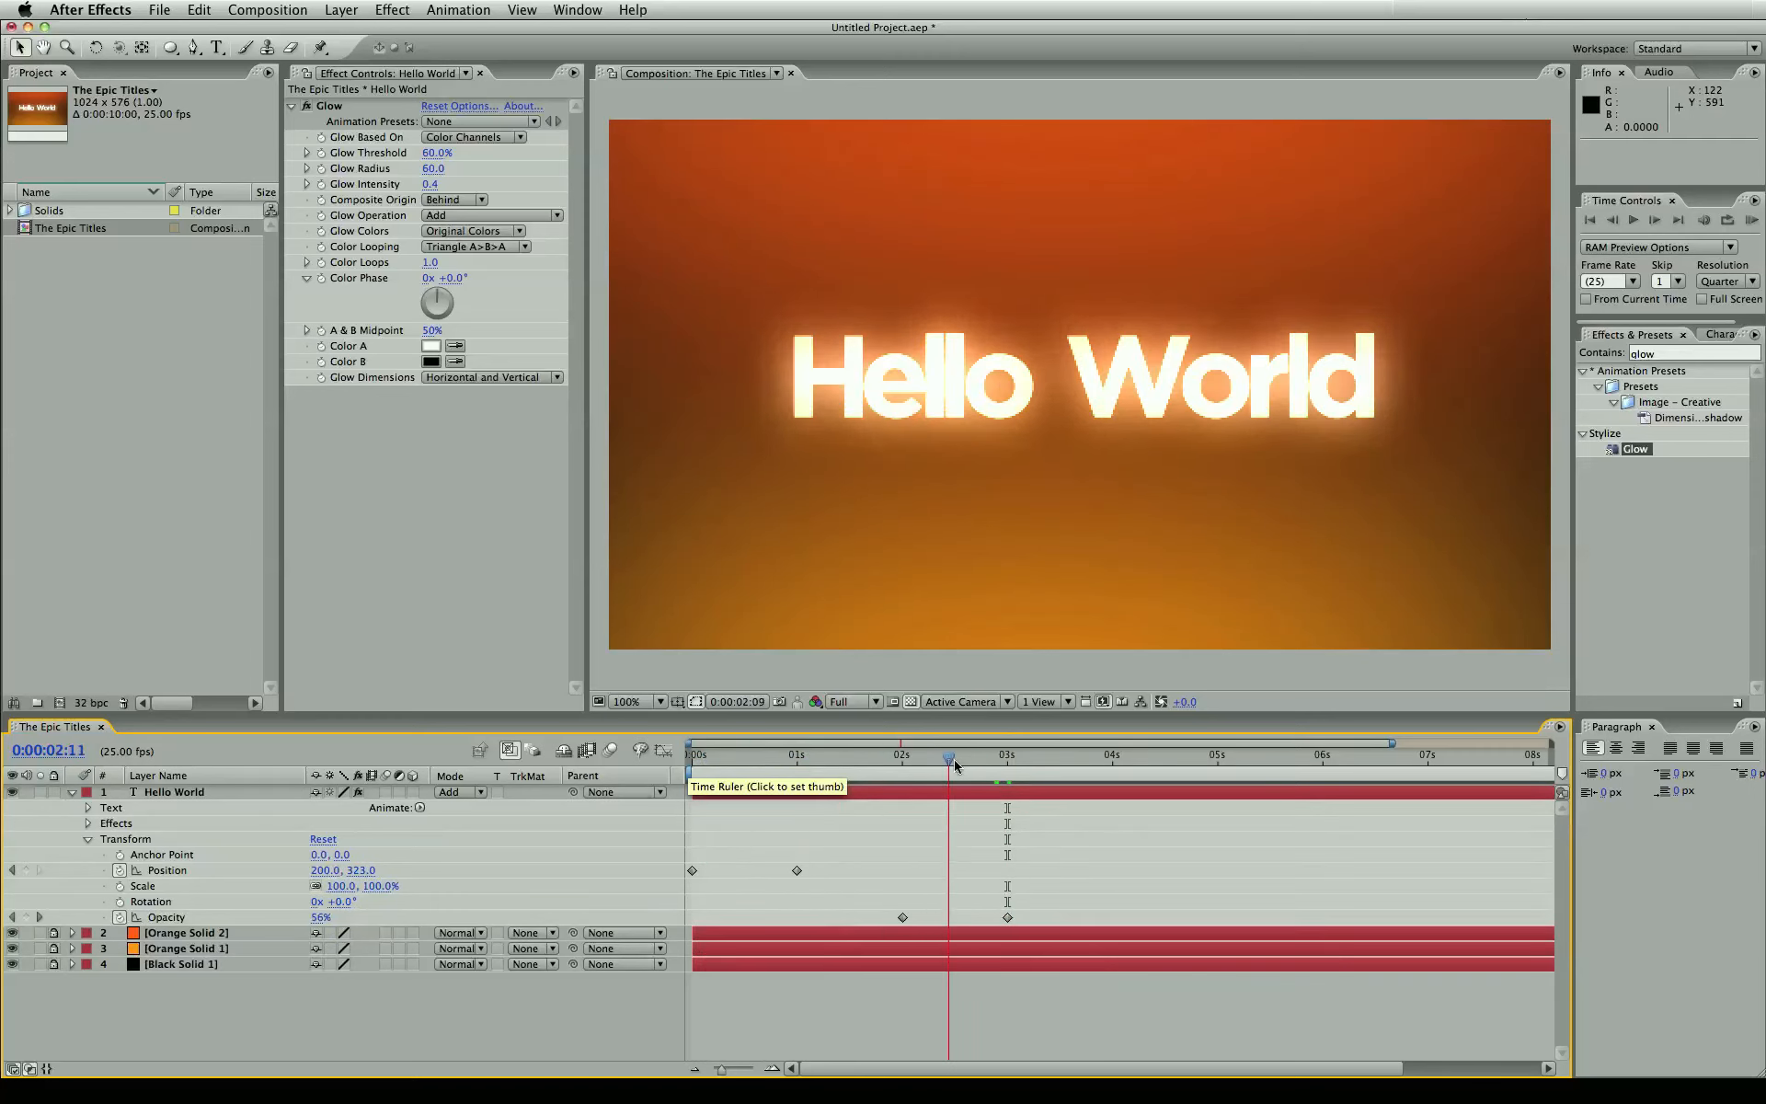
pyautogui.click(1133, 754)
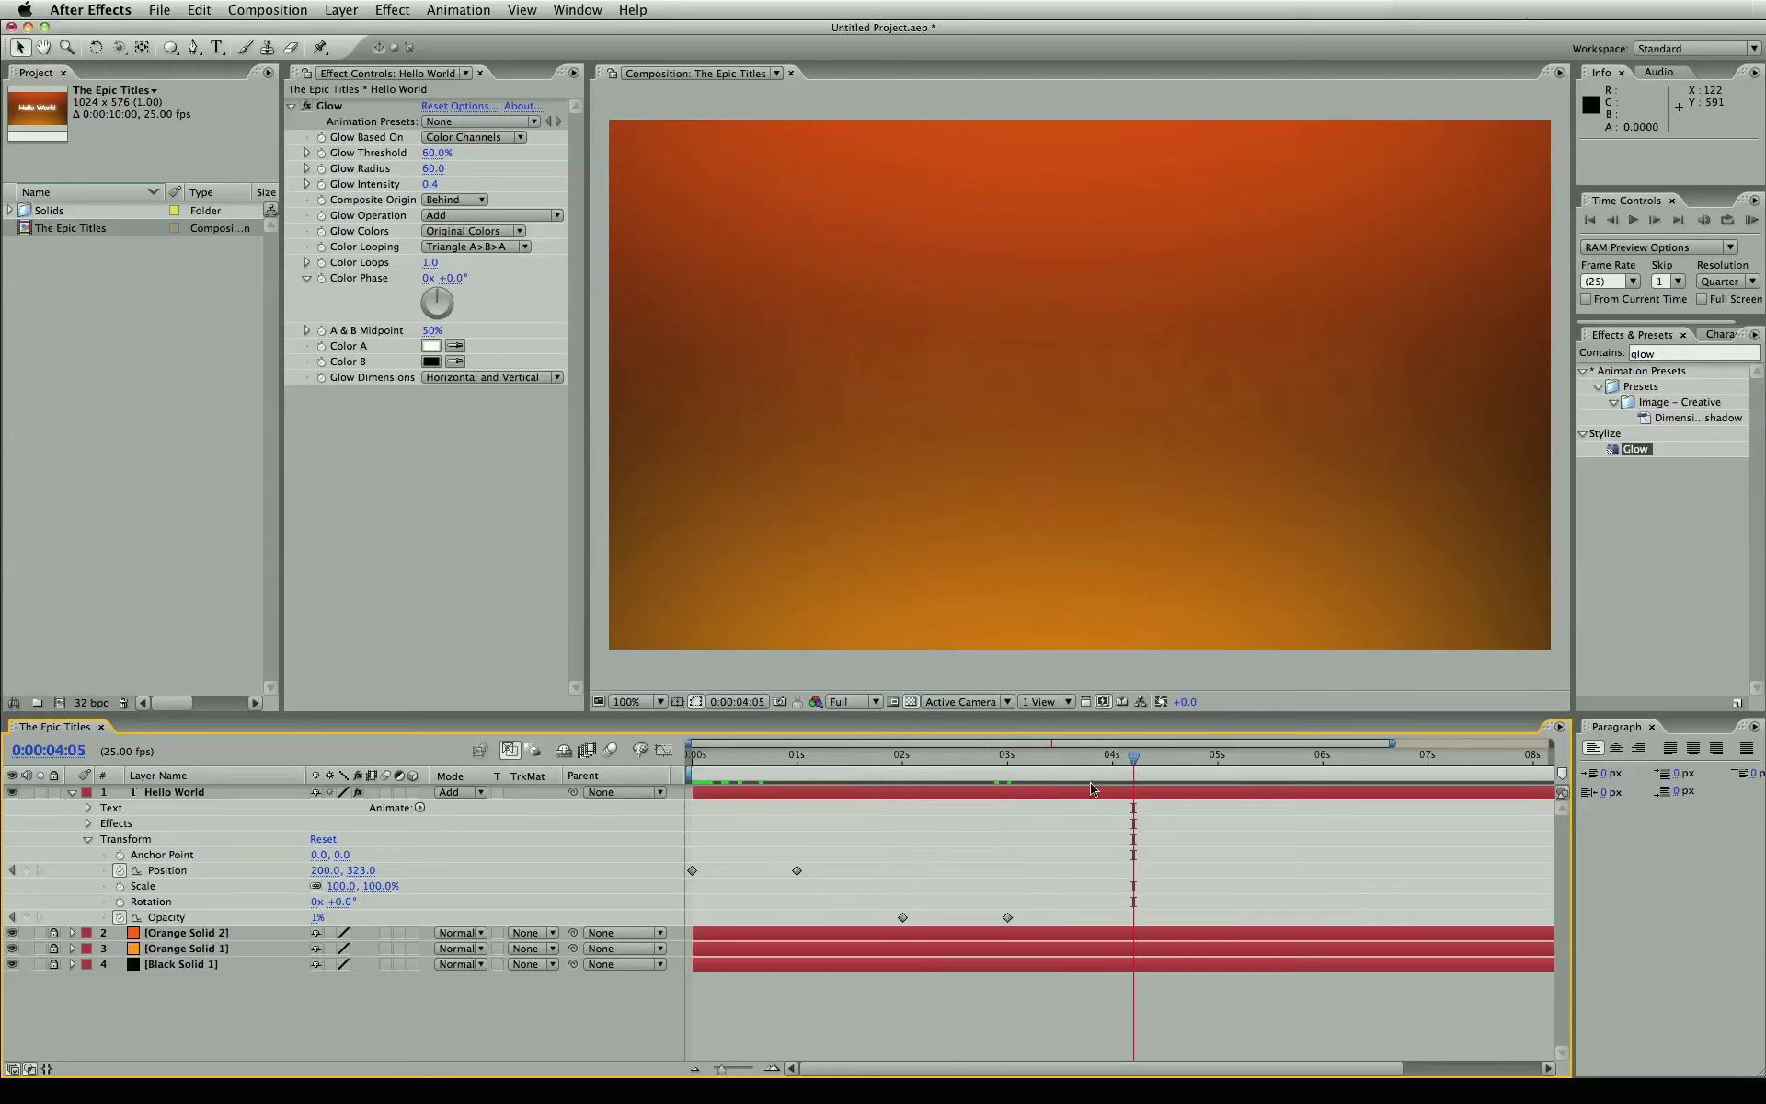
pyautogui.click(175, 792)
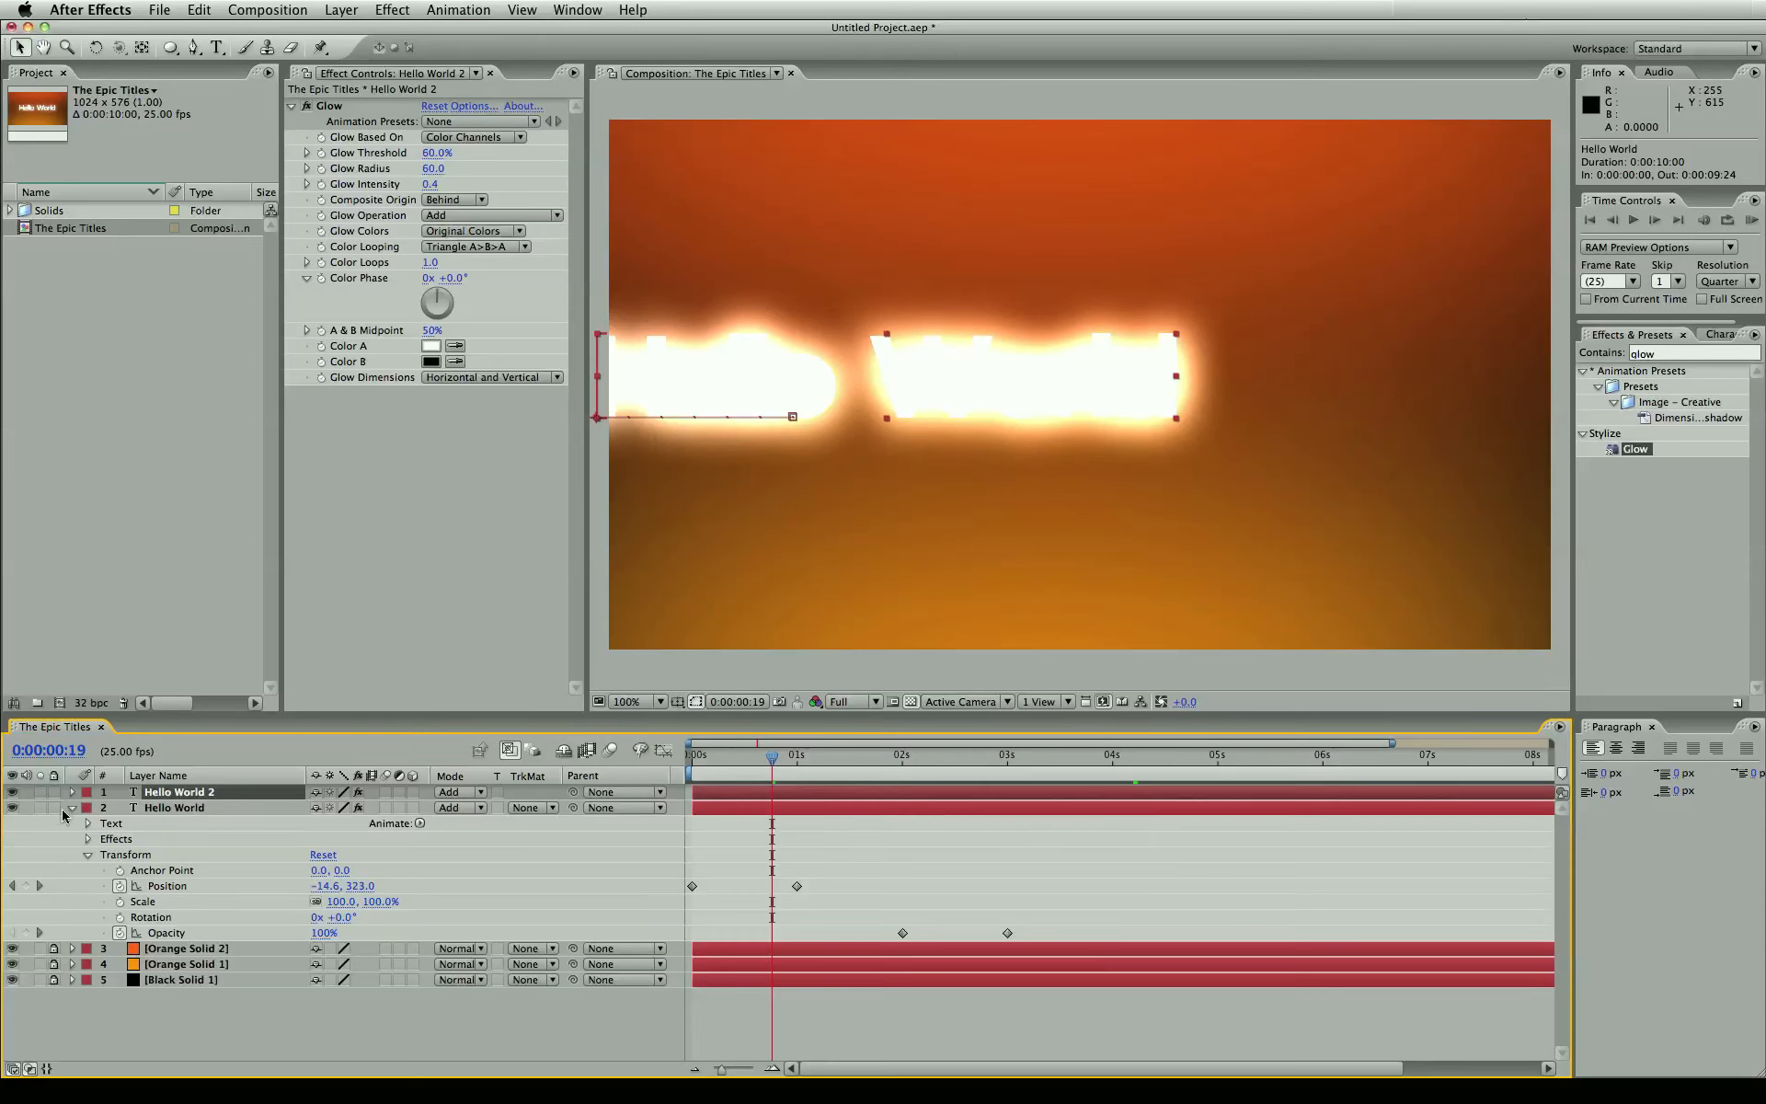
# - Shift the Goodbye! layer's keyframes to slide in at 2–3s and fade by 5s, then preview
pyautogui.click(69, 807)
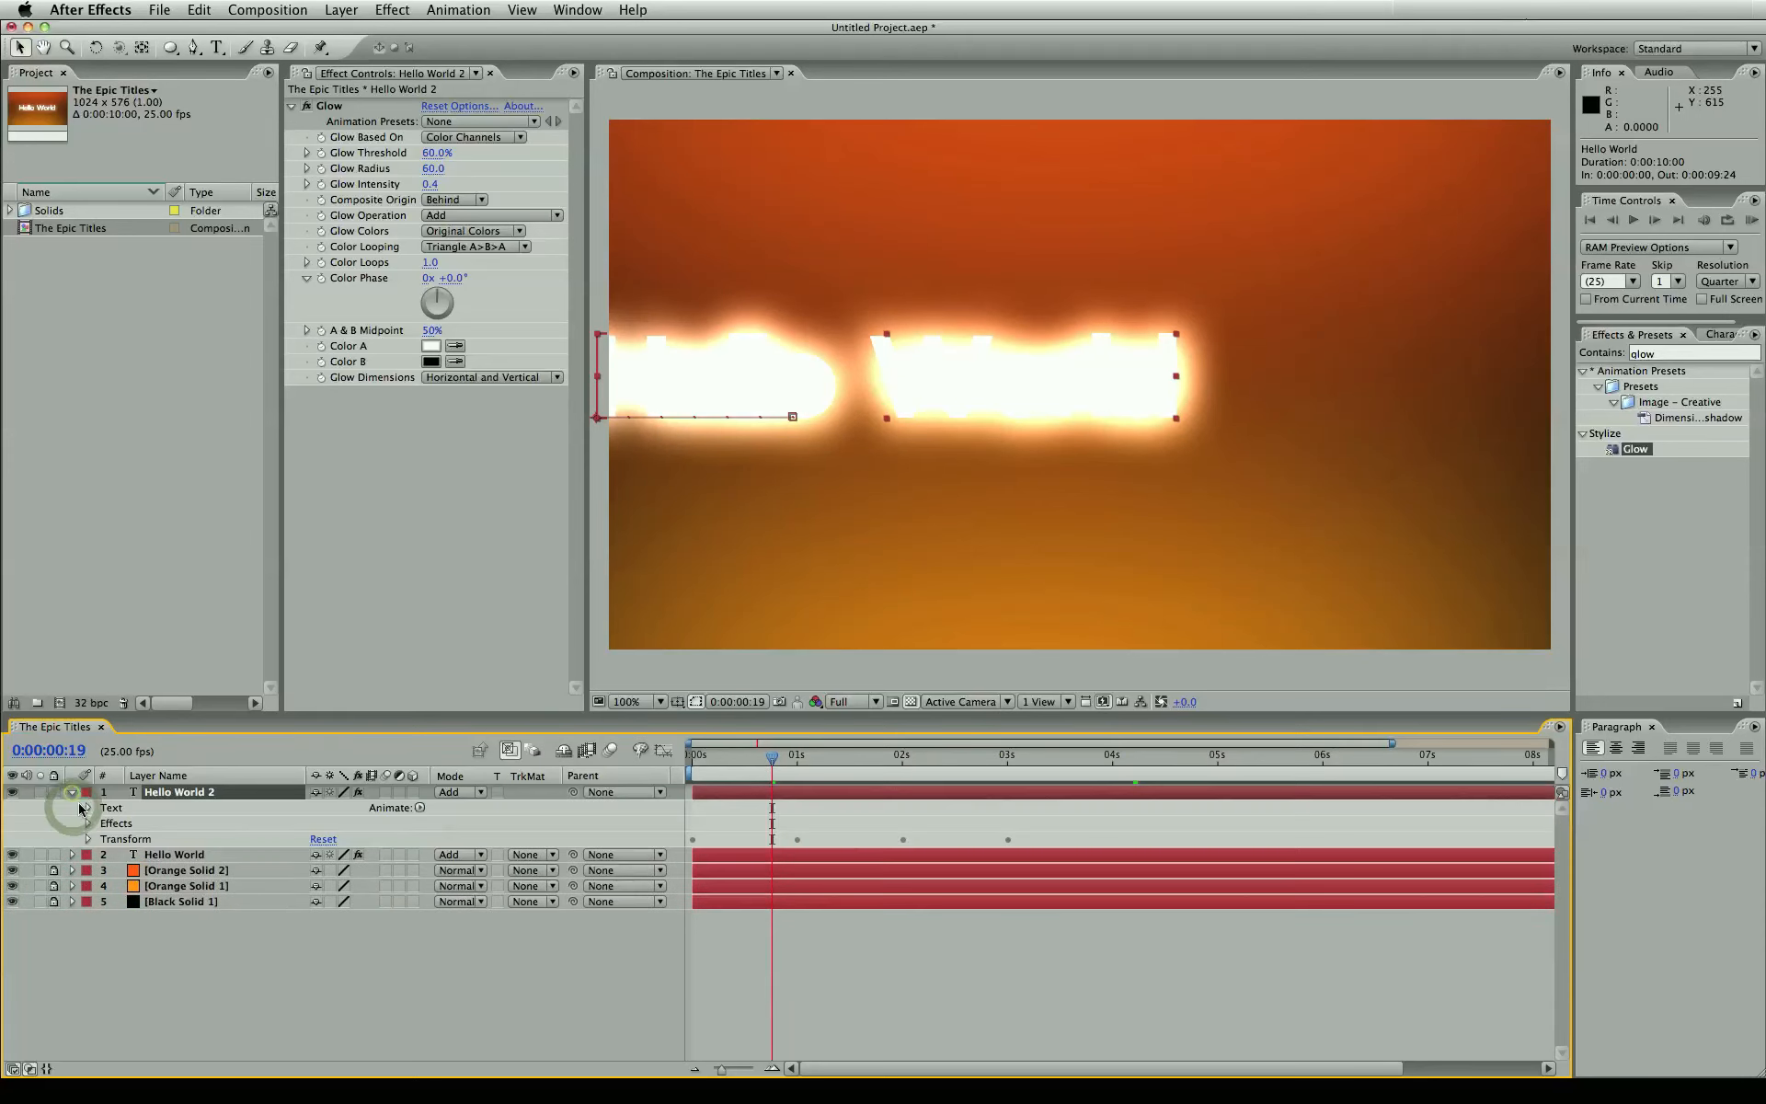
pyautogui.click(86, 838)
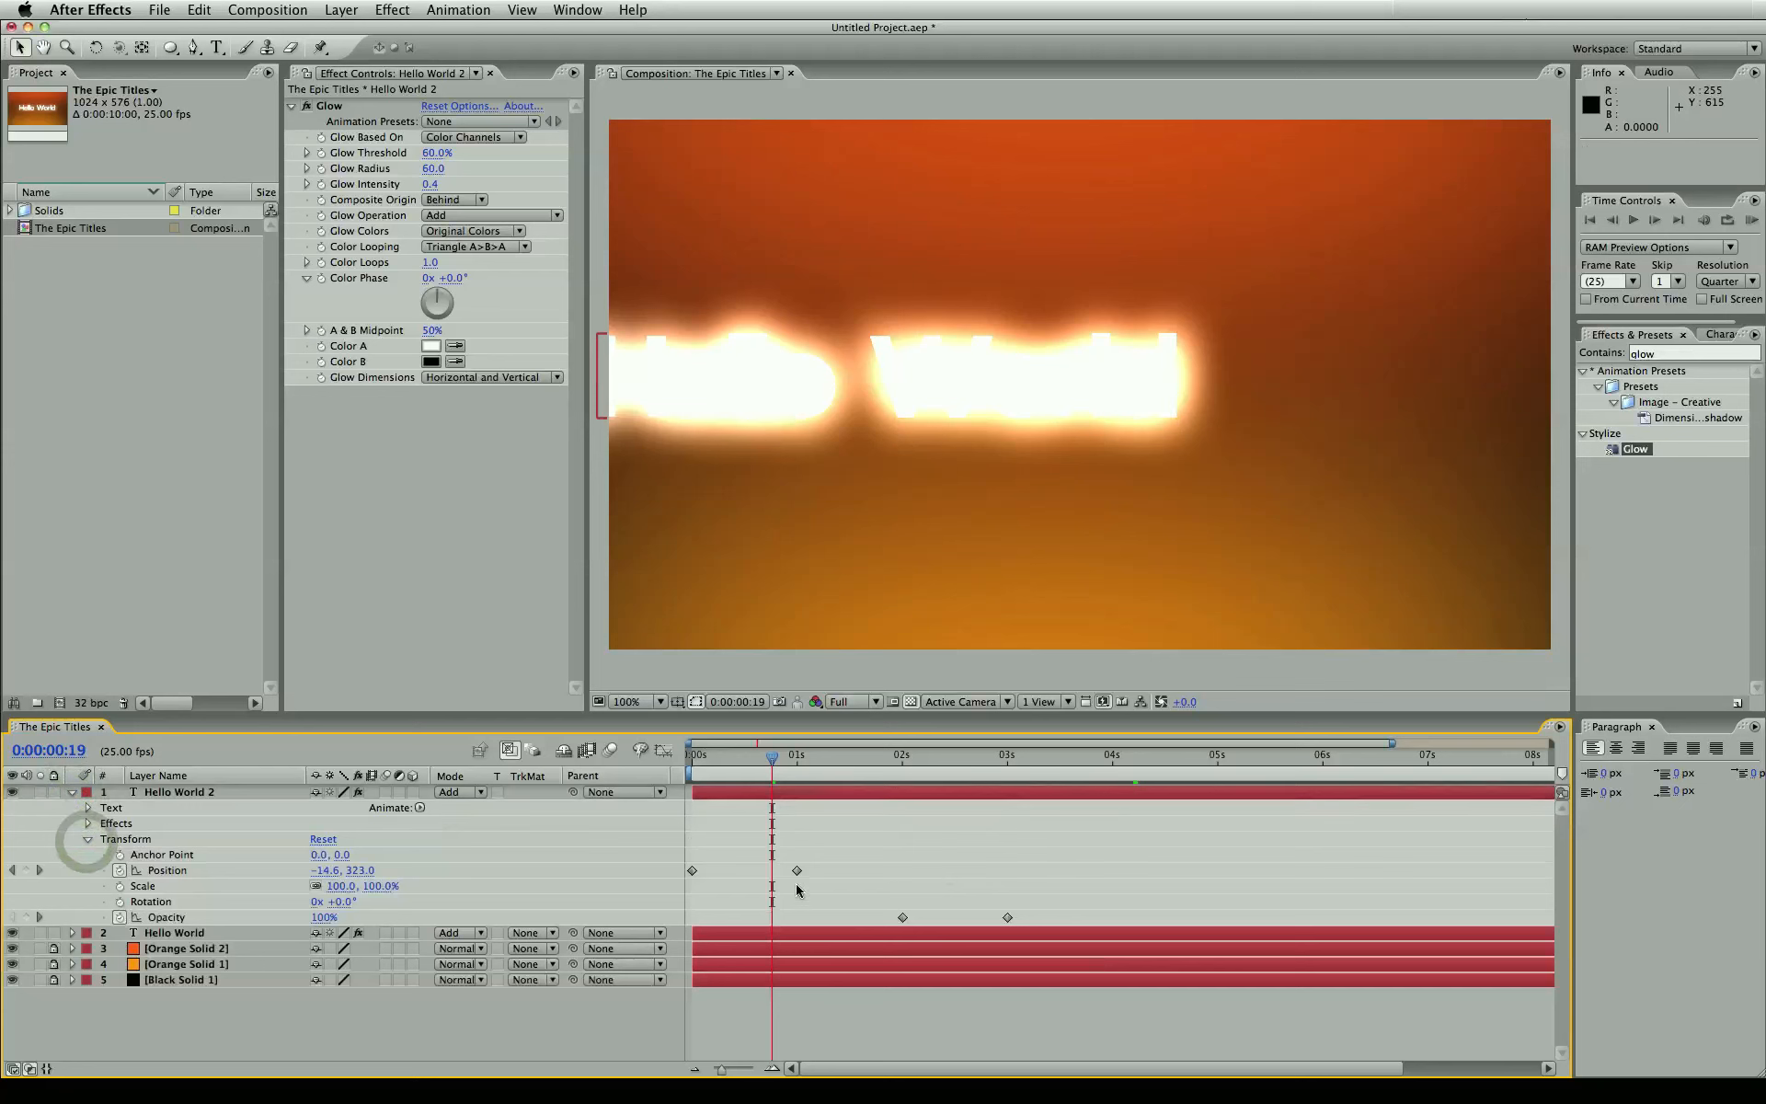
pyautogui.click(933, 754)
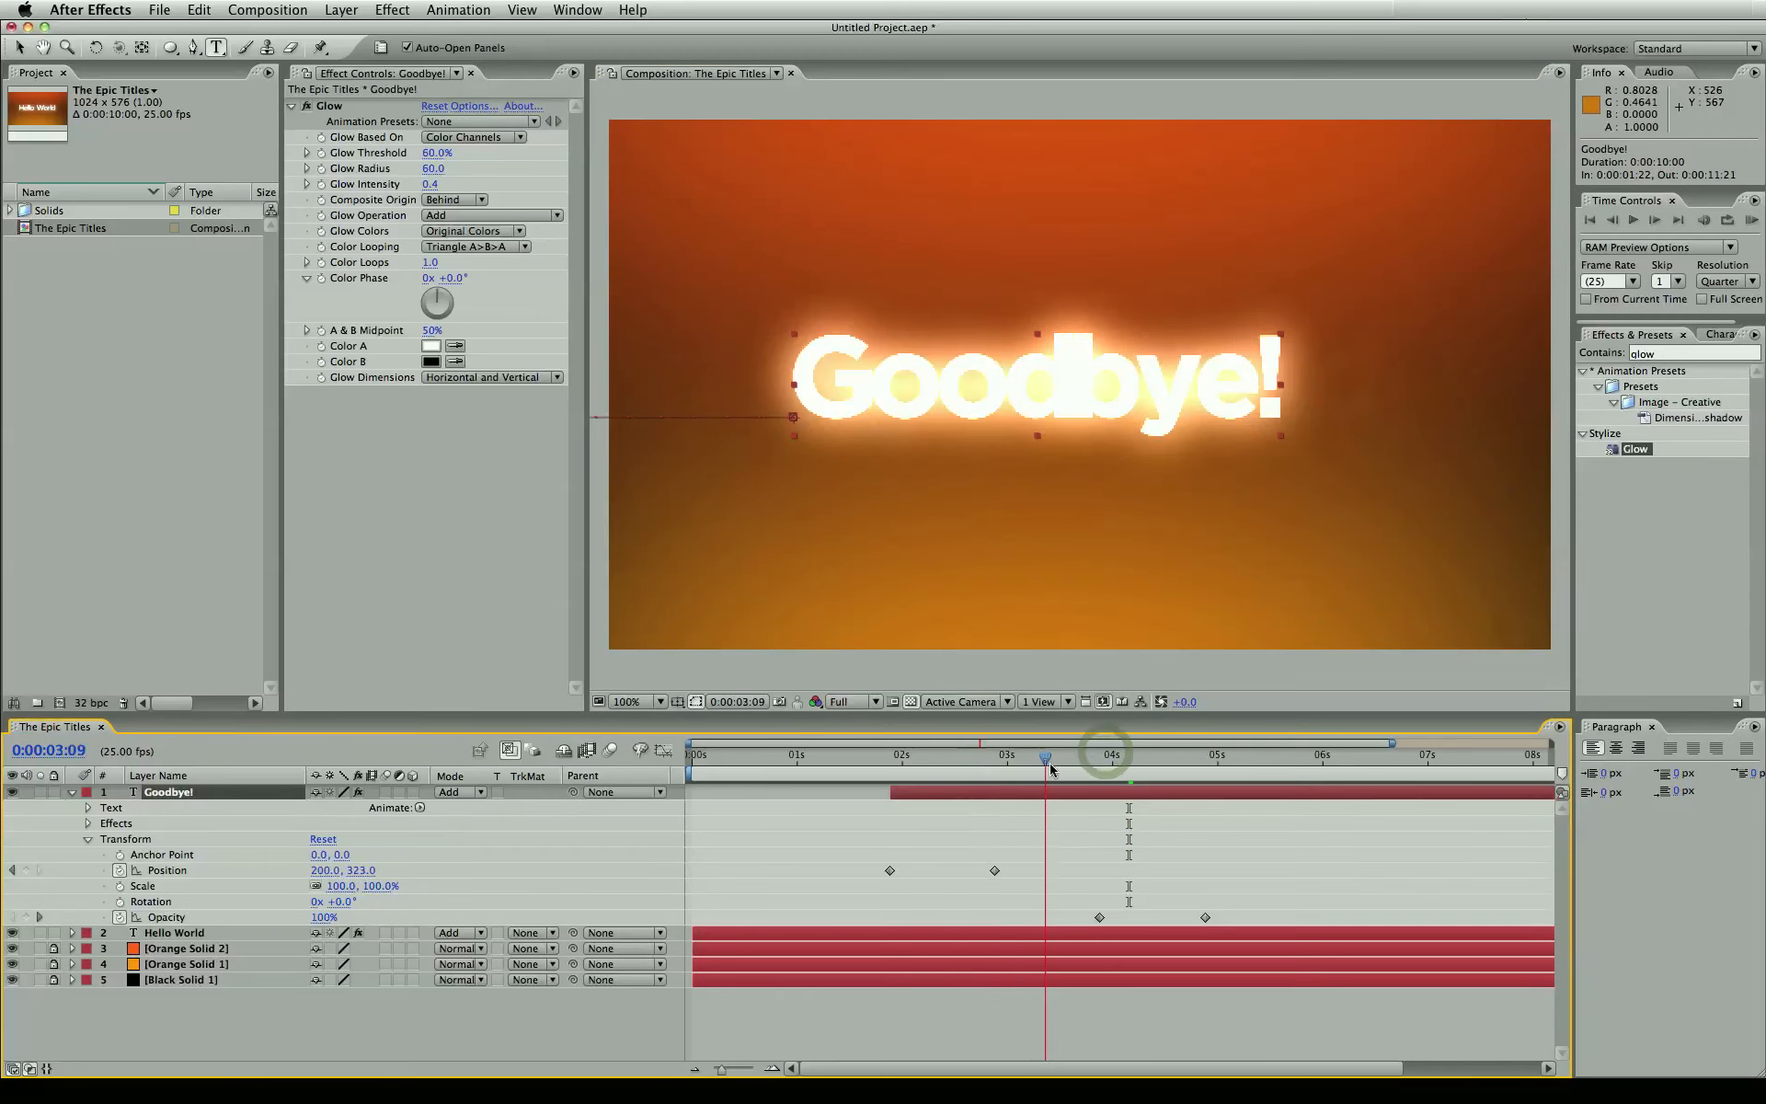
pyautogui.click(1023, 754)
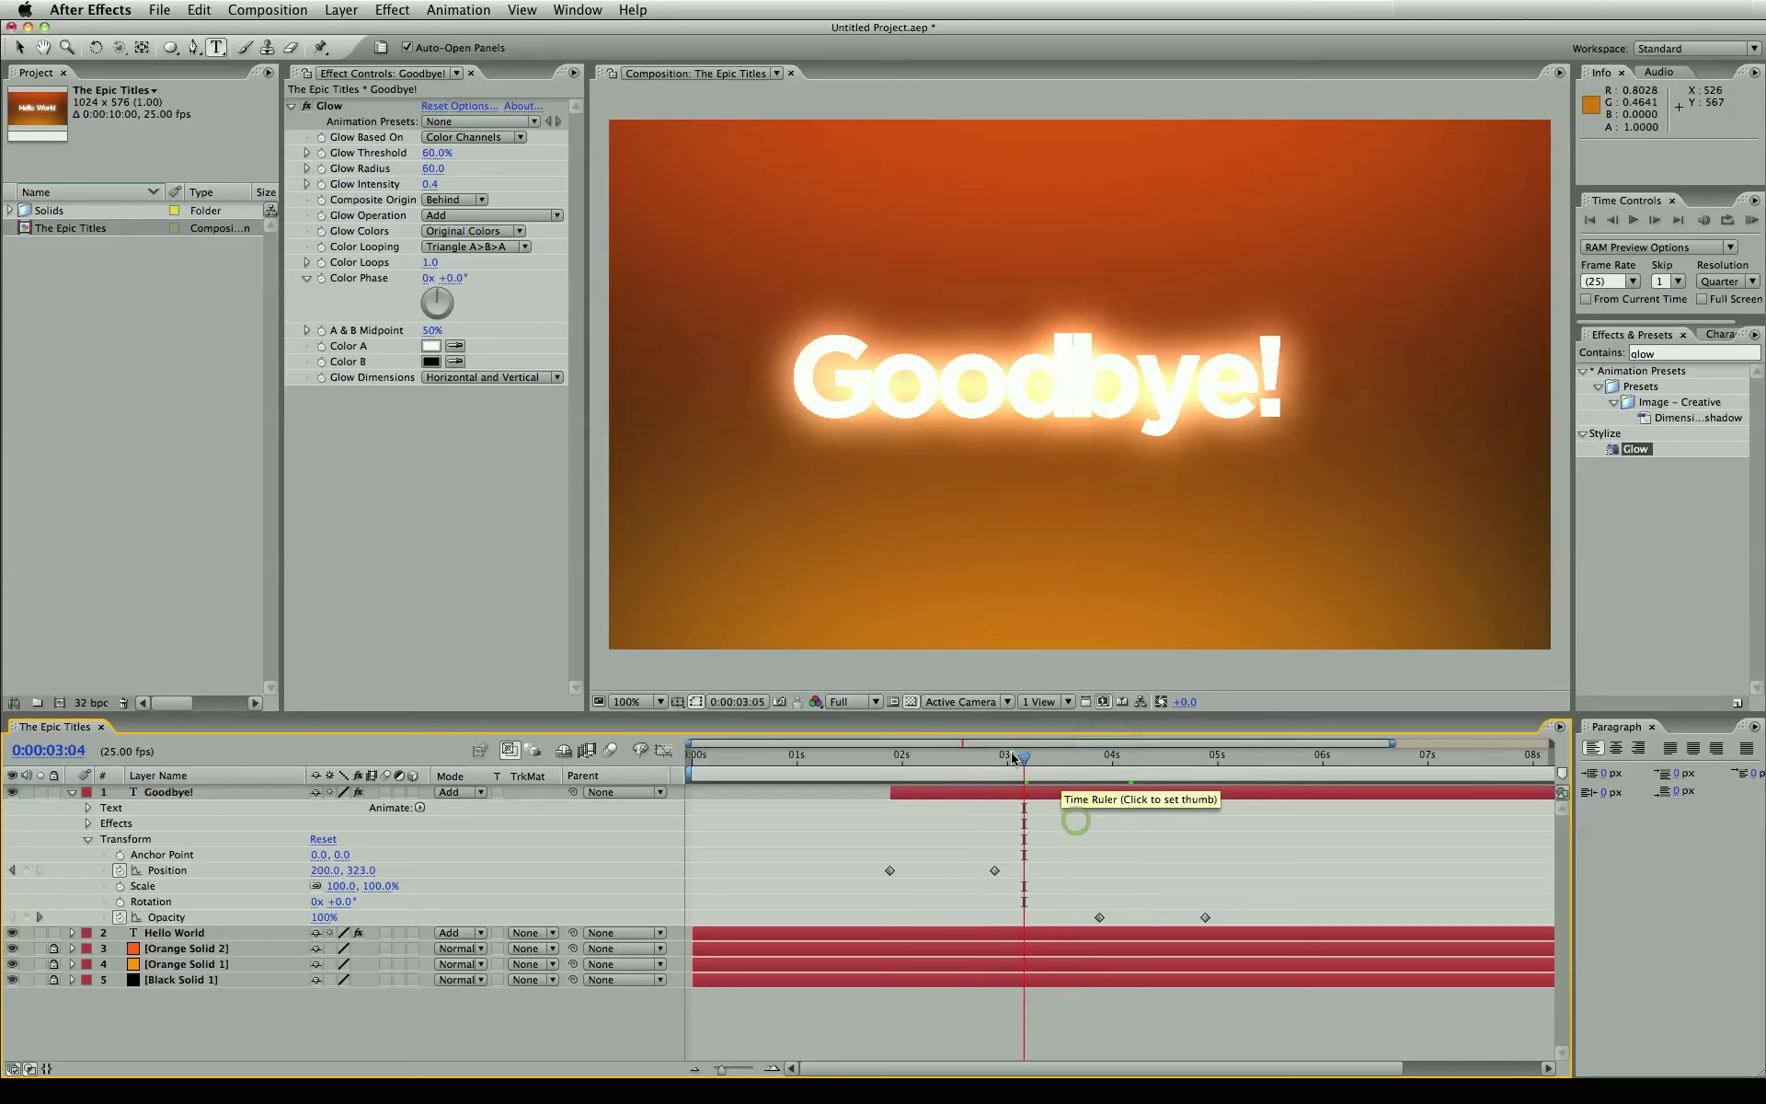
pyautogui.click(727, 754)
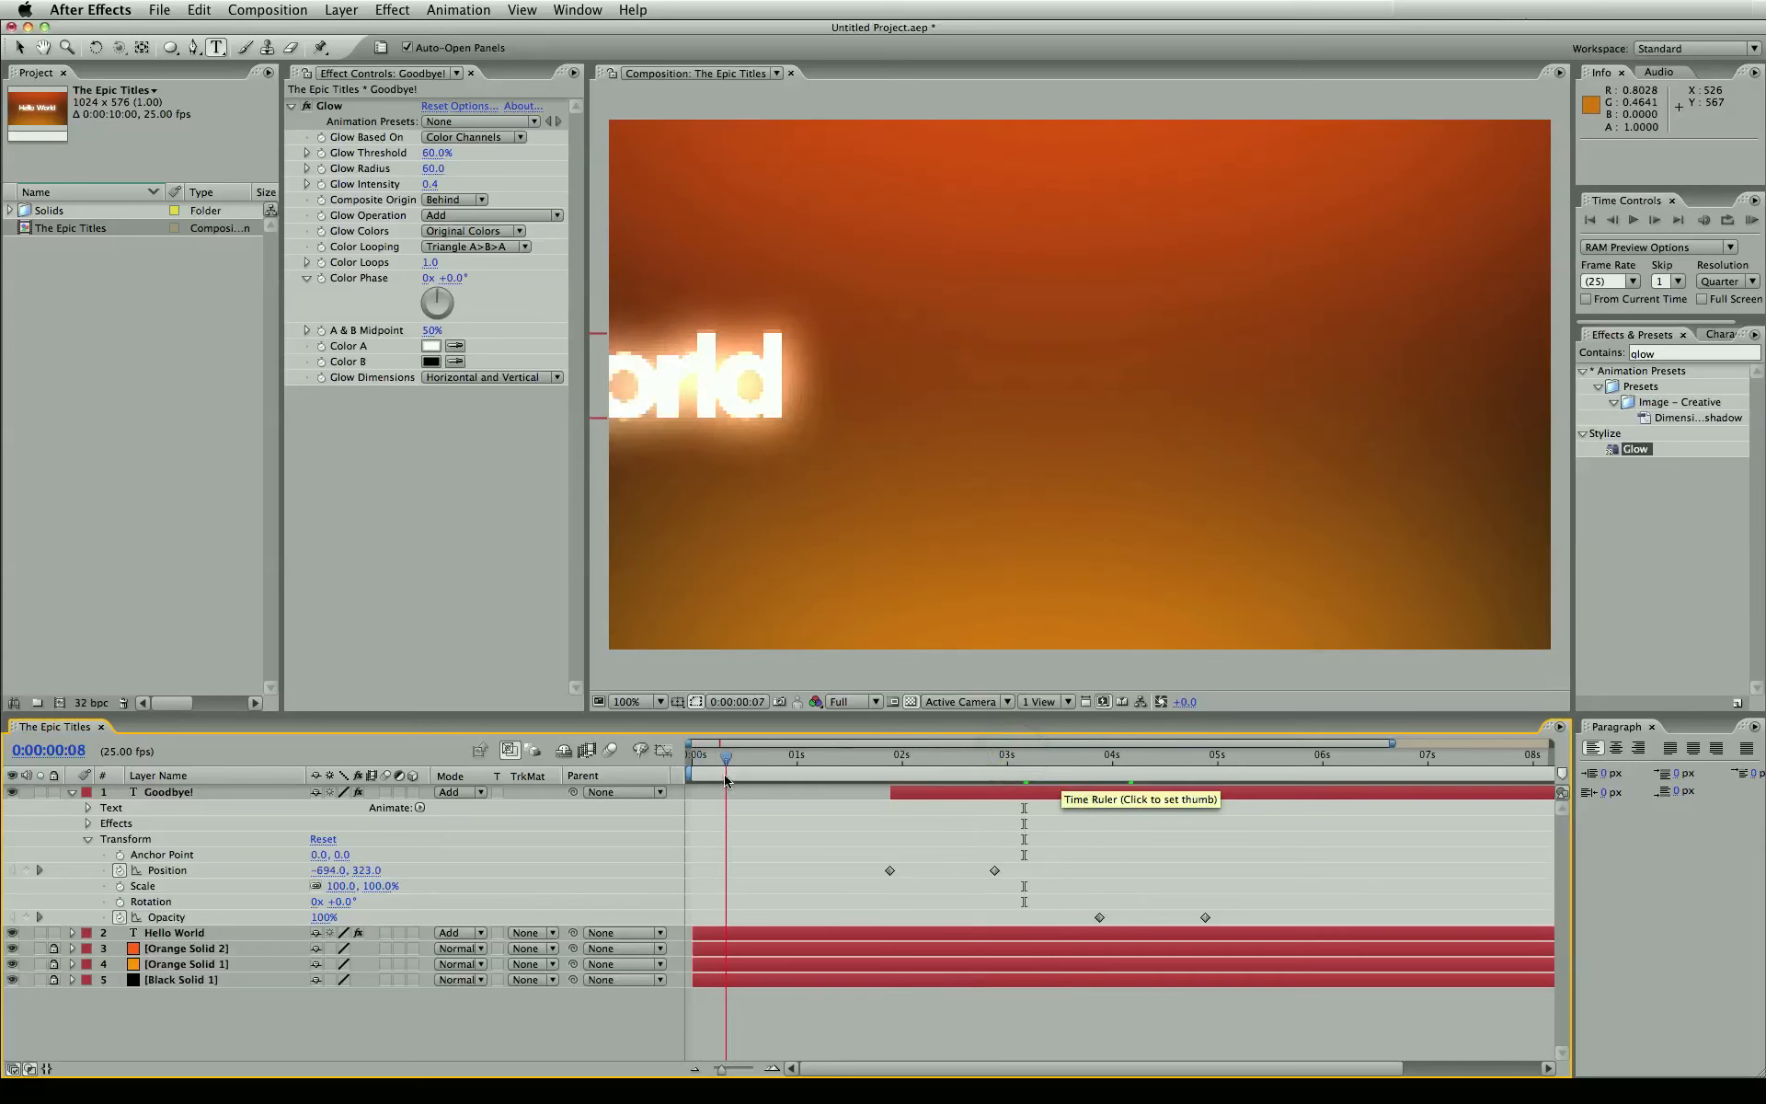
pyautogui.click(851, 754)
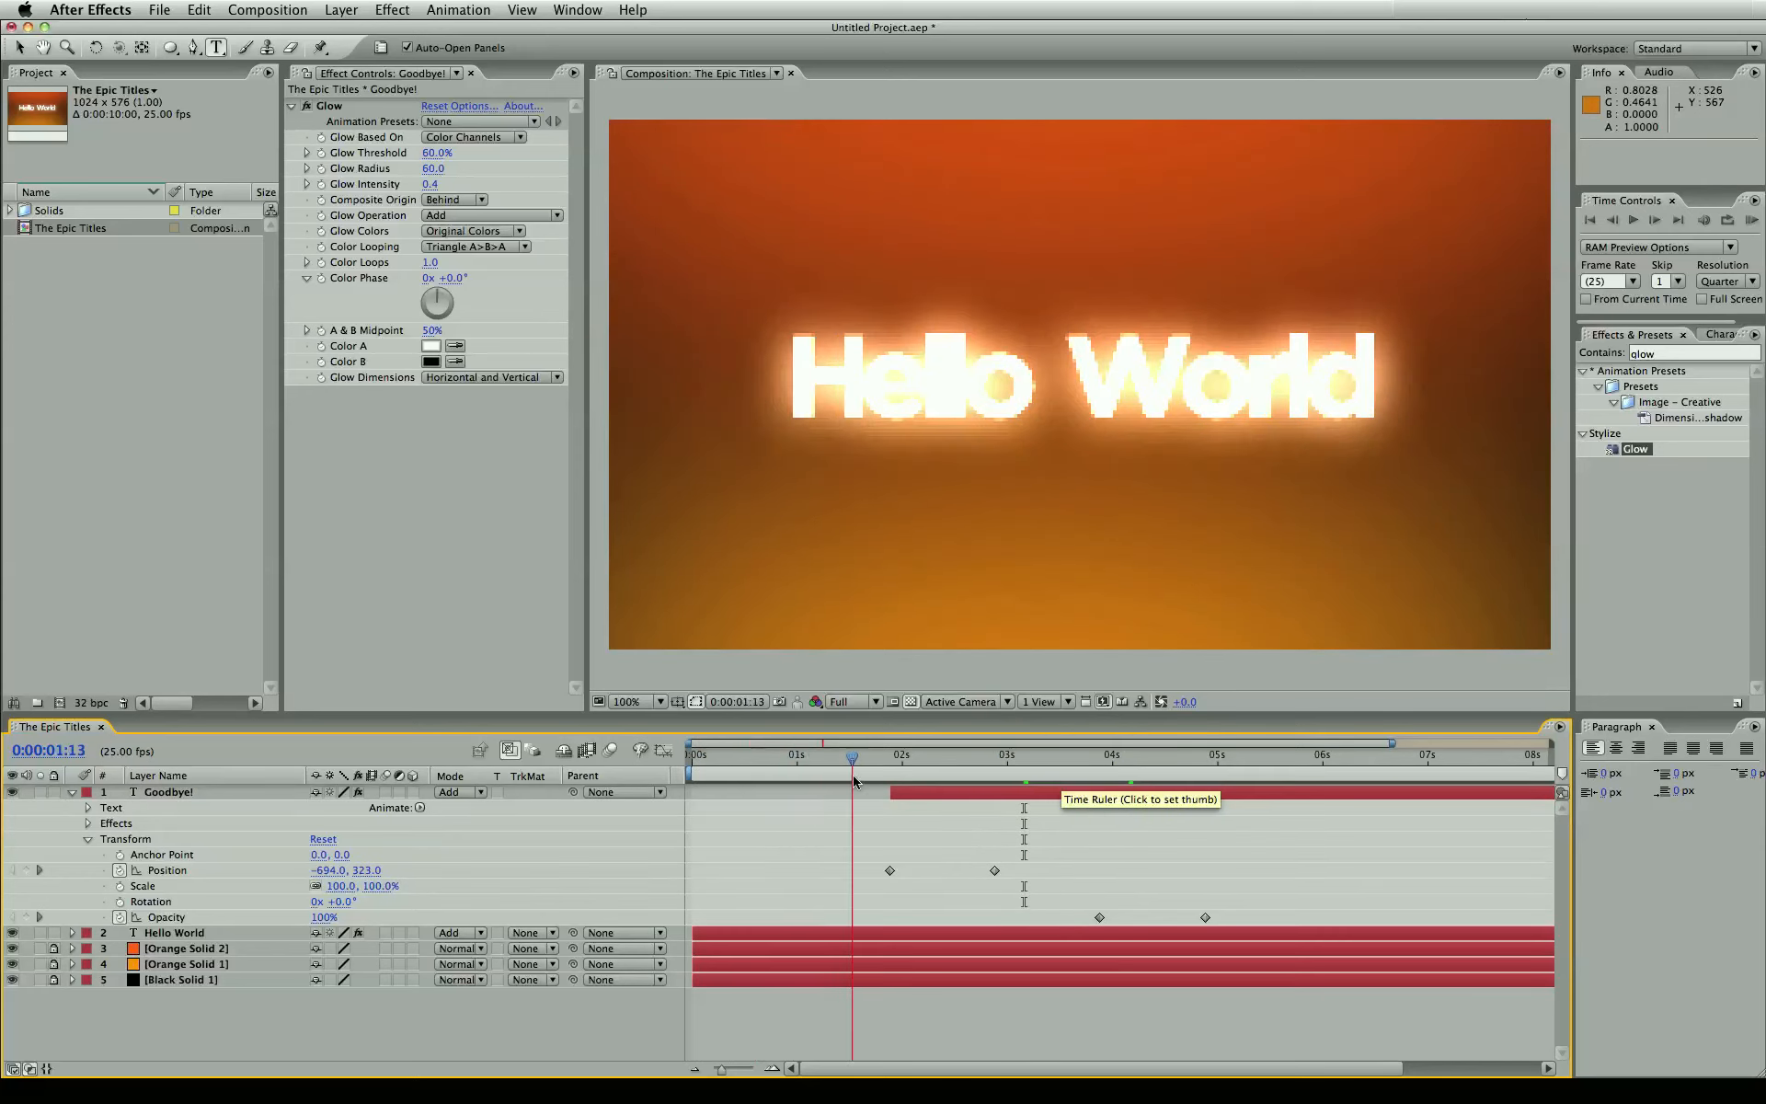
pyautogui.click(1009, 754)
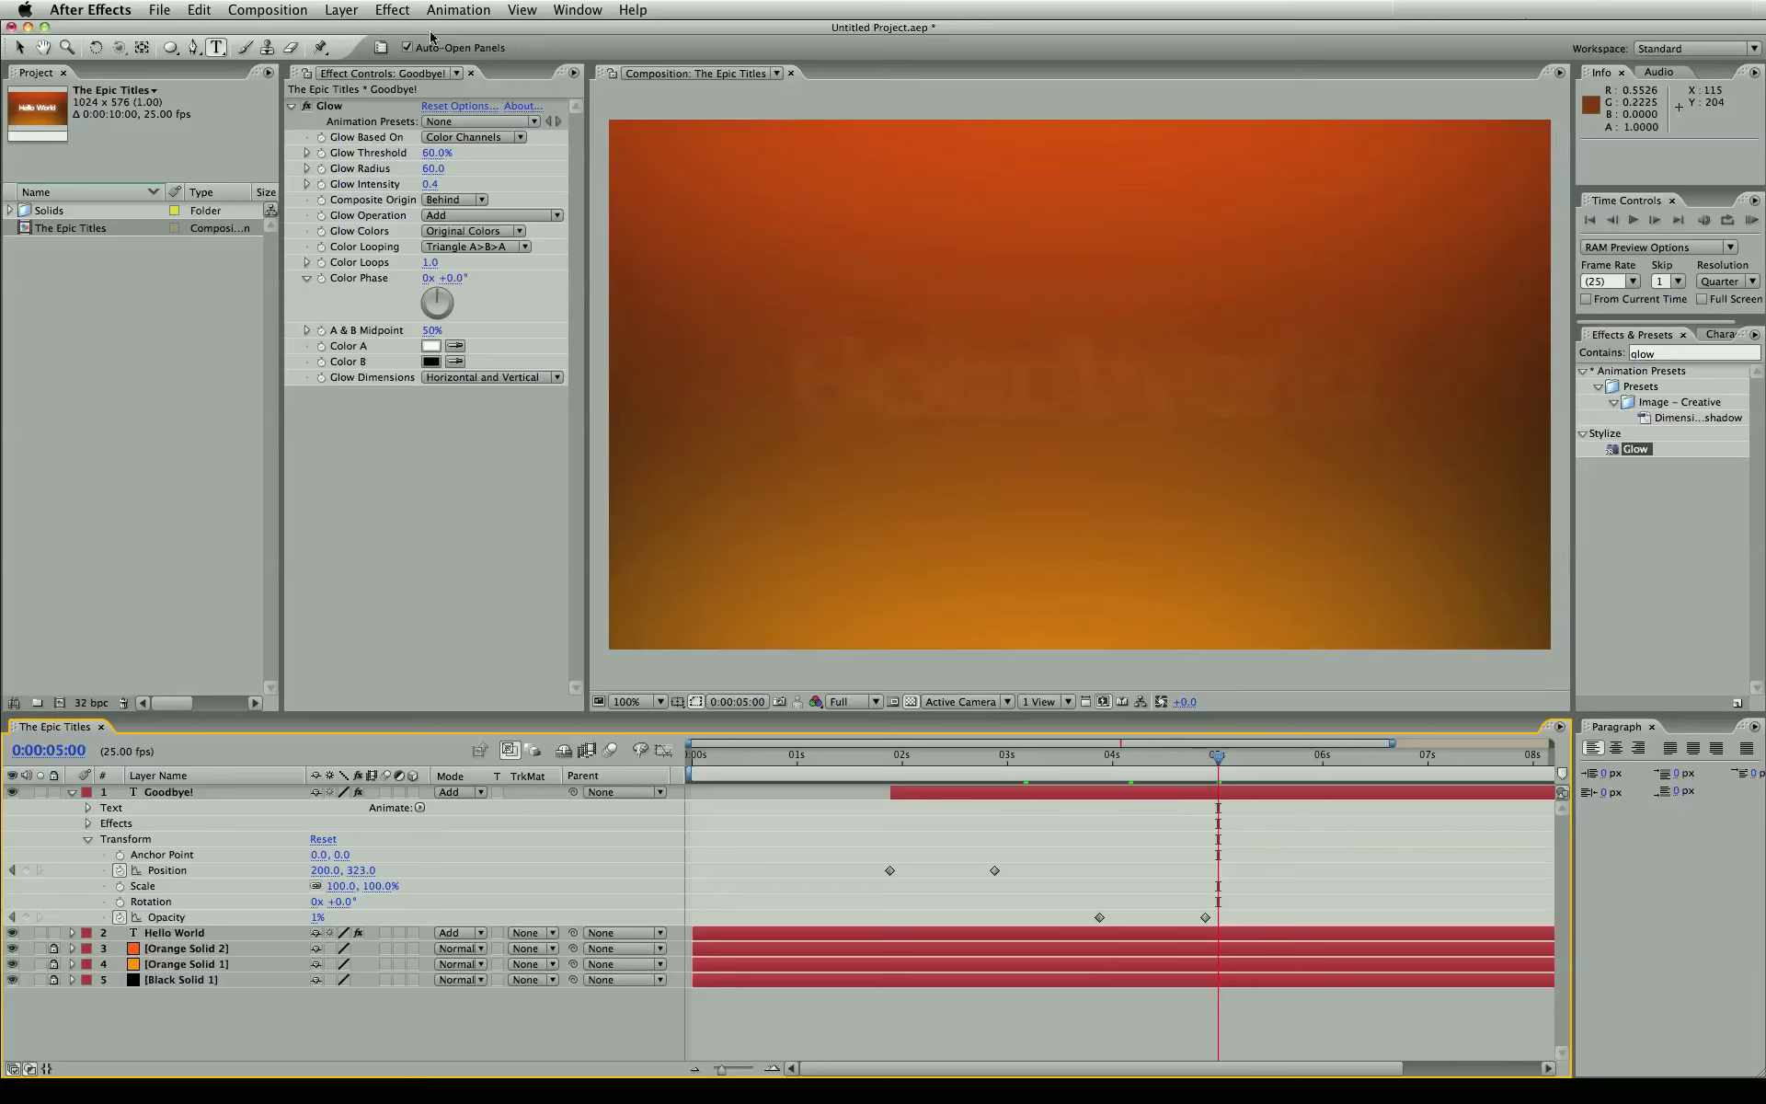
# - Add The Epic Titles to the render queue with a Lossless output module
pyautogui.click(266, 10)
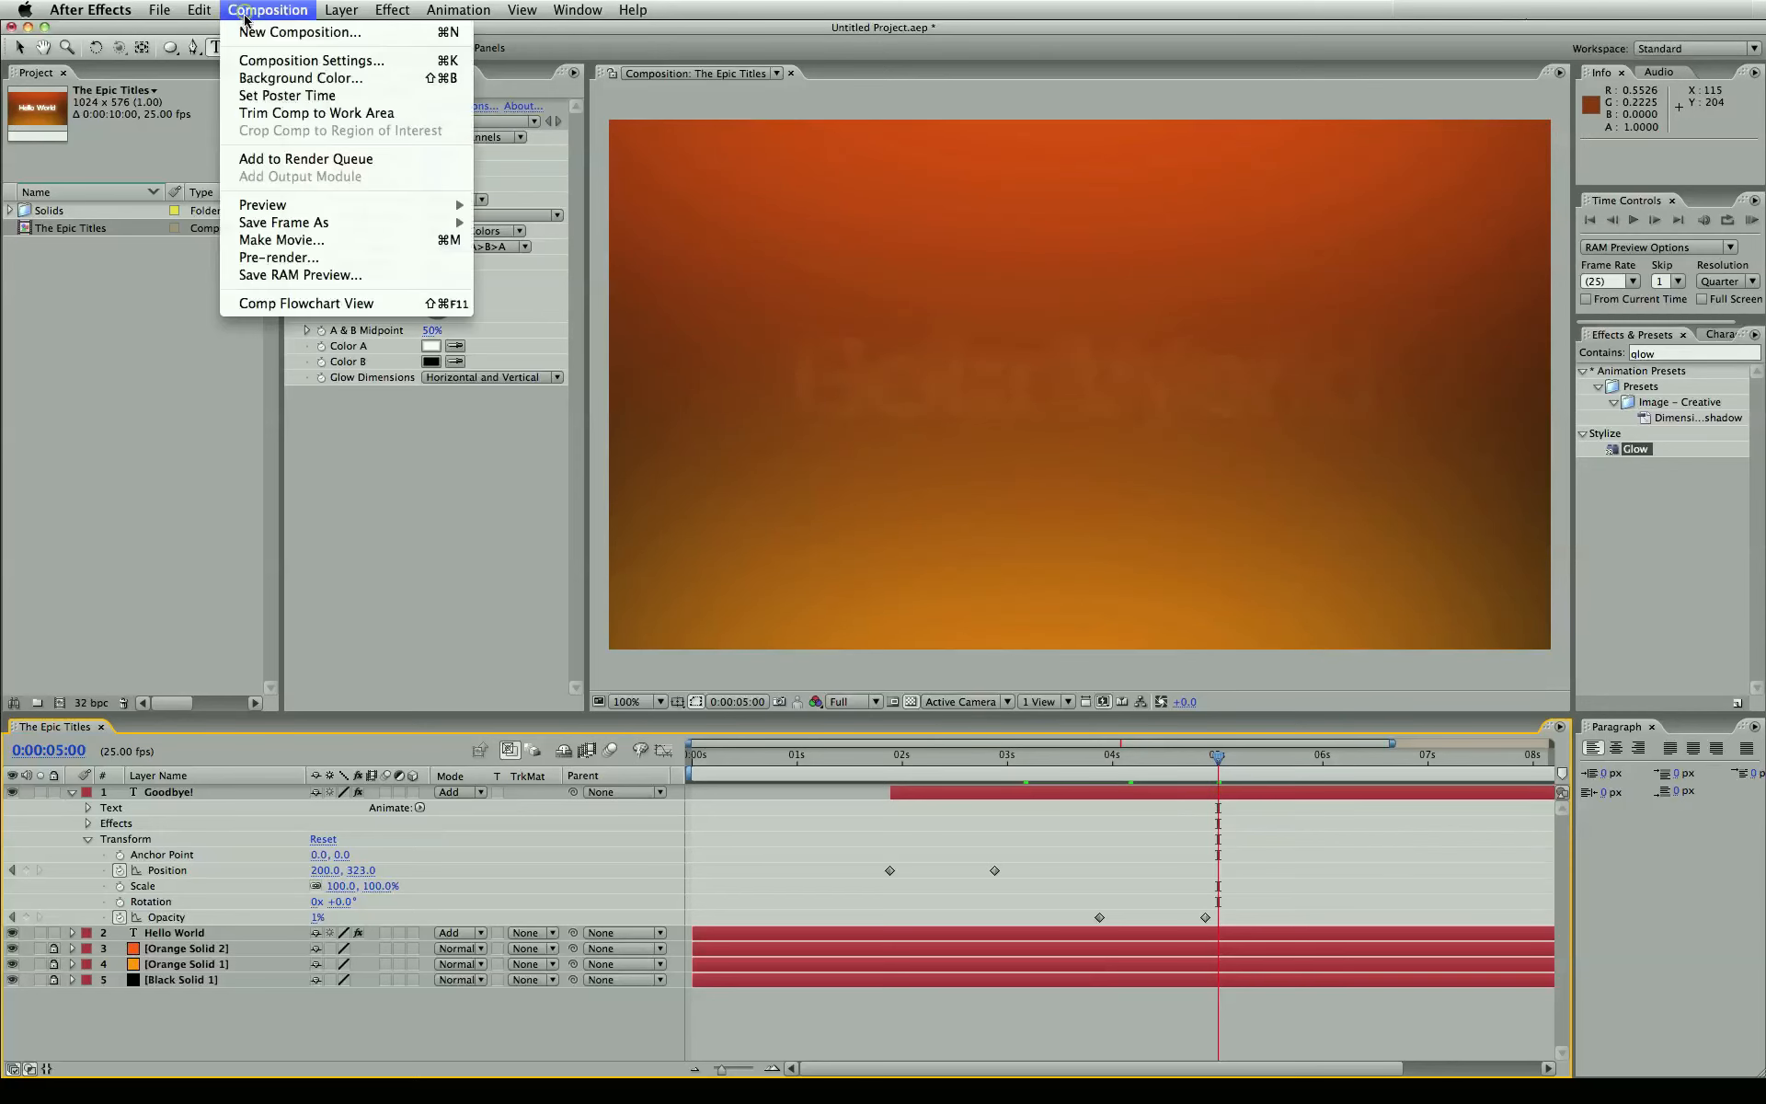
pyautogui.moveTo(280, 240)
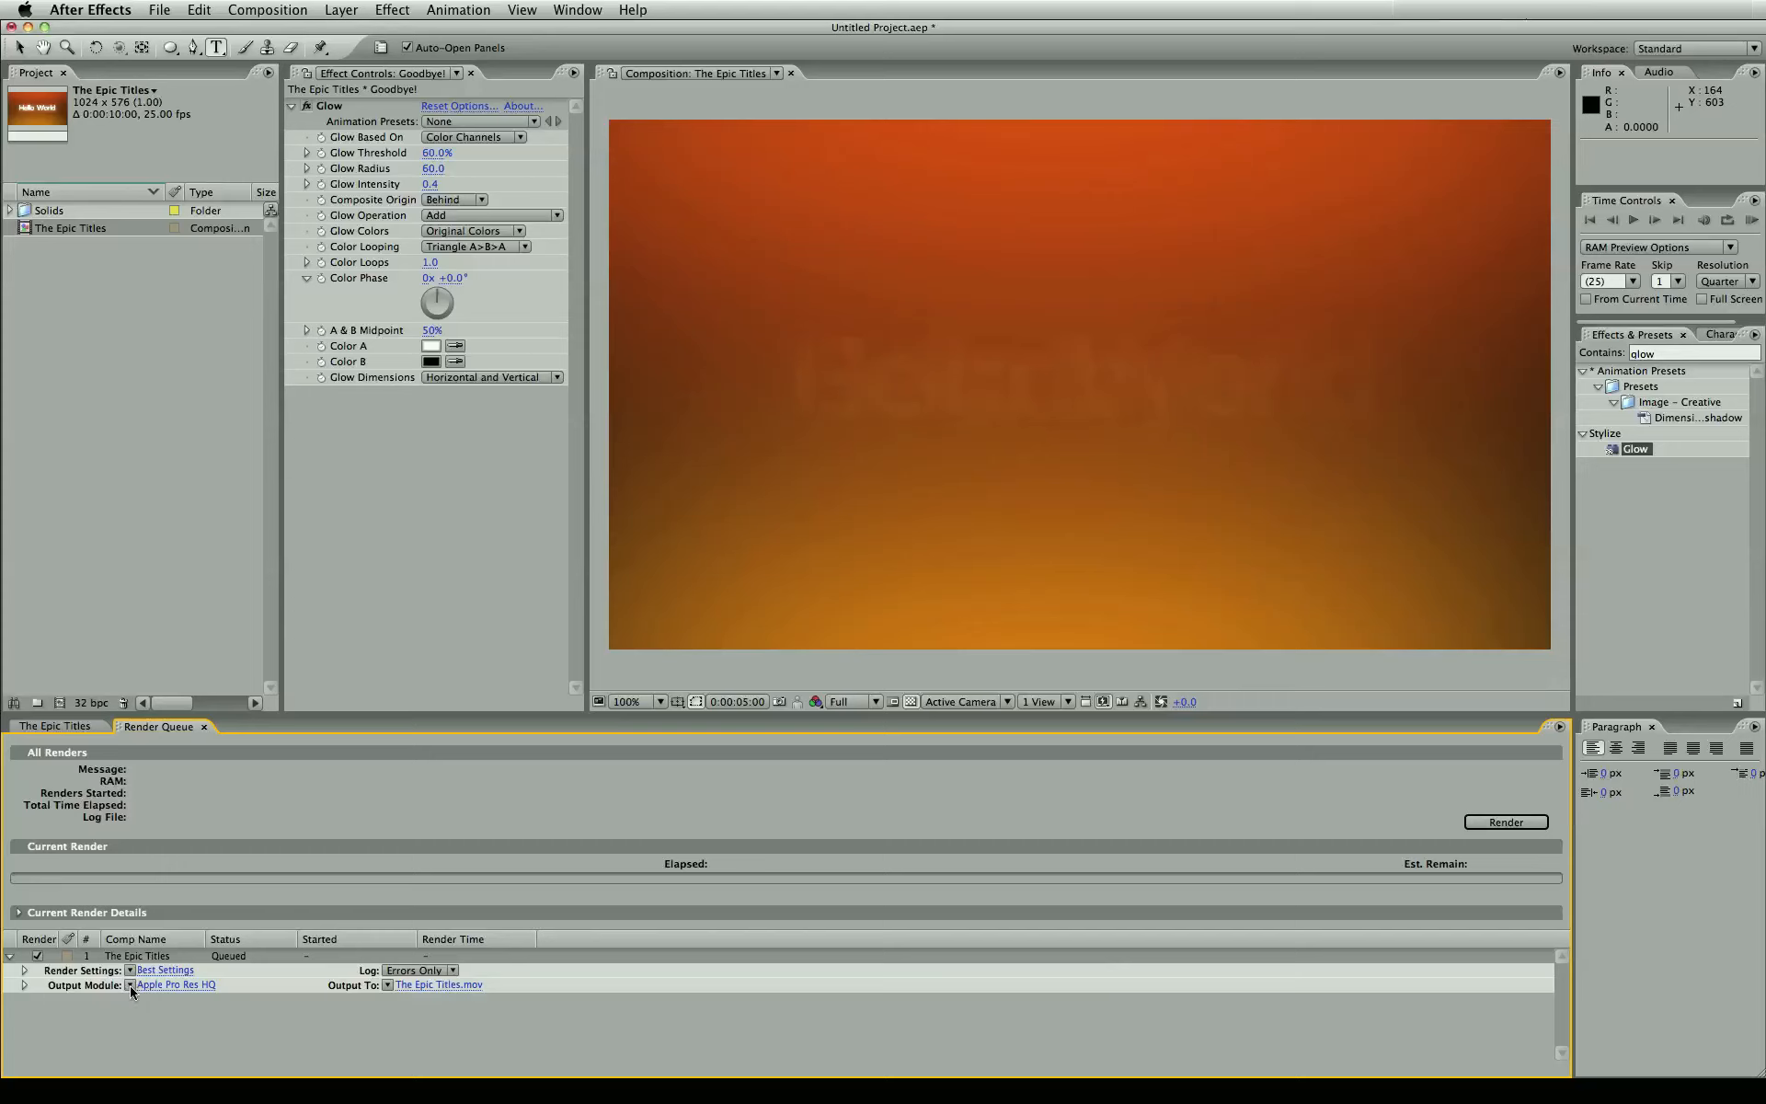
pyautogui.click(175, 983)
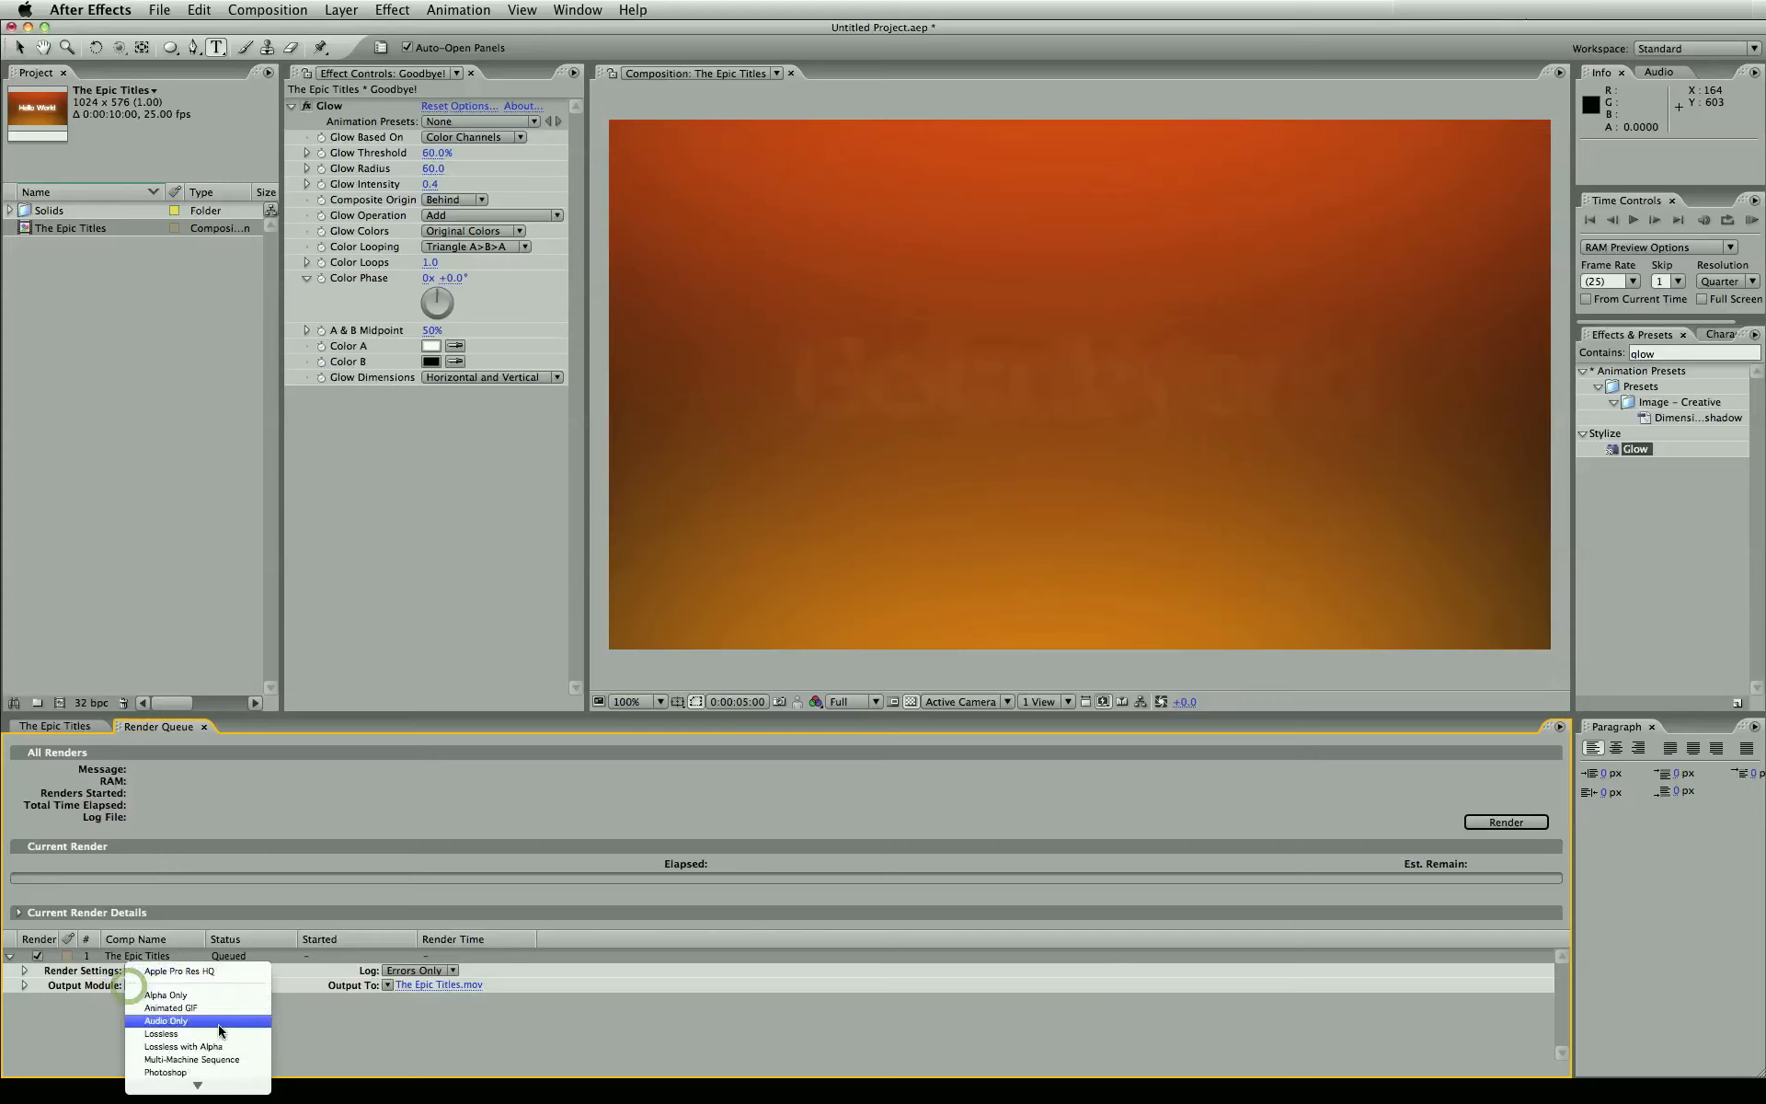
pyautogui.click(160, 1033)
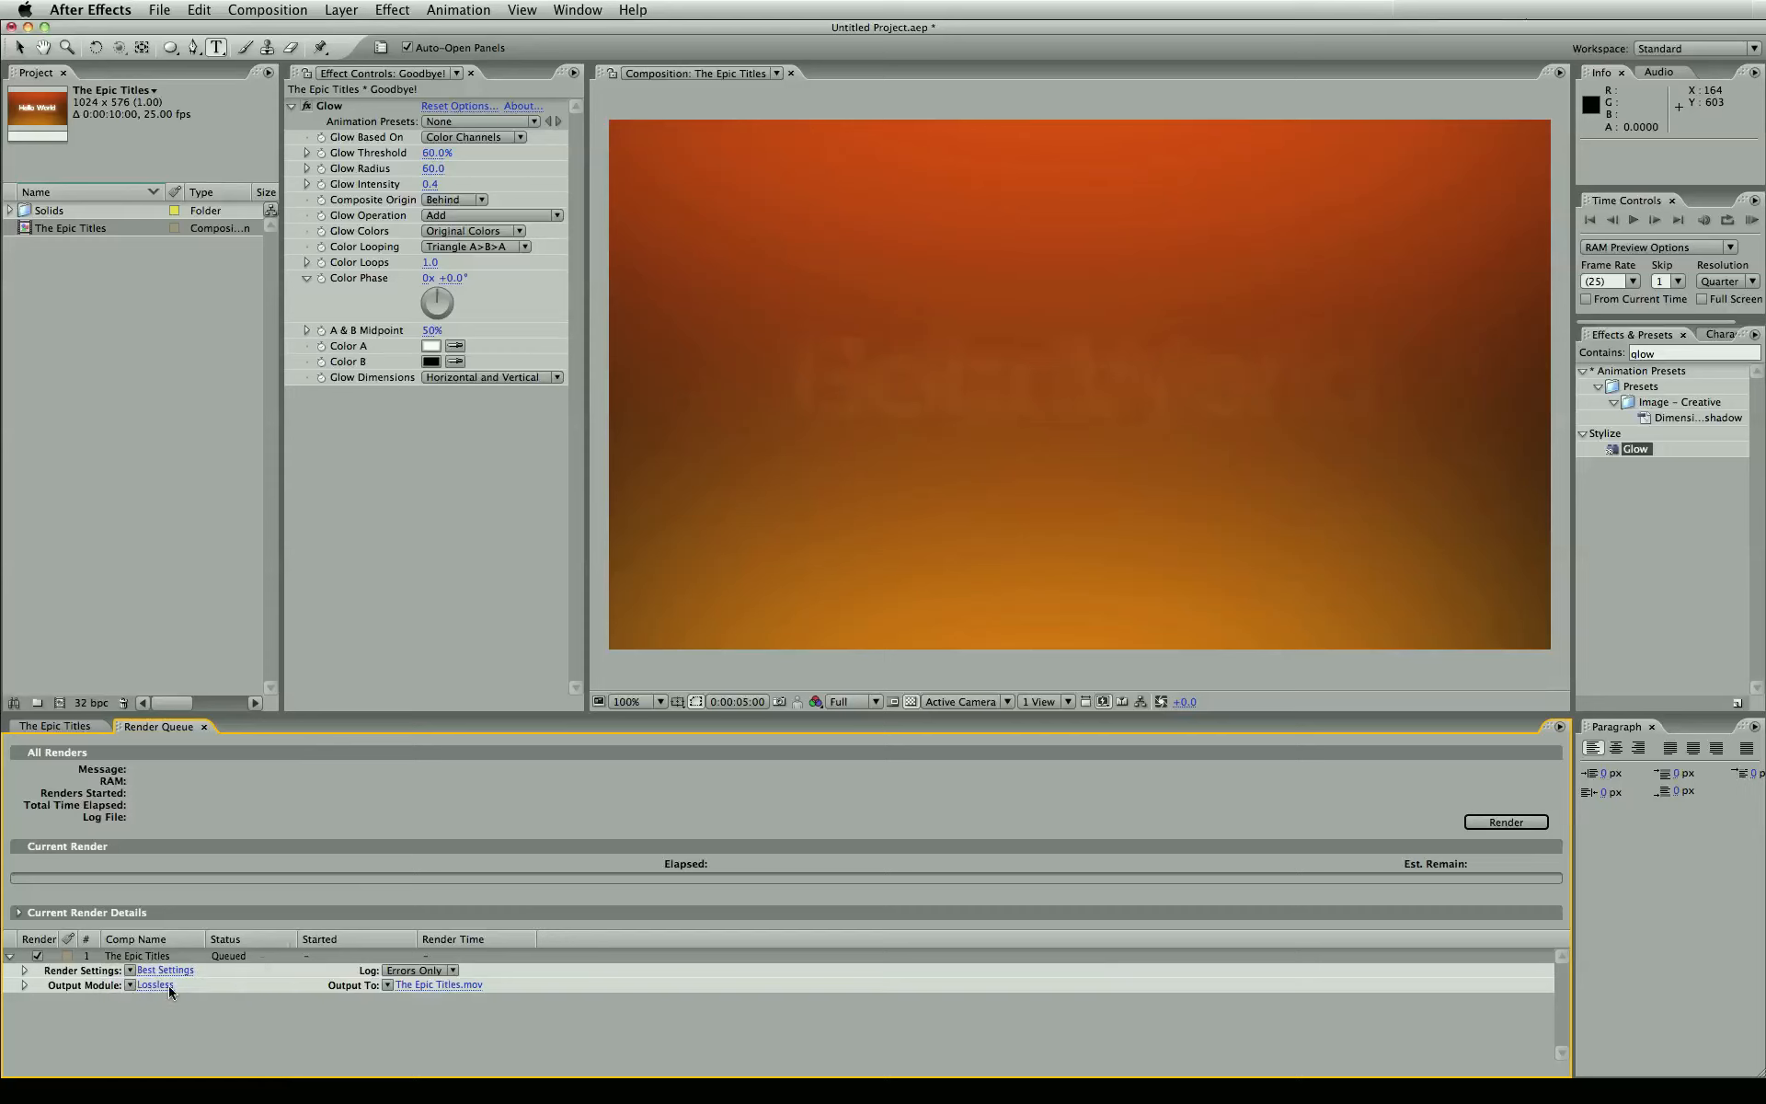
pyautogui.click(155, 984)
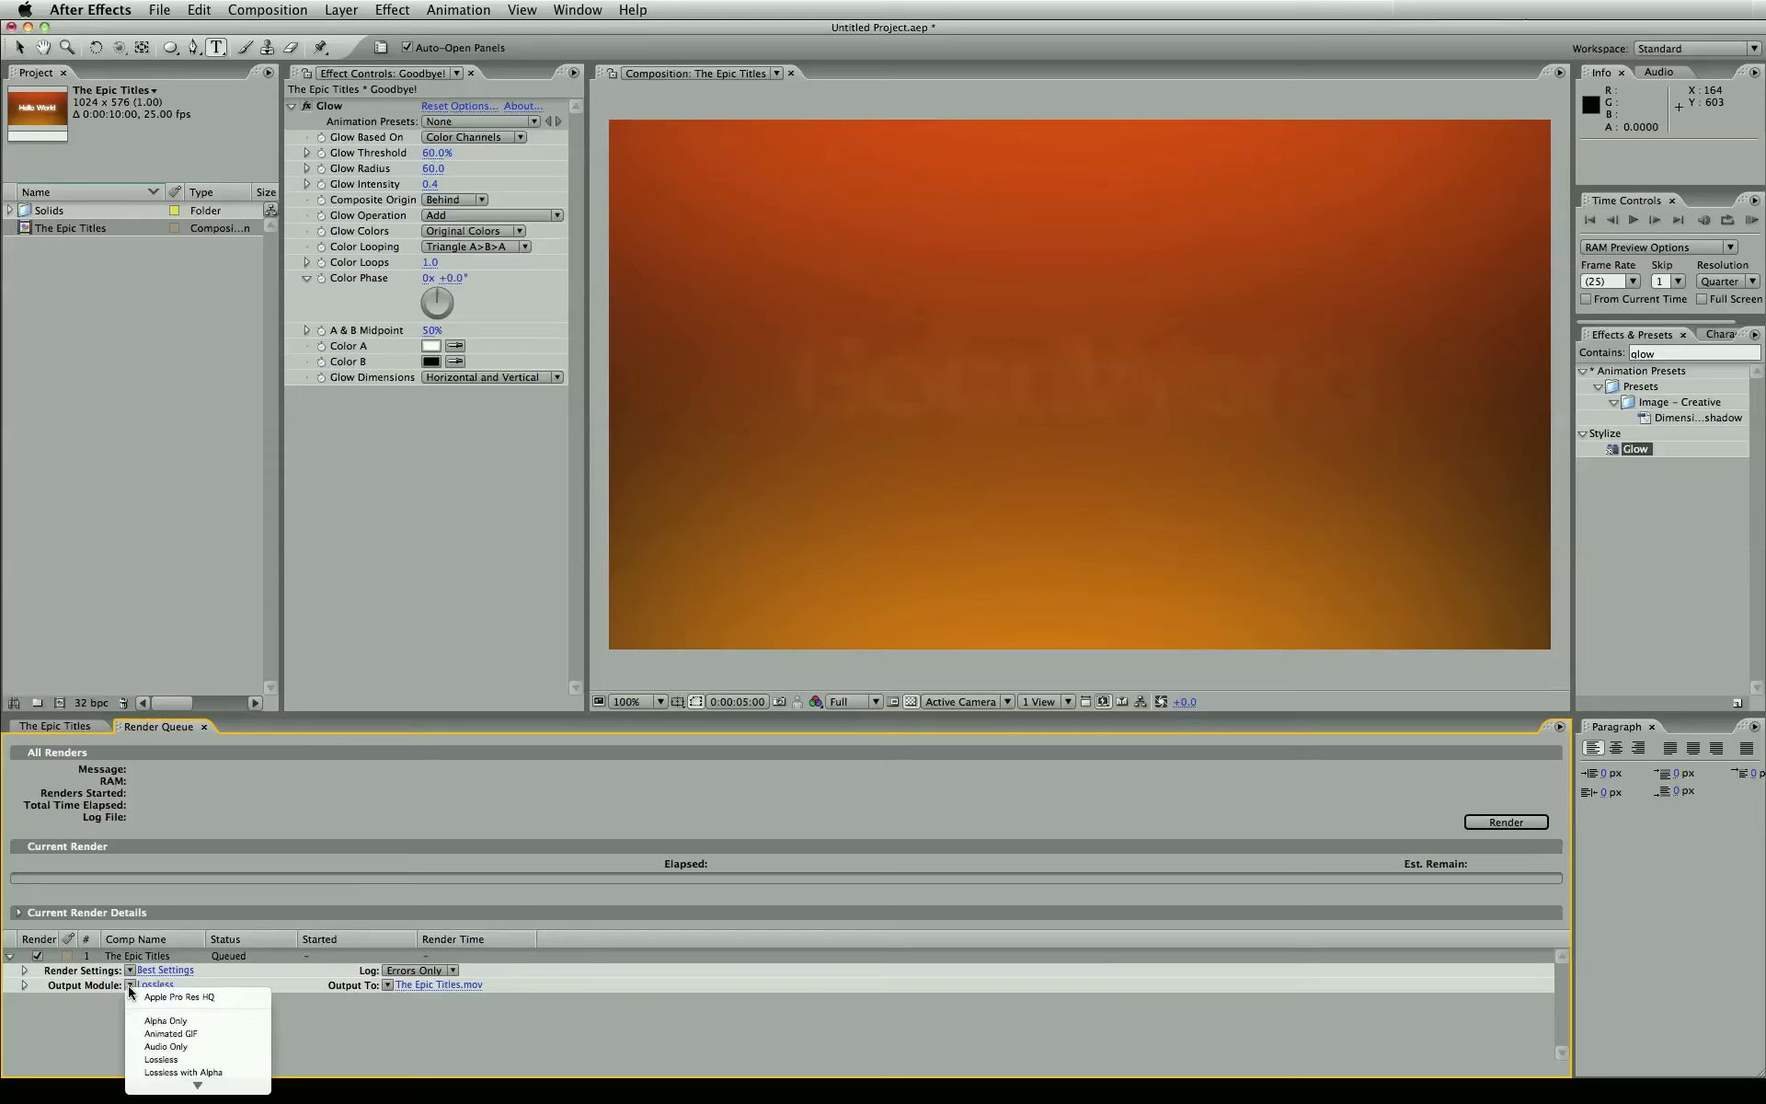
pyautogui.moveTo(174, 997)
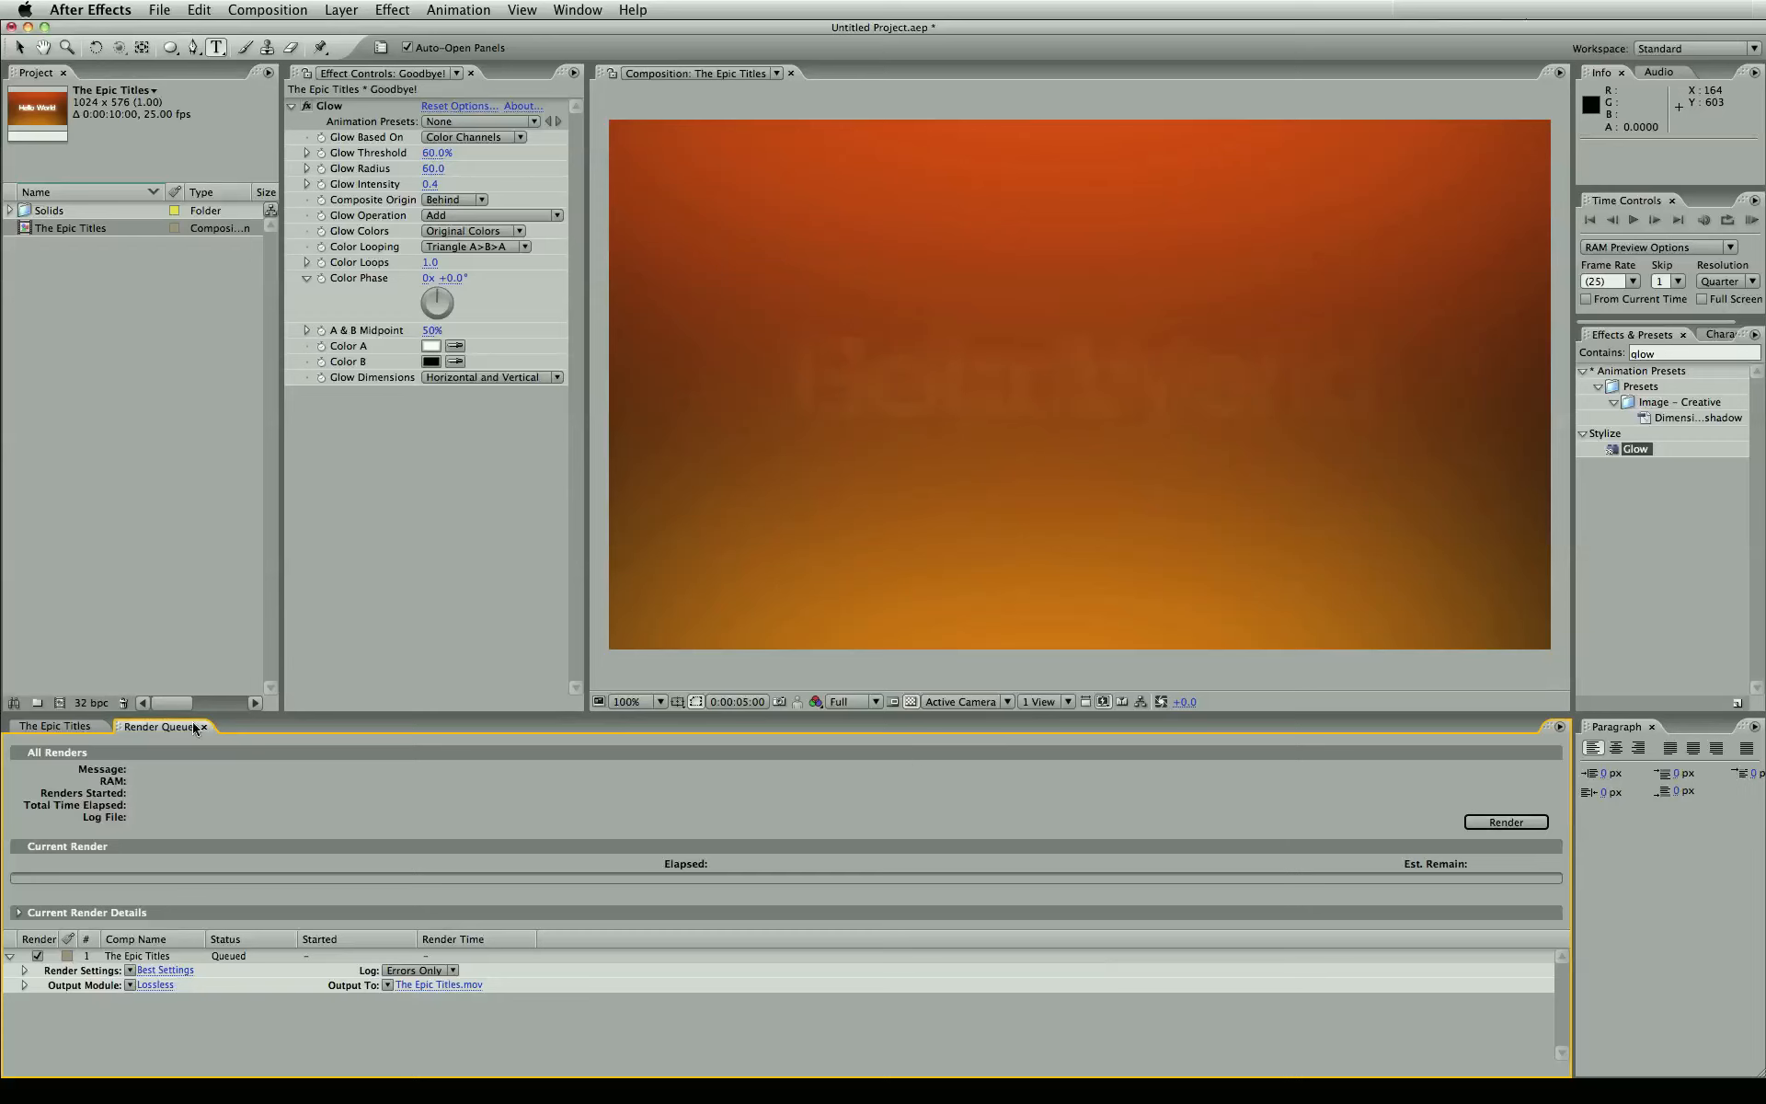
pyautogui.moveTo(965, 70)
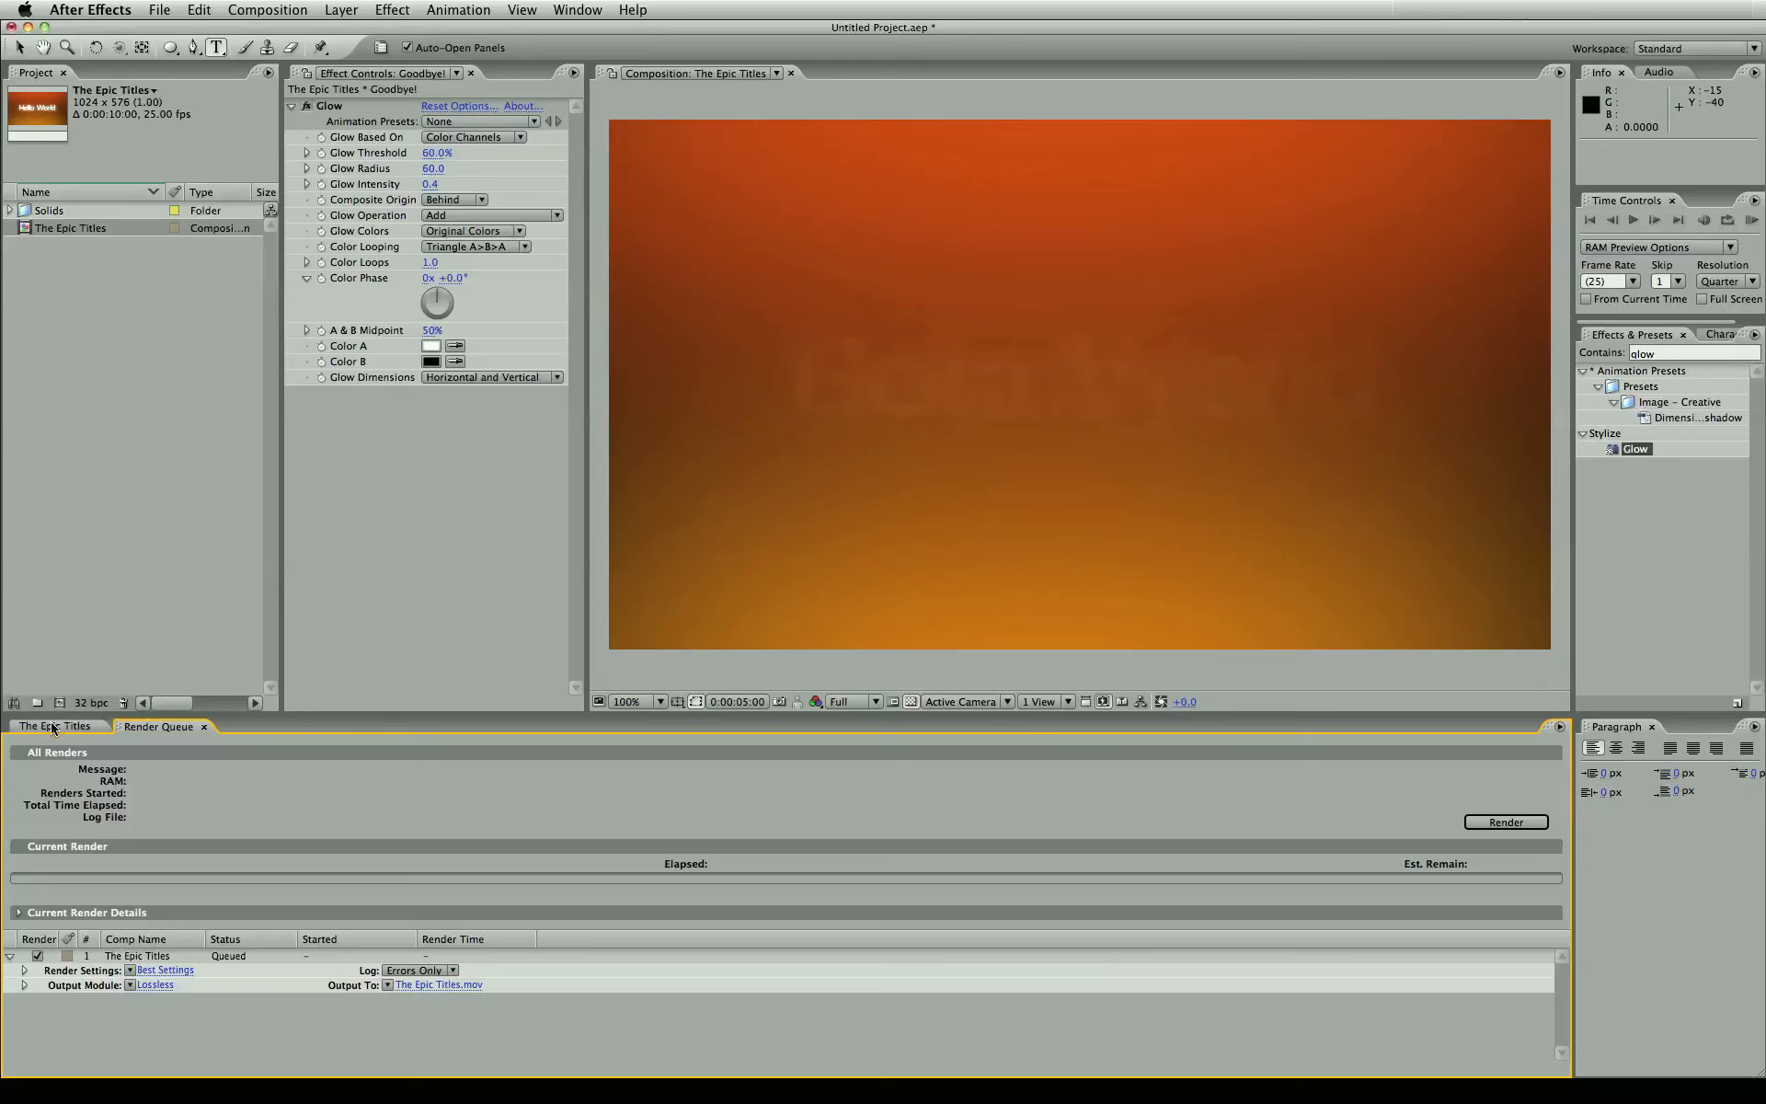
# - Switch back to The Epic Titles timeline and scrub through Goodbye! sliding in and starting to fade
pyautogui.click(54, 726)
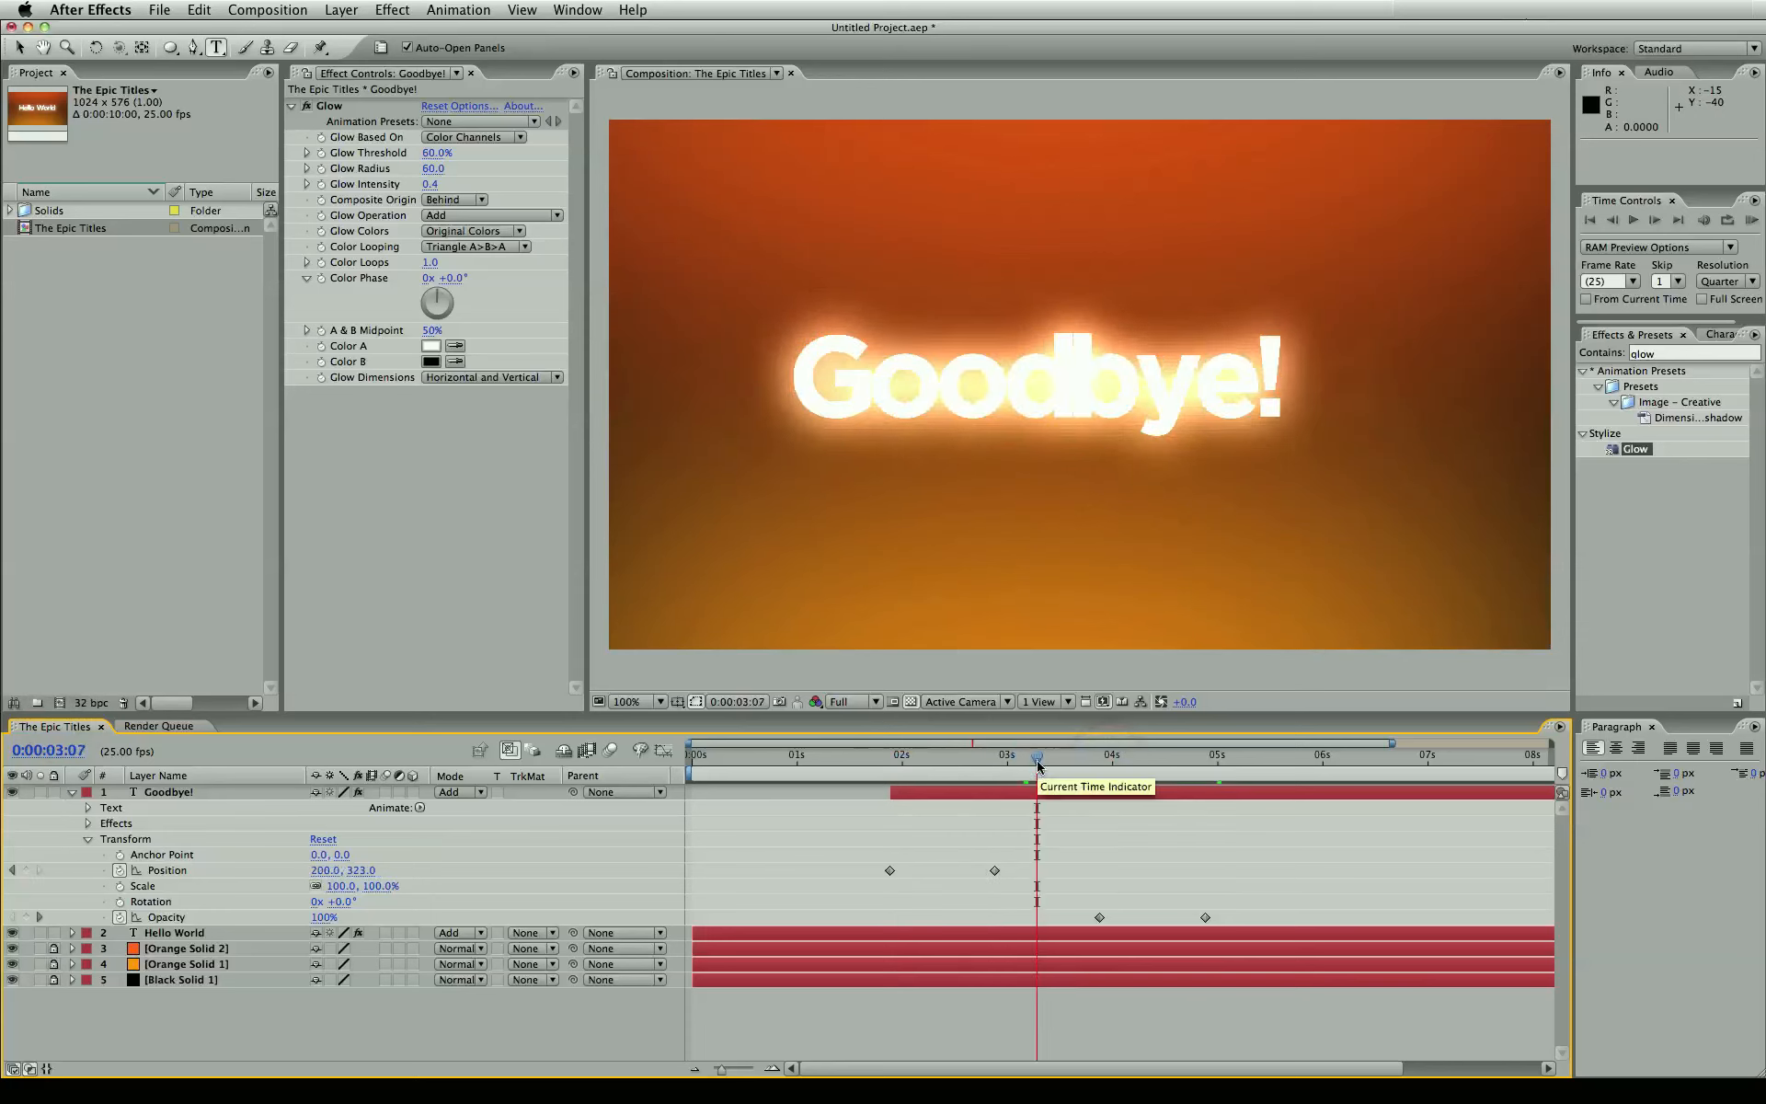
pyautogui.moveTo(1054, 856)
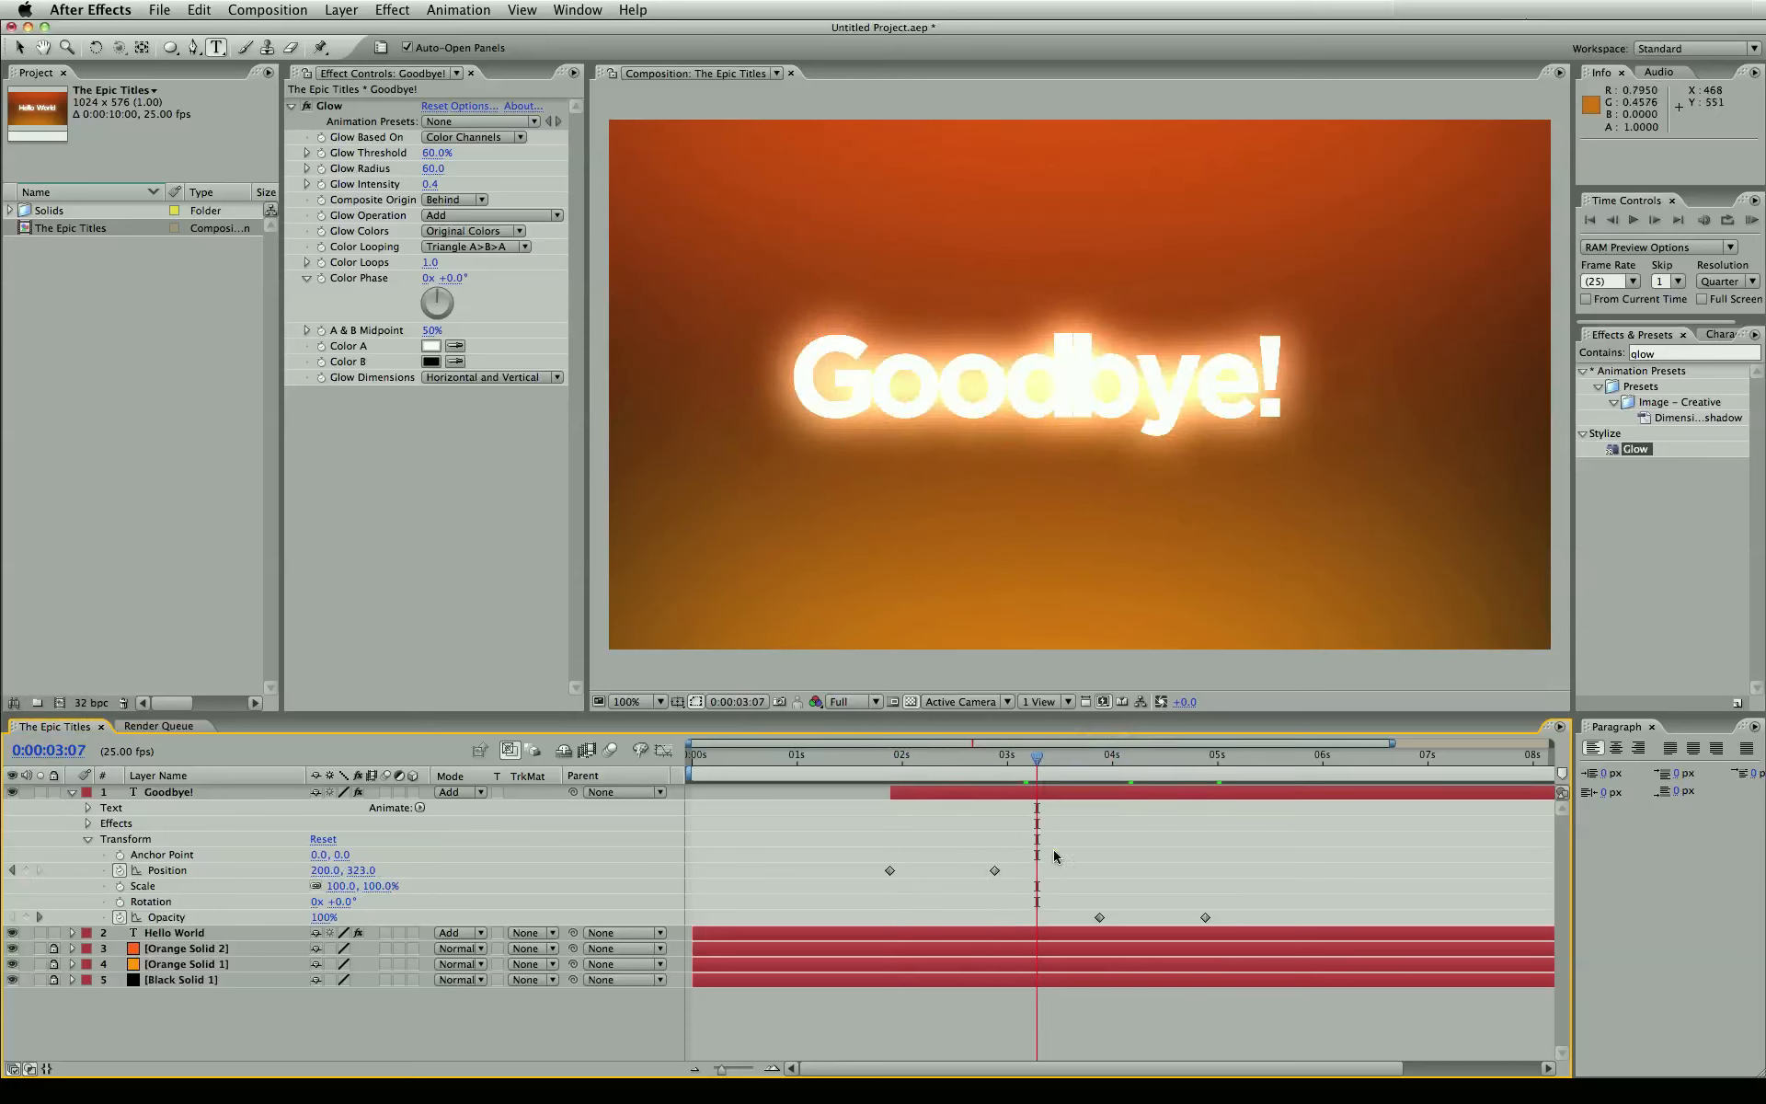
pyautogui.click(915, 753)
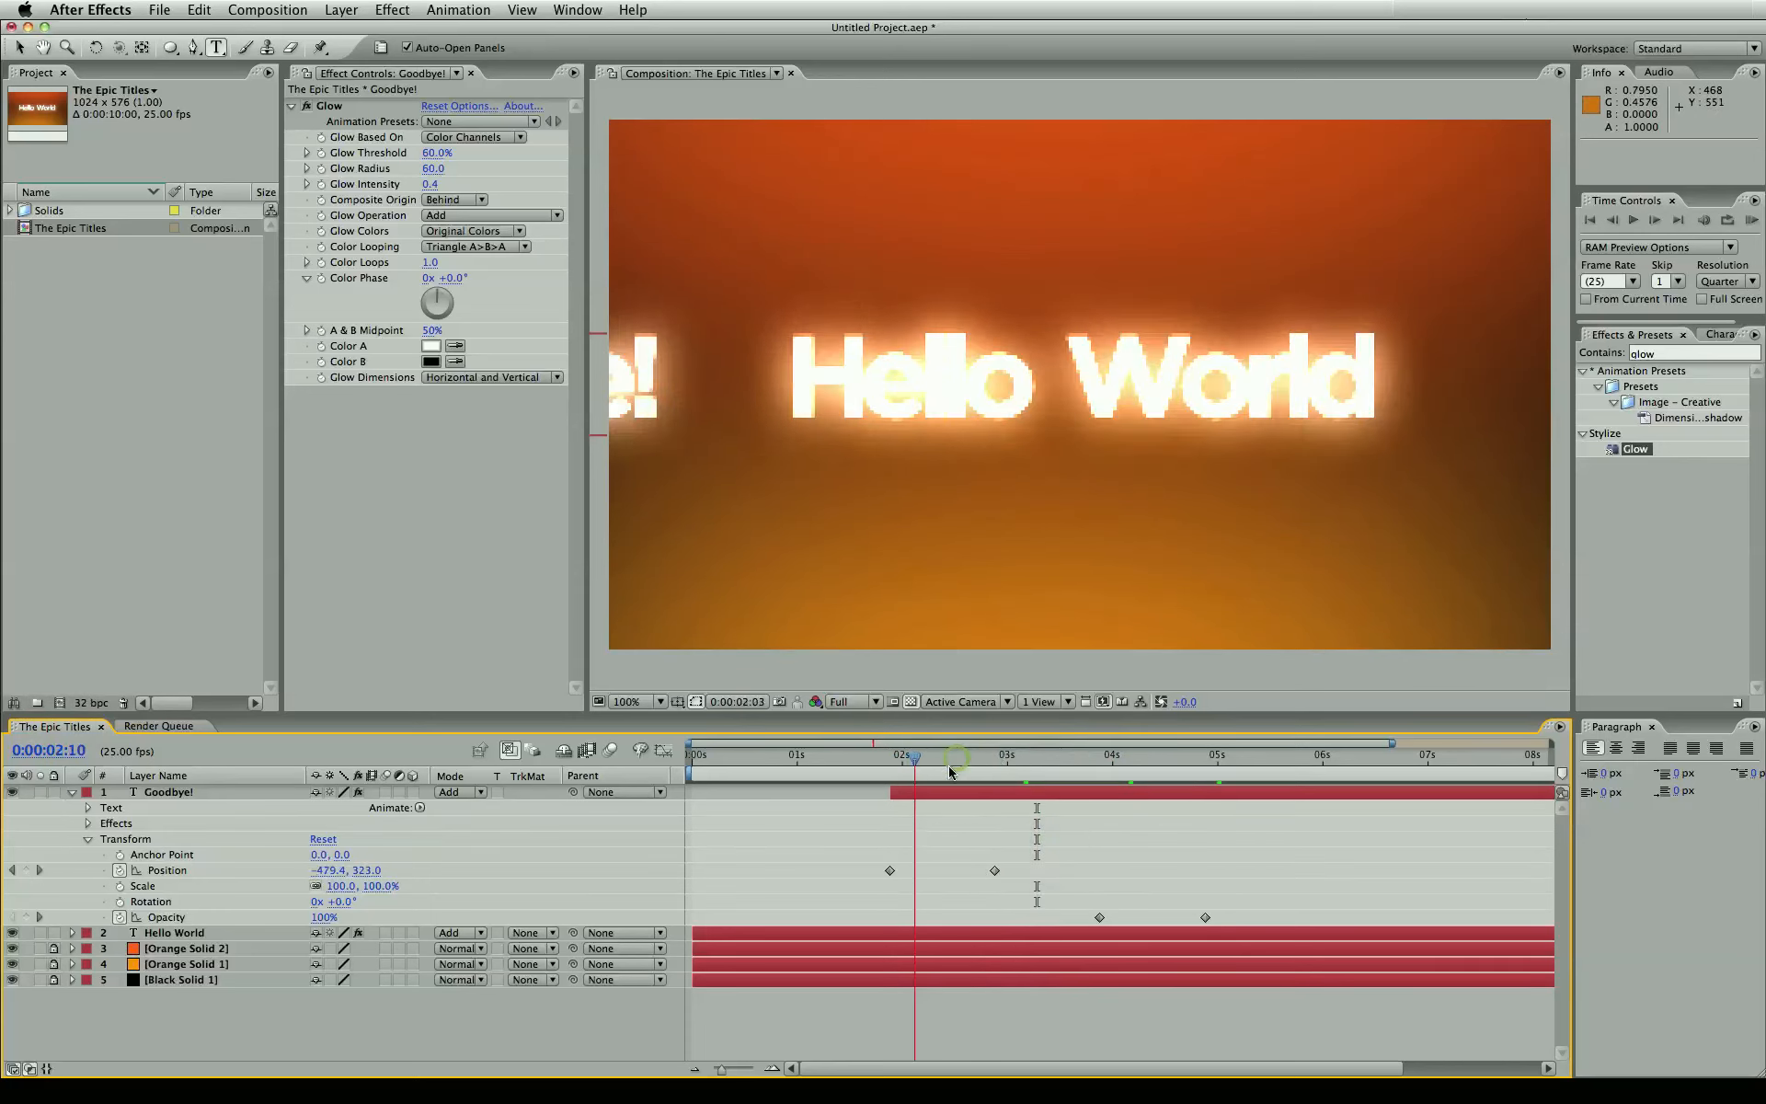
pyautogui.click(1065, 755)
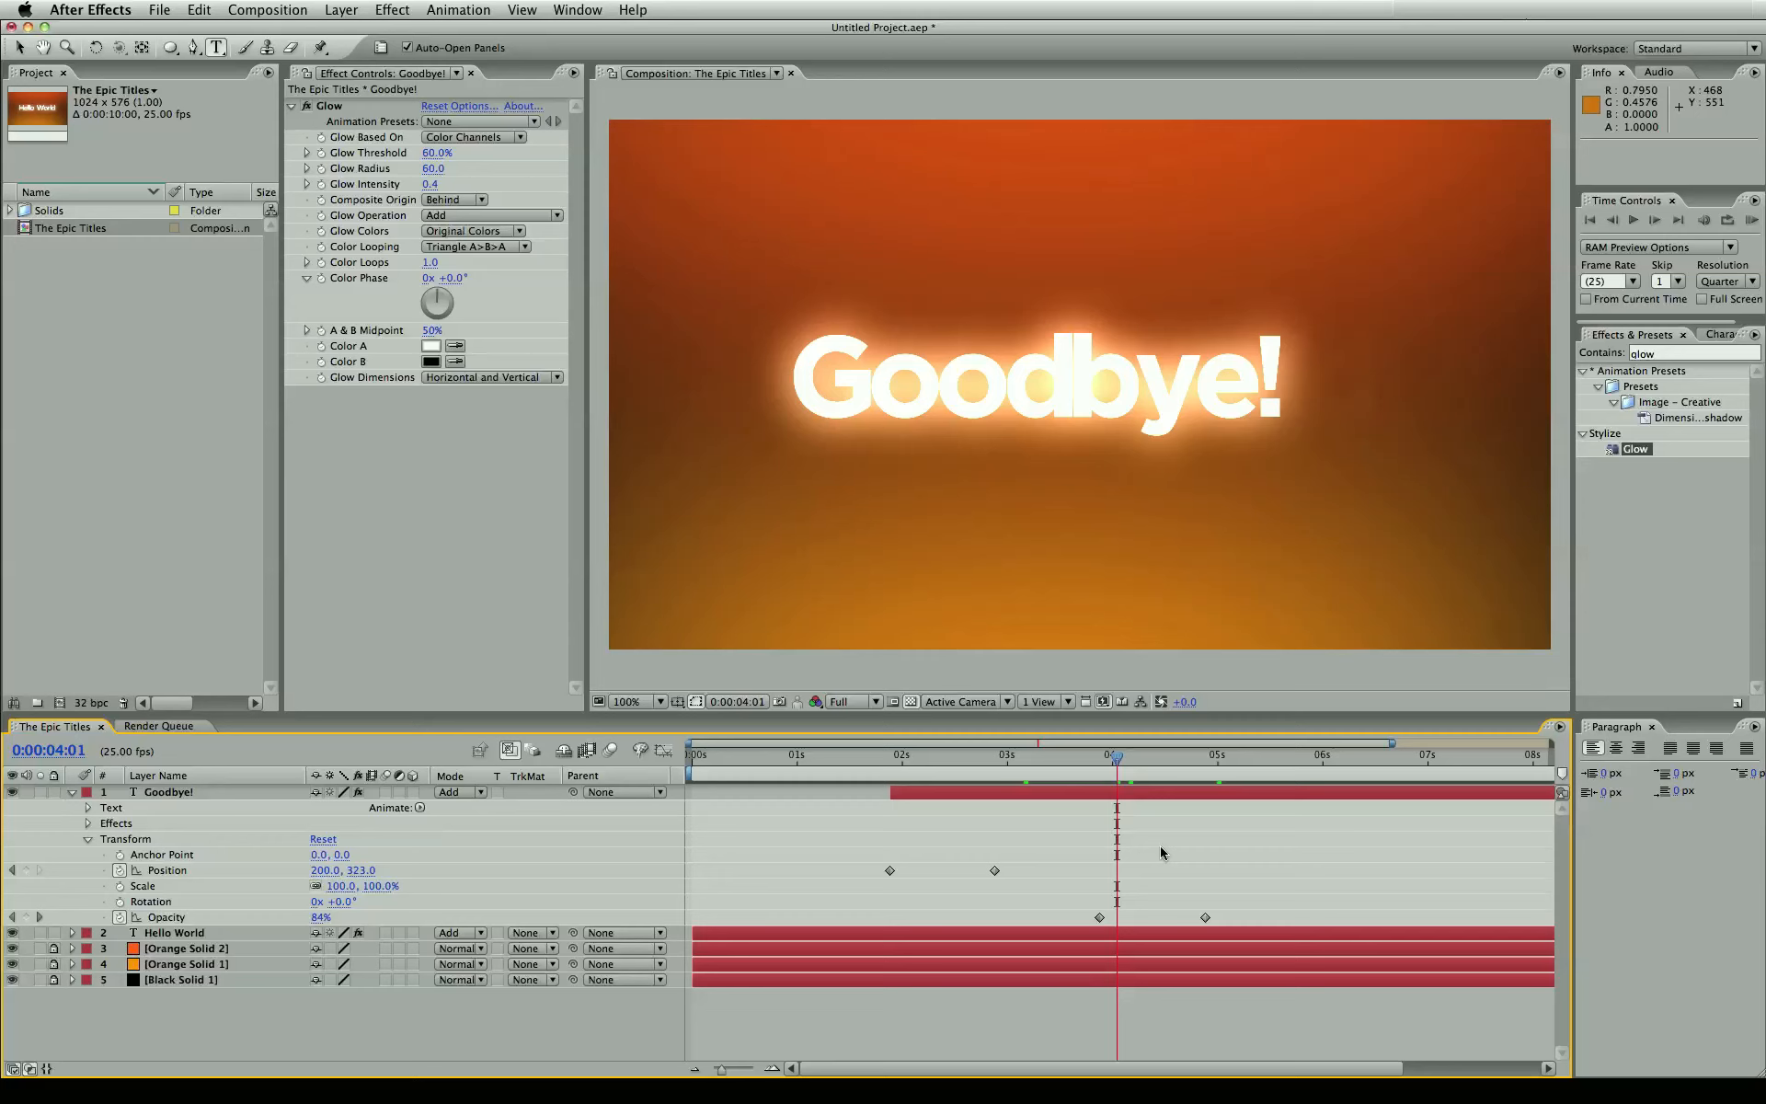
pyautogui.moveTo(1142, 857)
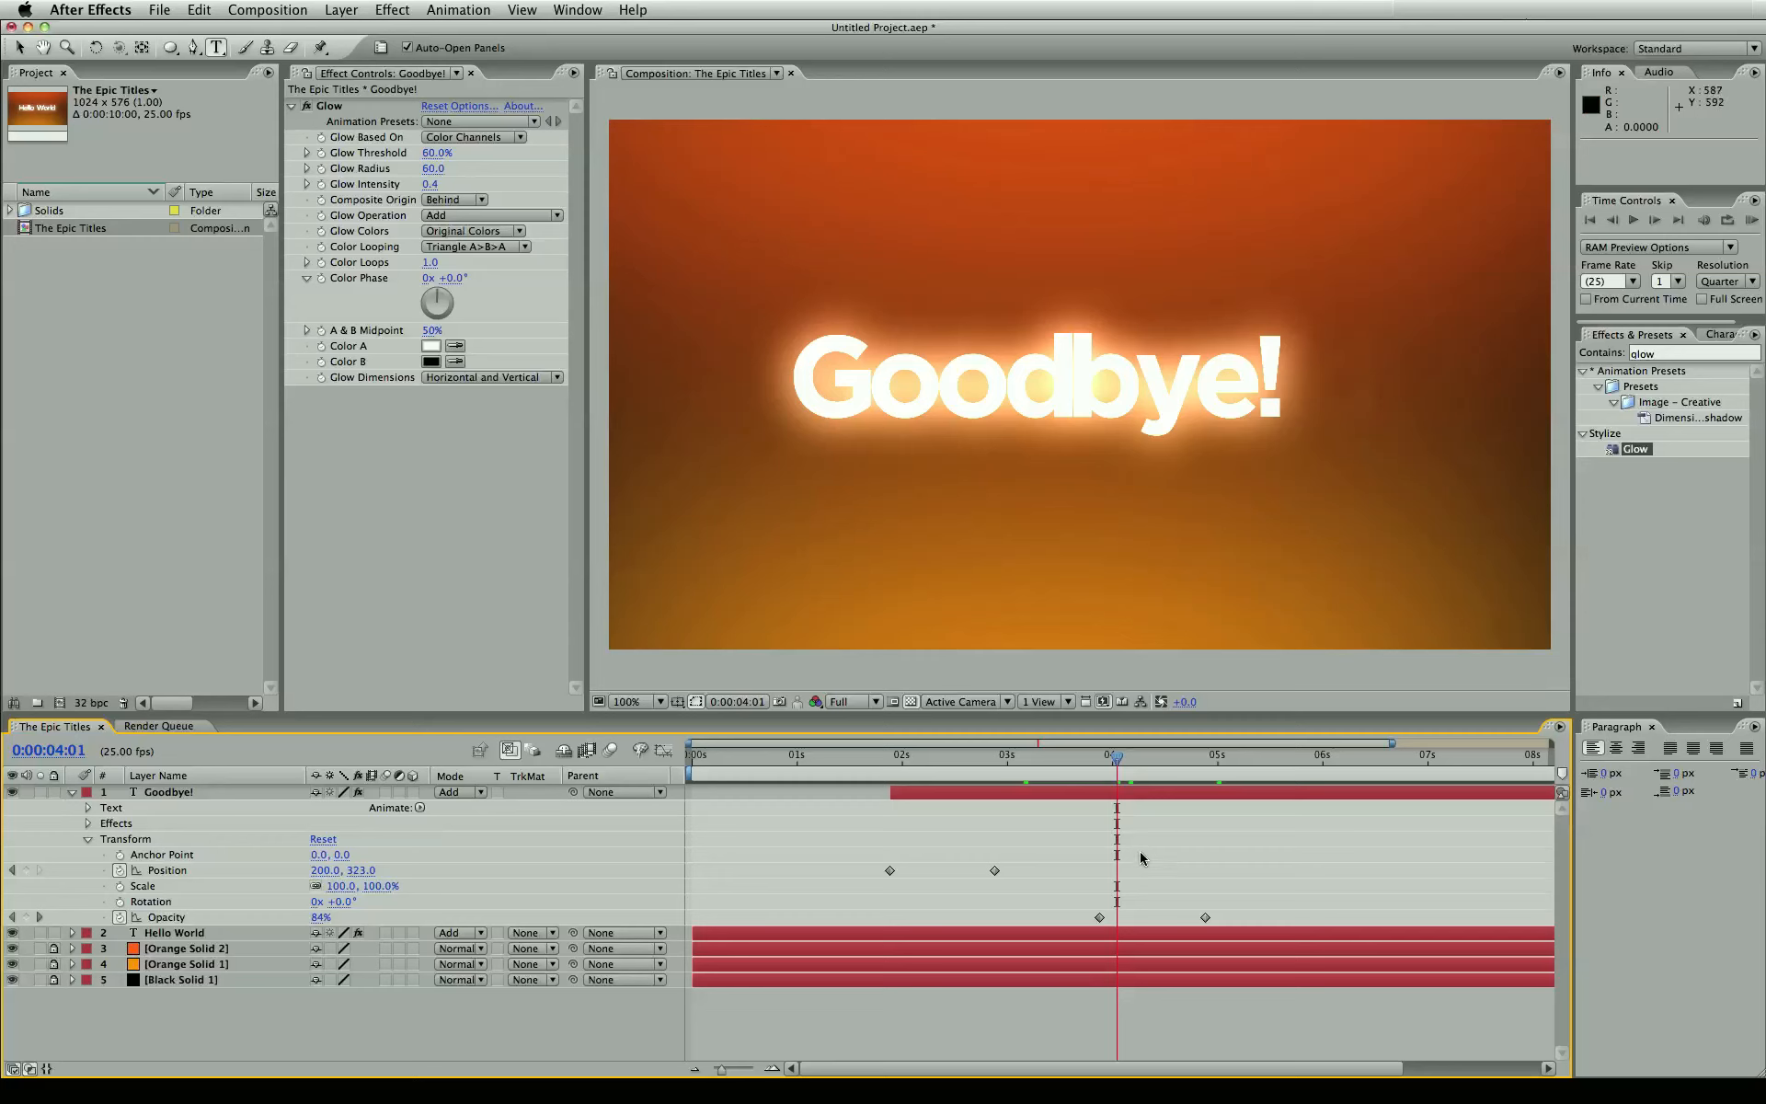